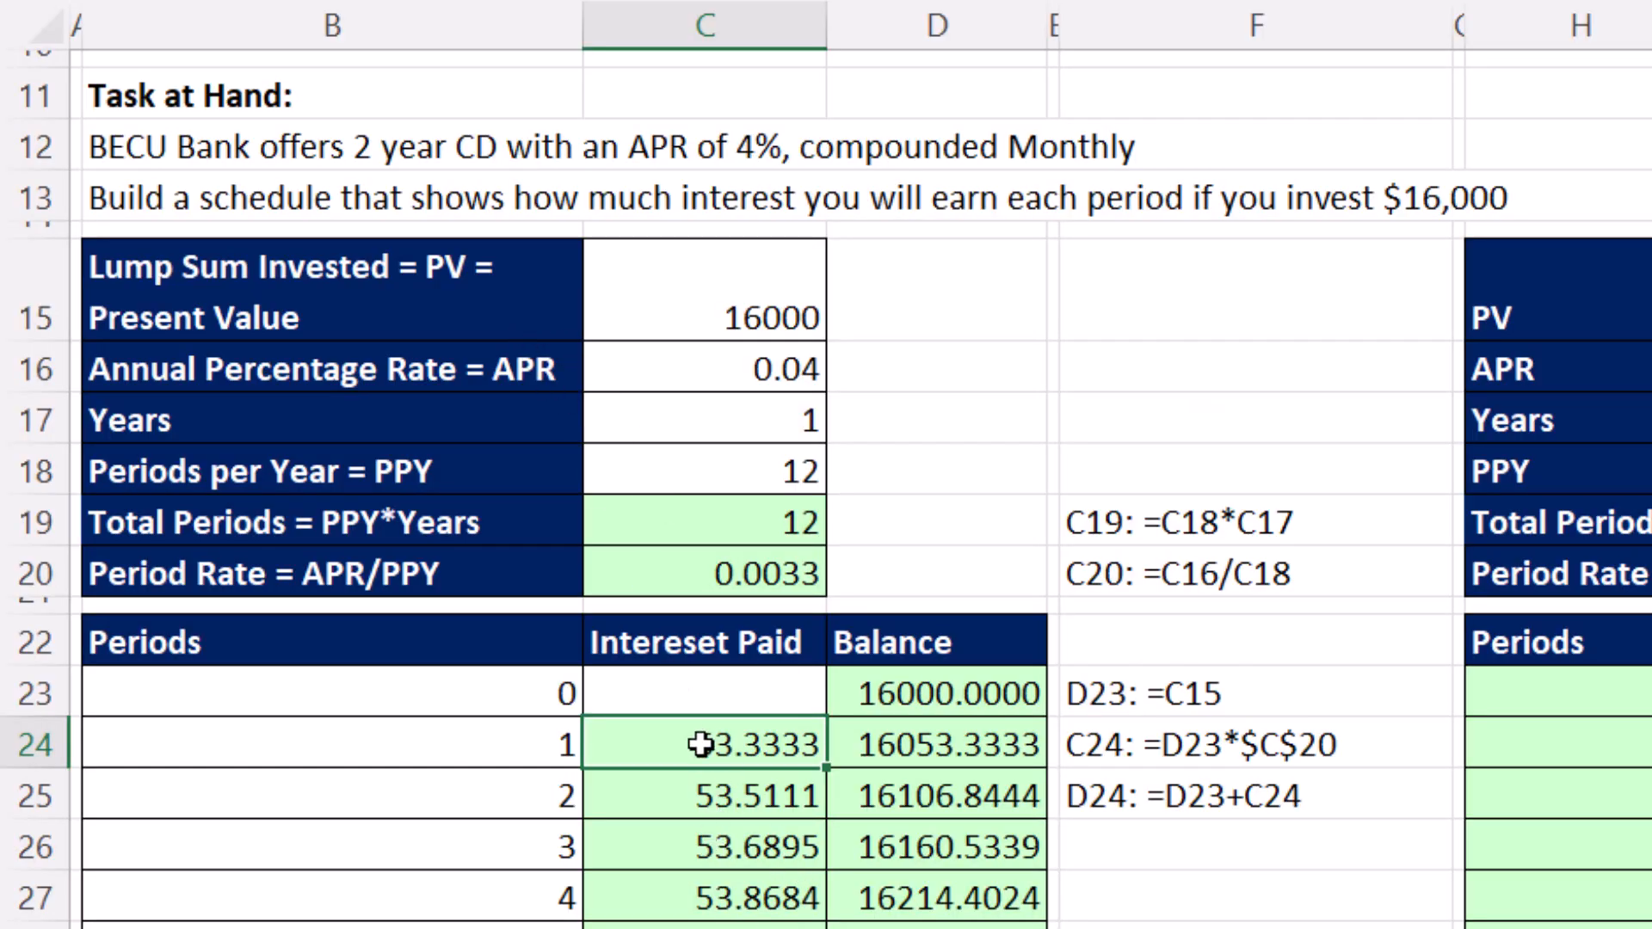
Step: Reveal the CD interest formula in C24 before moving to the mortgage worksheet
double_click(699, 744)
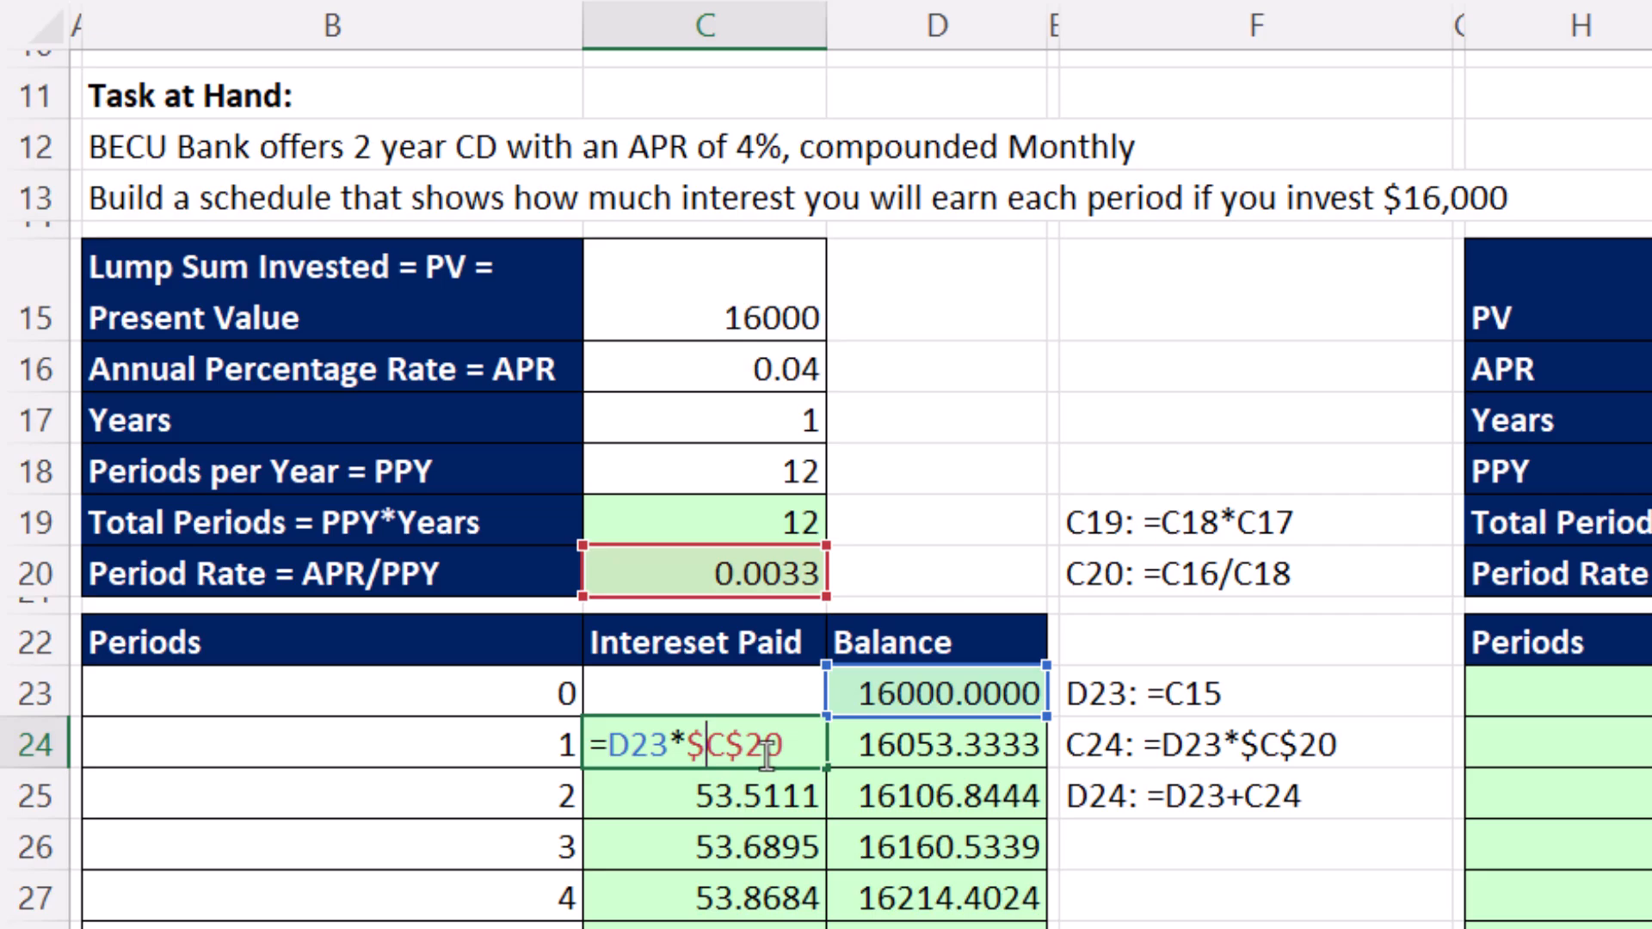
mouse_move(775, 614)
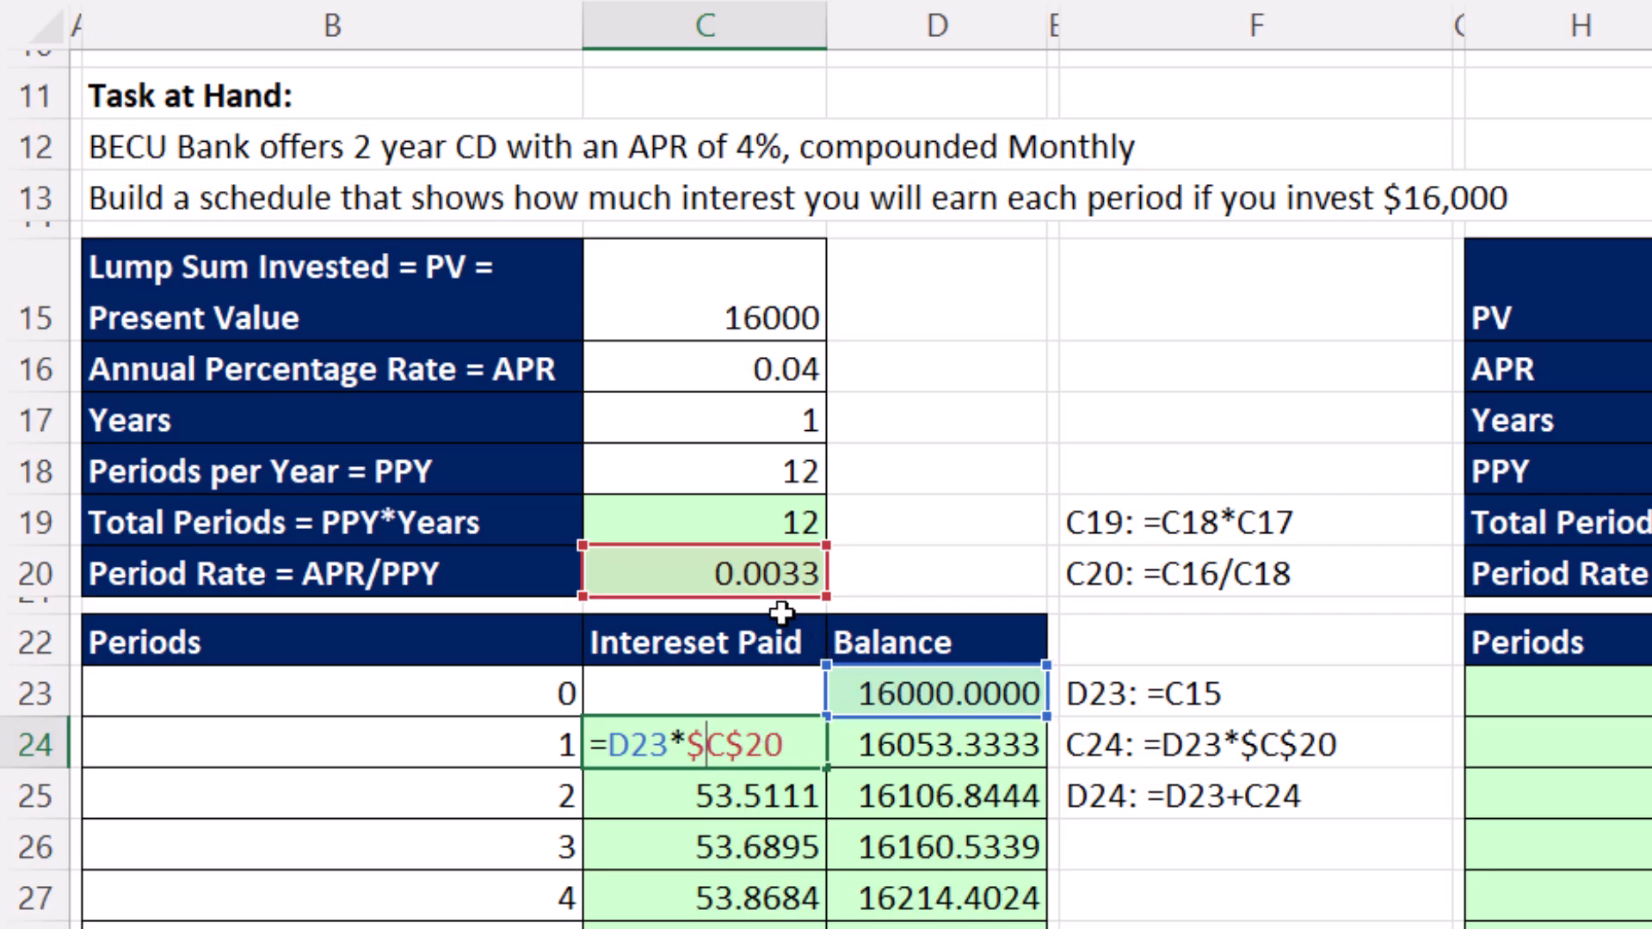
mouse_move(764, 605)
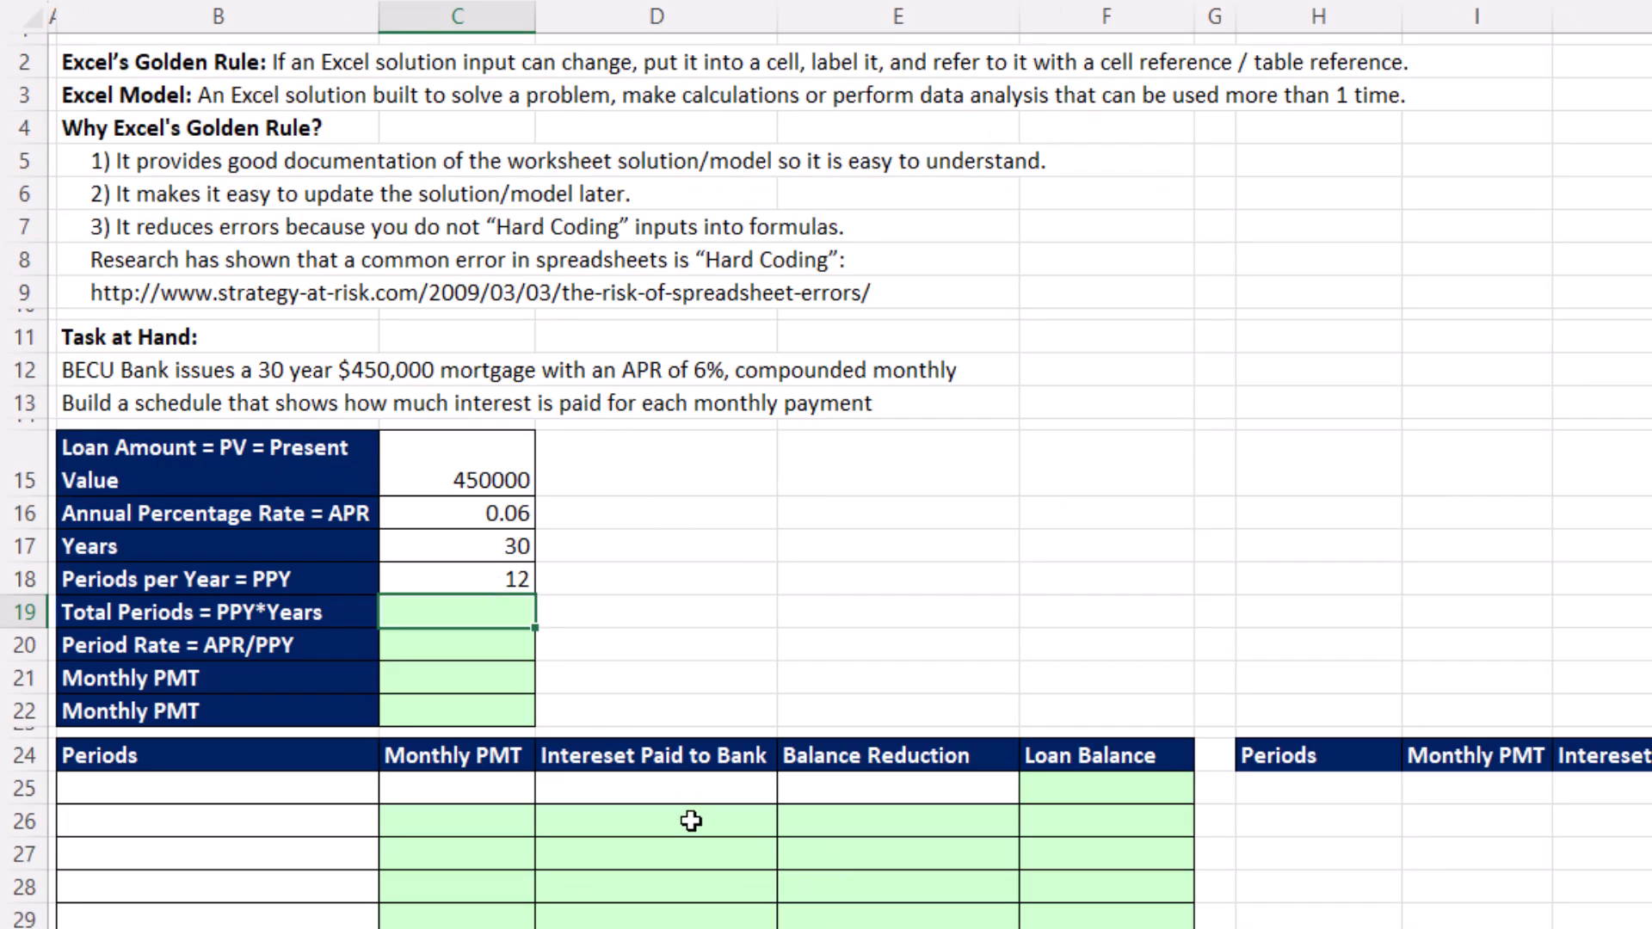
Step: Clear the loan amount, APR, years and periods-per-year input cells
left_click(654, 819)
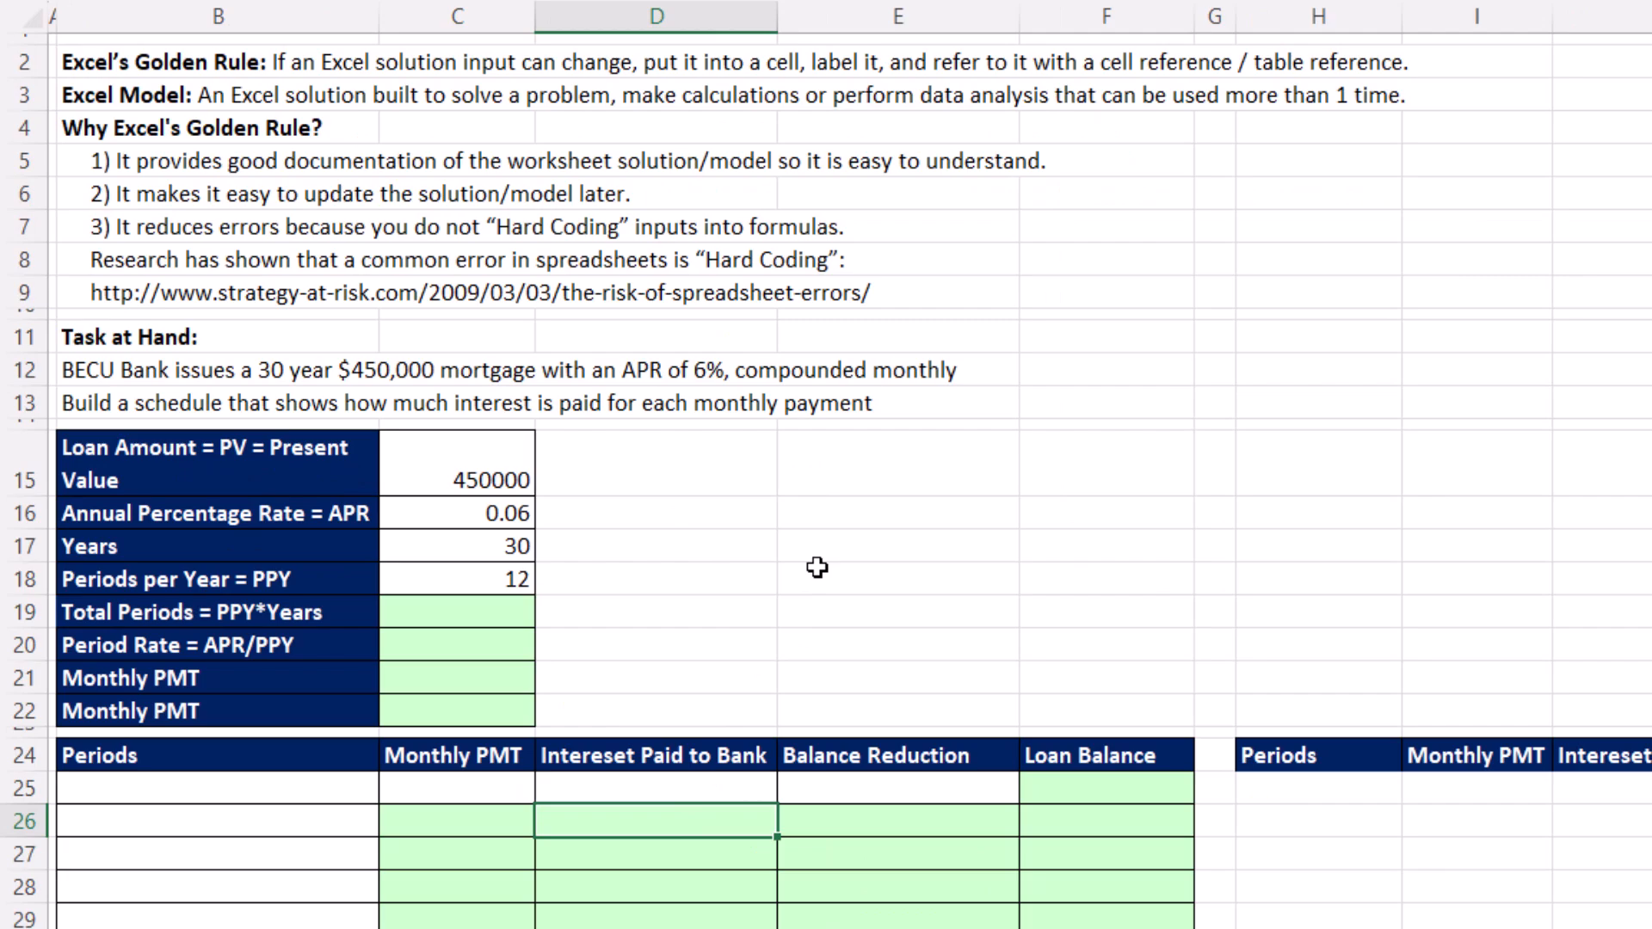
mouse_move(681, 730)
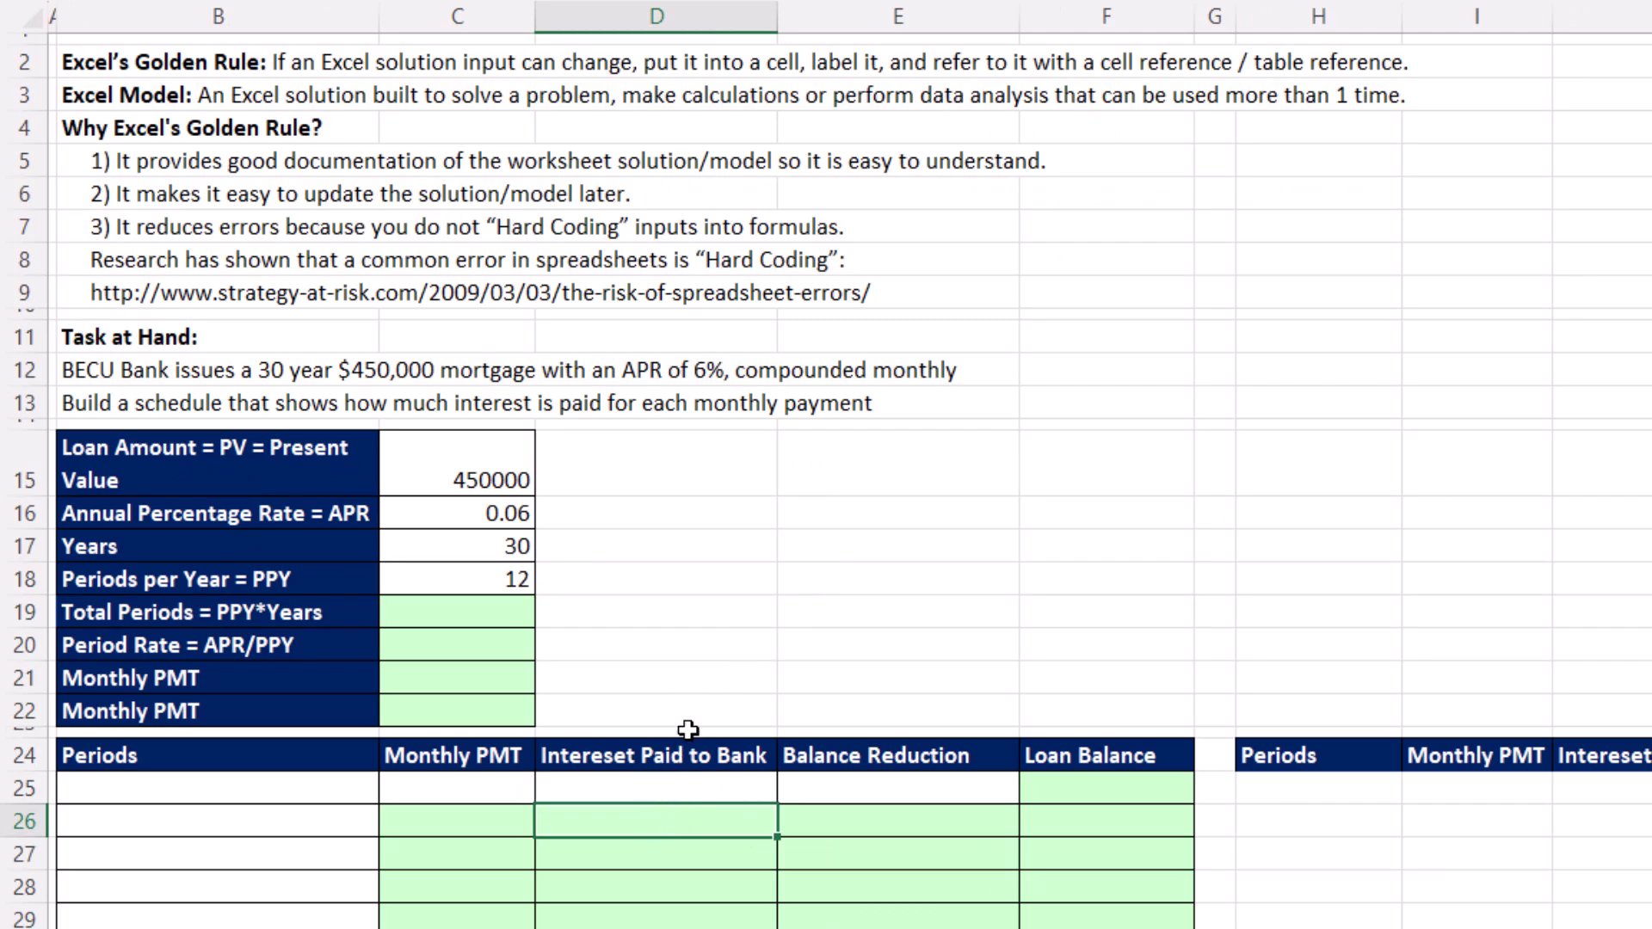
mouse_move(616, 826)
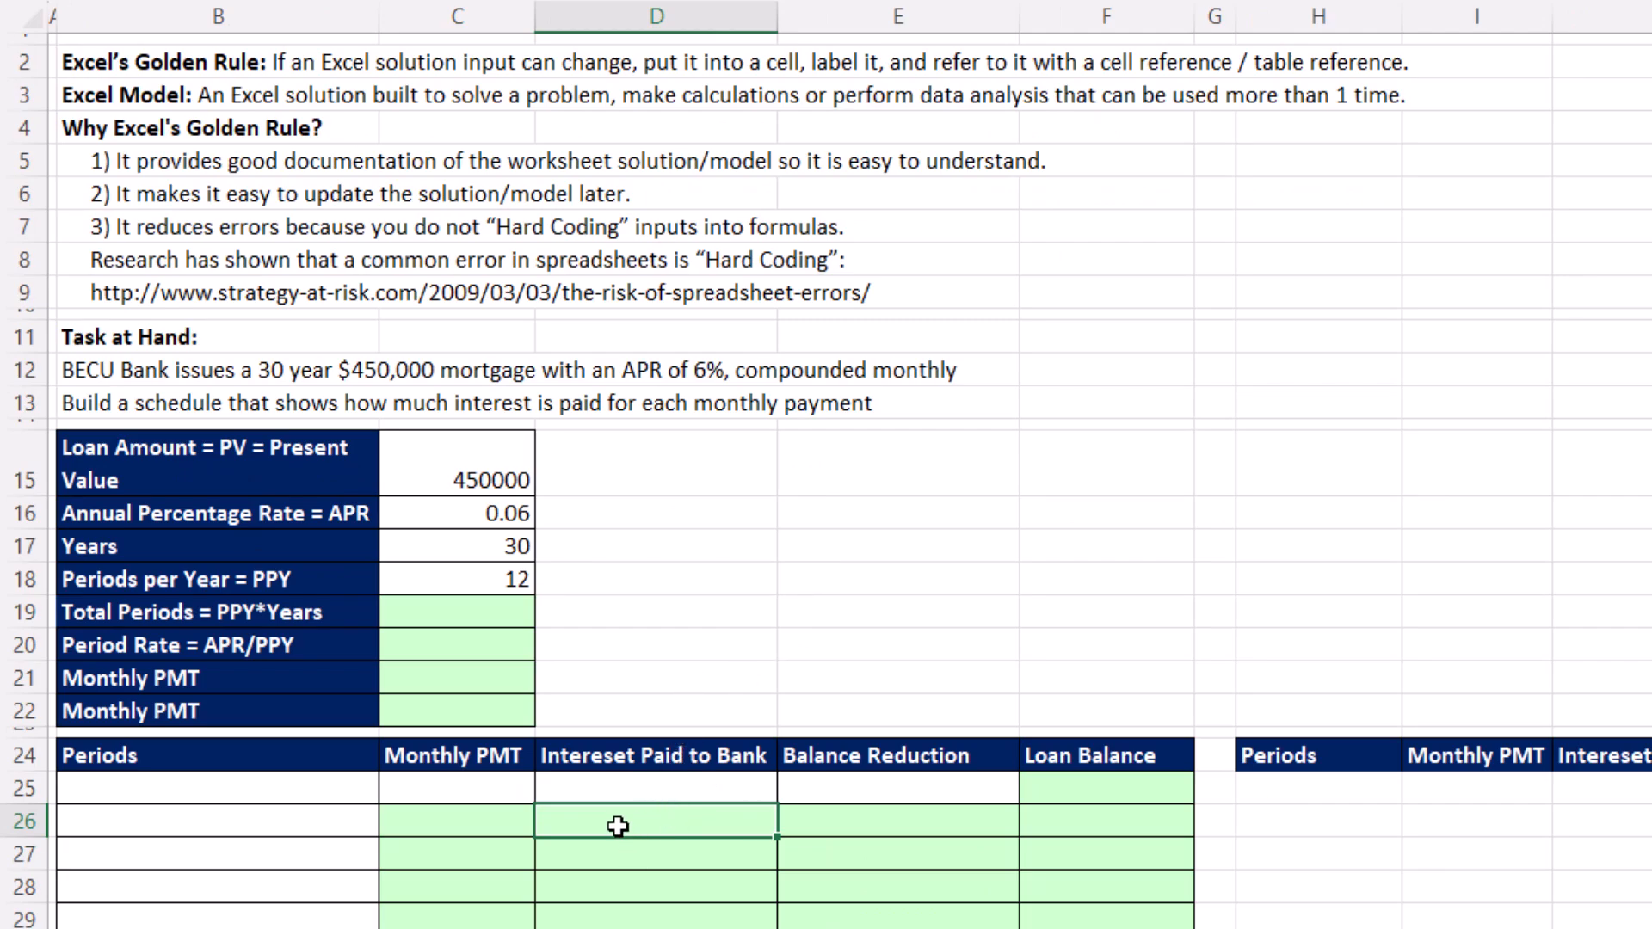
mouse_move(441, 453)
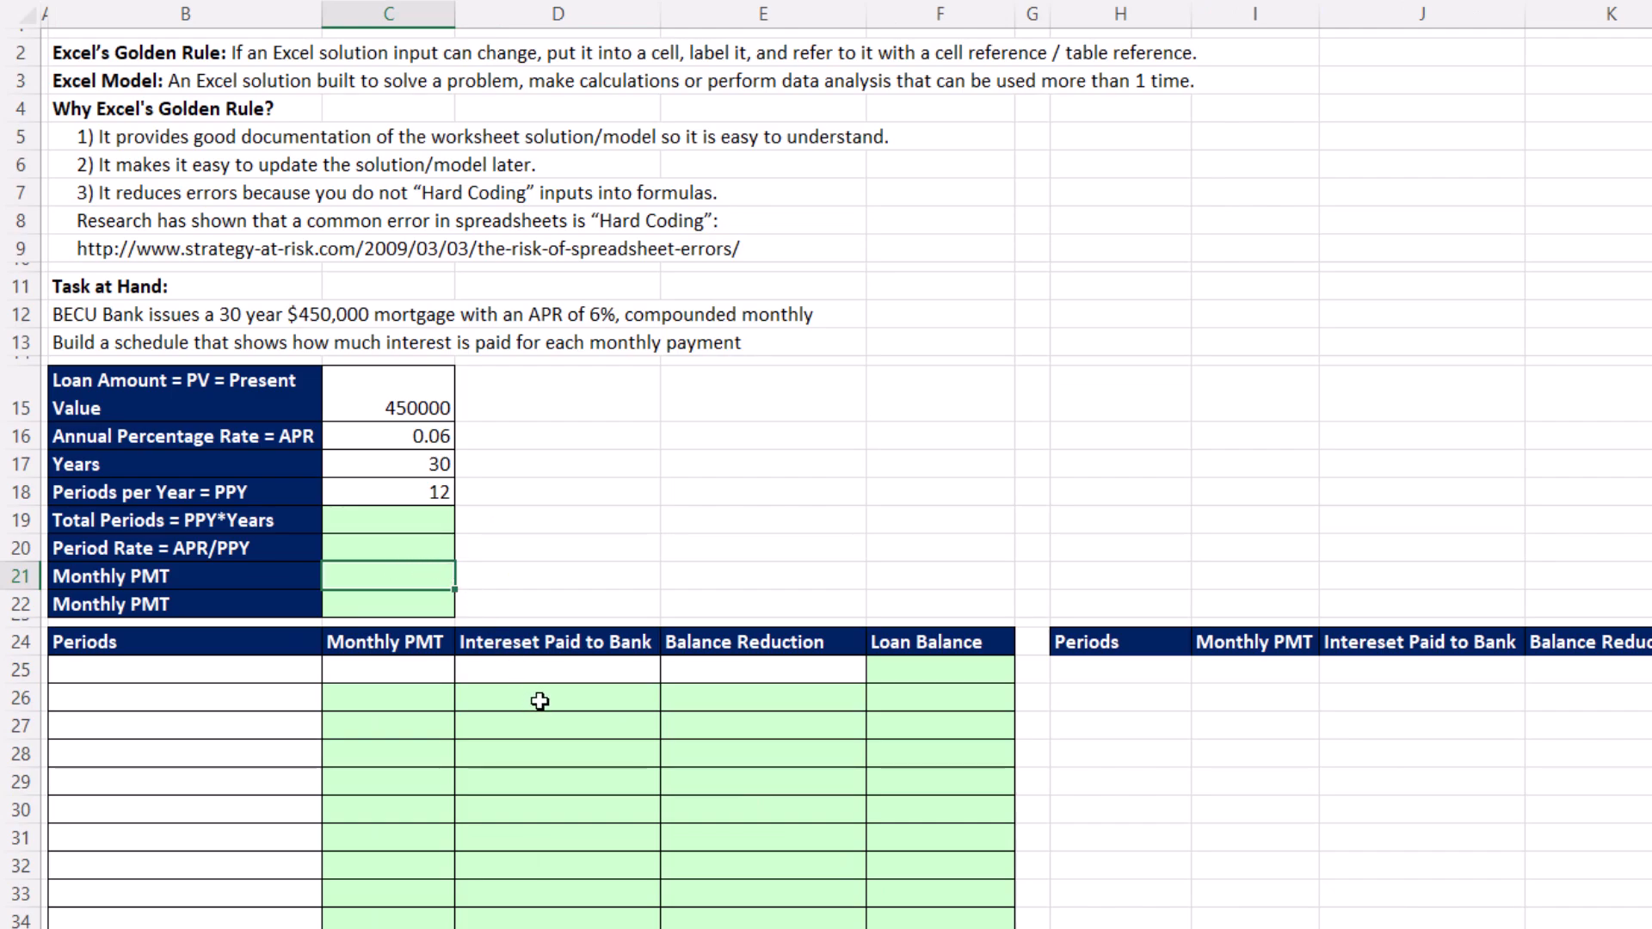
left_click(555, 703)
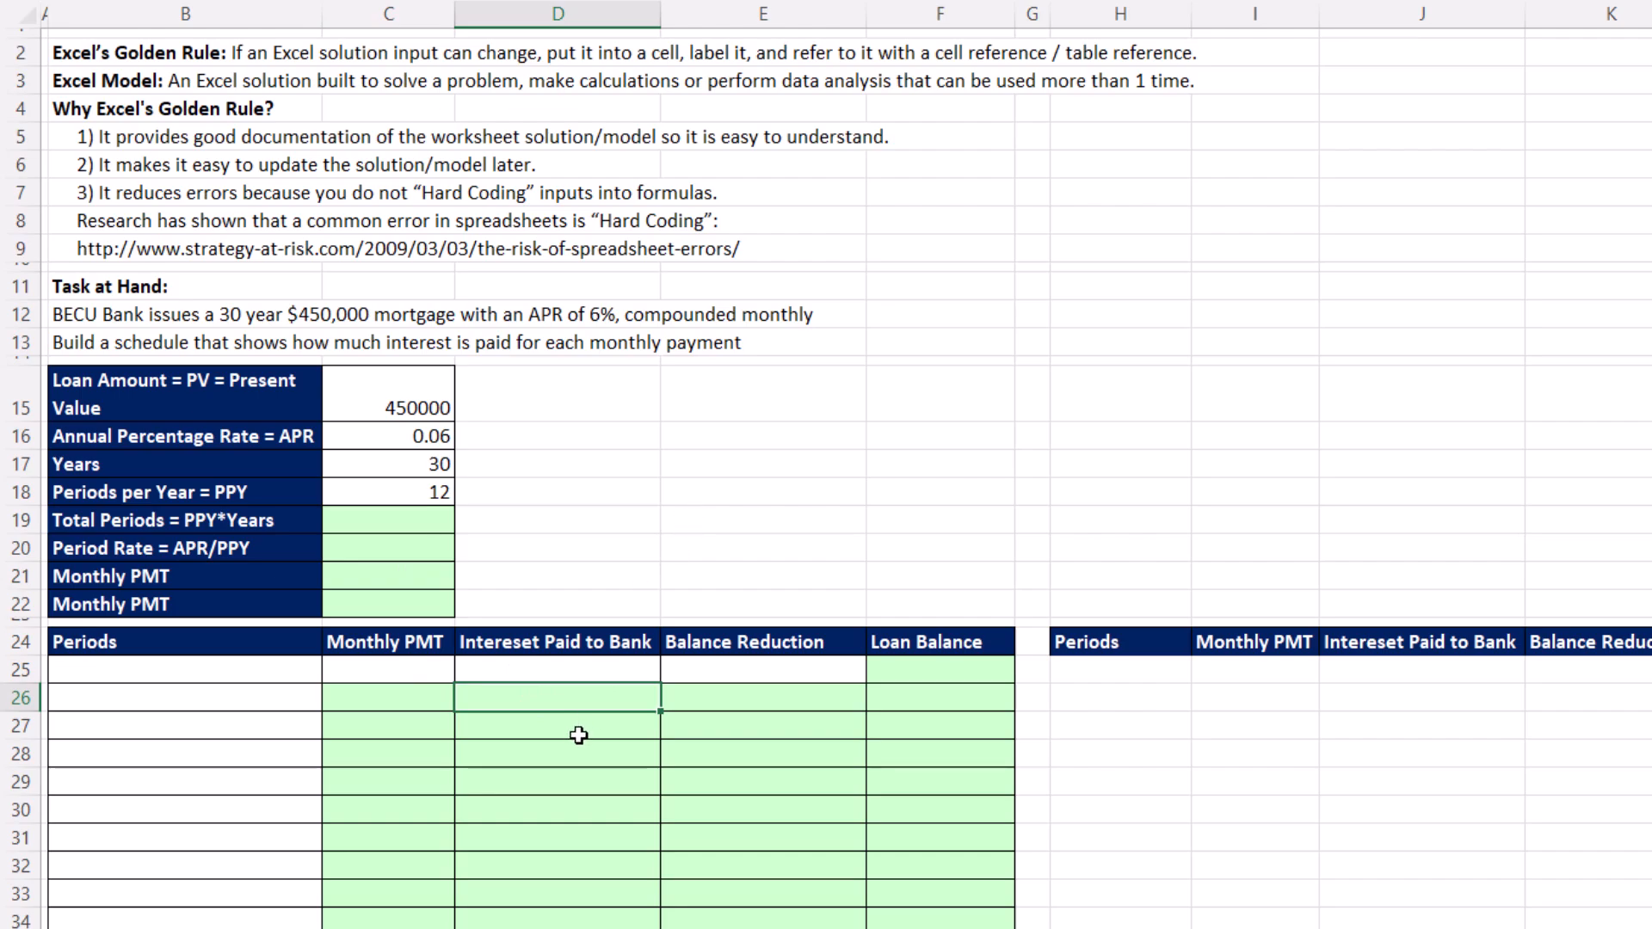
mouse_move(578, 740)
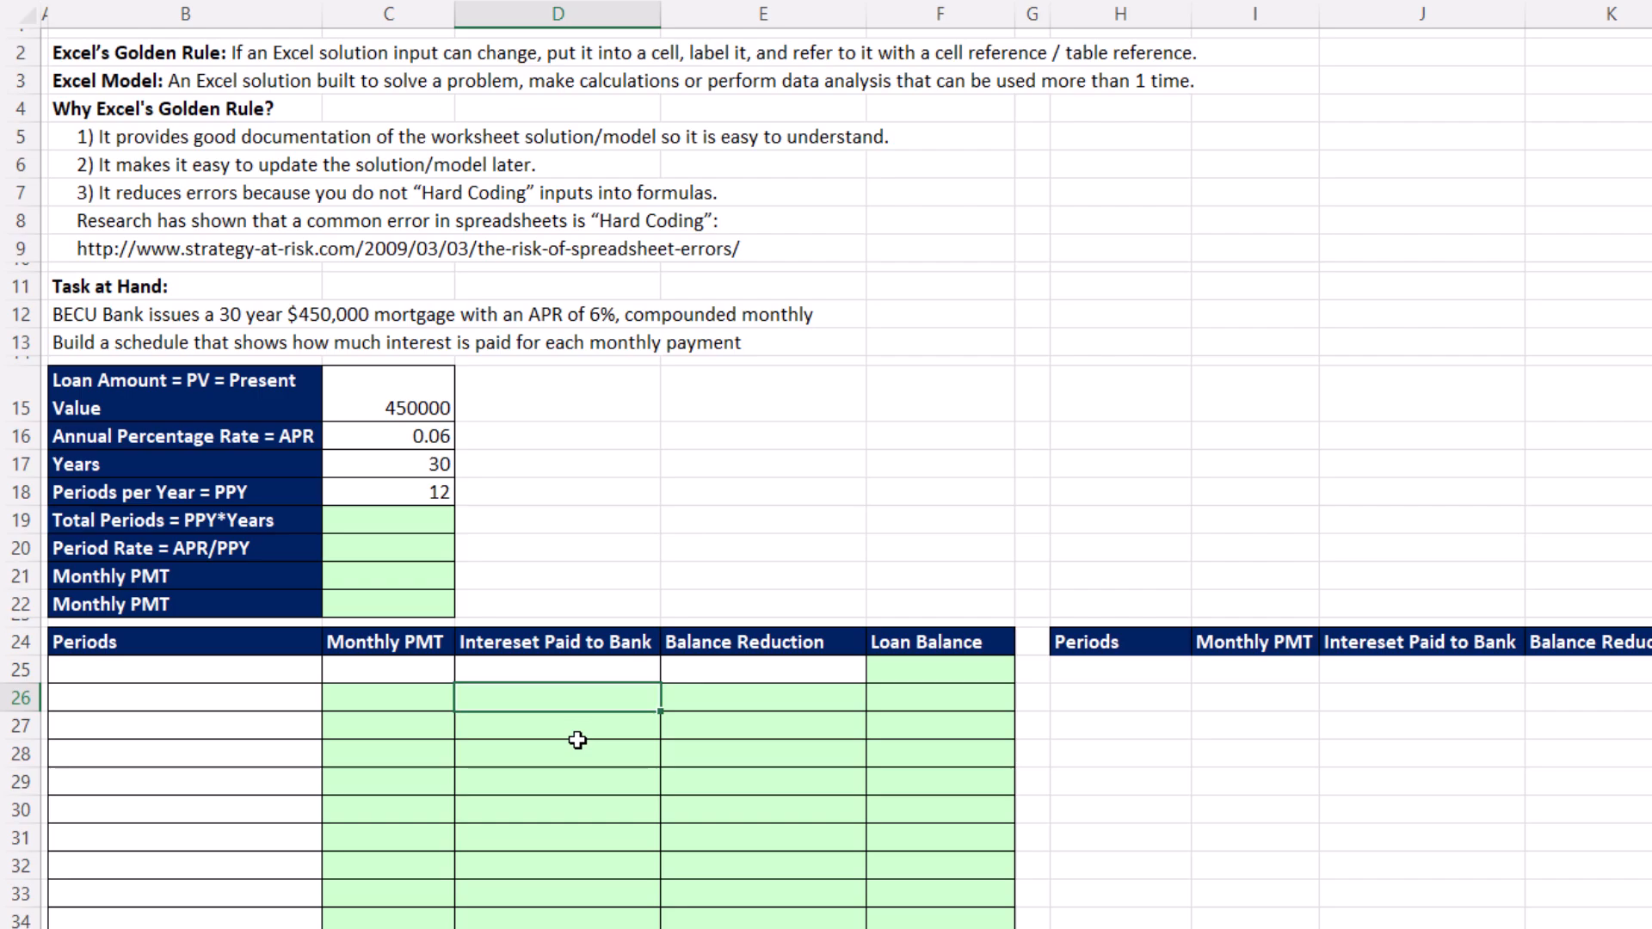
mouse_move(582, 750)
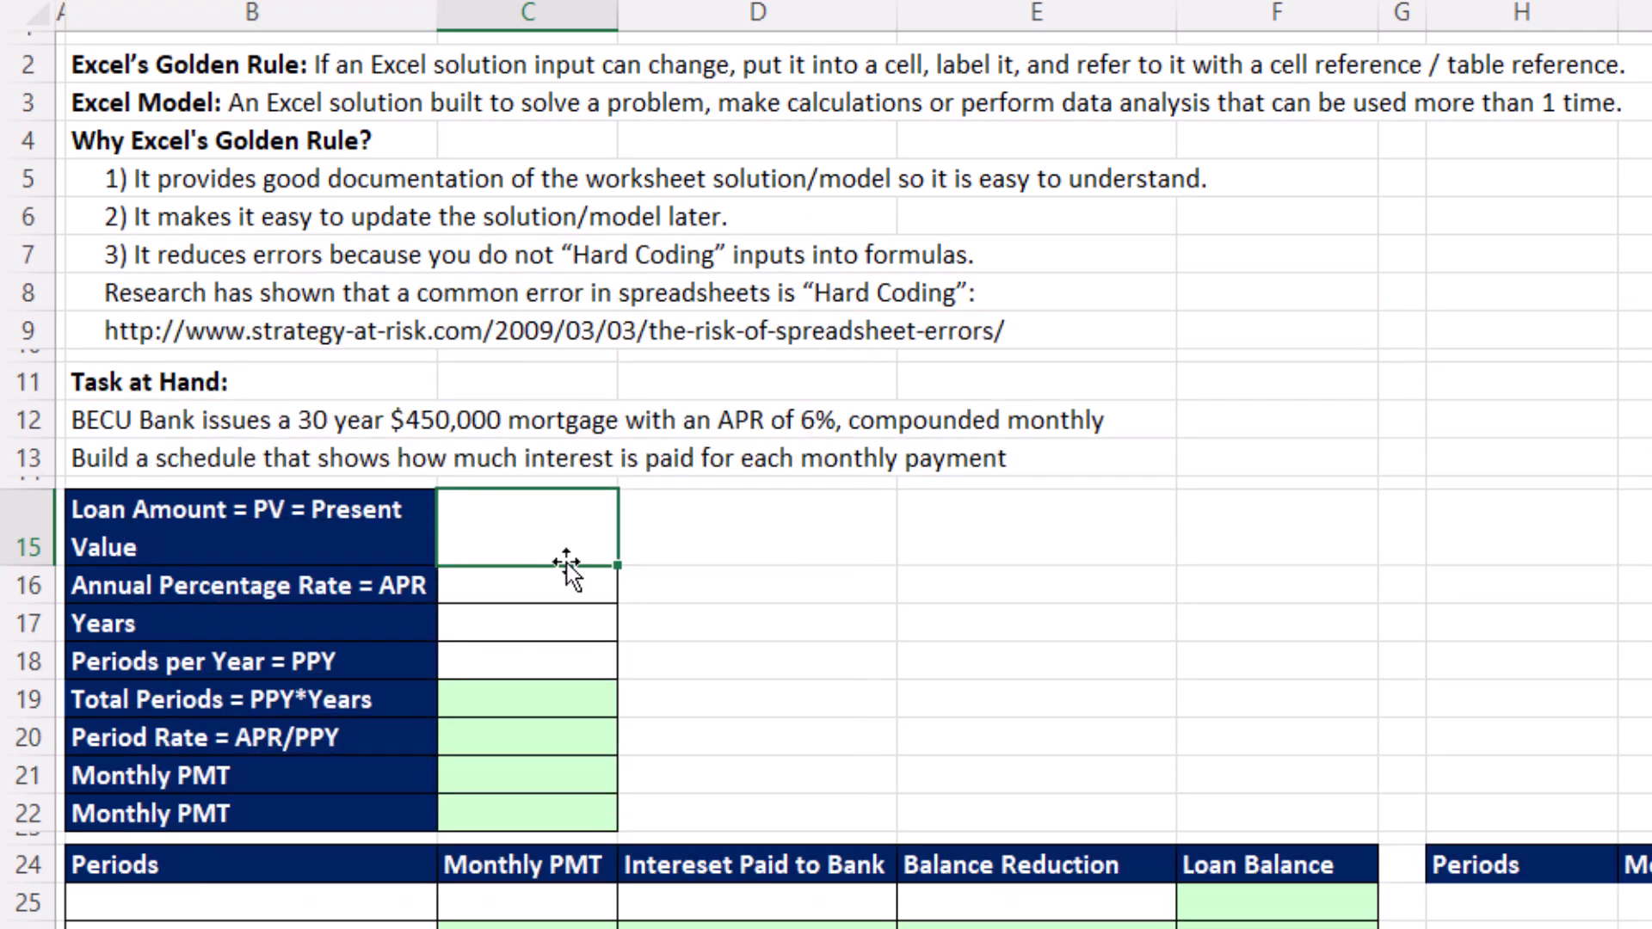
mouse_move(277, 107)
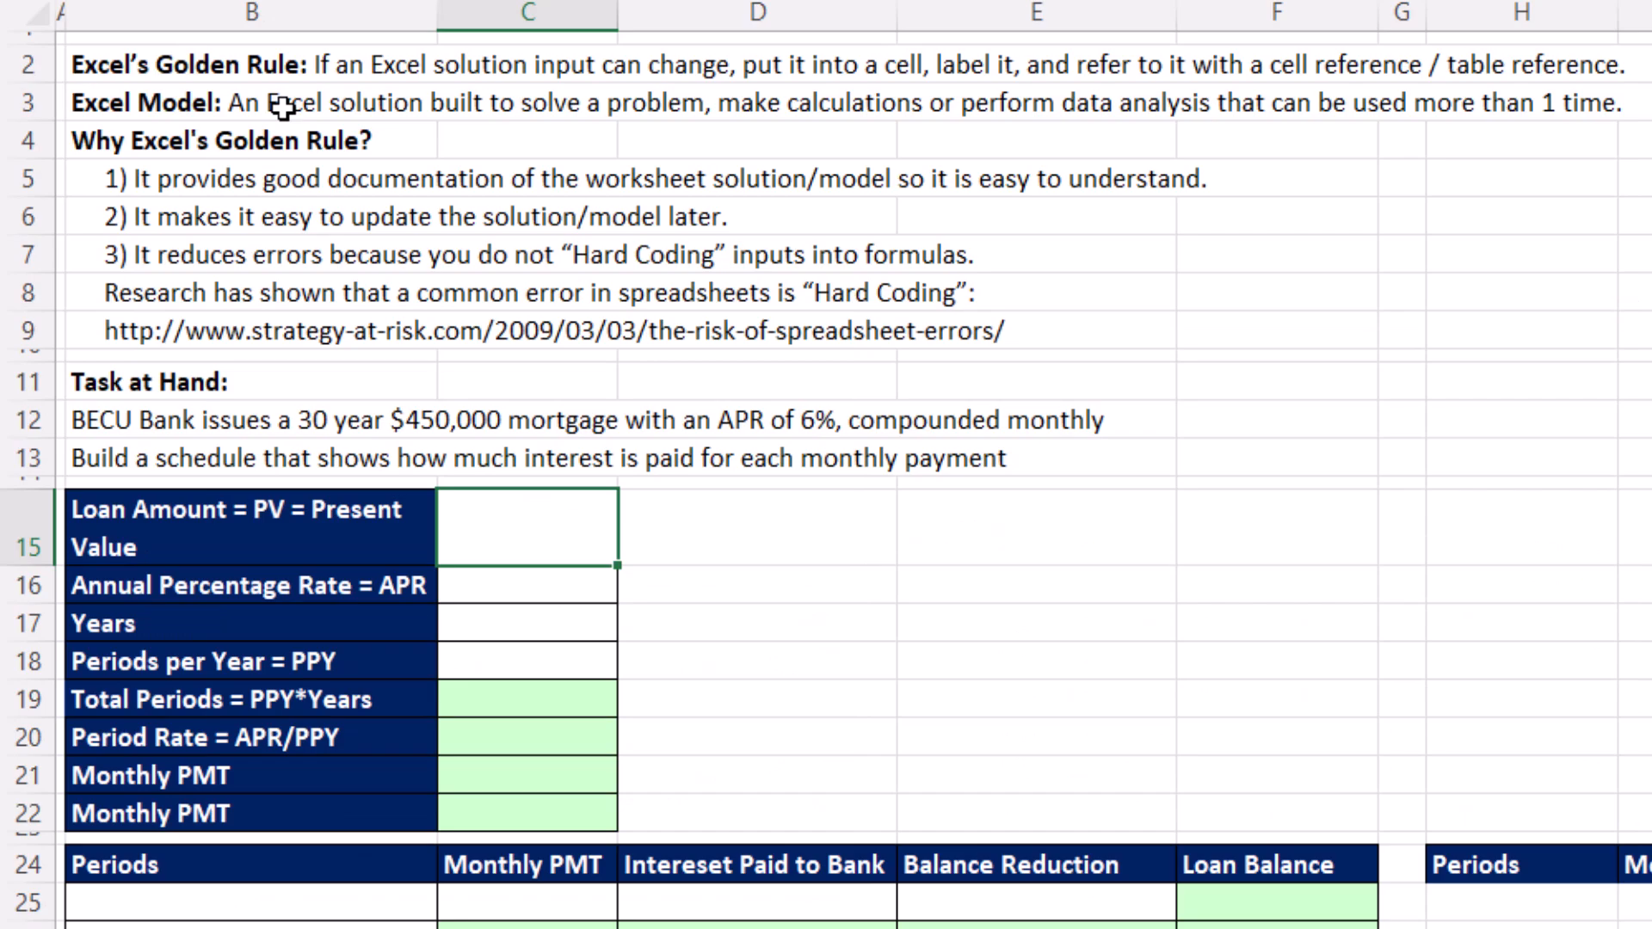
mouse_move(196, 485)
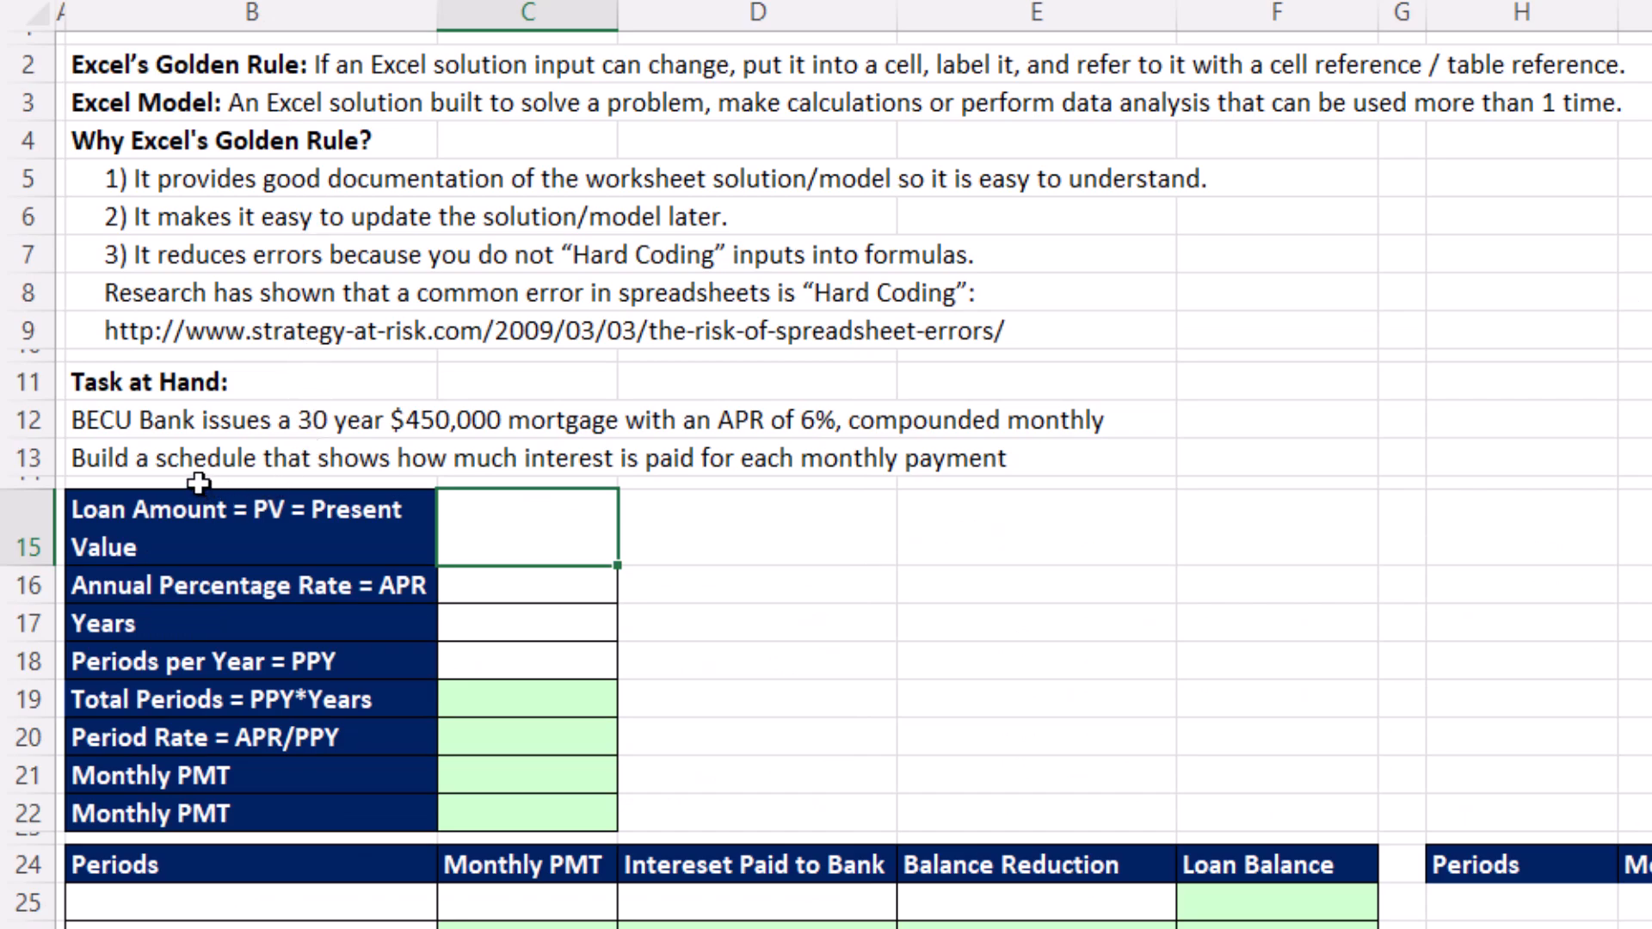
mouse_move(248, 519)
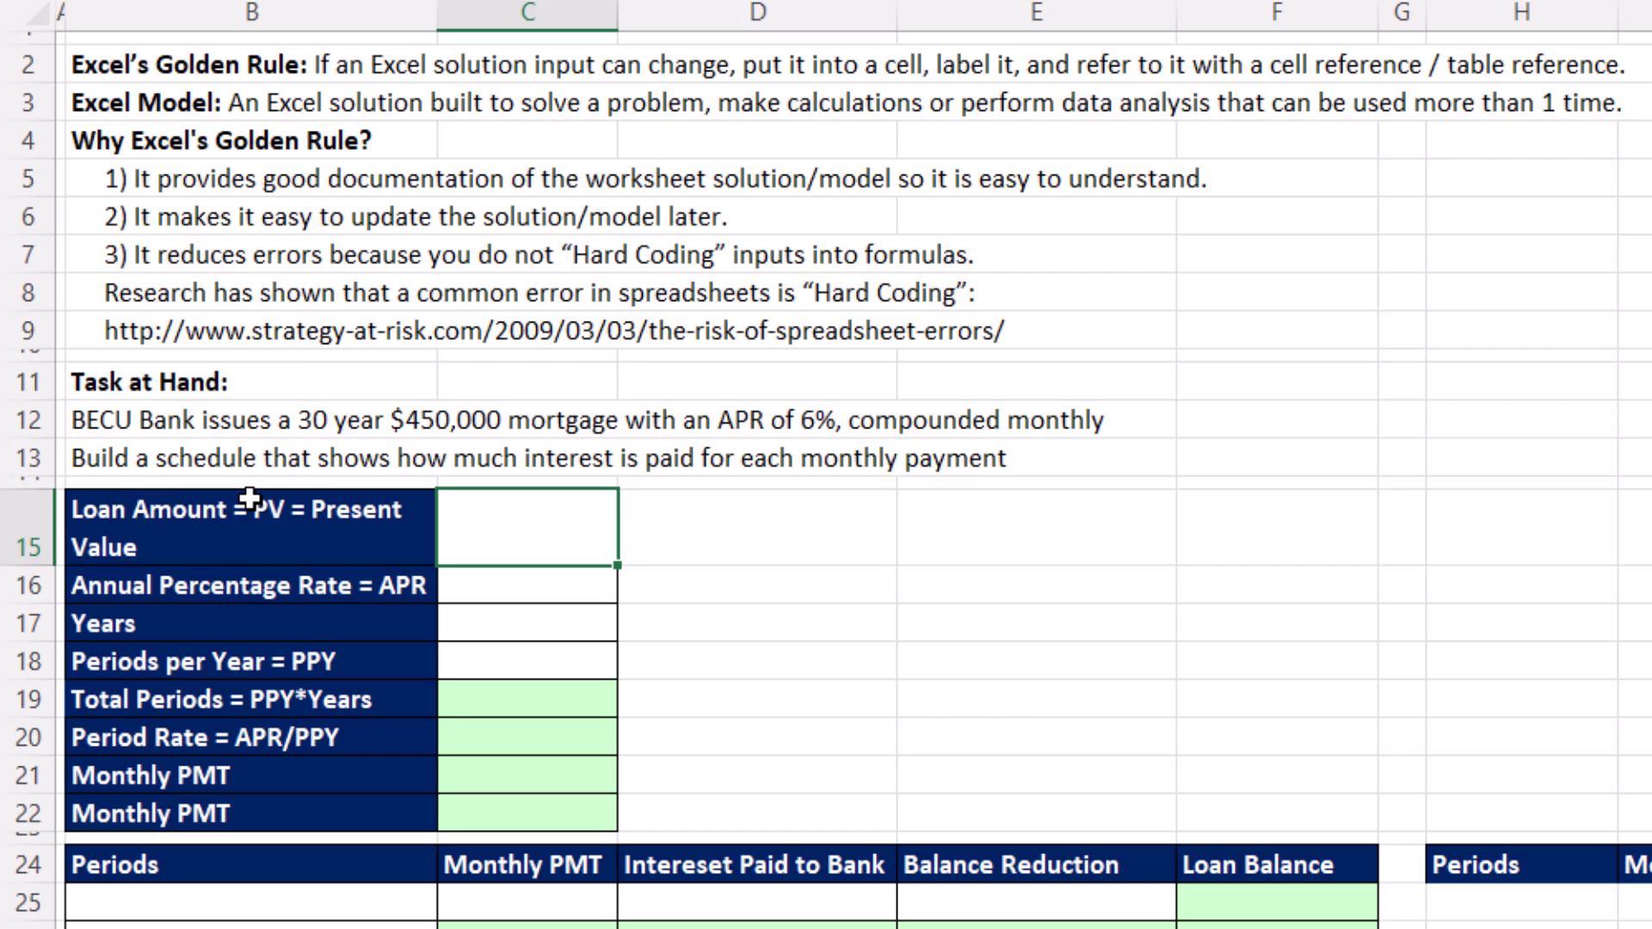
mouse_move(430, 461)
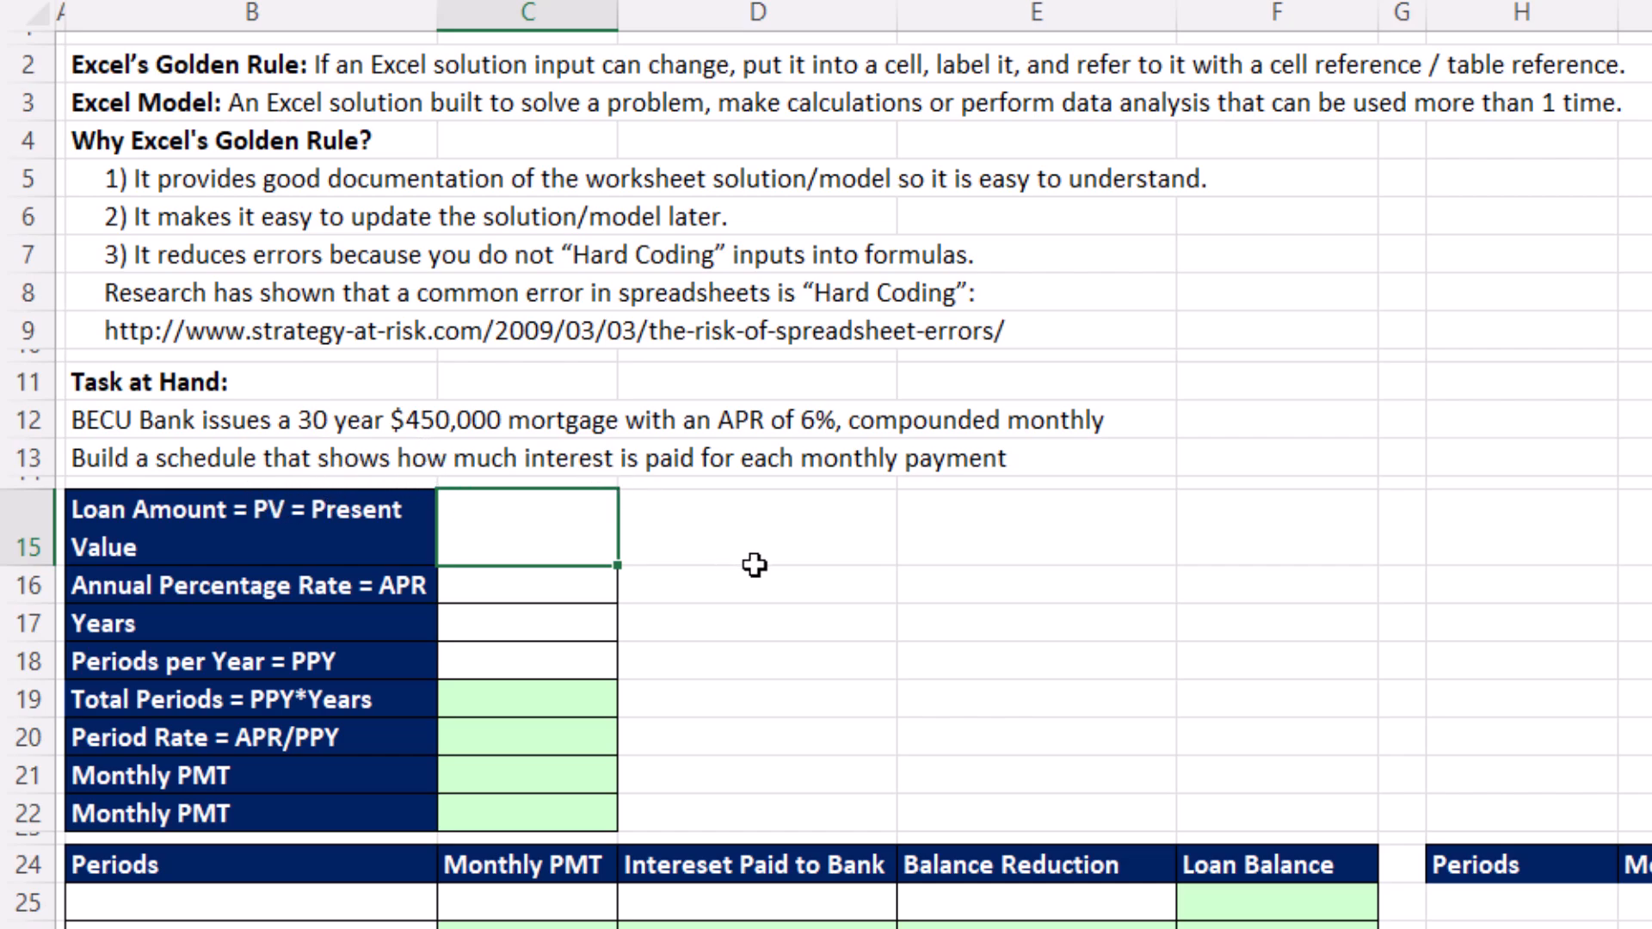
mouse_move(864, 468)
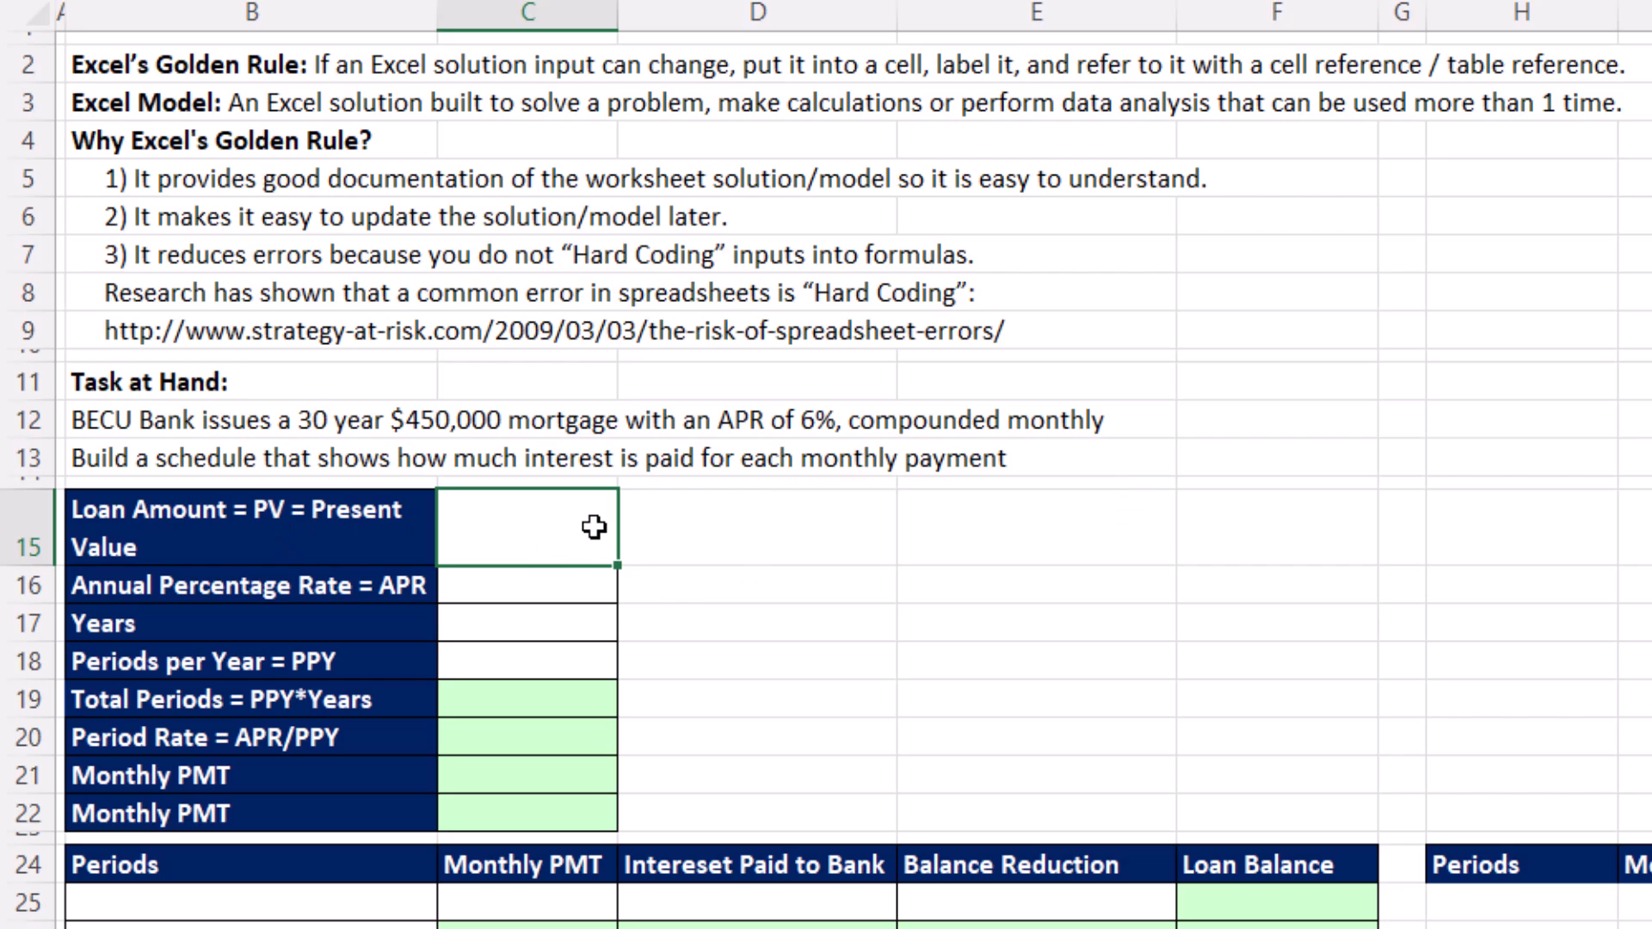
mouse_move(875, 529)
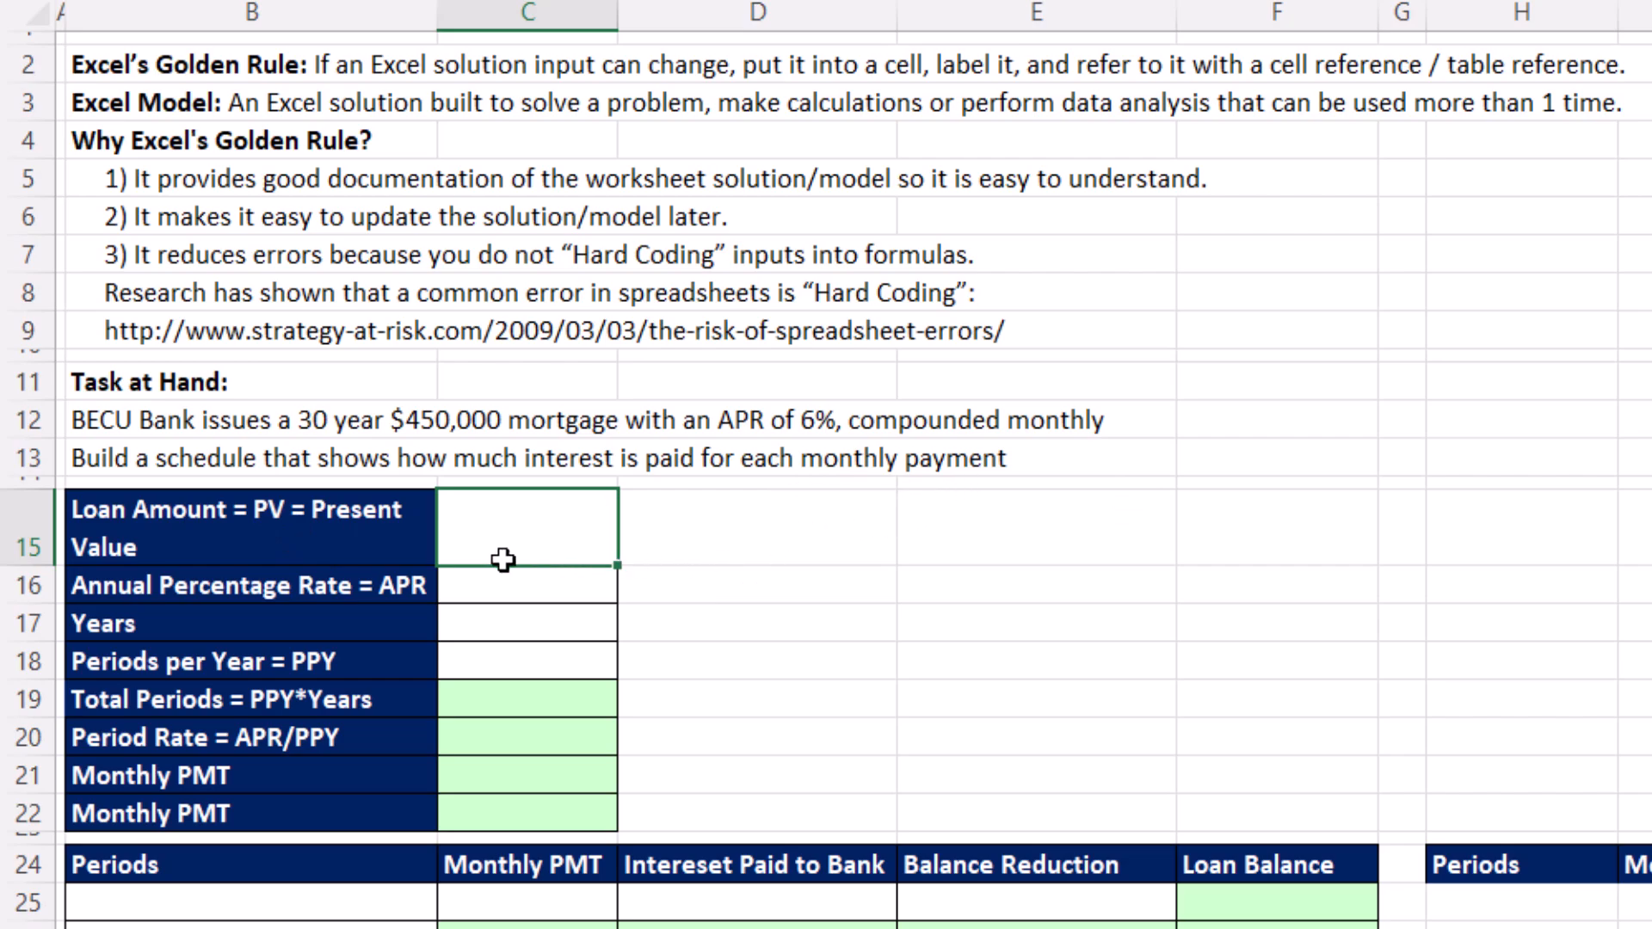
mouse_move(1438, 440)
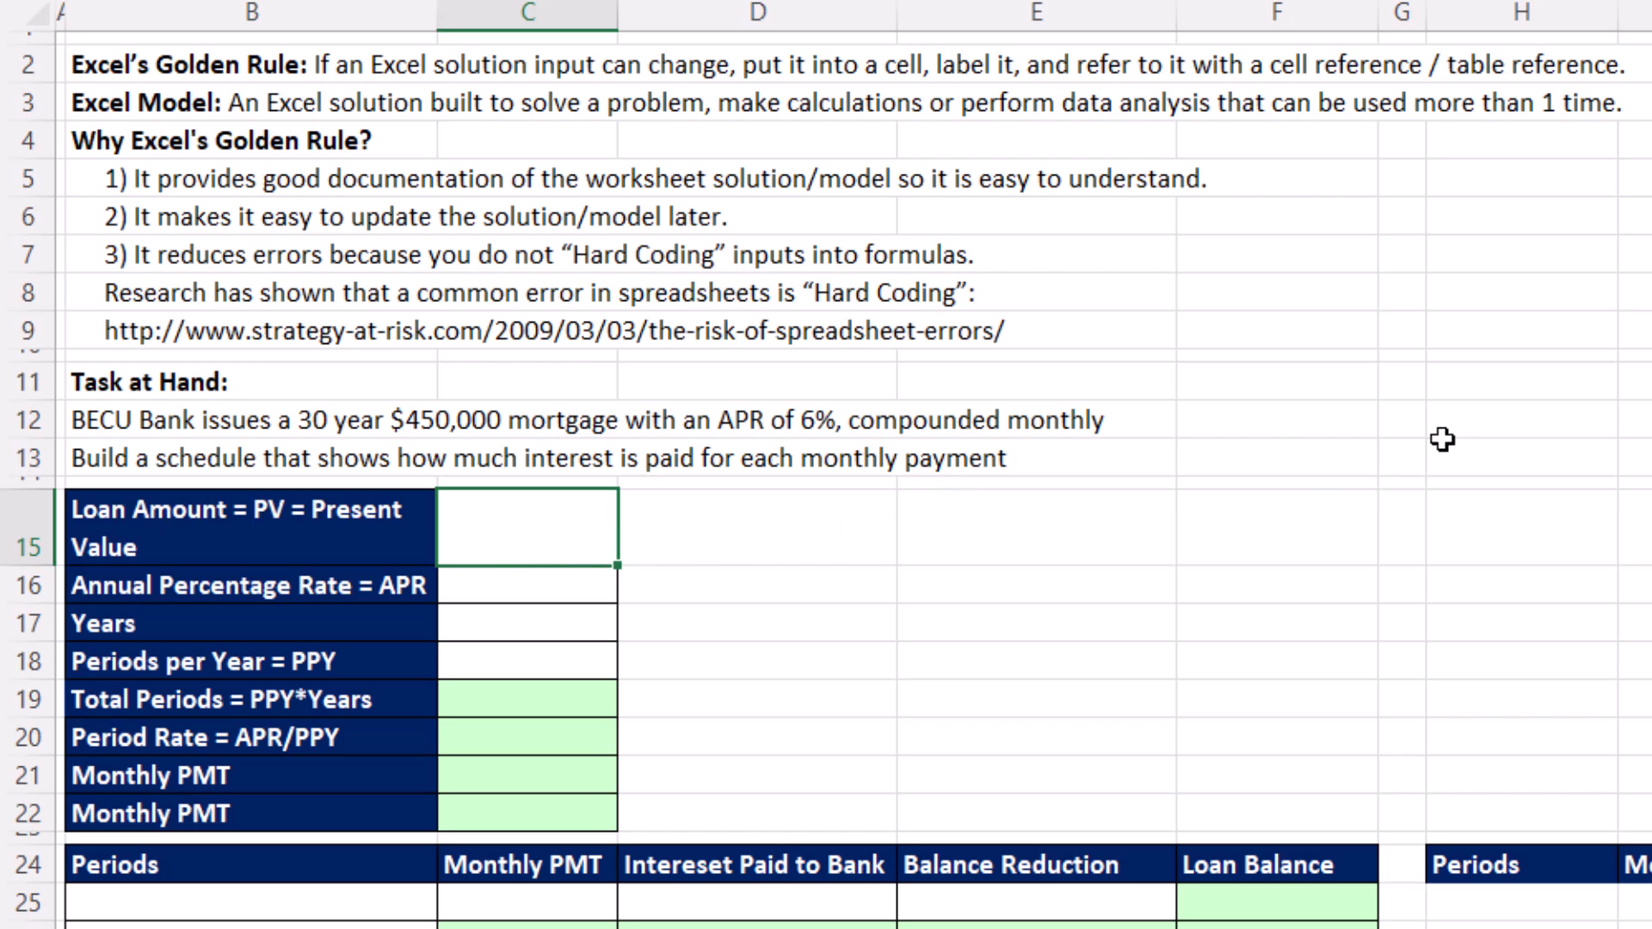
Step: Enter 450000 loan amount, 0.06 APR, 30 years and 12 periods, then begin the total-periods formula
type("450000")
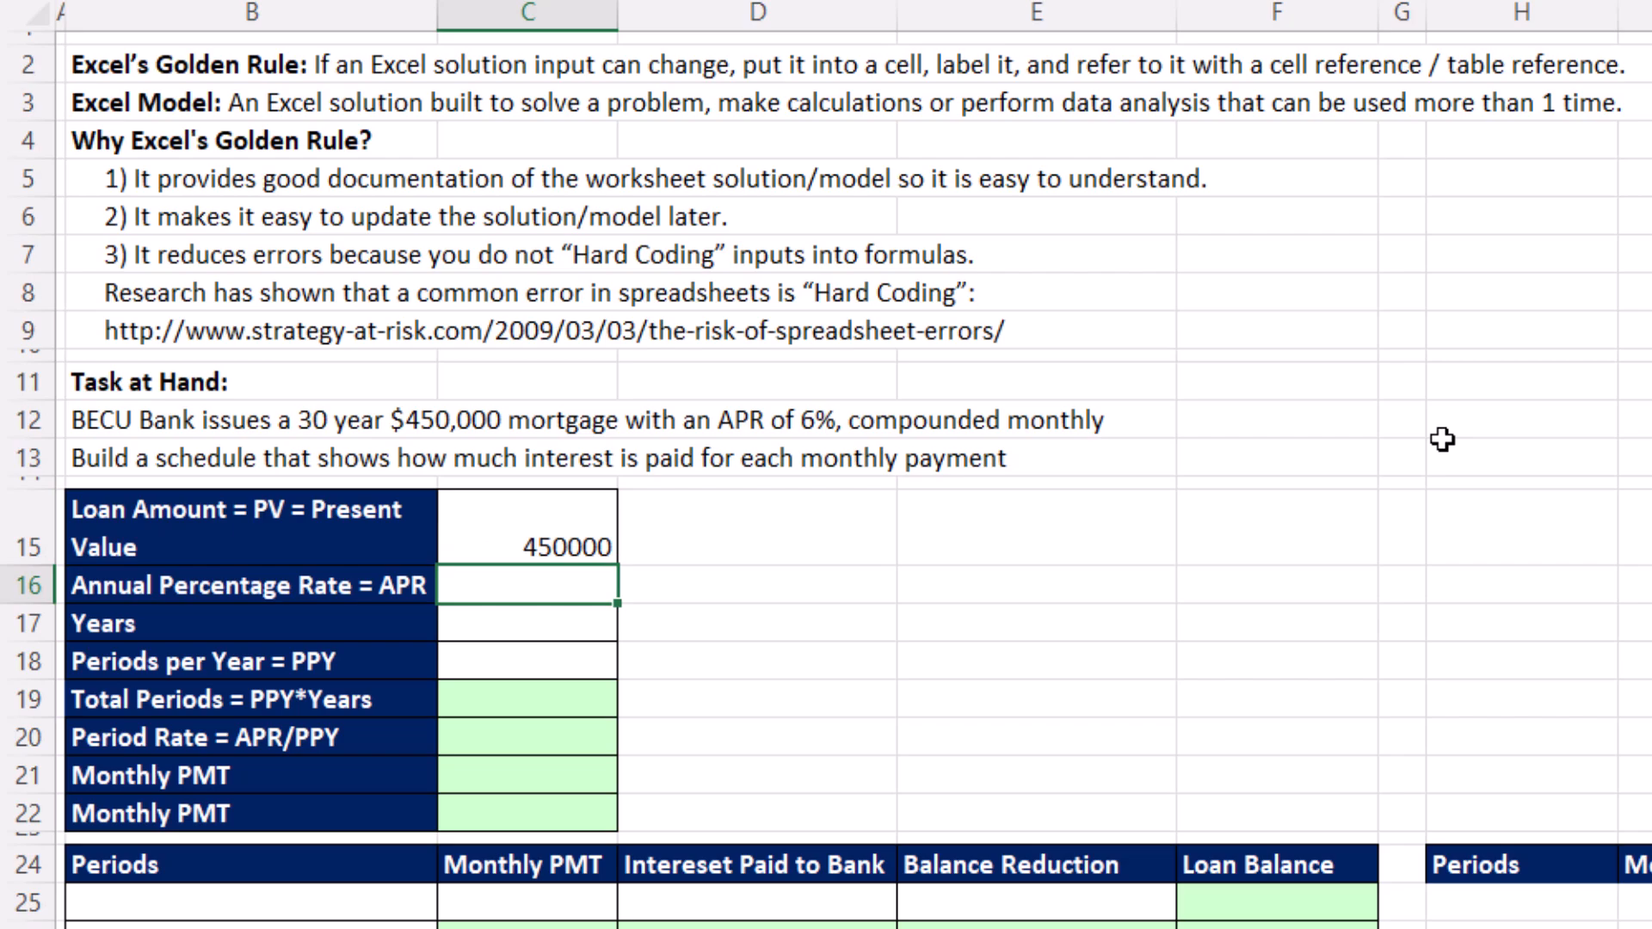
type(".06")
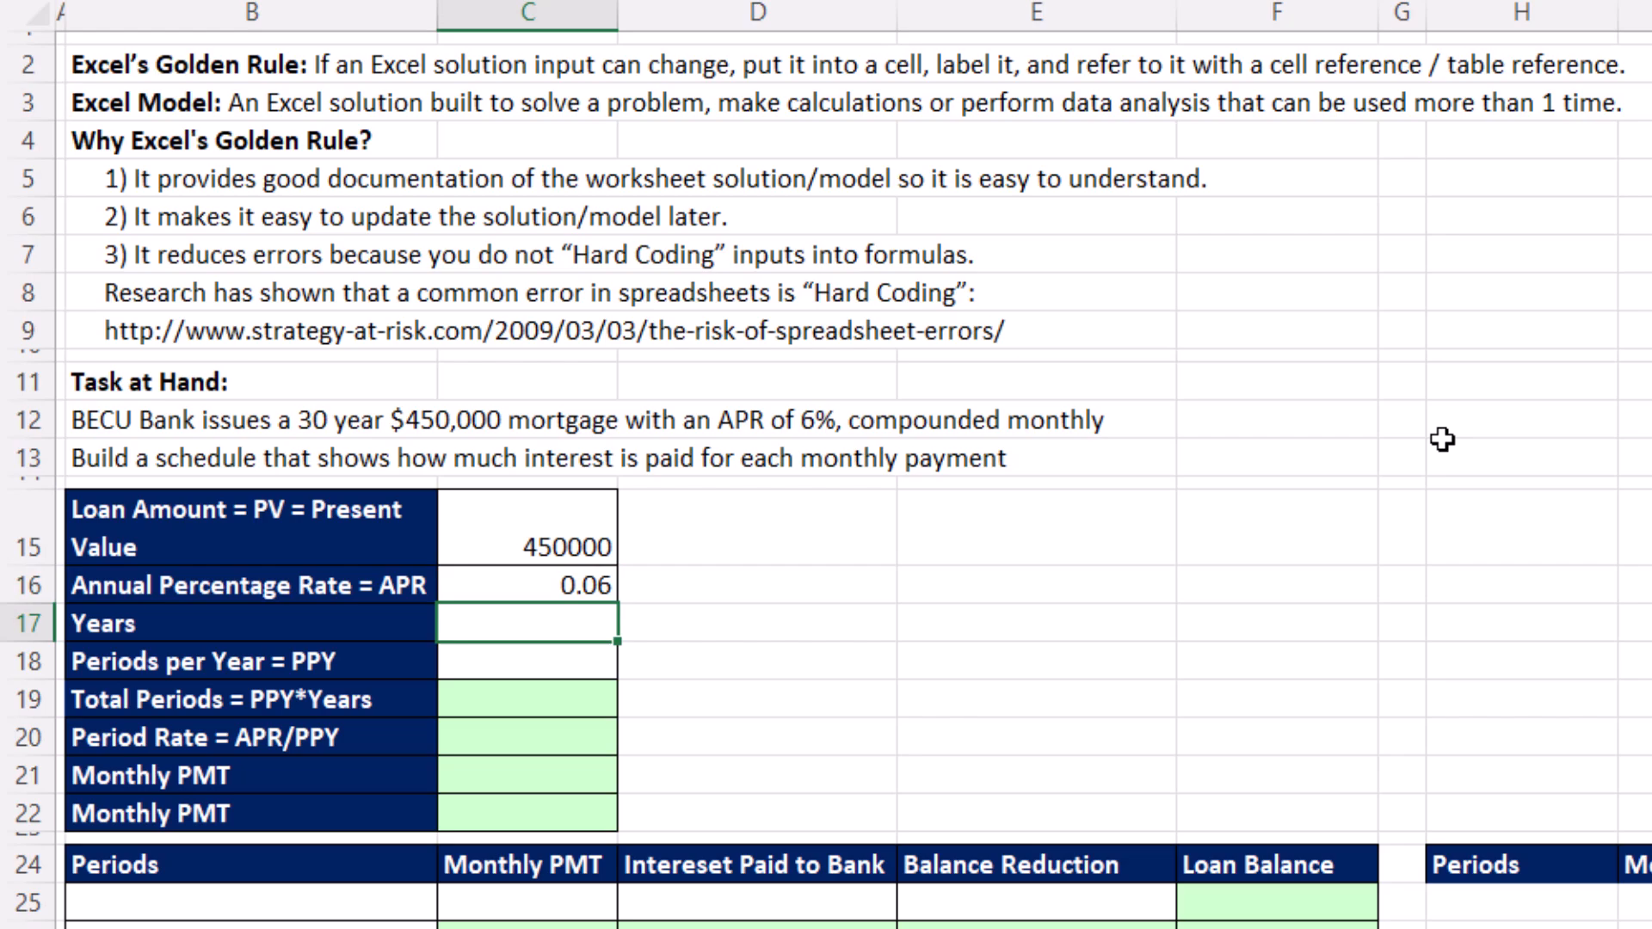
type("30")
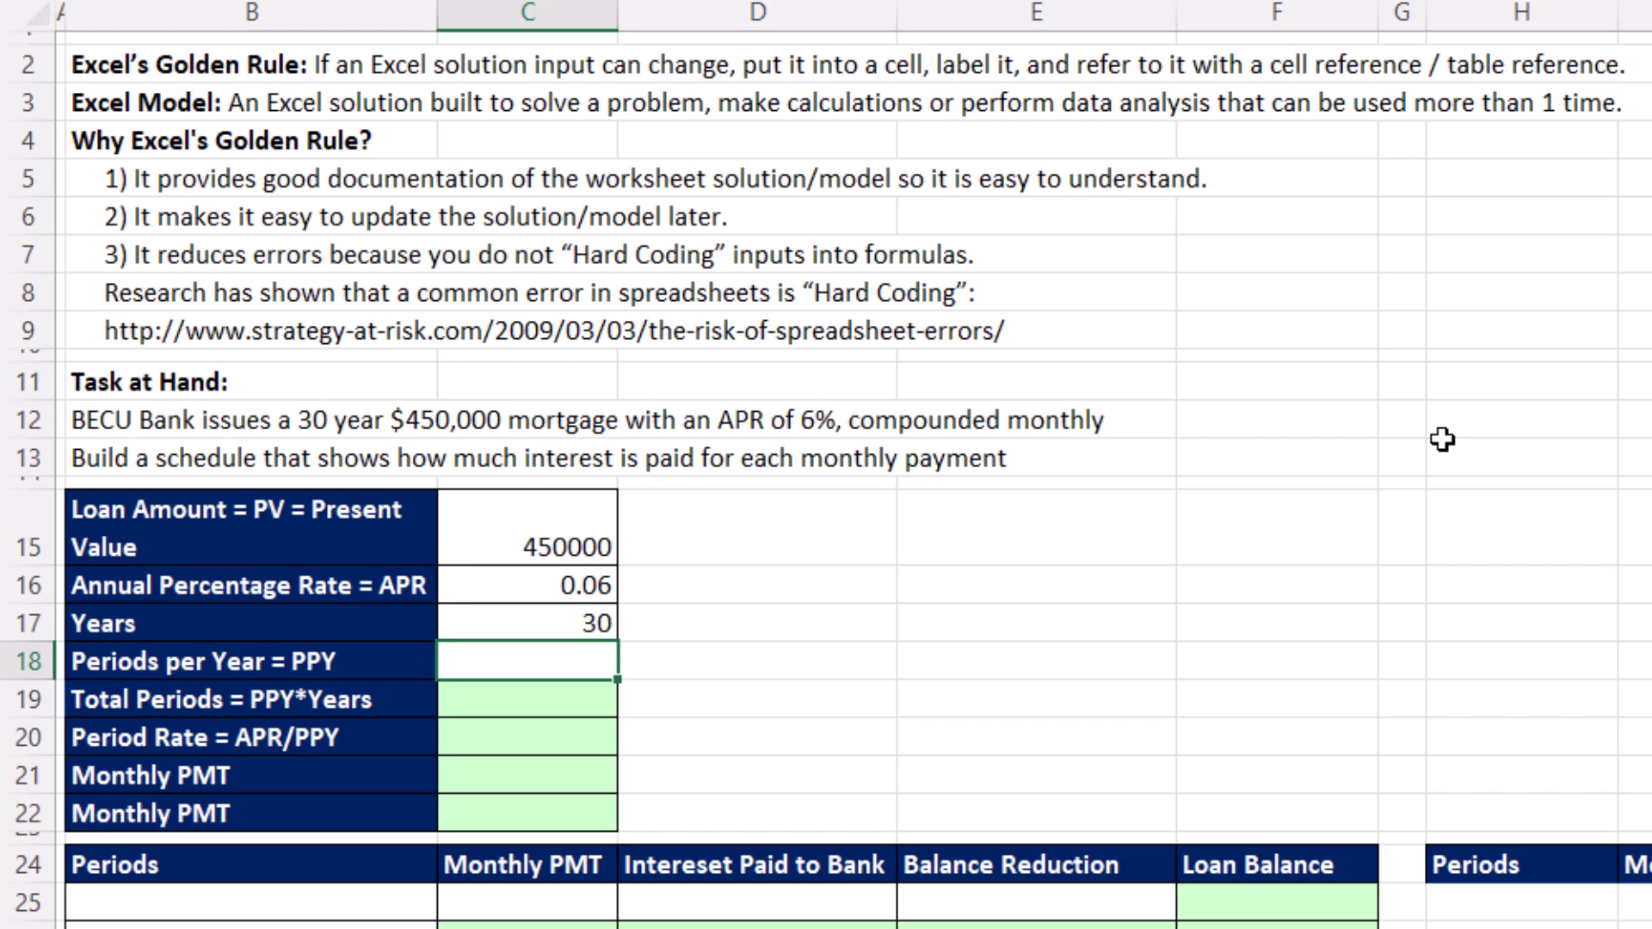
type("12")
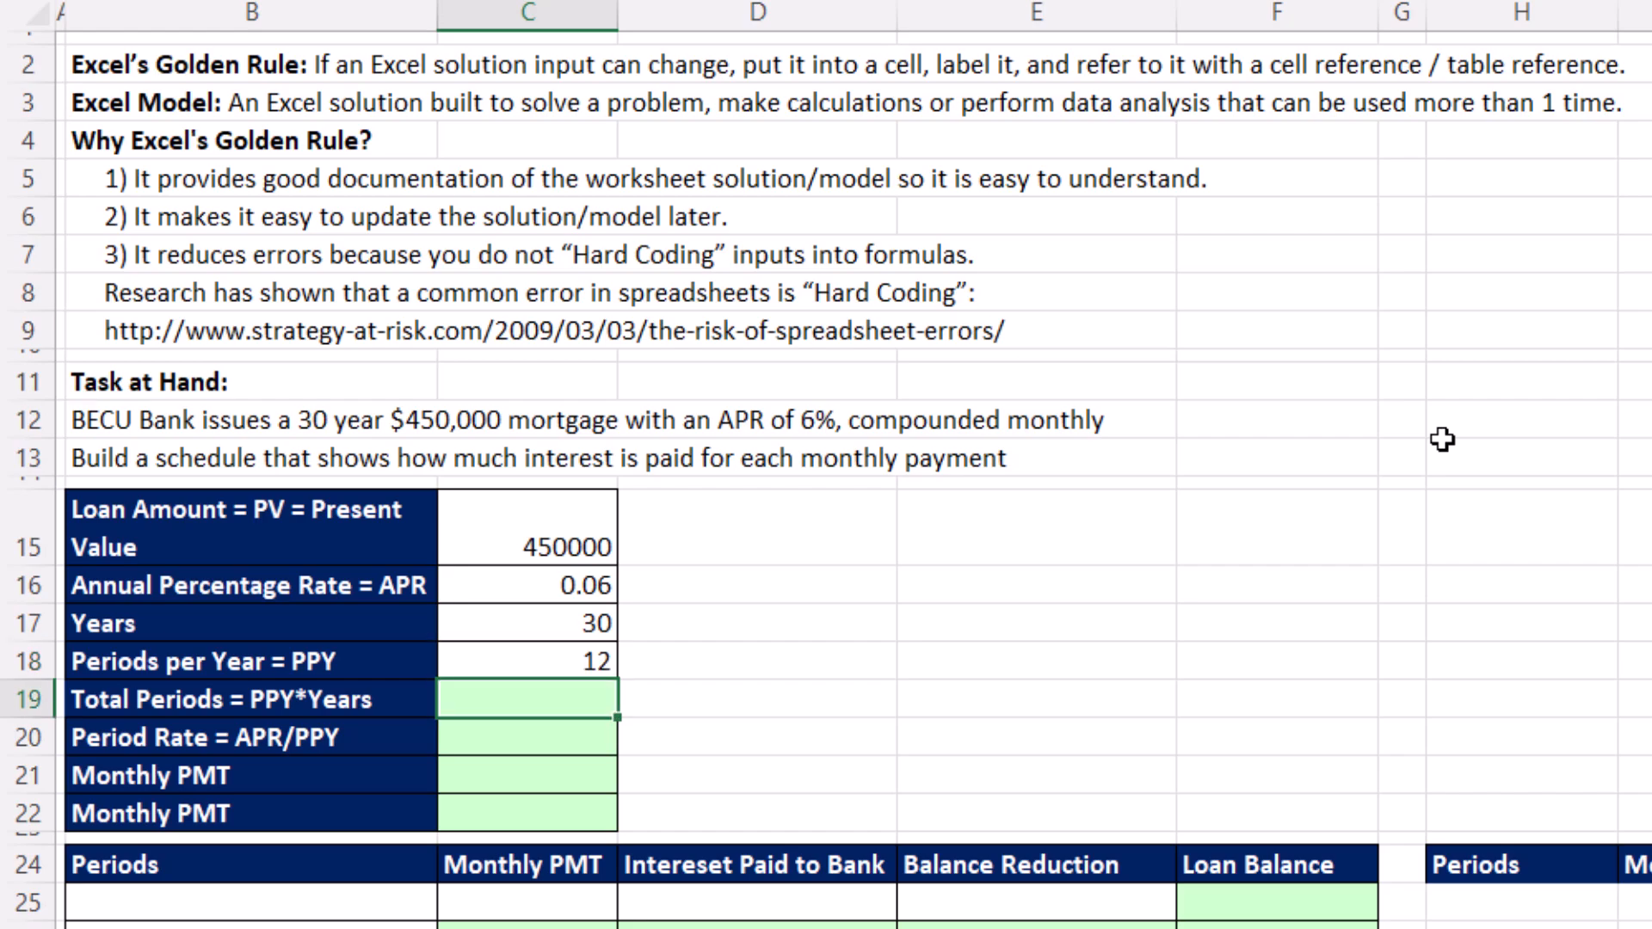
type("=C17*")
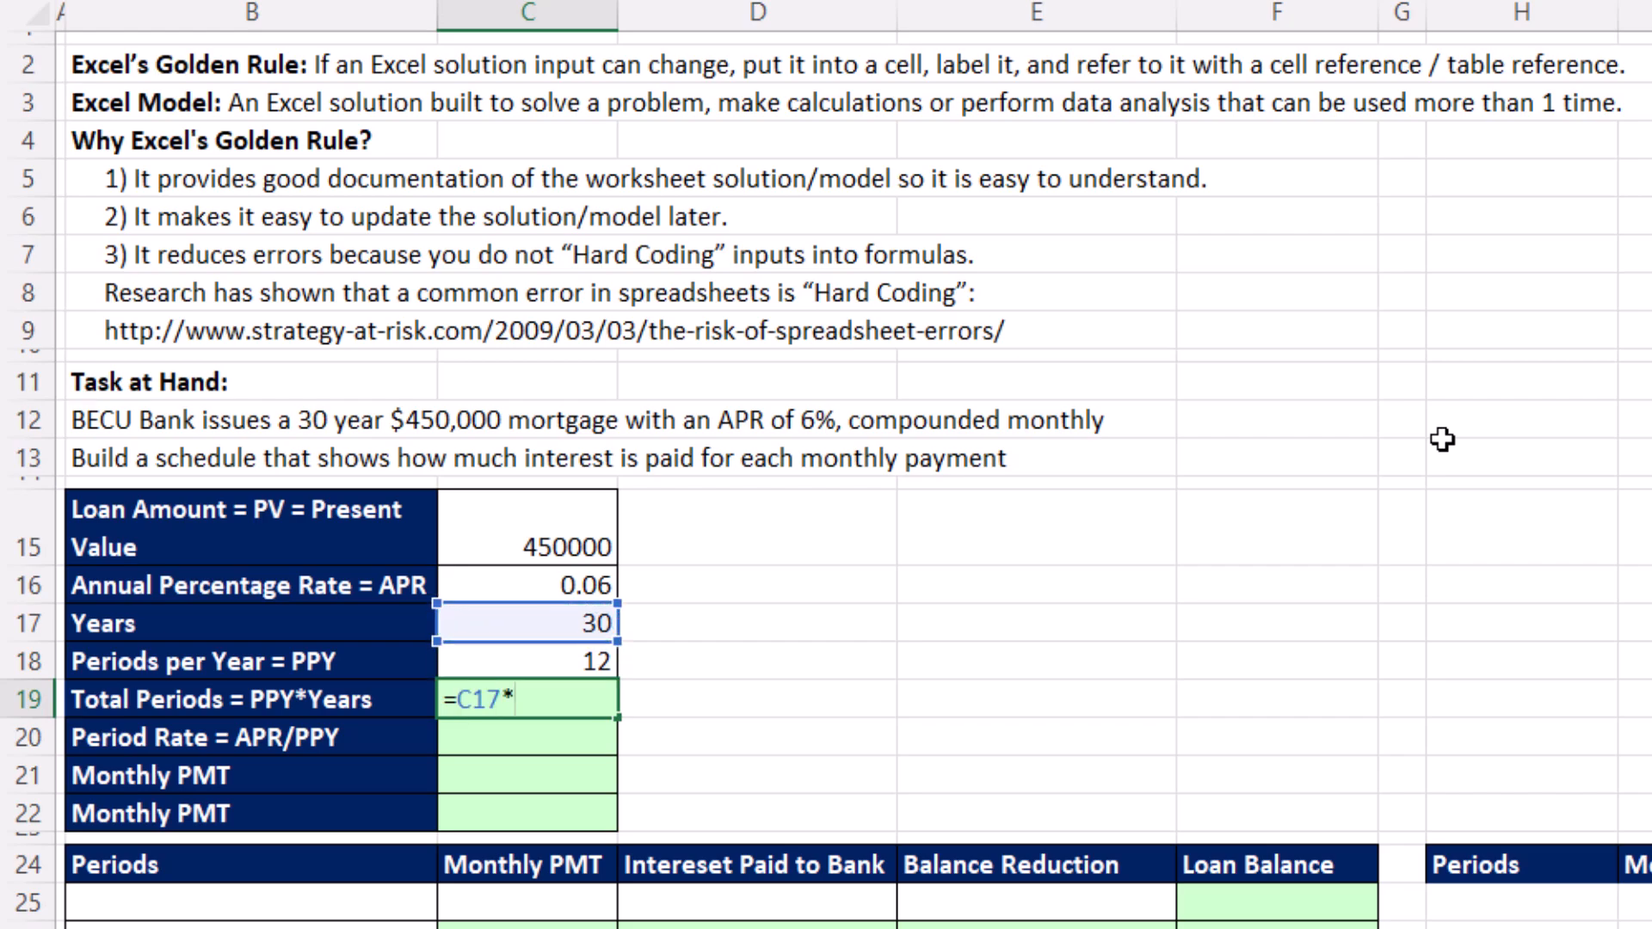
Step: Compute total periods as =C17*C18 (360) and build the period rate from APR over periods per year
left_click(526, 660)
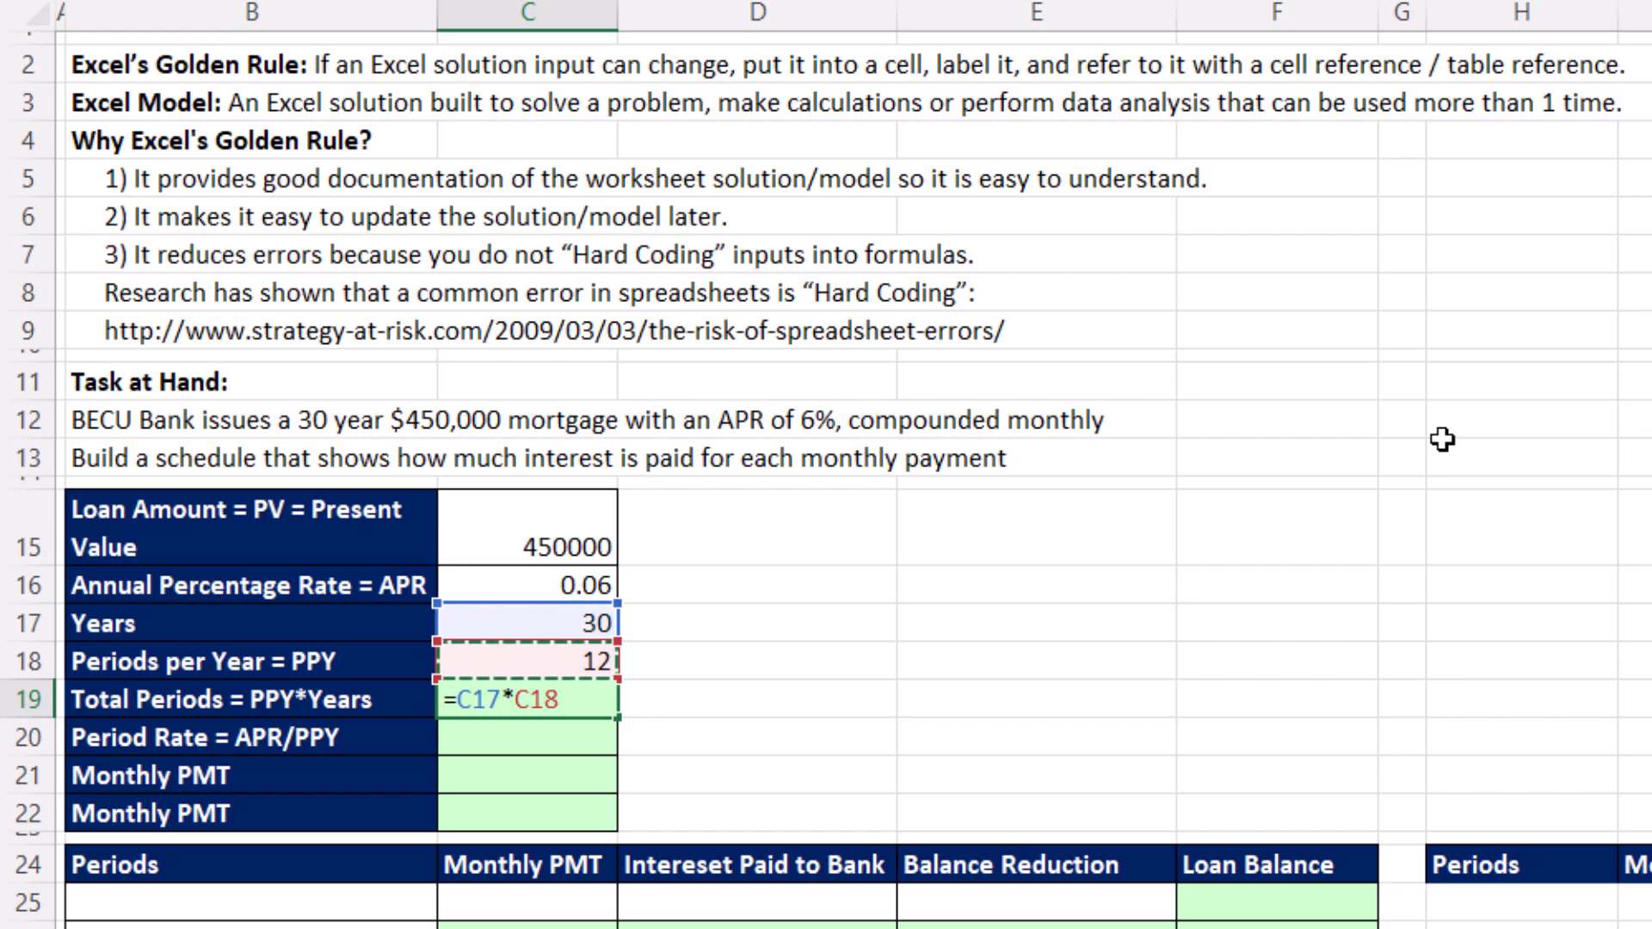
key("Enter")
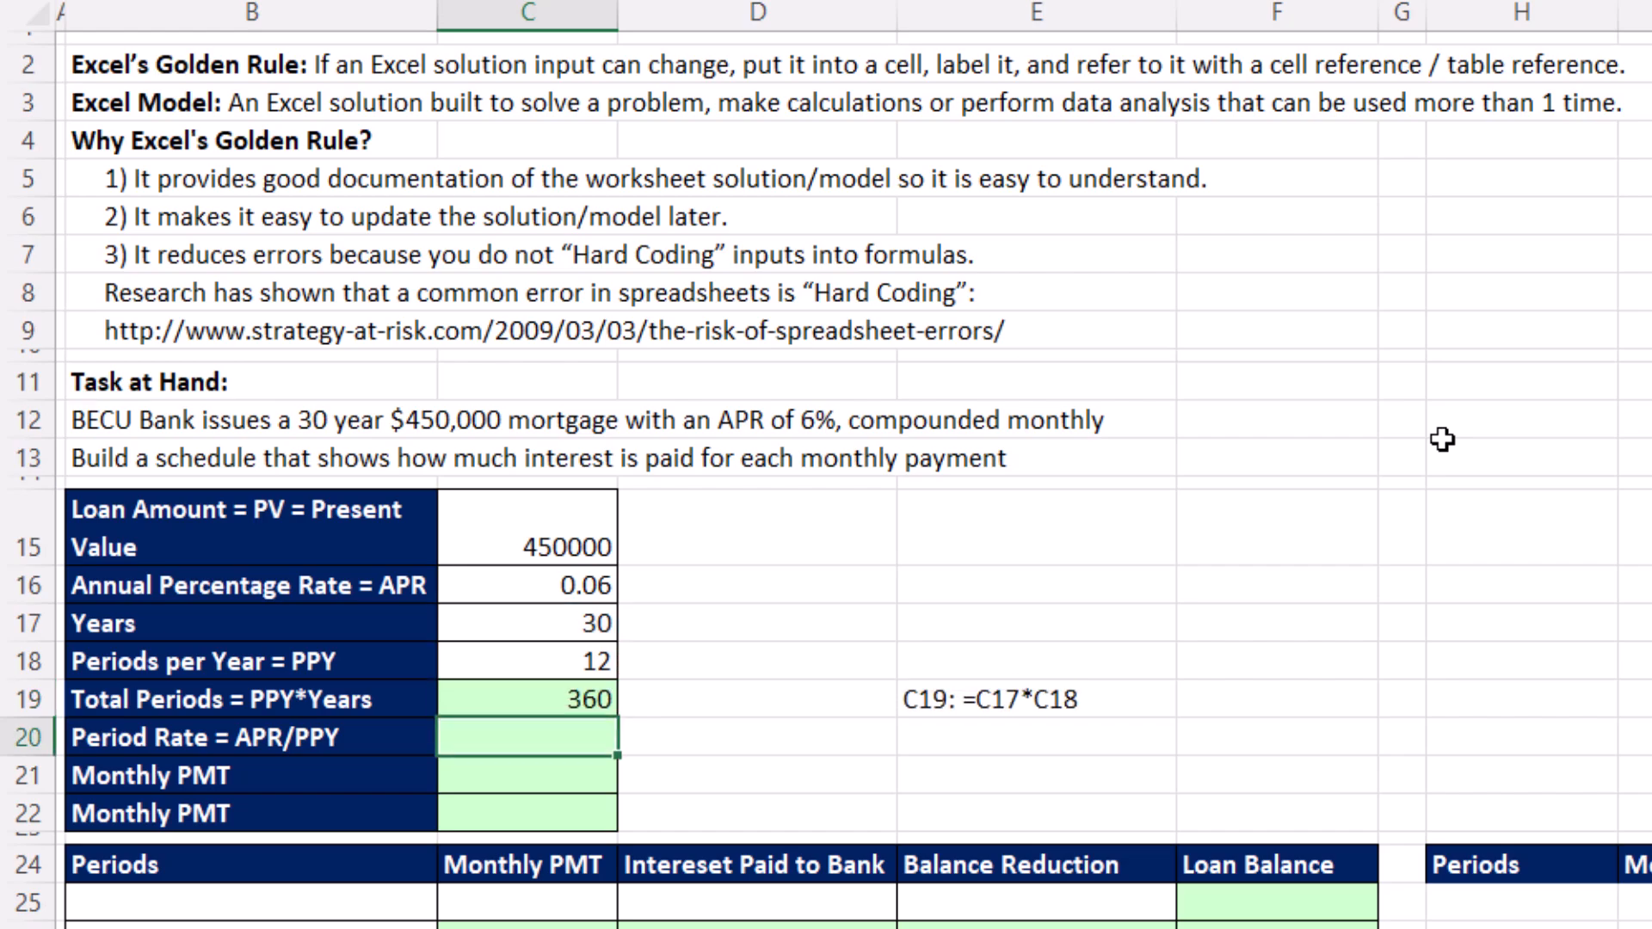
type("=")
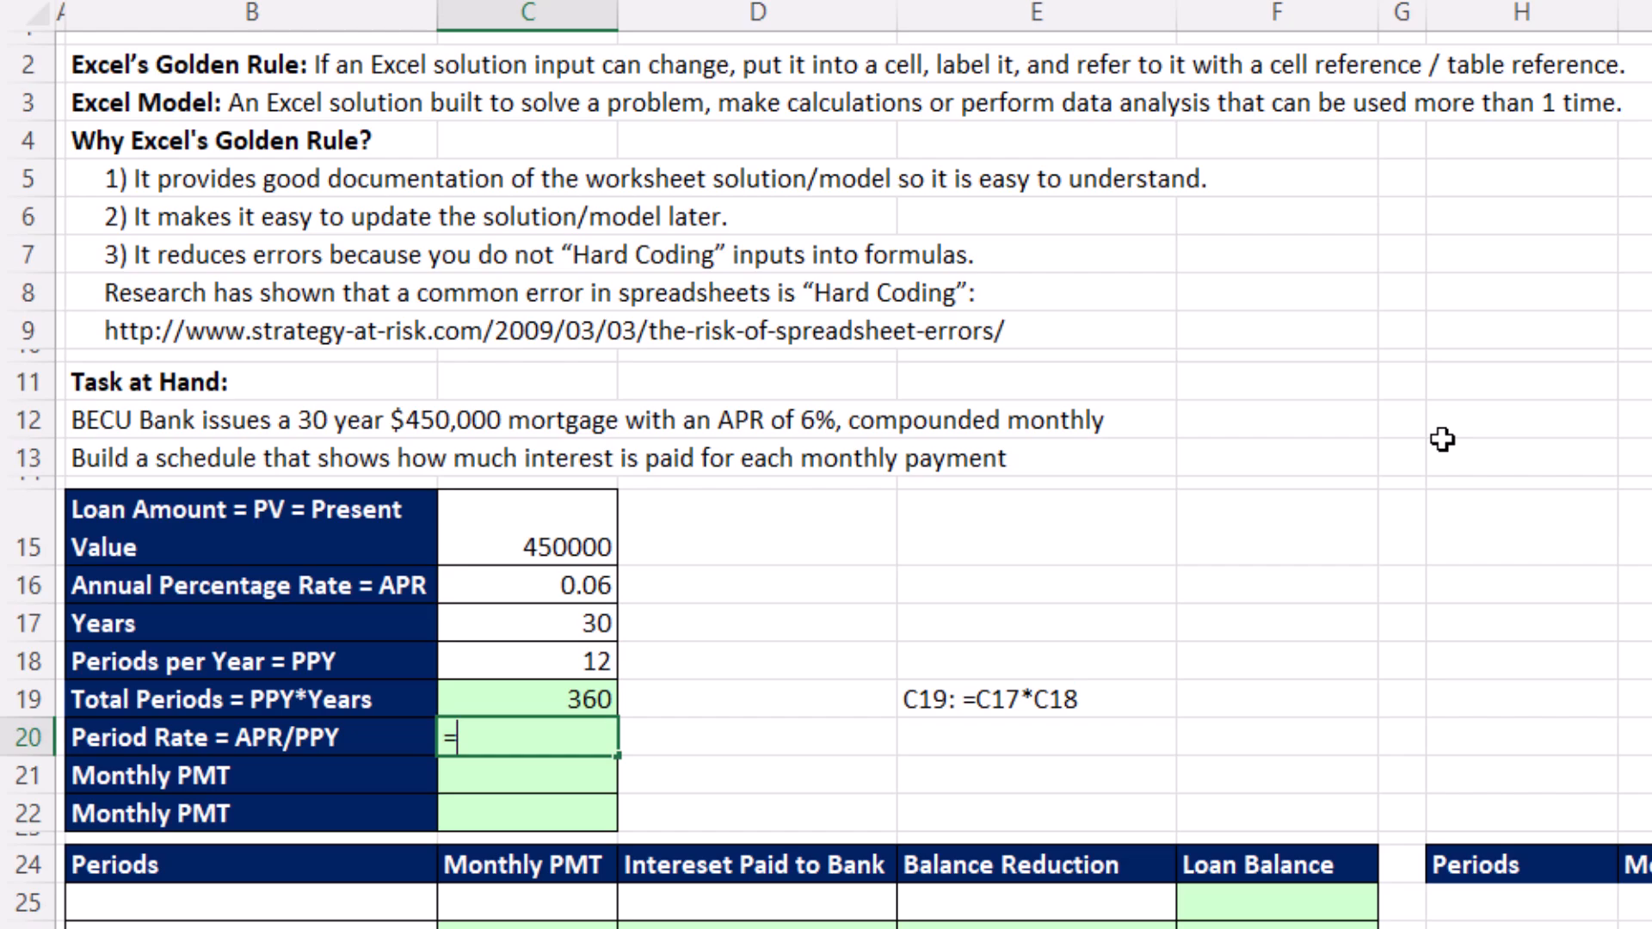
left_click(527, 618)
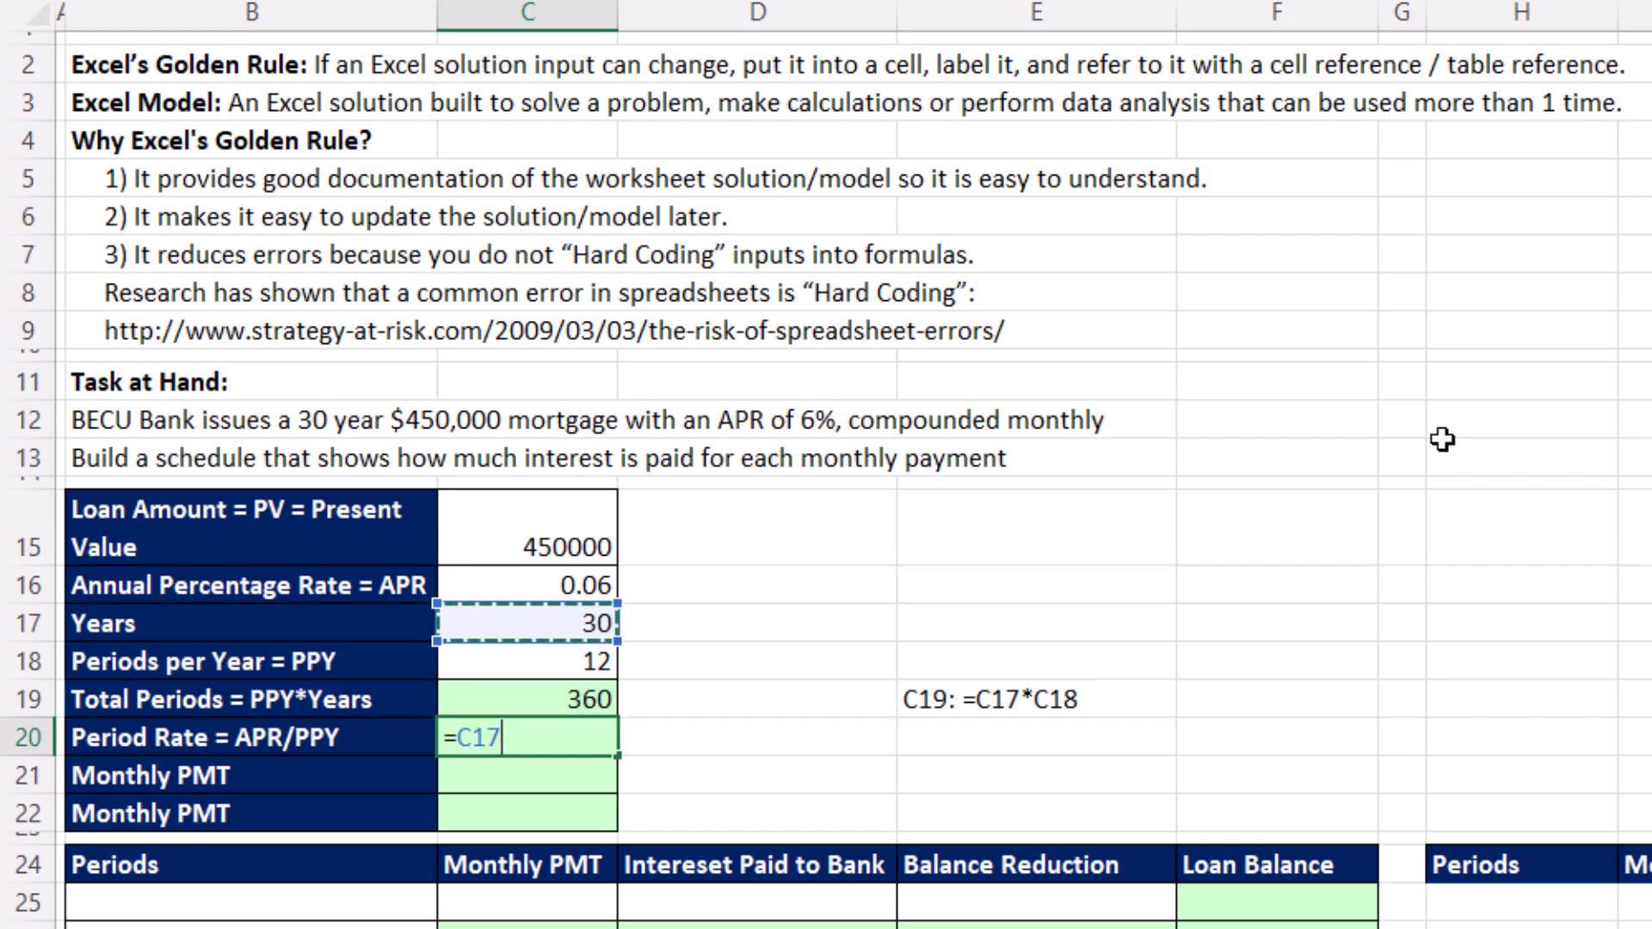
left_click(523, 586)
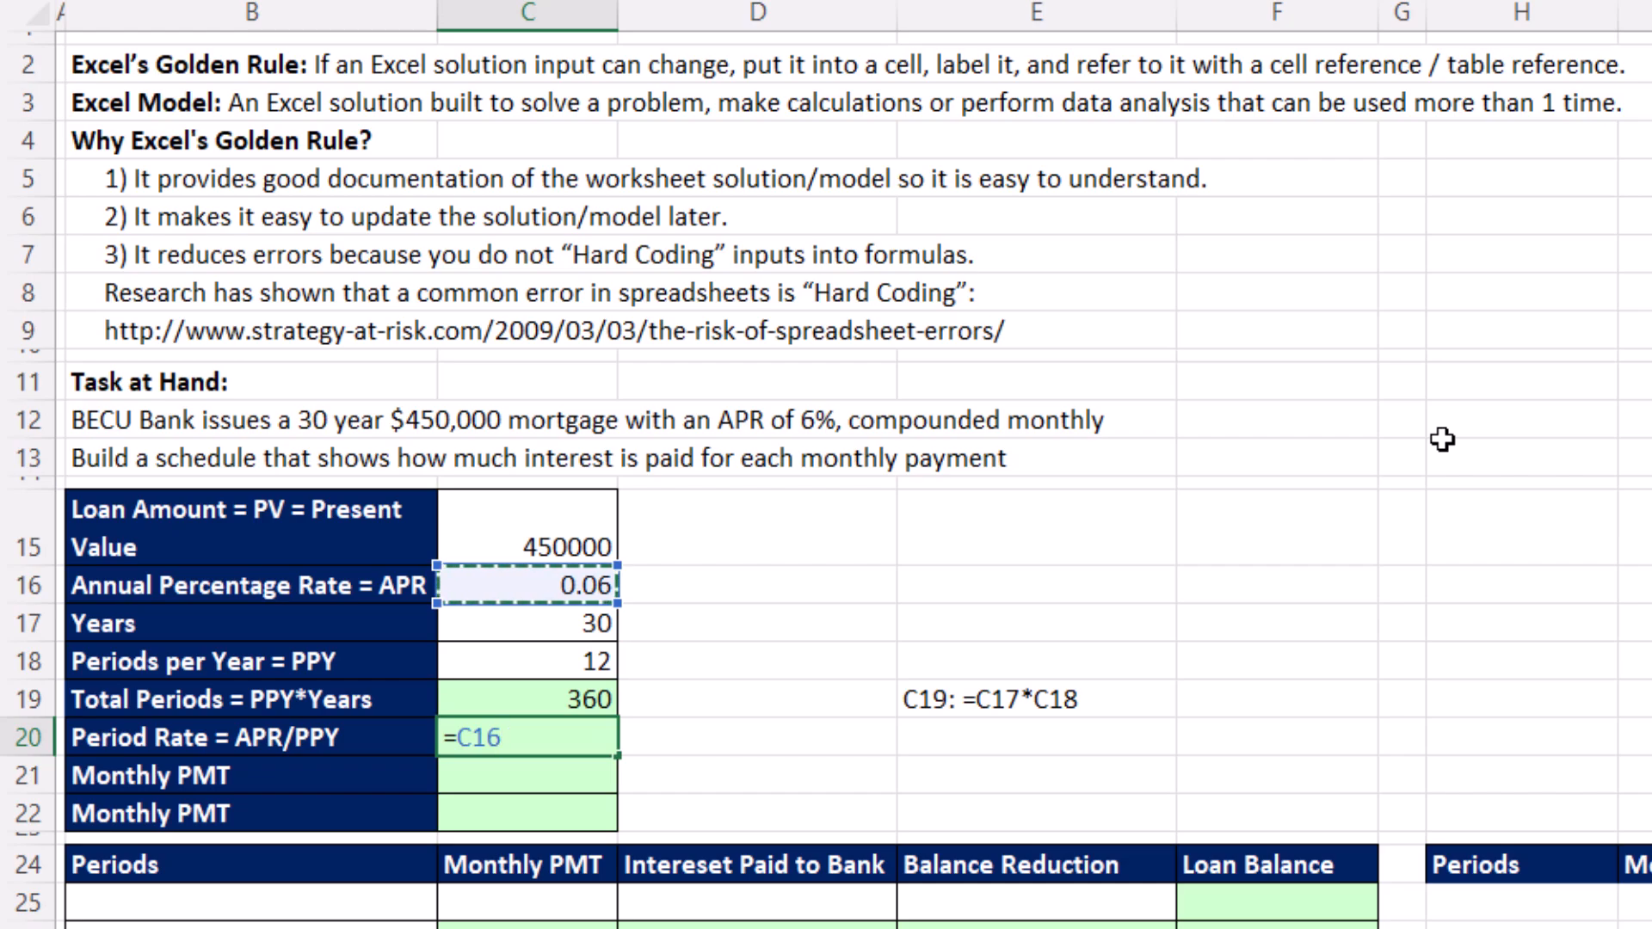
left_click(527, 661)
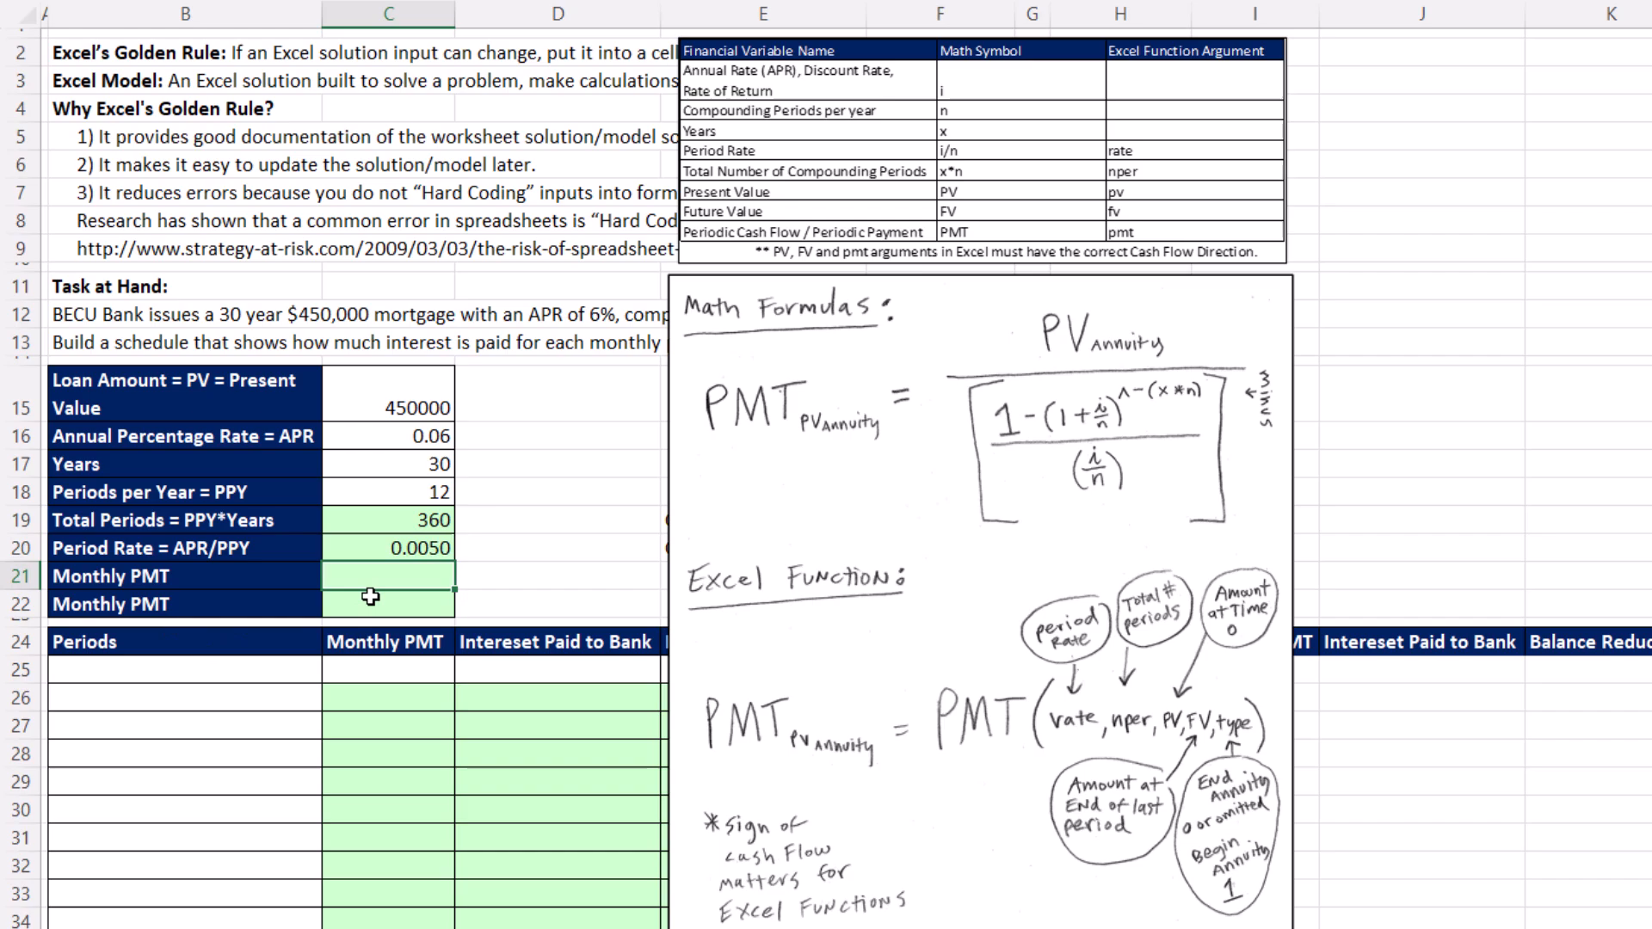
mouse_move(936, 283)
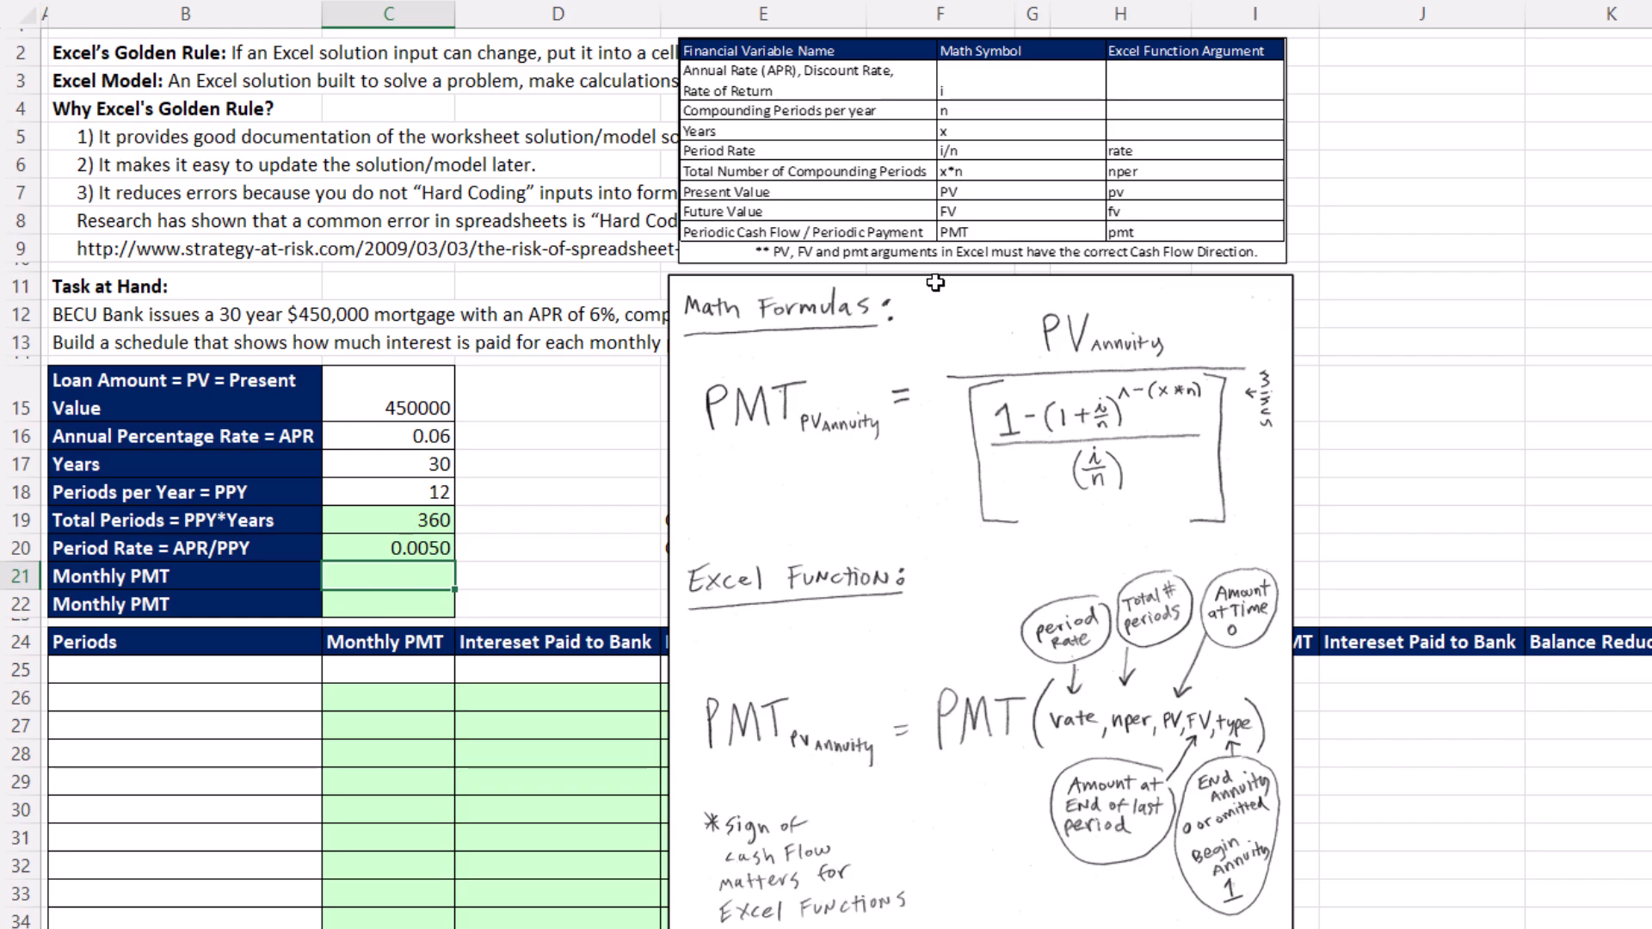
mouse_move(945, 317)
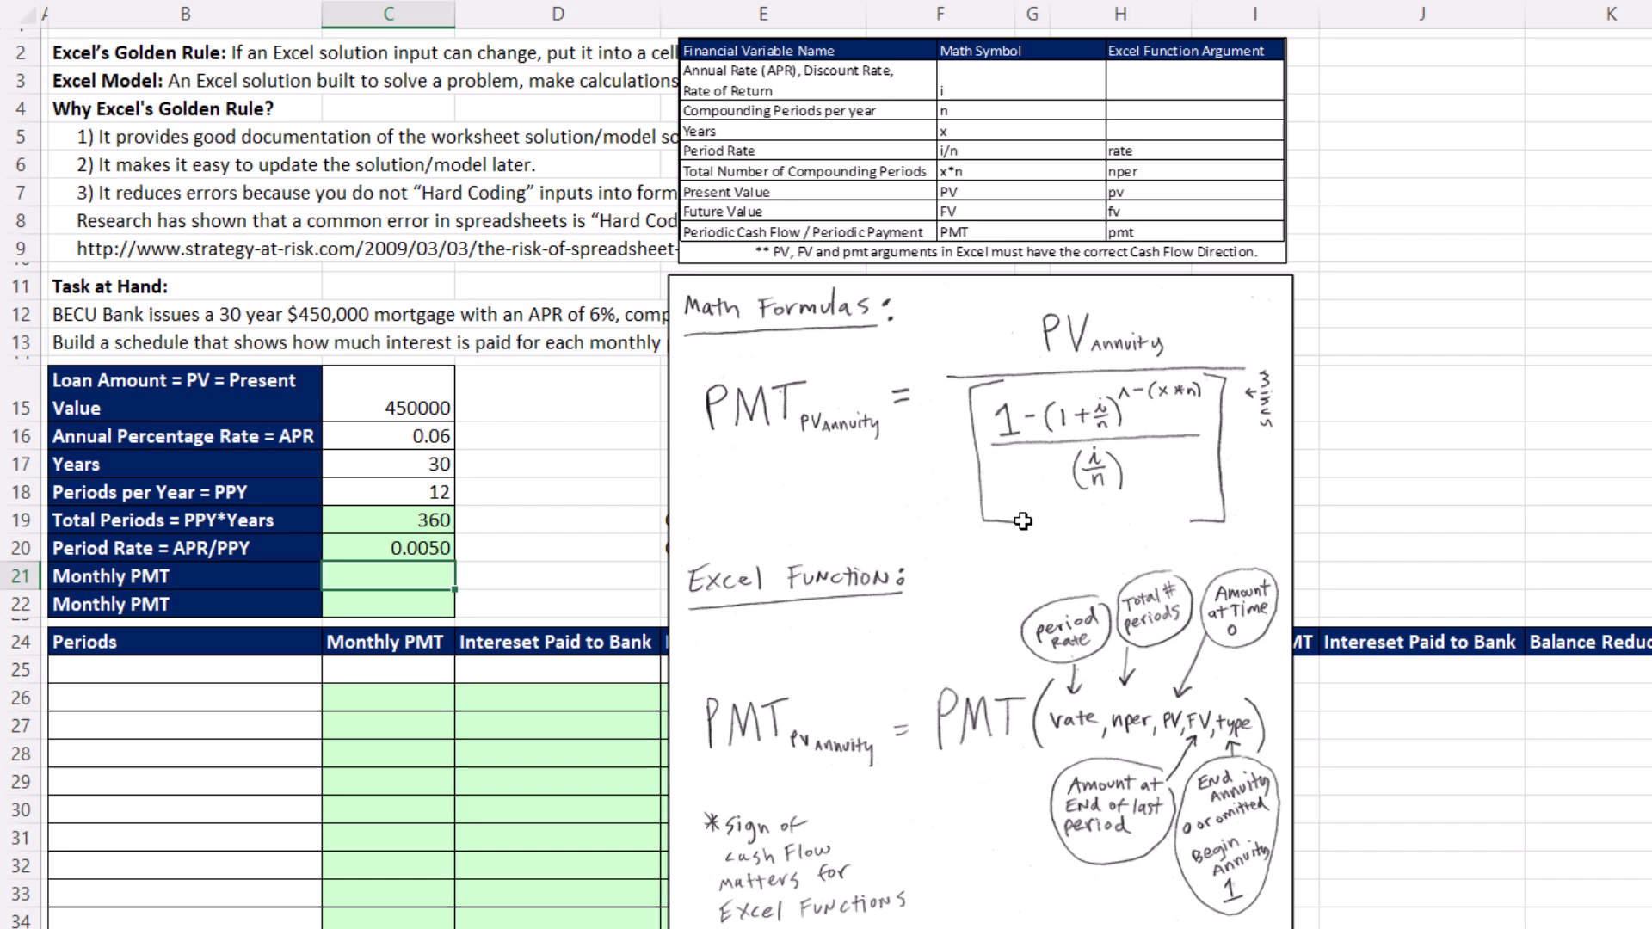
mouse_move(1154, 781)
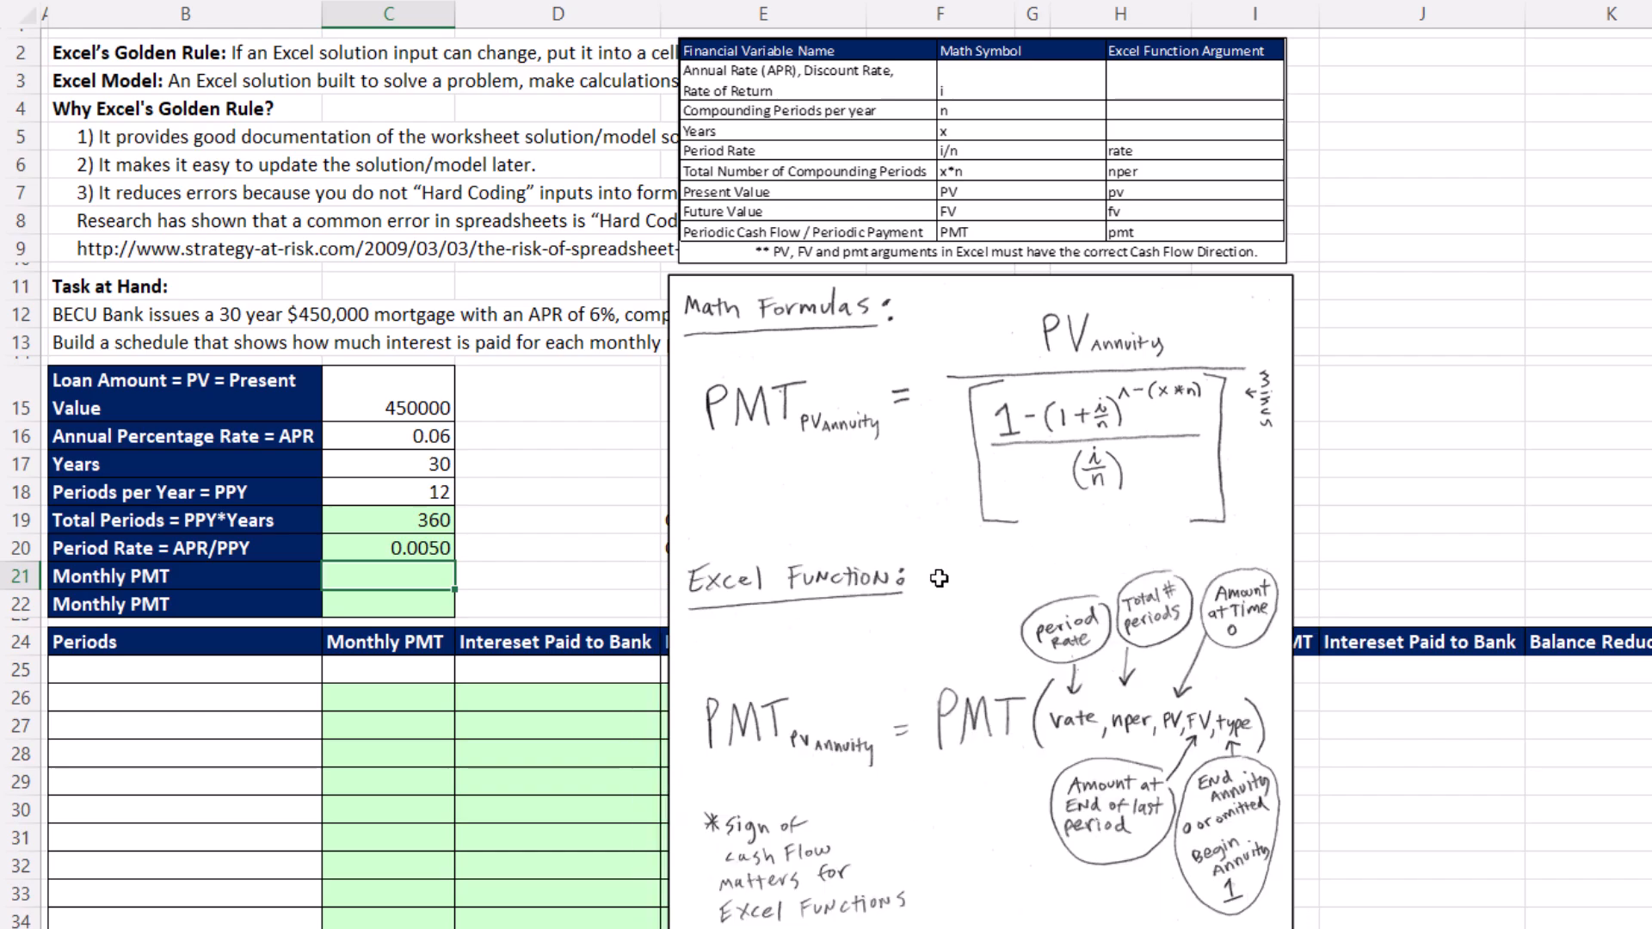
mouse_move(909, 654)
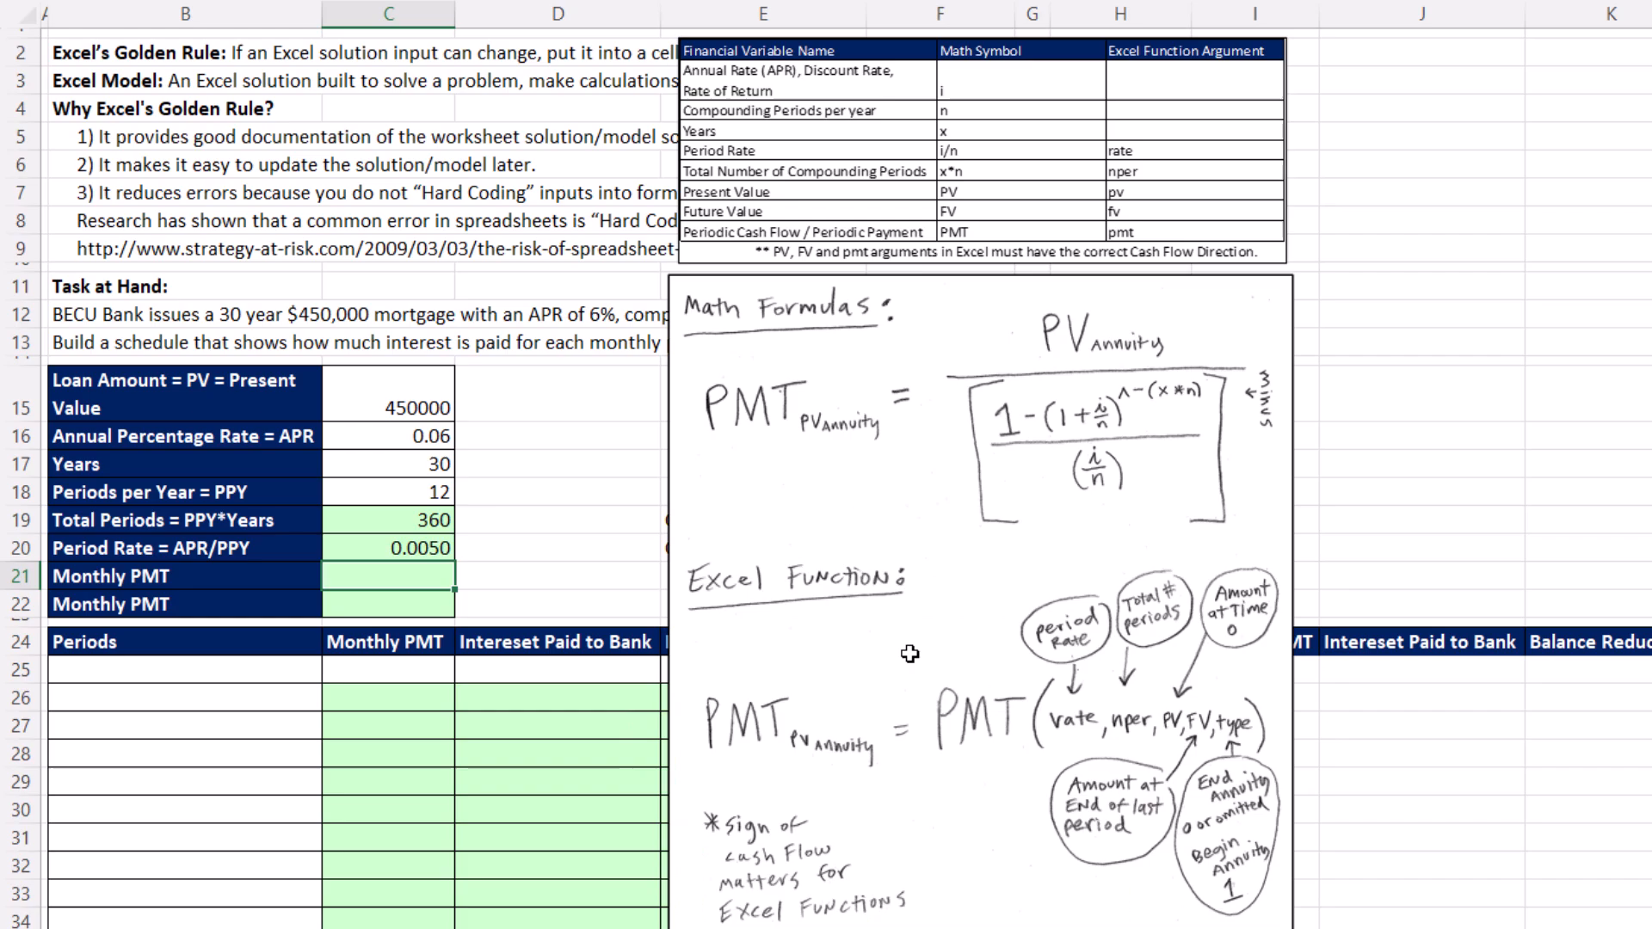
mouse_move(757, 393)
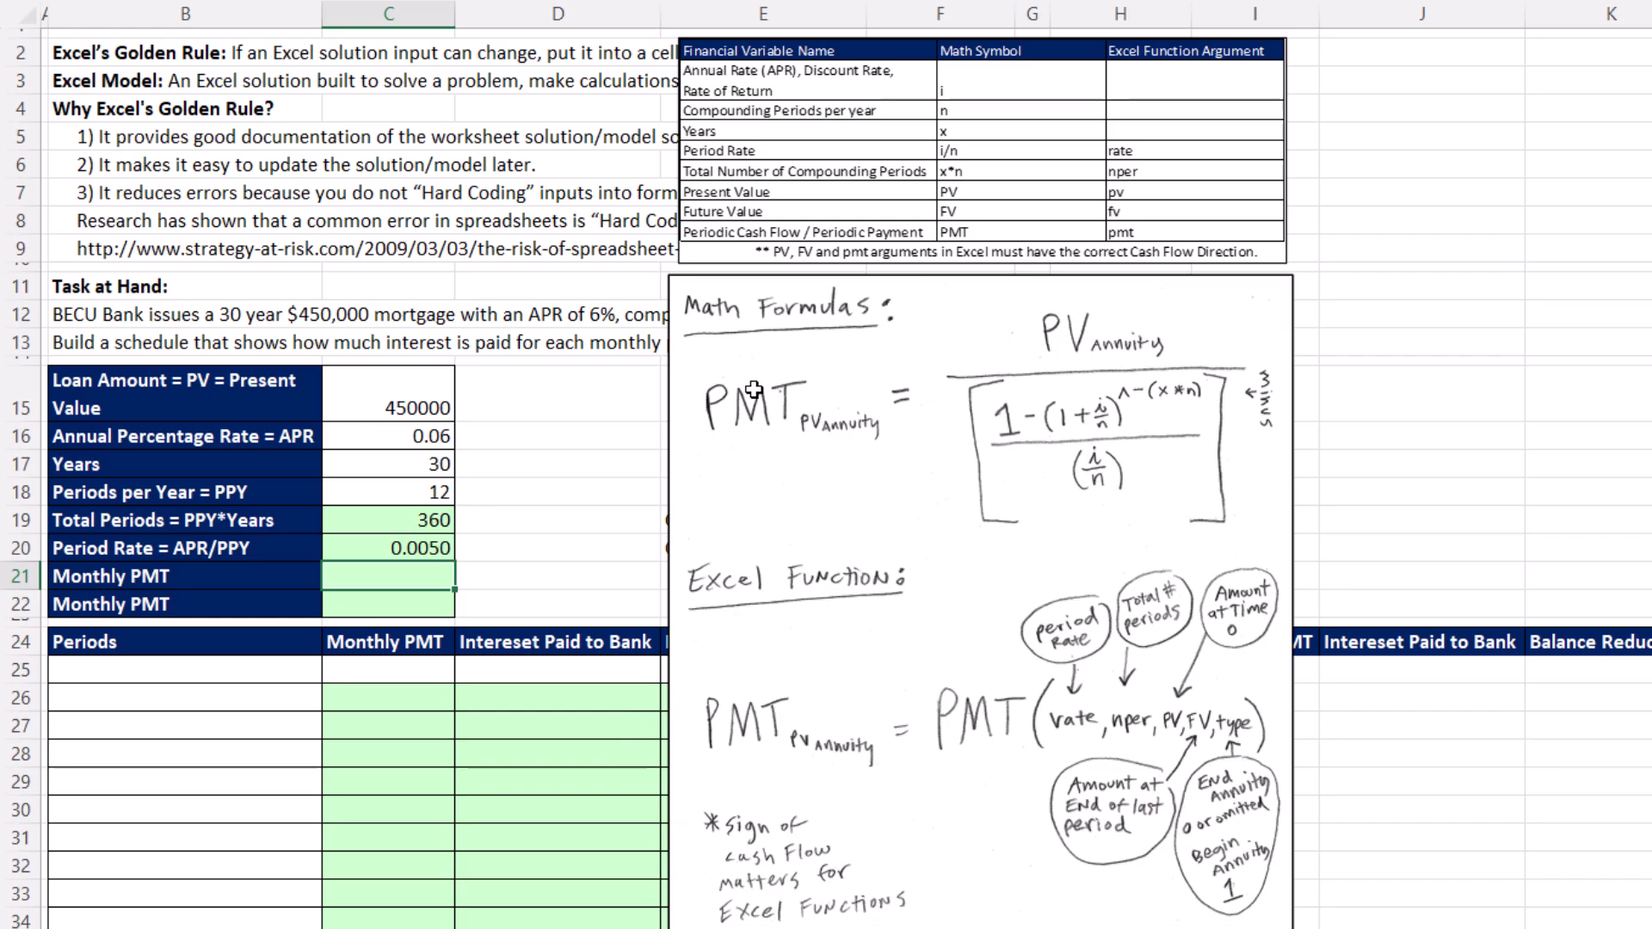
mouse_move(953, 588)
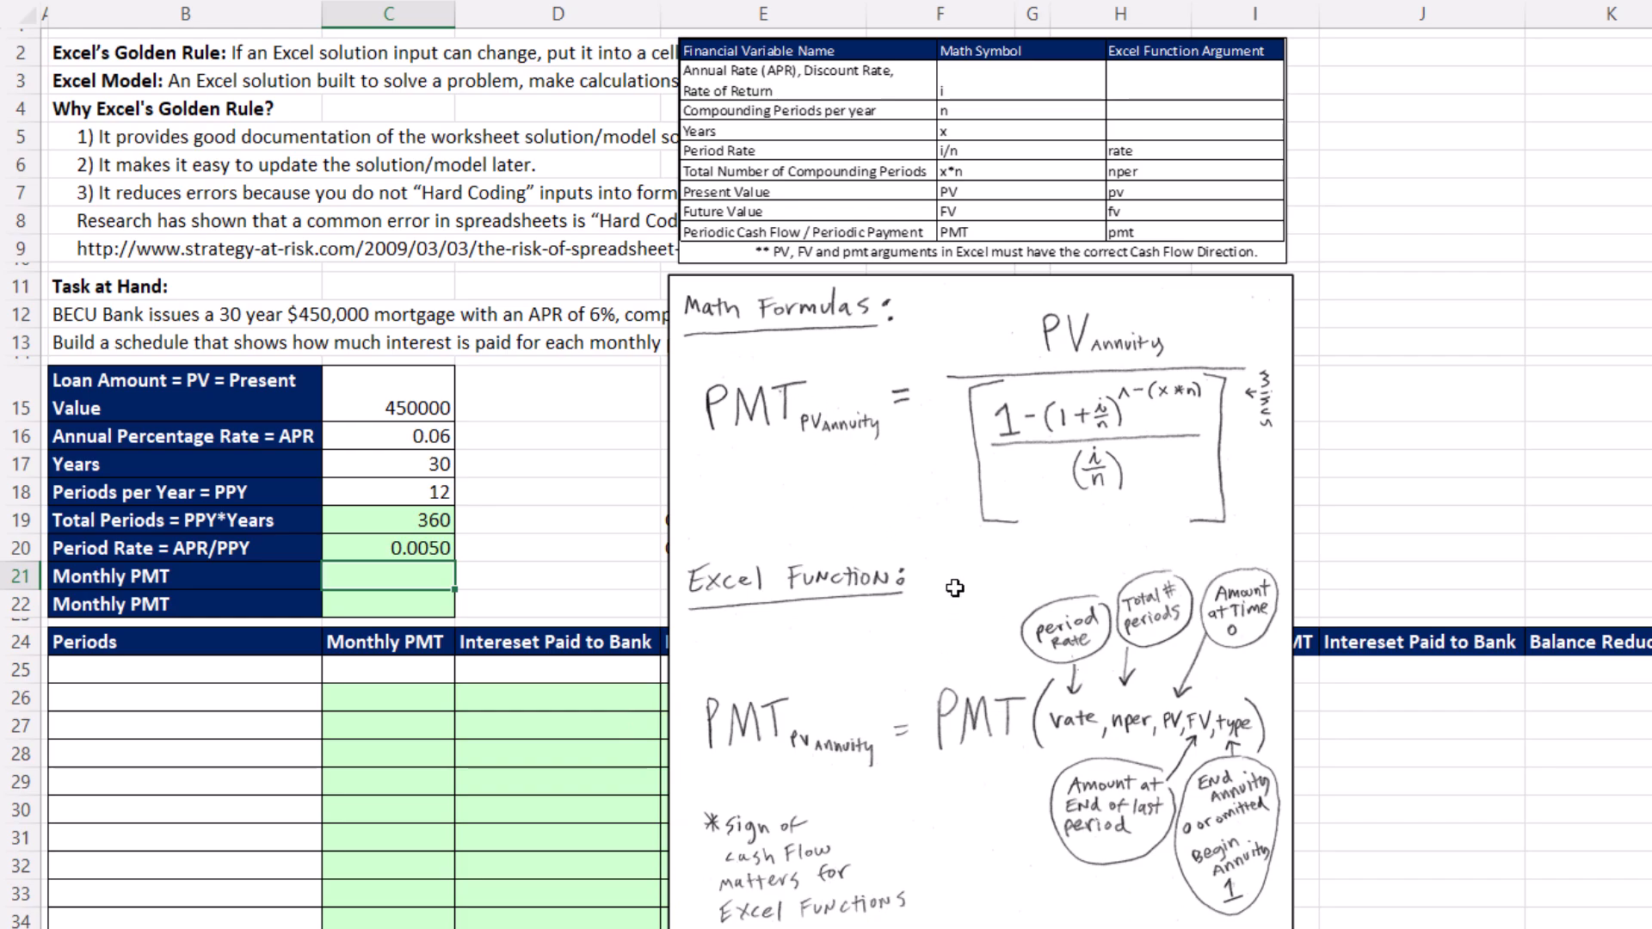
mouse_move(968, 599)
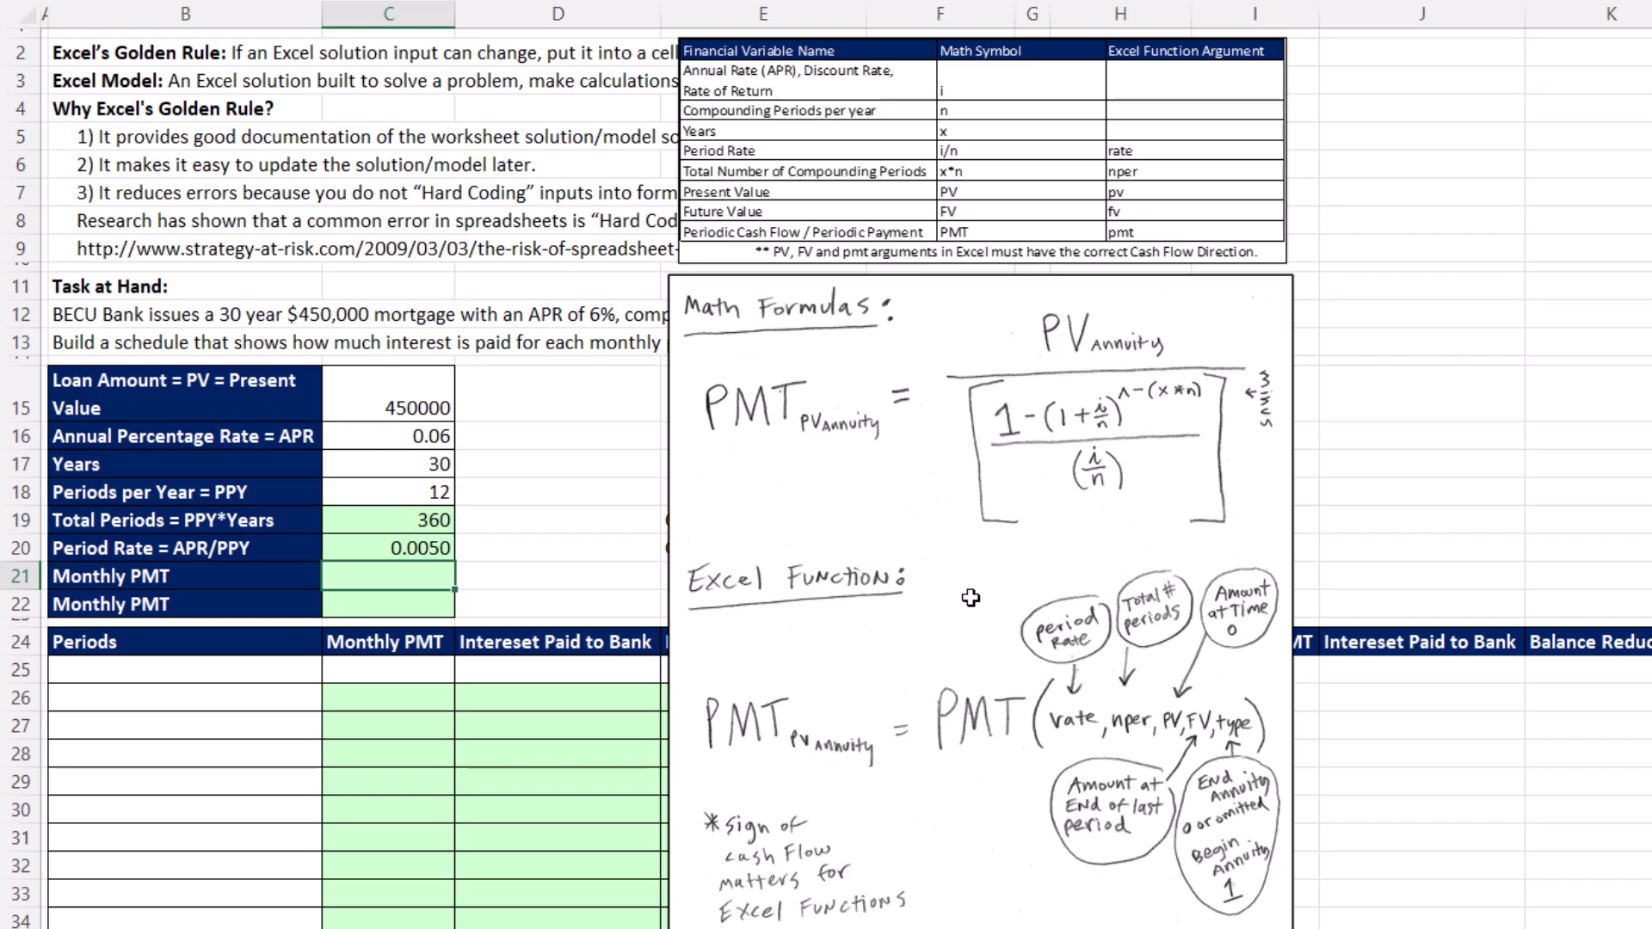
mouse_move(919, 546)
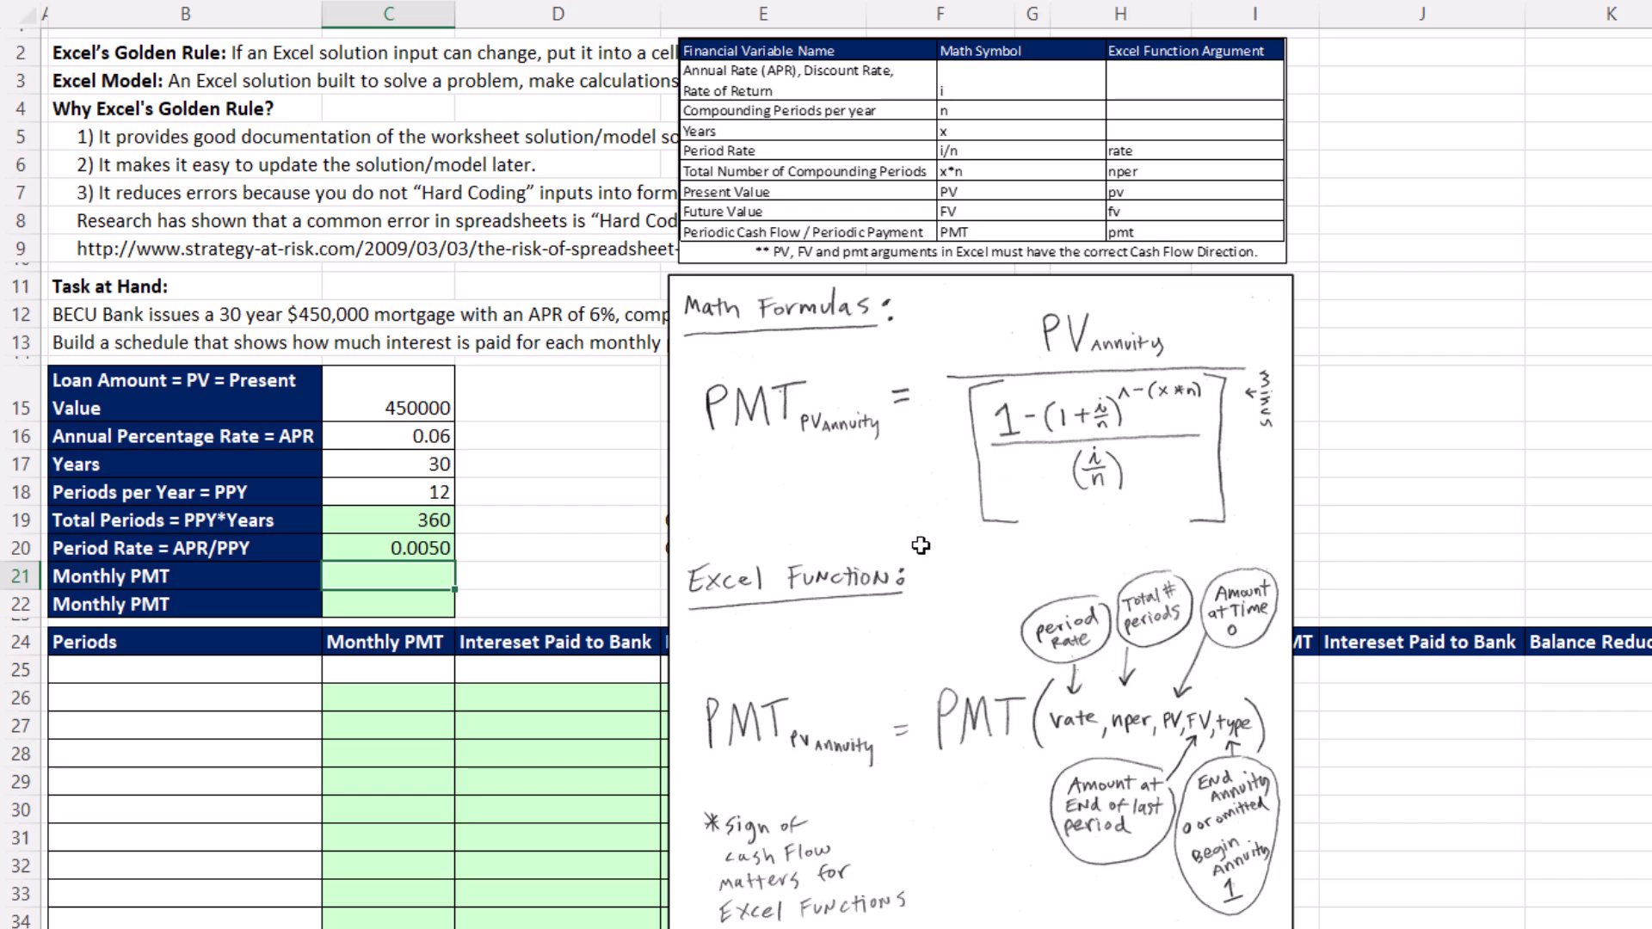
mouse_move(894, 475)
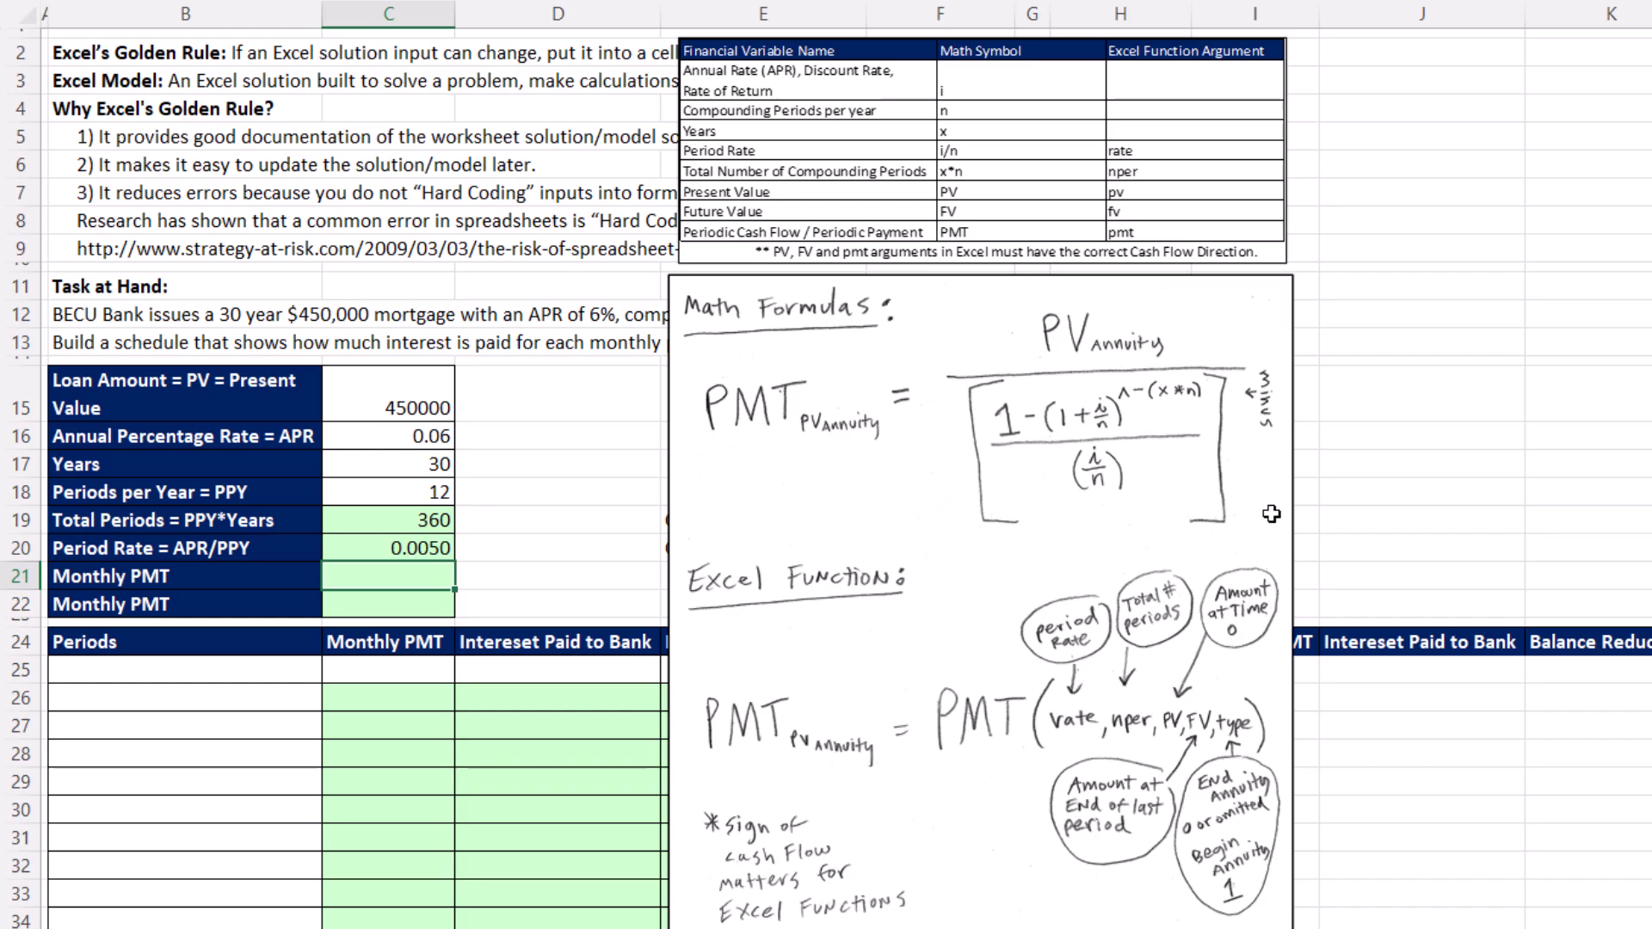
Step: Enter the manual monthly payment =-C15/((1-(1+C20)^-C19)/C20) giving -2697.9774
type("=-C15/((1-(1+C20)^-C19)/C20)")
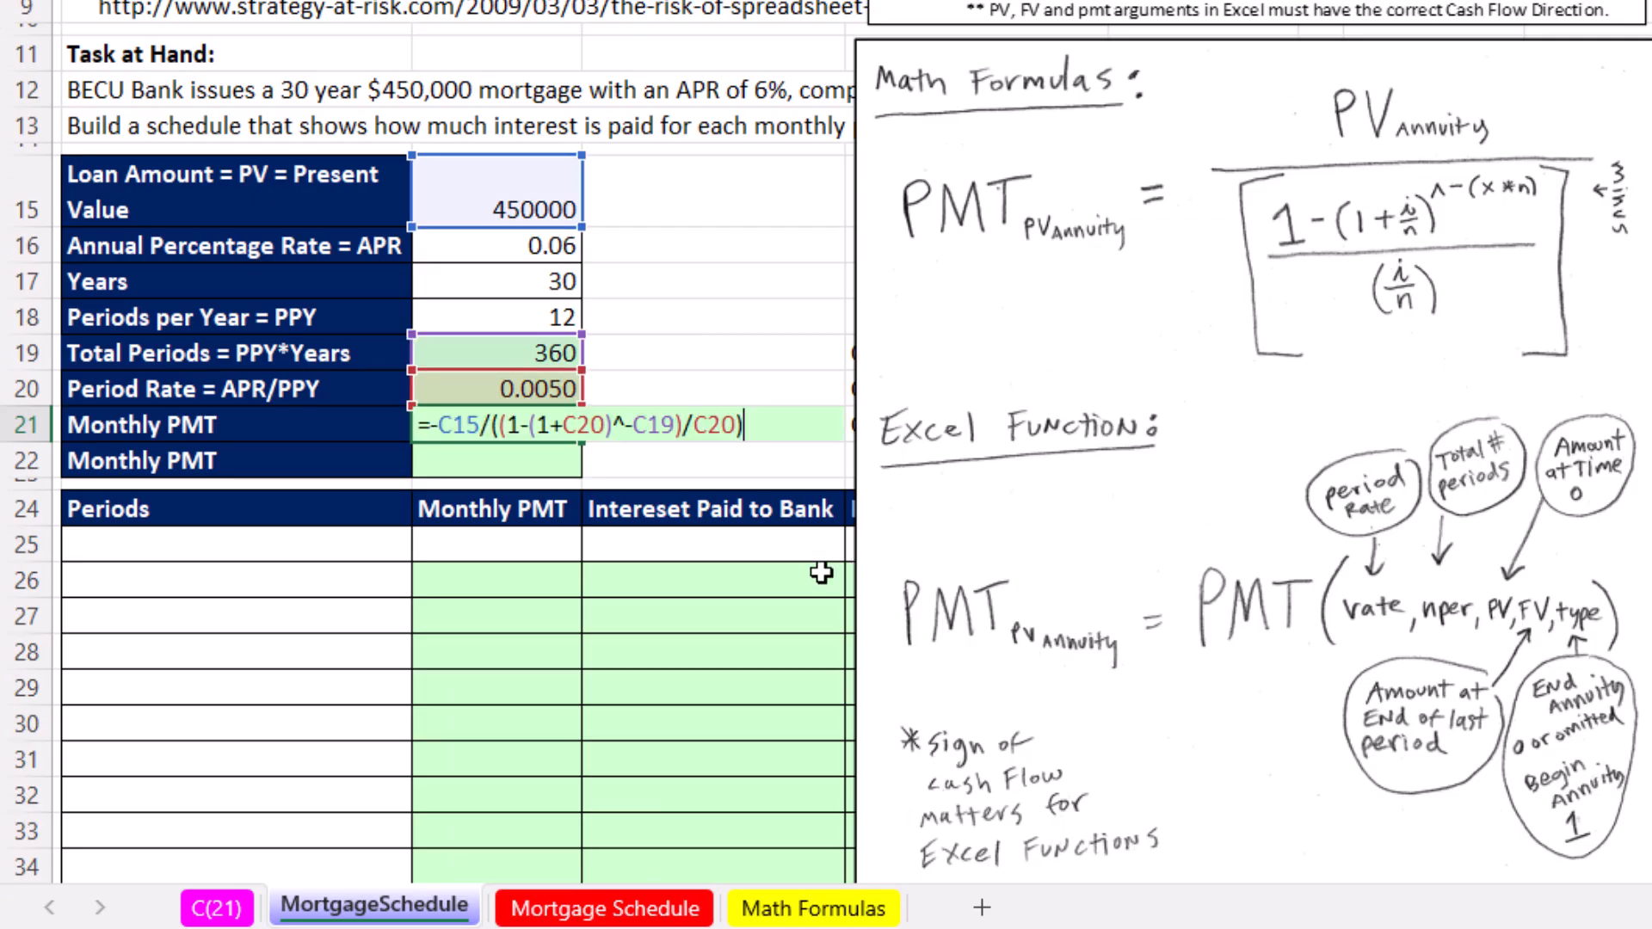
mouse_move(1037, 427)
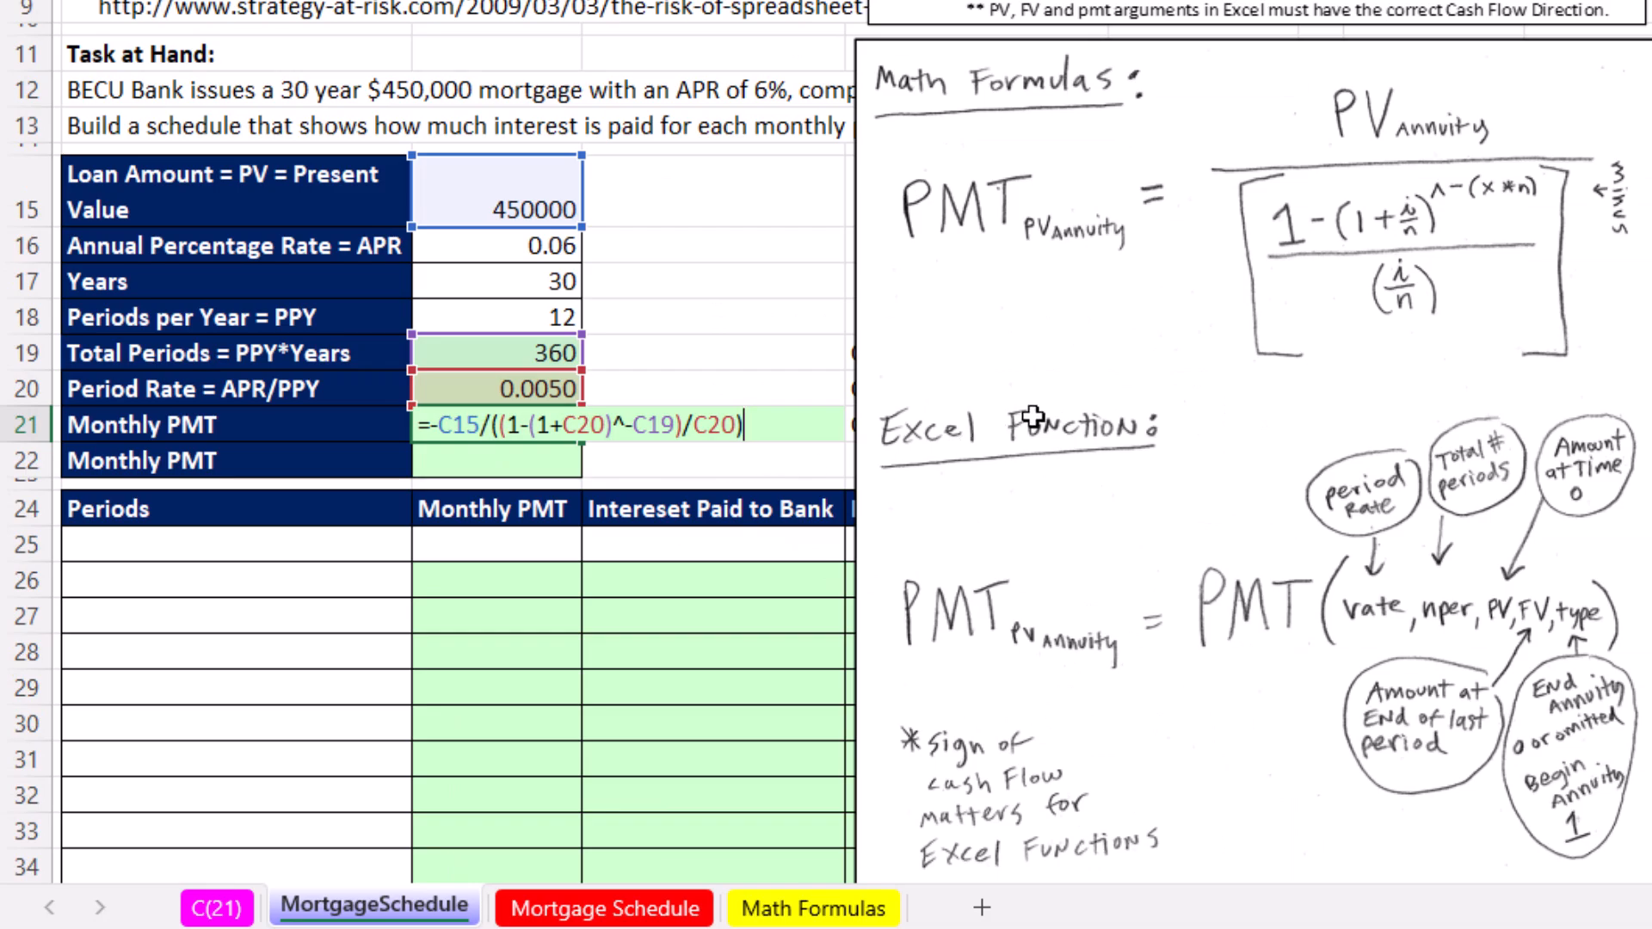
key("Enter")
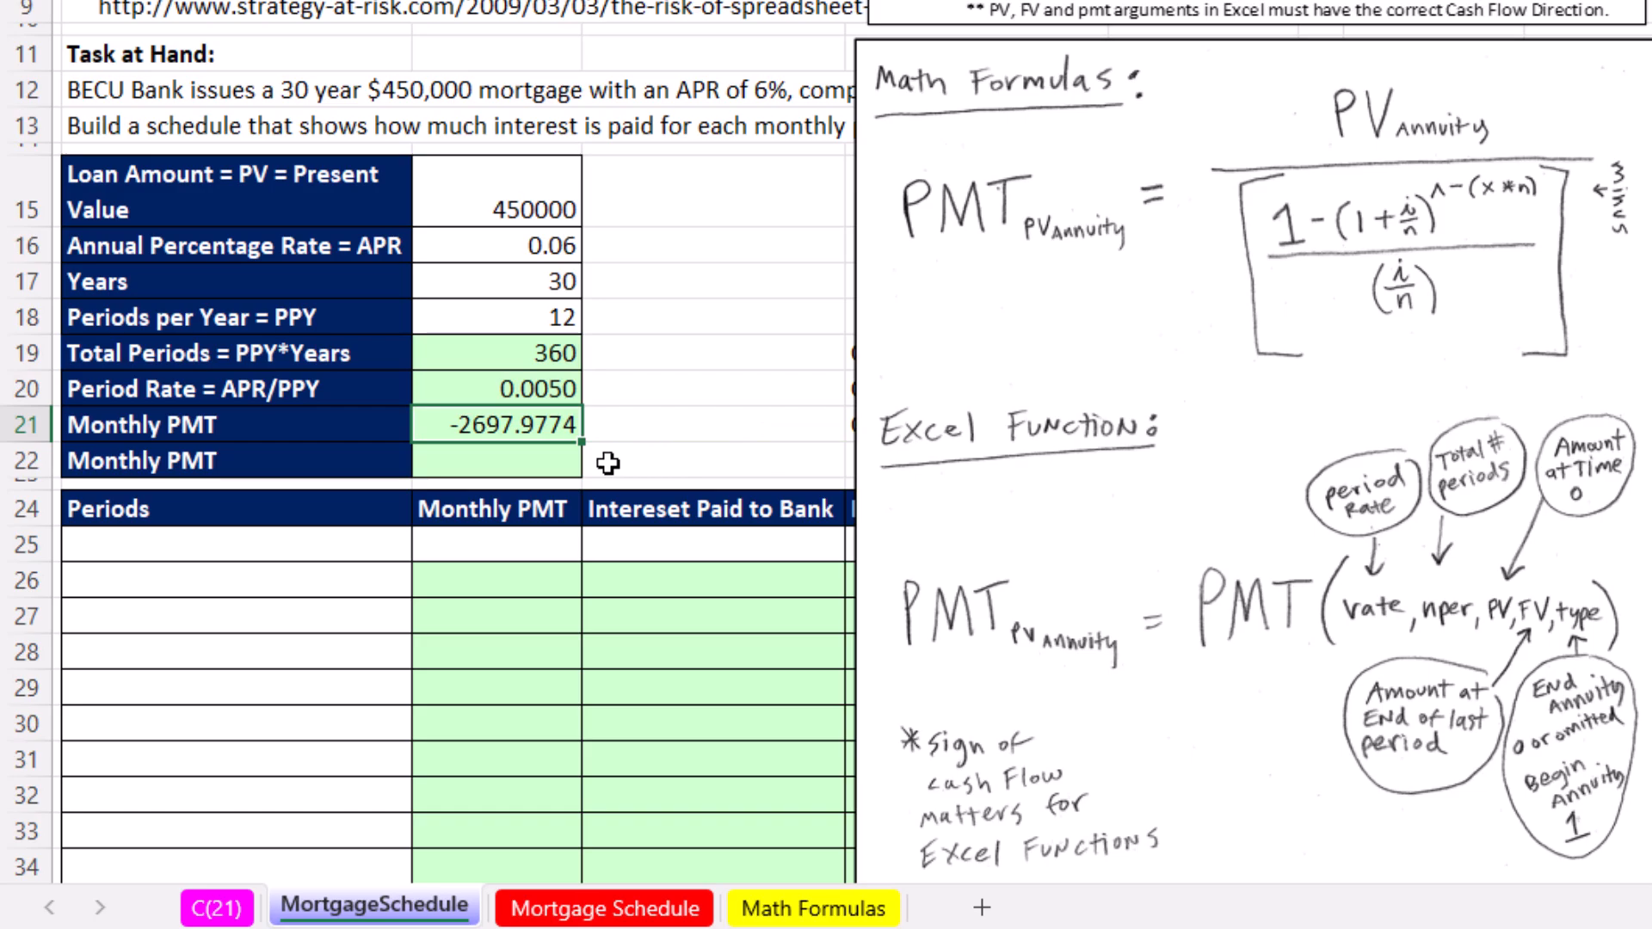
Step: Calculate the payment again in C22 with =PMT(C20,C19,C15), matching -2697.9774
type("=")
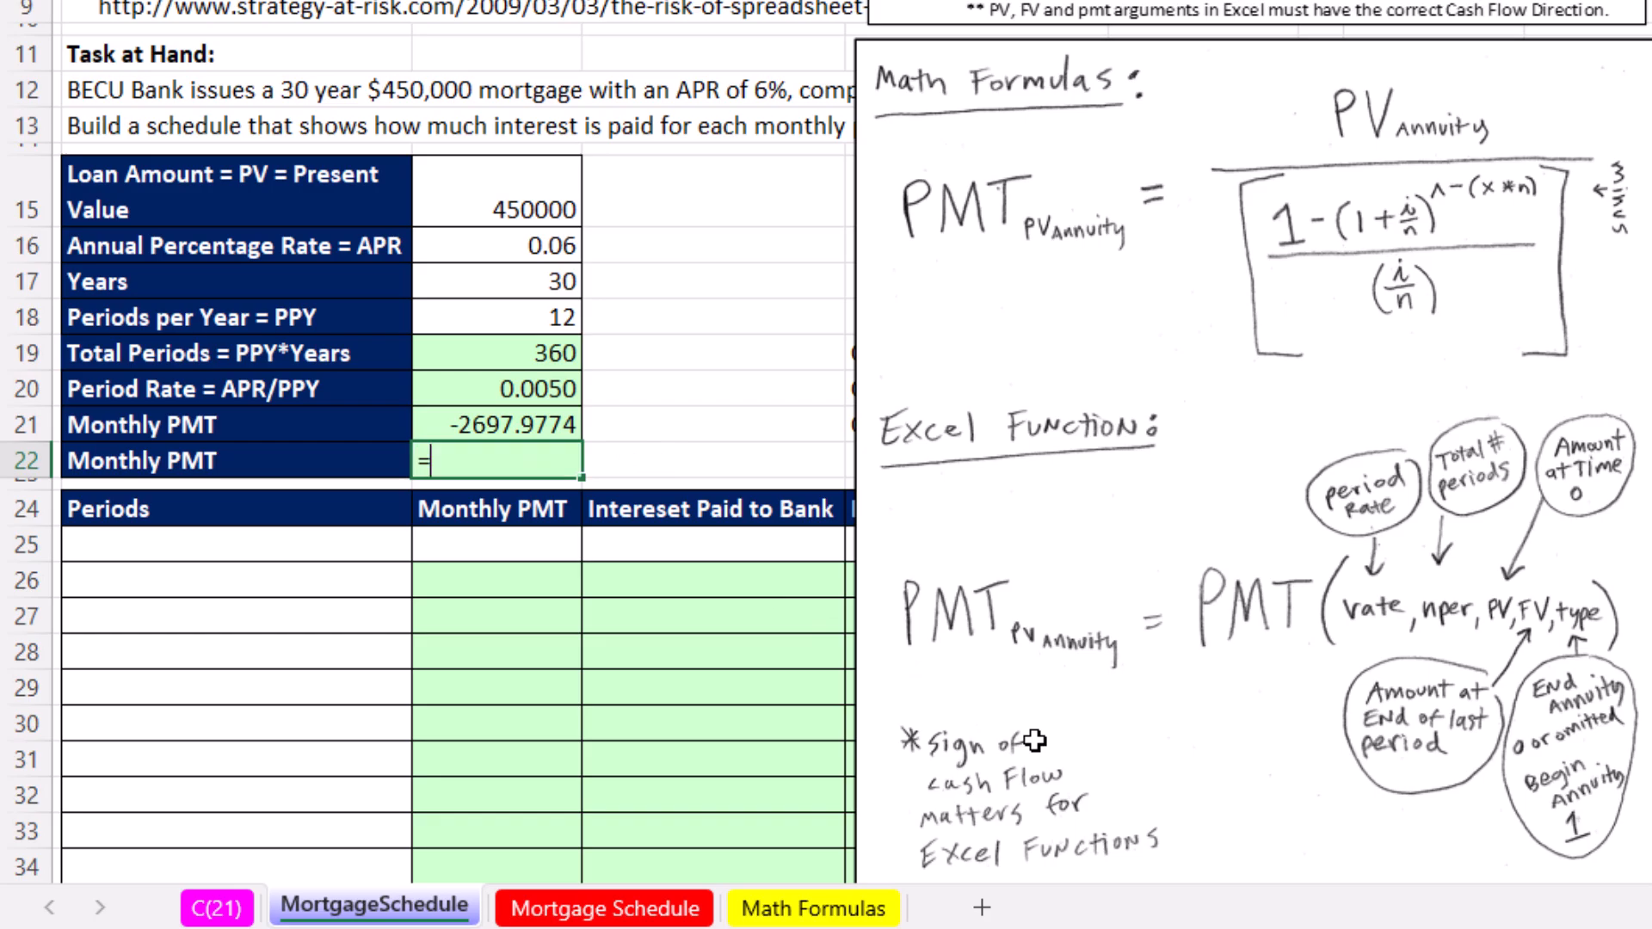
type("PMT(")
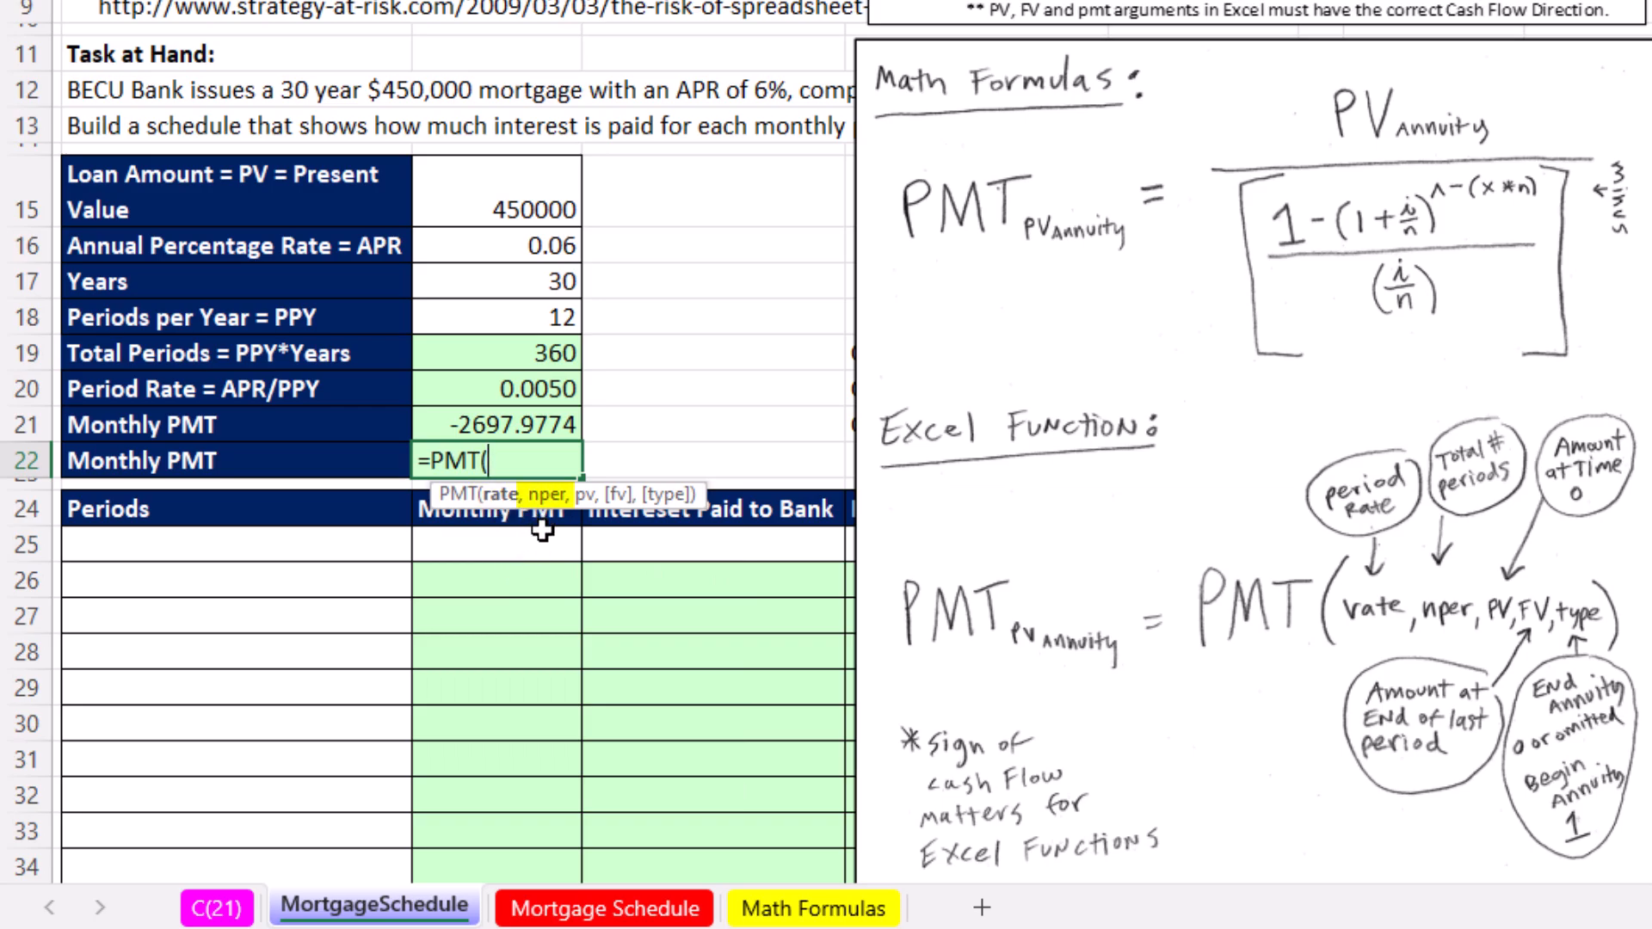
mouse_move(547, 541)
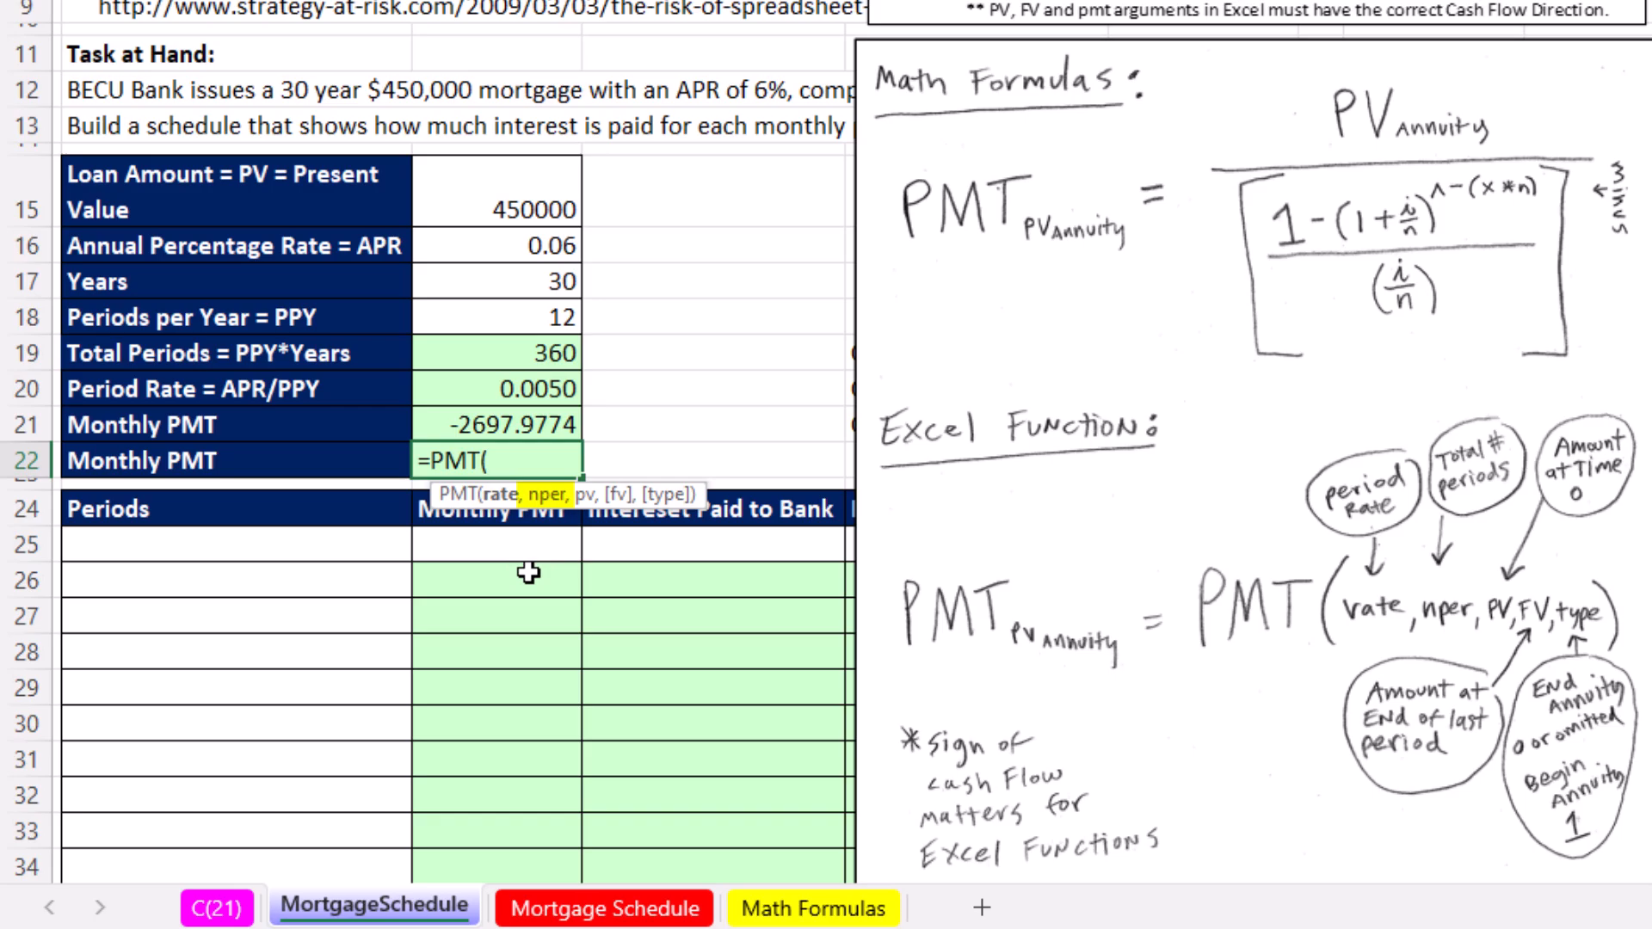
mouse_move(588, 387)
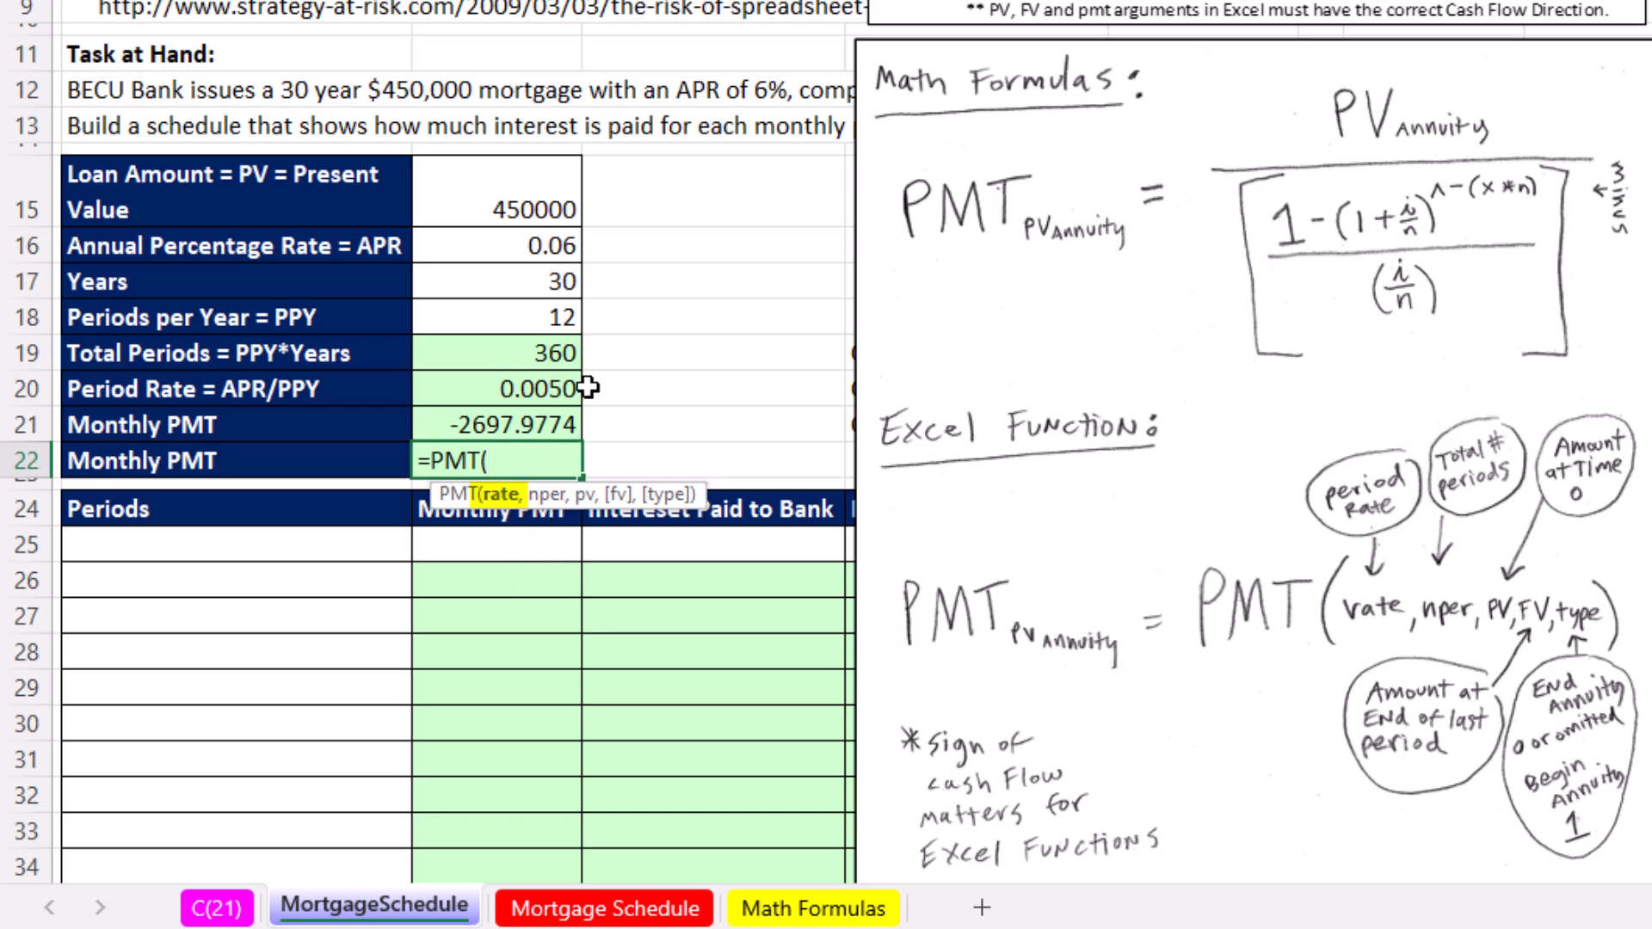
left_click(513, 389)
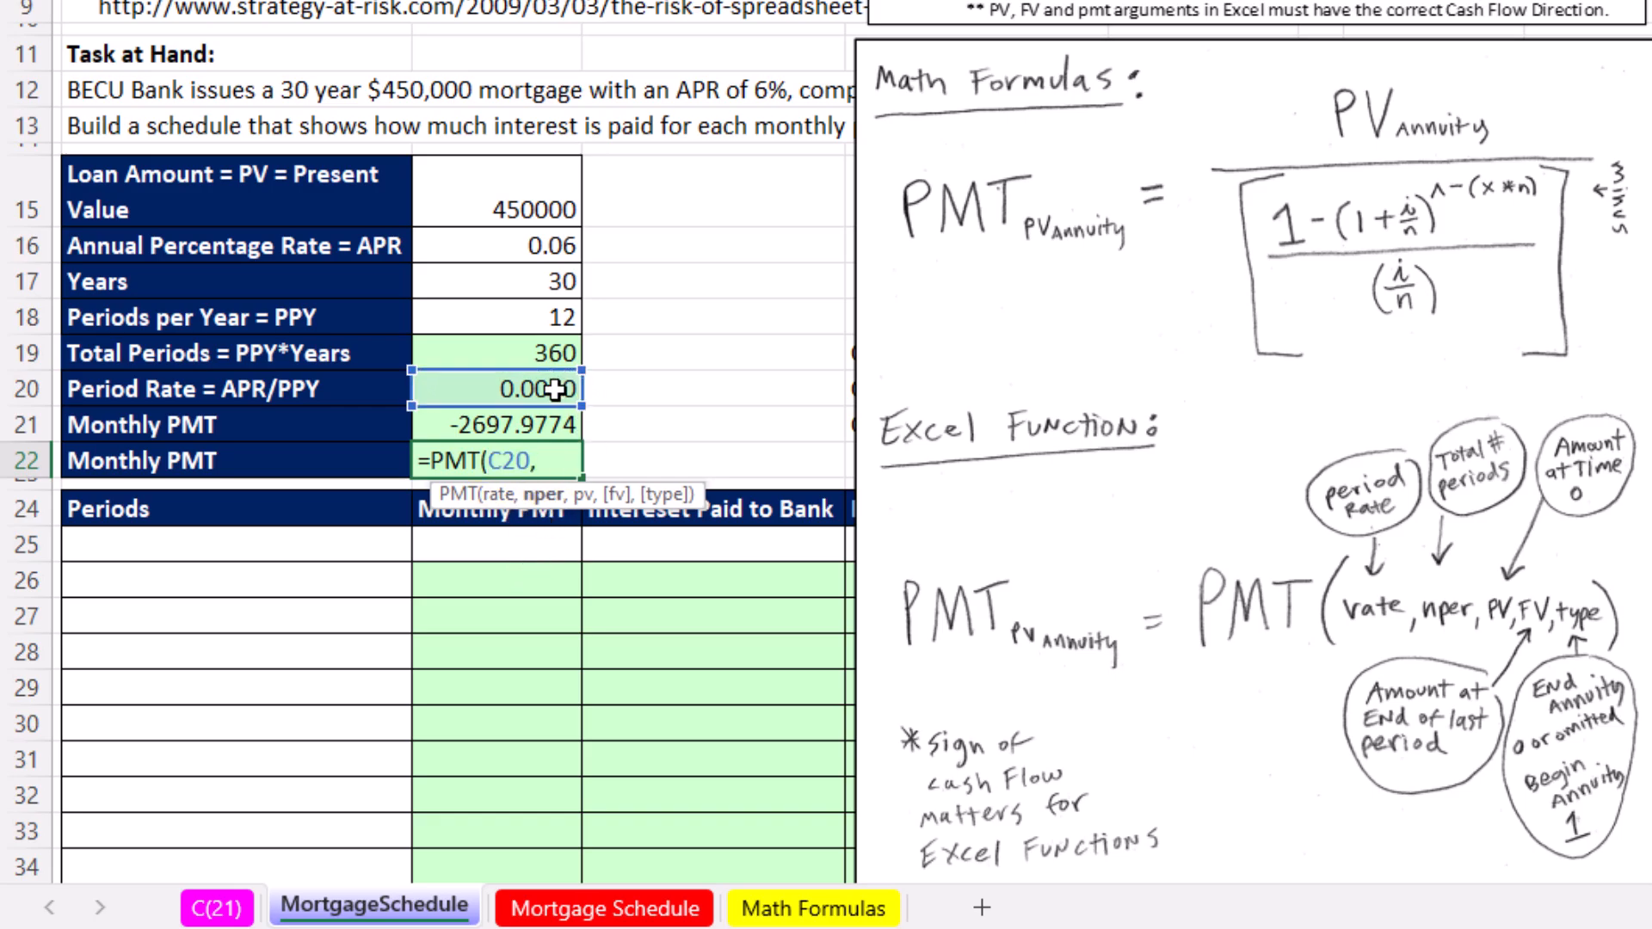
left_click(501, 352)
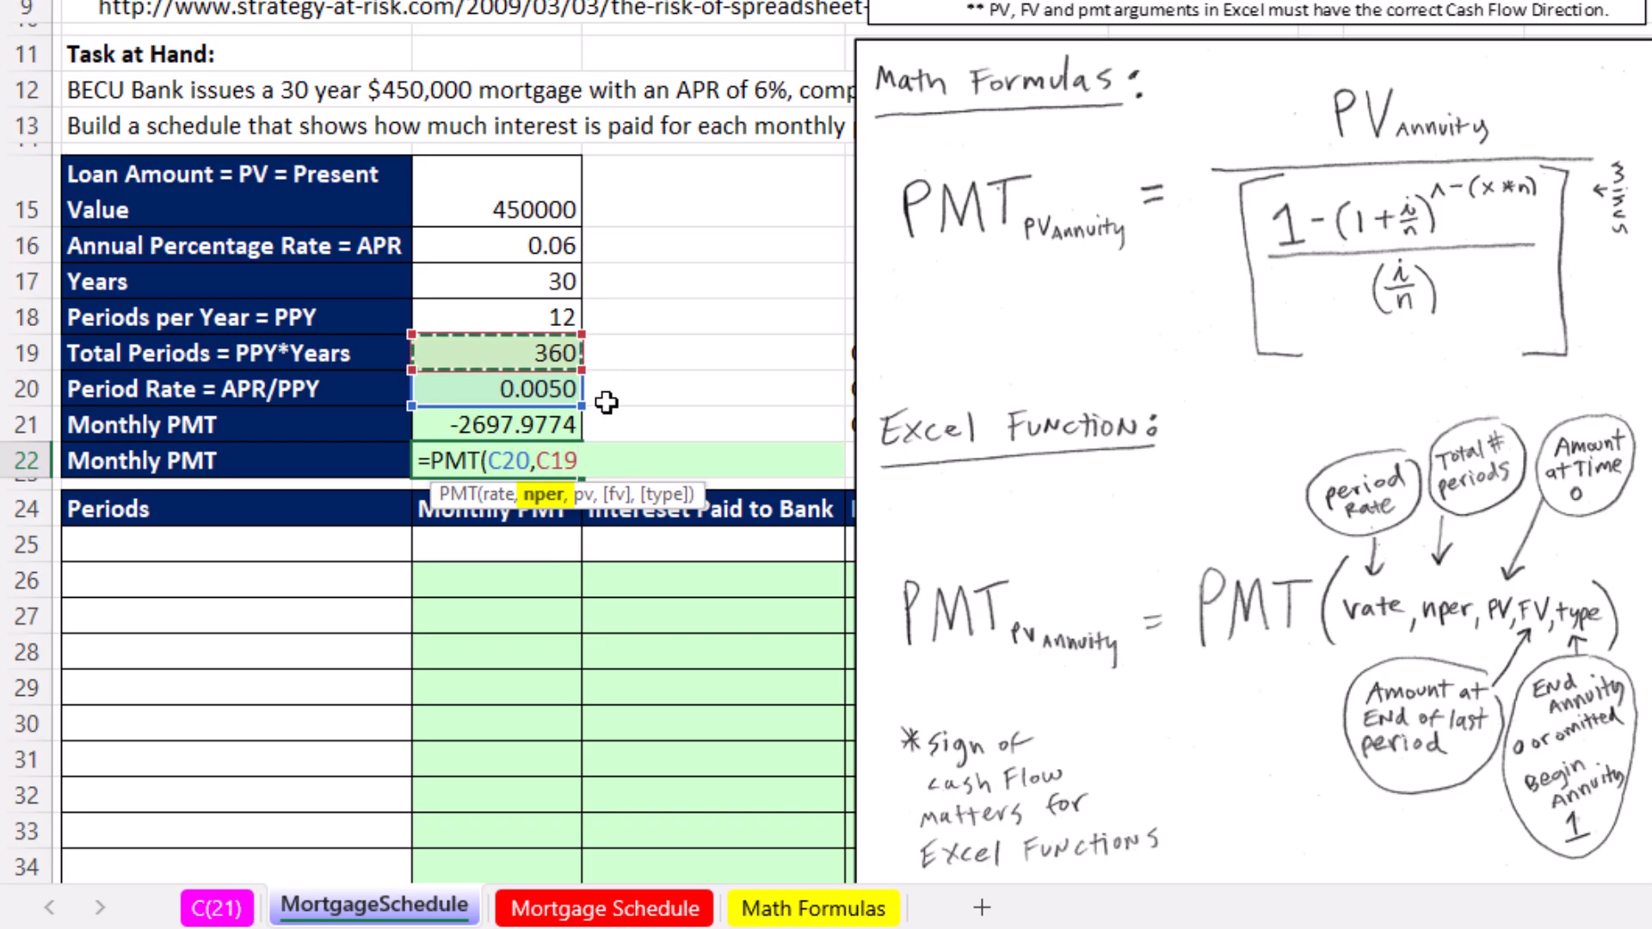
type(",")
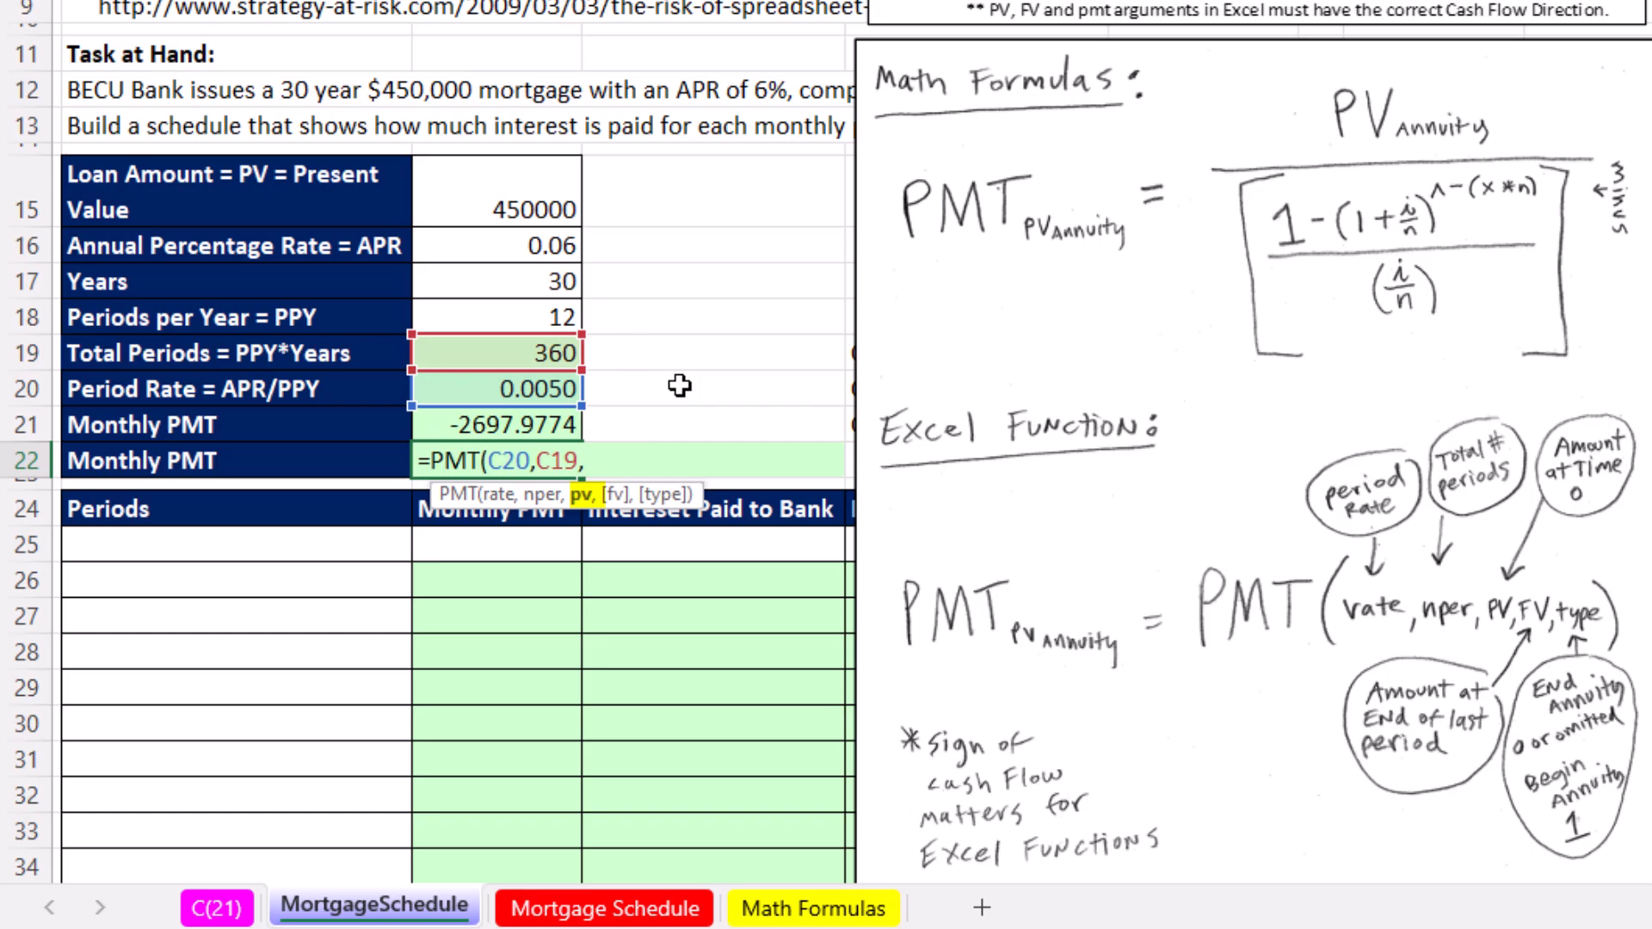
mouse_move(712, 267)
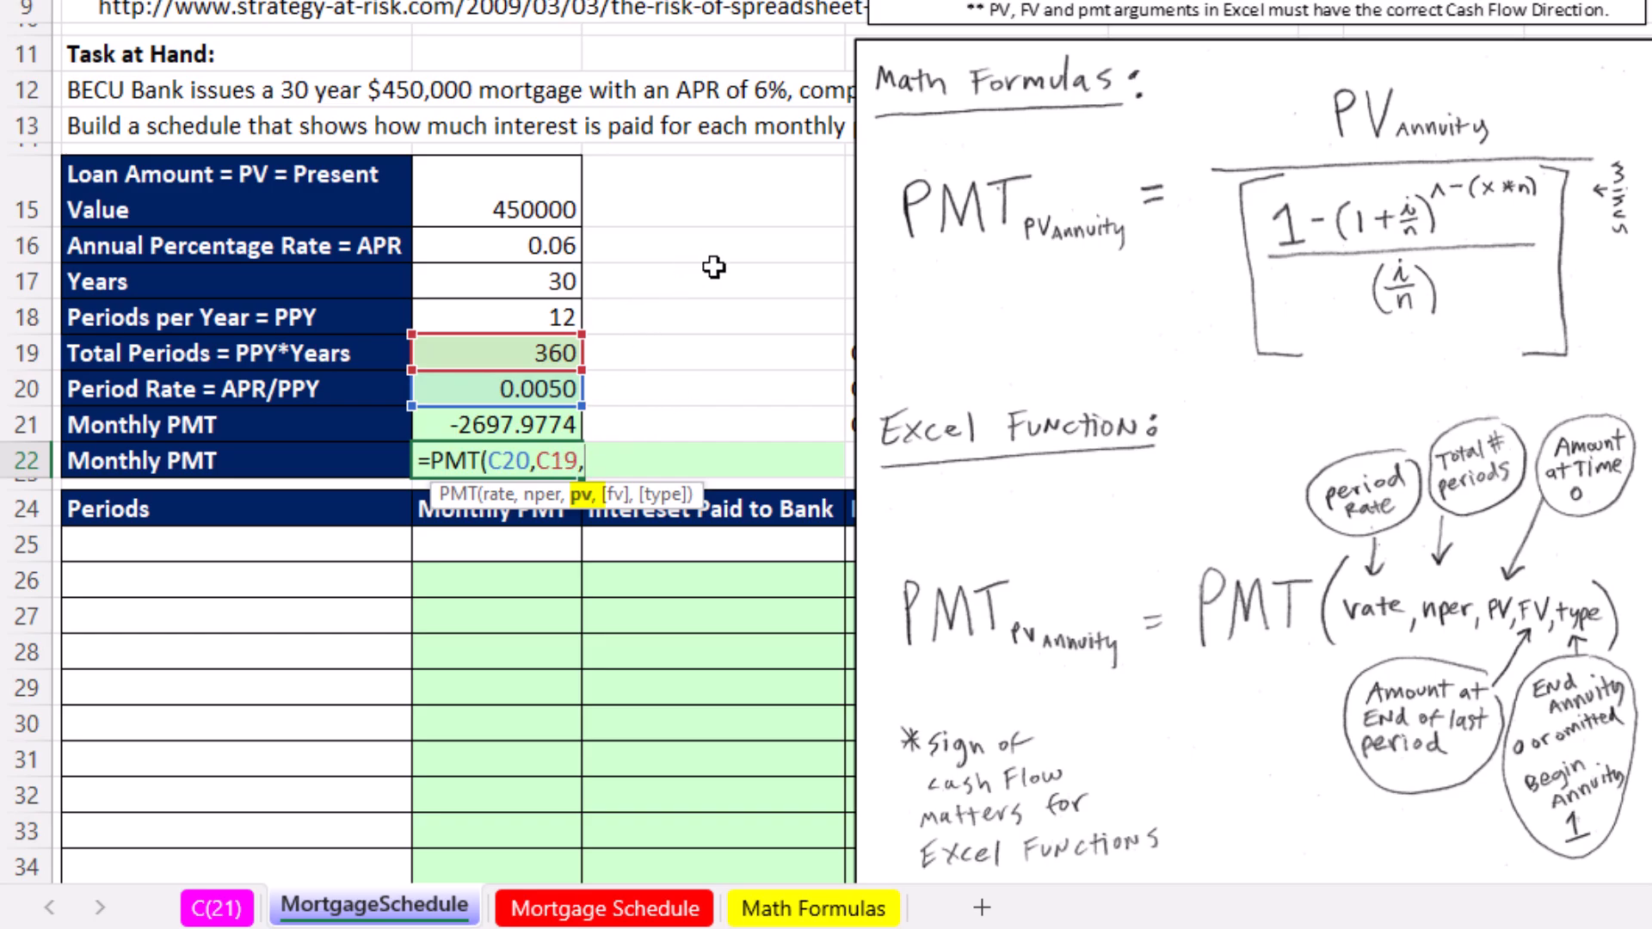
mouse_move(633, 203)
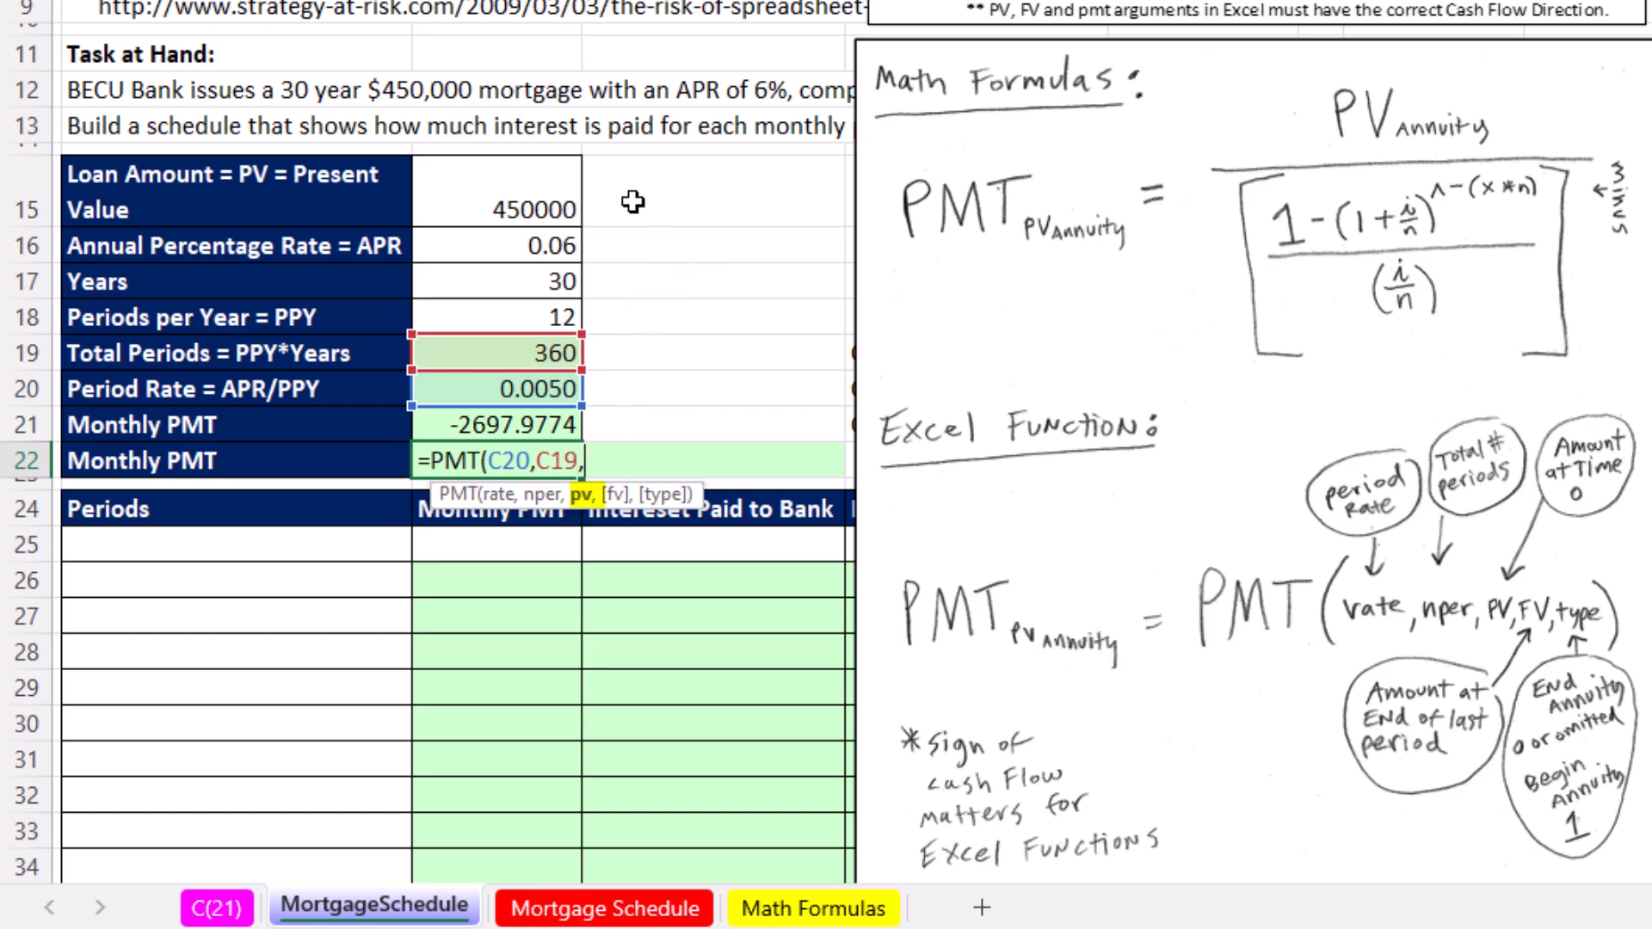
mouse_move(626, 492)
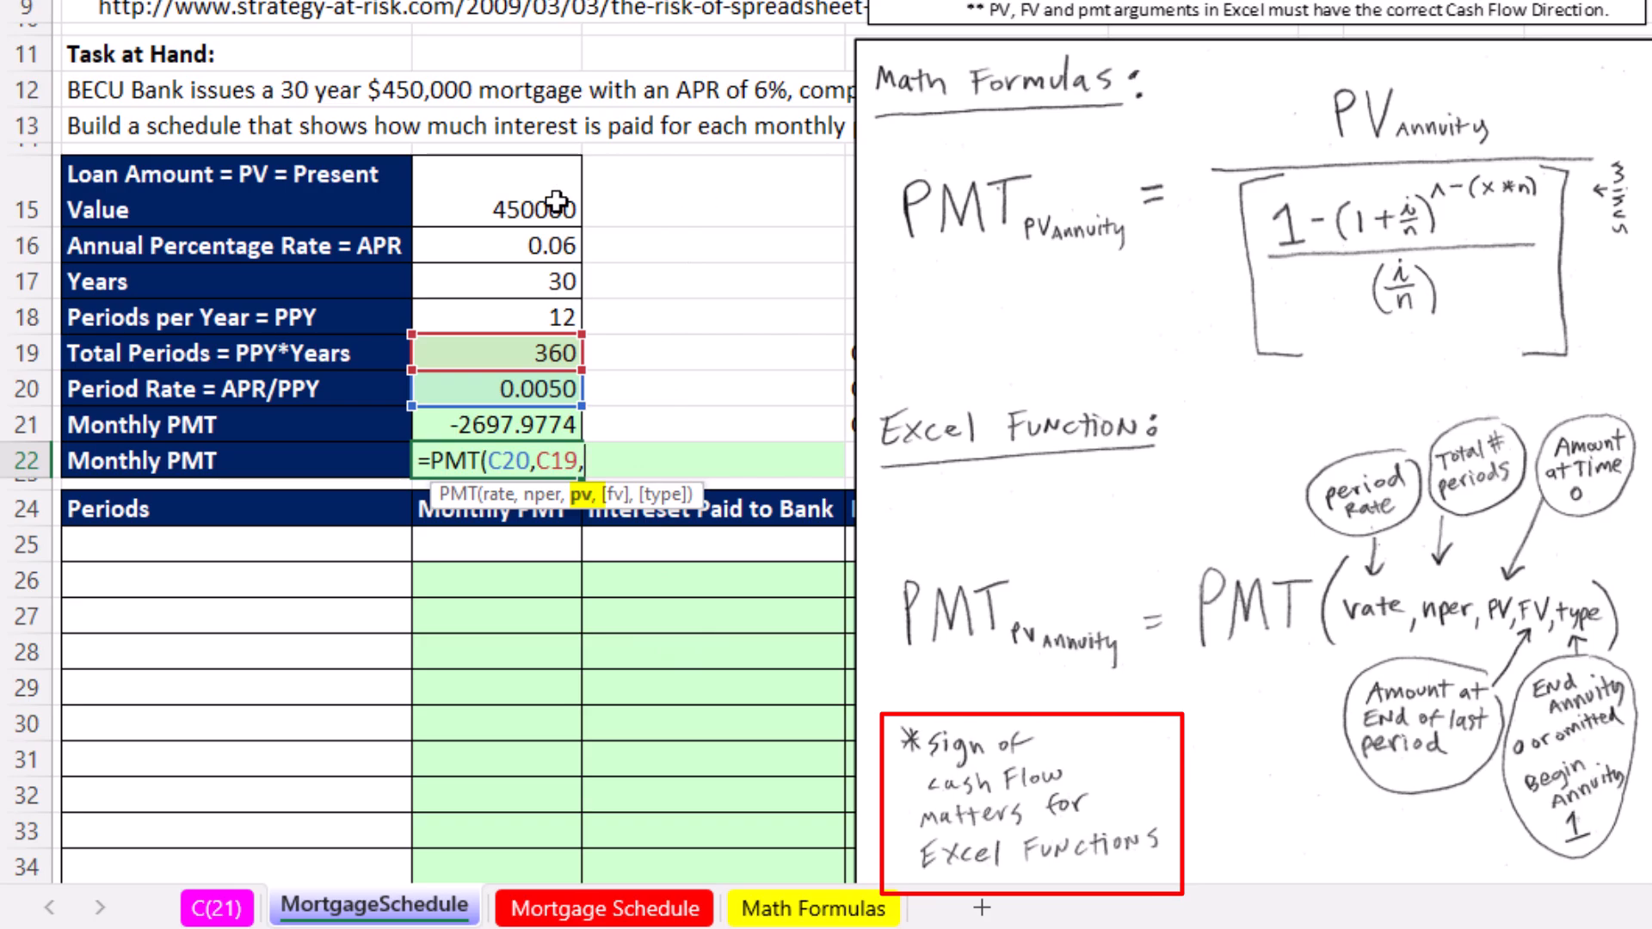
mouse_move(612, 220)
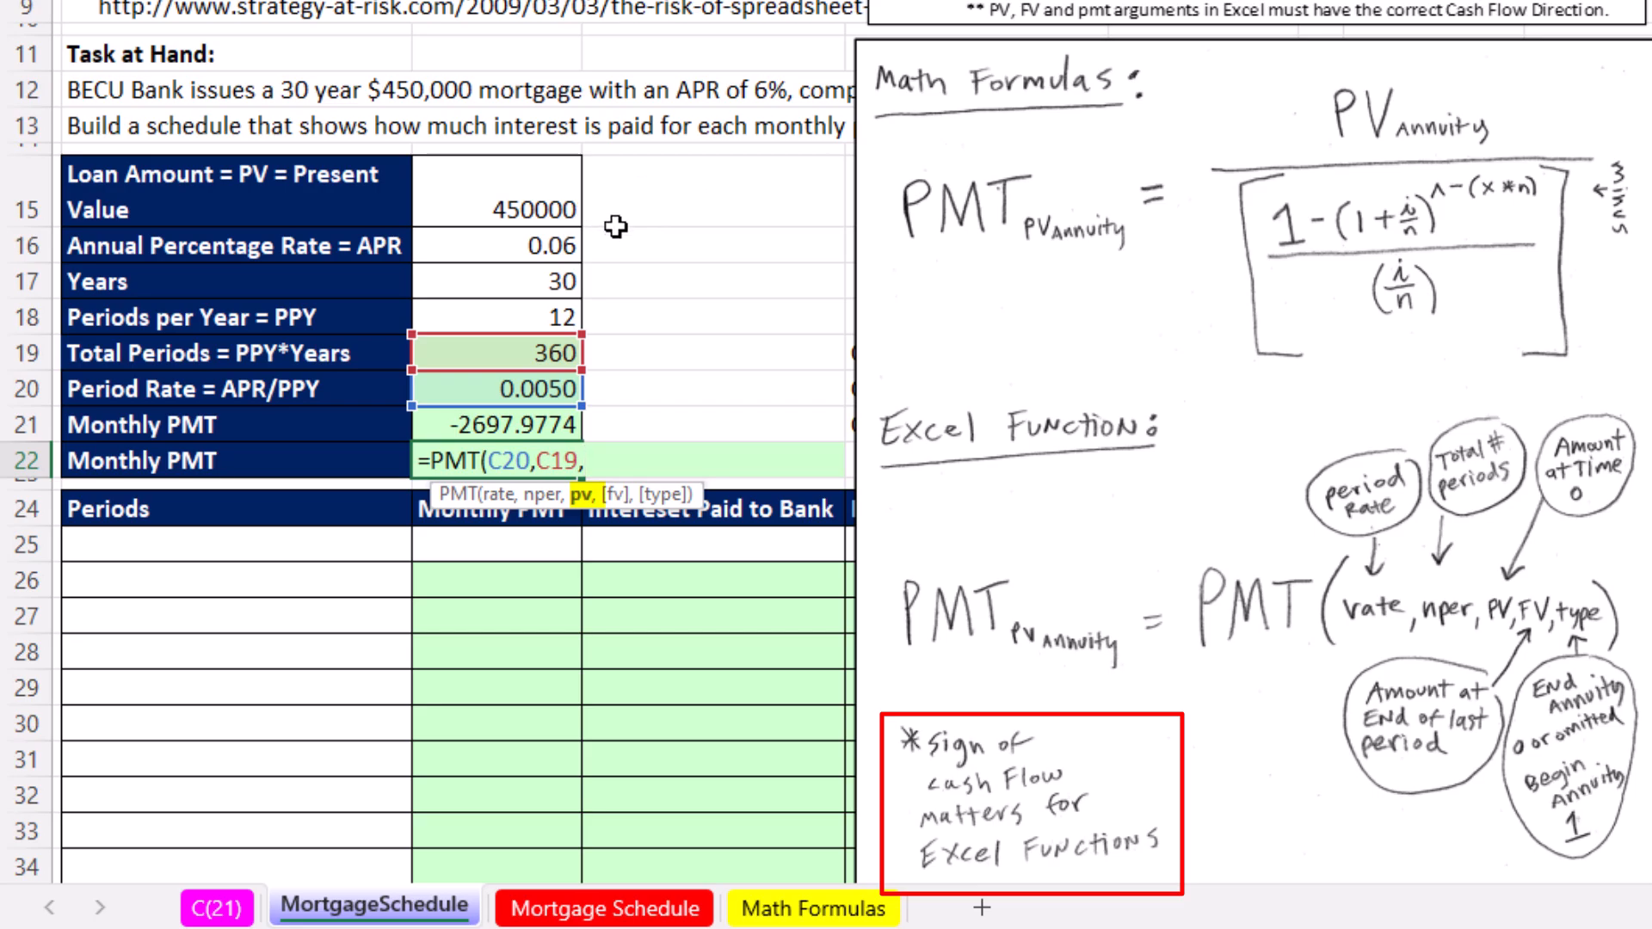
mouse_move(664, 383)
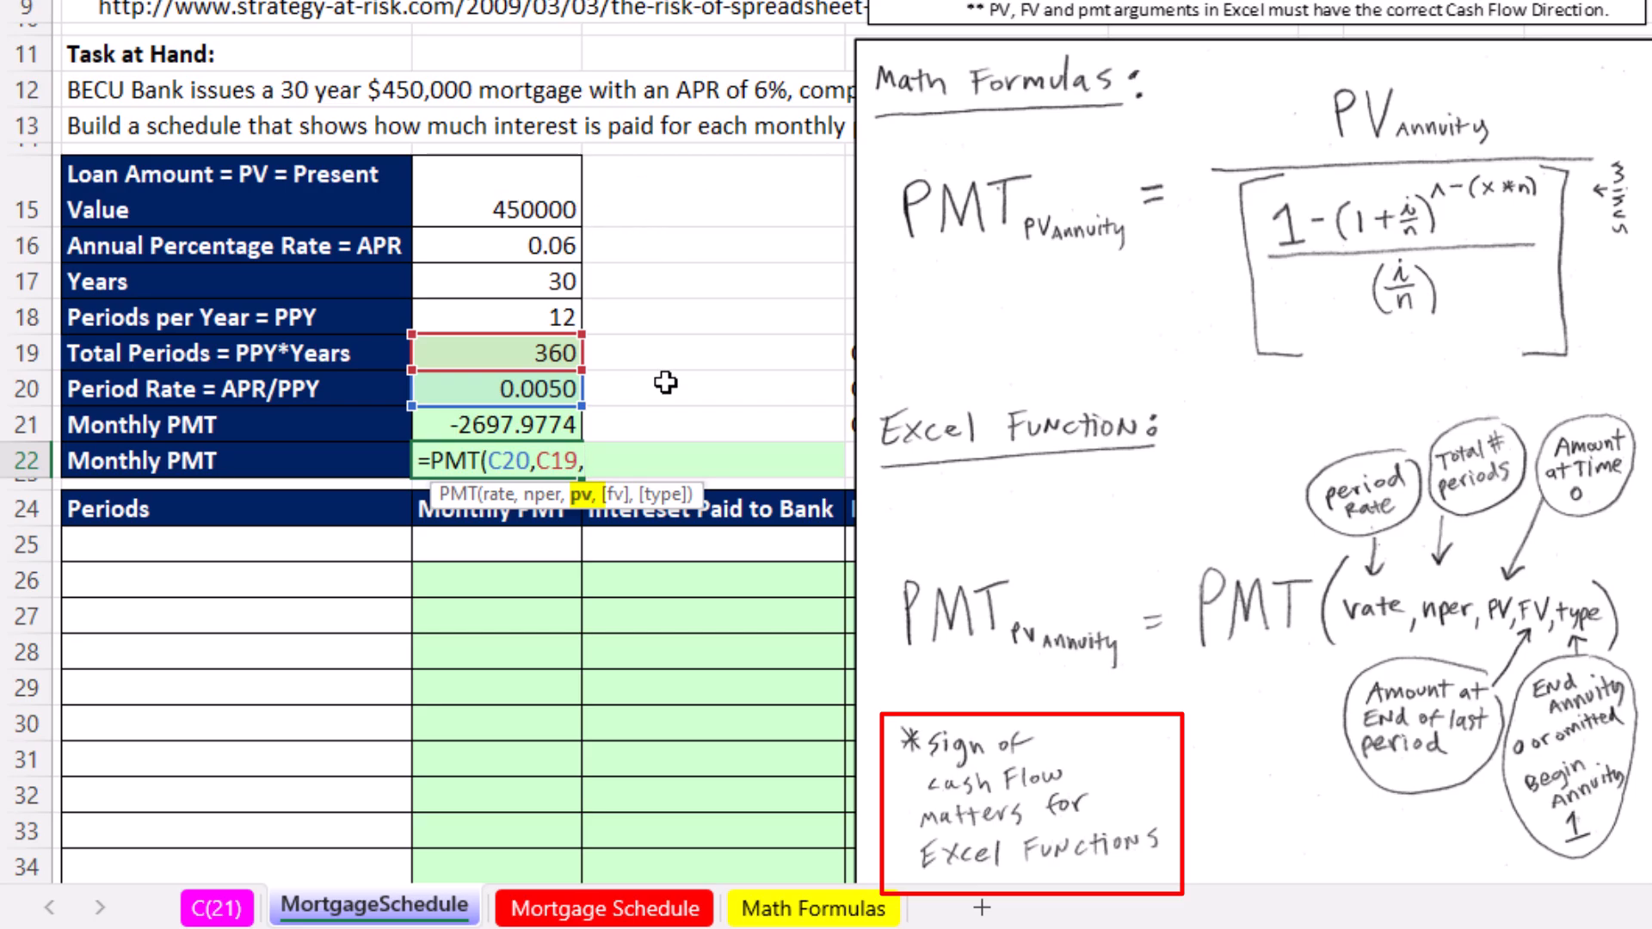
mouse_move(699, 279)
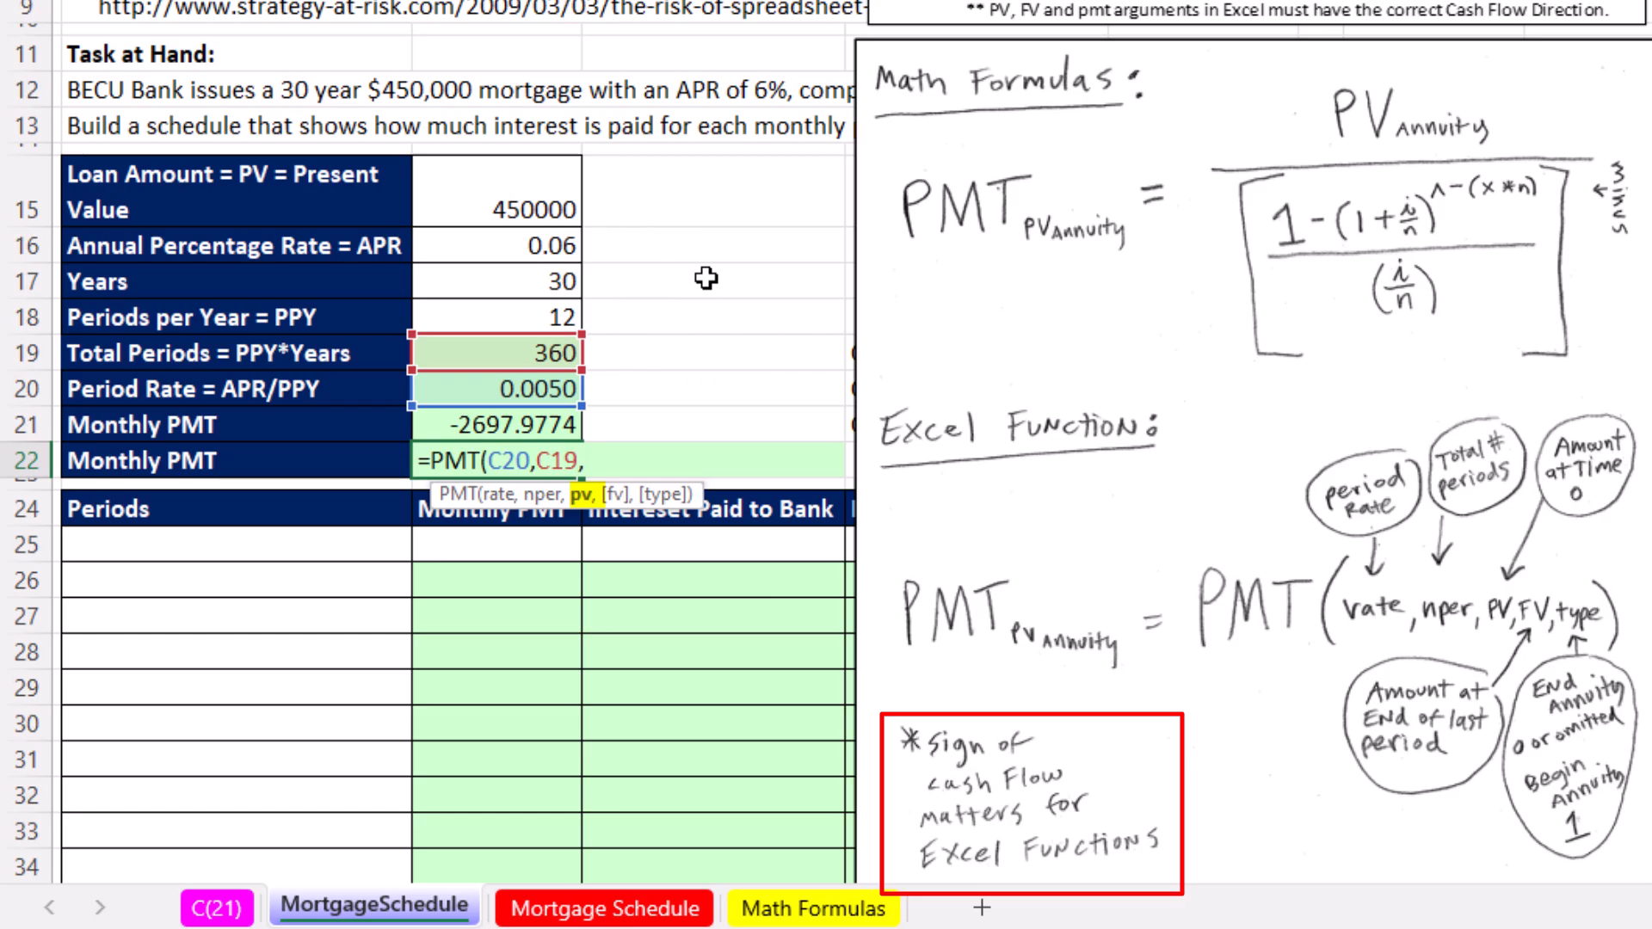
mouse_move(798, 289)
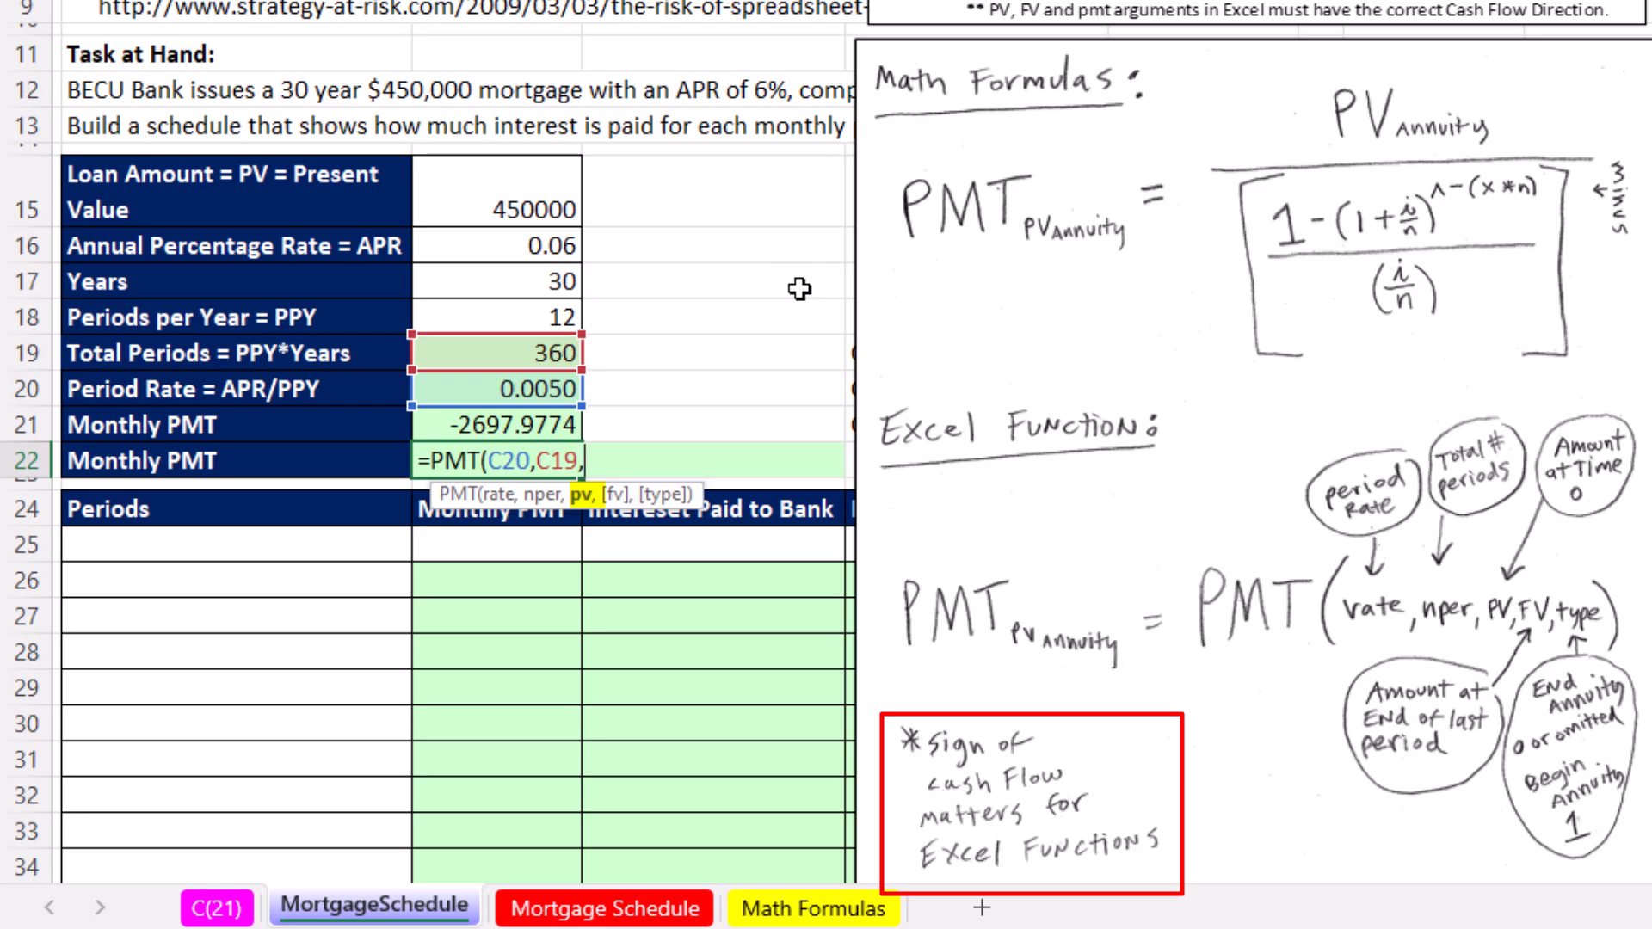
left_click(502, 208)
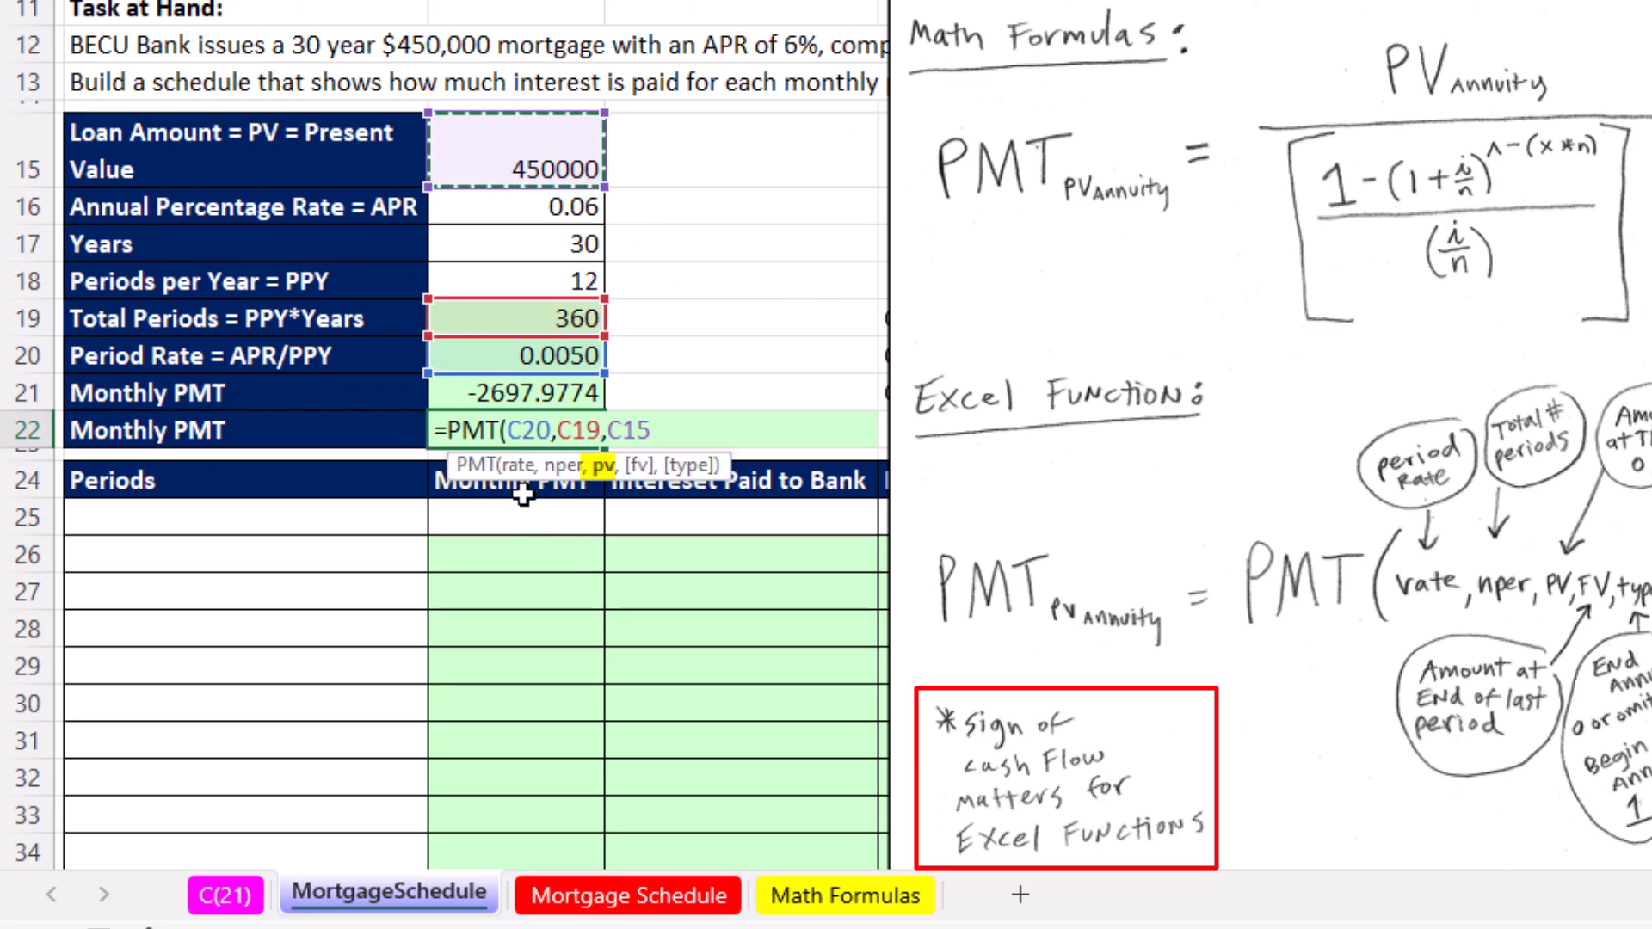
mouse_move(514, 537)
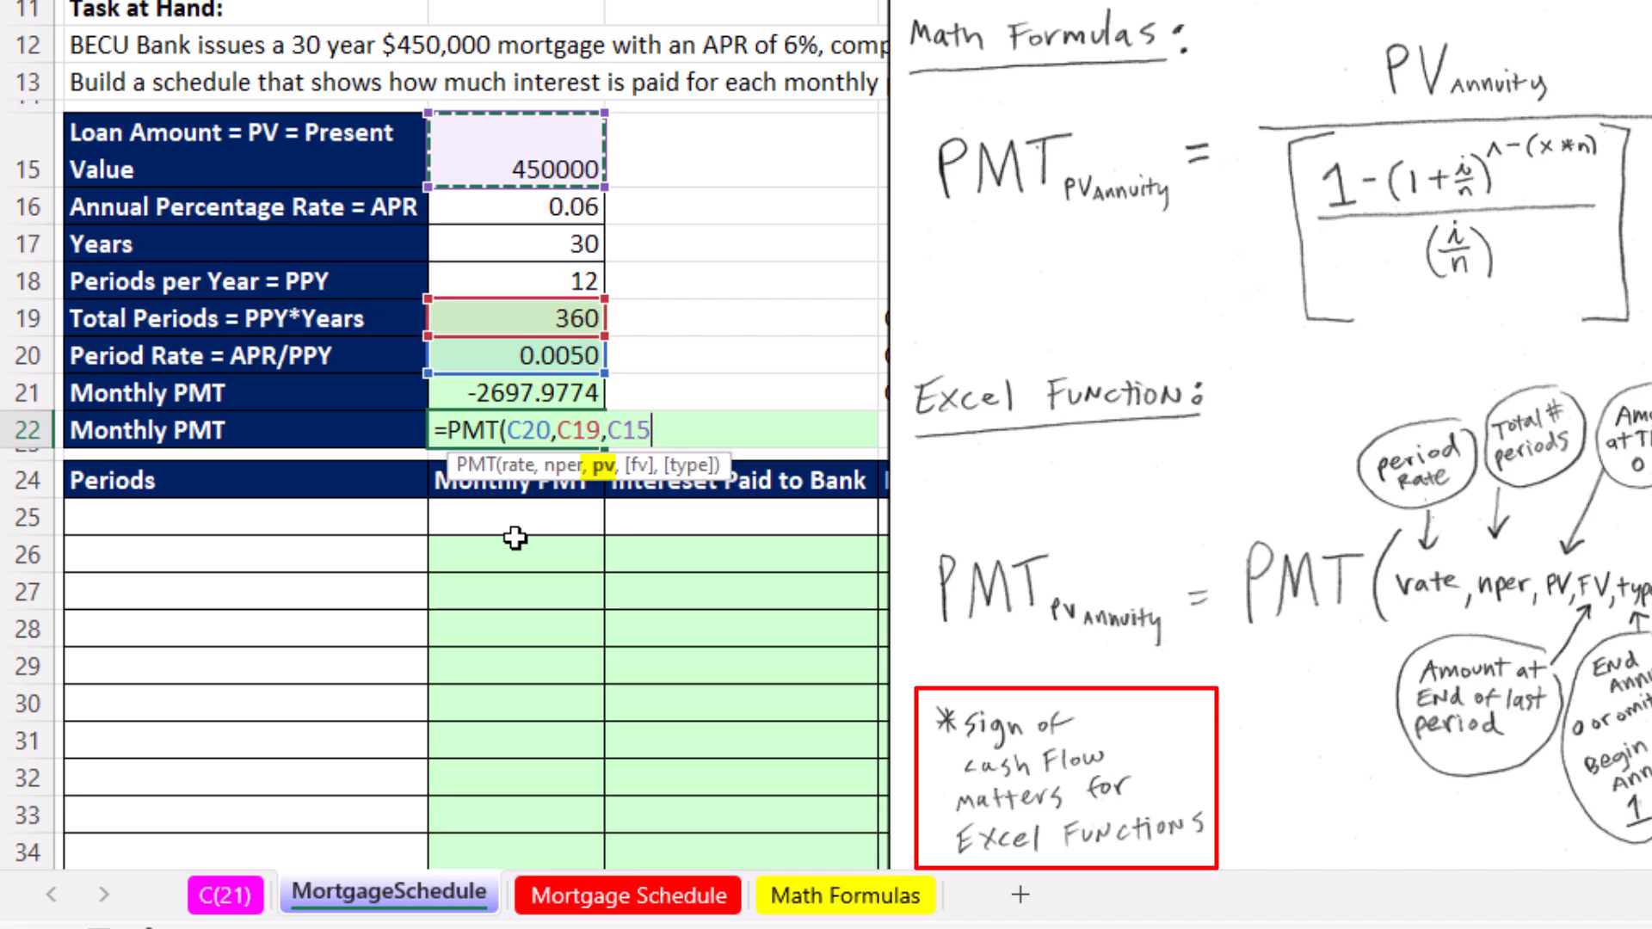
mouse_move(802, 530)
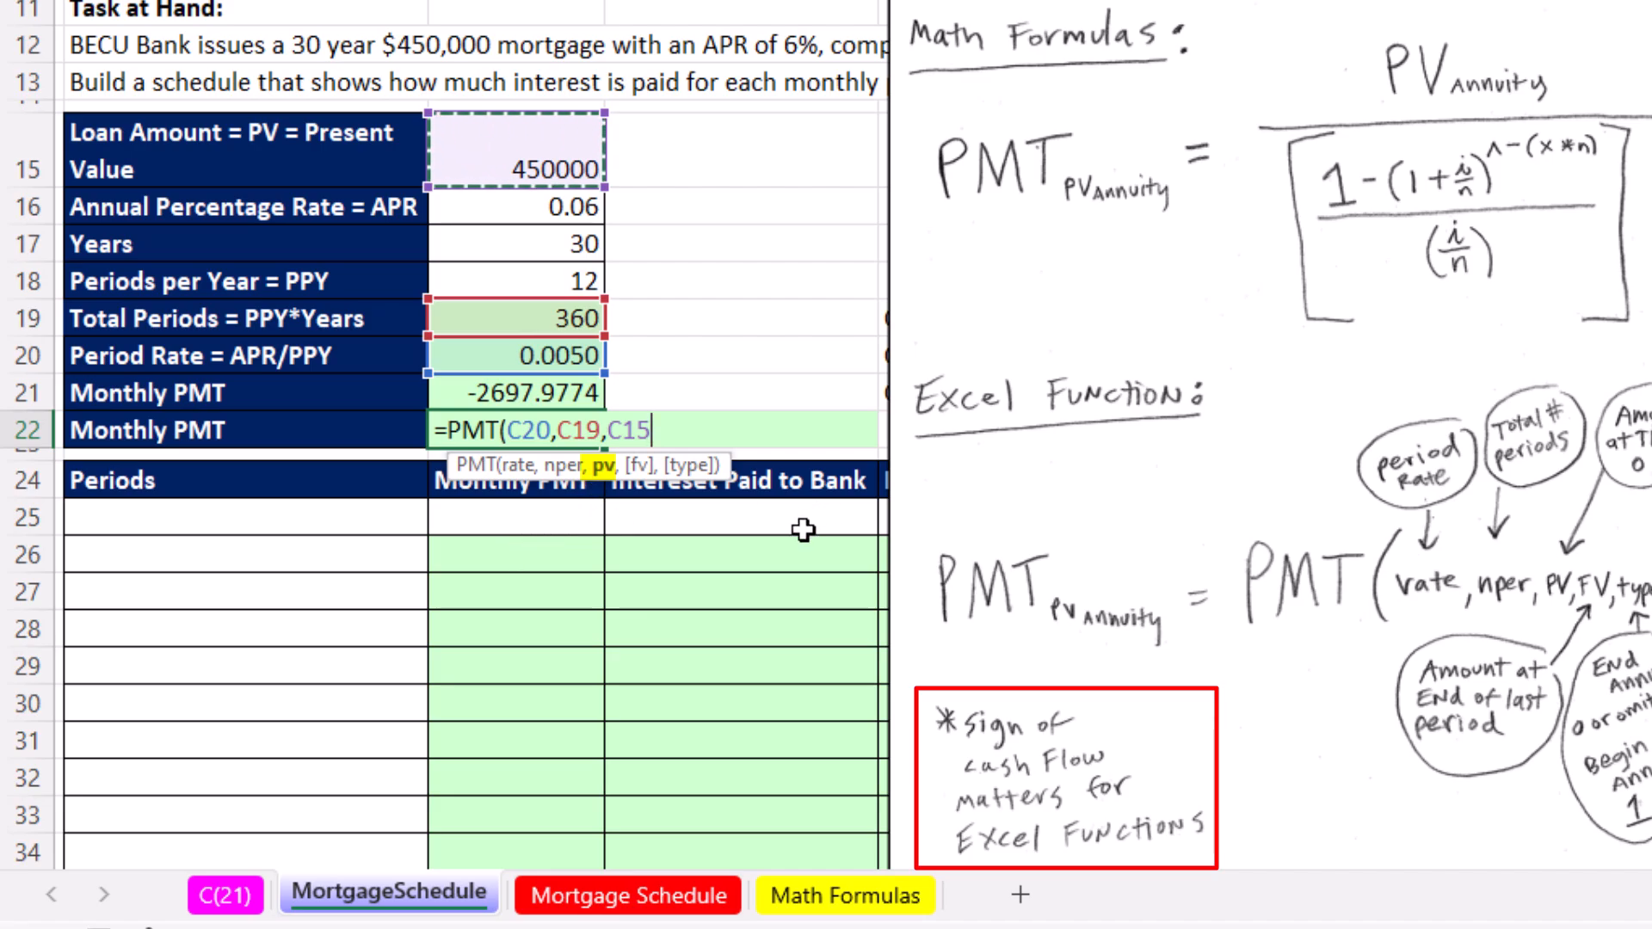
mouse_move(644, 561)
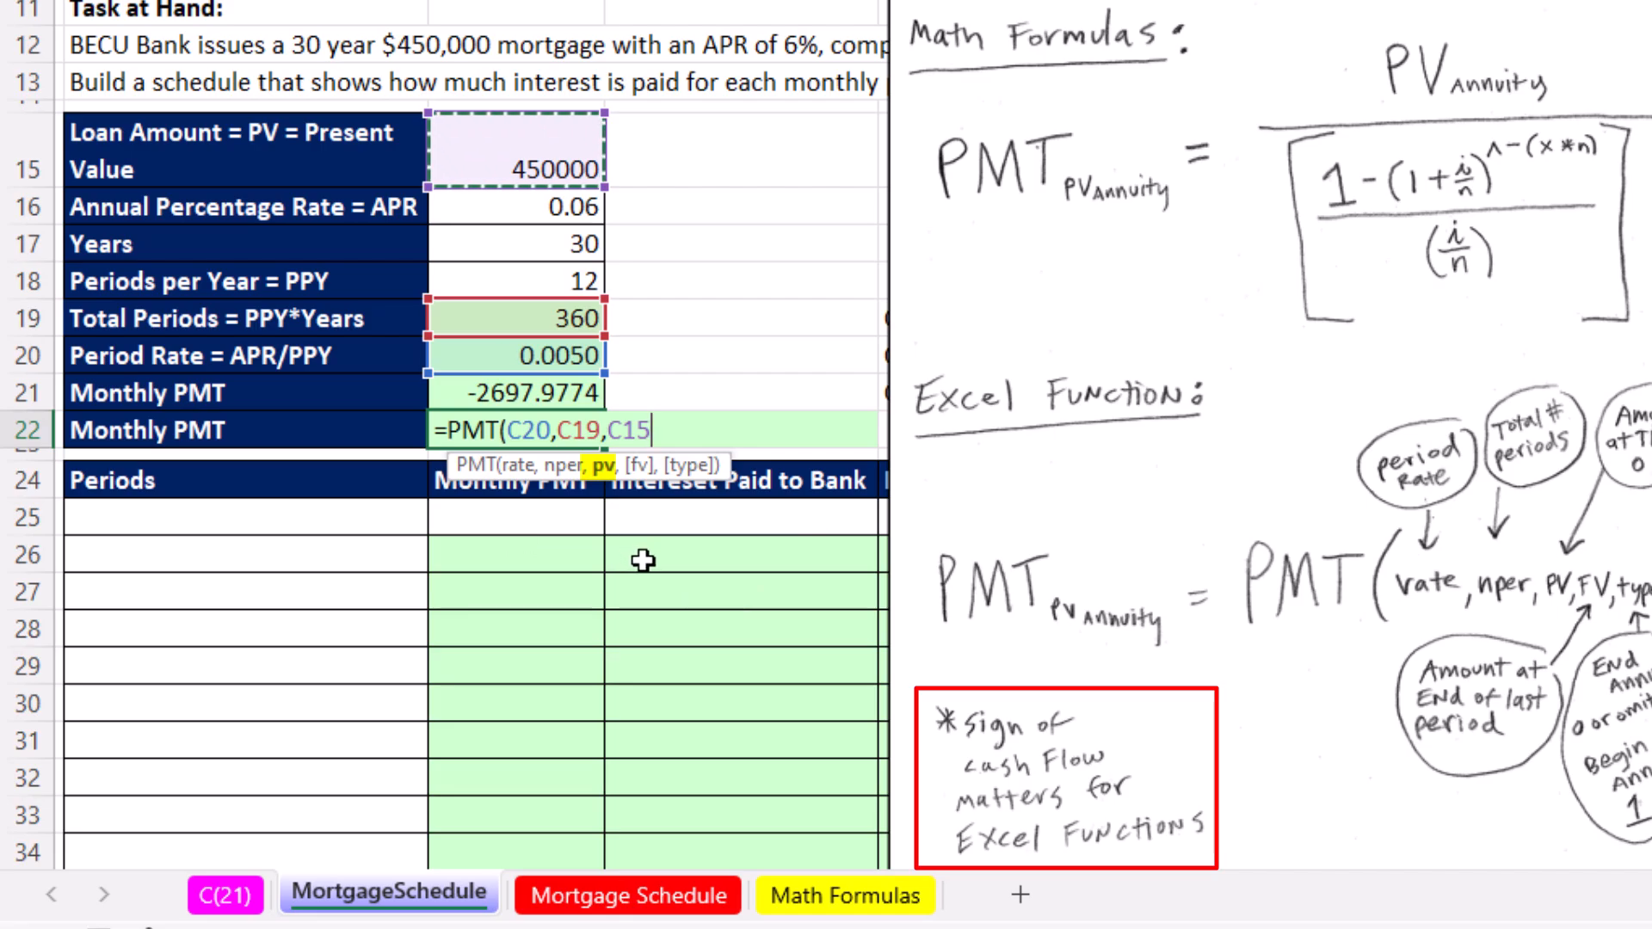
type(",")
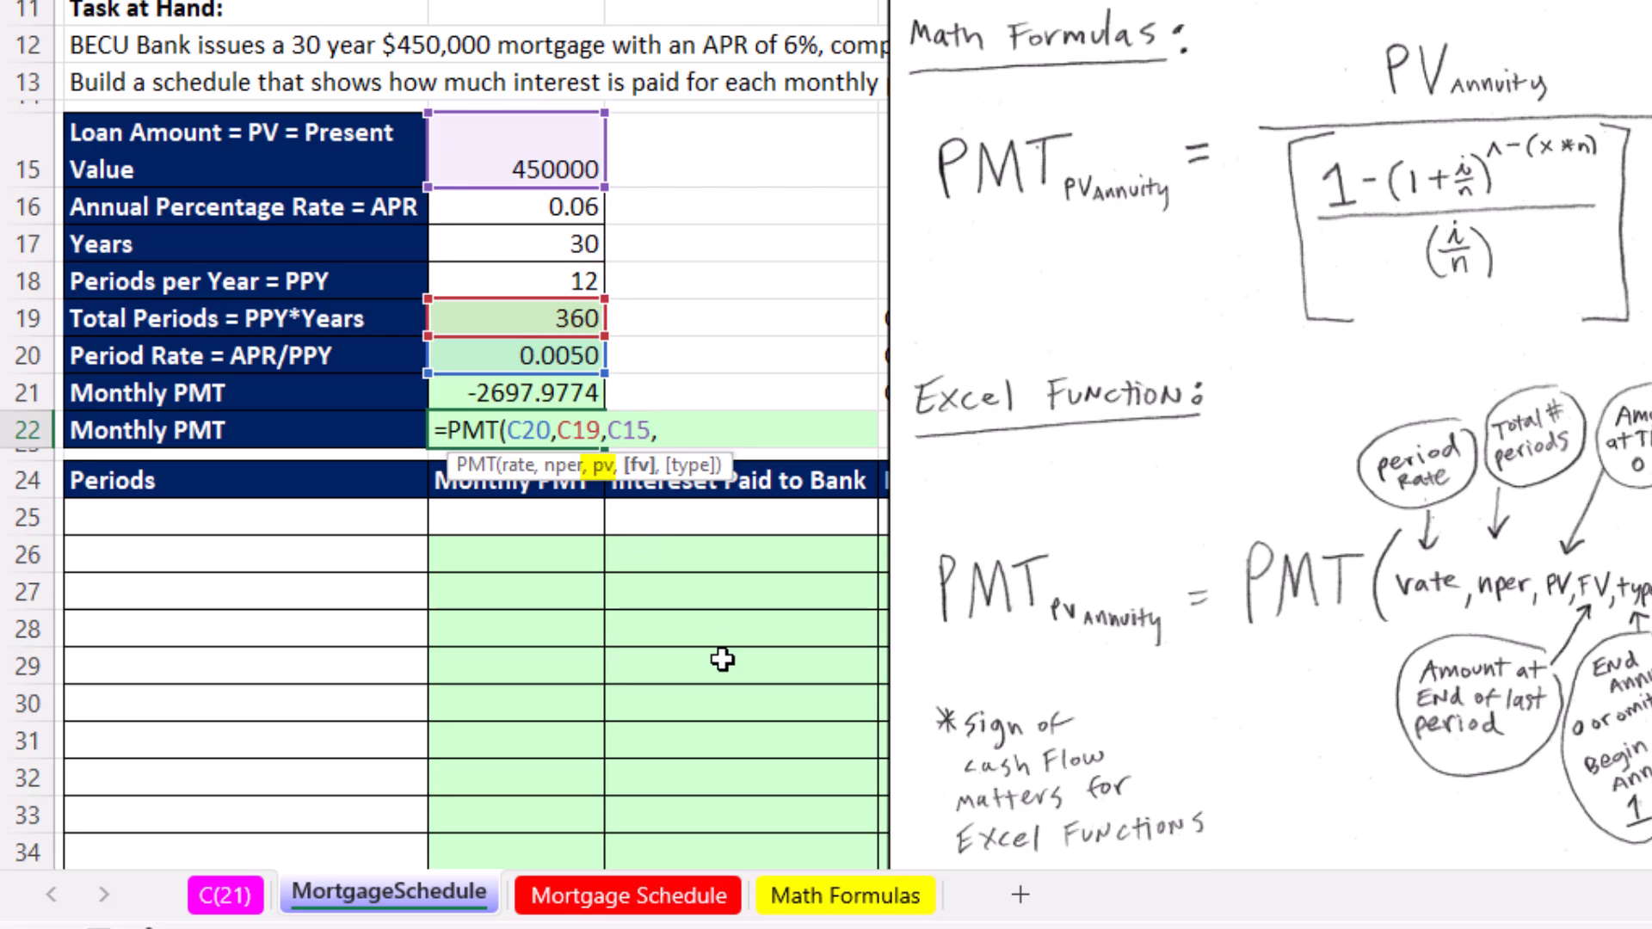
type(",")
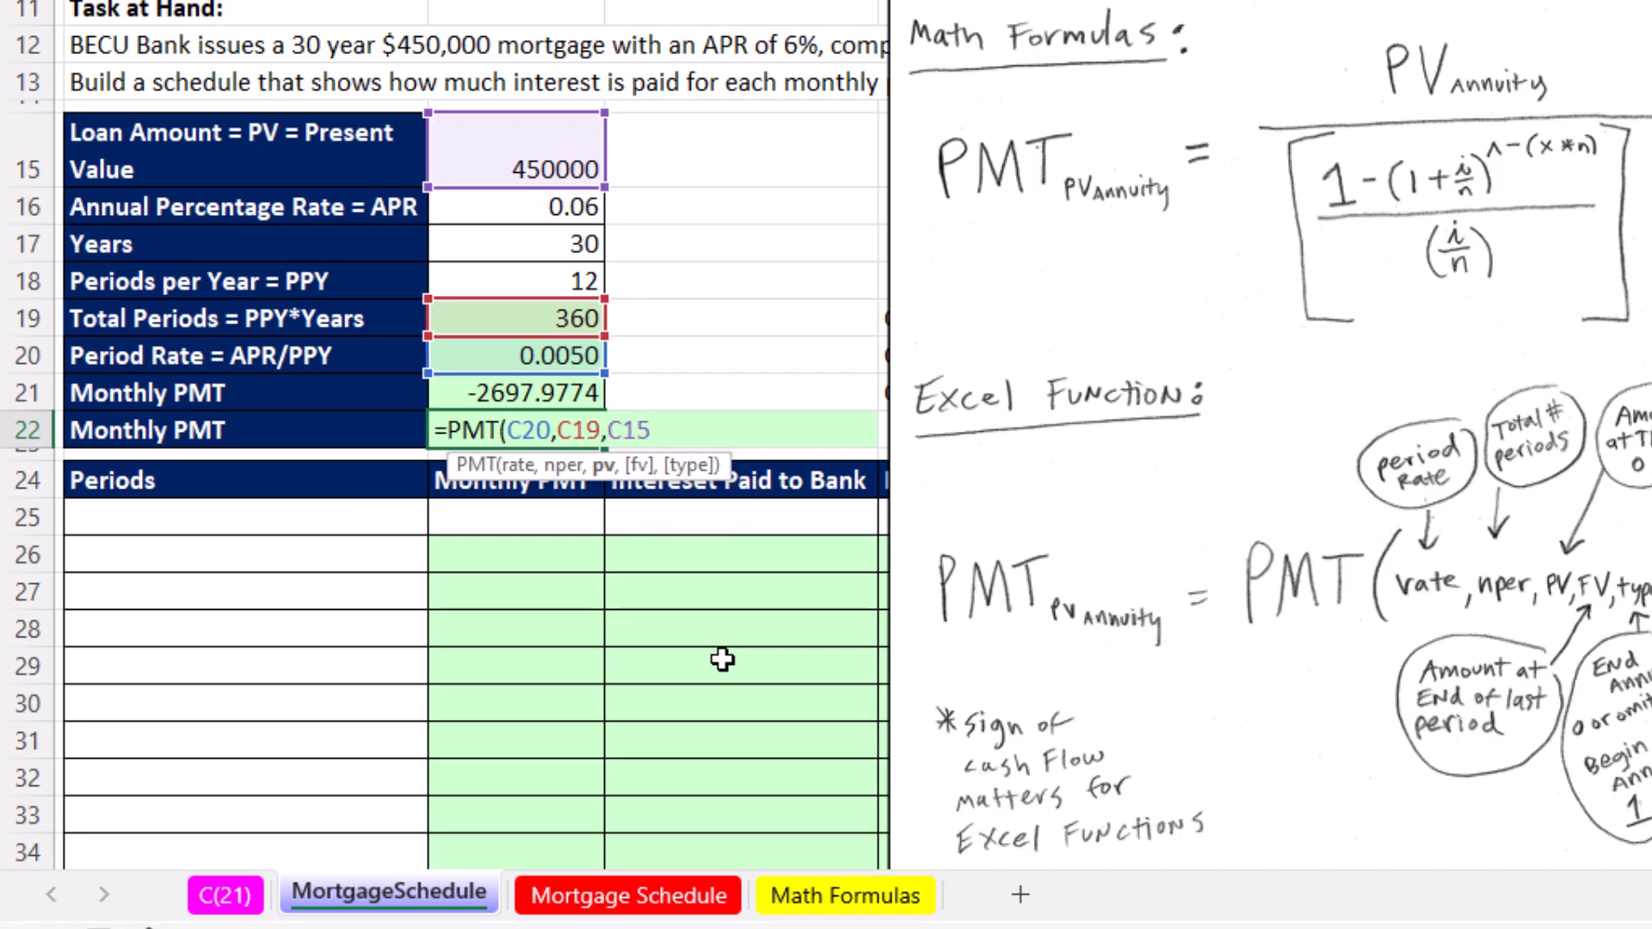
mouse_move(494, 167)
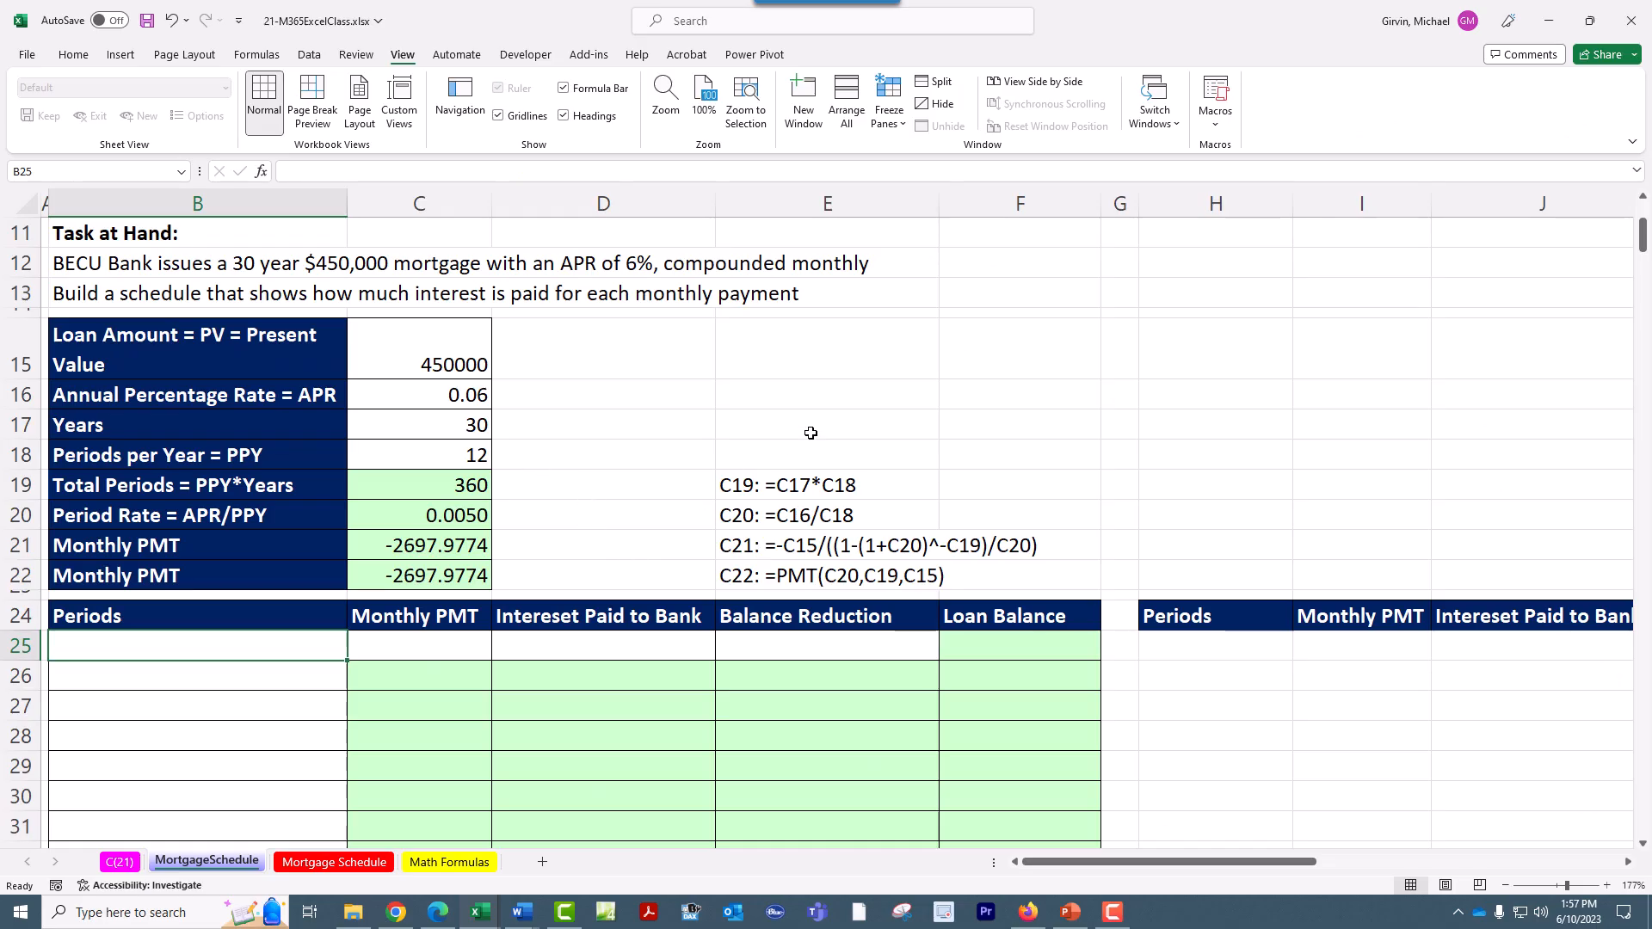
mouse_move(565, 722)
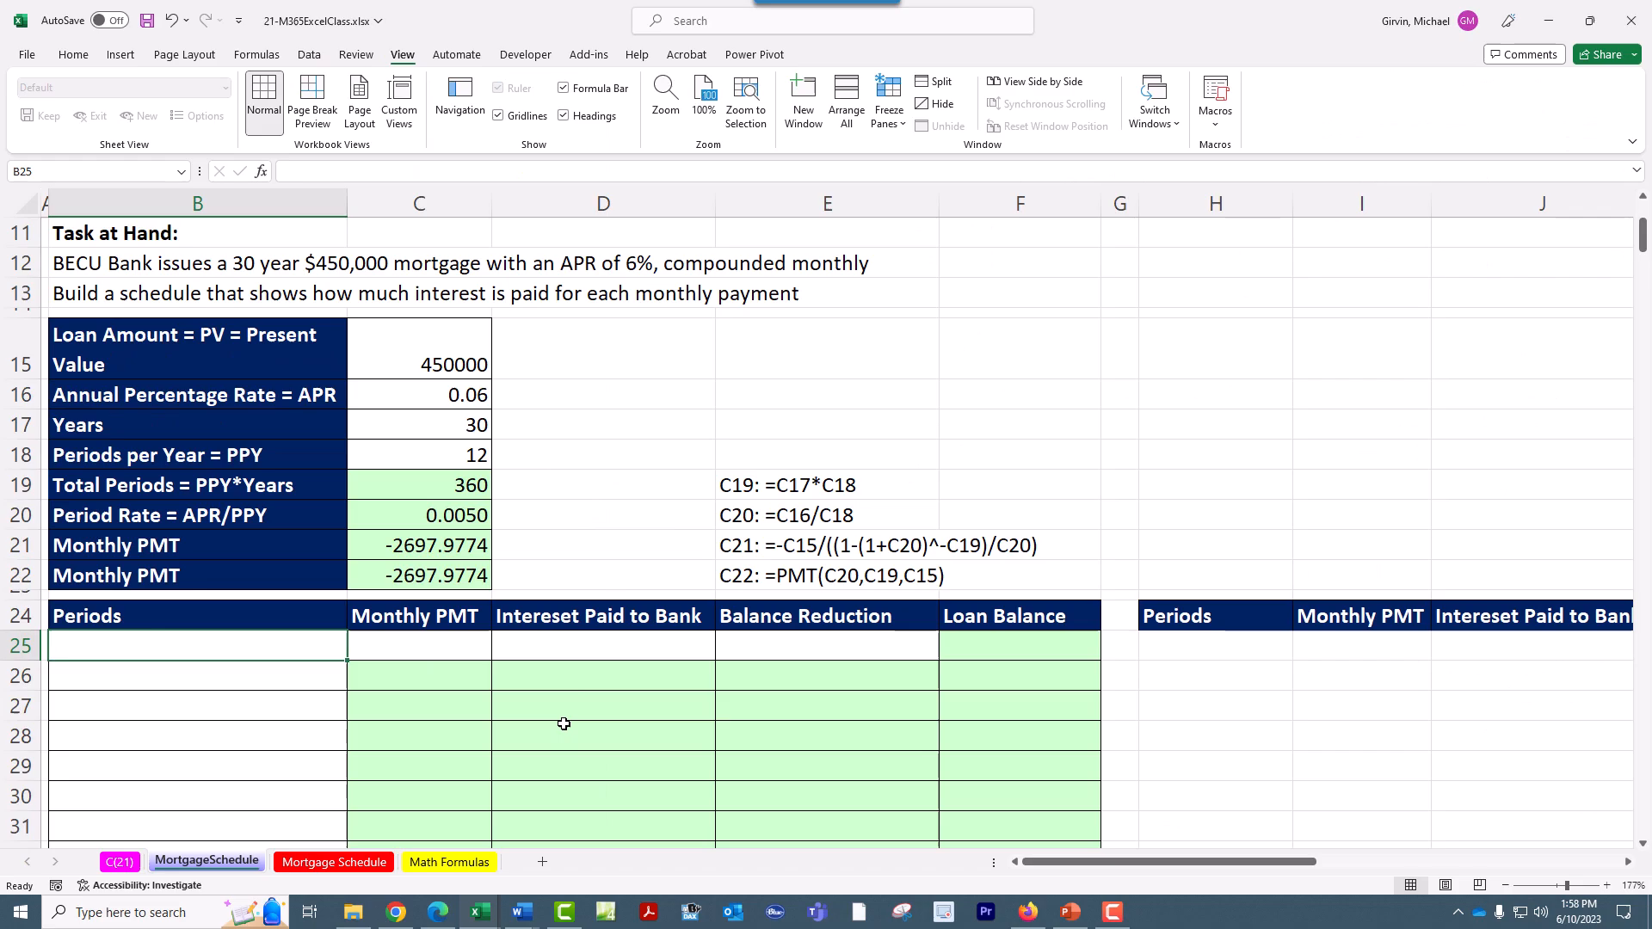
mouse_move(591, 528)
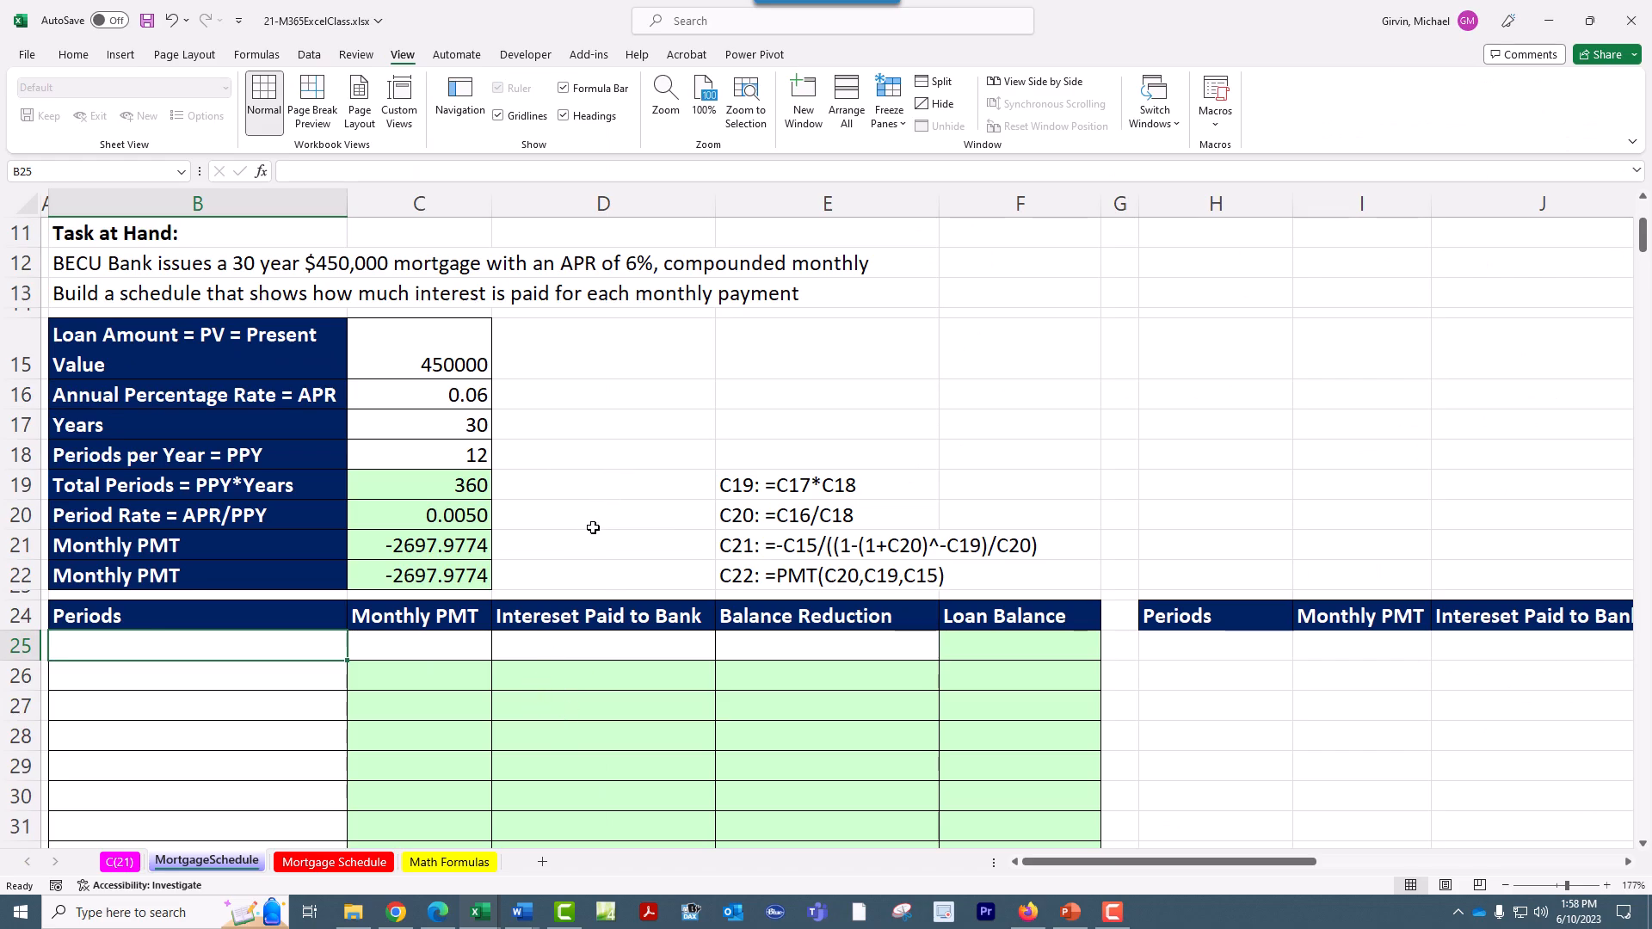
mouse_move(1032, 362)
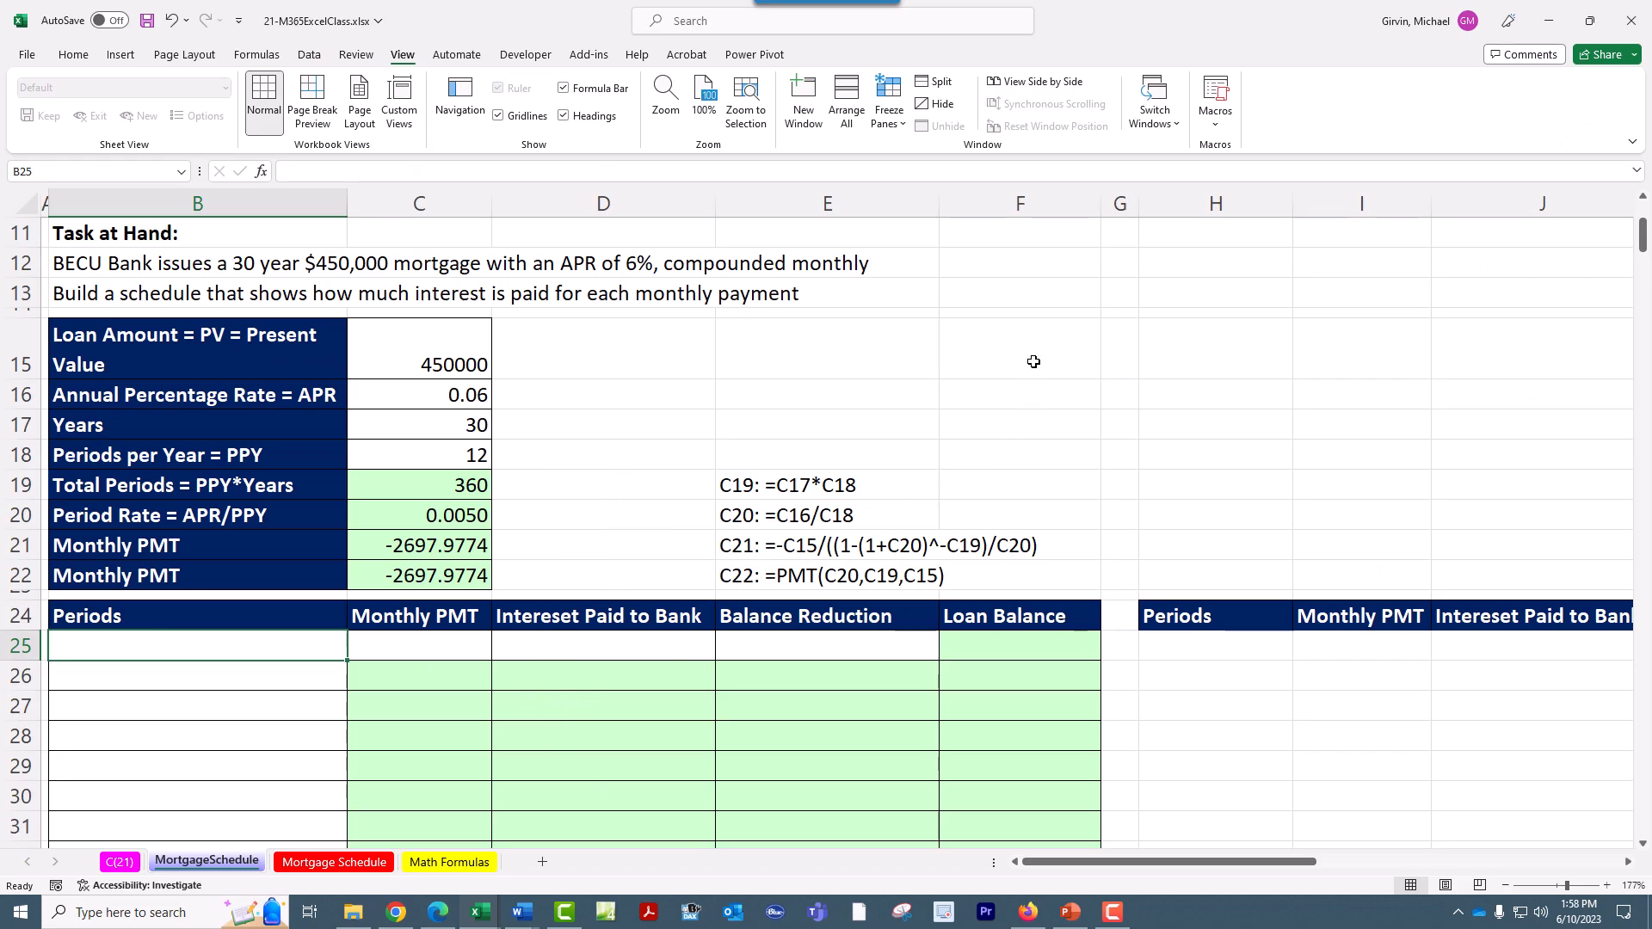
mouse_move(1249, 665)
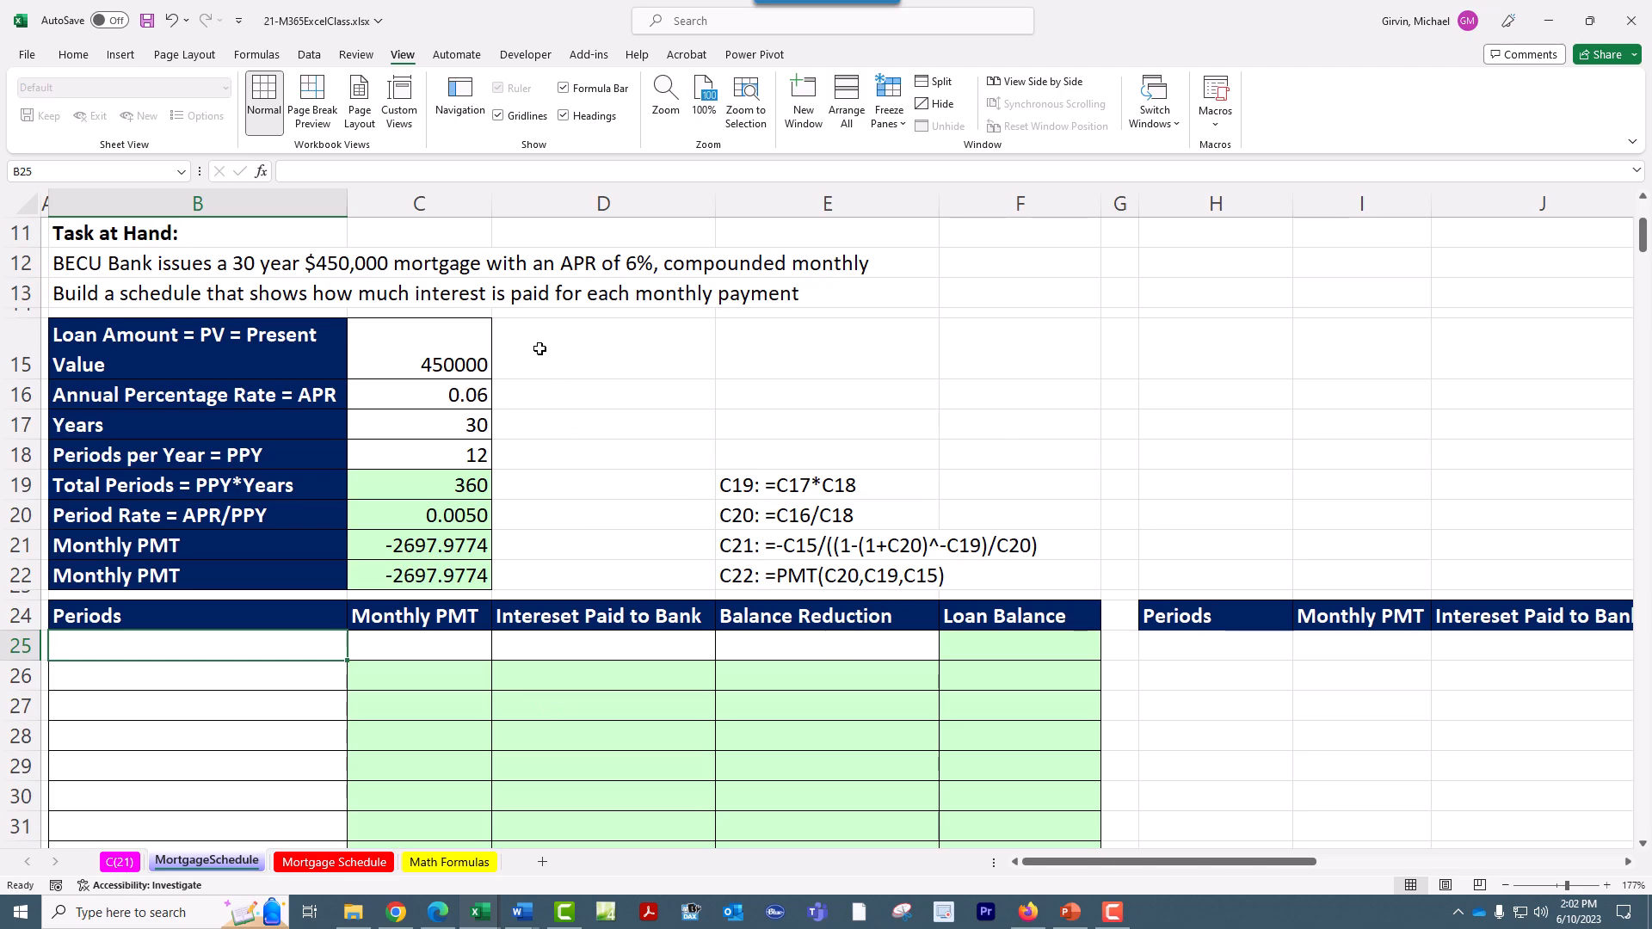
mouse_move(506, 691)
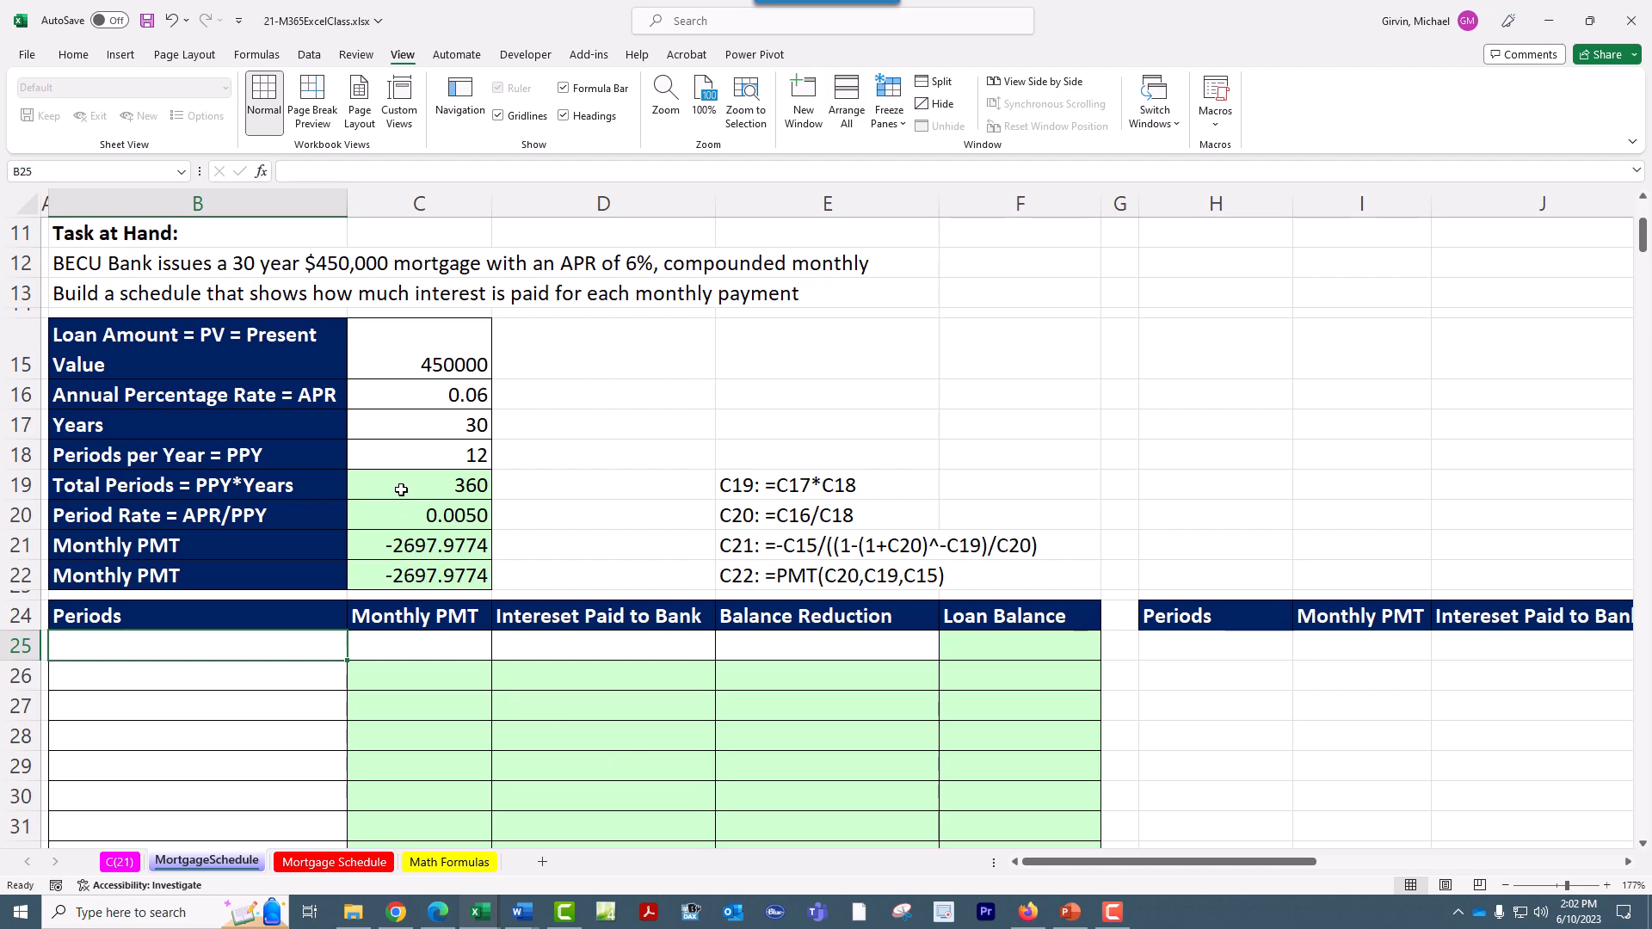
mouse_move(502, 682)
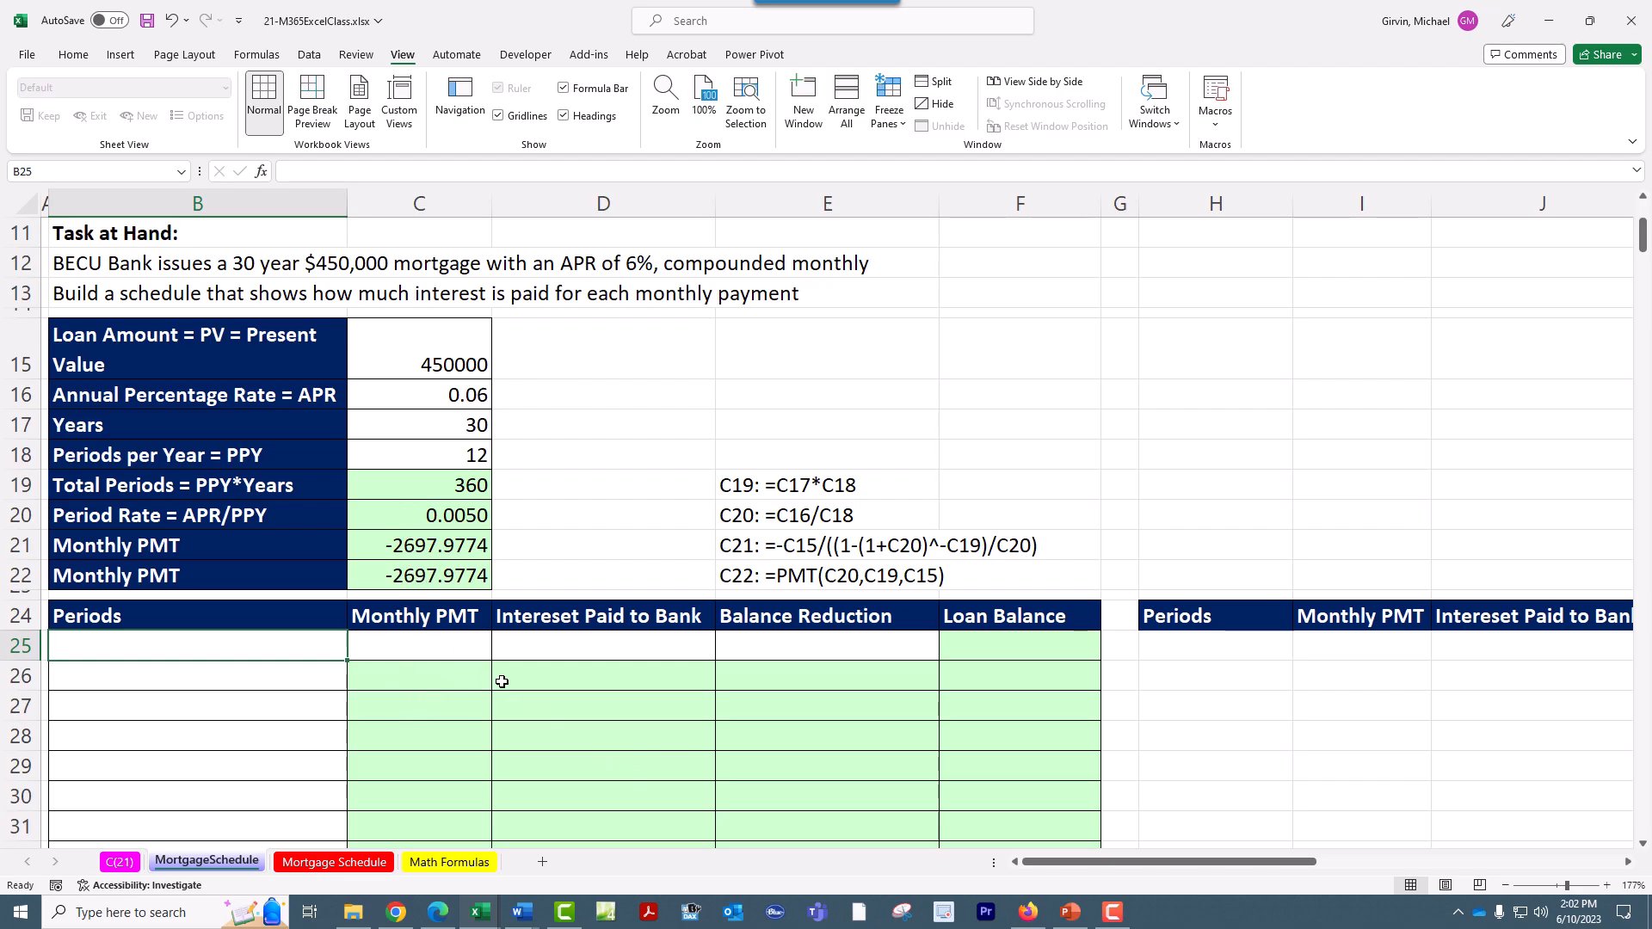
Step: Point out the Interest and Balance Reduction columns, then enter period 0 in B25
left_click(784, 678)
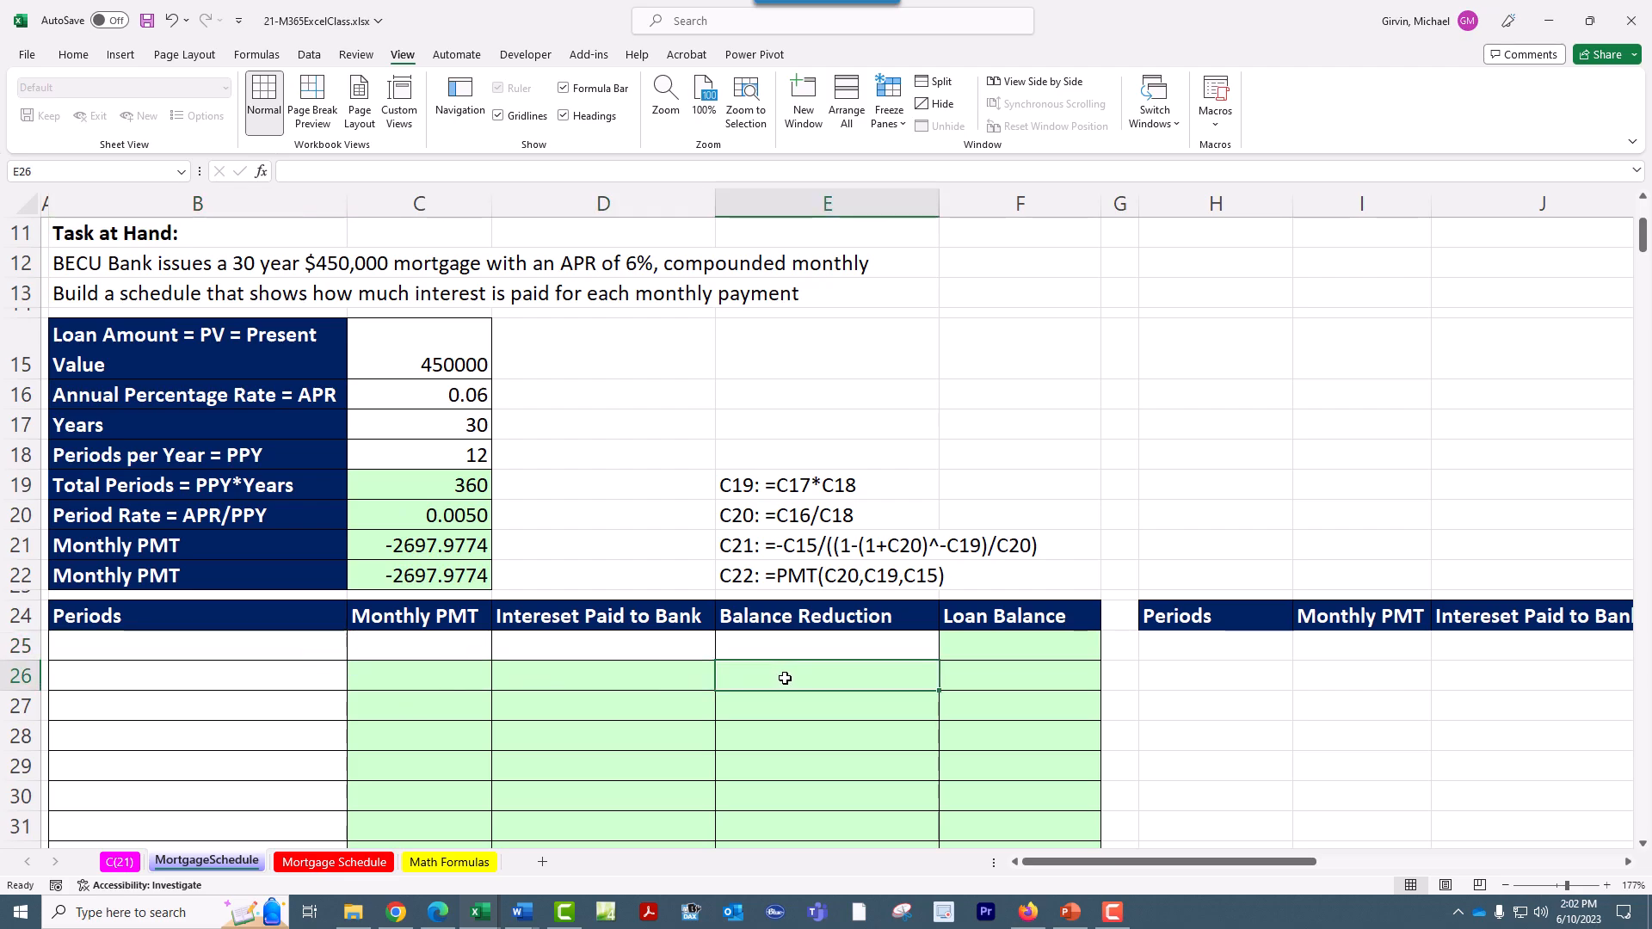
left_click(449, 680)
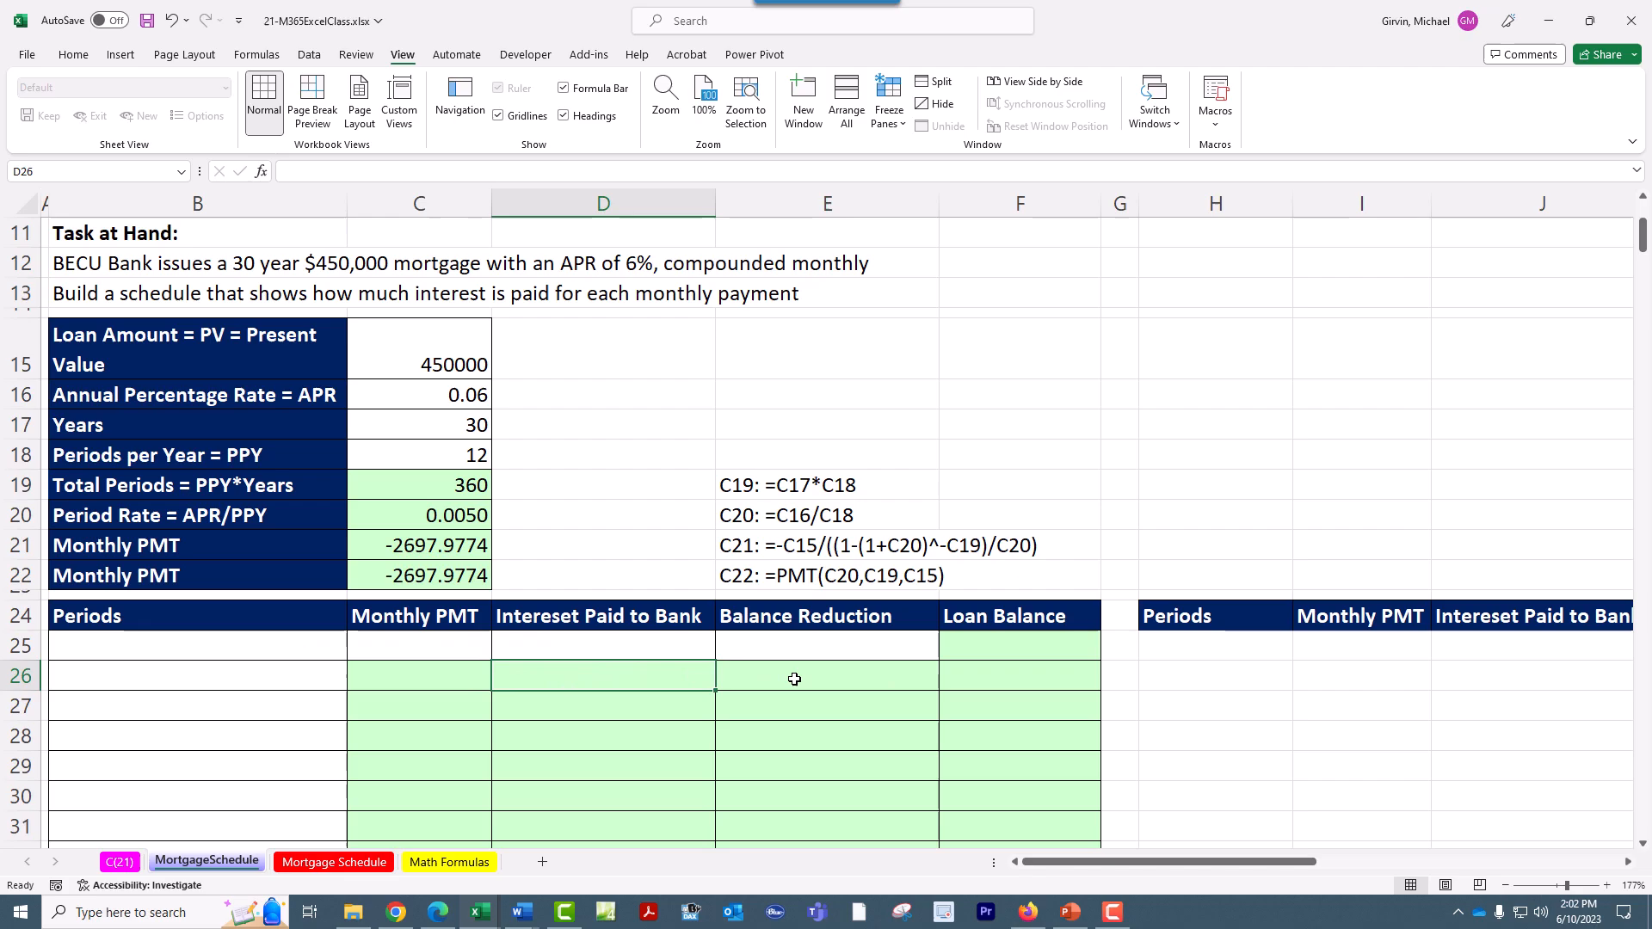
left_click(787, 681)
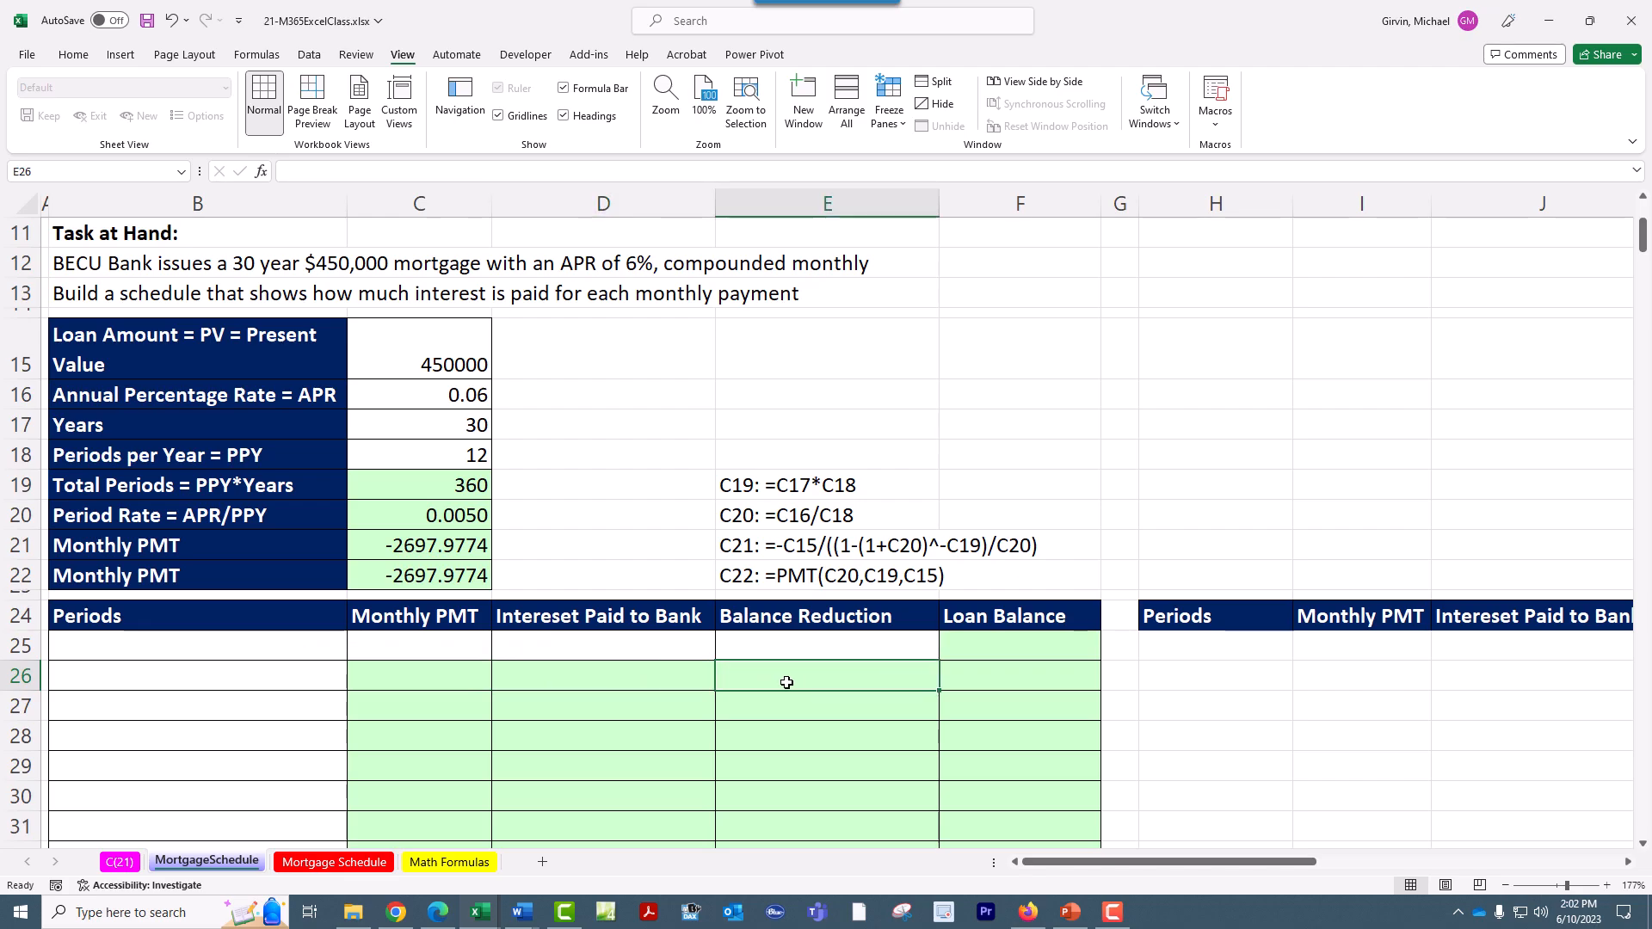
mouse_move(337, 657)
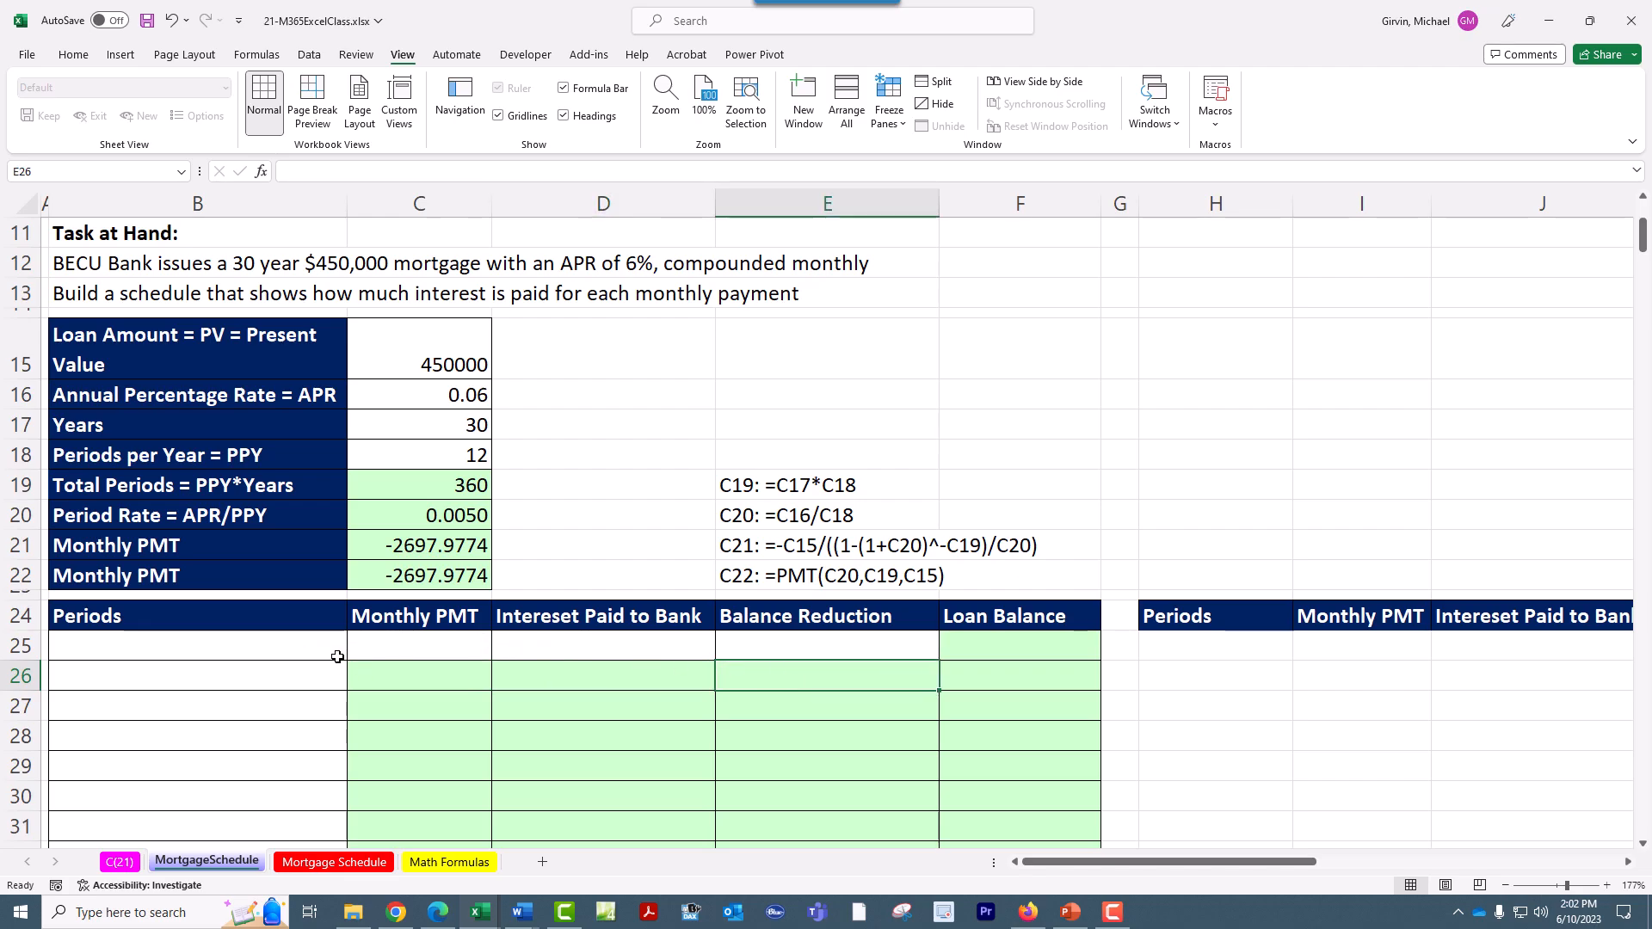
left_click(196, 645)
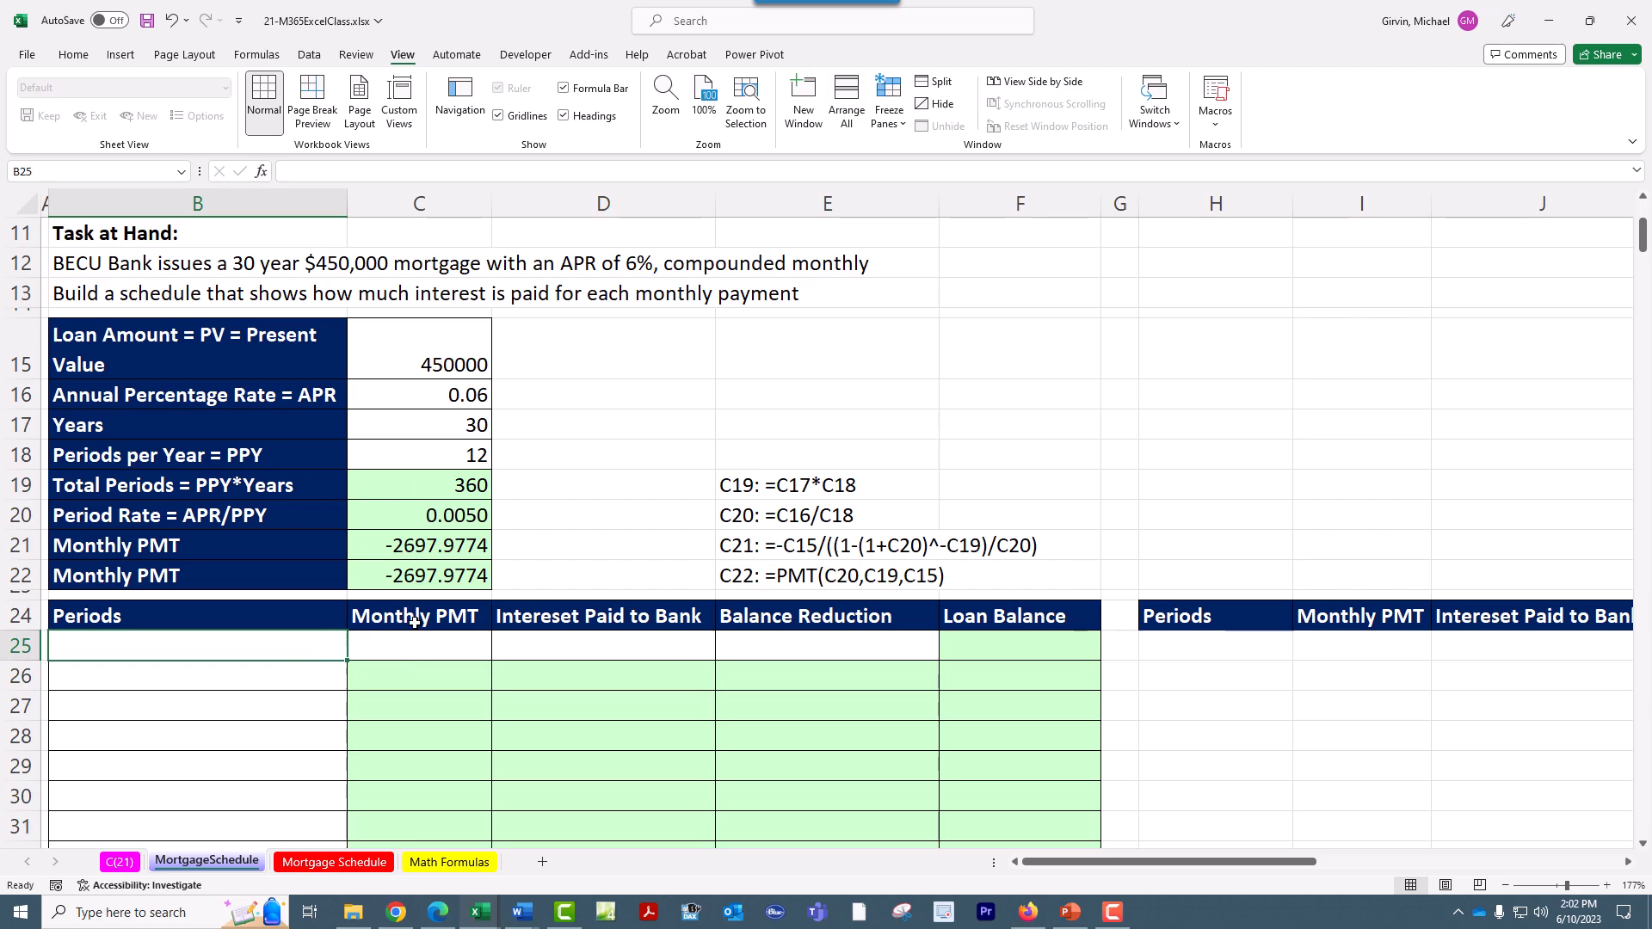
type("0")
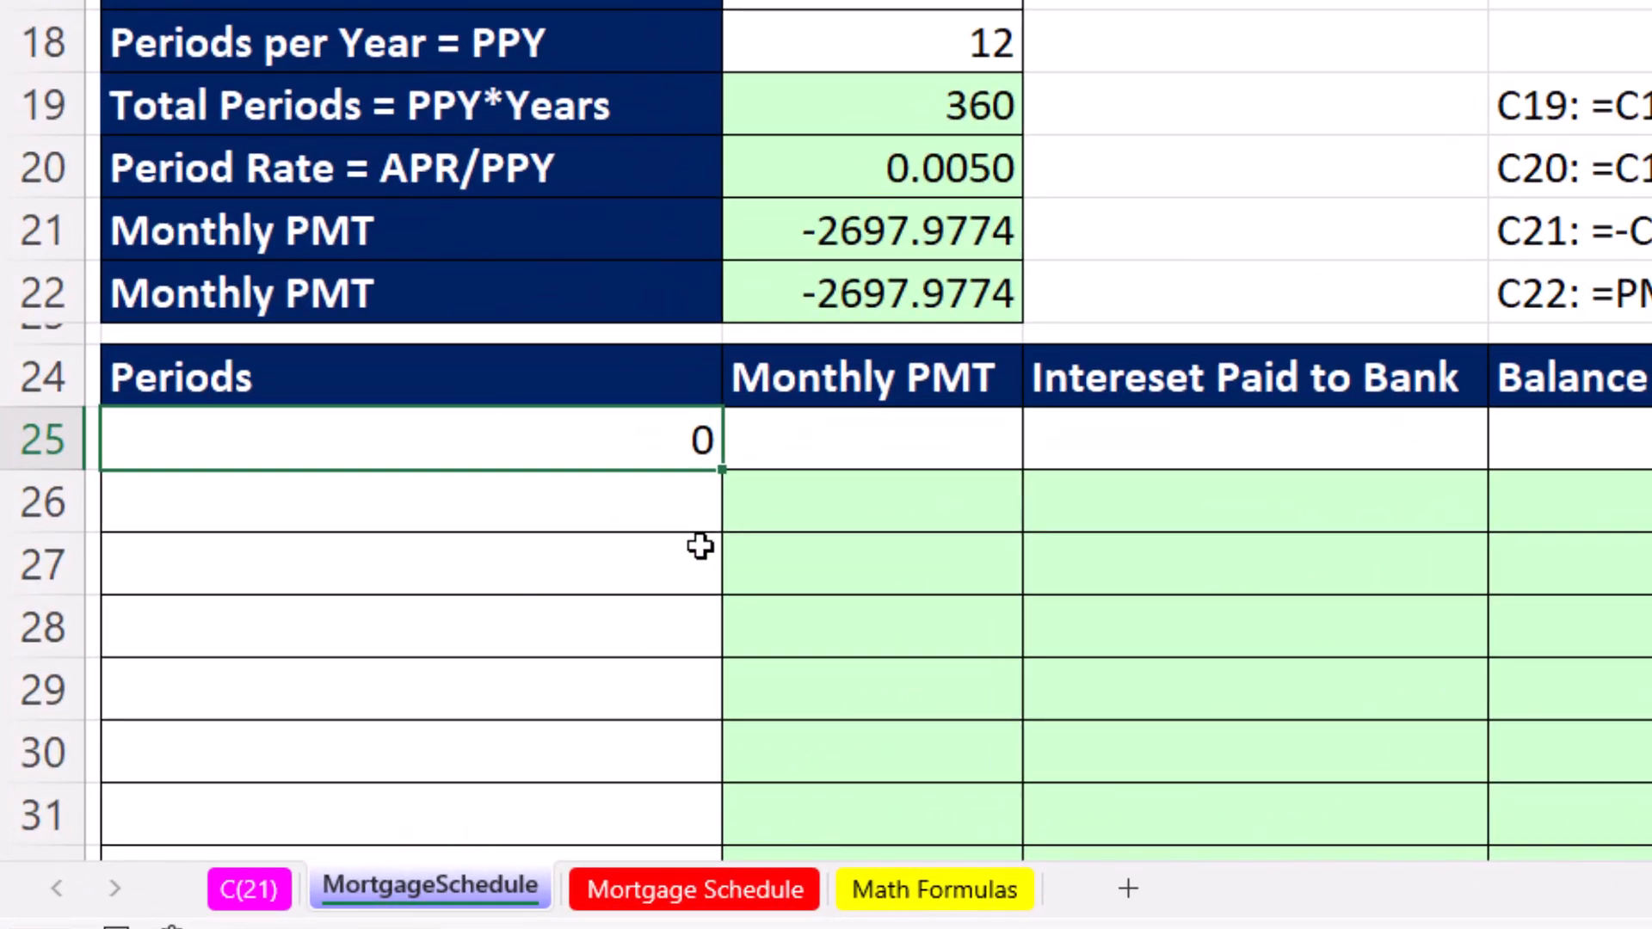
mouse_move(681, 463)
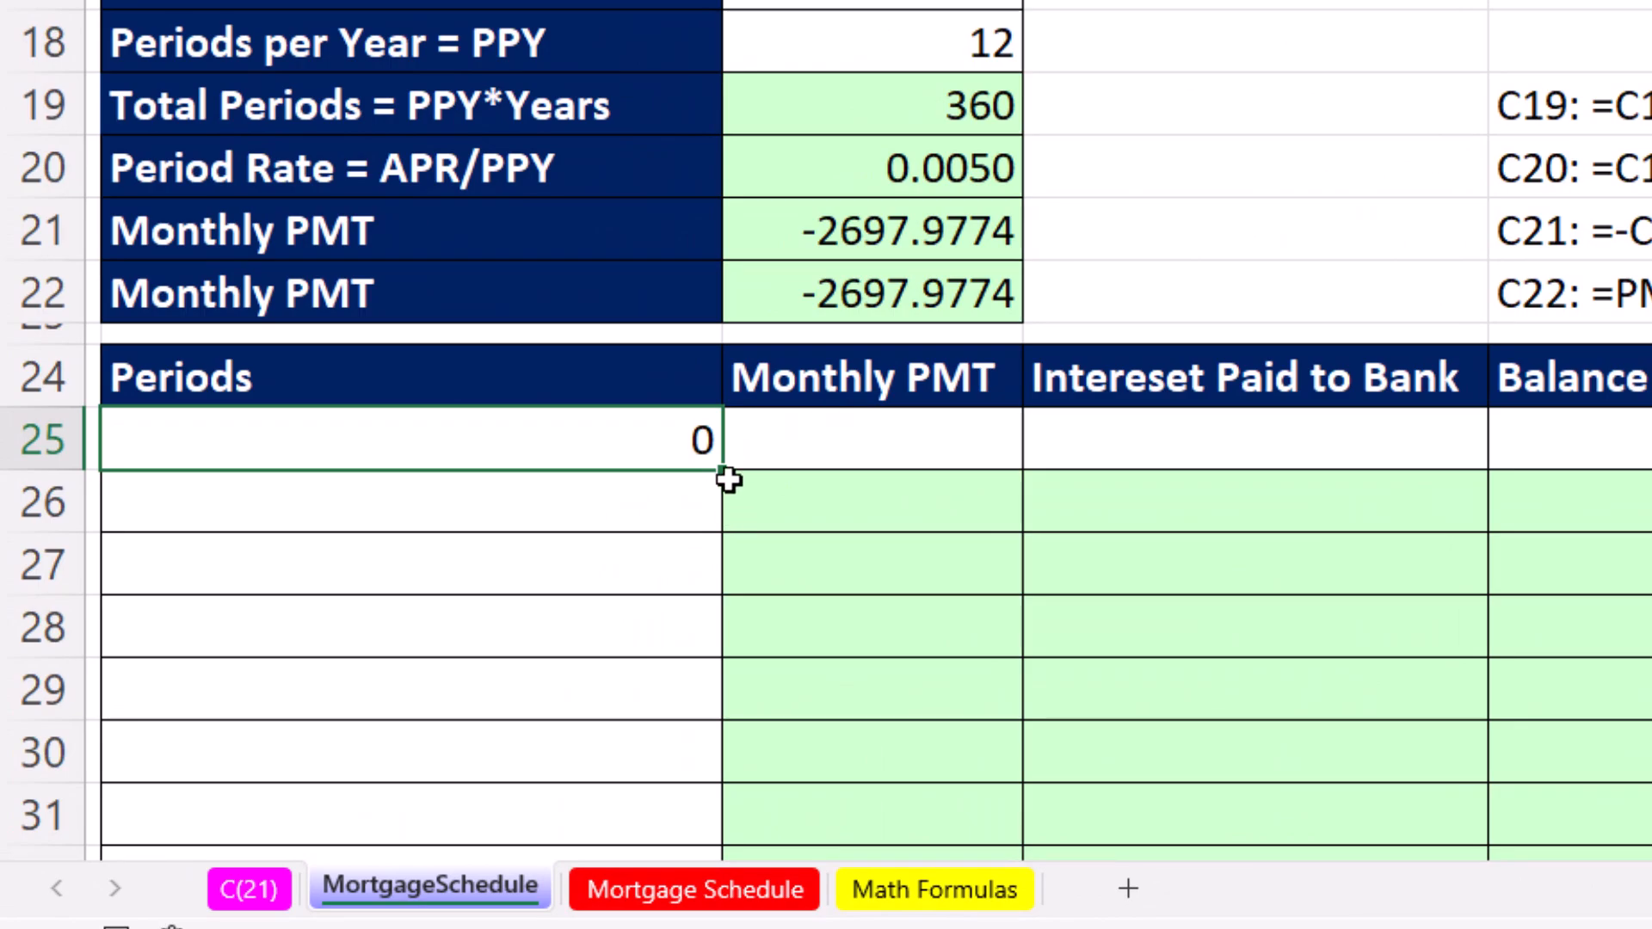
mouse_move(724, 473)
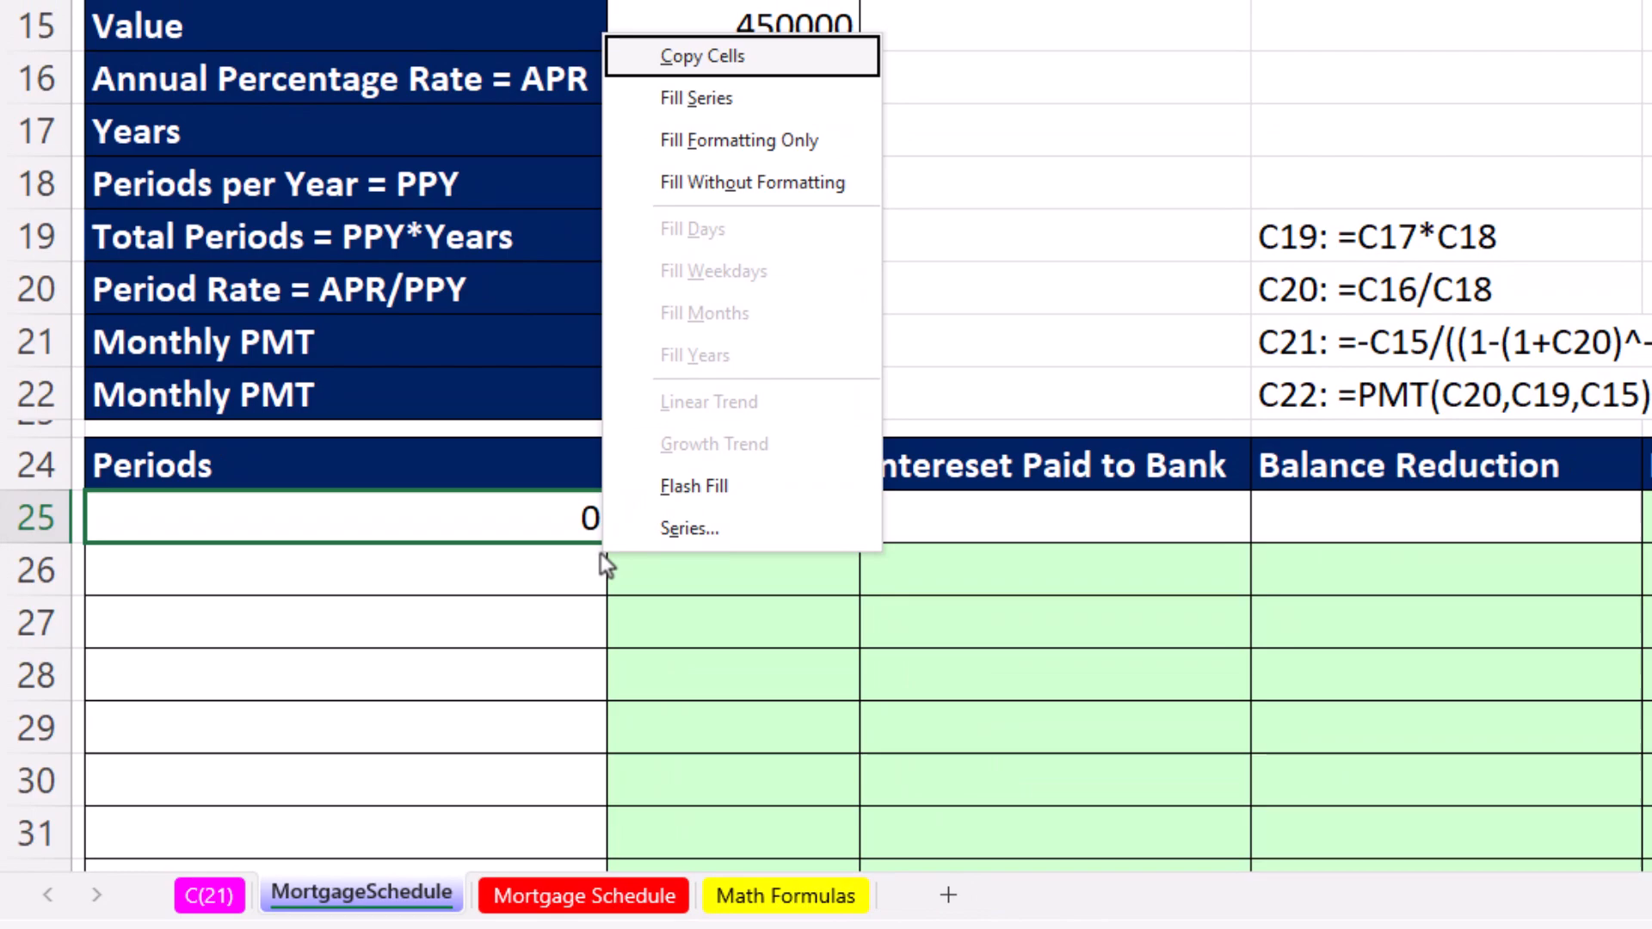
mouse_move(713, 533)
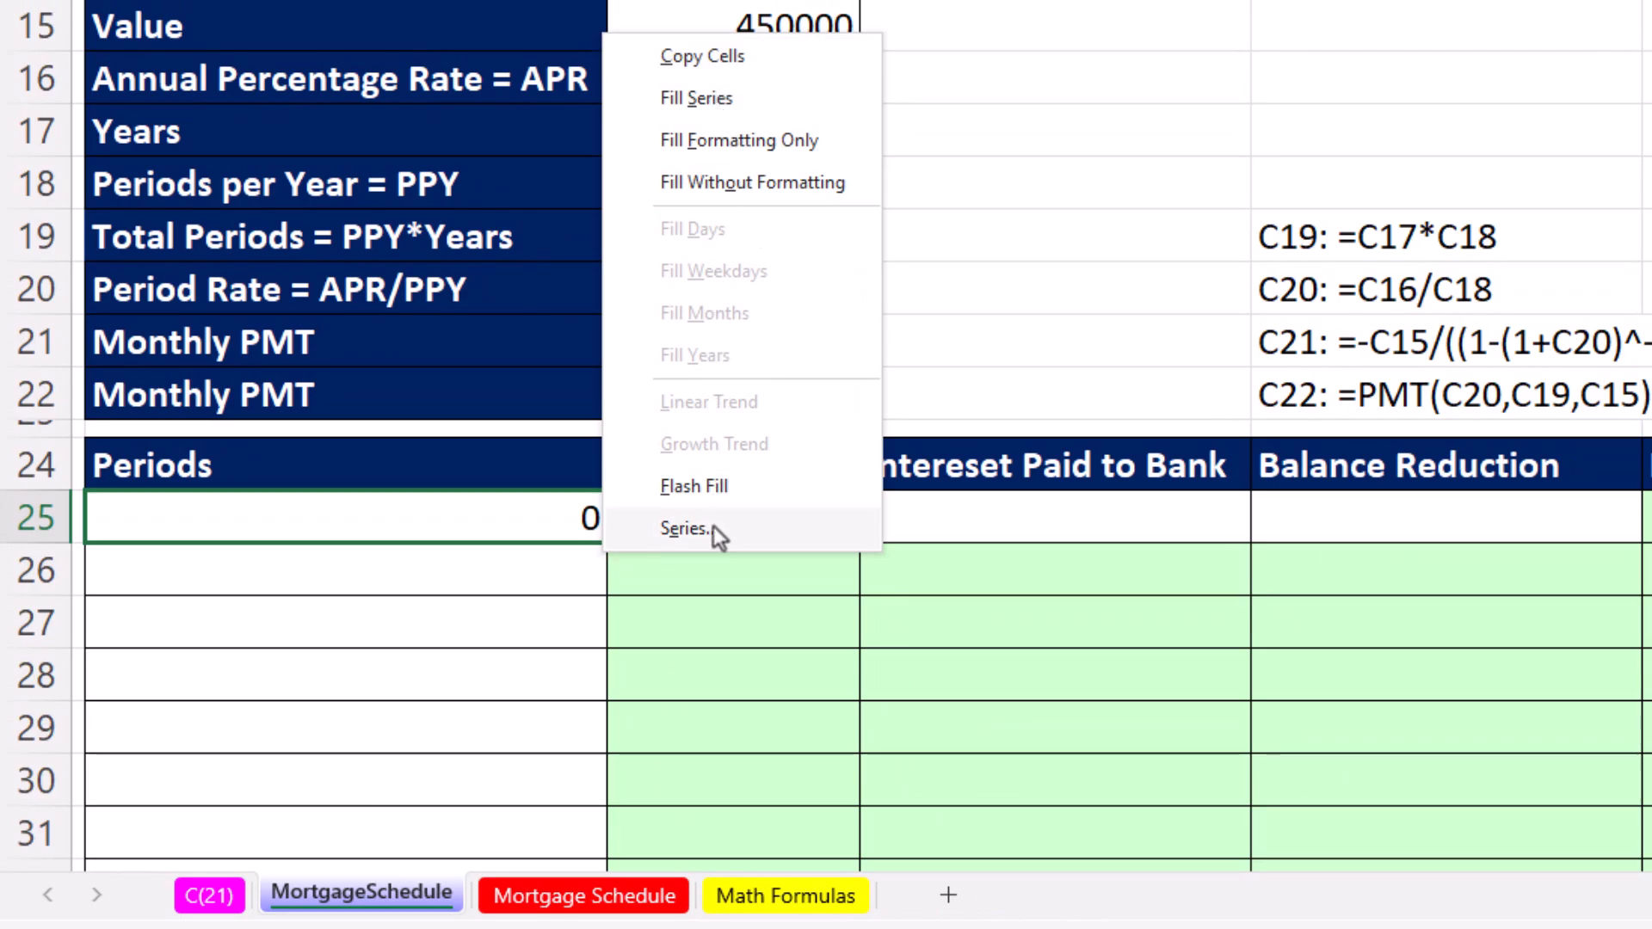
mouse_move(689, 540)
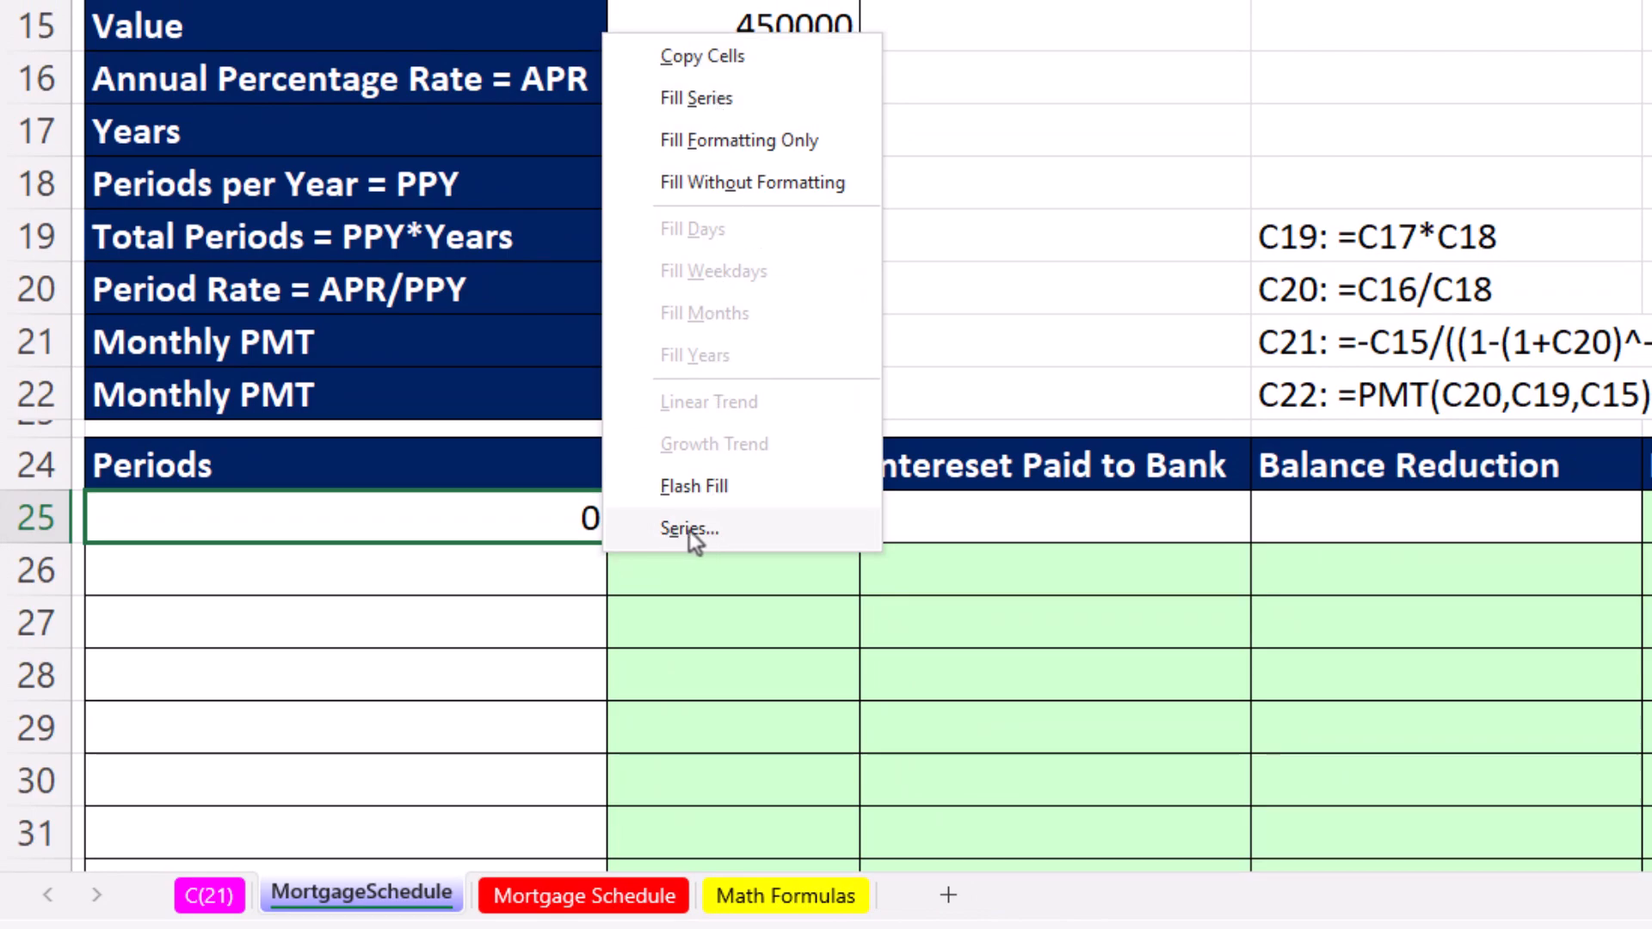
Step: Fill the Periods column as a series running down from 0 to a stop value of 360
left_click(689, 528)
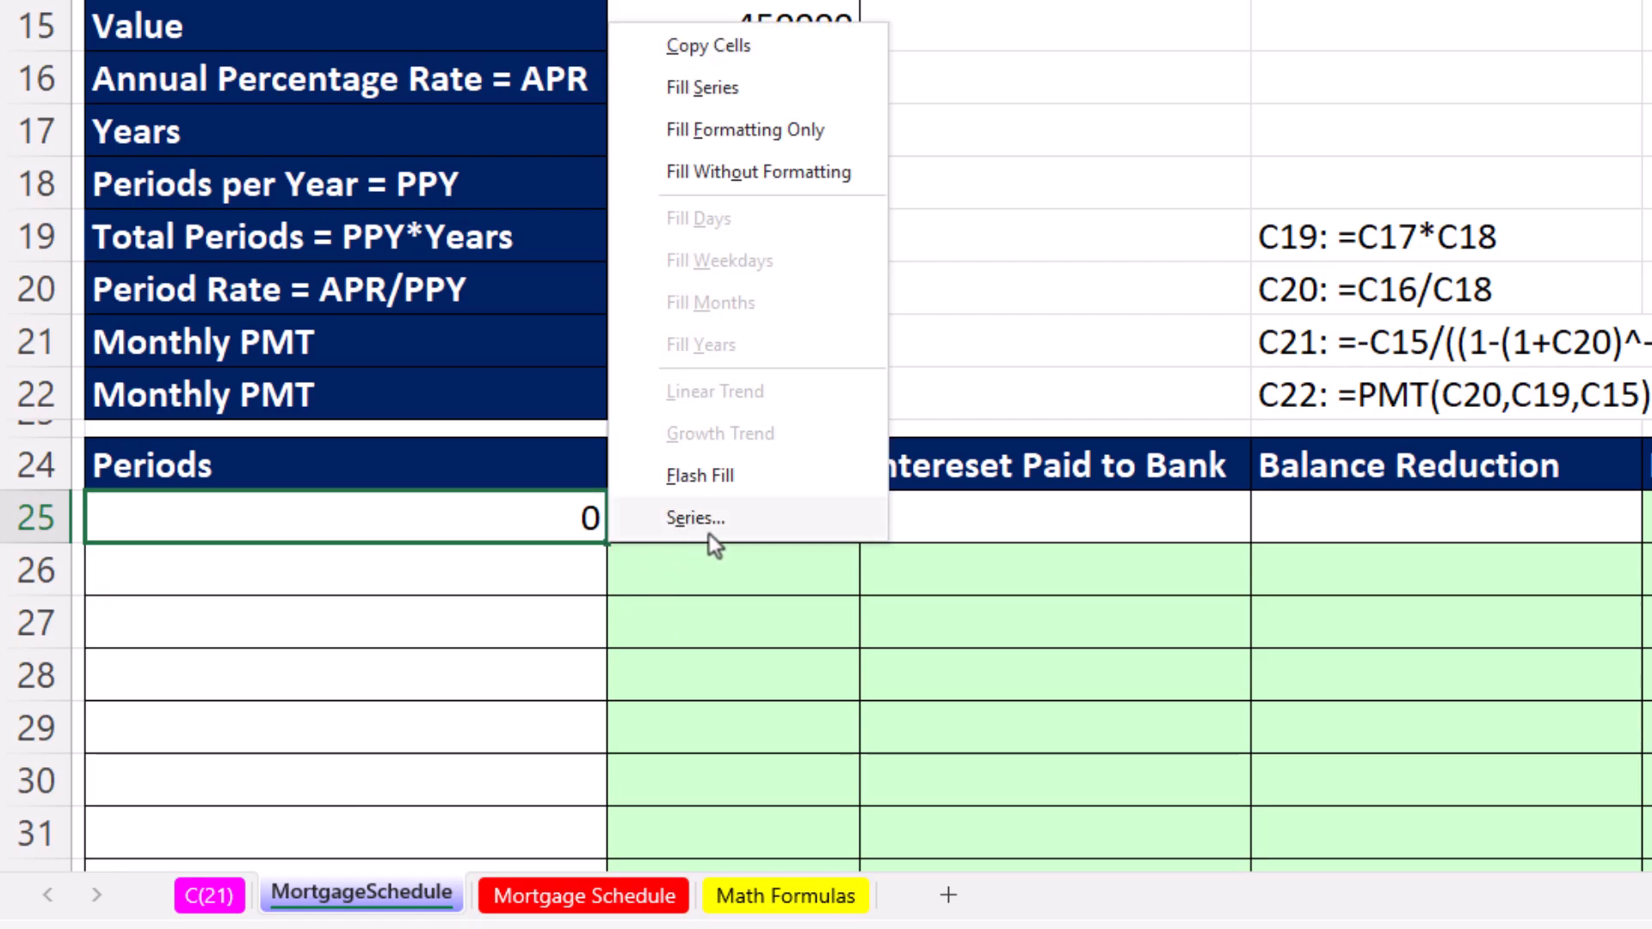
mouse_move(741, 549)
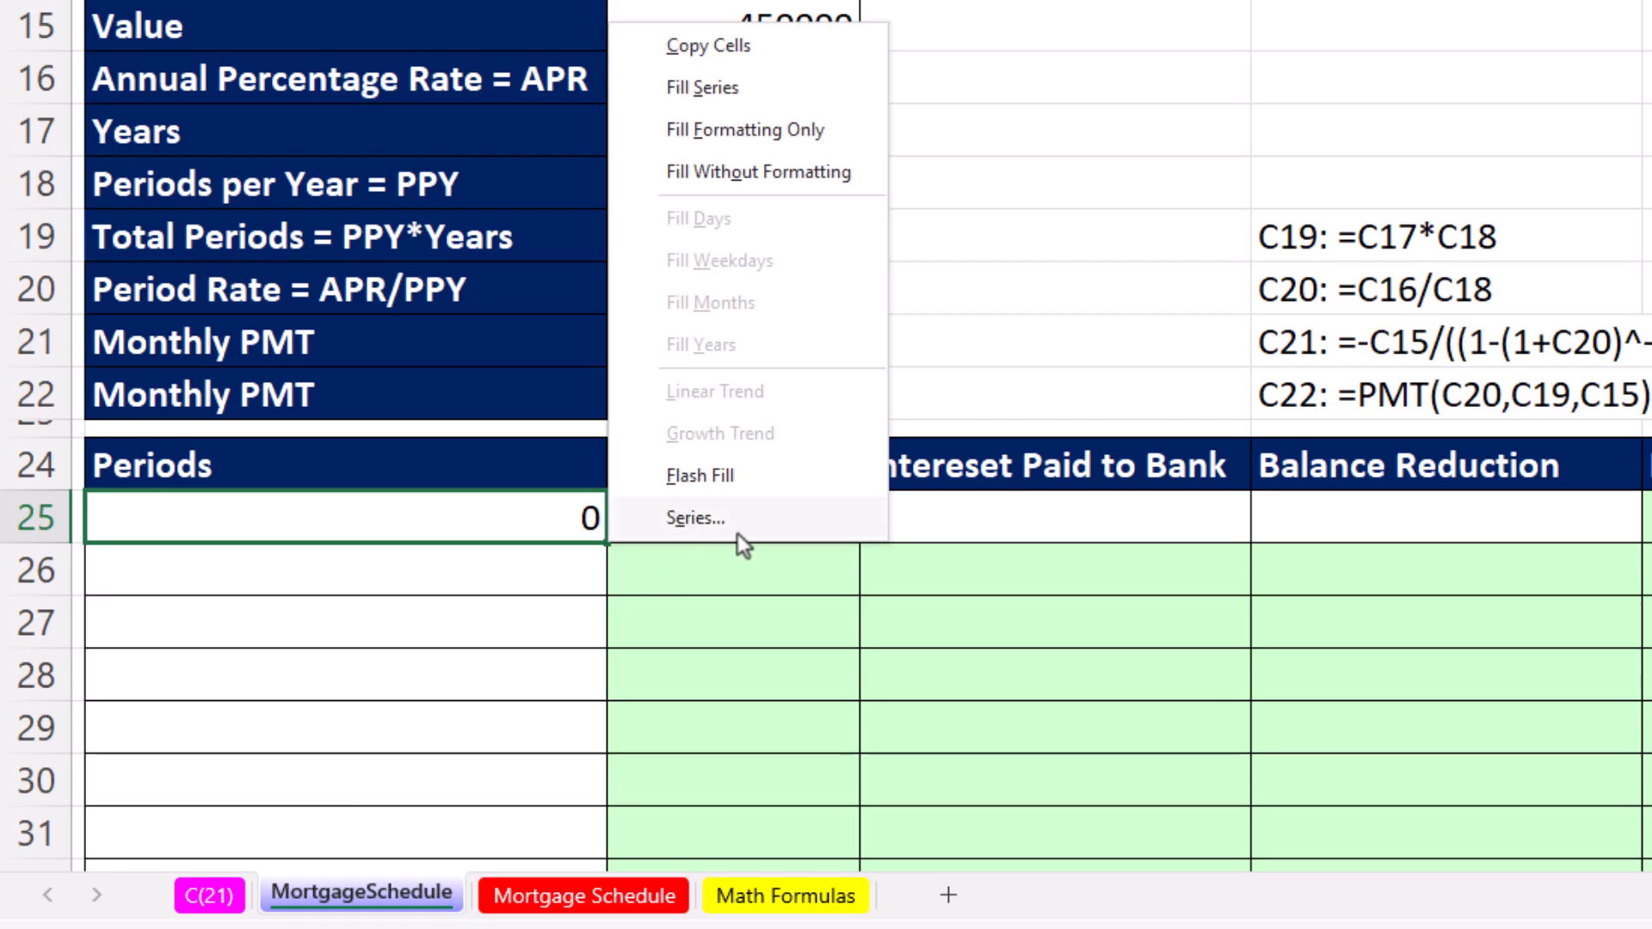
left_click(695, 518)
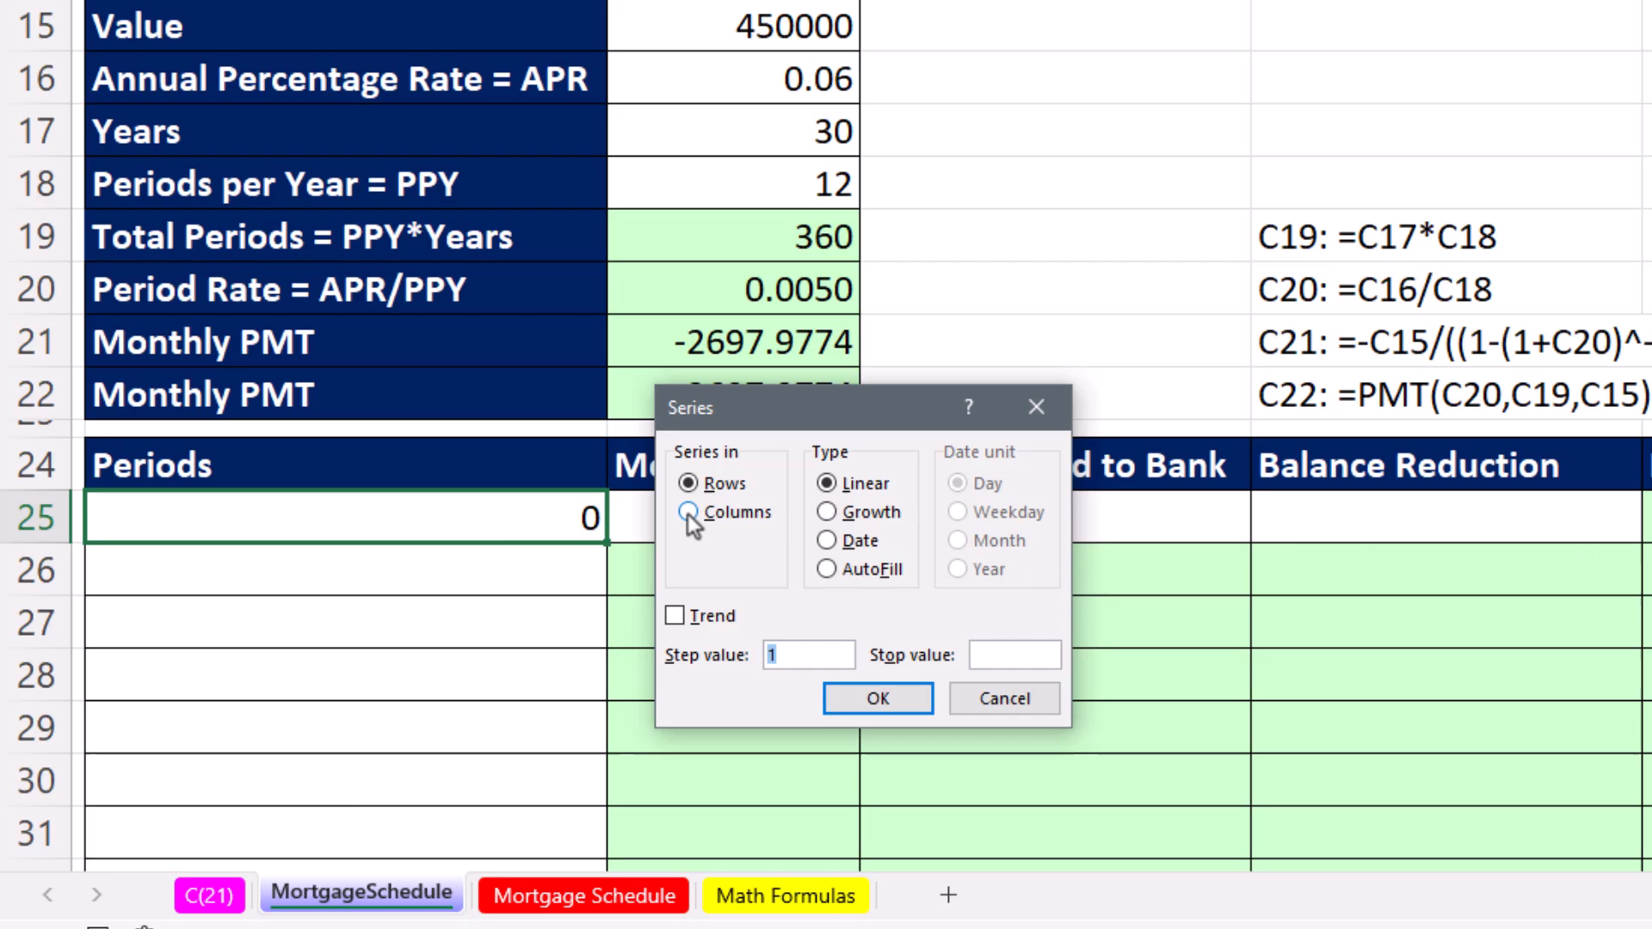
left_click(686, 513)
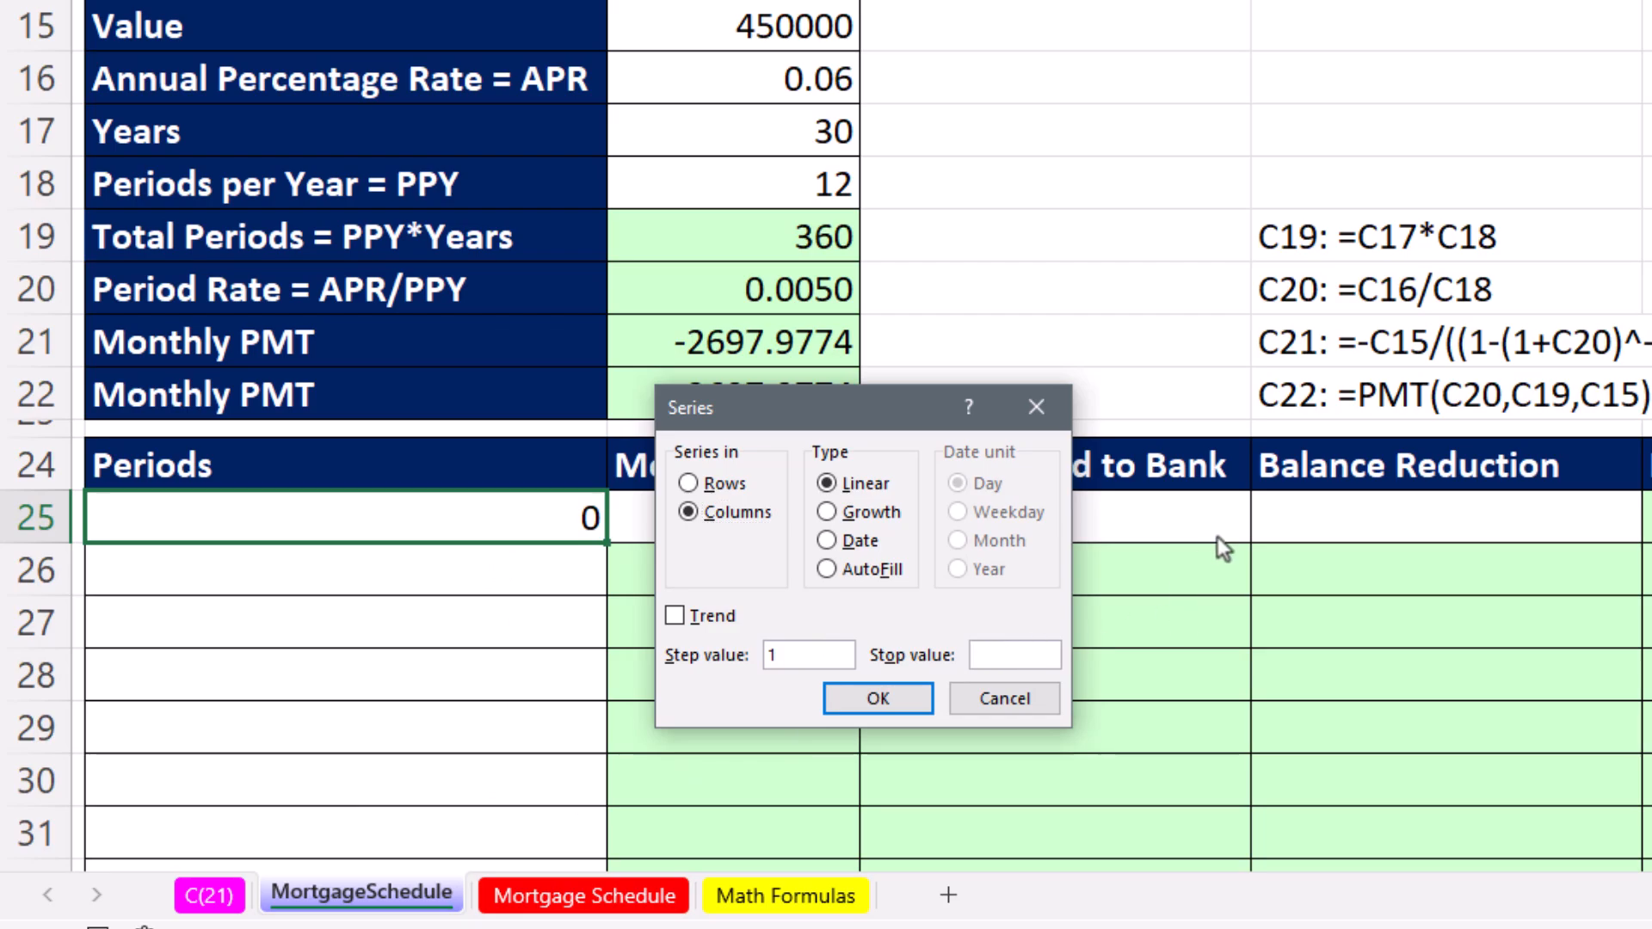
type("360")
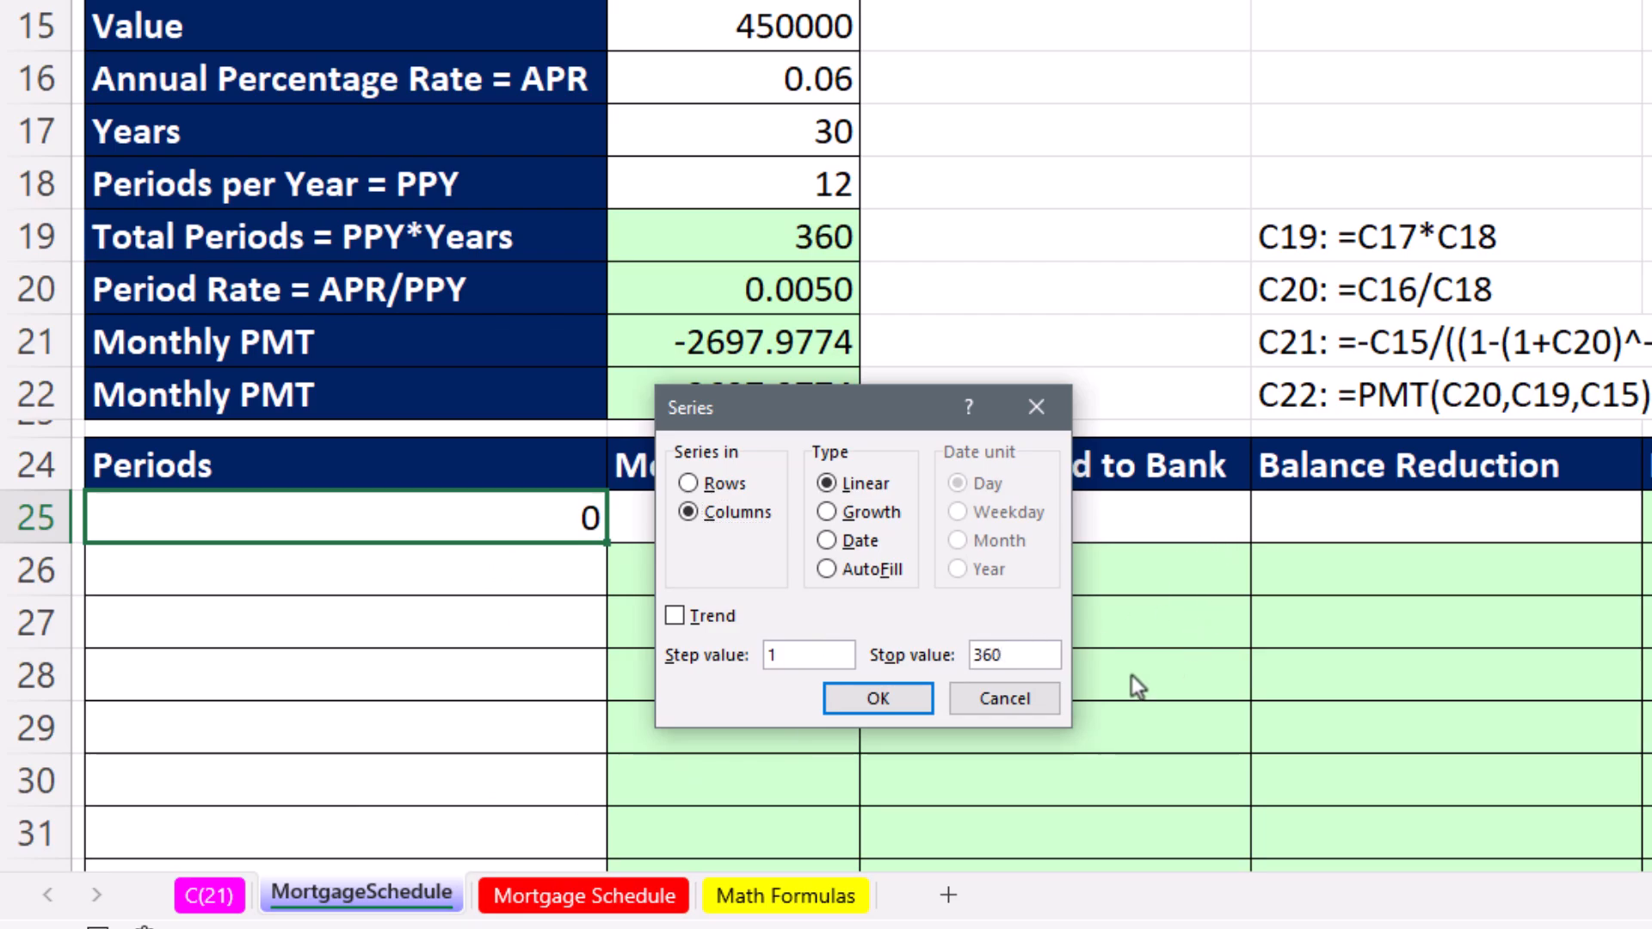
left_click(876, 698)
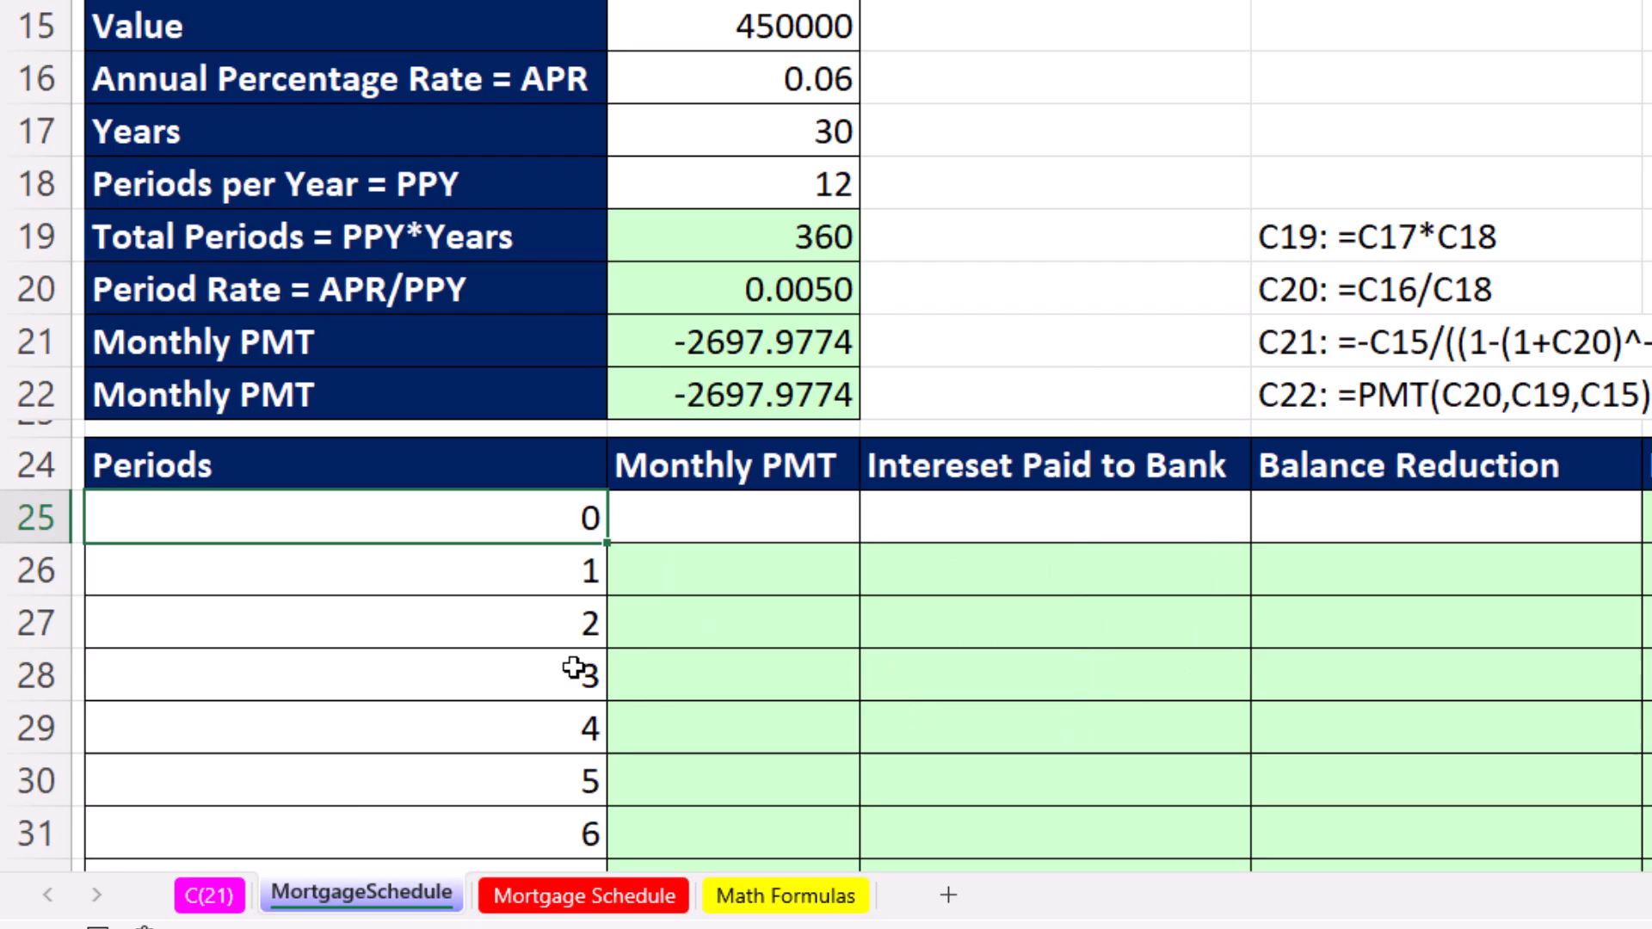
Step: Jump down the column to confirm period 360 ends at row 385
key("ctrl+shift+down")
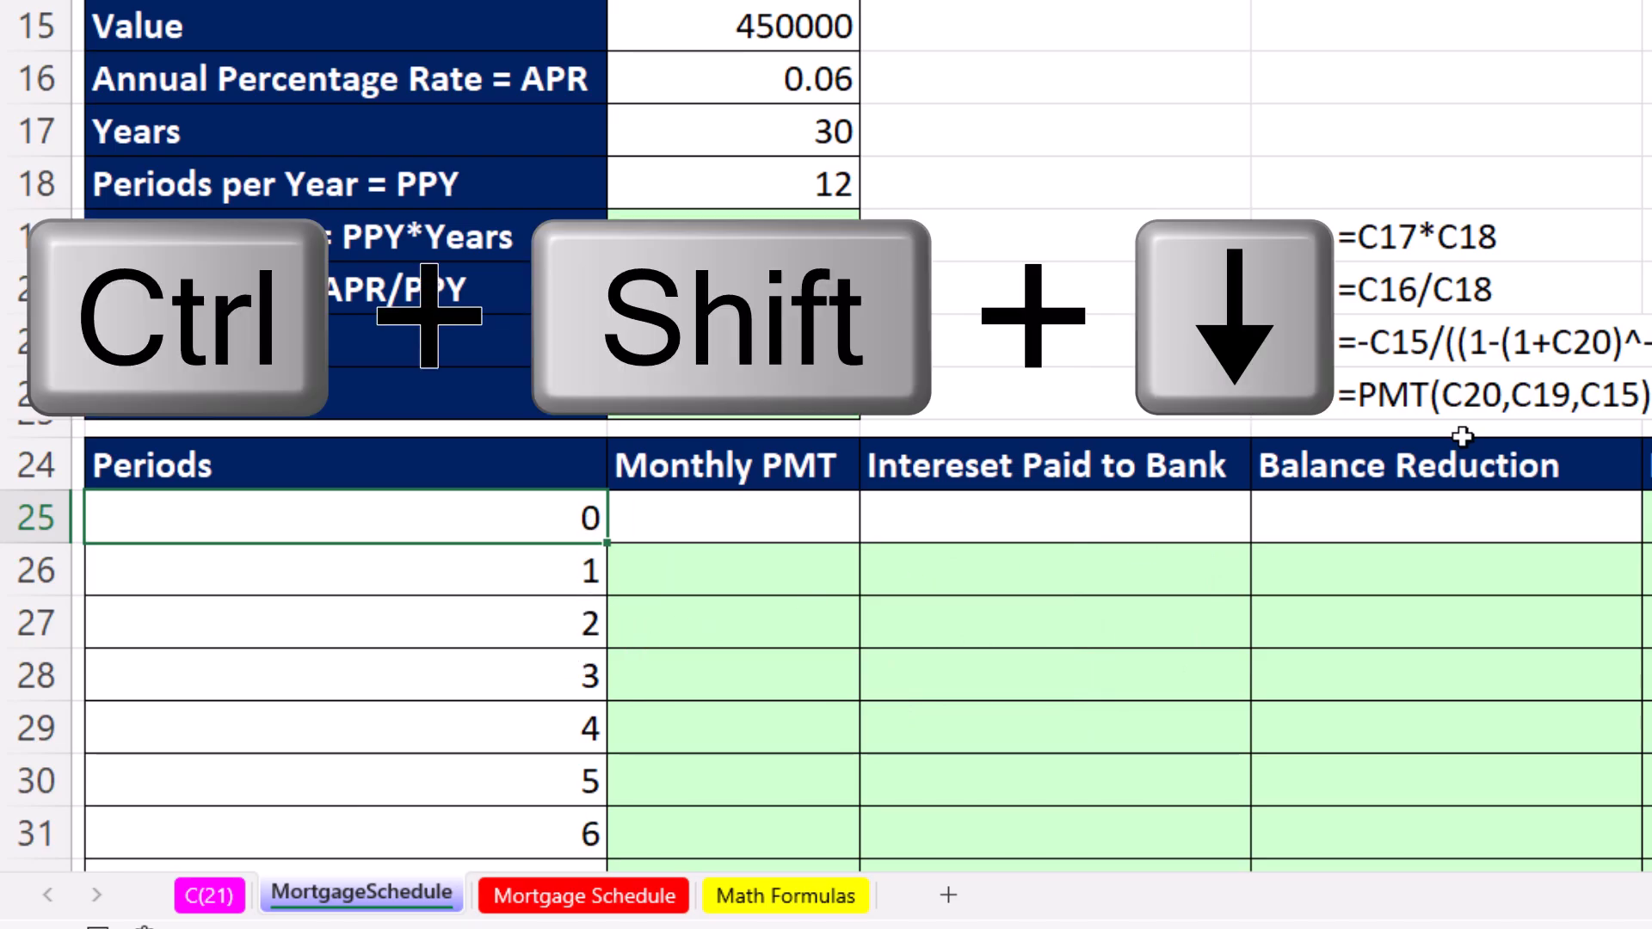
key("ctrl+shift+down")
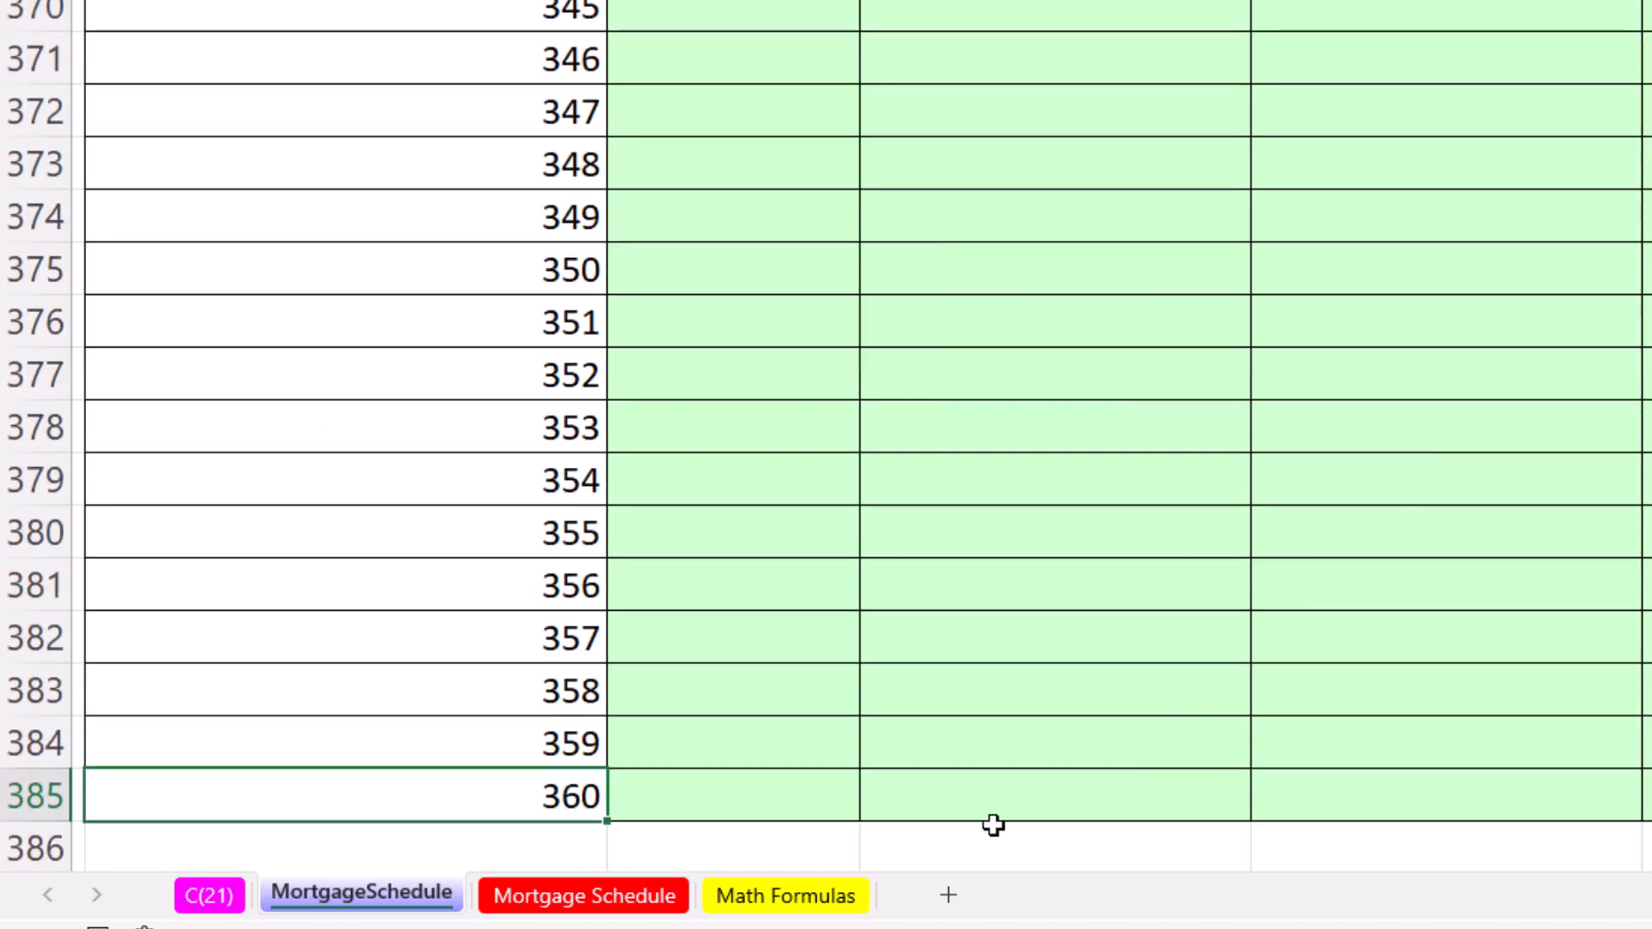
key("Ctrl+Up")
type("=")
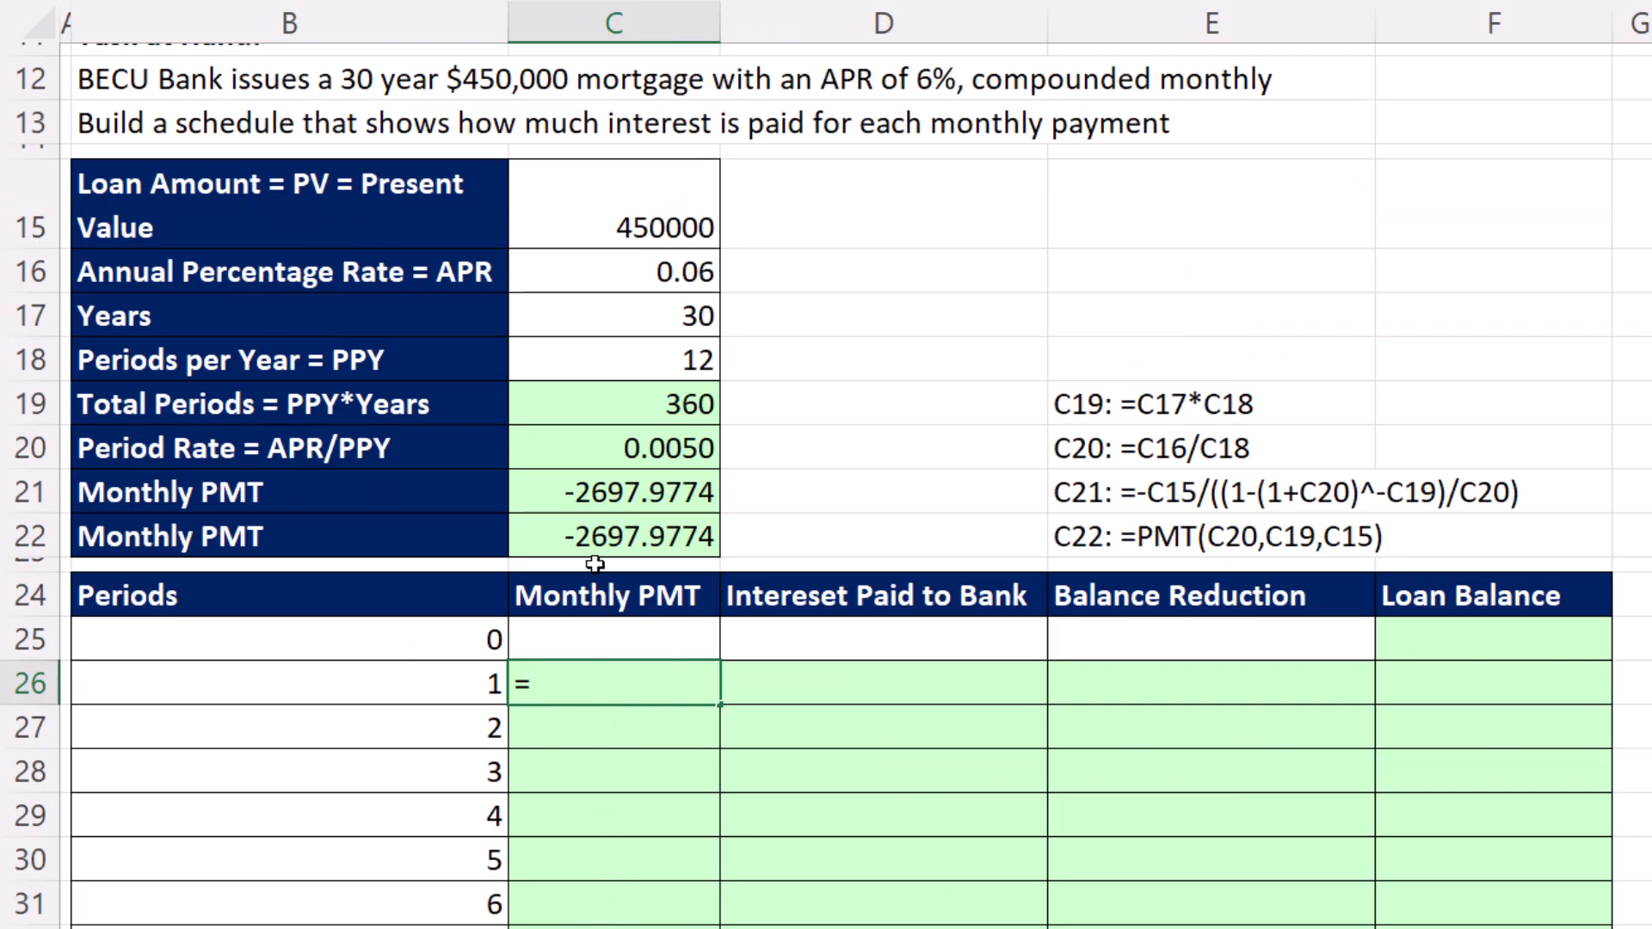
mouse_move(951, 730)
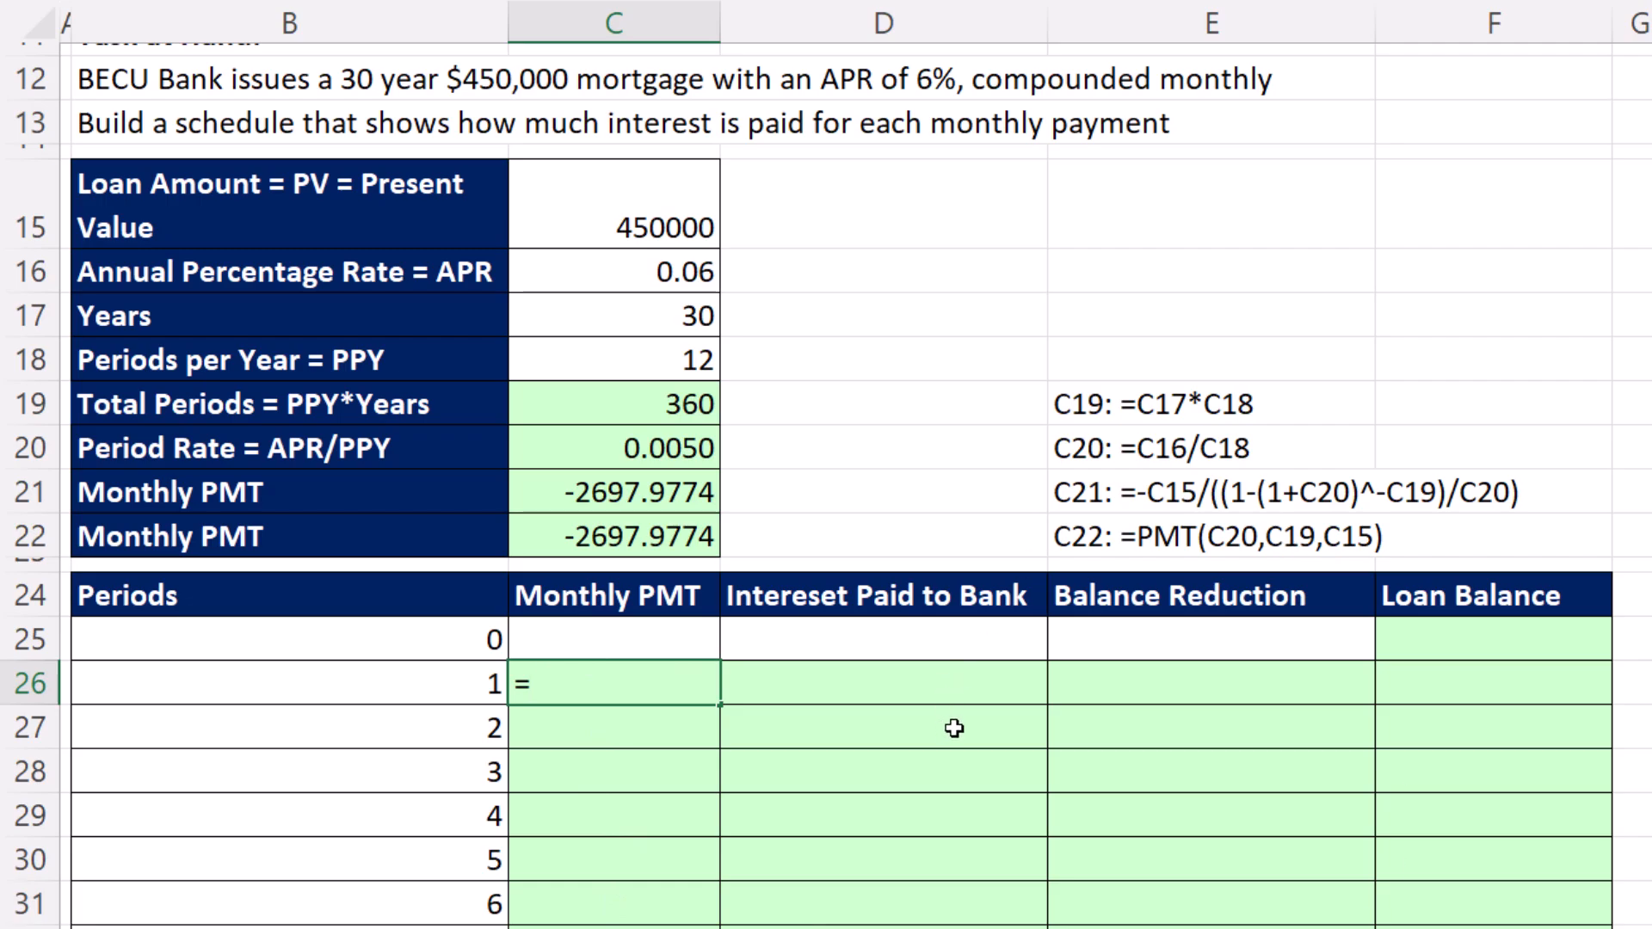
Step: Enter =-C22 as the 2697.9774 period-1 payment and copy it down to every period
type("-")
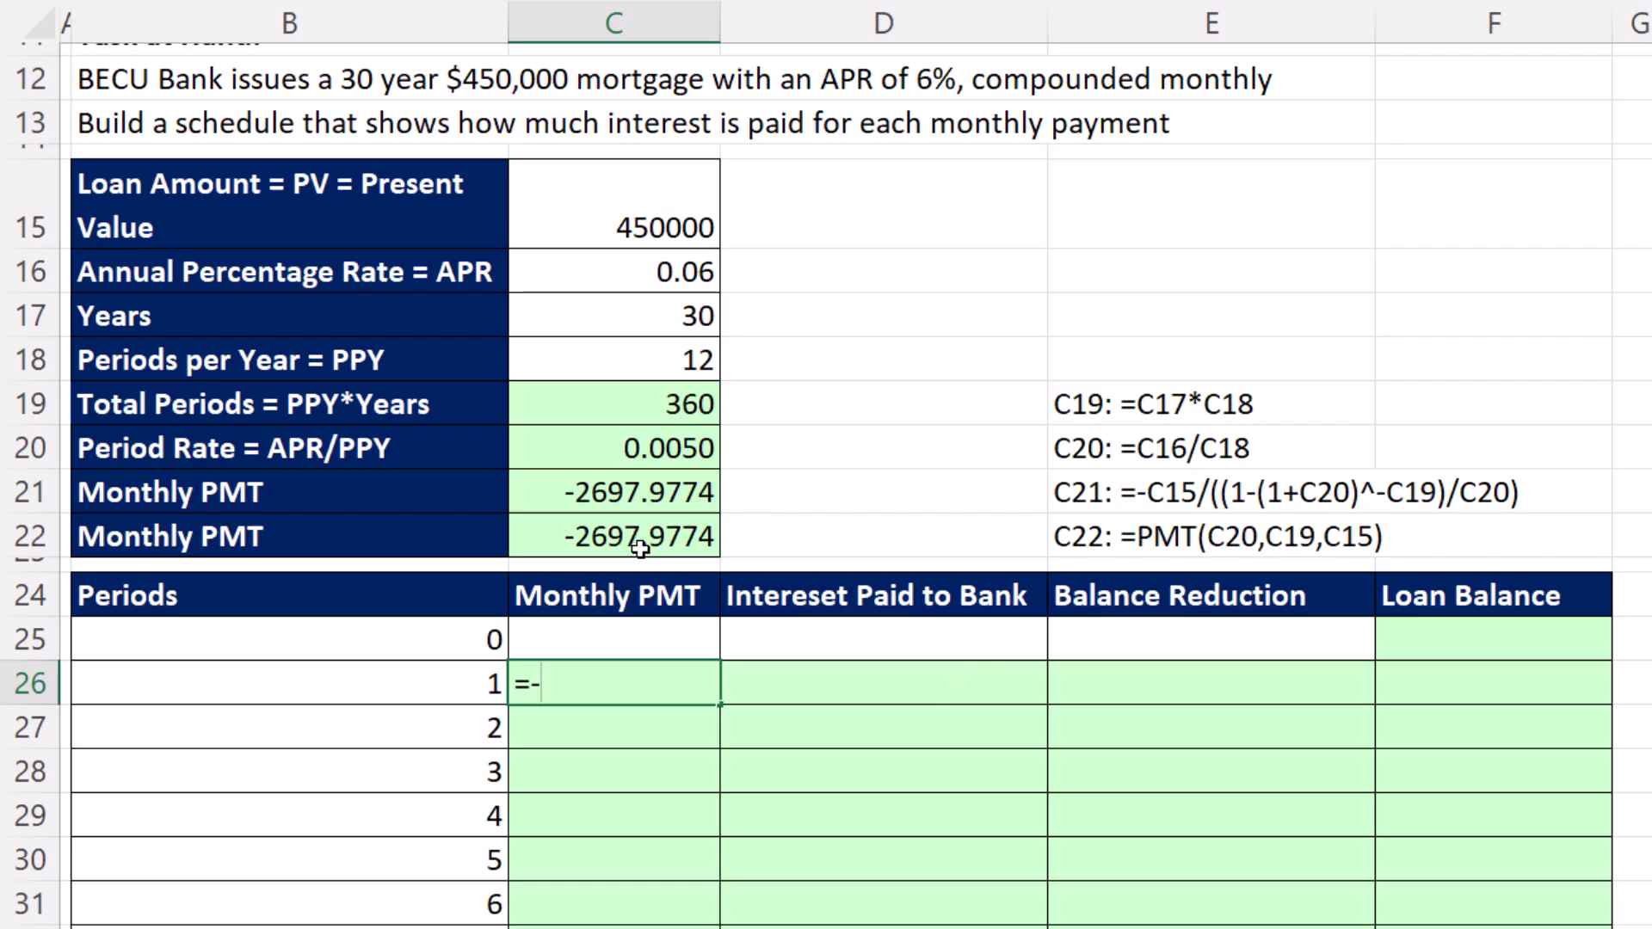
left_click(639, 537)
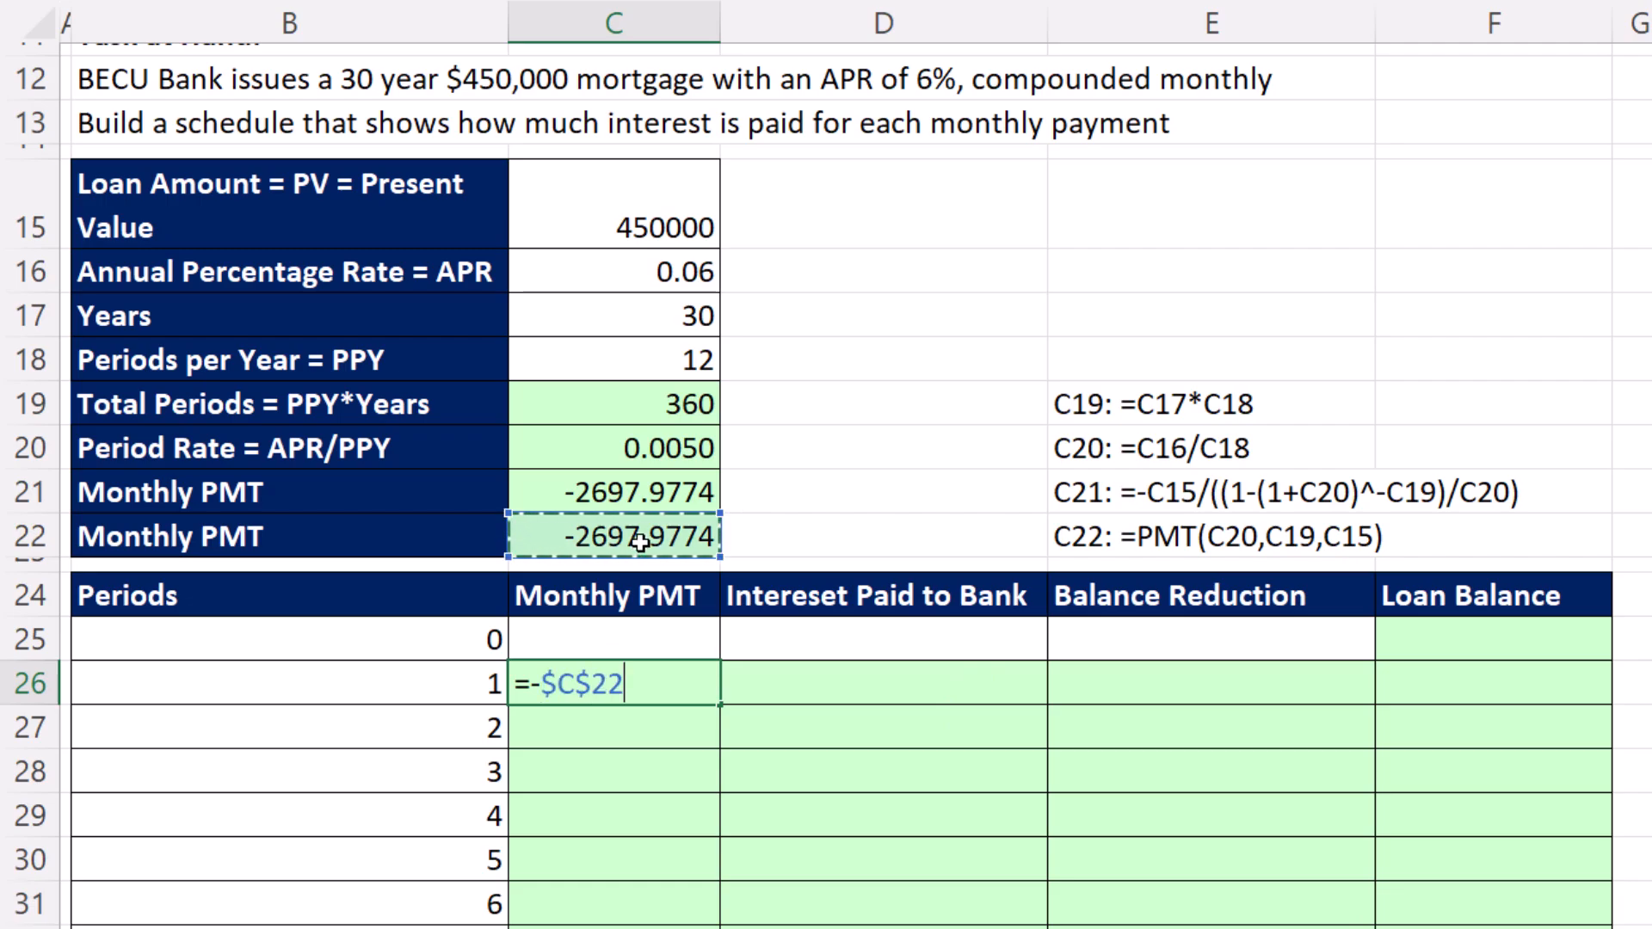
key("Enter")
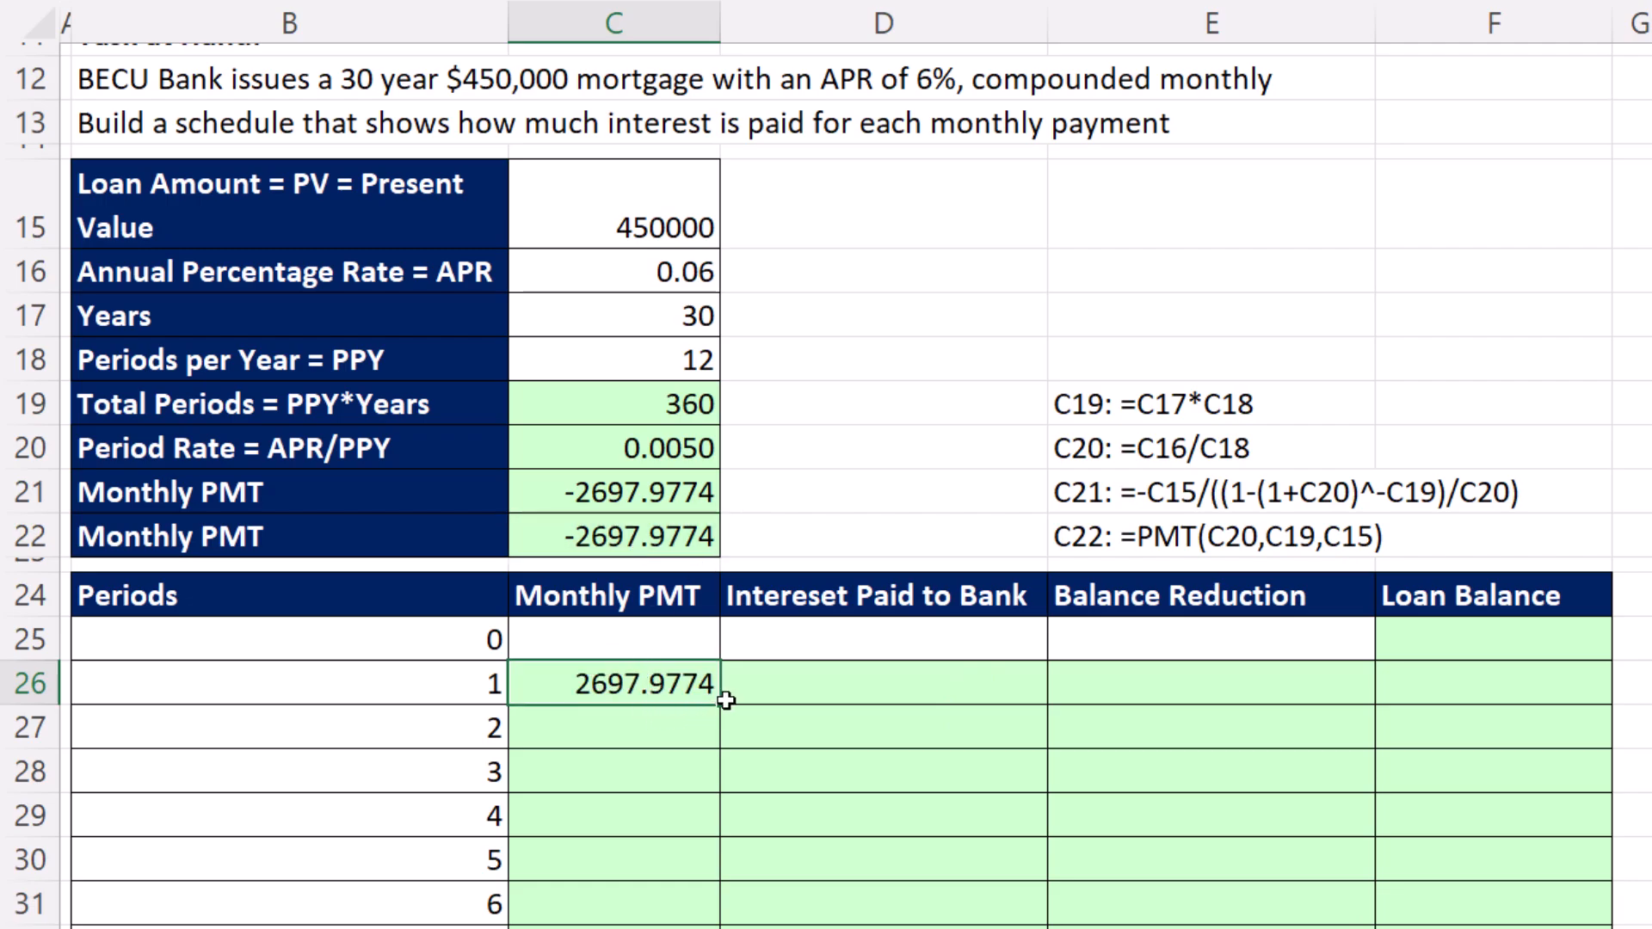
left_click_drag(699, 683, 699, 904)
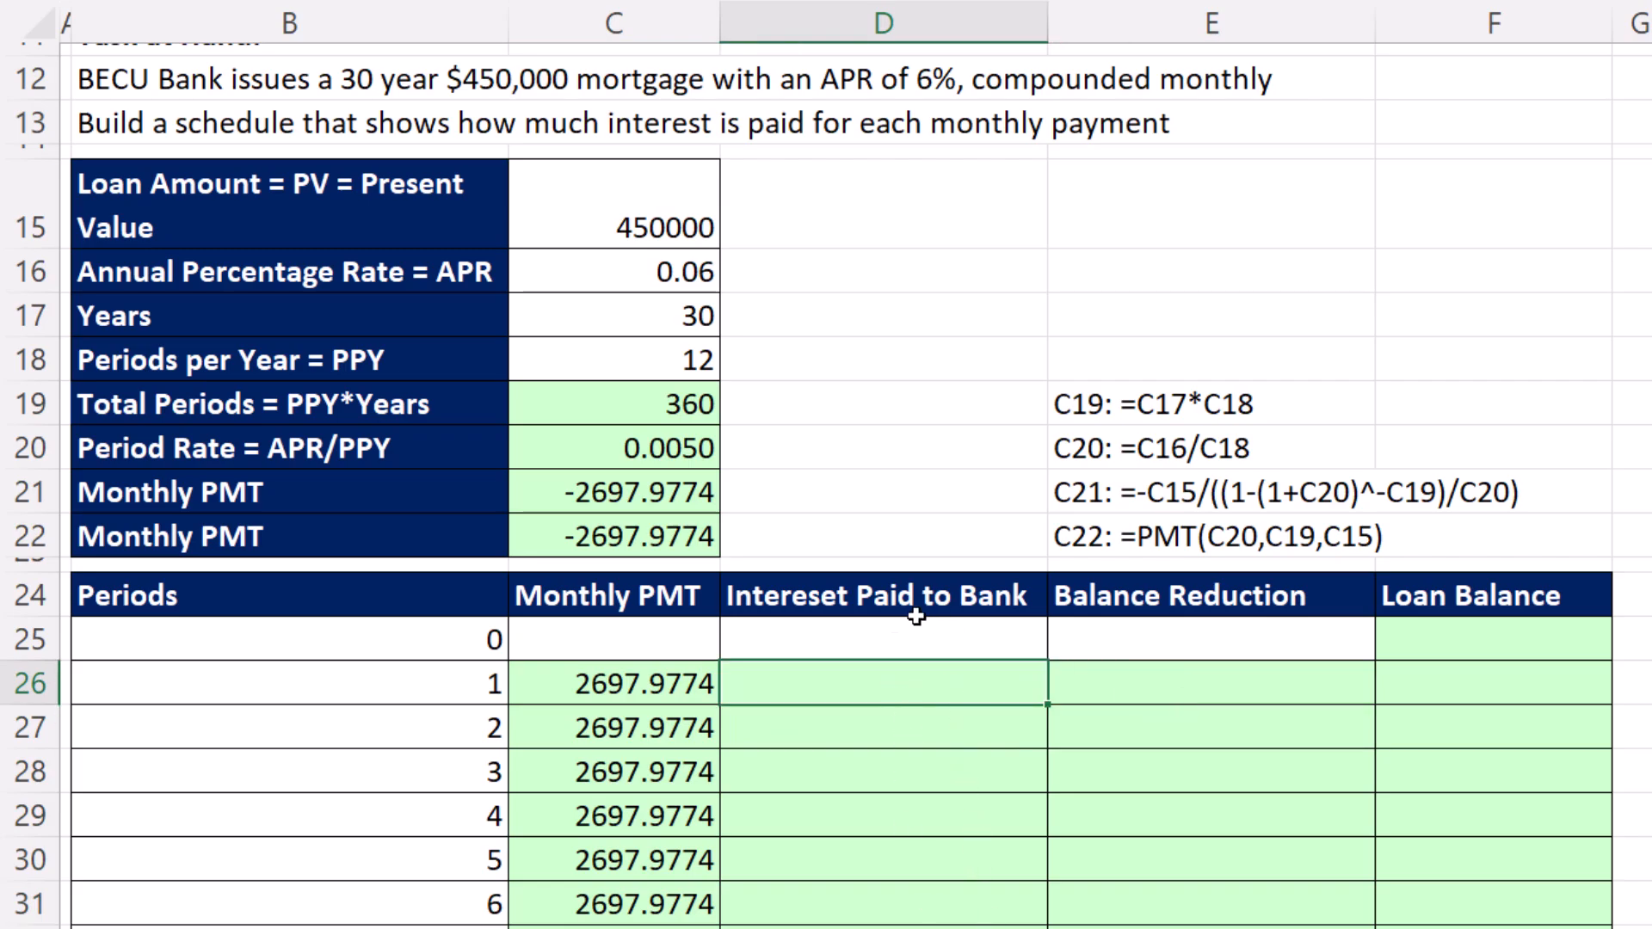
Step: Link the period 0 Loan Balance in F25 to the 450000 loan amount with =C15
left_click(1491, 654)
type("=C15")
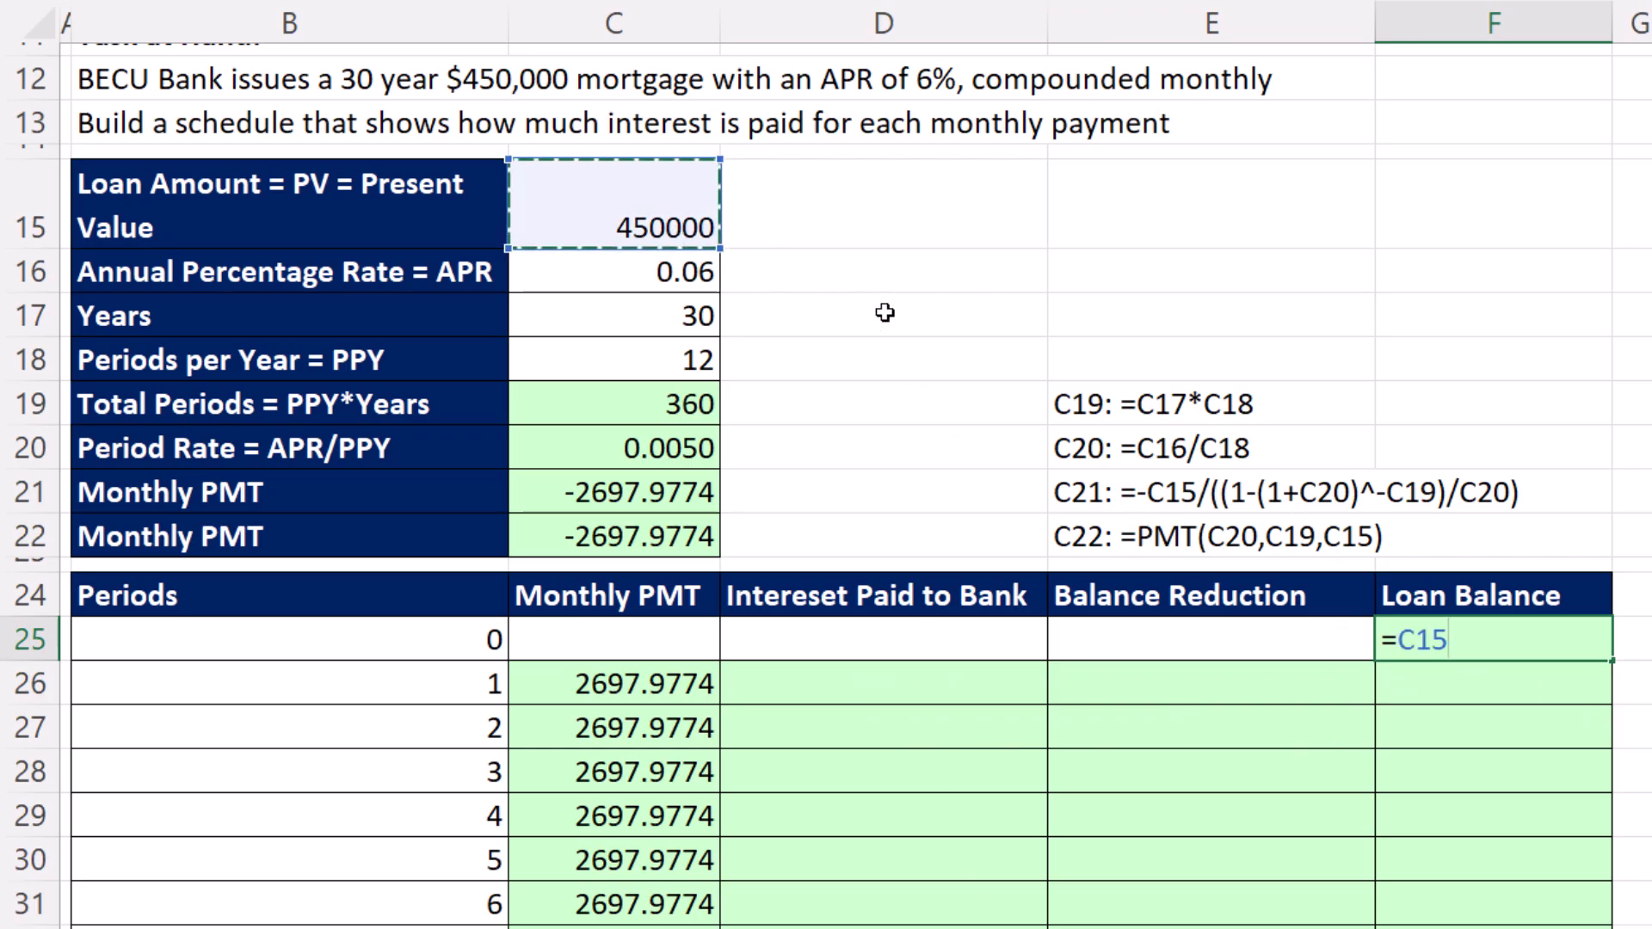
key("Enter")
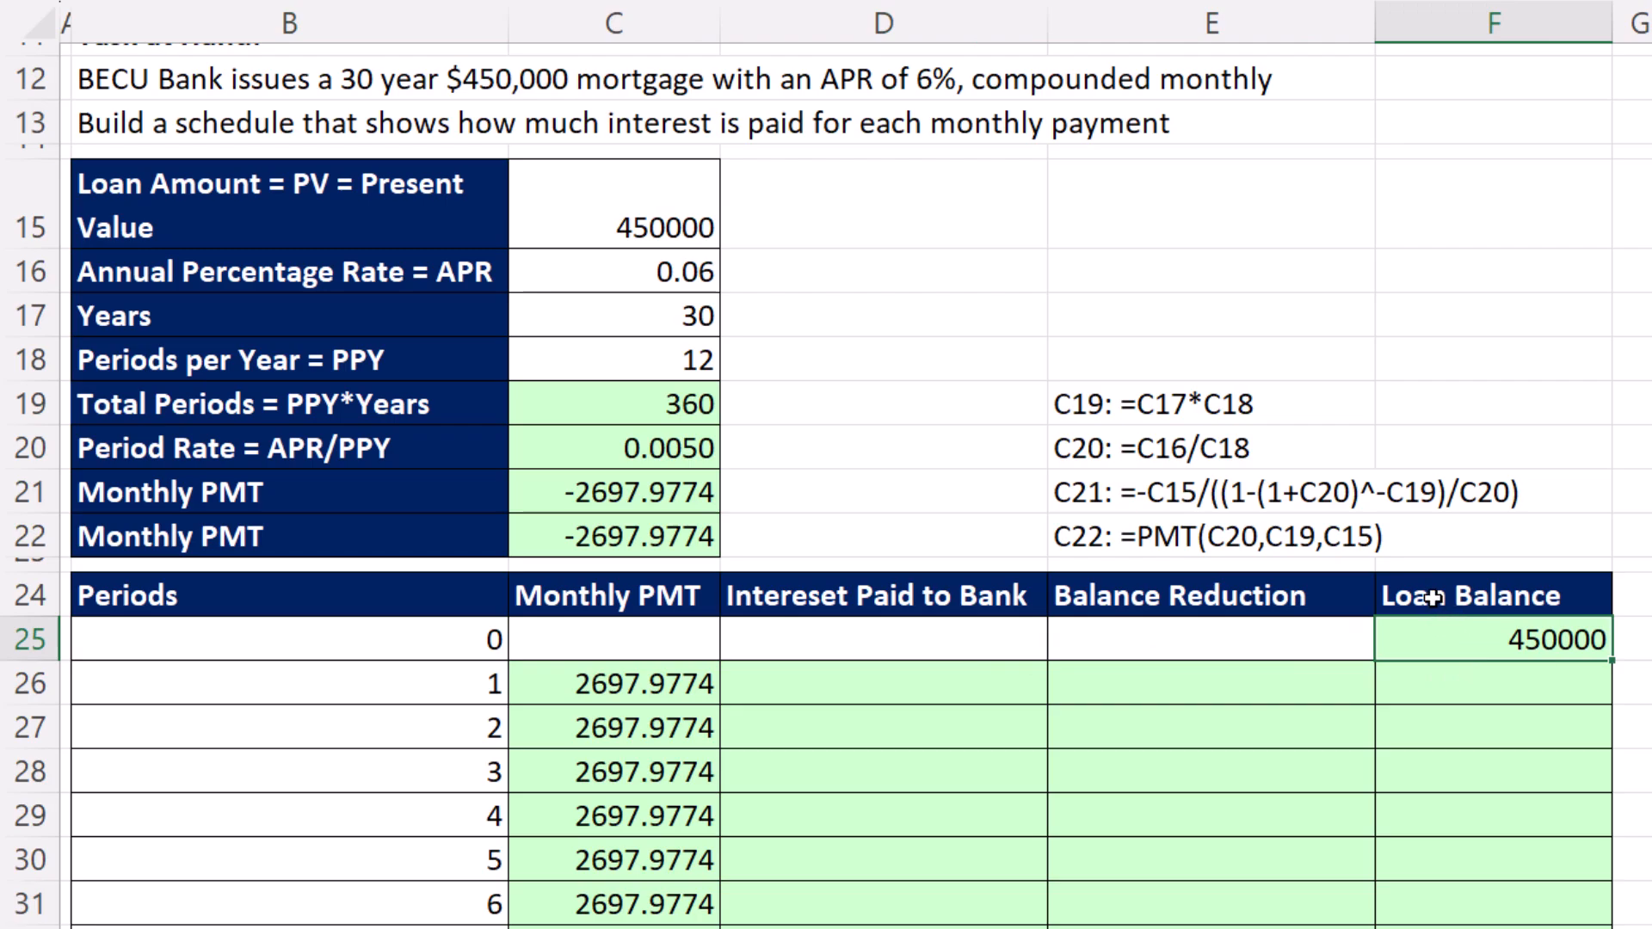
mouse_move(956, 685)
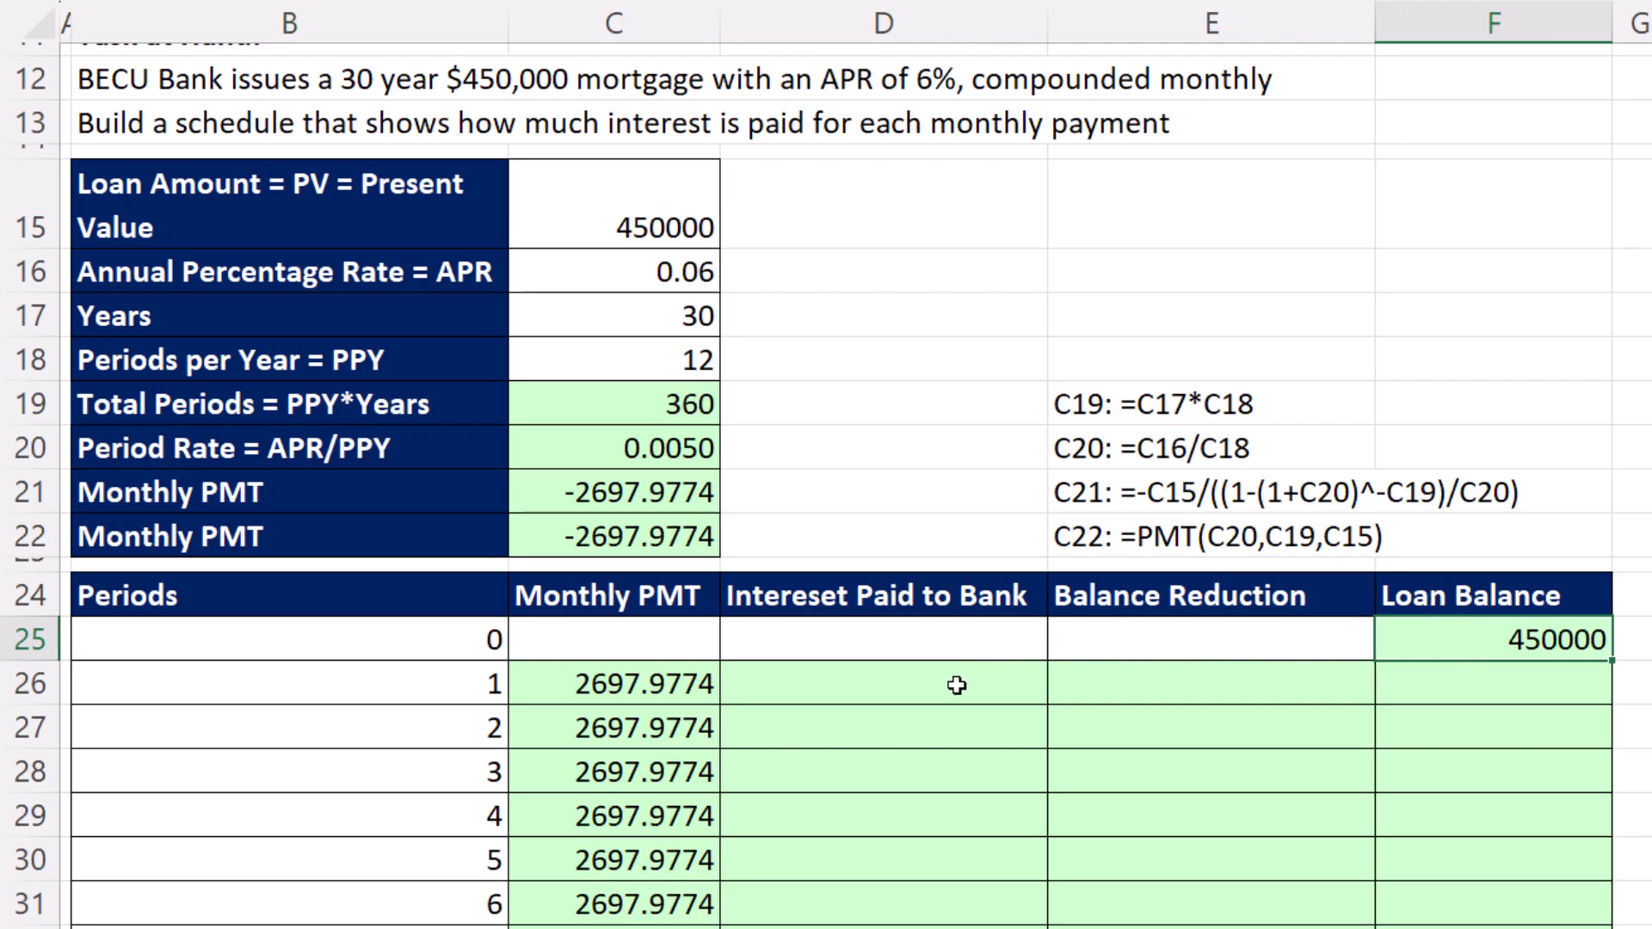
Step: Enter period-1 interest in D26 as =$C$20*F25, absolute rate times prior balance, giving 2250
left_click(885, 696)
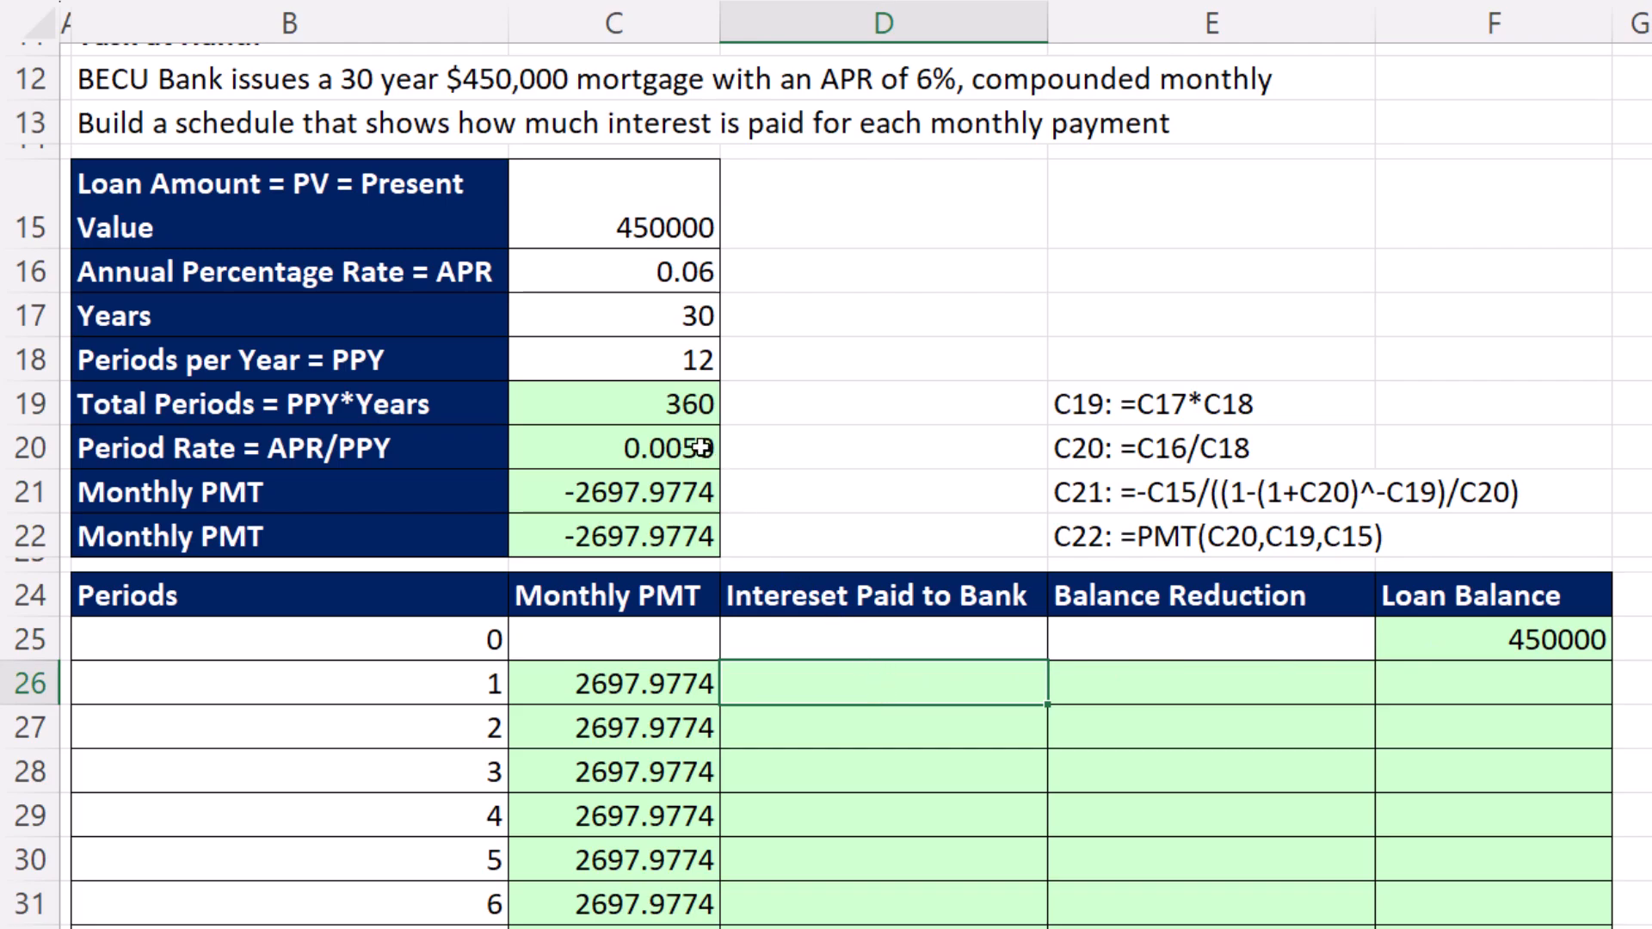
mouse_move(1367, 747)
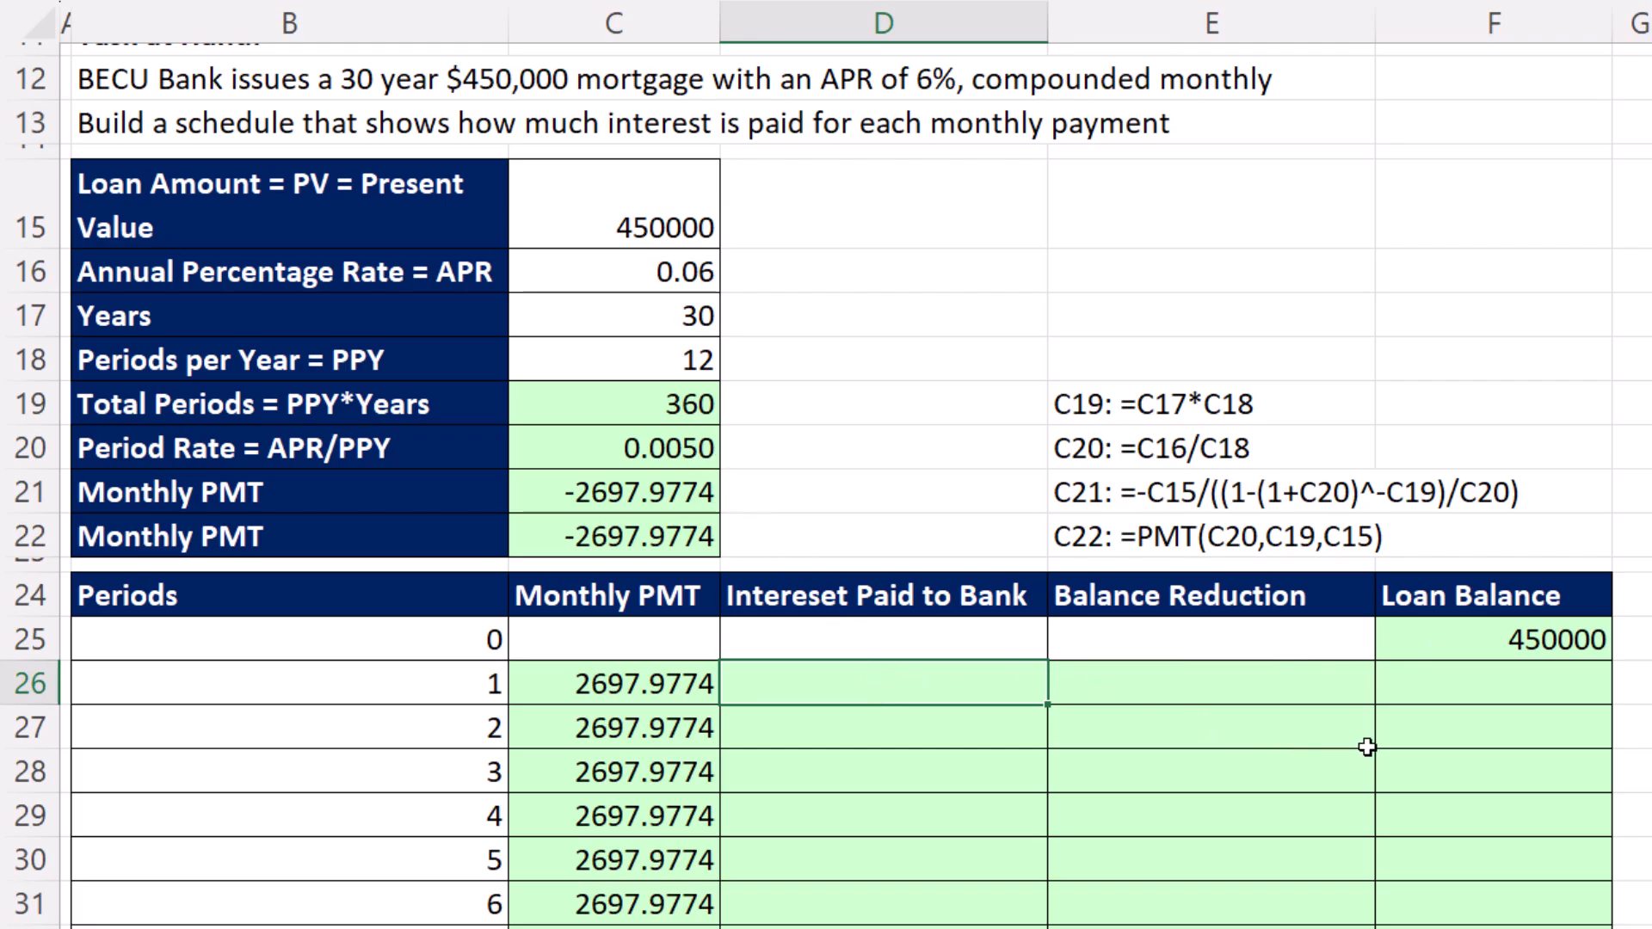
mouse_move(1463, 661)
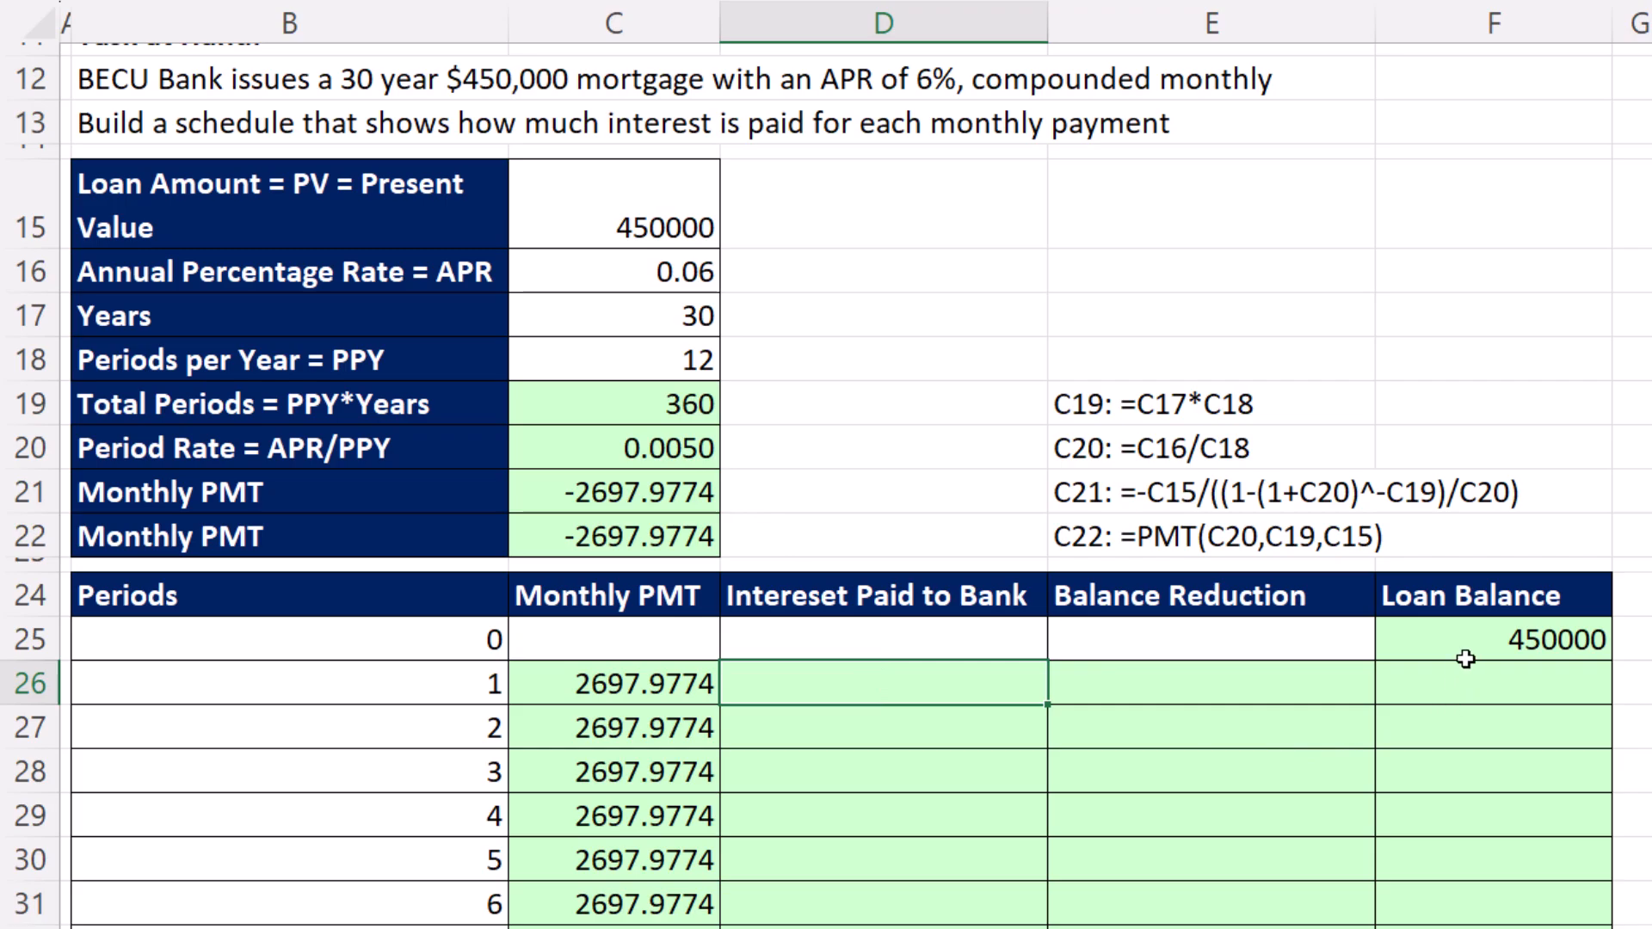
type("=")
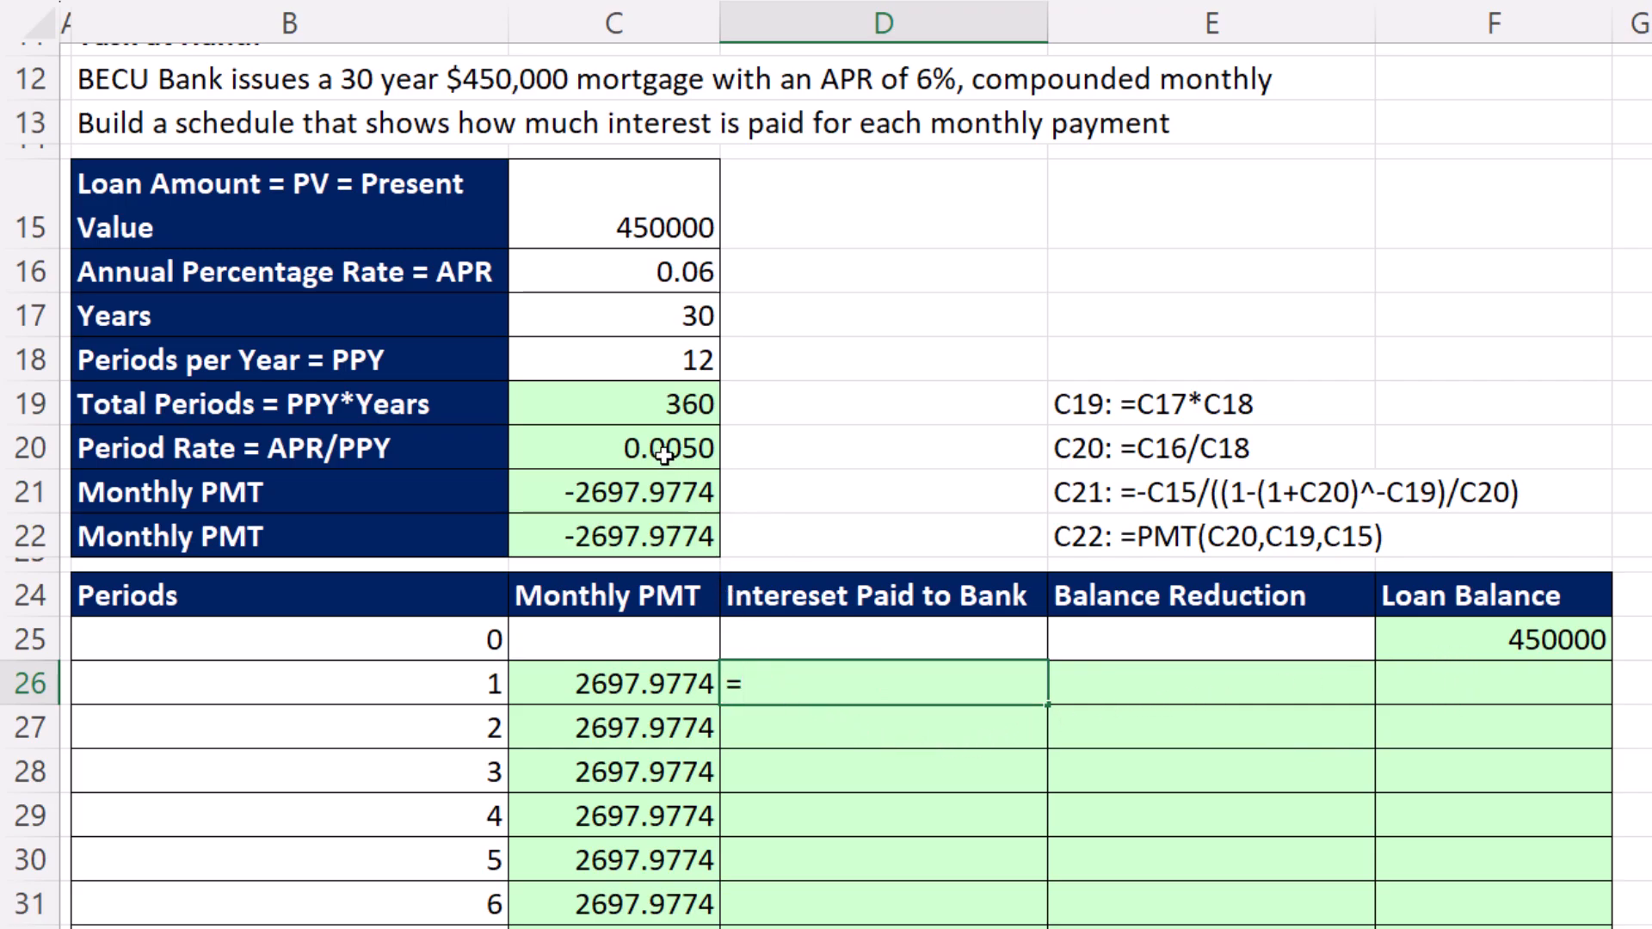
key("F4")
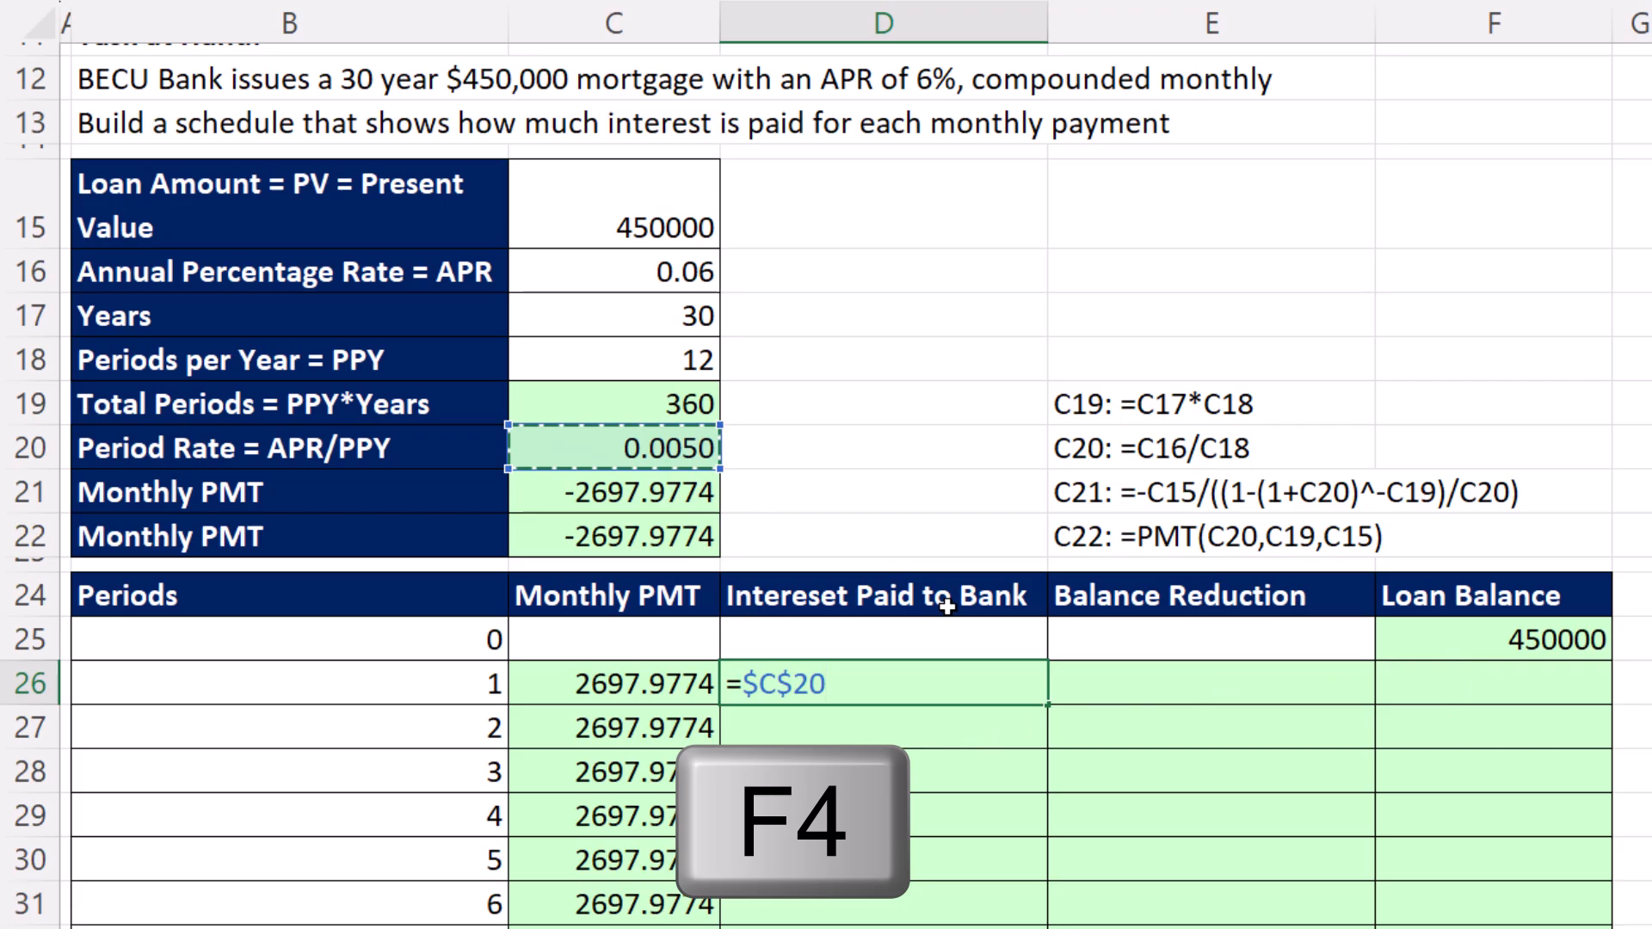
type("*")
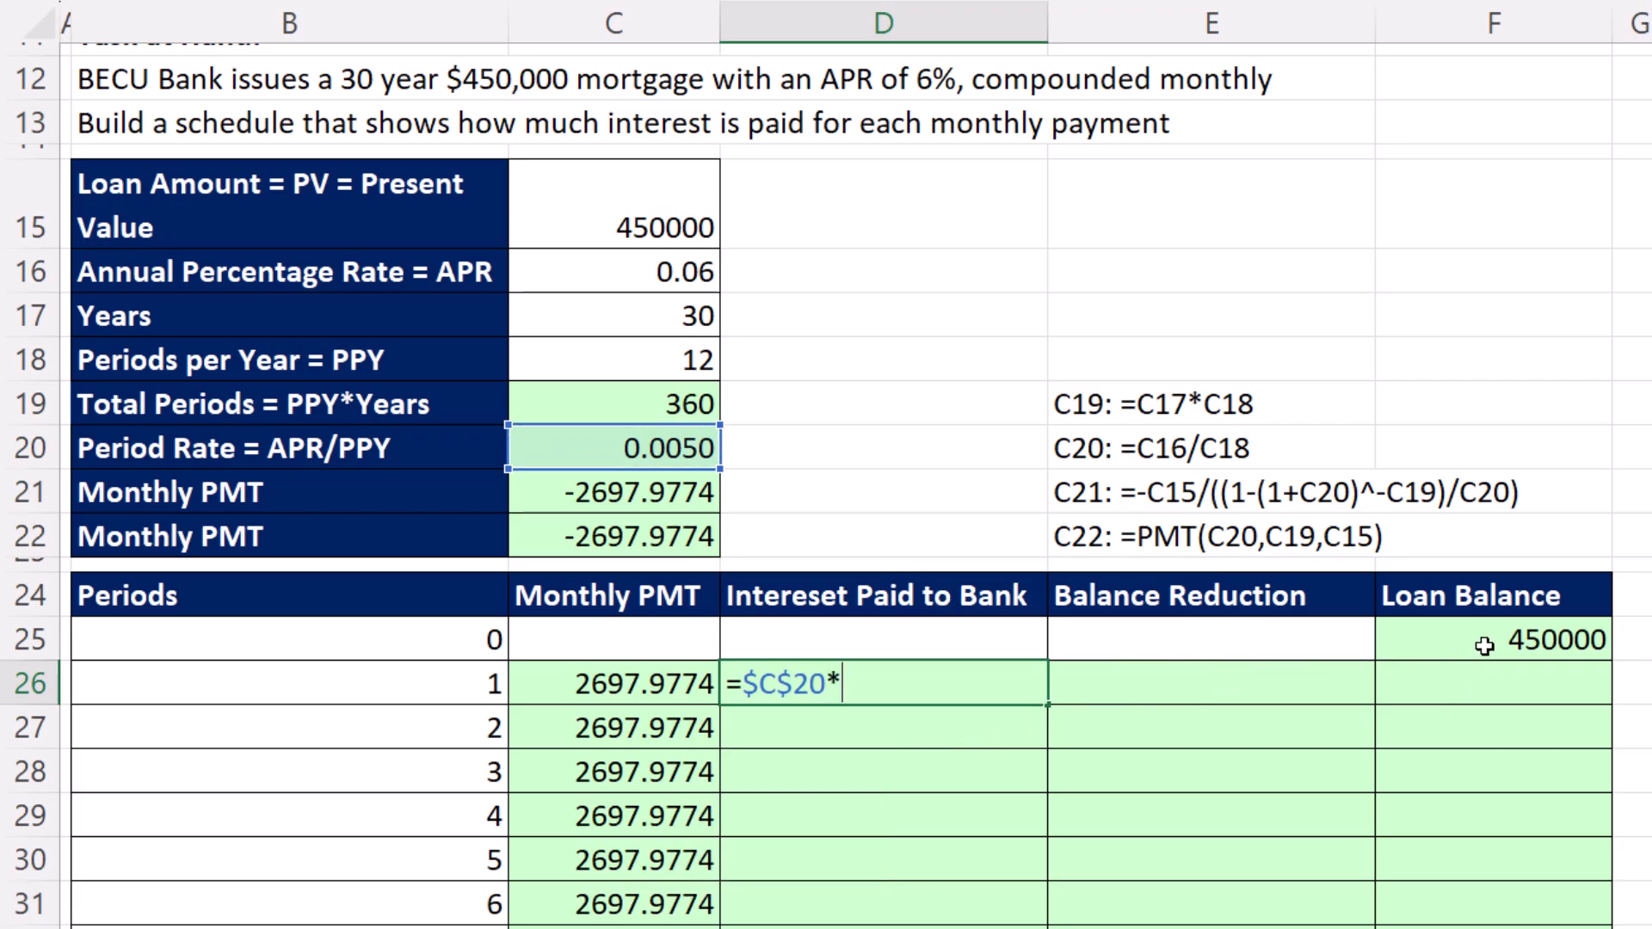
left_click(1494, 640)
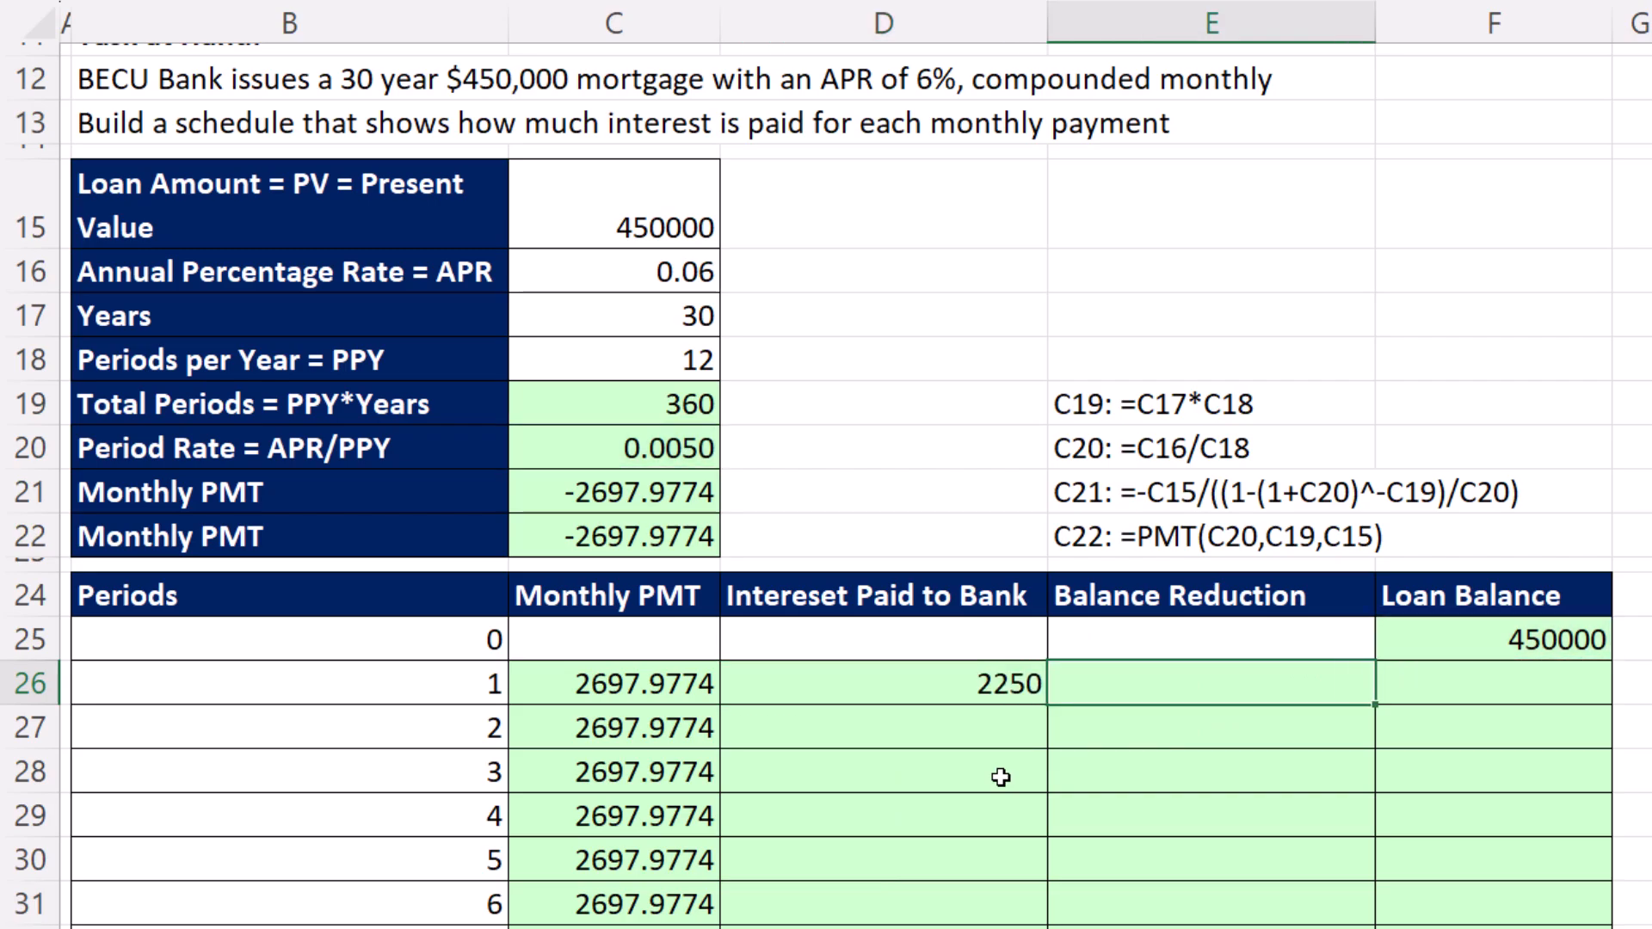
left_click(987, 685)
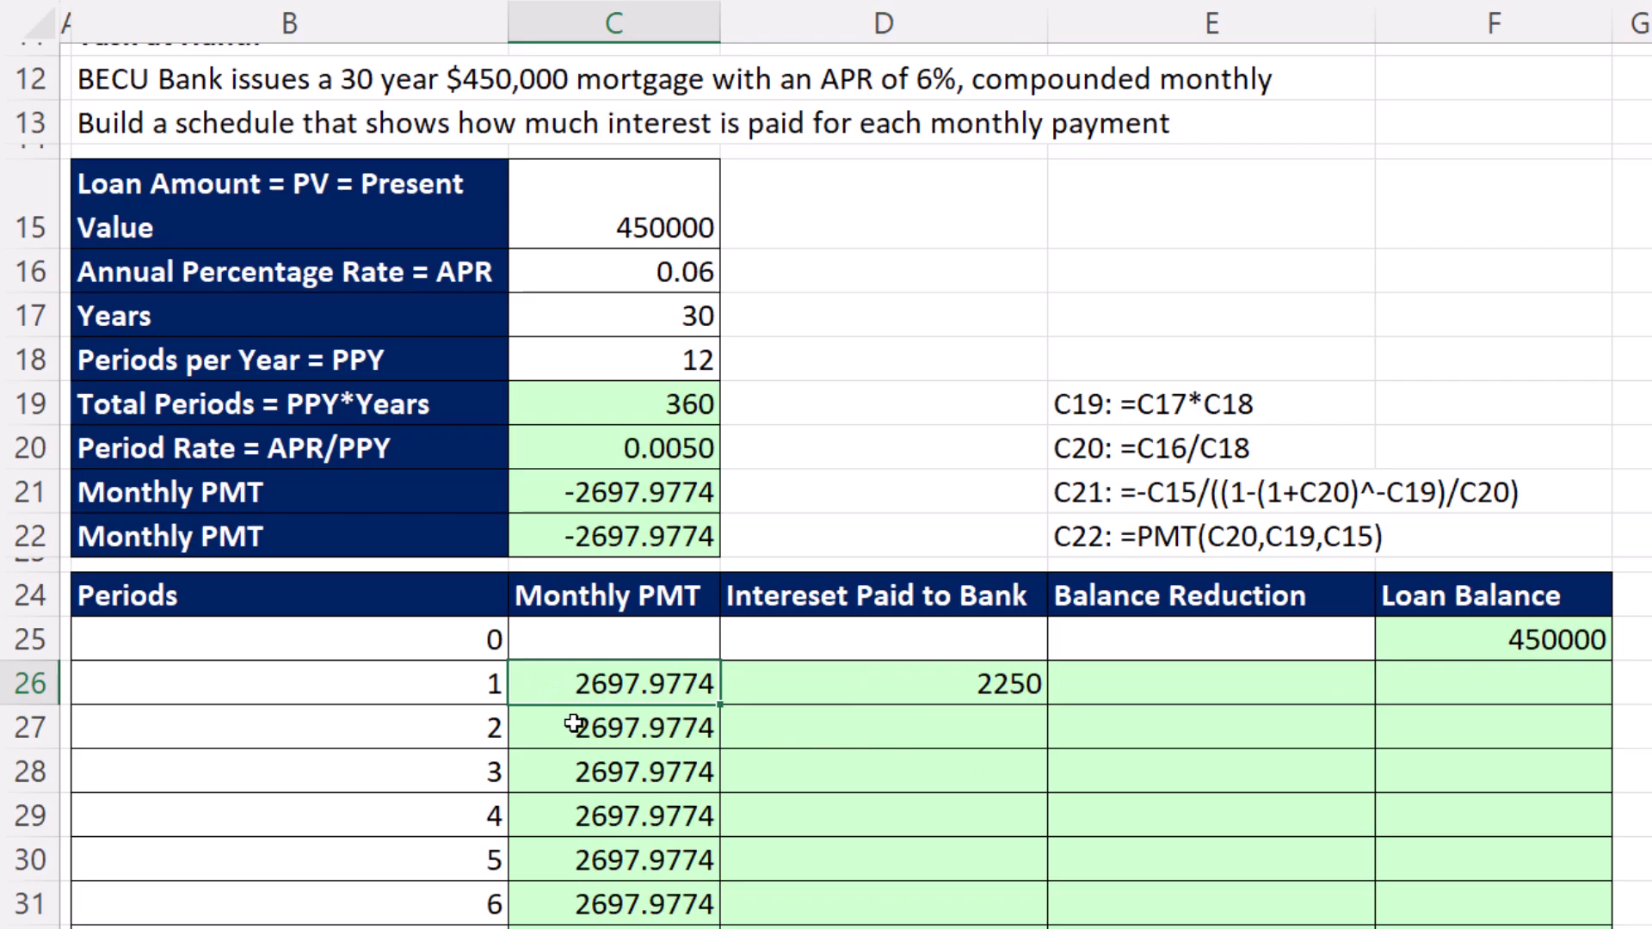
mouse_move(681, 861)
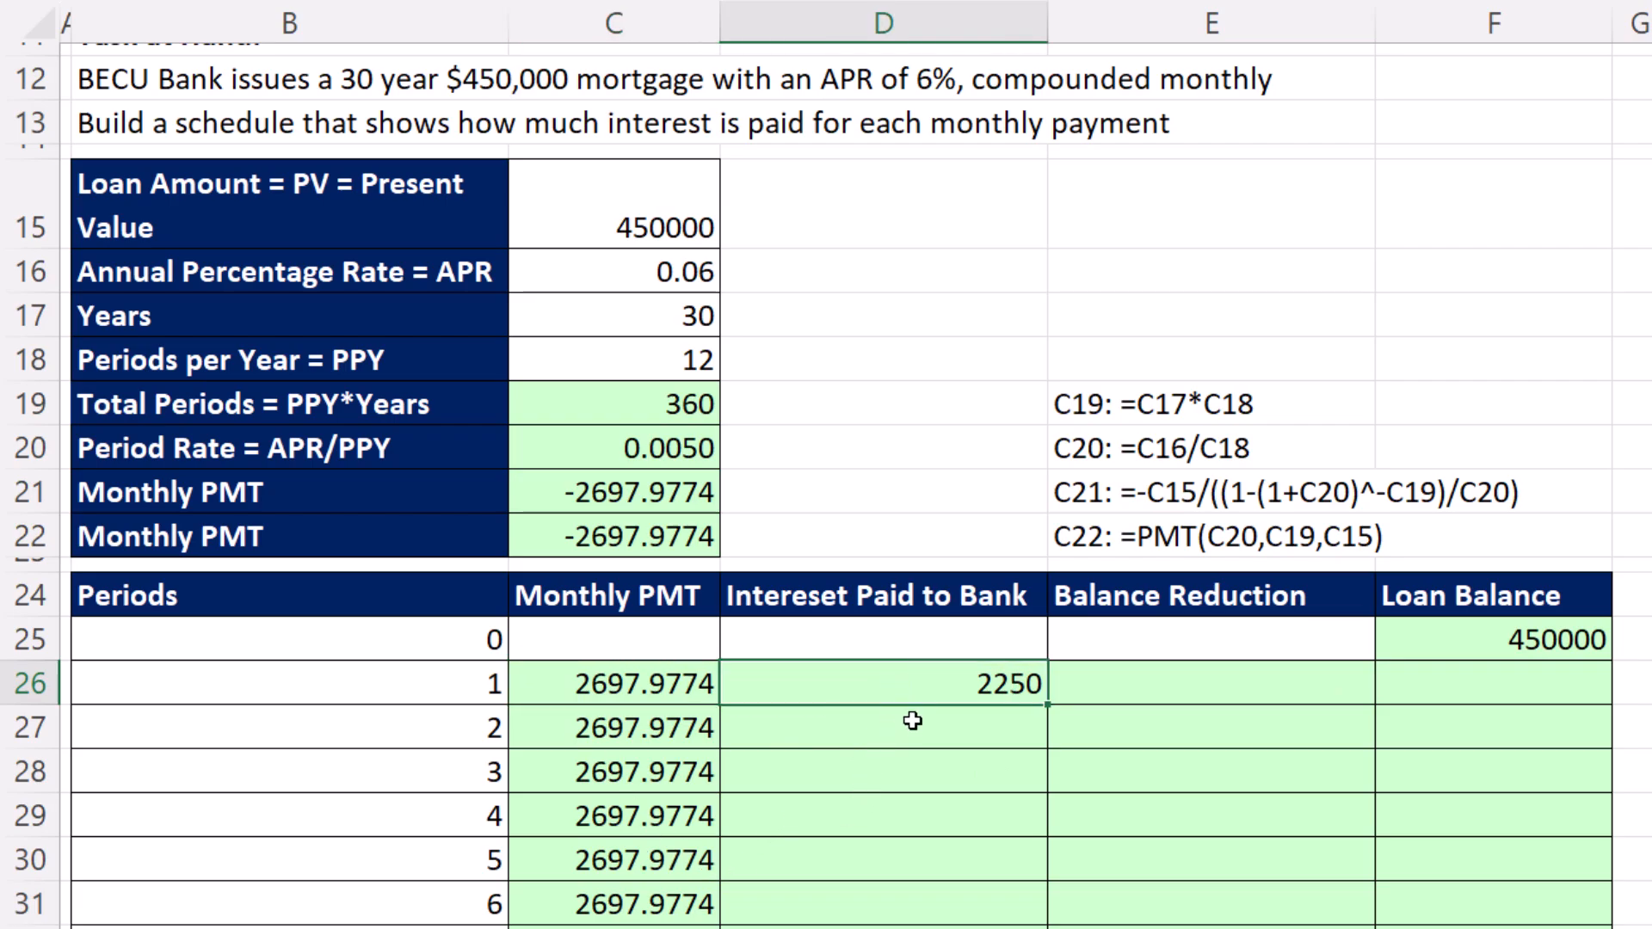
mouse_move(940, 747)
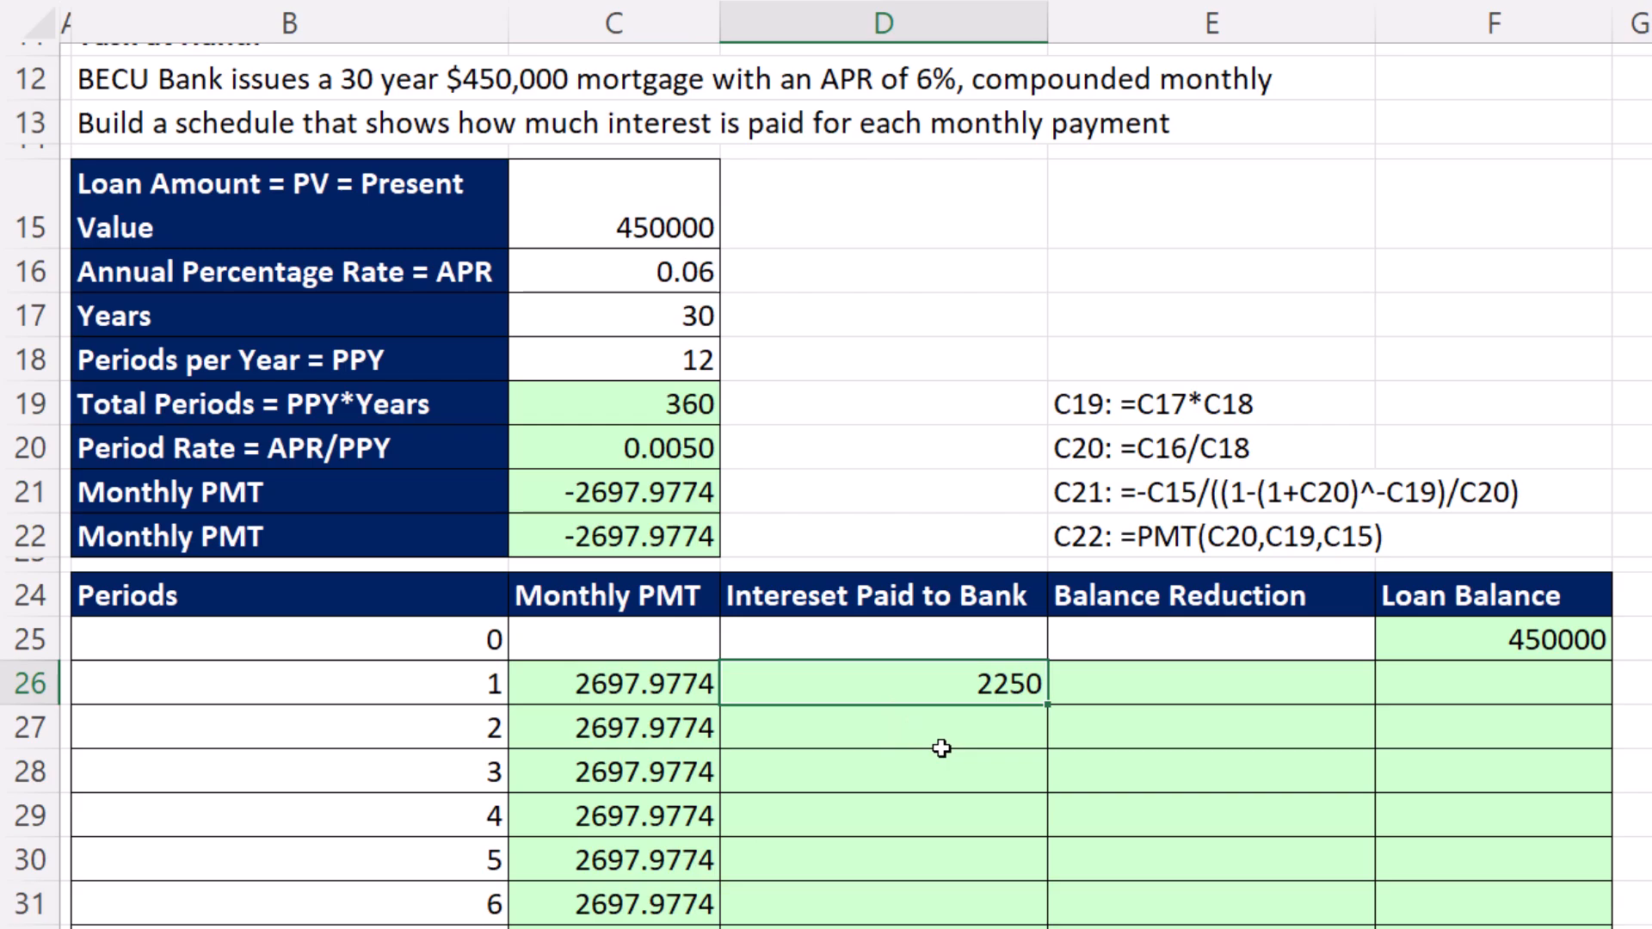
mouse_move(998, 654)
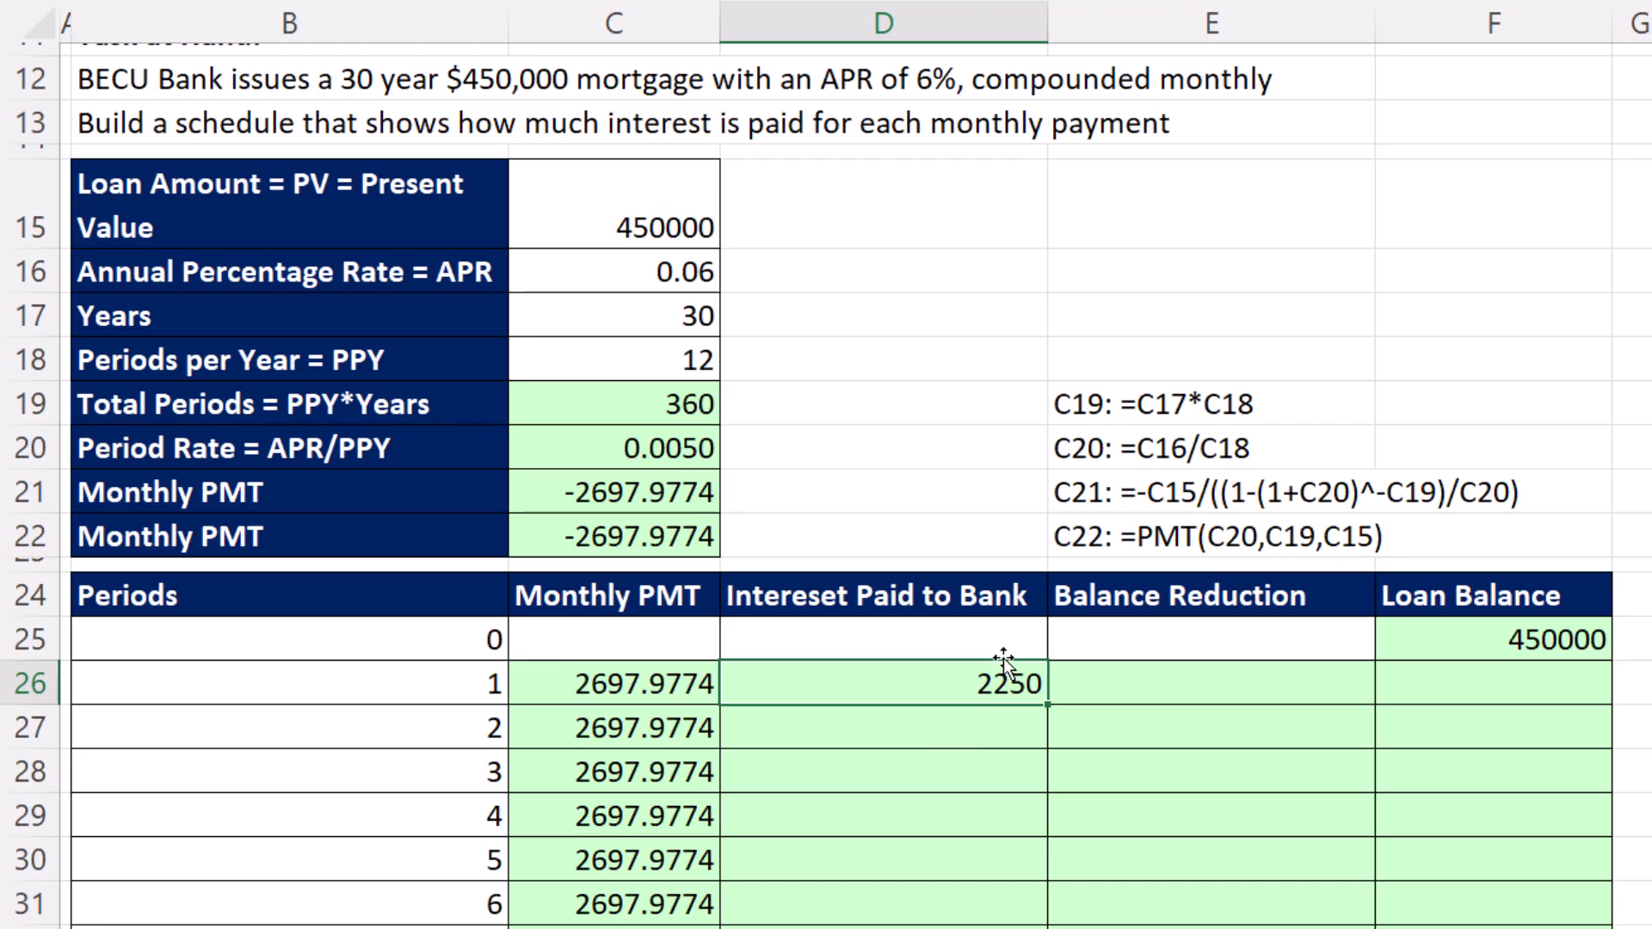
mouse_move(1131, 905)
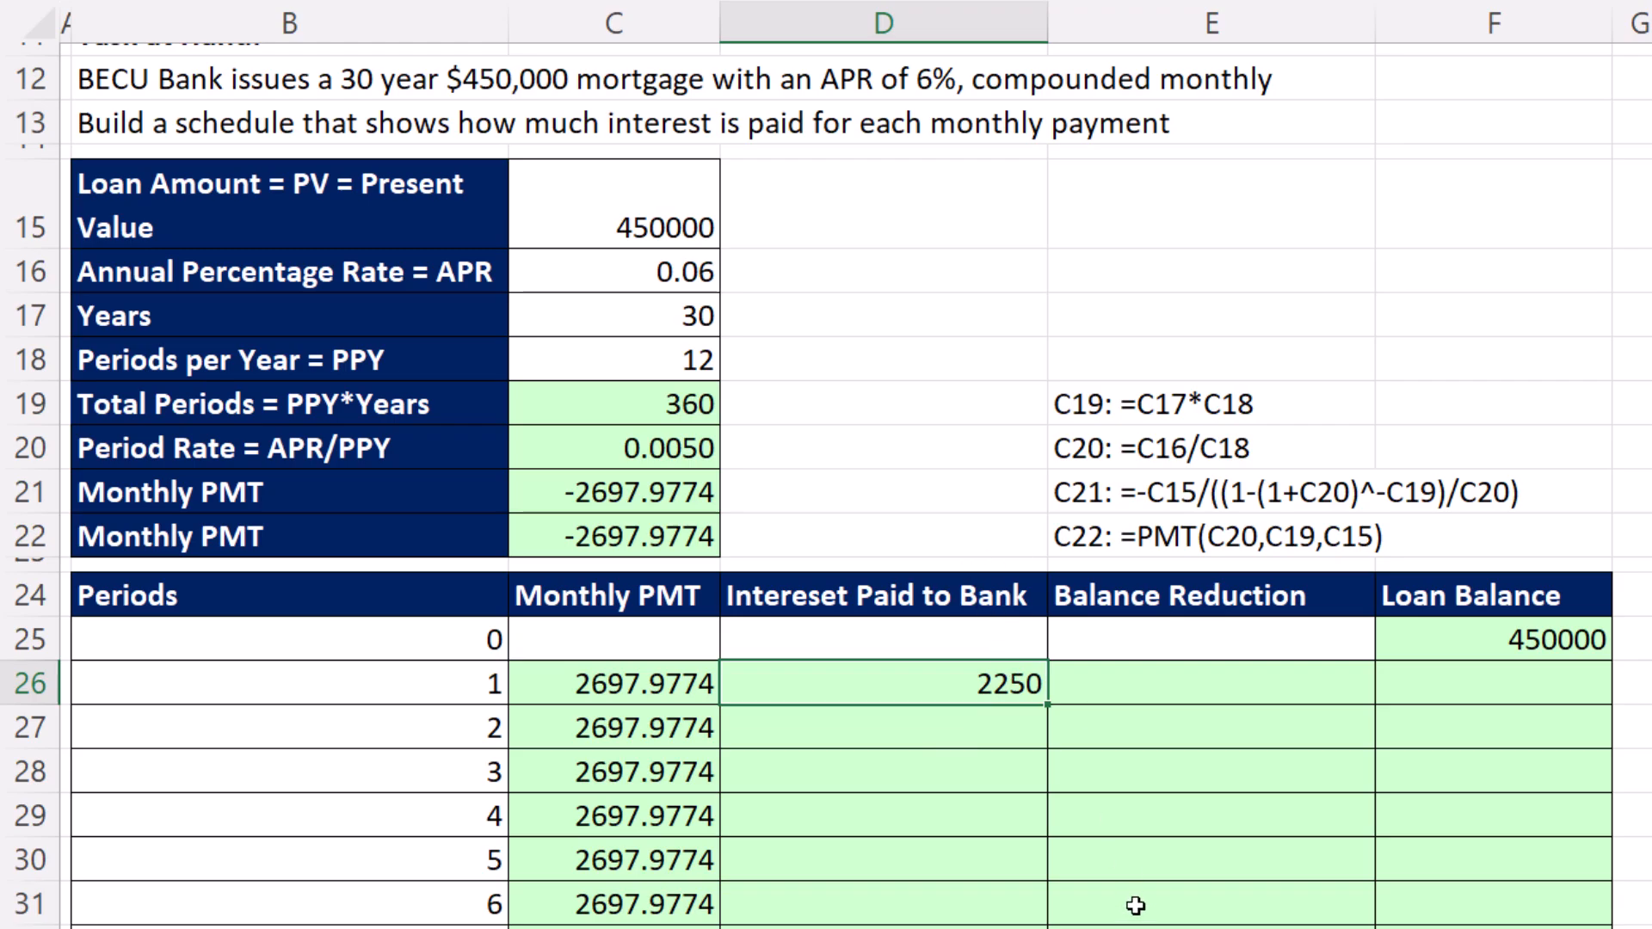
mouse_move(674, 554)
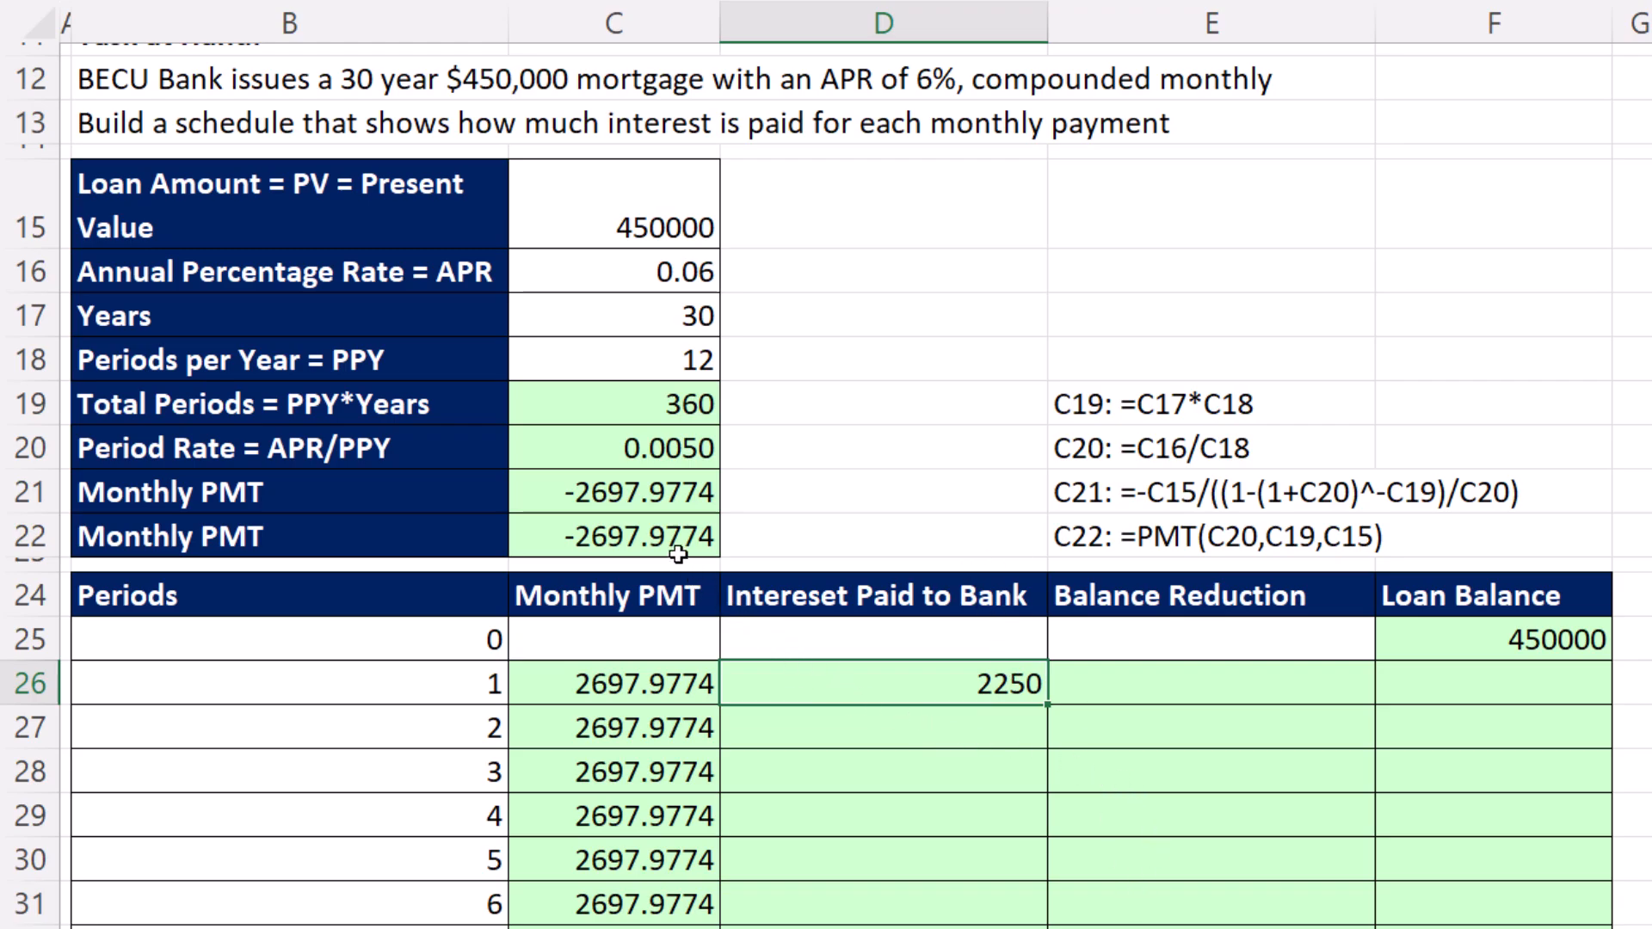
mouse_move(720, 725)
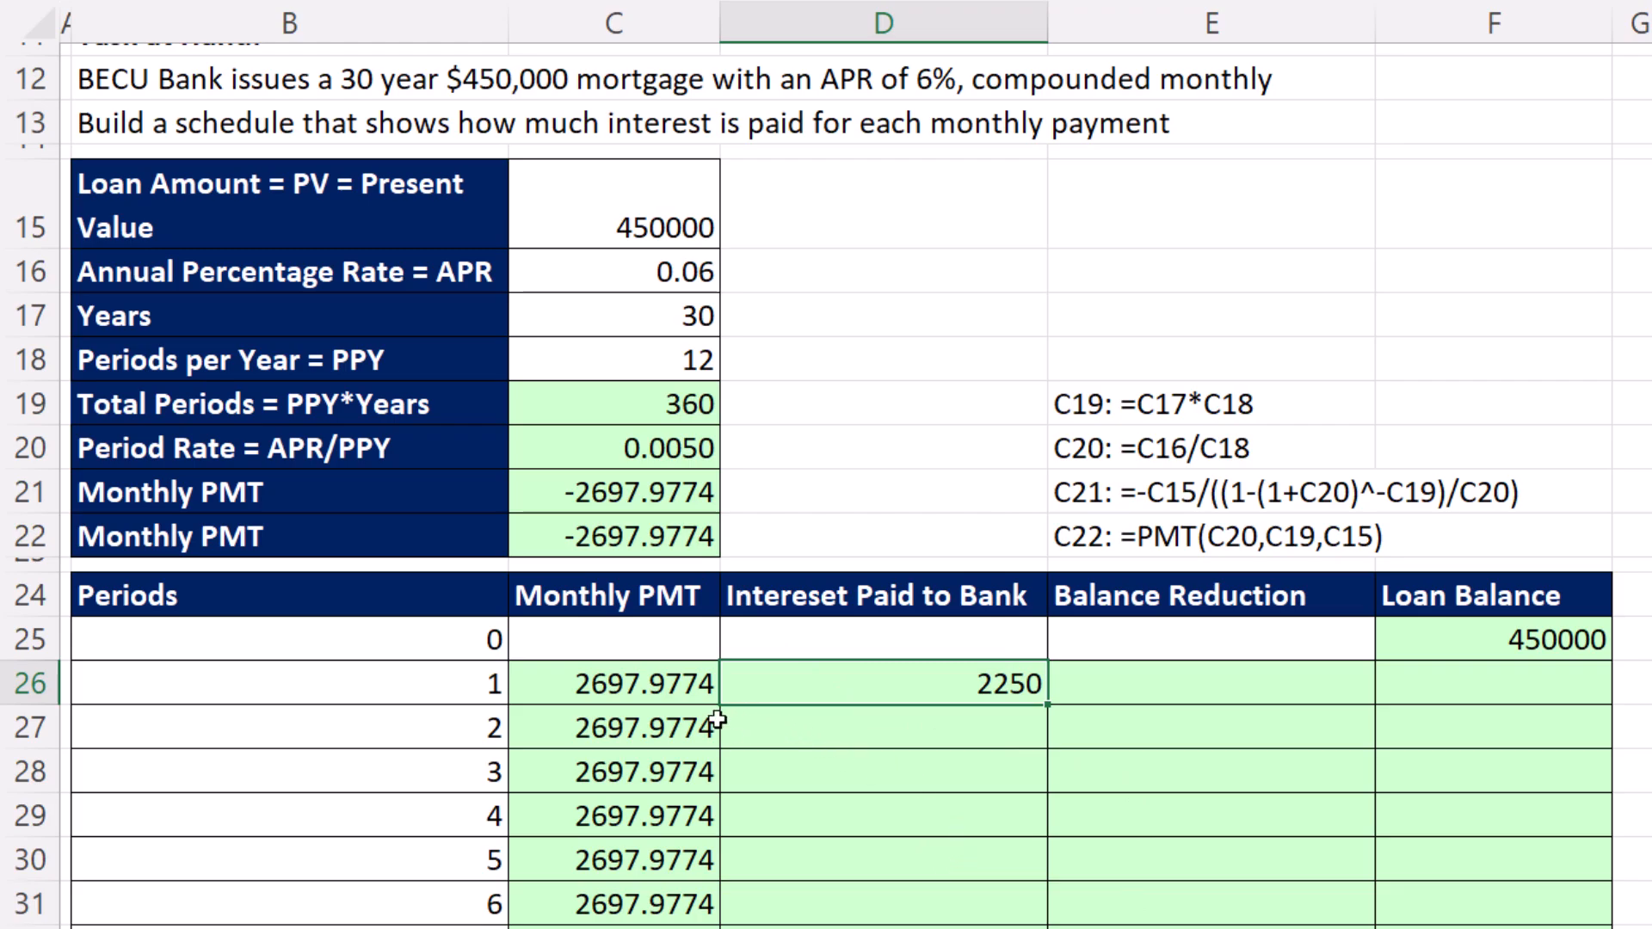
mouse_move(916, 721)
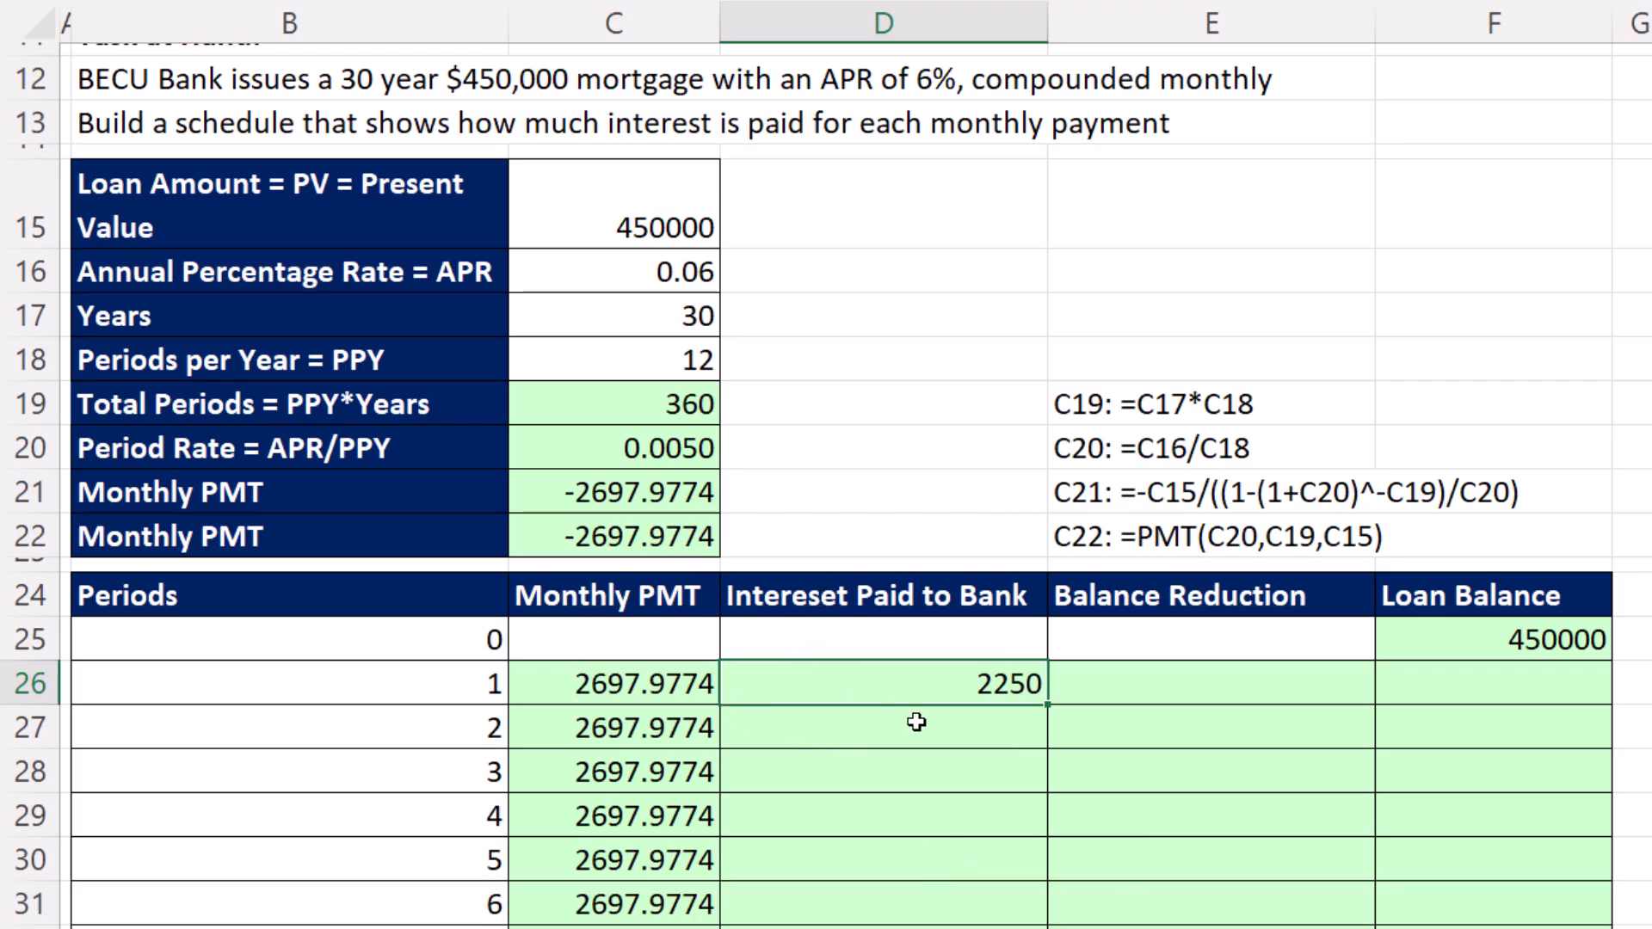
mouse_move(1487, 671)
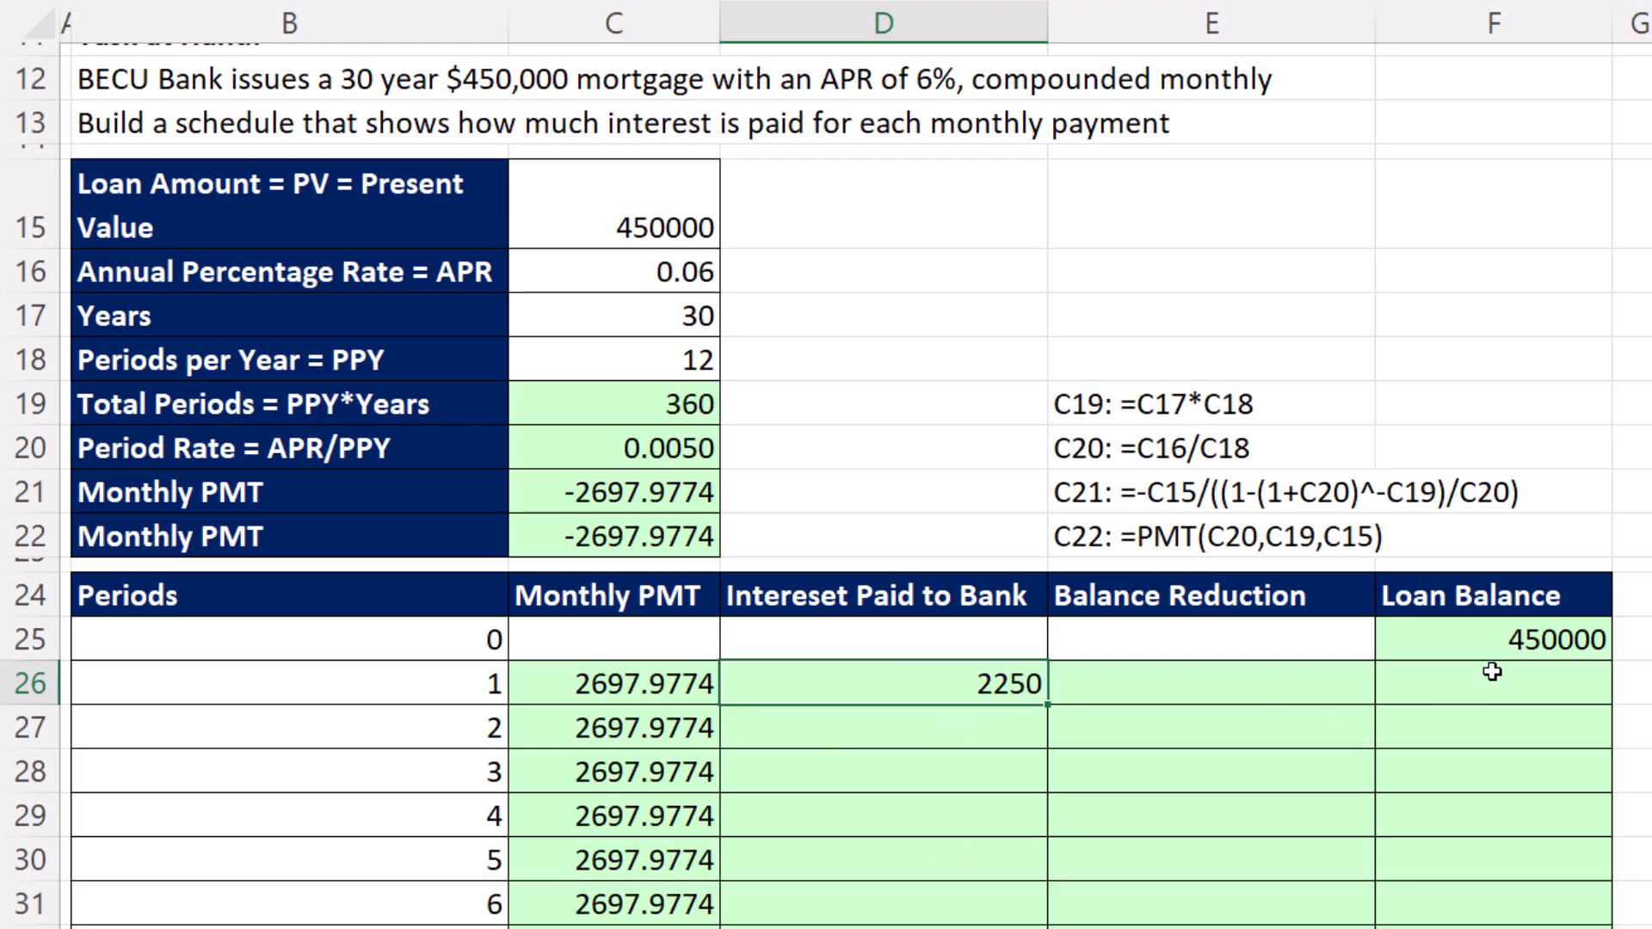
mouse_move(1482, 643)
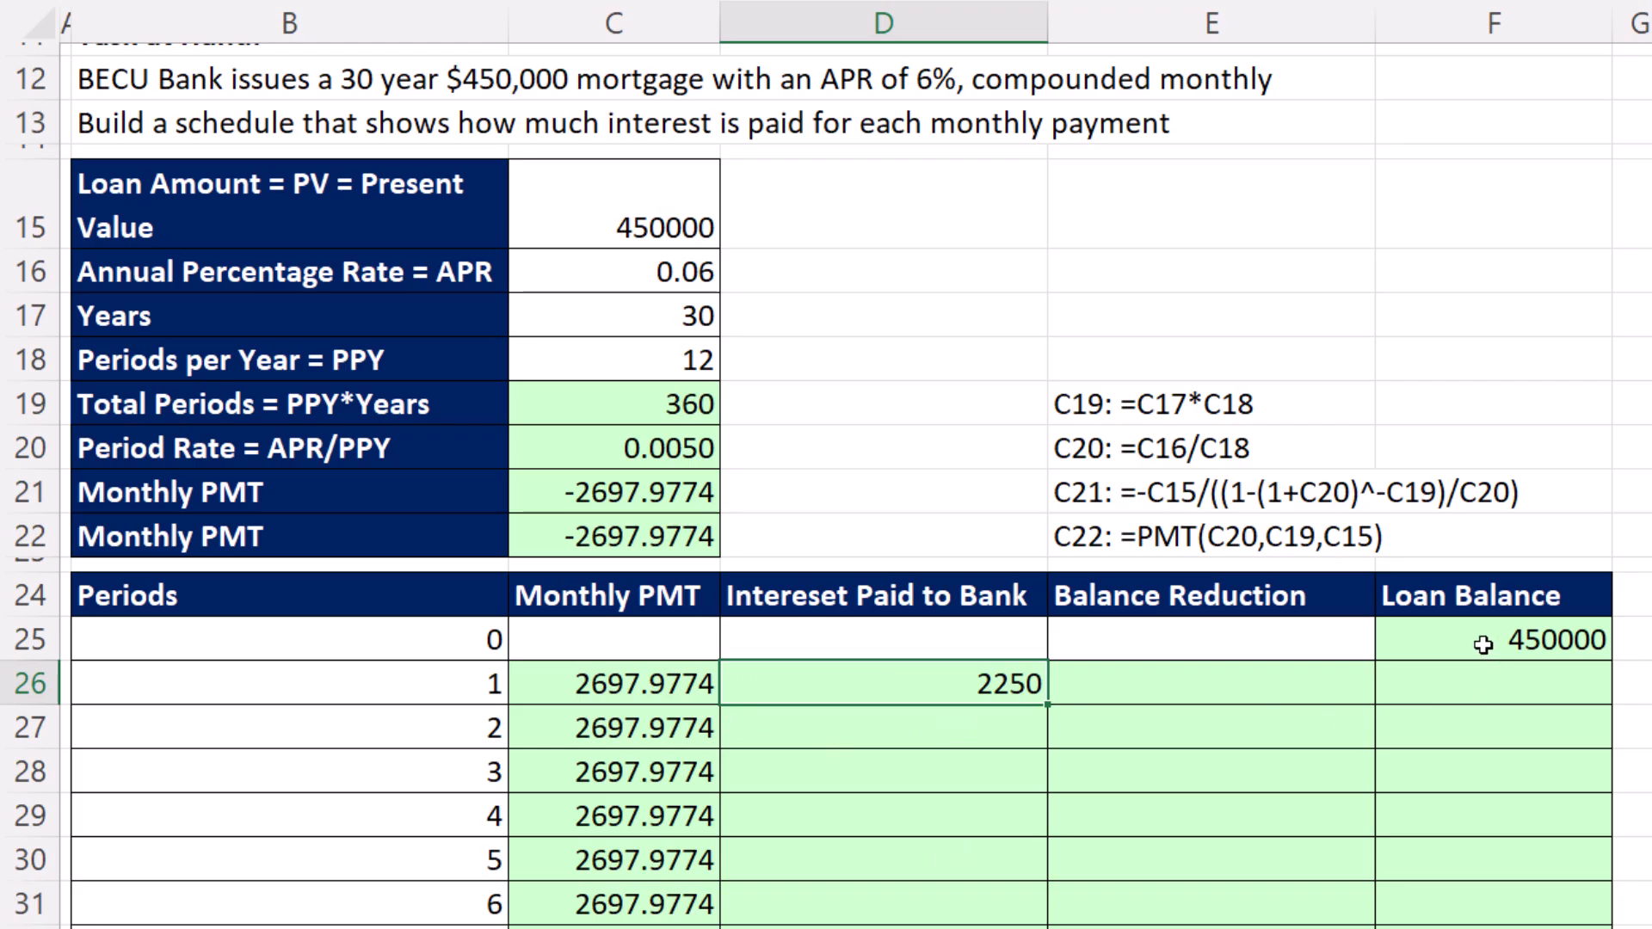
left_click(1508, 640)
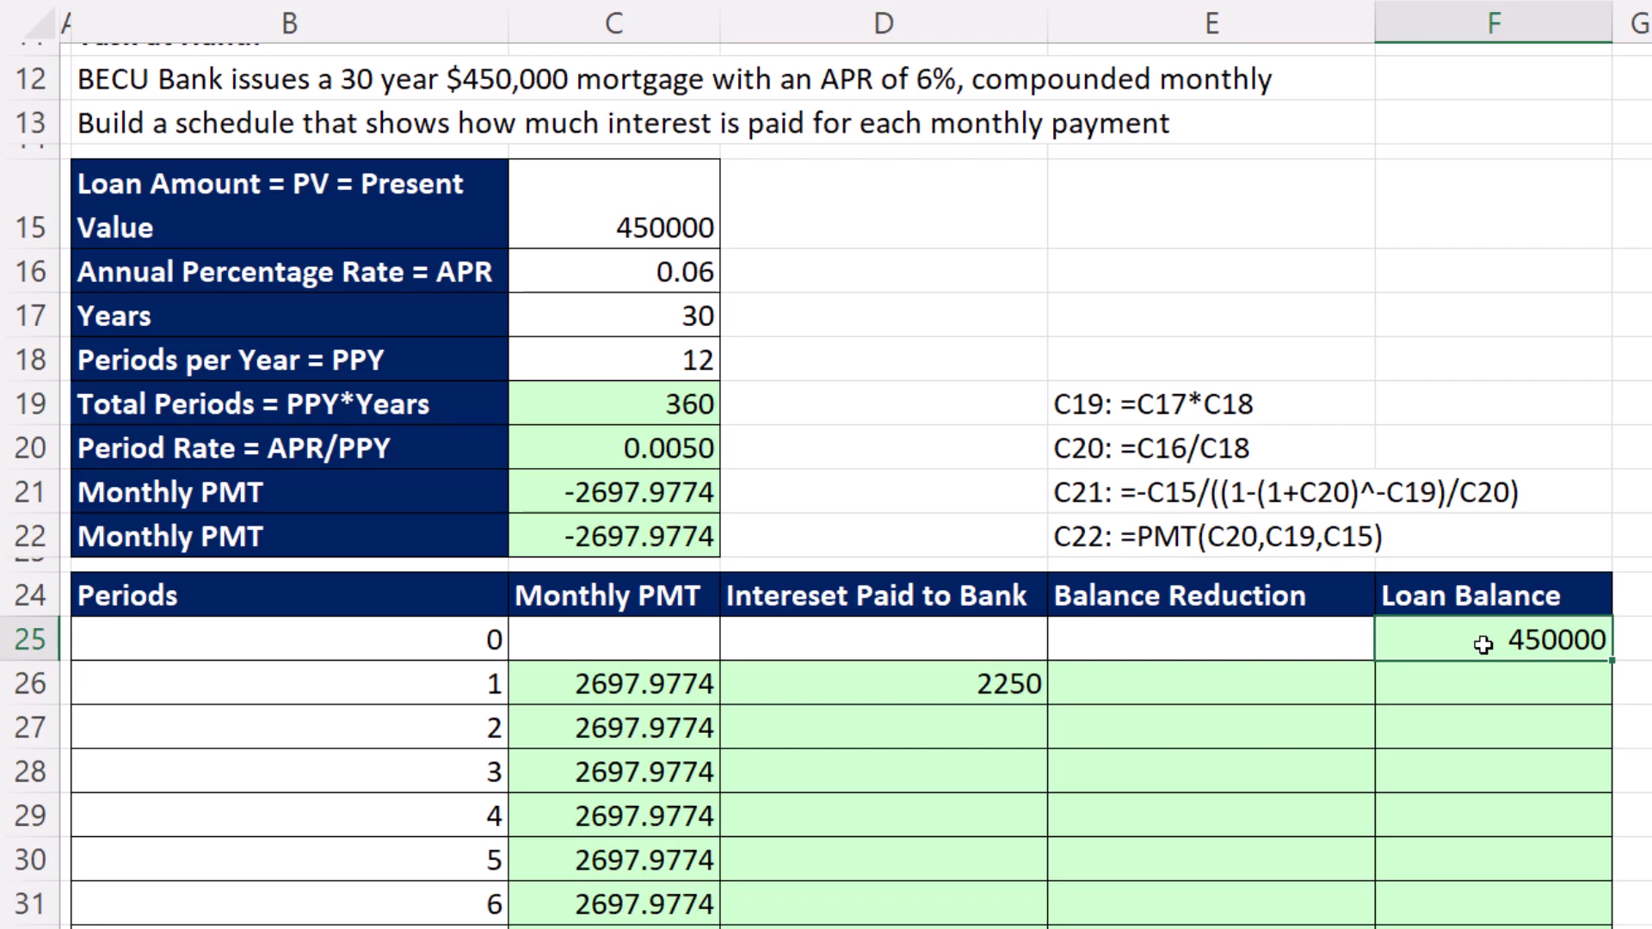
mouse_move(1392, 681)
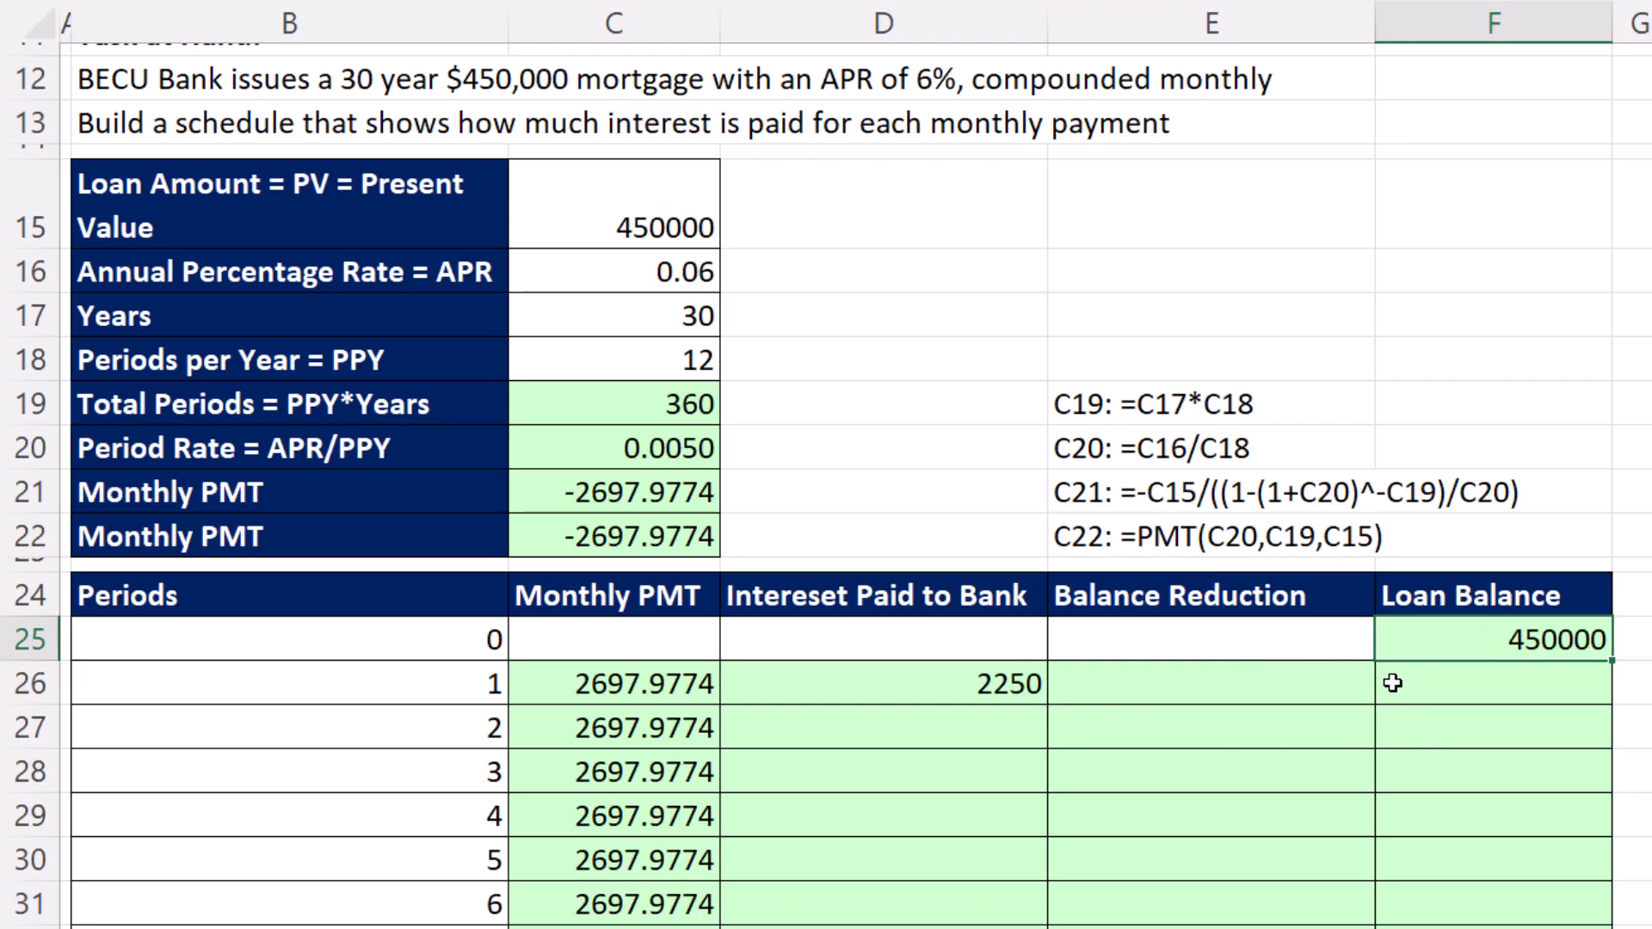
mouse_move(1489, 644)
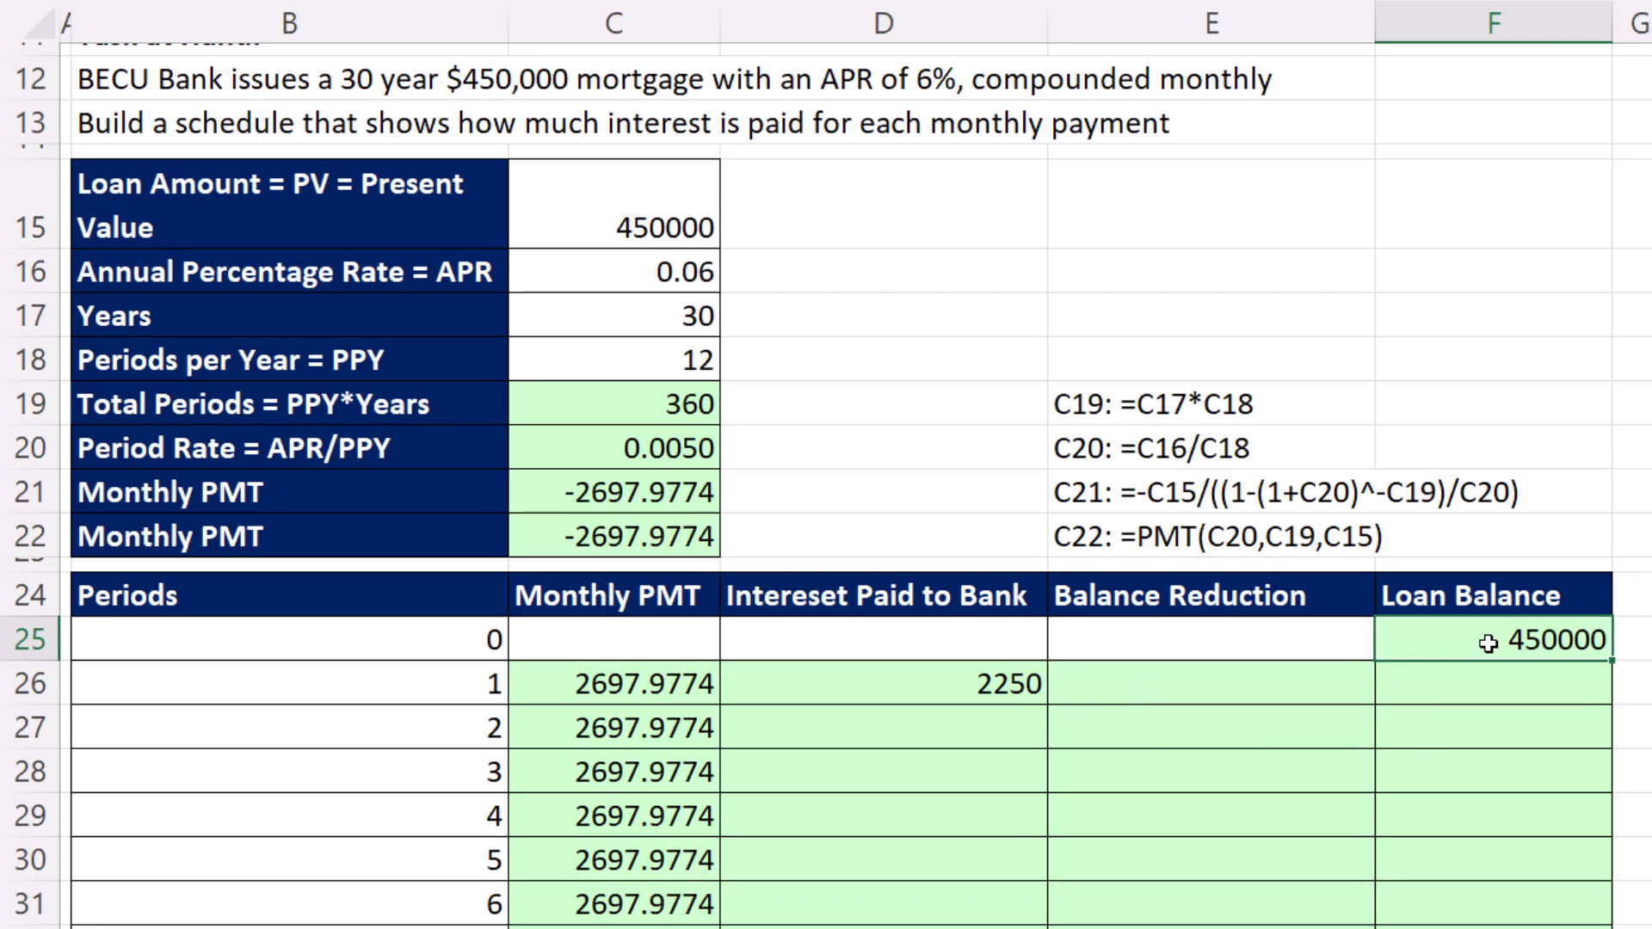
mouse_move(1267, 712)
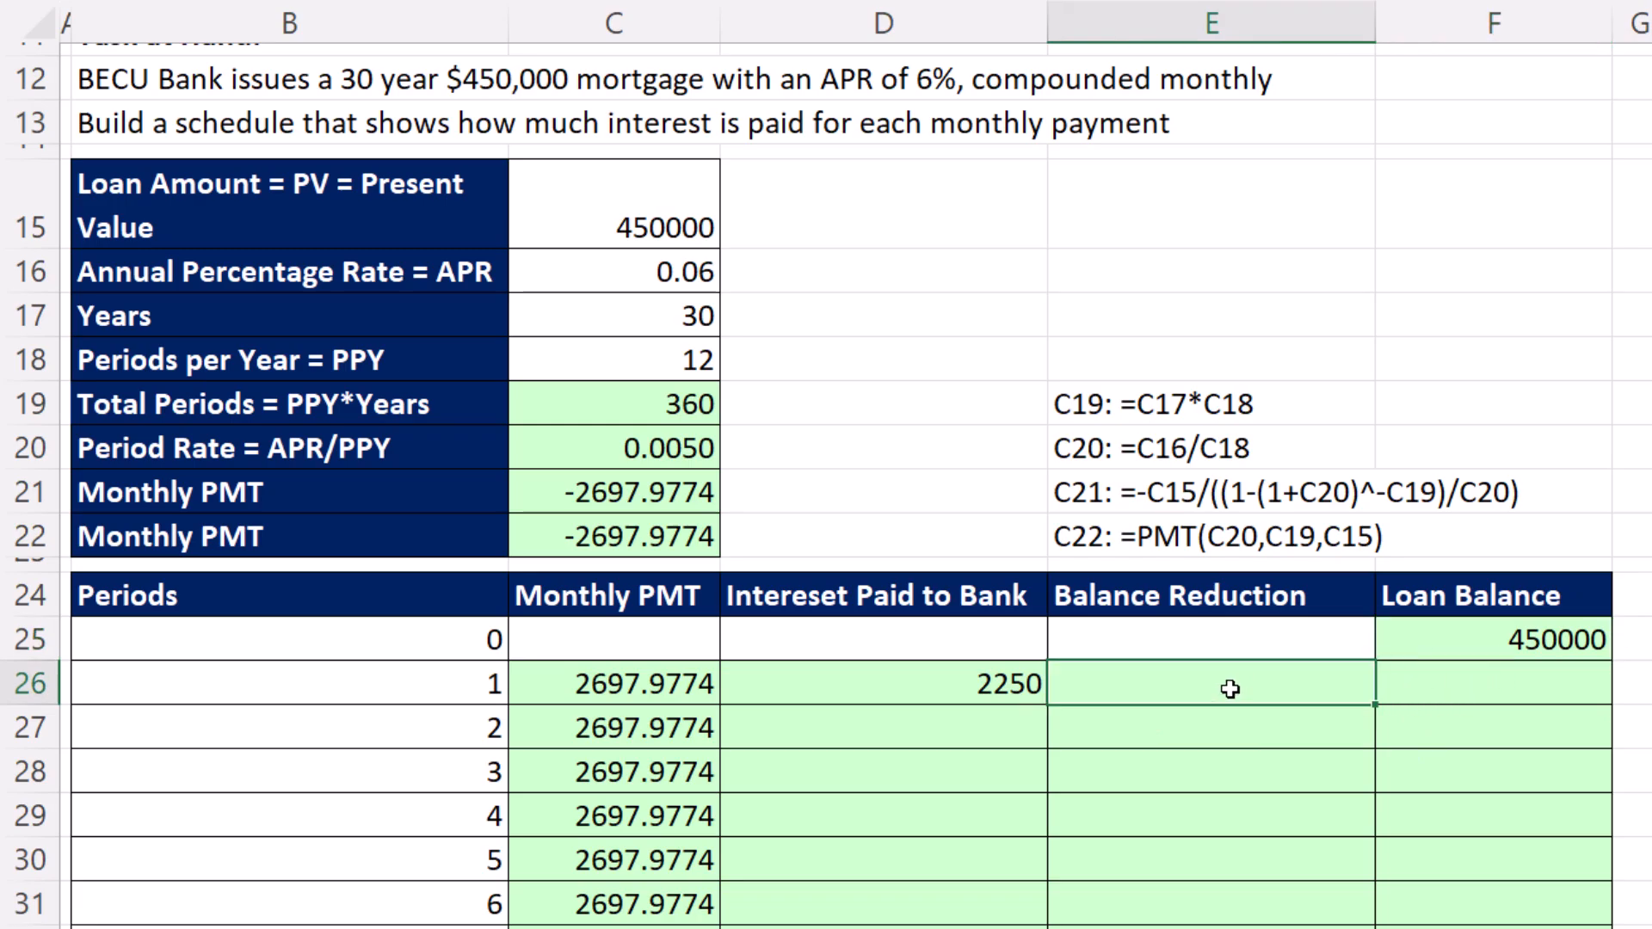
Step: Enter period 1's balance reduction as monthly payment minus interest, giving 447.9774
type("=")
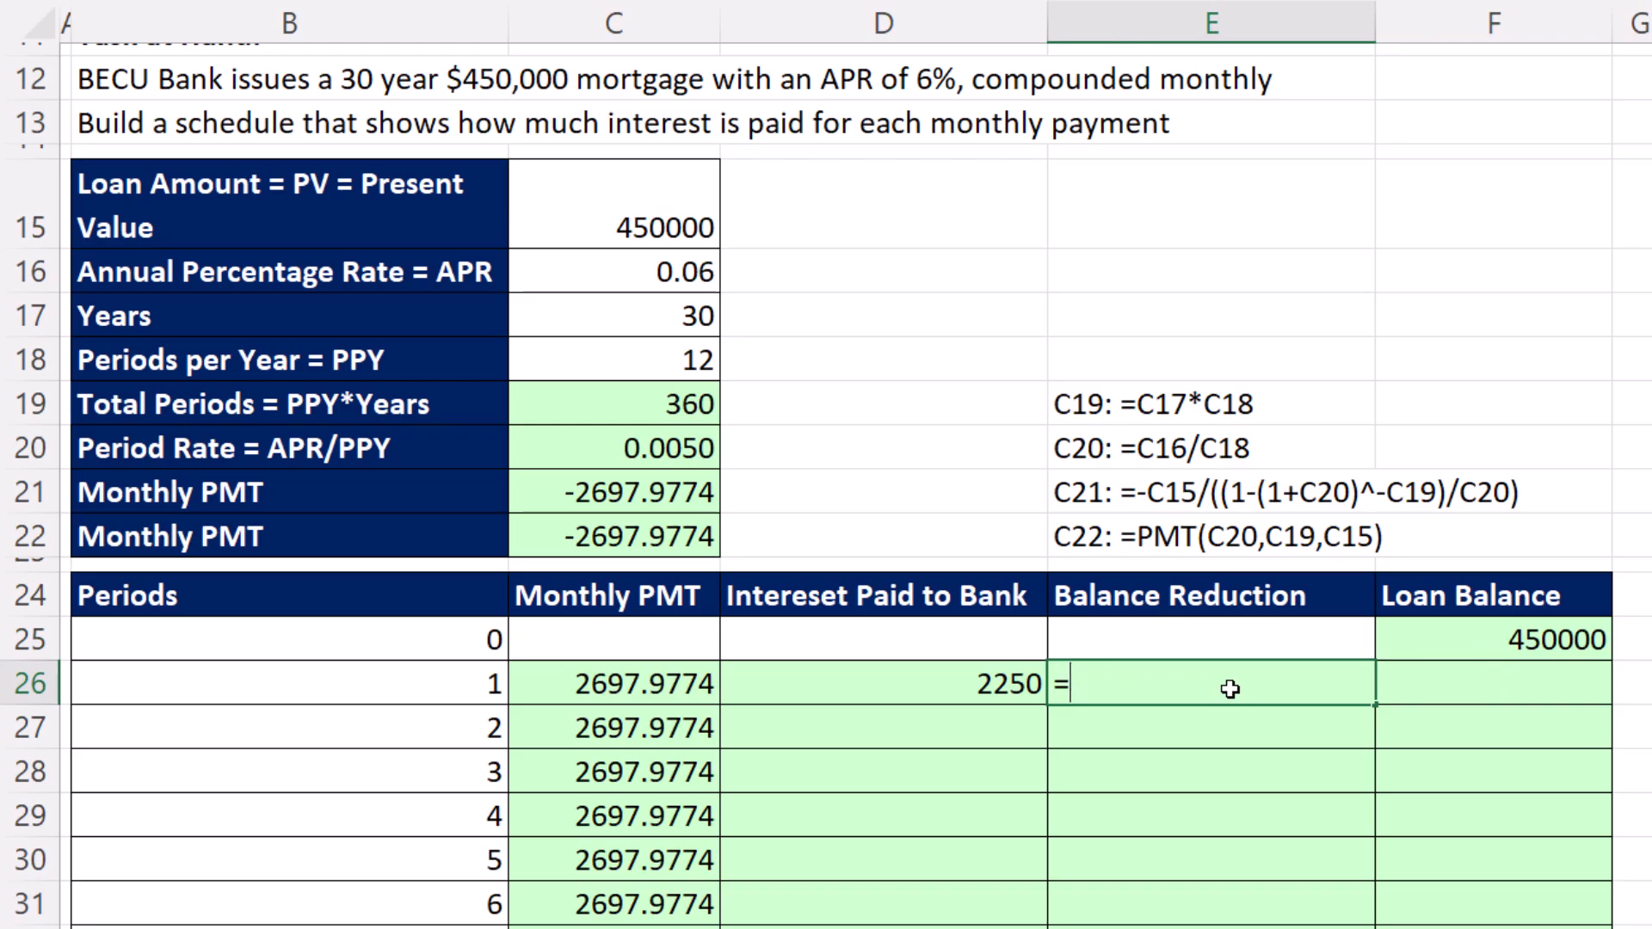
left_click(618, 683)
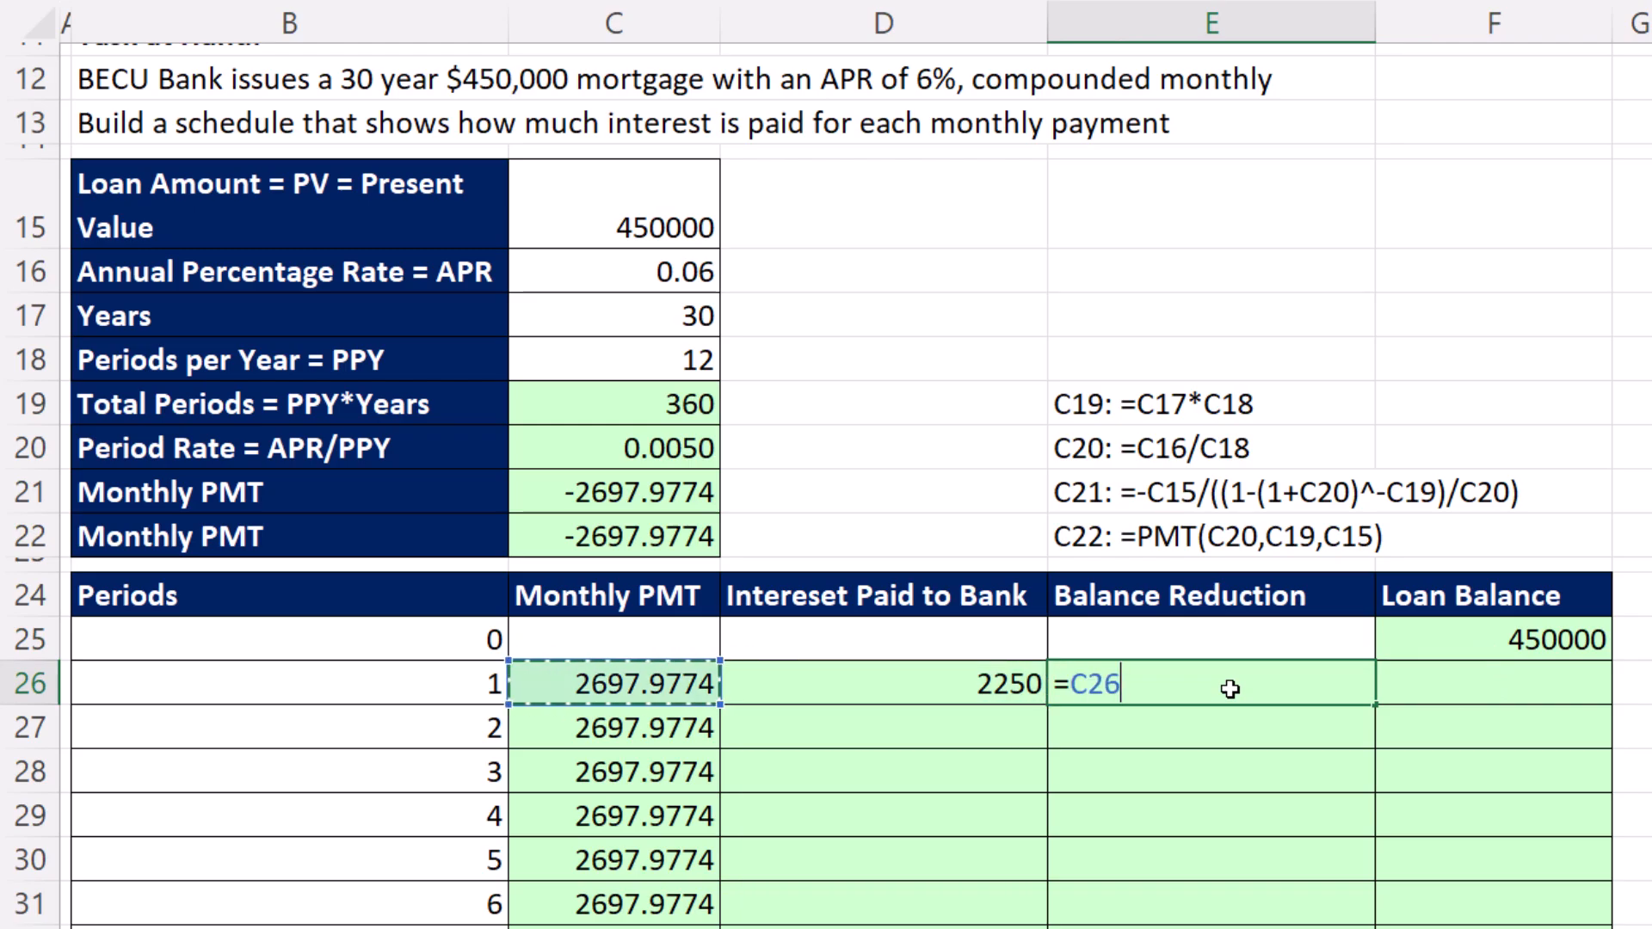
left_click(883, 685)
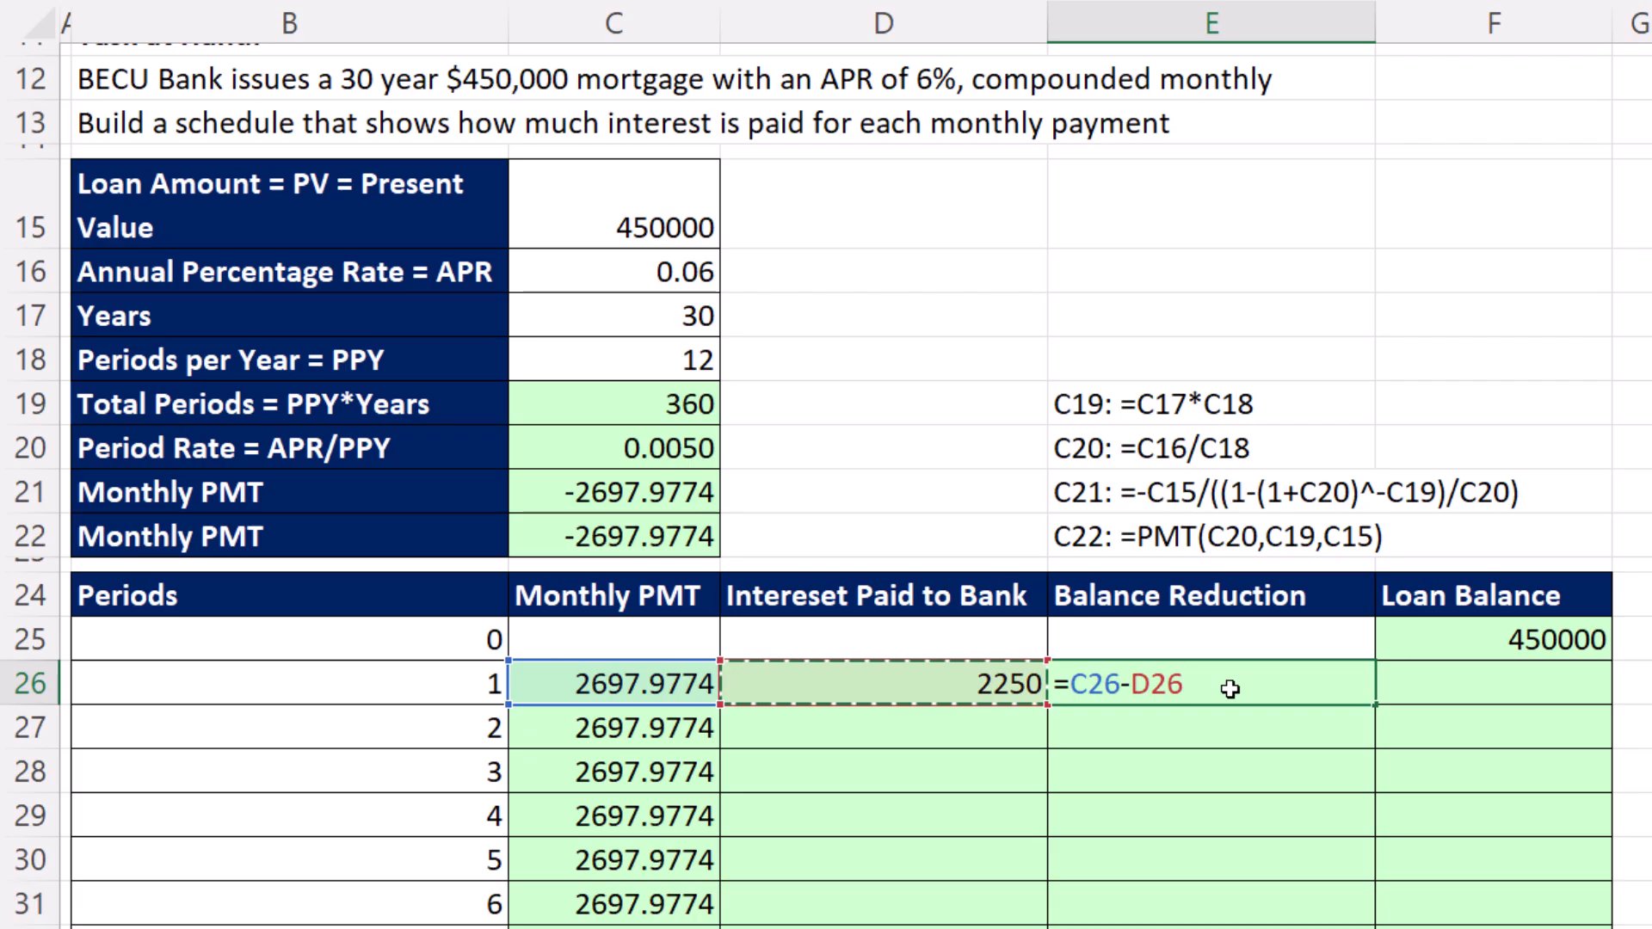
key("Enter")
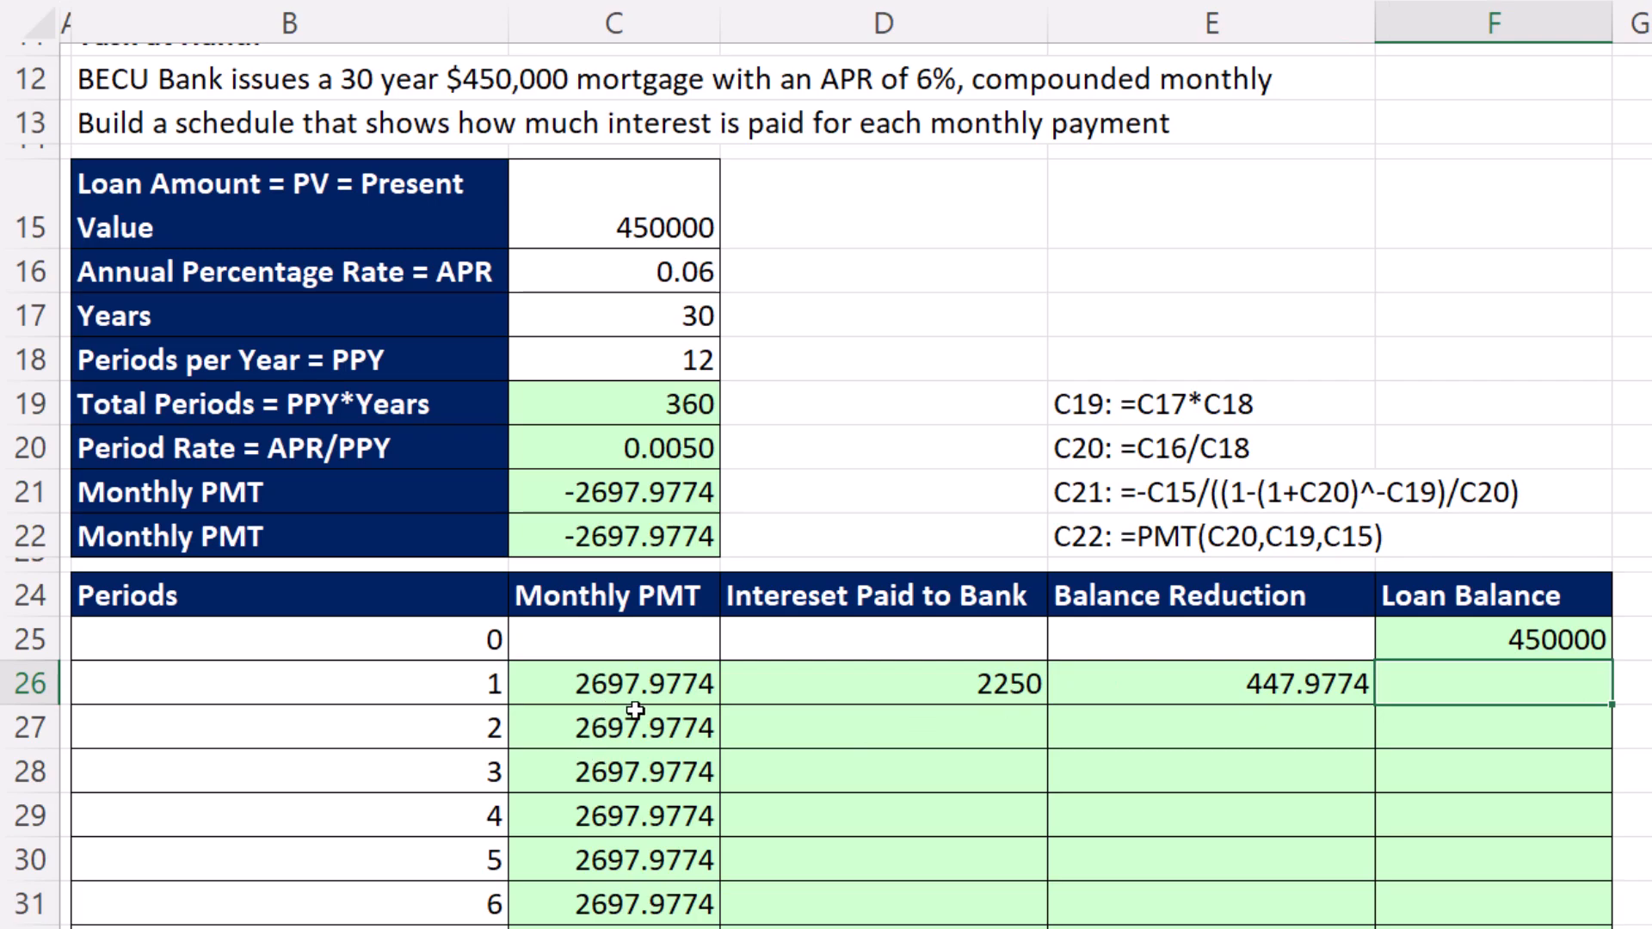
mouse_move(1242, 712)
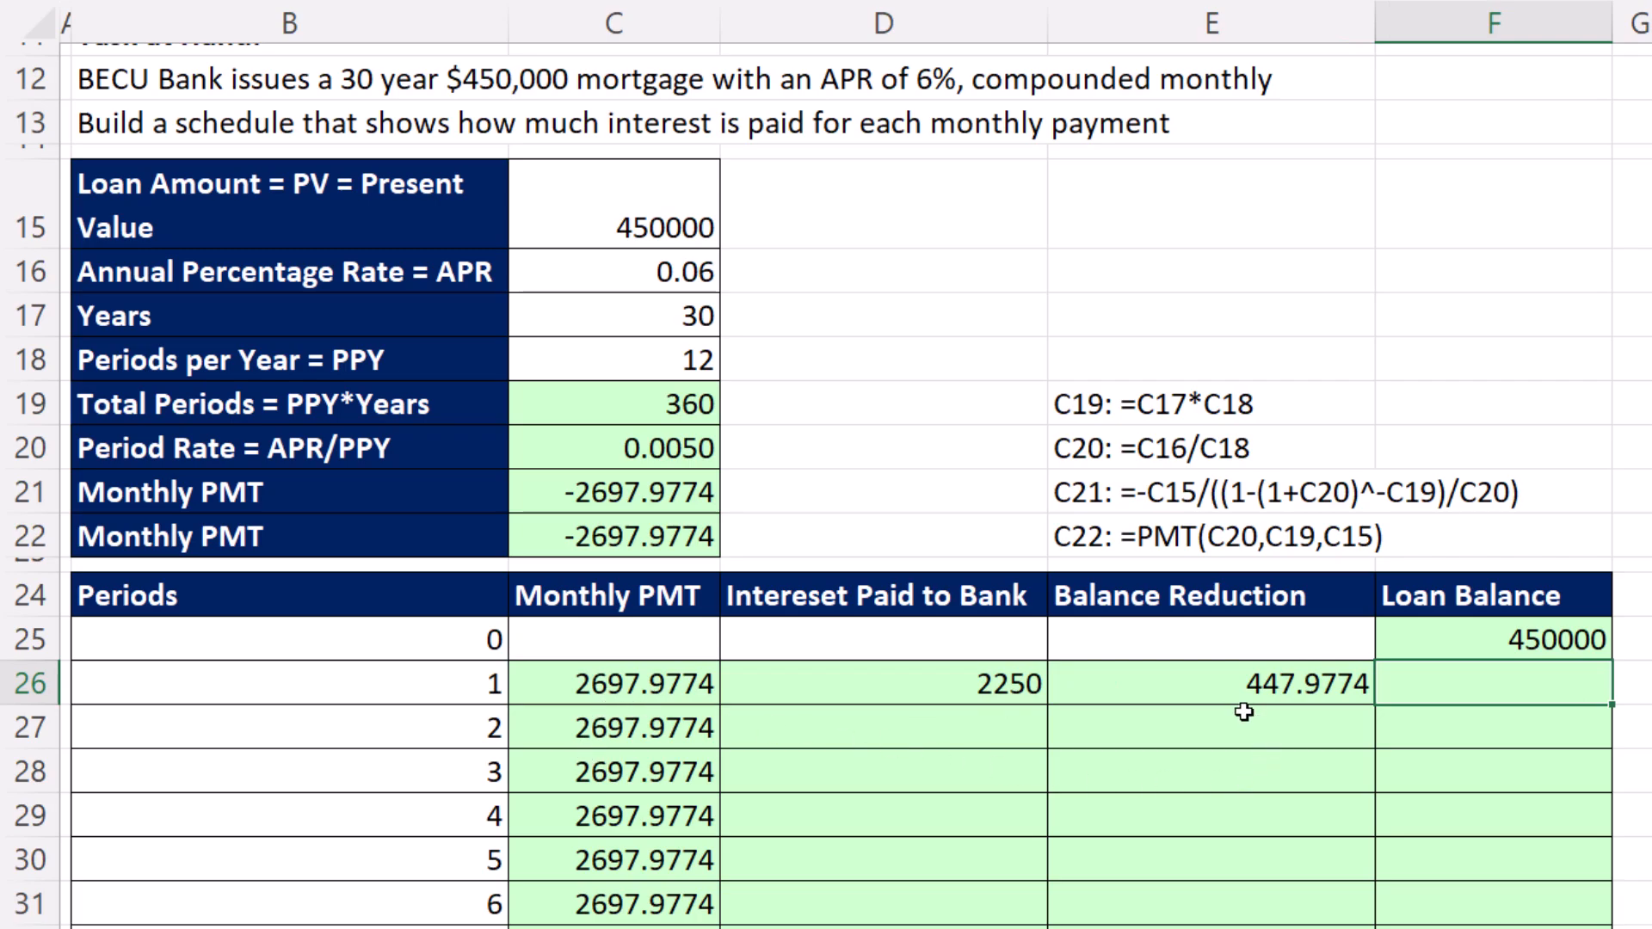
mouse_move(1422, 709)
type("=F25")
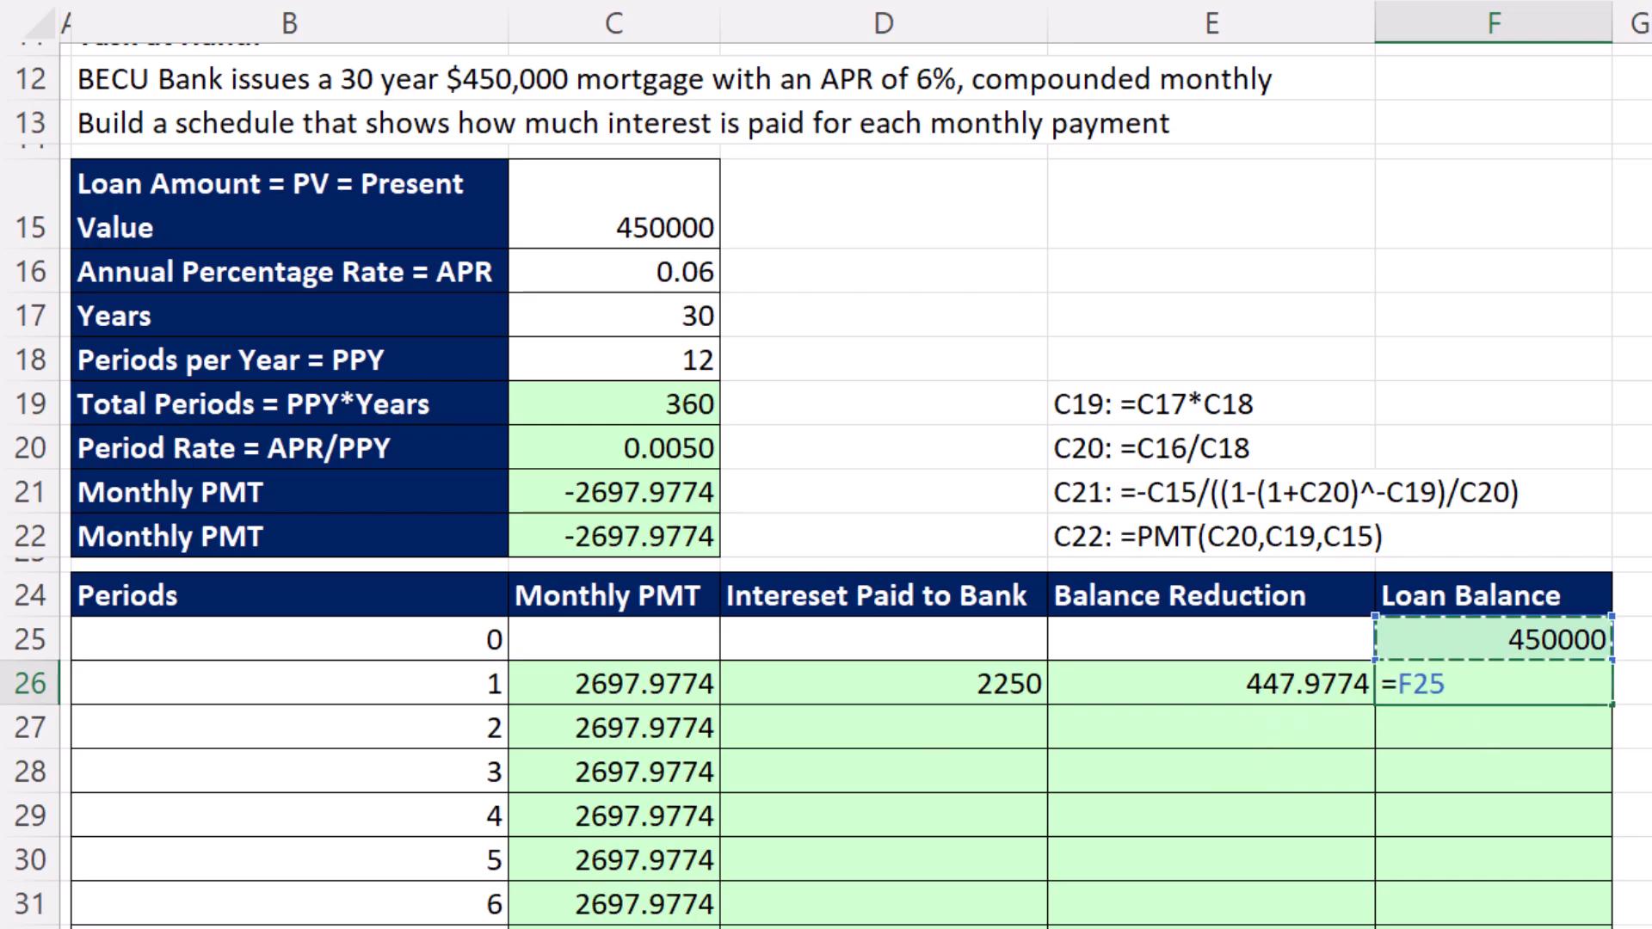
Step: Enter period 1's loan balance as 450000 minus its balance reduction, giving 449552.0226
type("-")
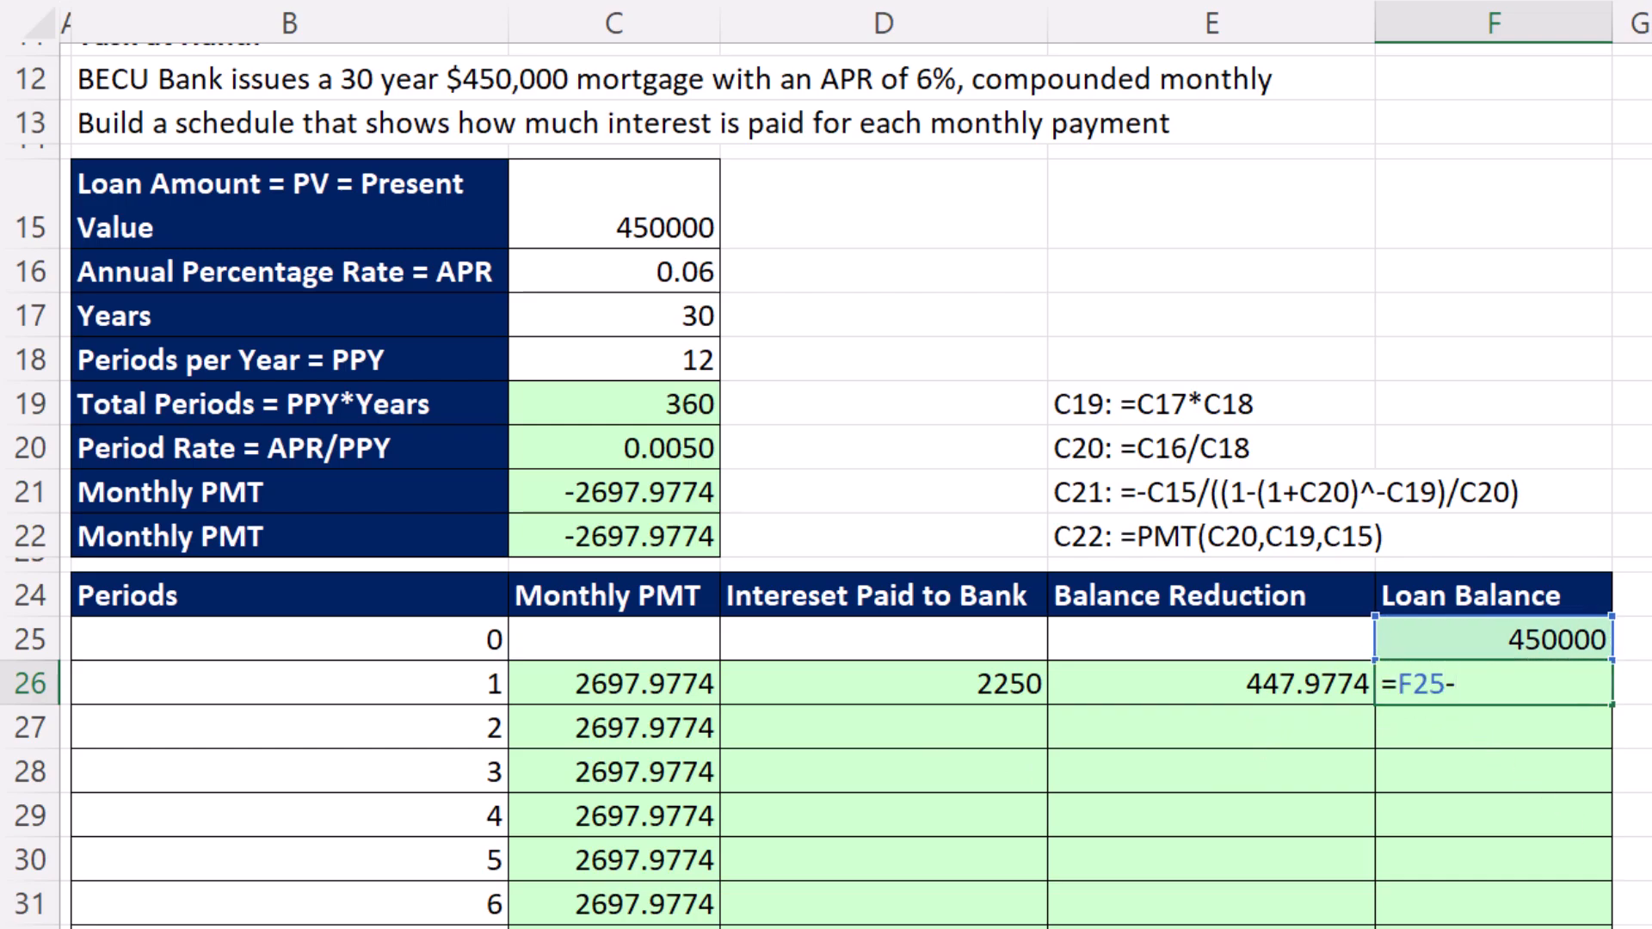
left_click(1208, 685)
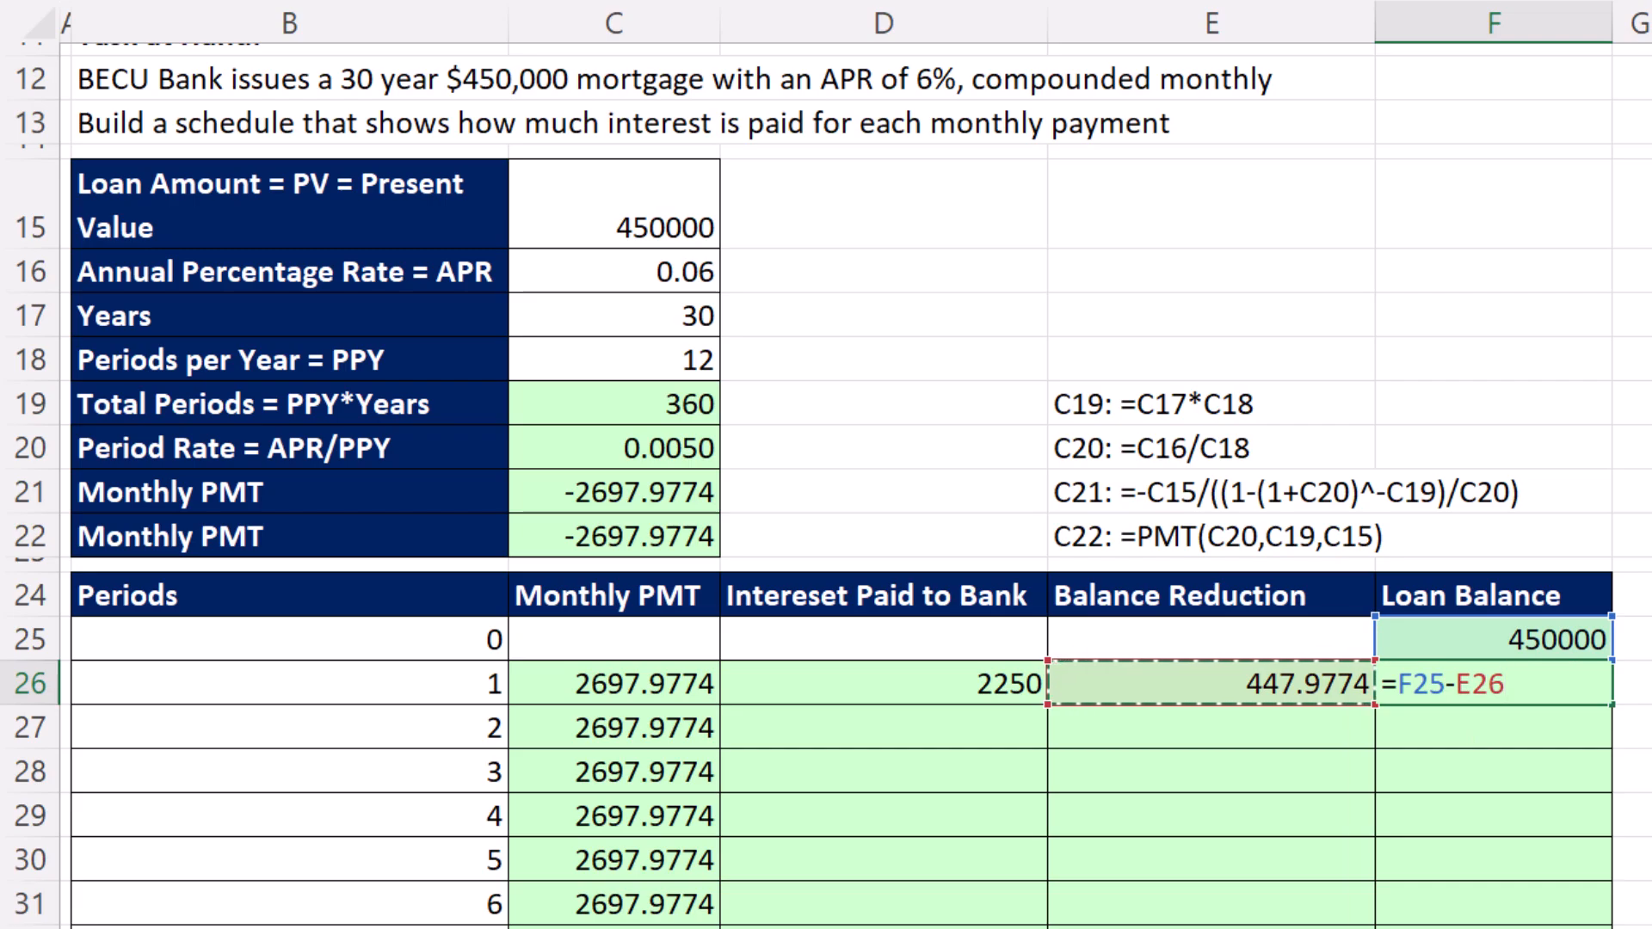
key("Enter")
type("=F26")
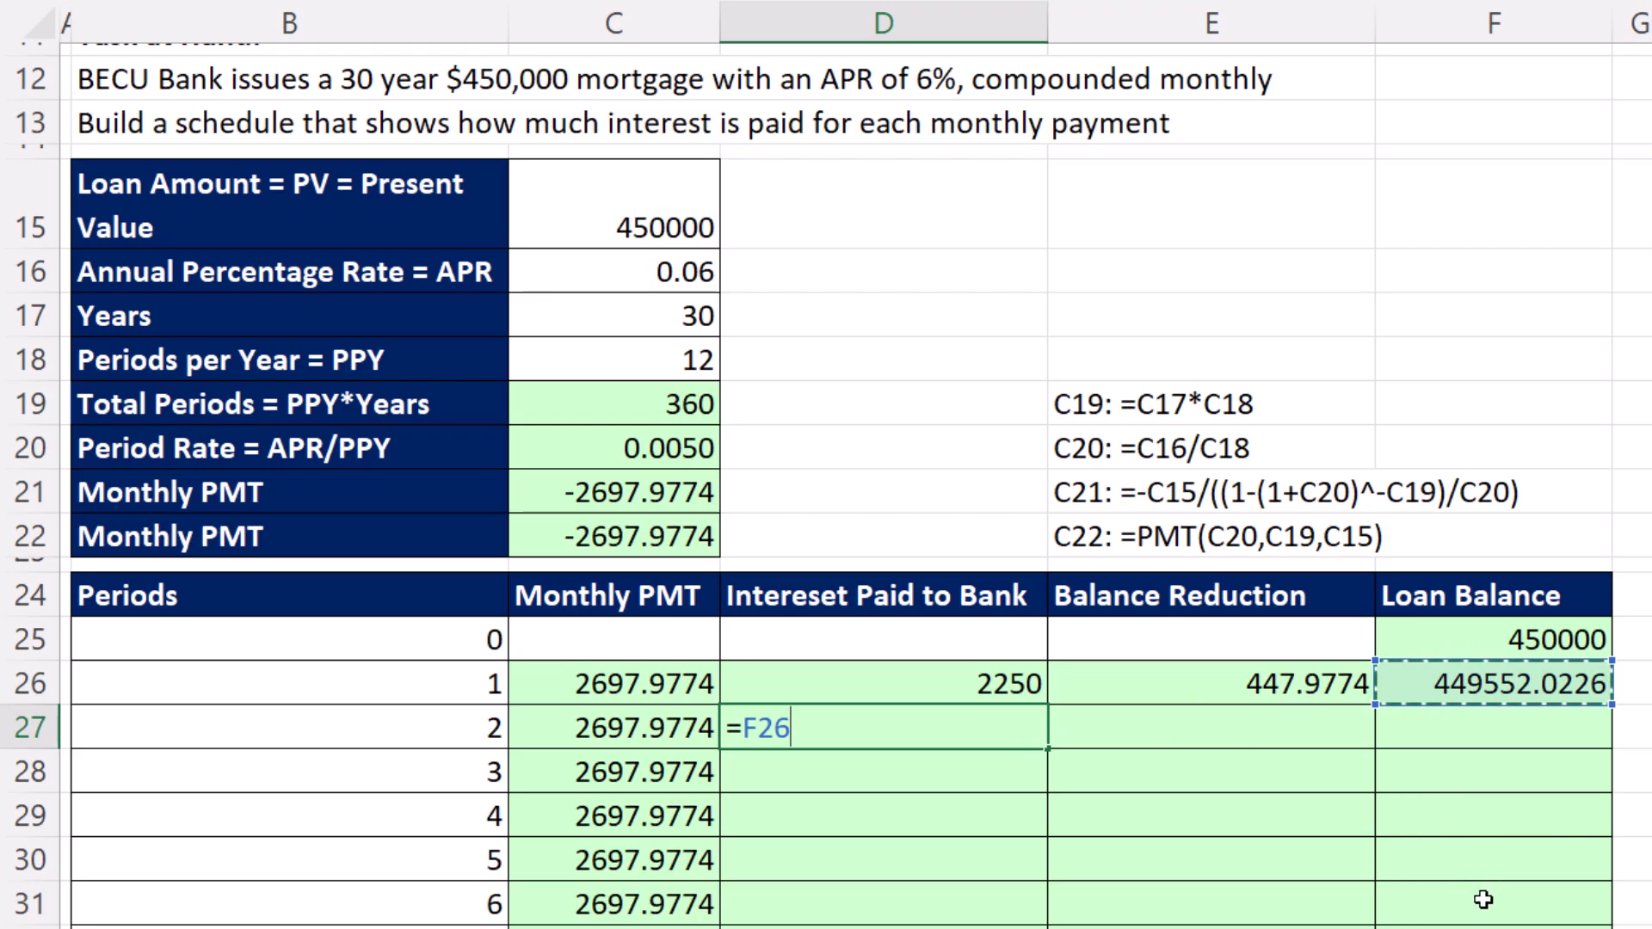
Step: Finish period 2's interest as prior balance times the absolute period rate $C$20, giving 2247.760113
type("*")
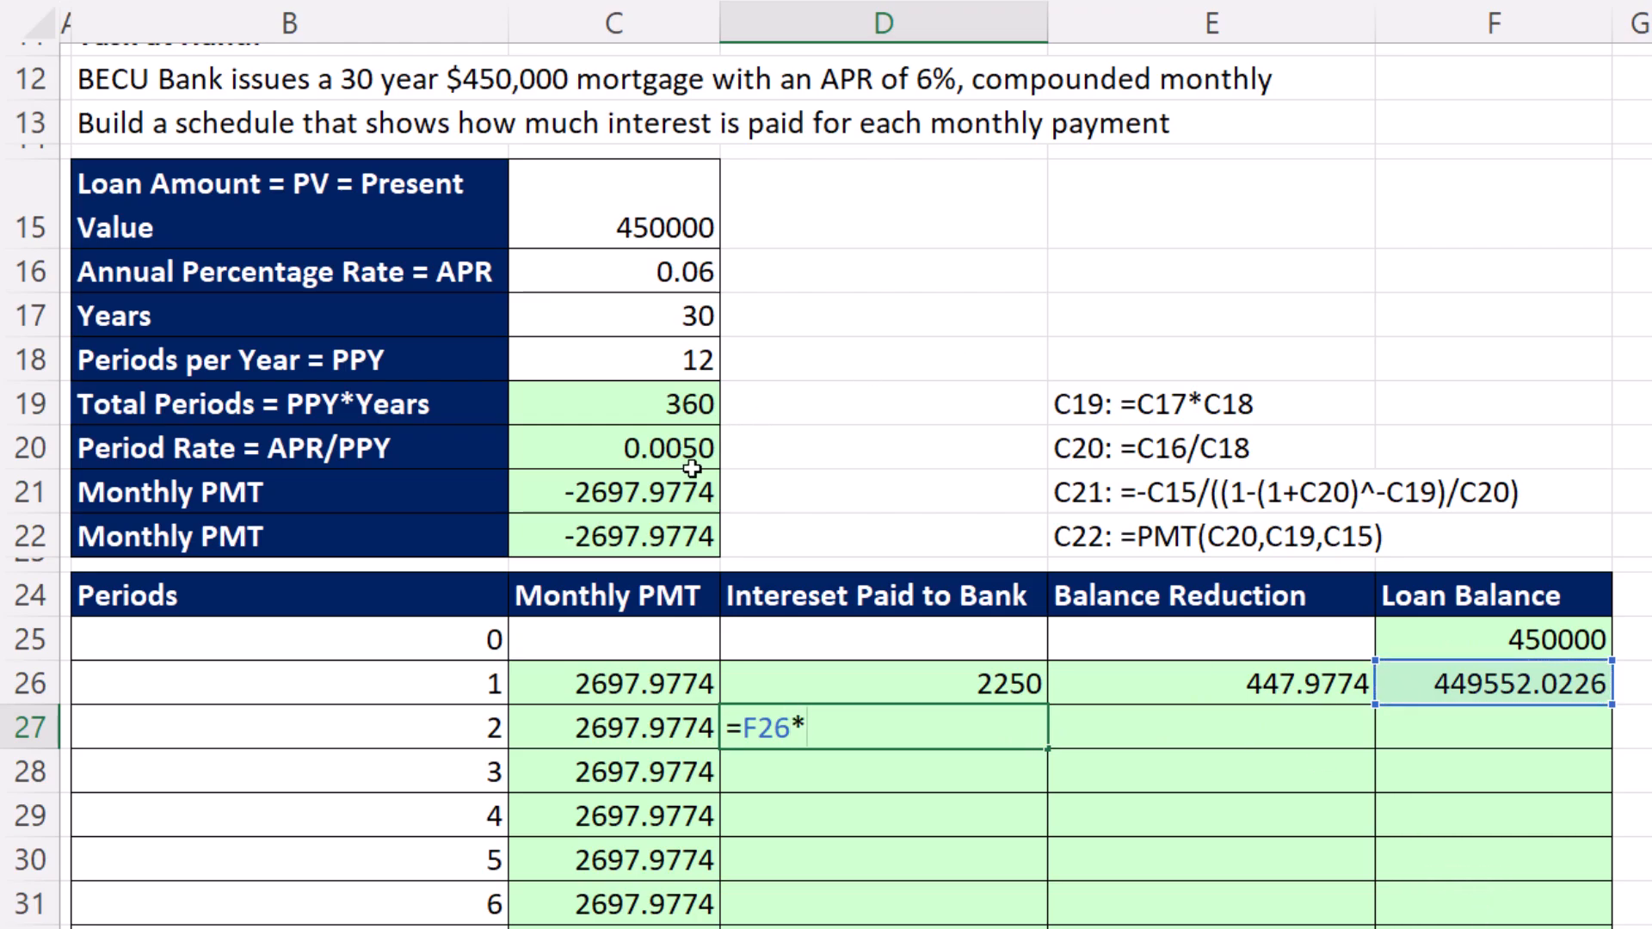
key("F4")
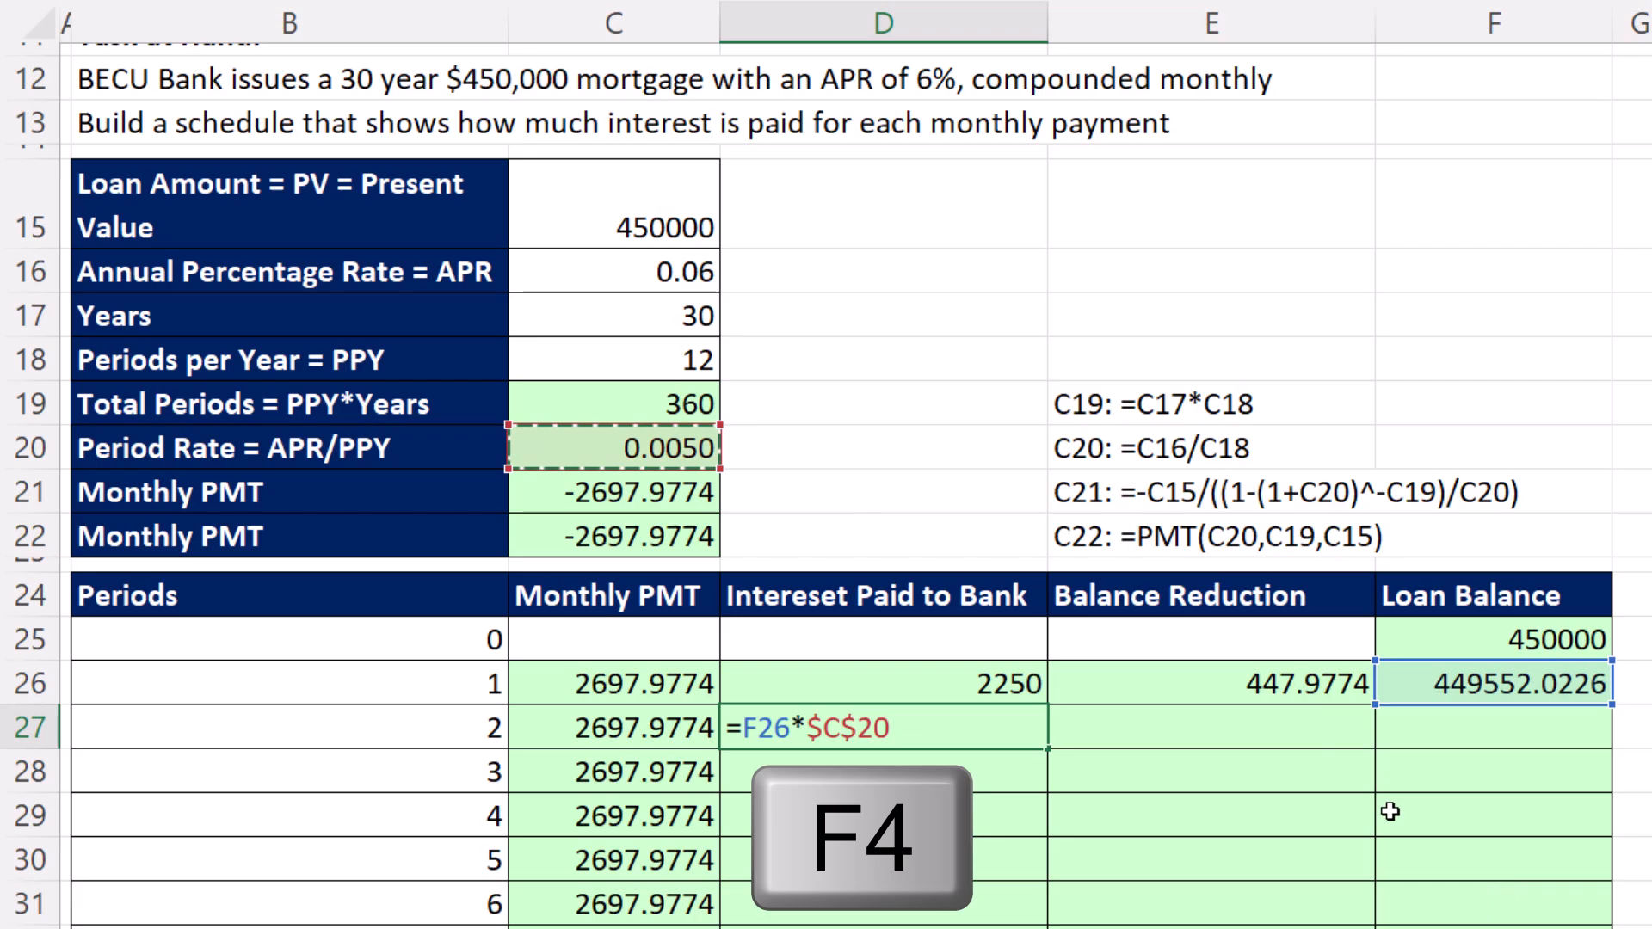
key("Enter")
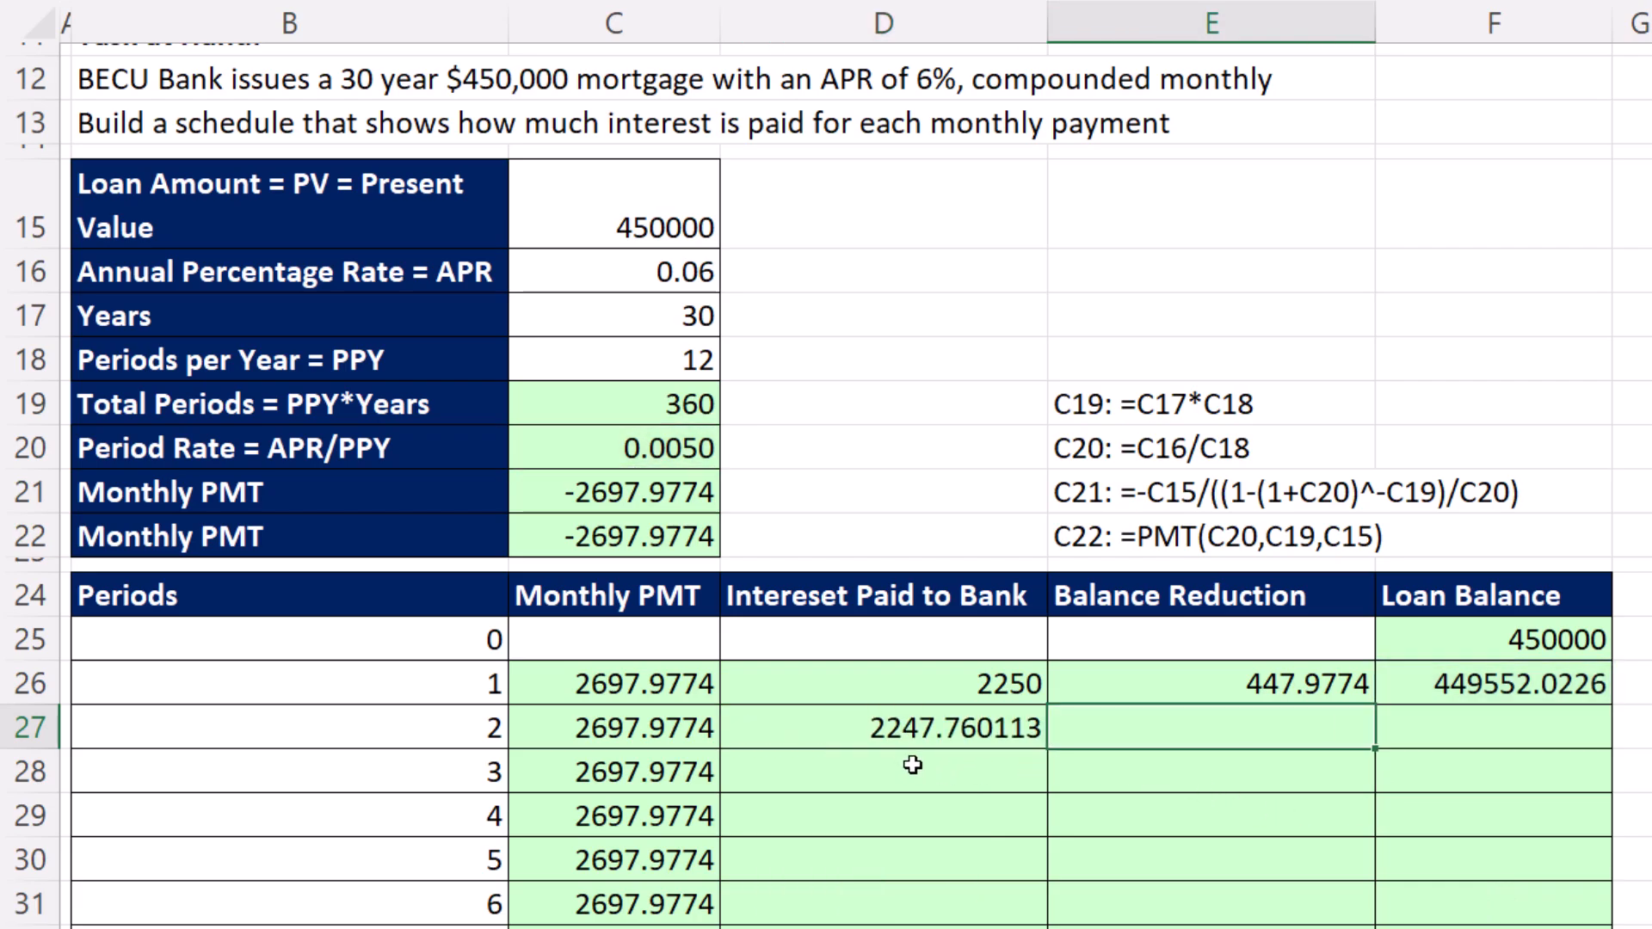
mouse_move(1001, 709)
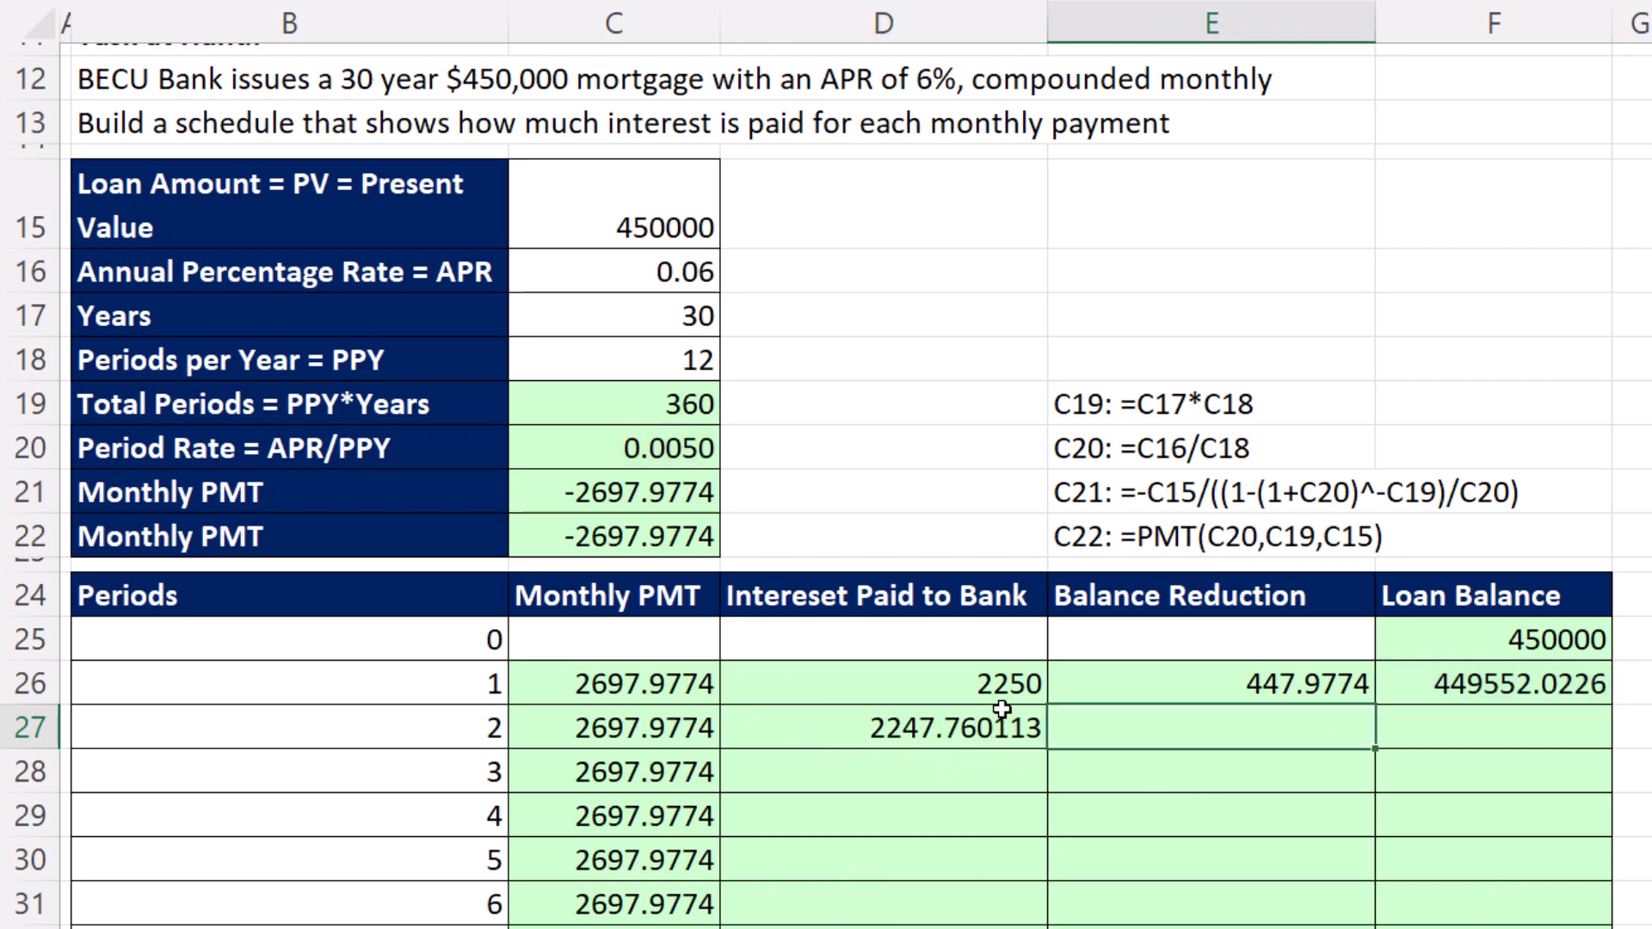
Step: Enter period 2's balance reduction =C27-D27 and loan balance =F26-E27, leaving 449101.8054
type("=")
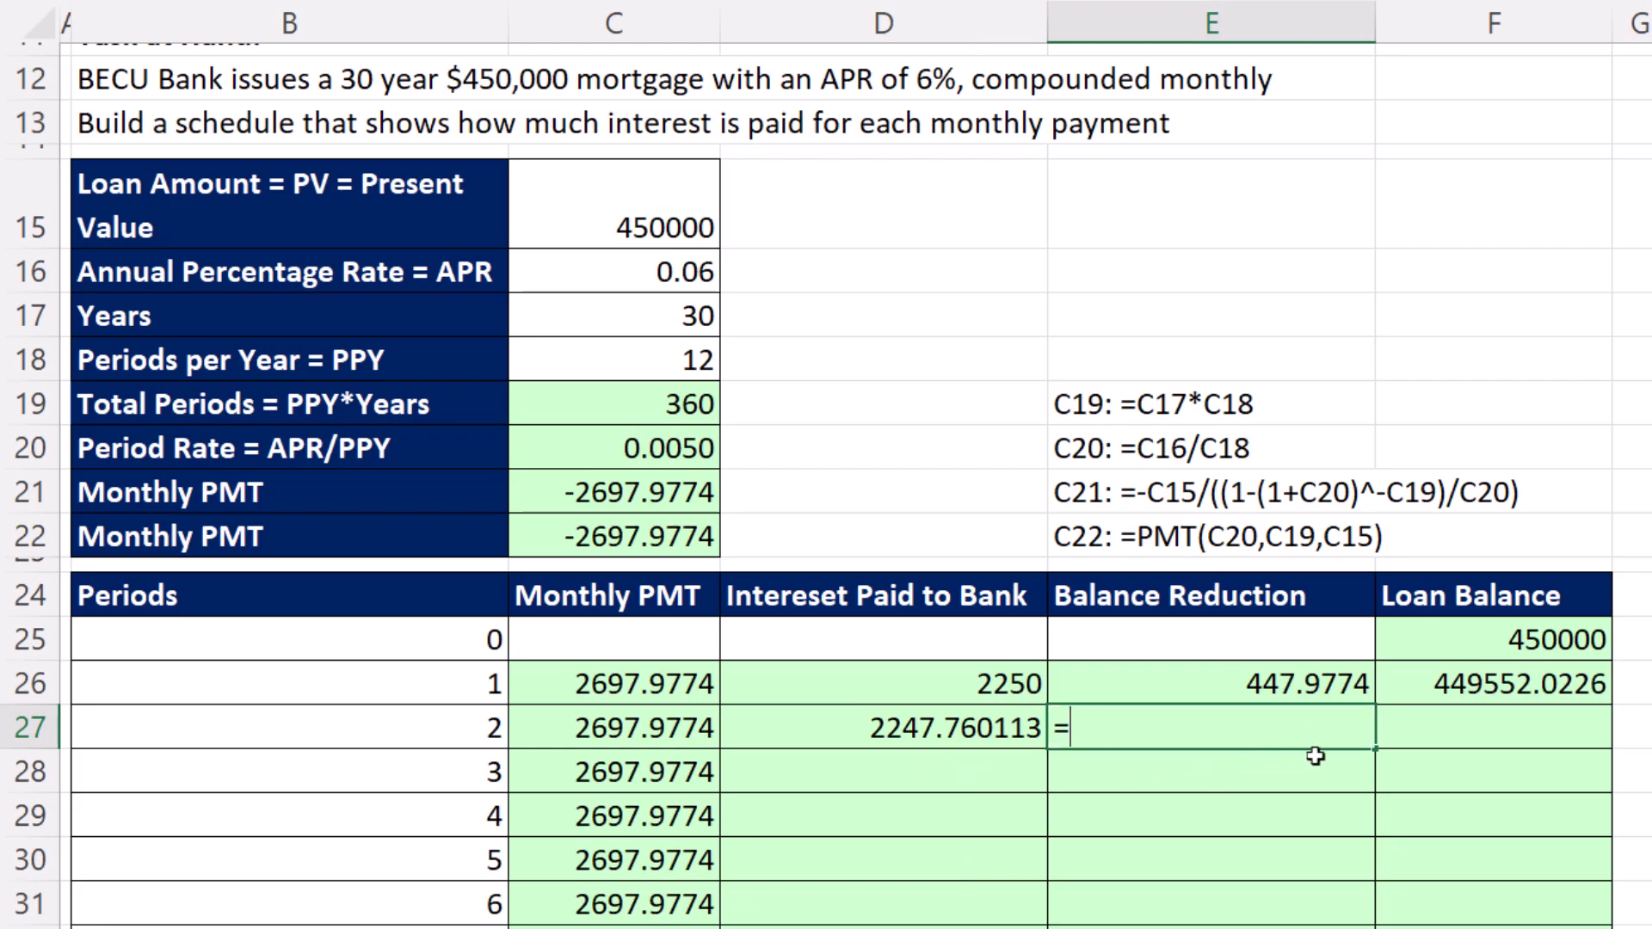
left_click(613, 728)
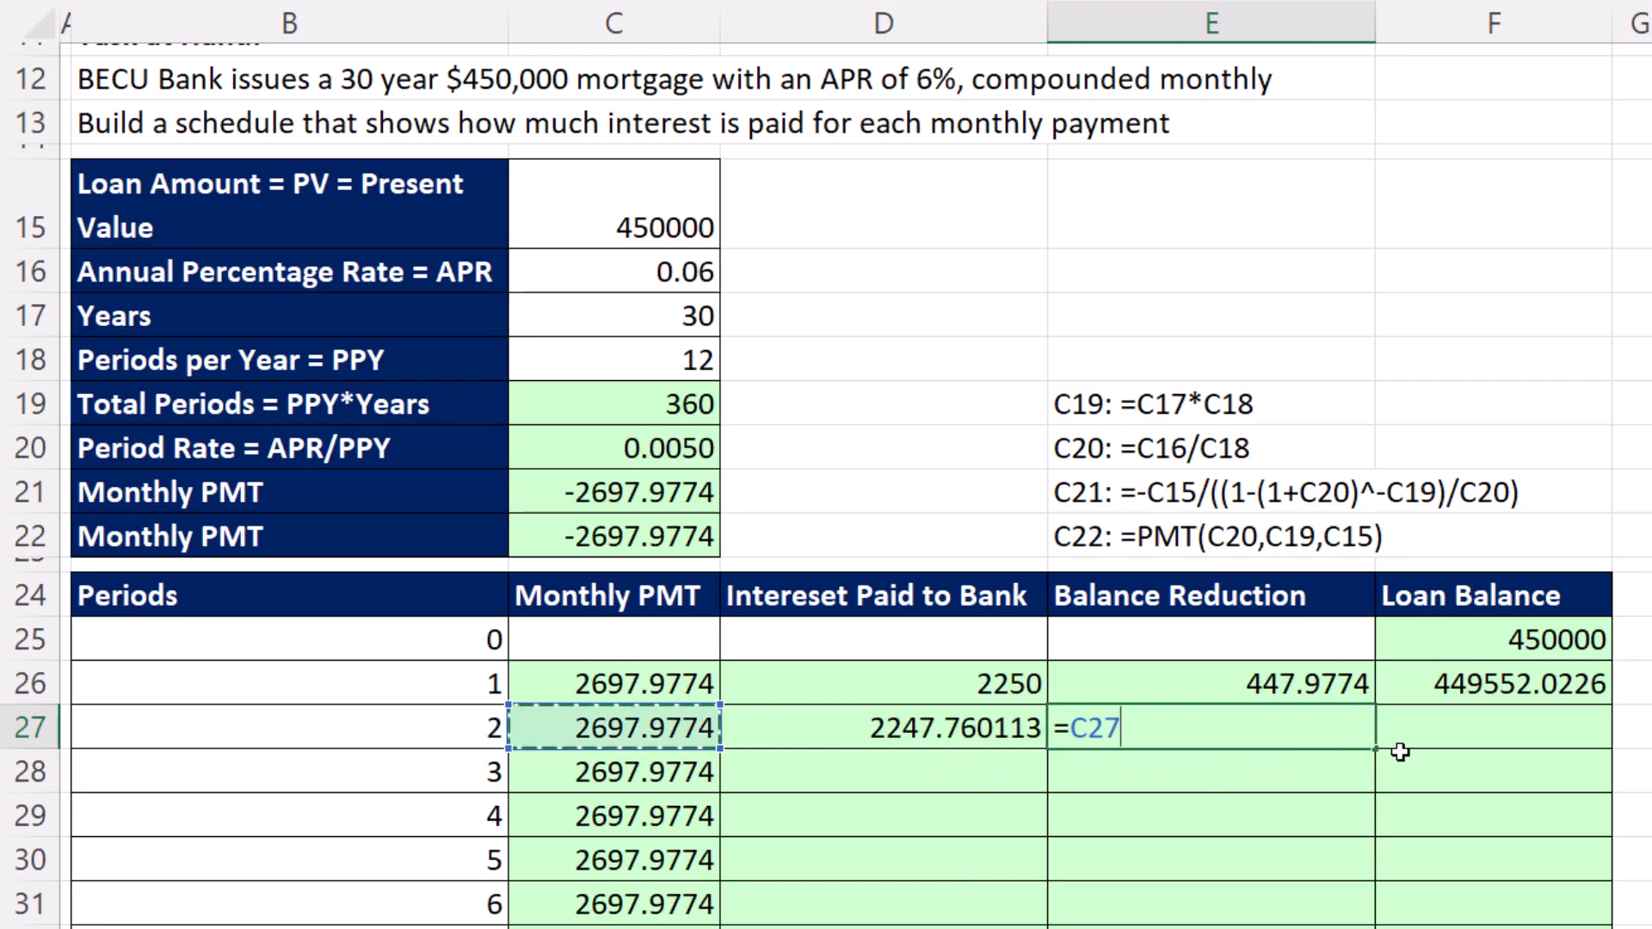
type("-D27")
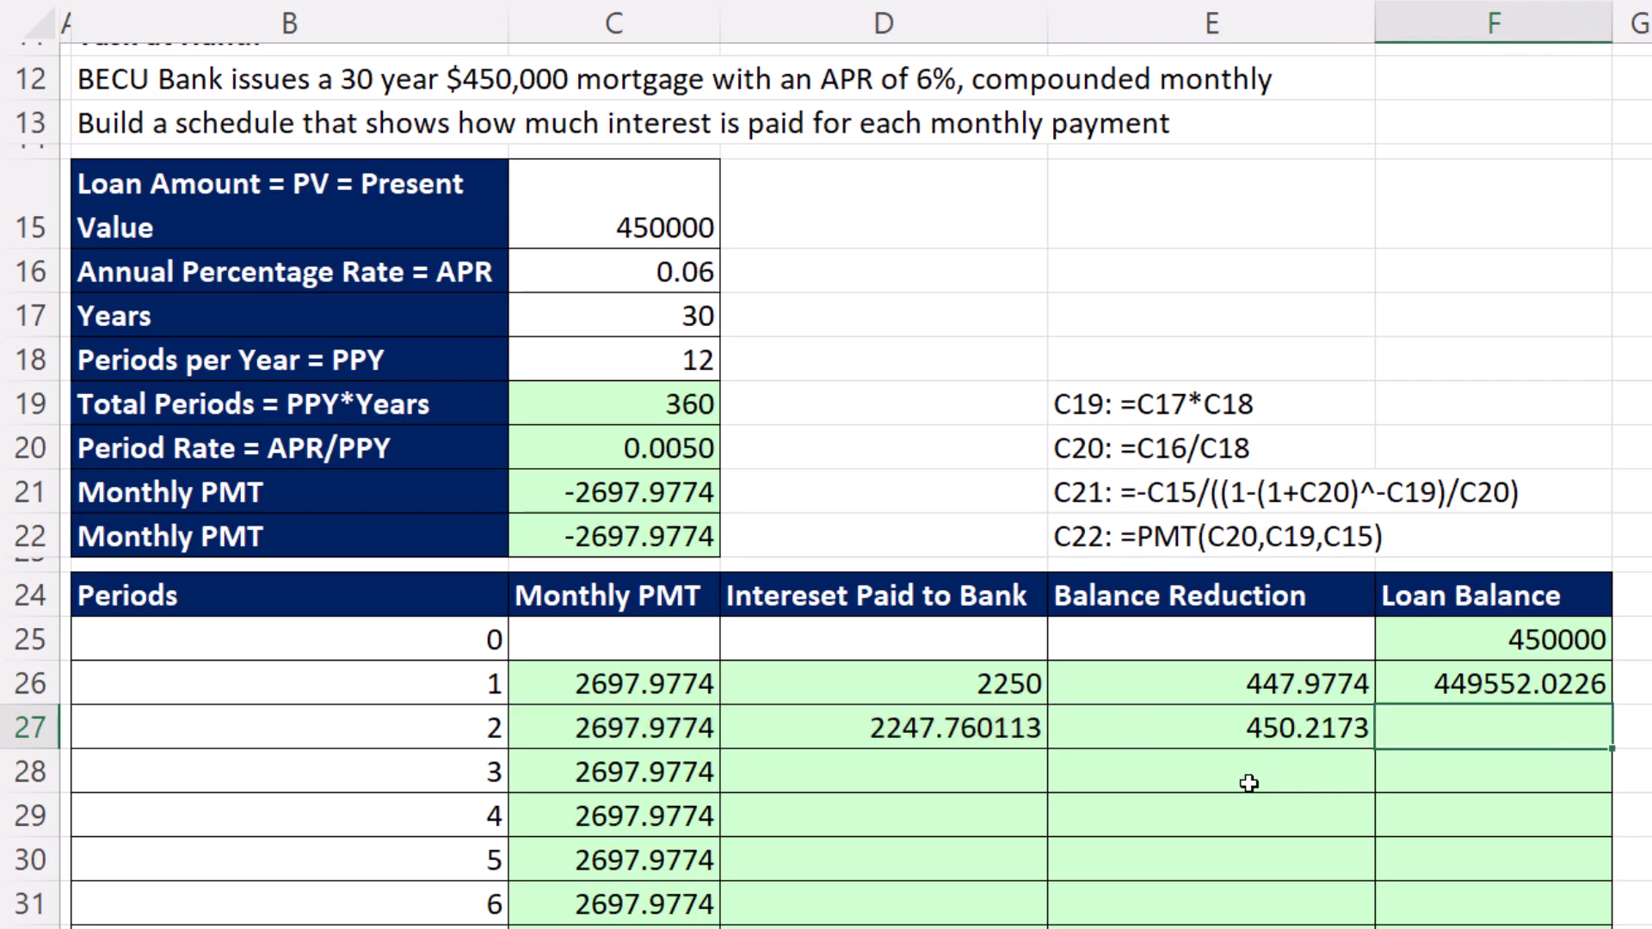
mouse_move(1342, 761)
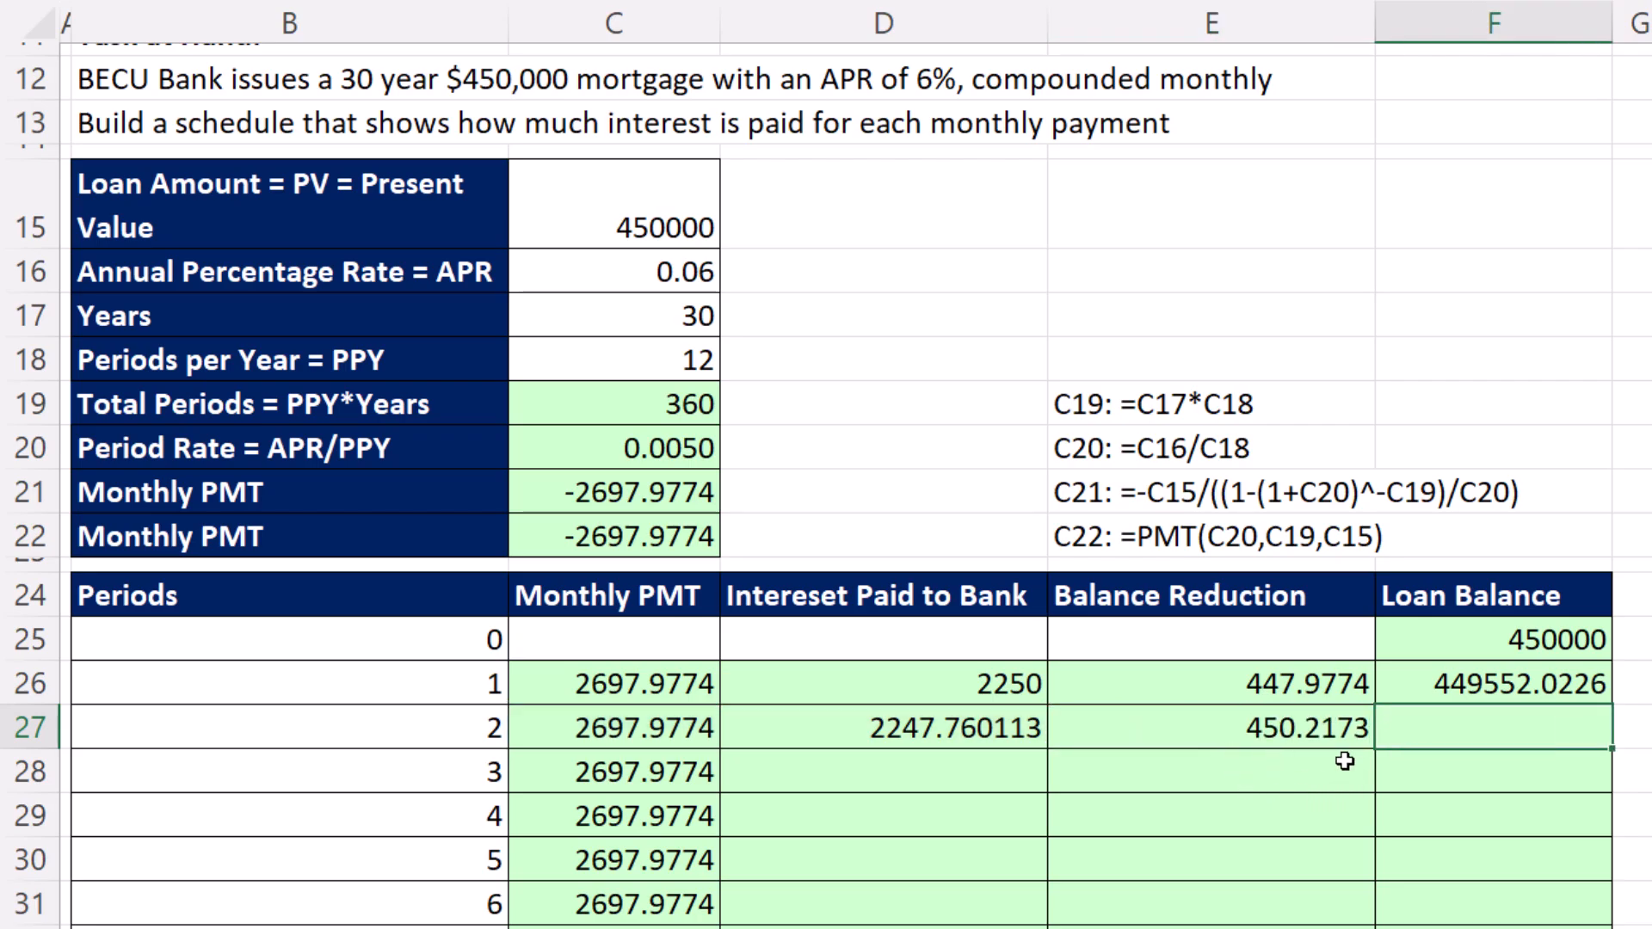
type("=")
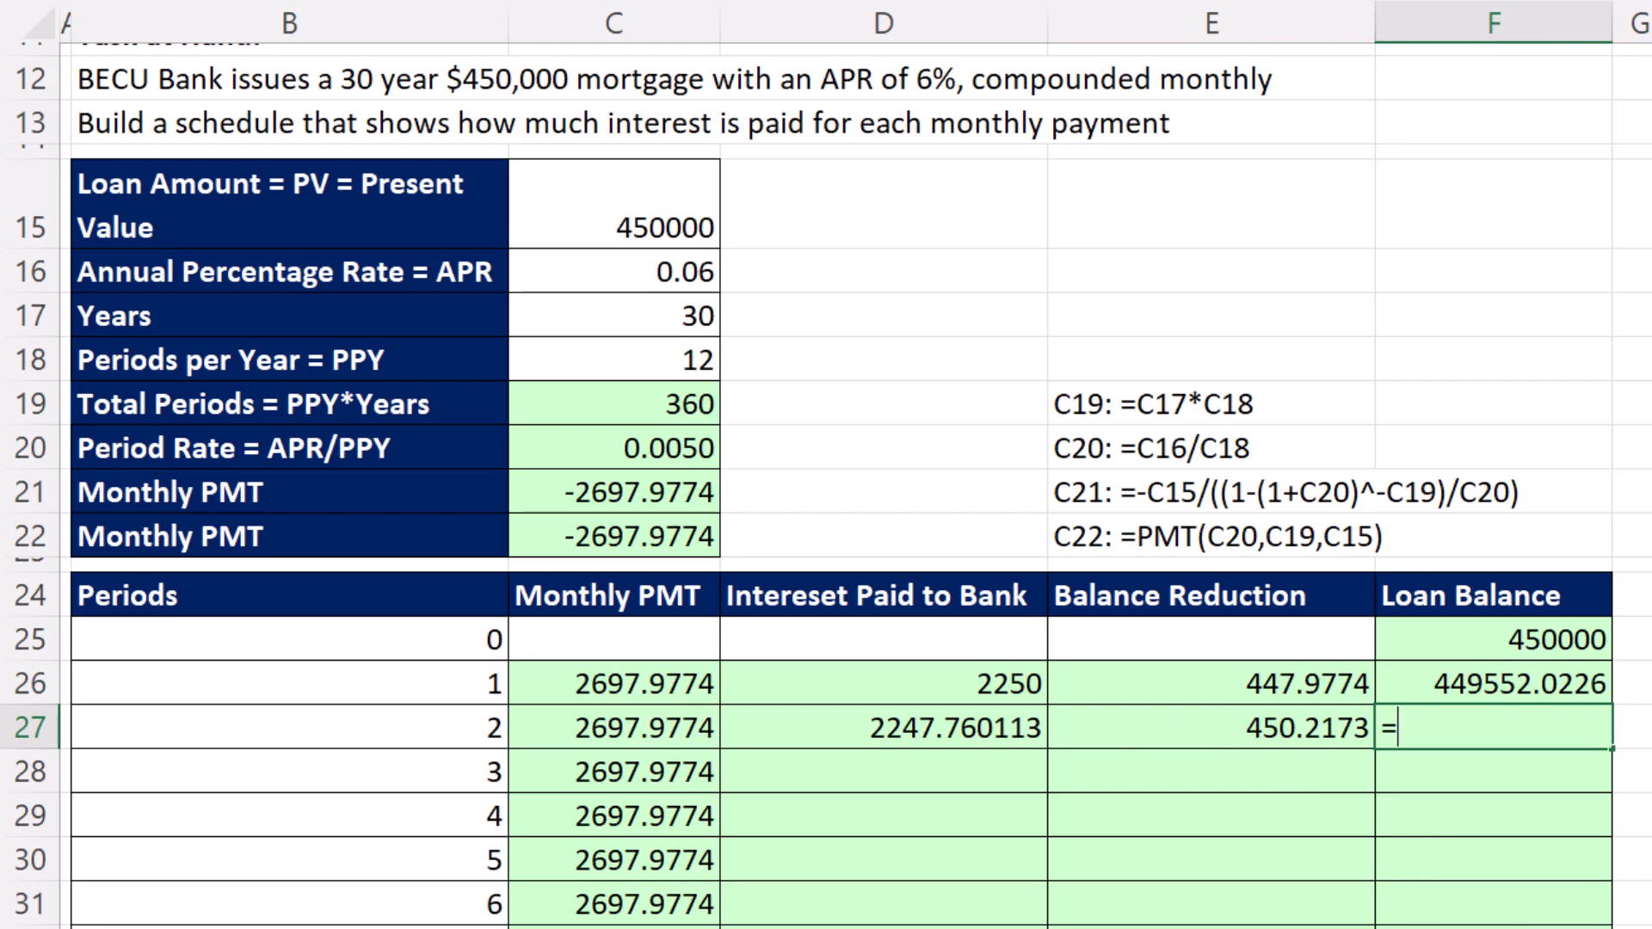
type("F26-E27")
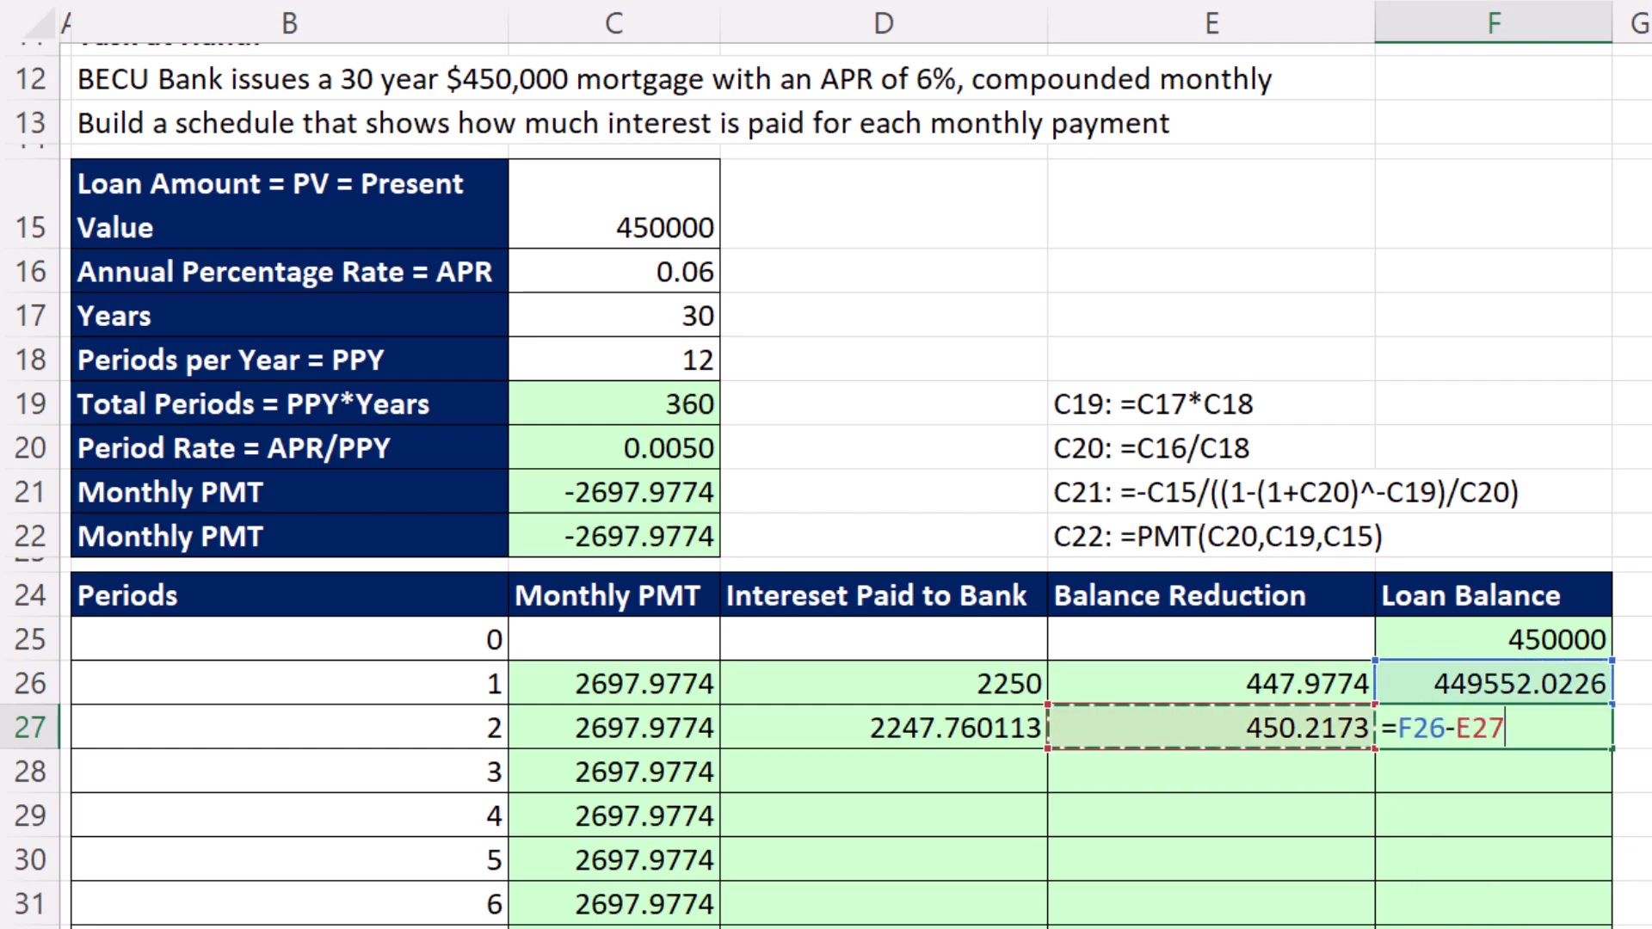
key("Enter")
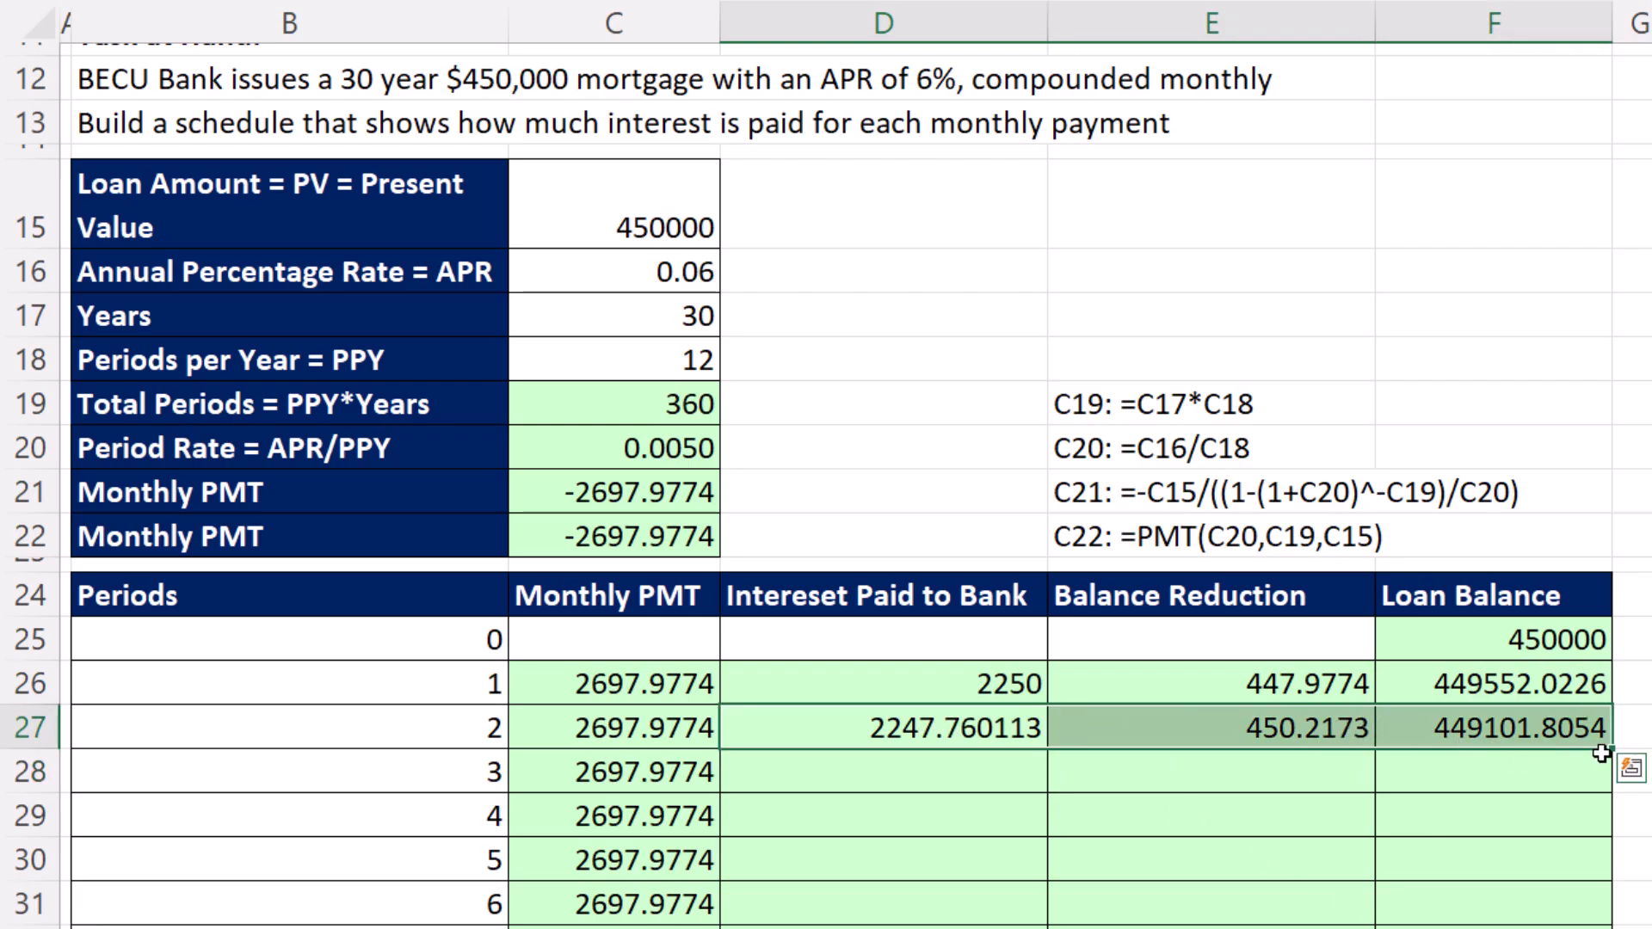
mouse_move(1604, 758)
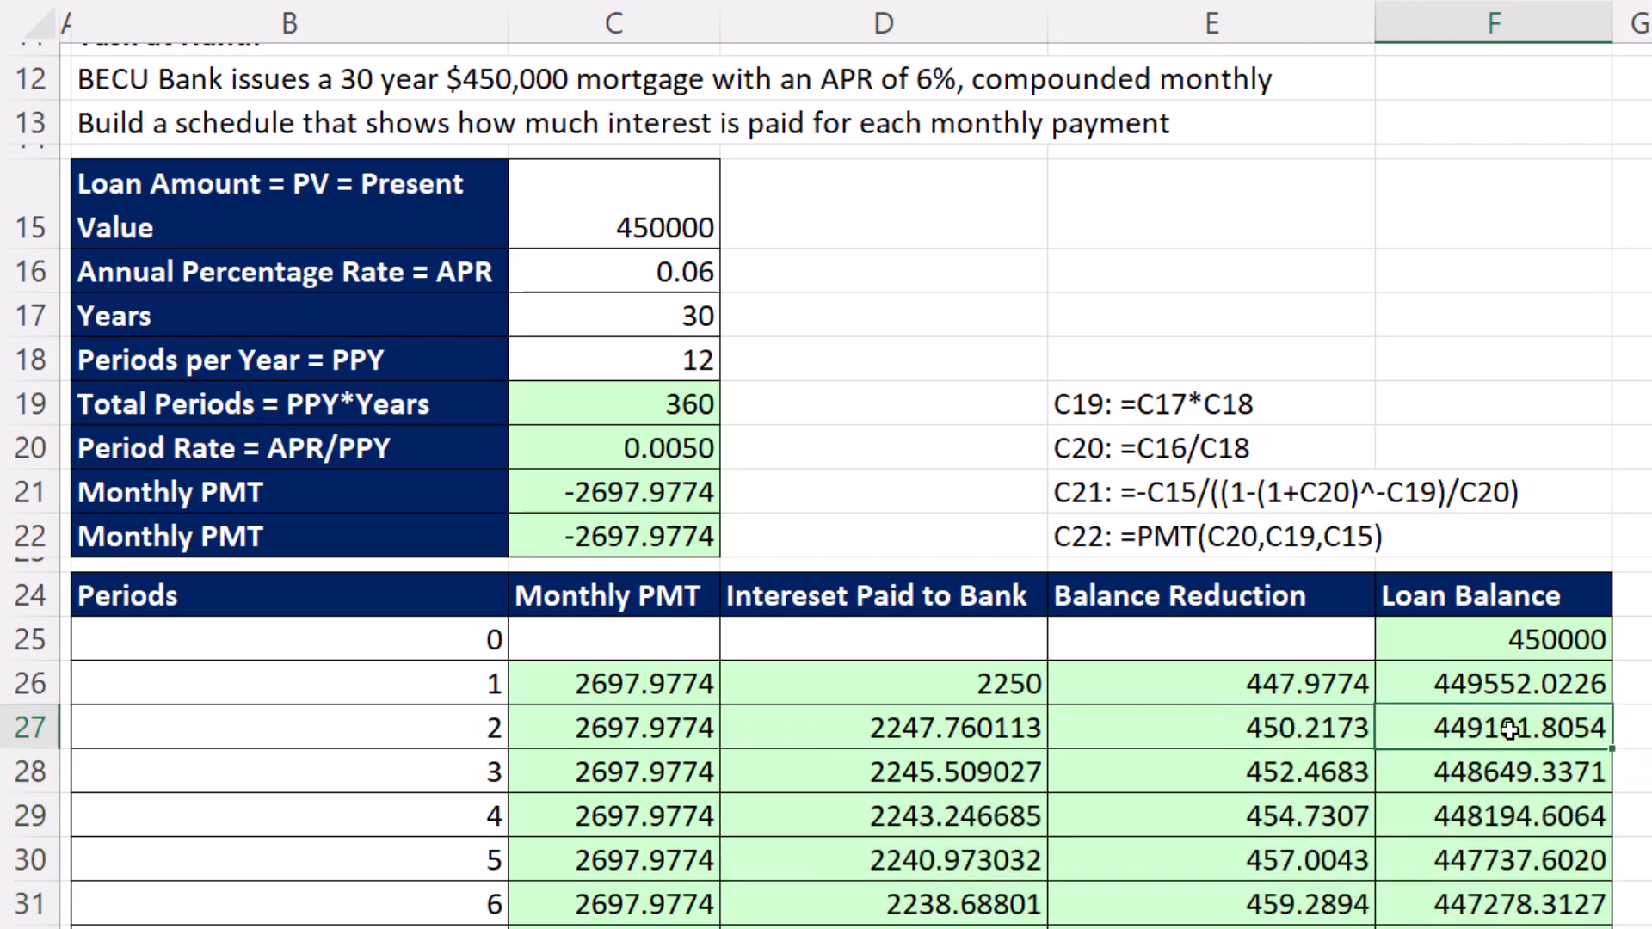
Step: Fill the interest, balance reduction and loan balance formulas down to period 360 and check the final rows
scroll("down", 3)
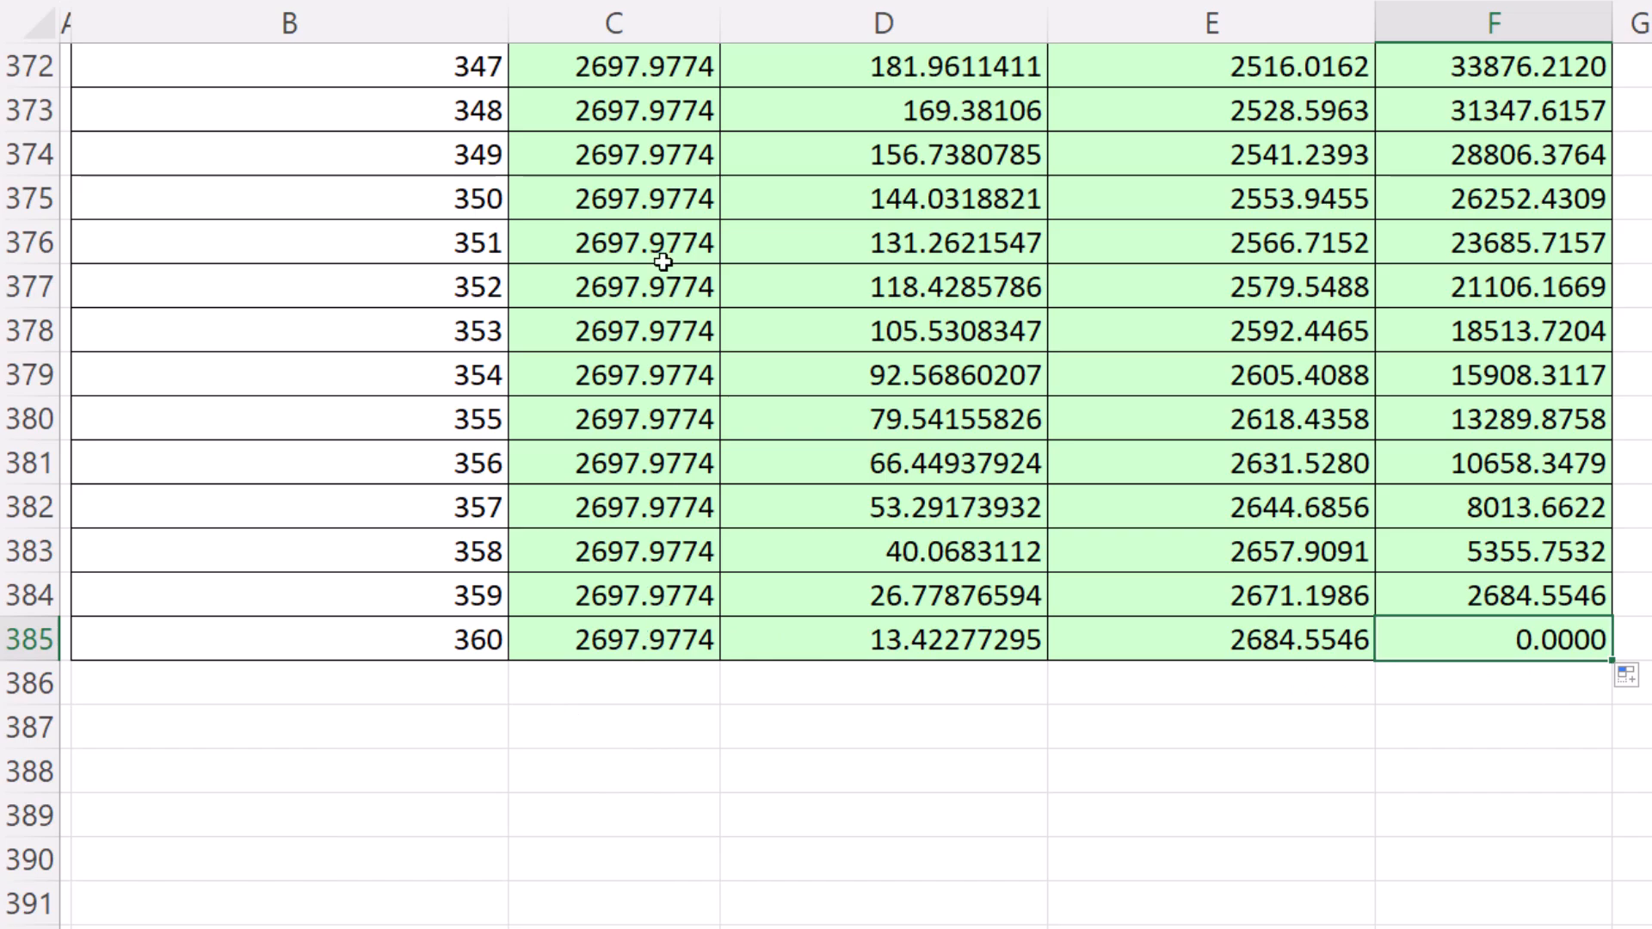
left_click(653, 639)
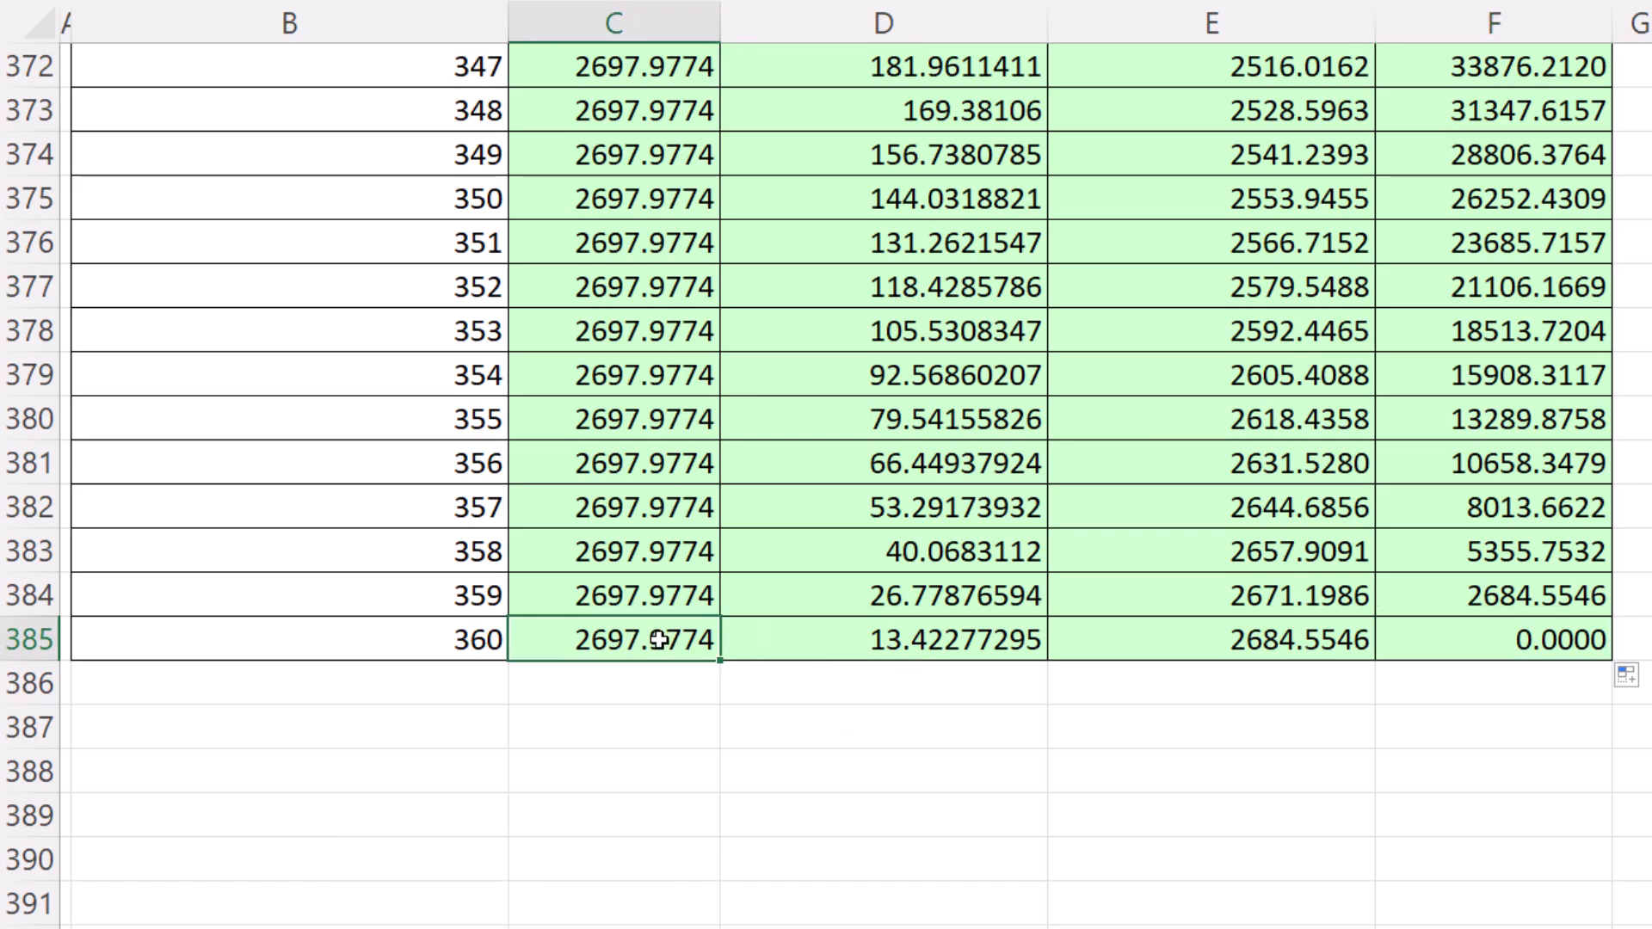
mouse_move(657, 671)
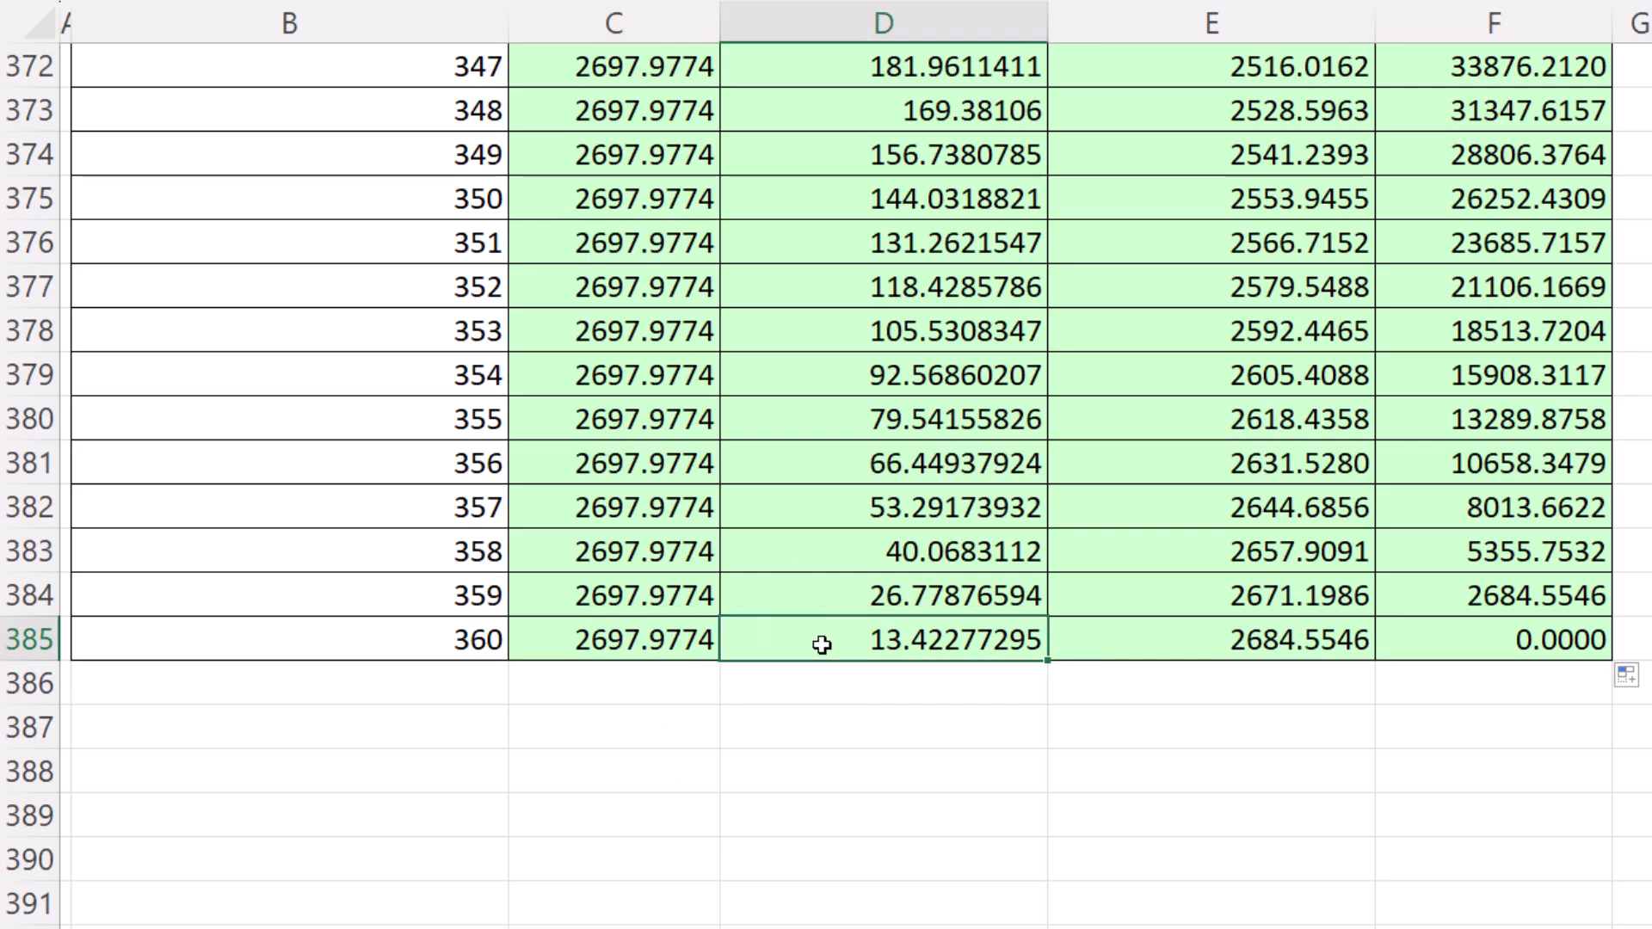
left_click(1235, 638)
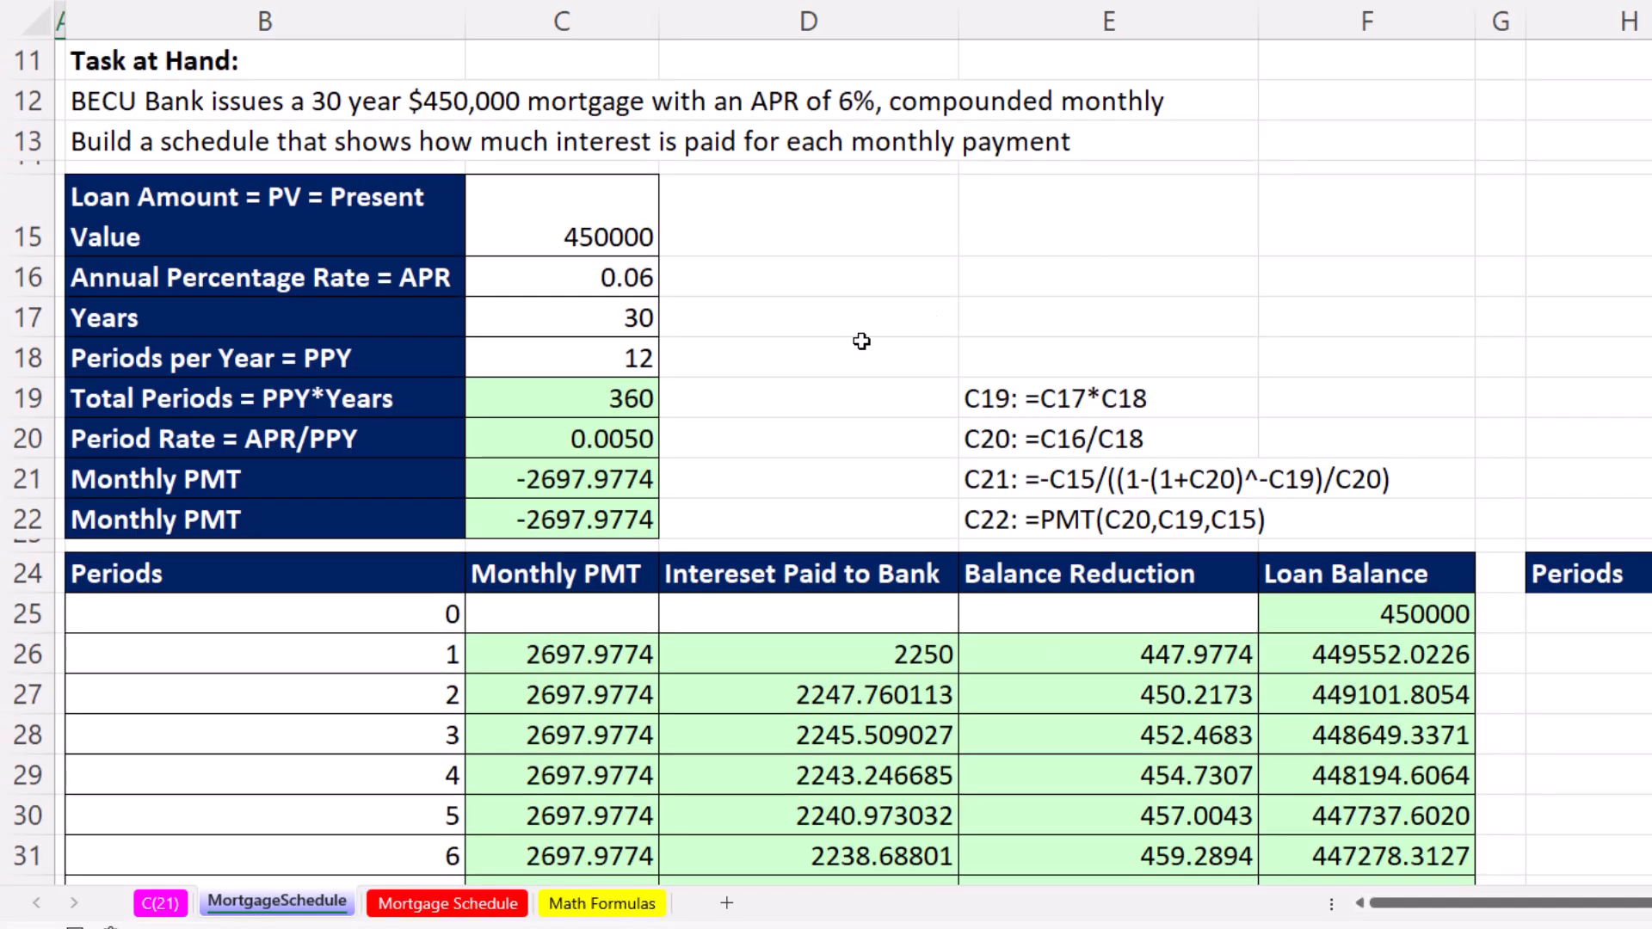
mouse_move(964, 791)
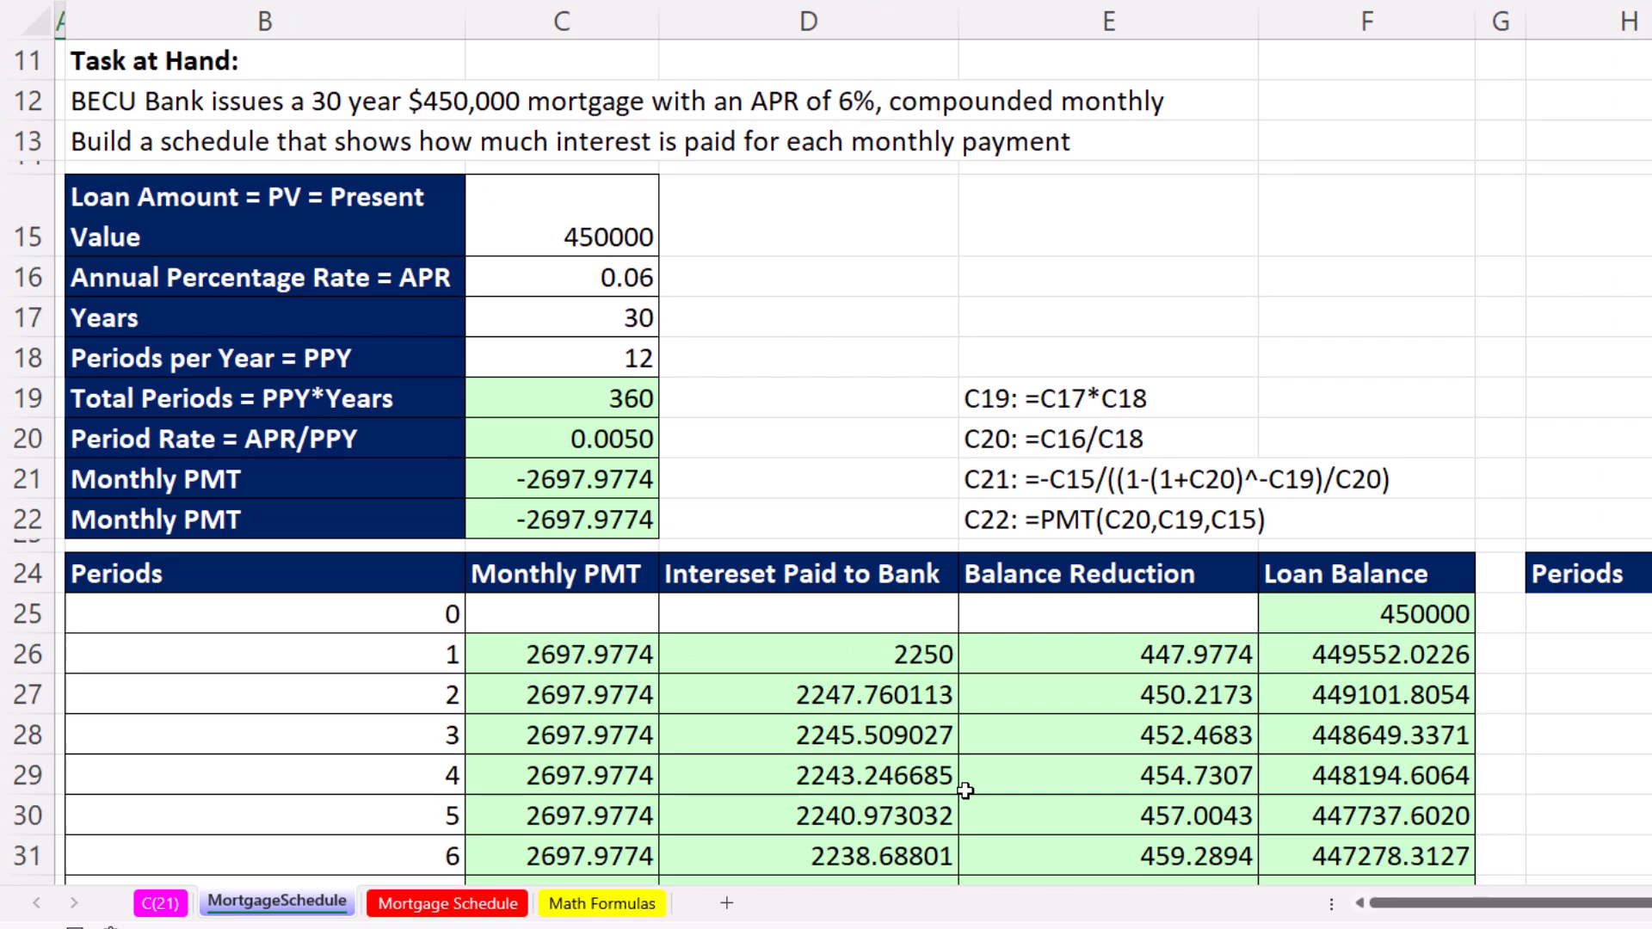
mouse_move(1460, 434)
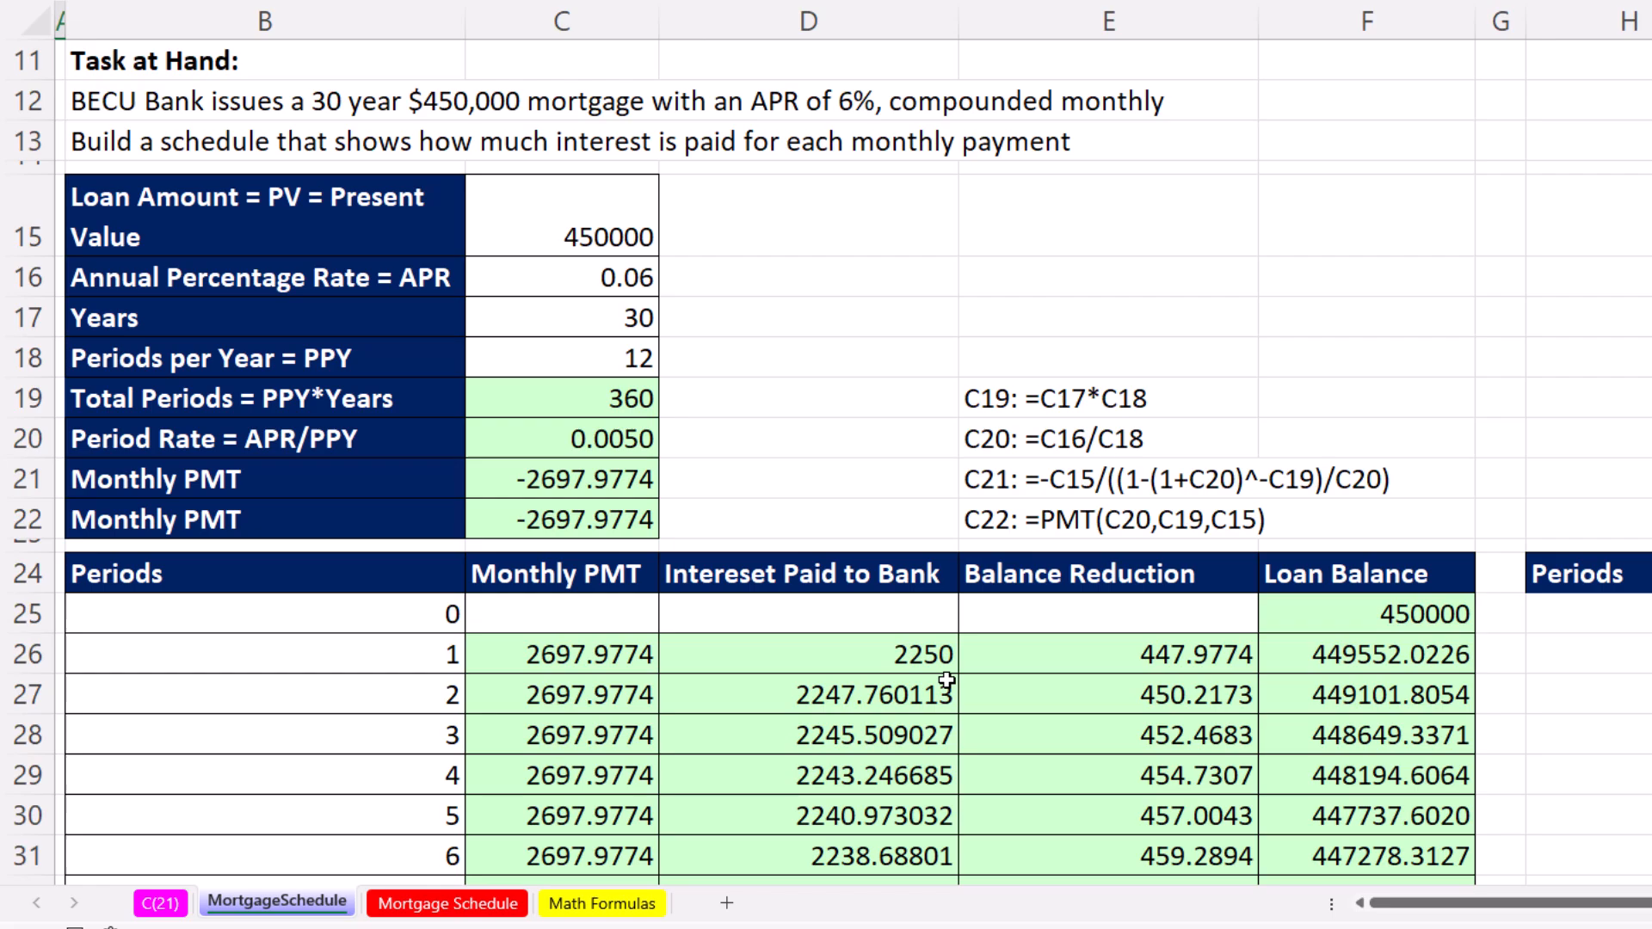
mouse_move(1196, 791)
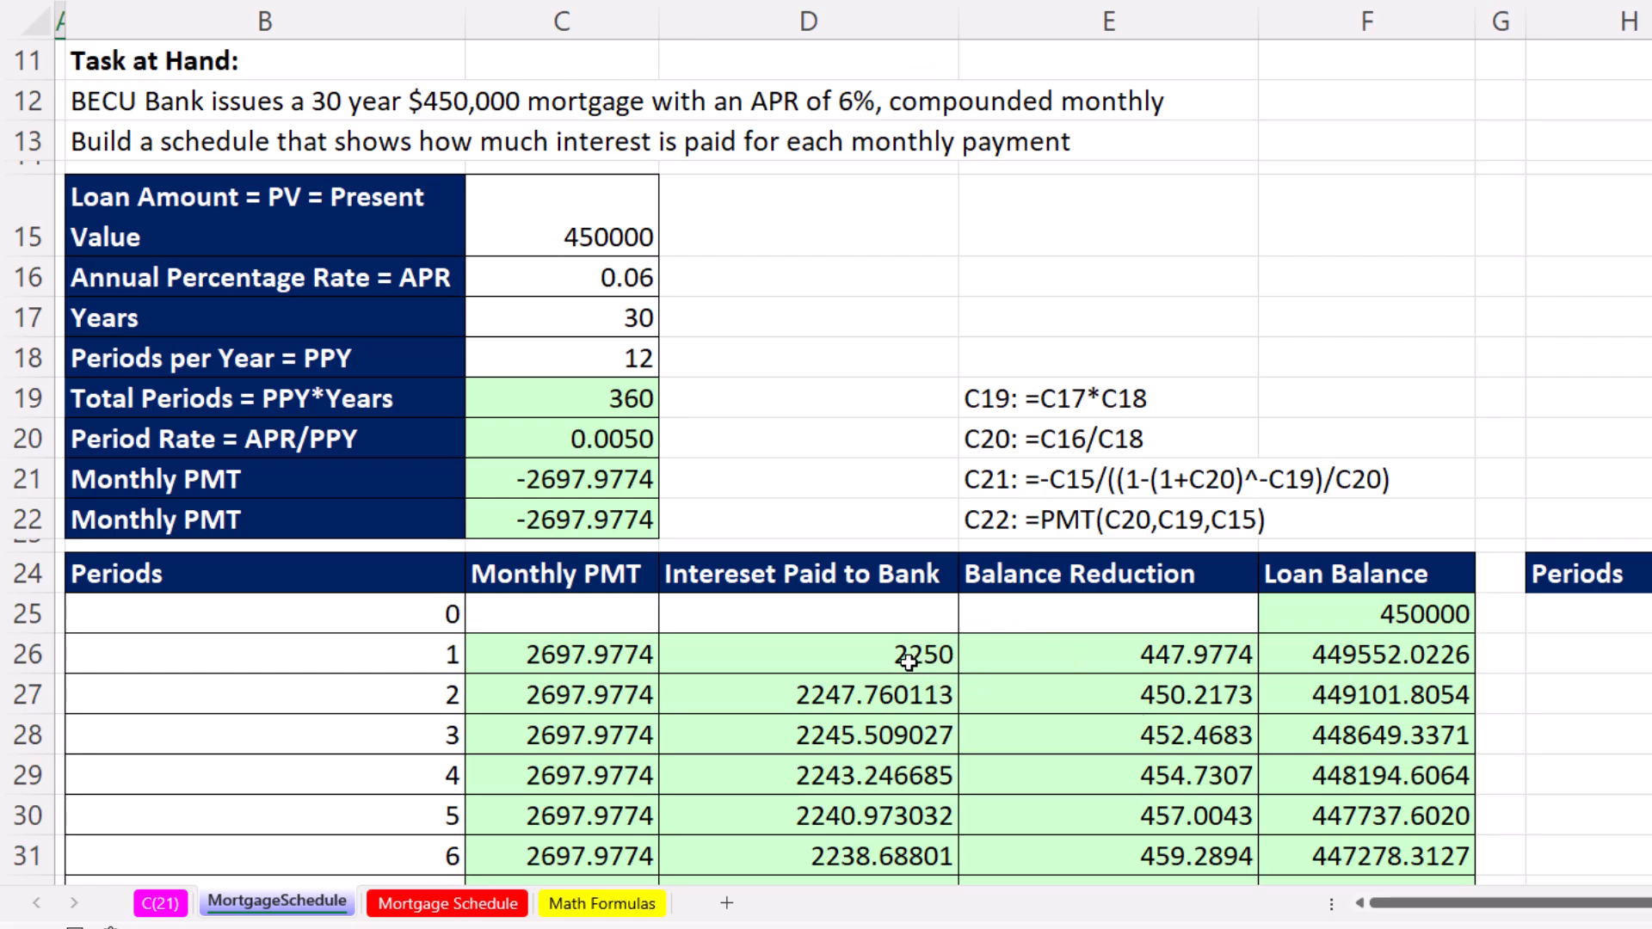
left_click(806, 654)
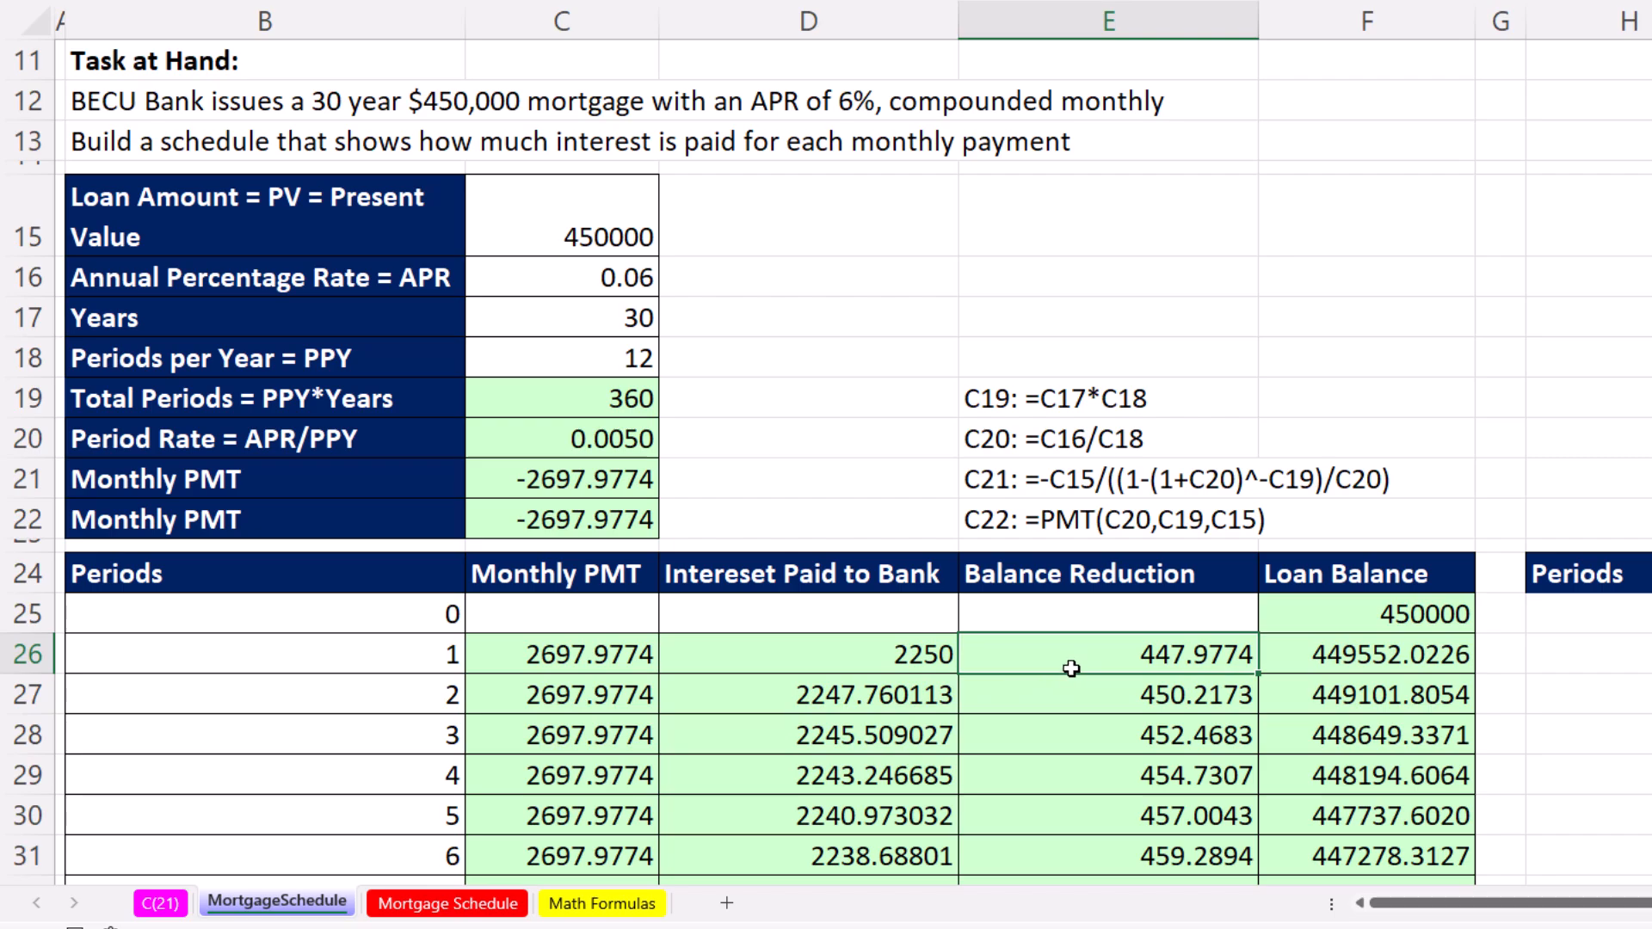
mouse_move(1070, 724)
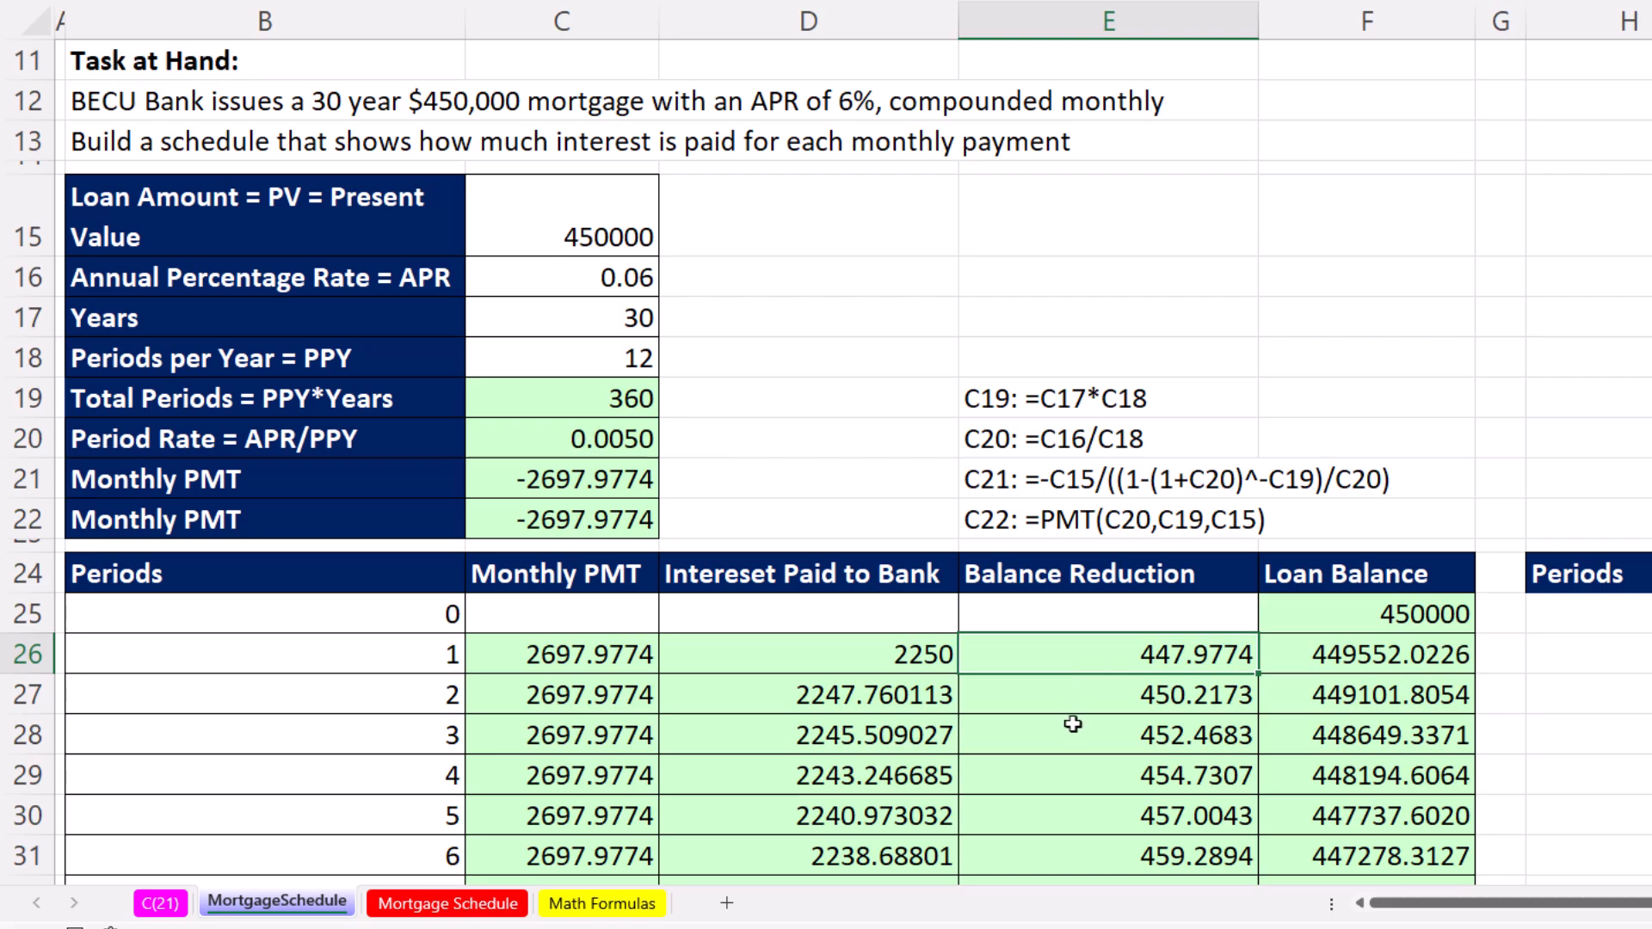
mouse_move(1088, 816)
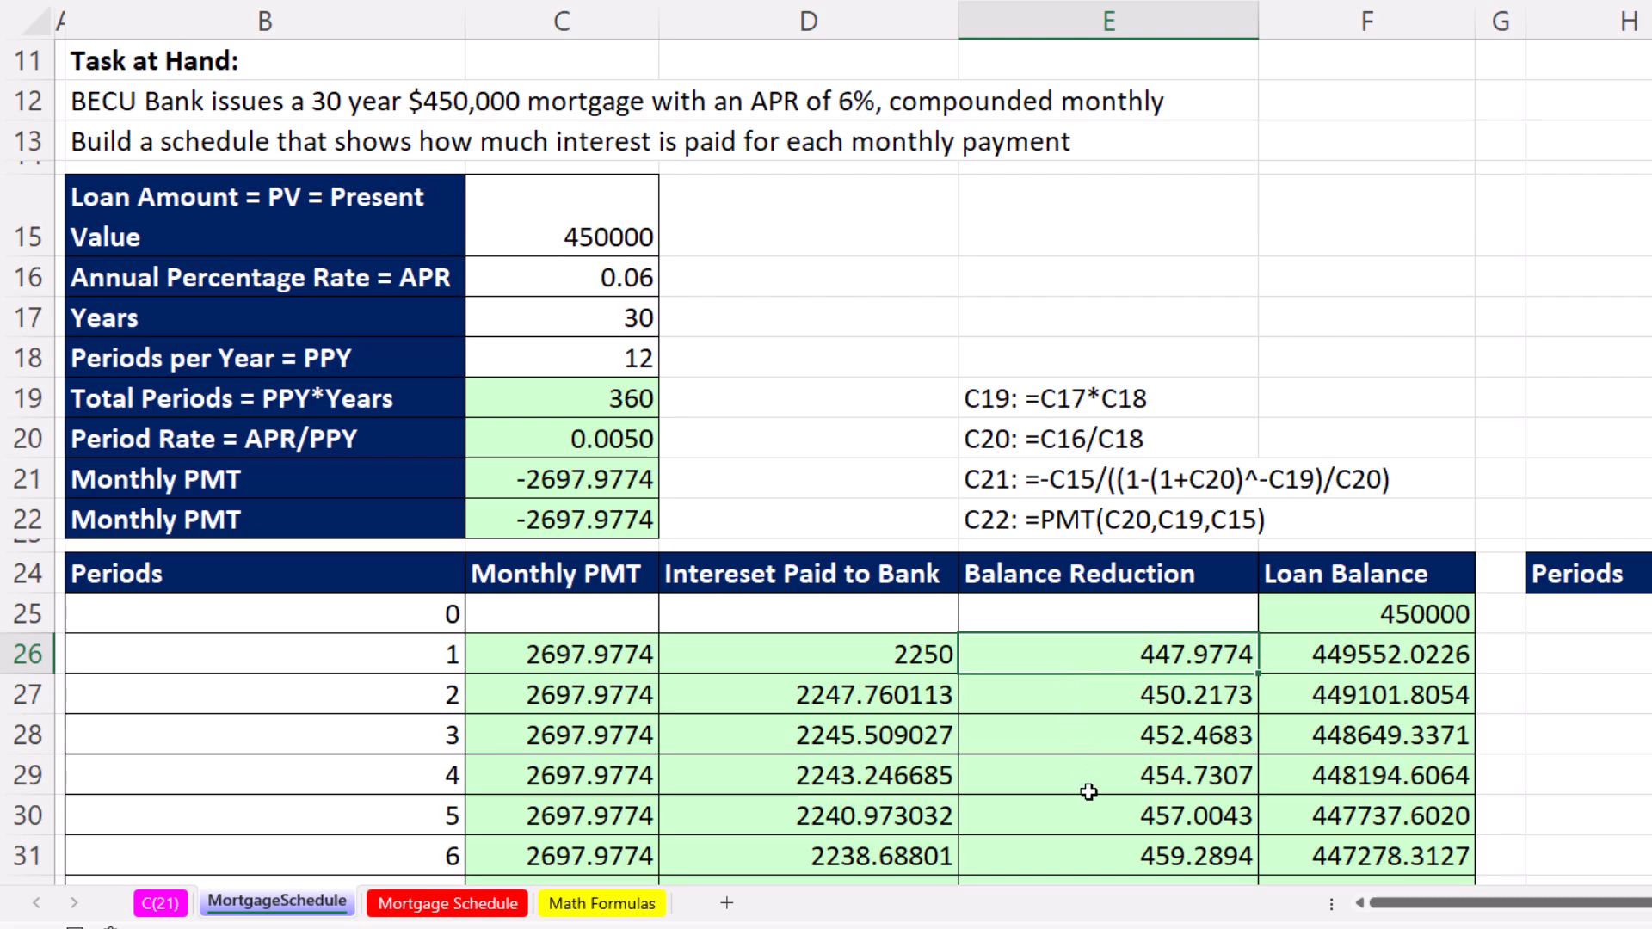
mouse_move(1119, 792)
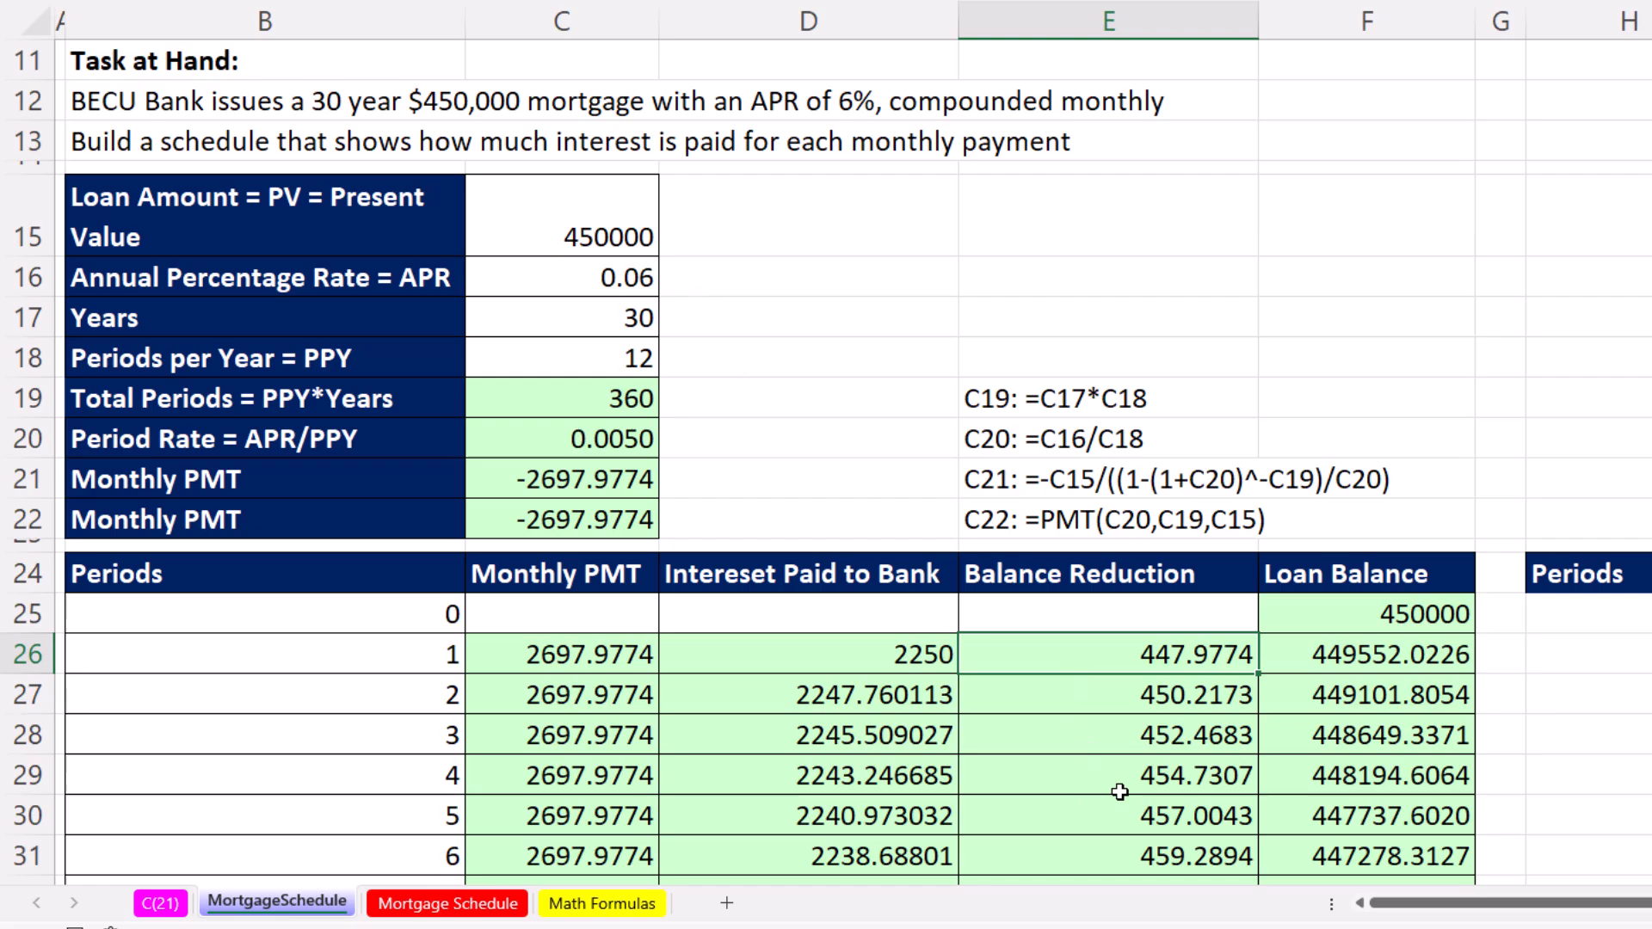
mouse_move(879, 666)
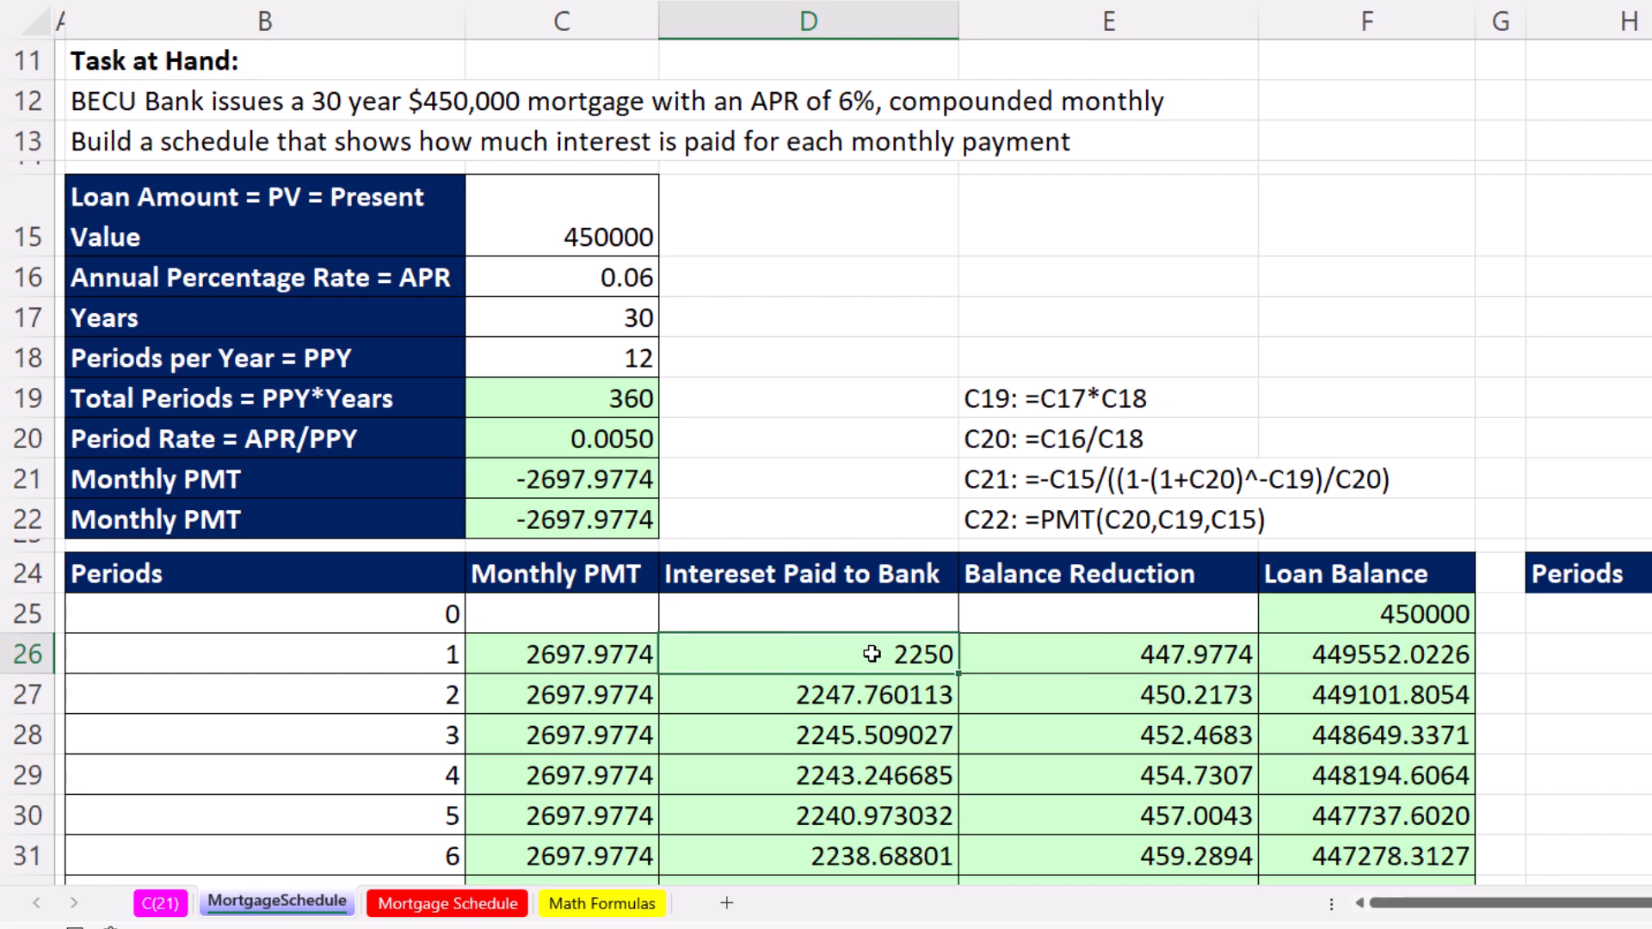
mouse_move(1061, 218)
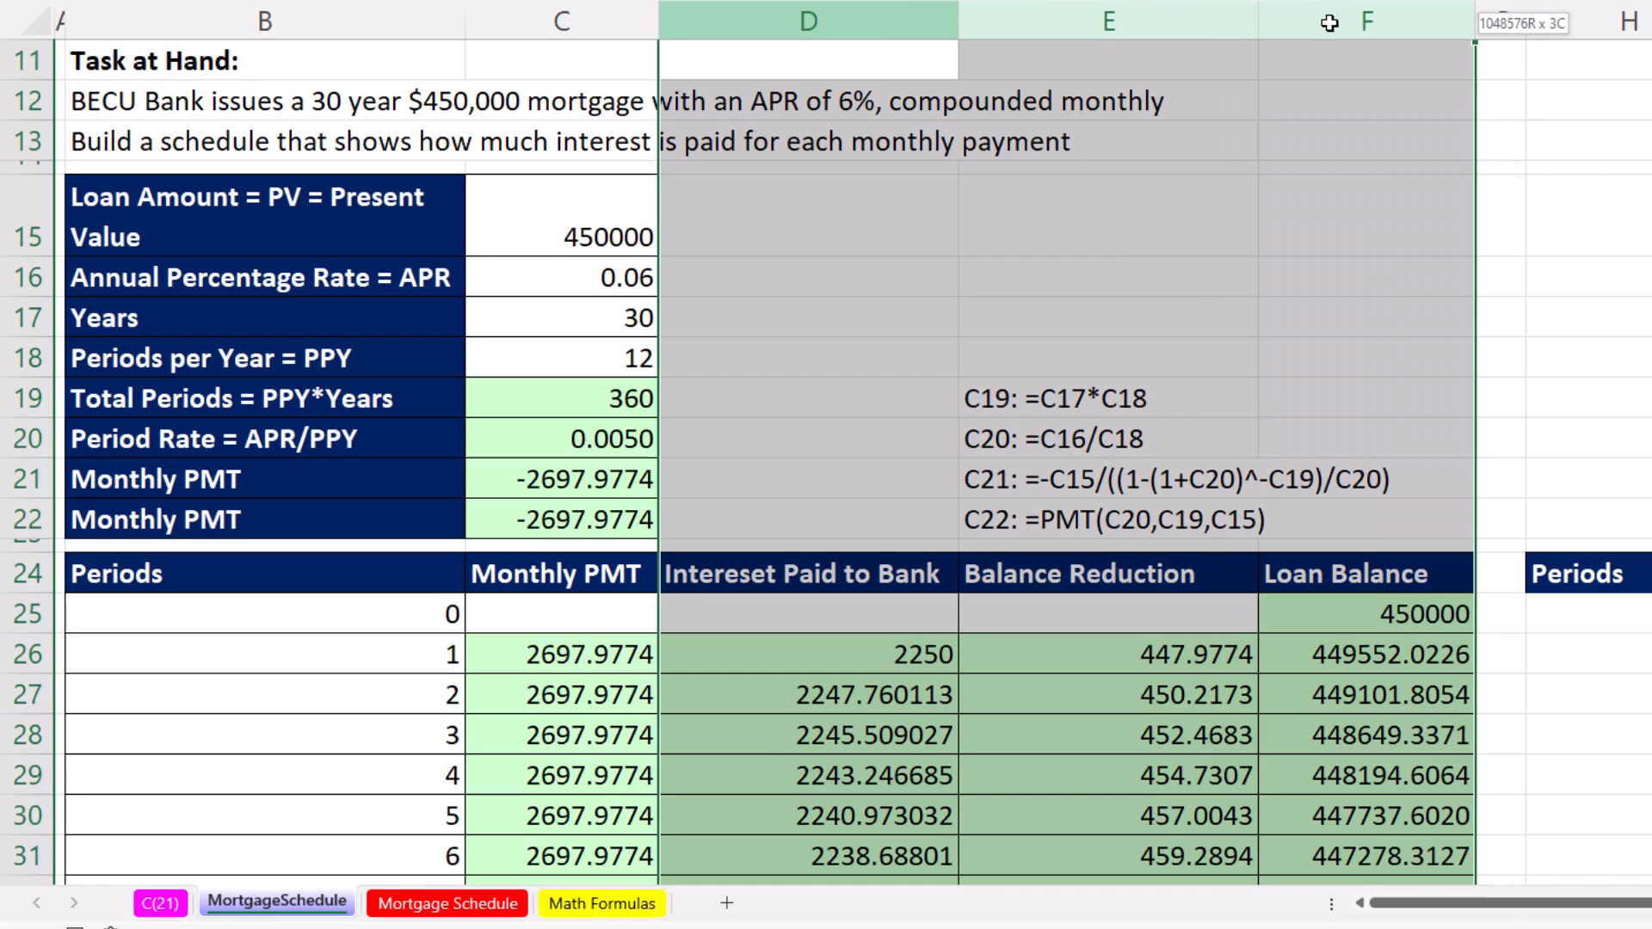
Step: Spill period numbers from 0 in H25 with =SEQUENCE(C19+1,,0) based on total periods
right_click(808, 24)
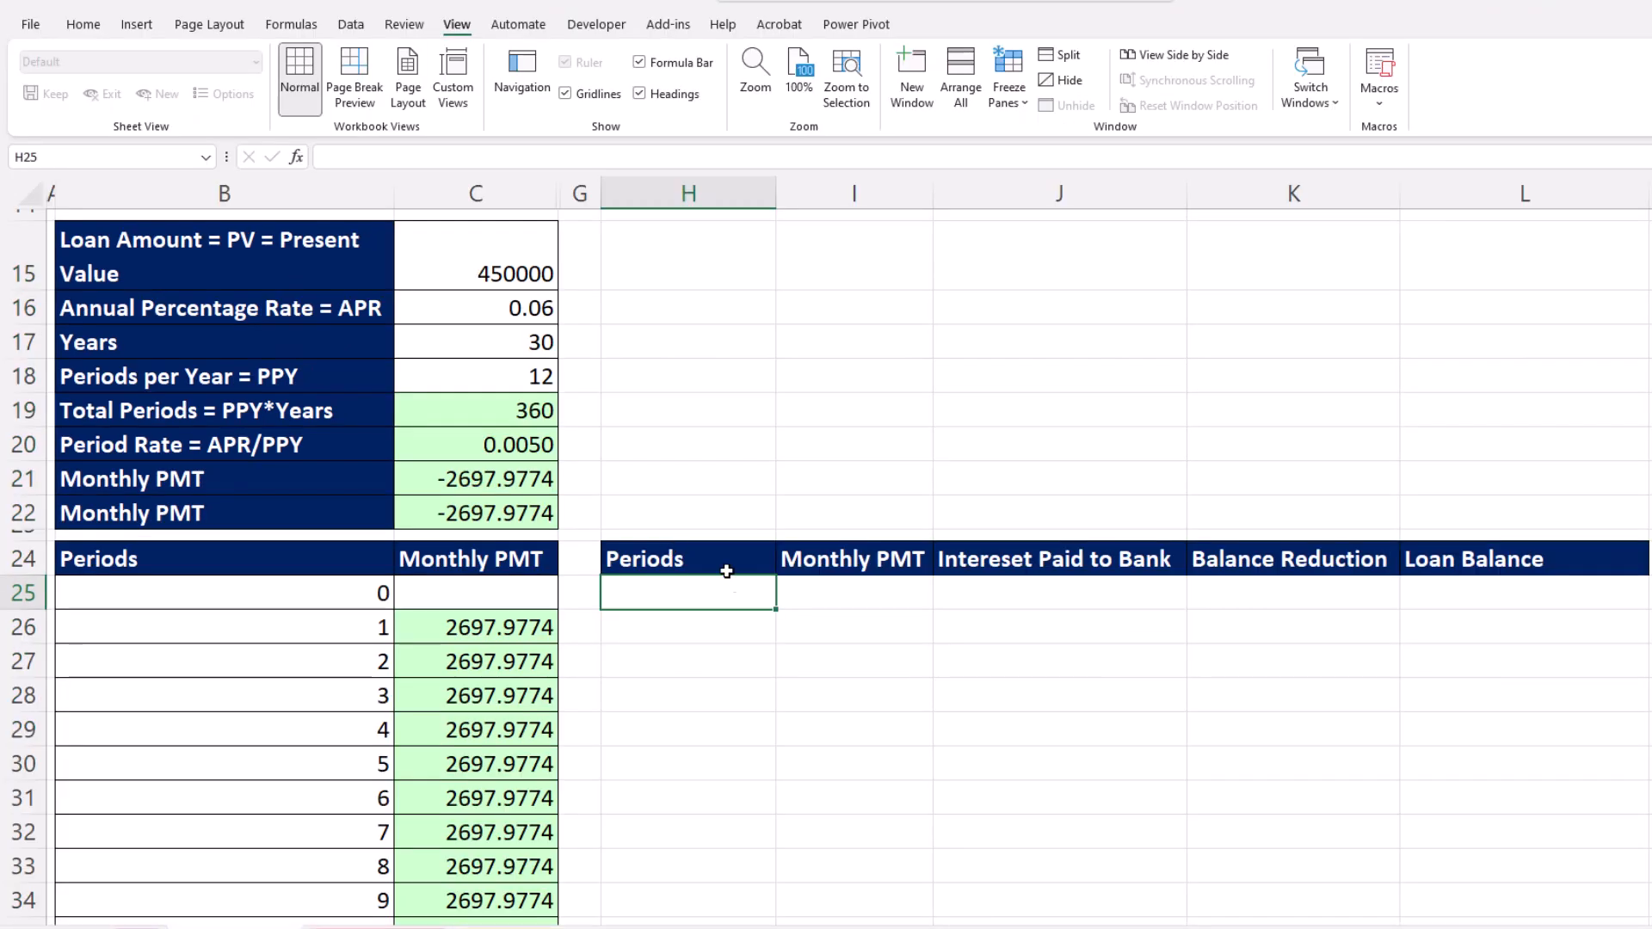
mouse_move(1187, 802)
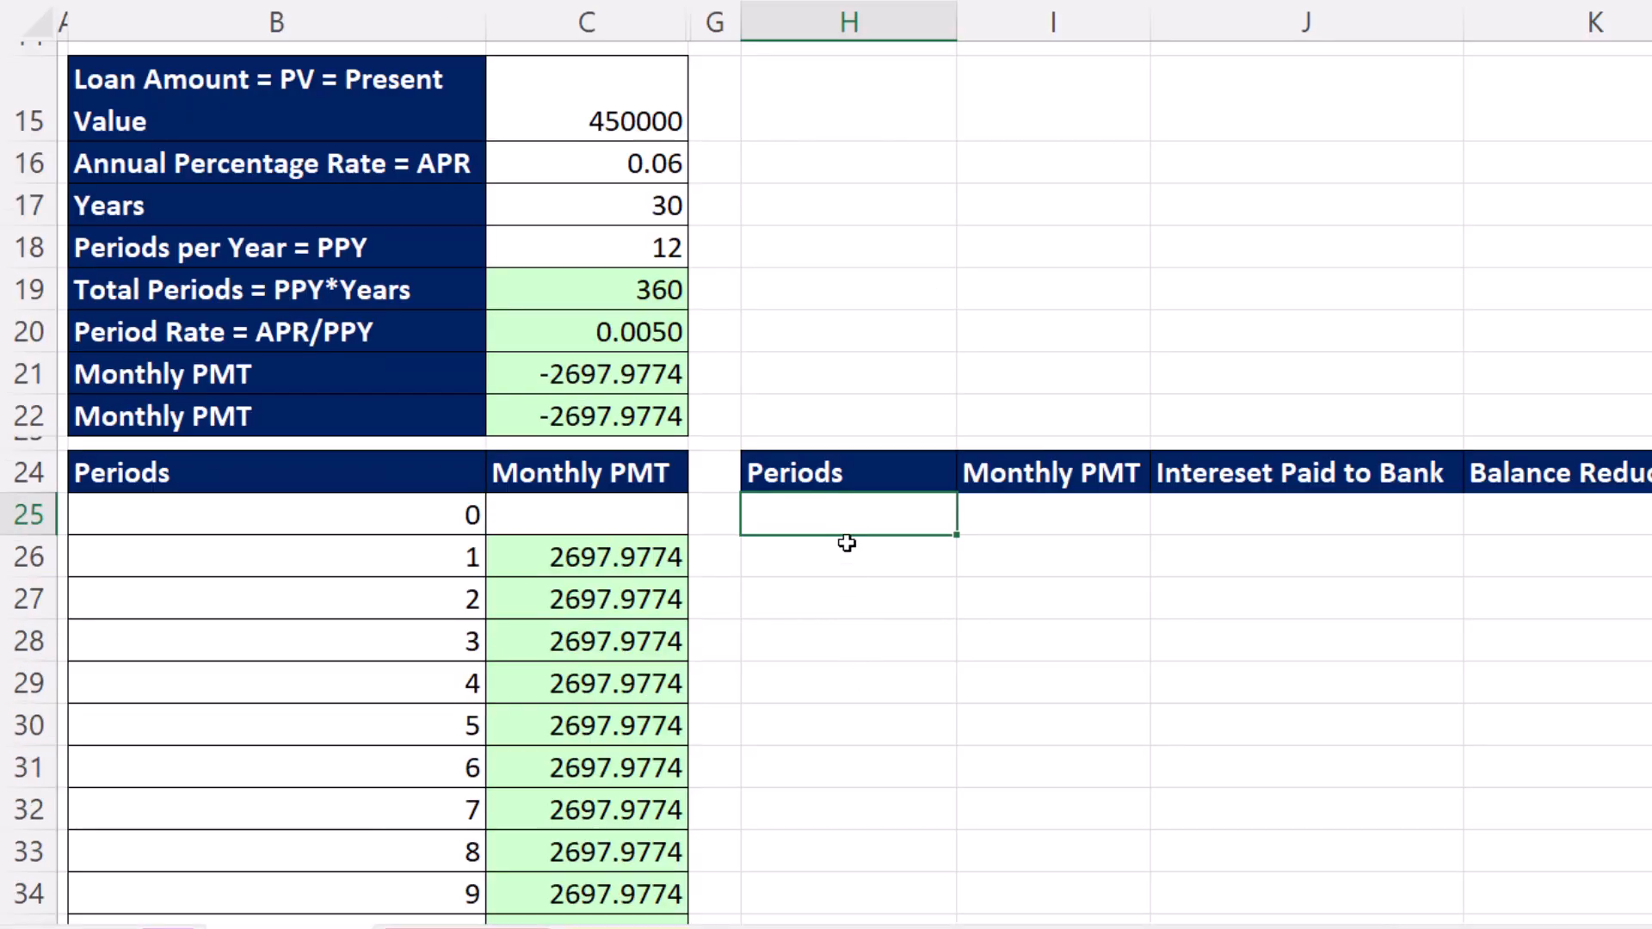
type("=")
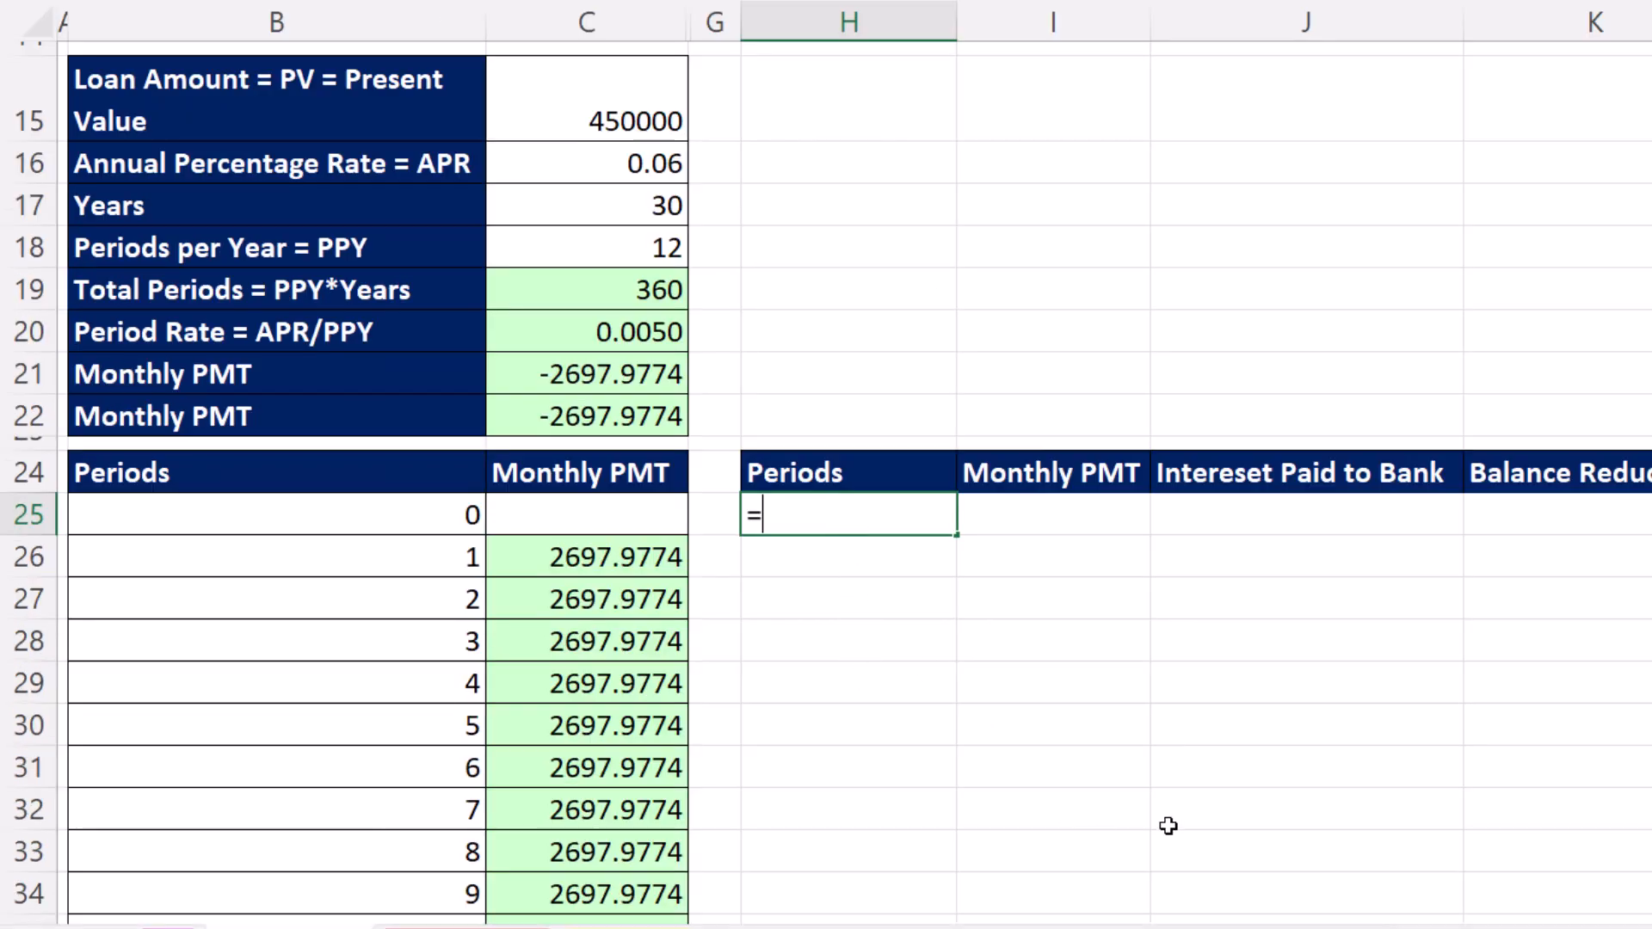
type("SEQUENCE(")
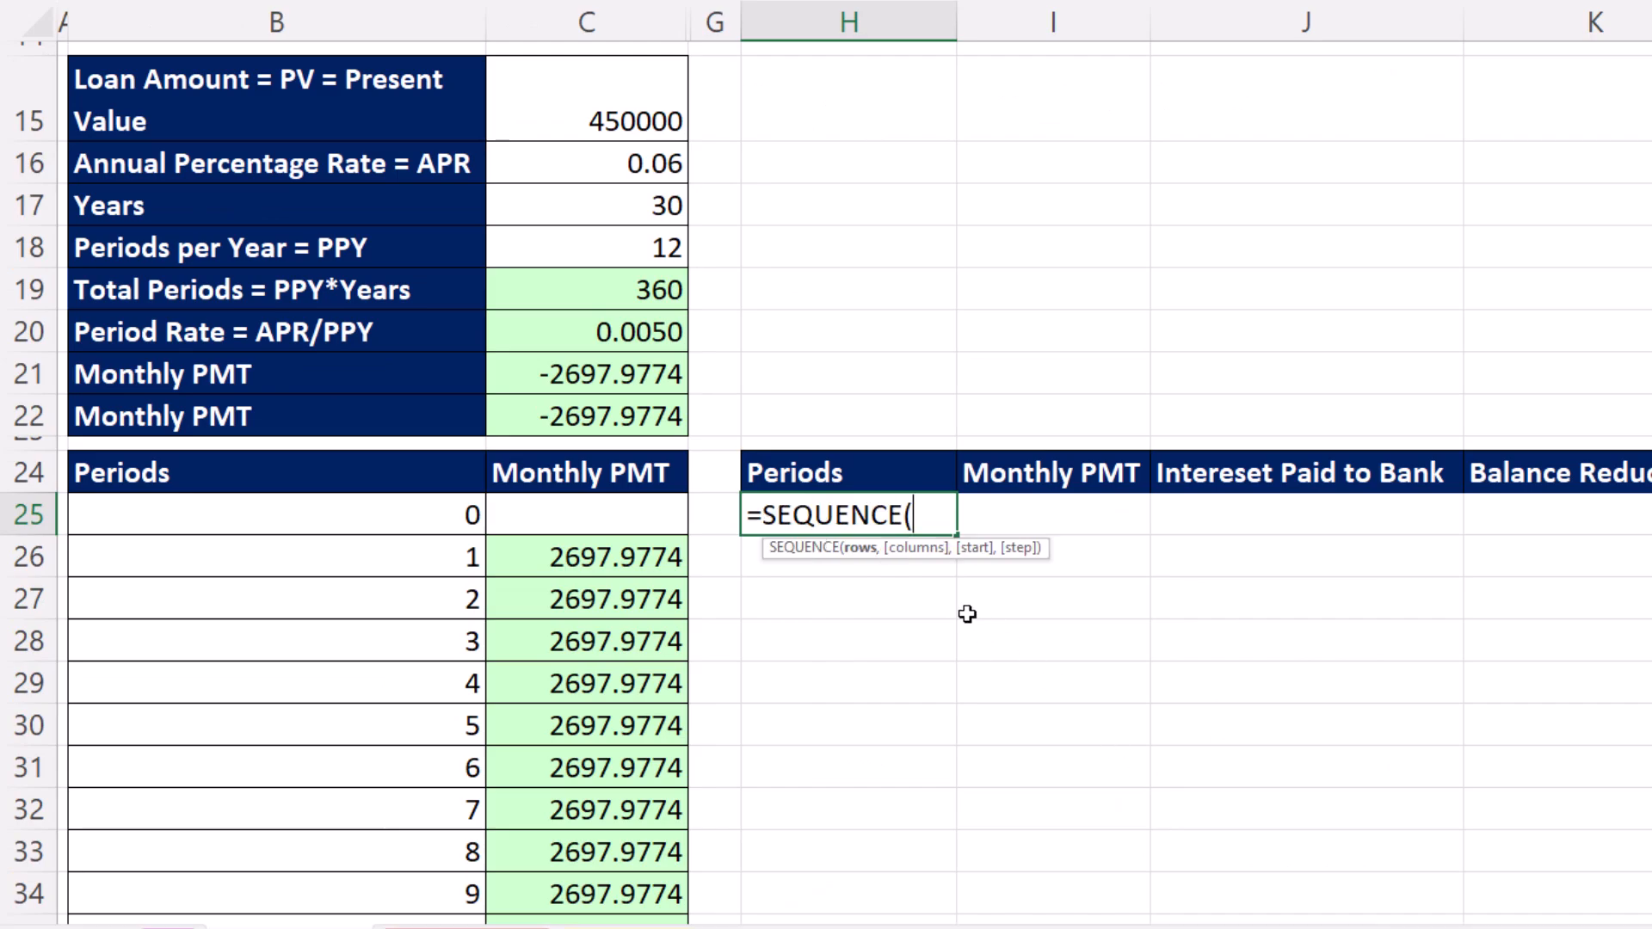
left_click(586, 289)
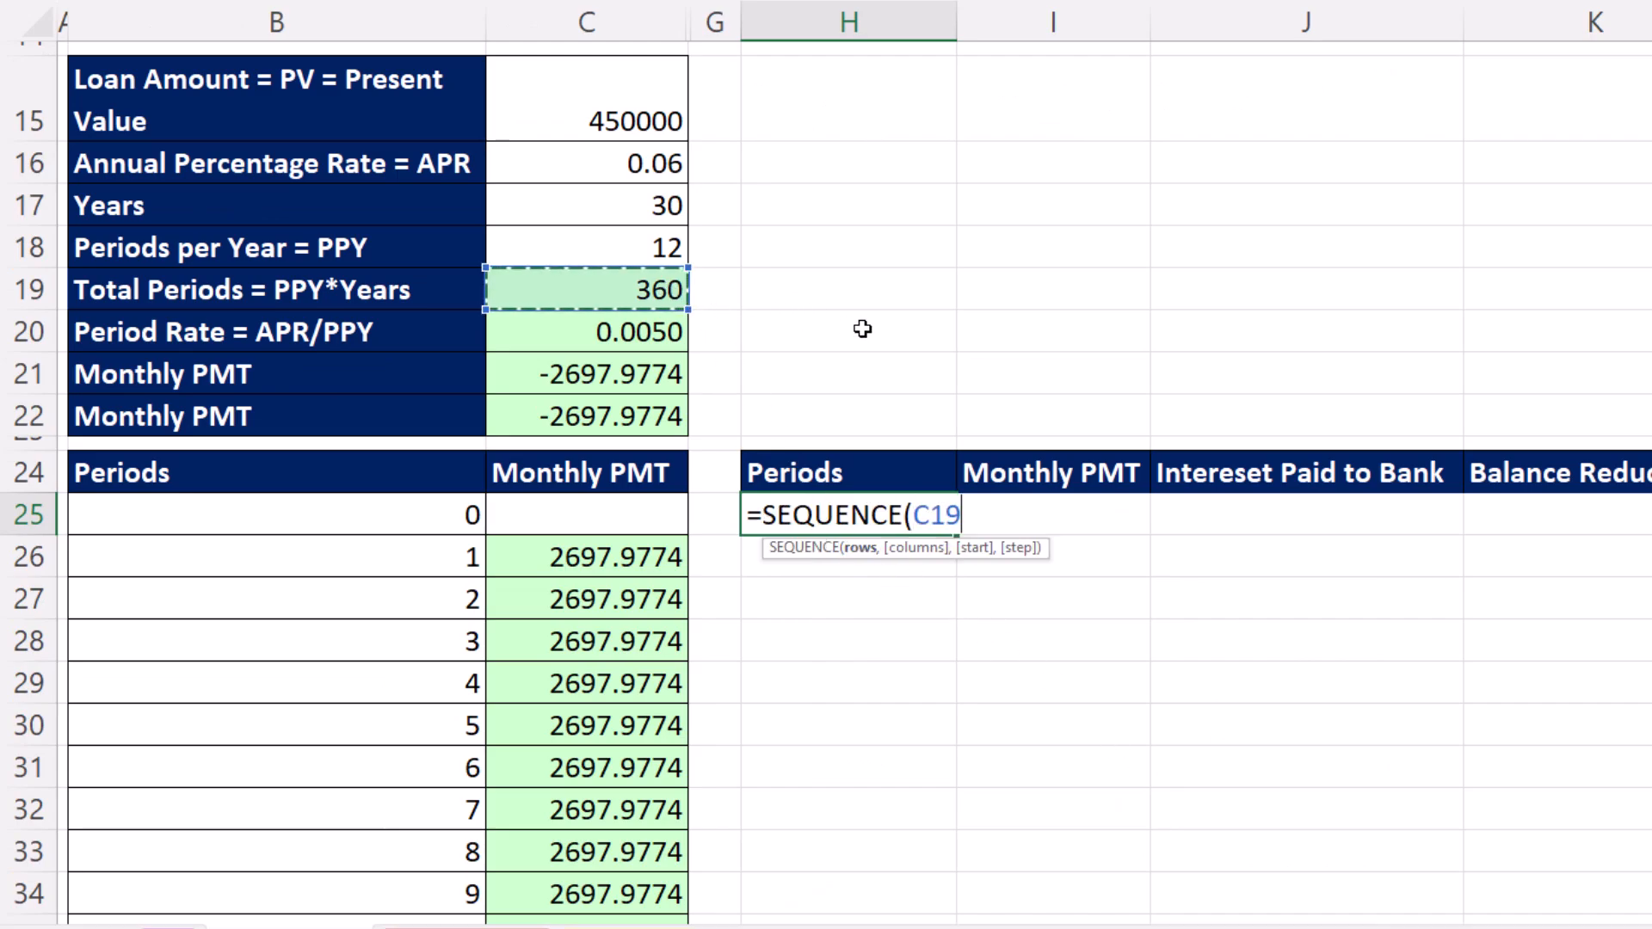
type("+1")
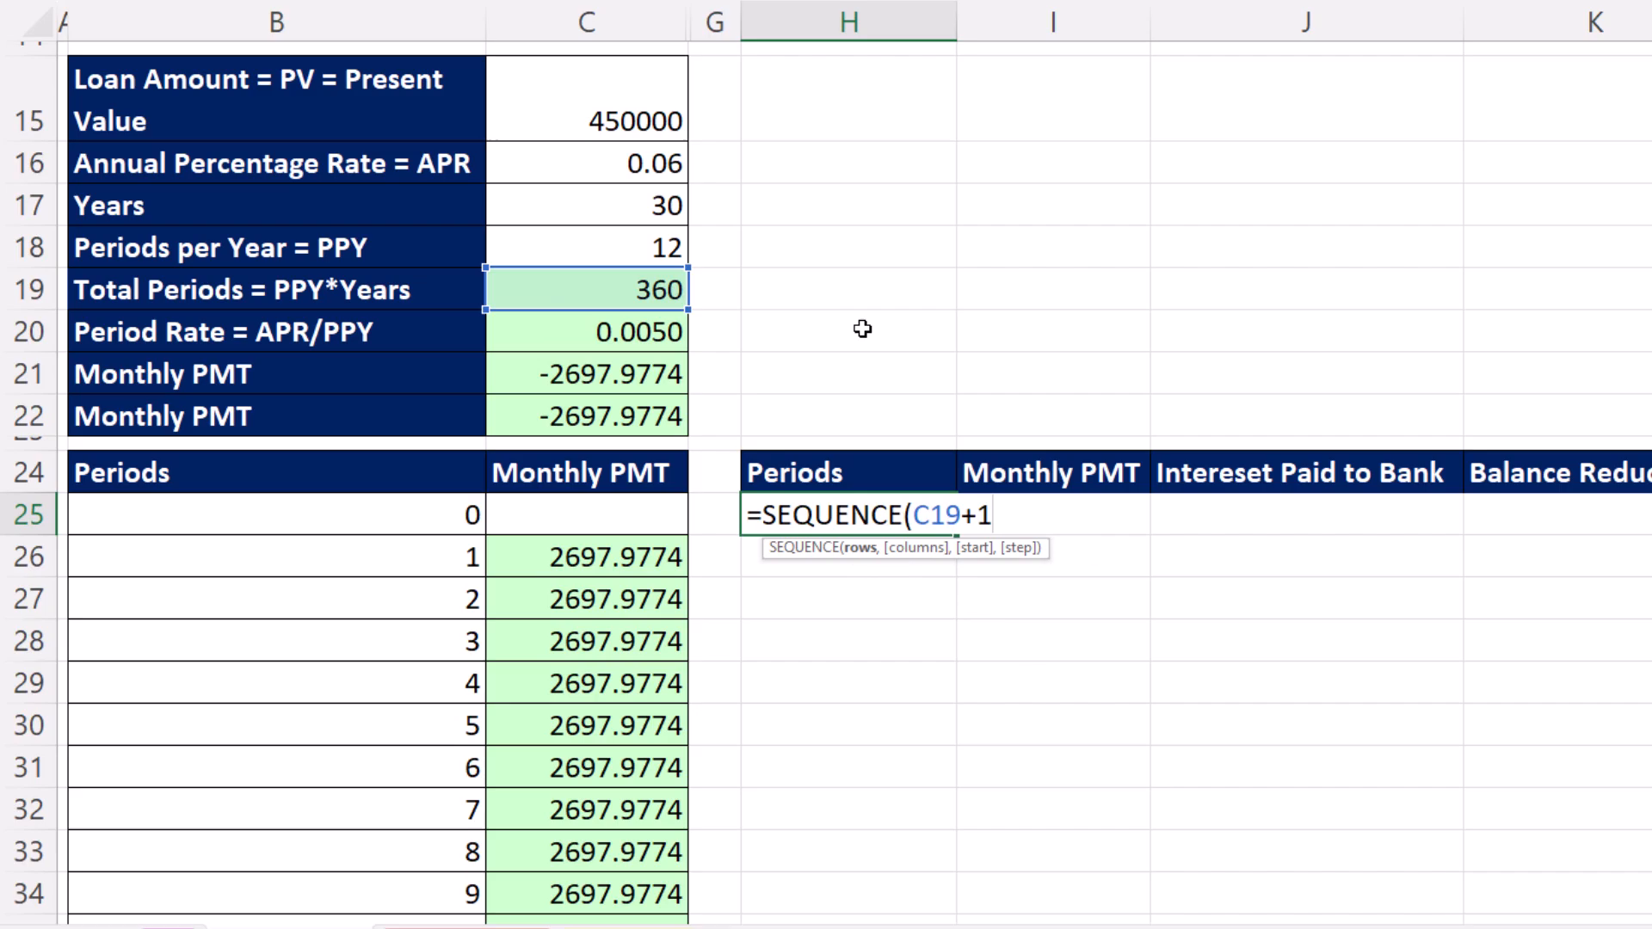
type(",,")
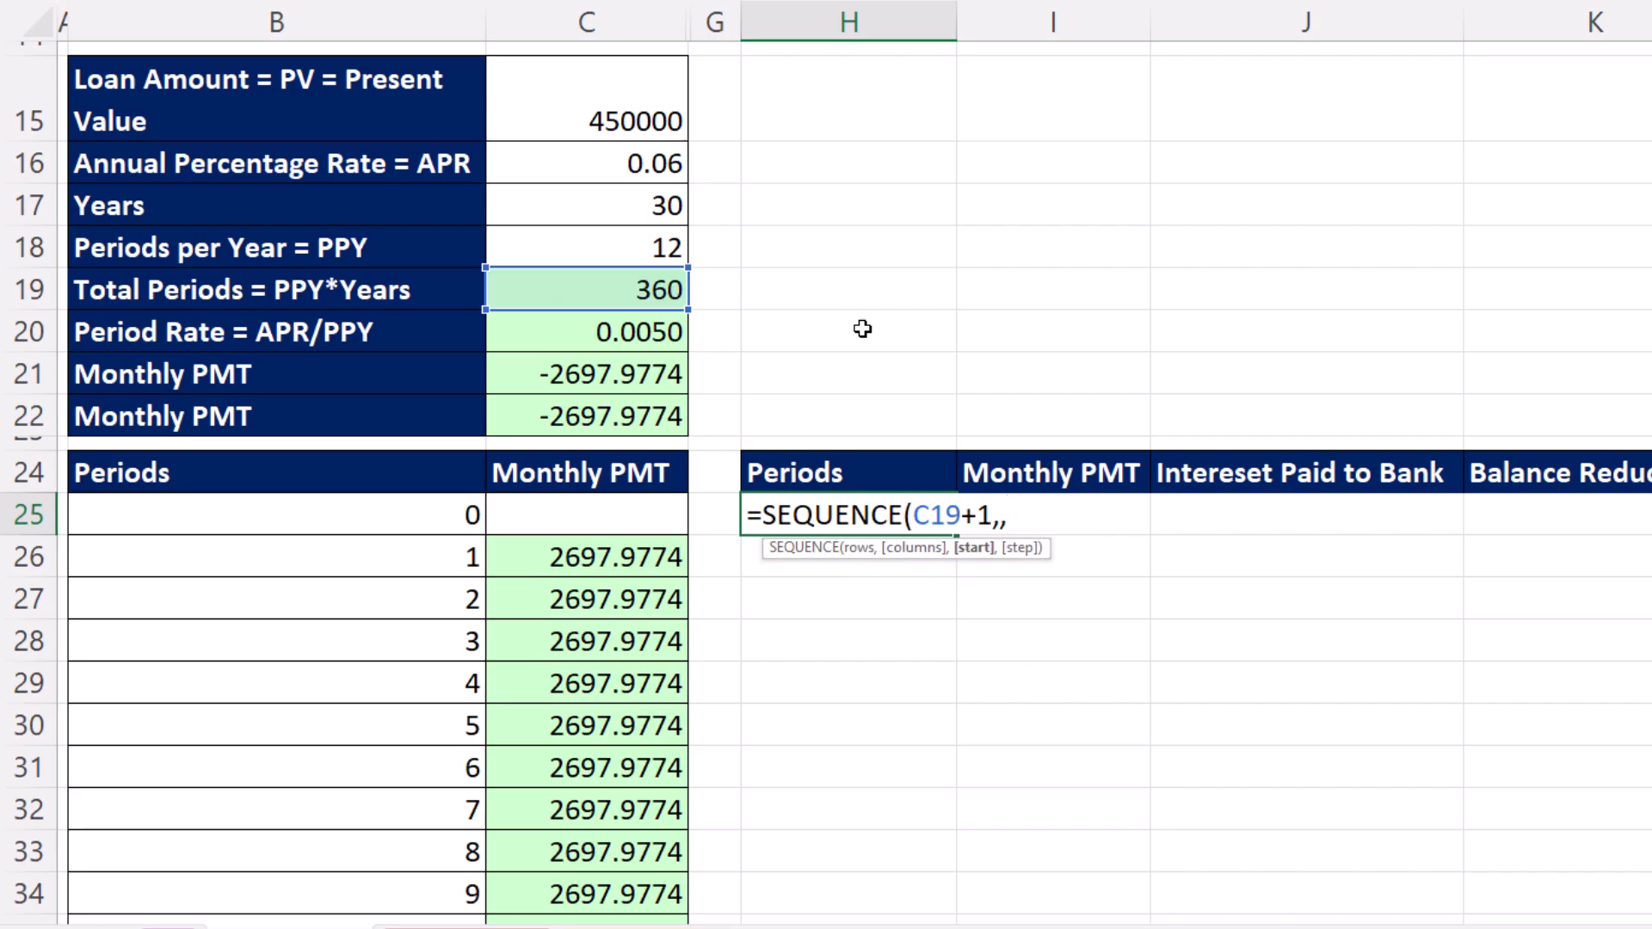
type("0)")
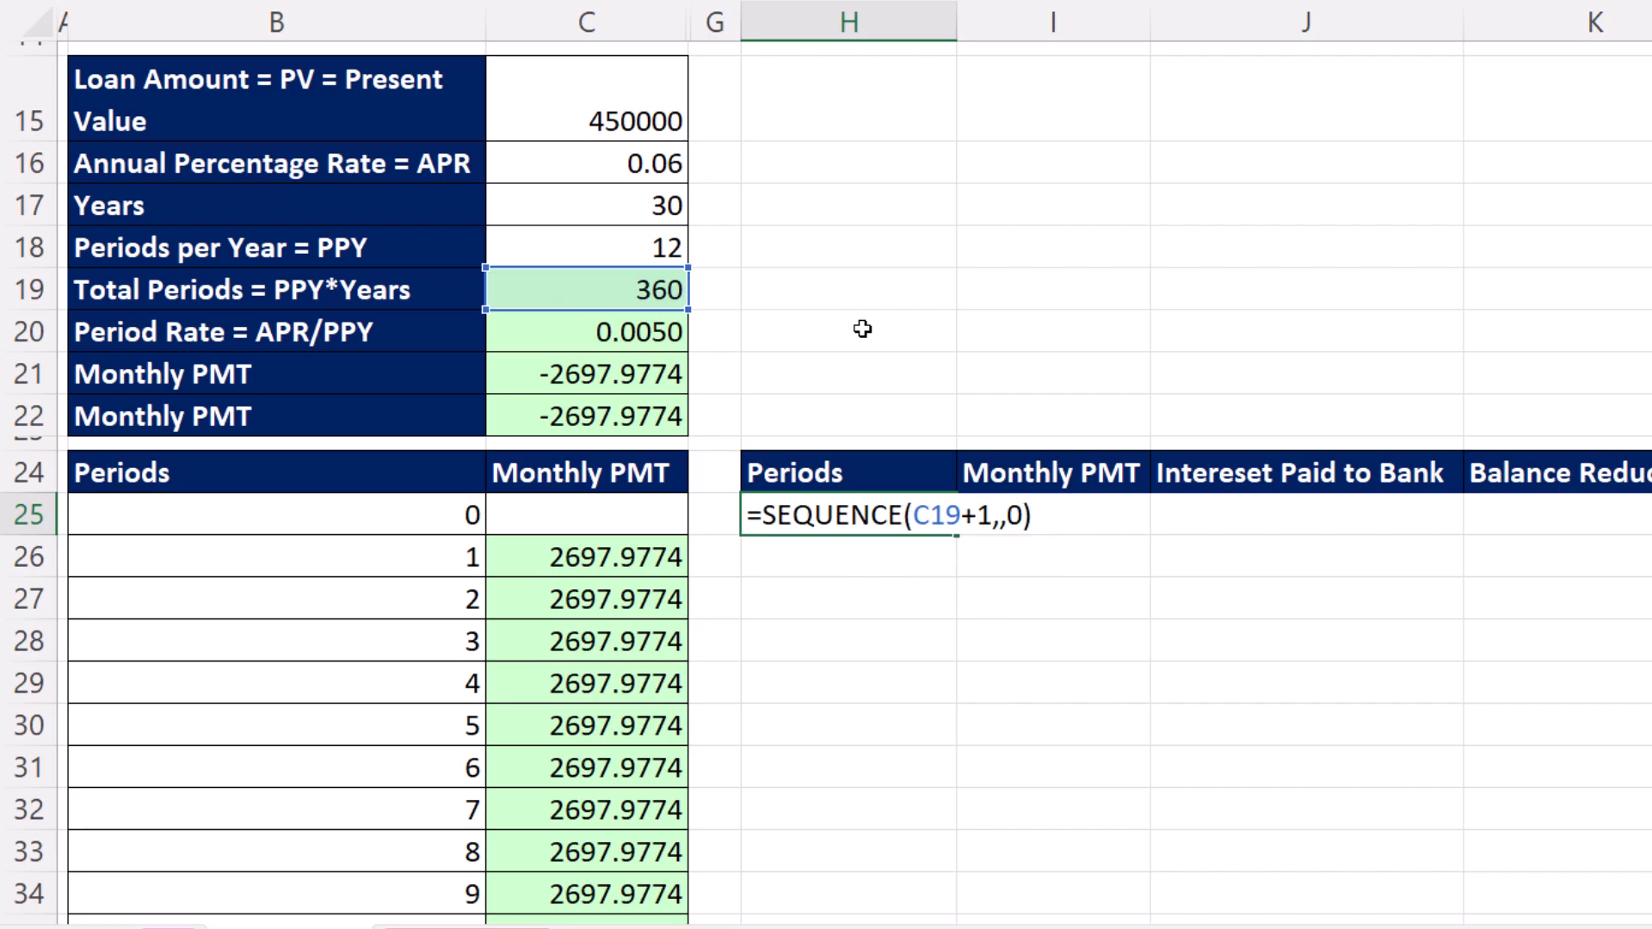
key("Enter")
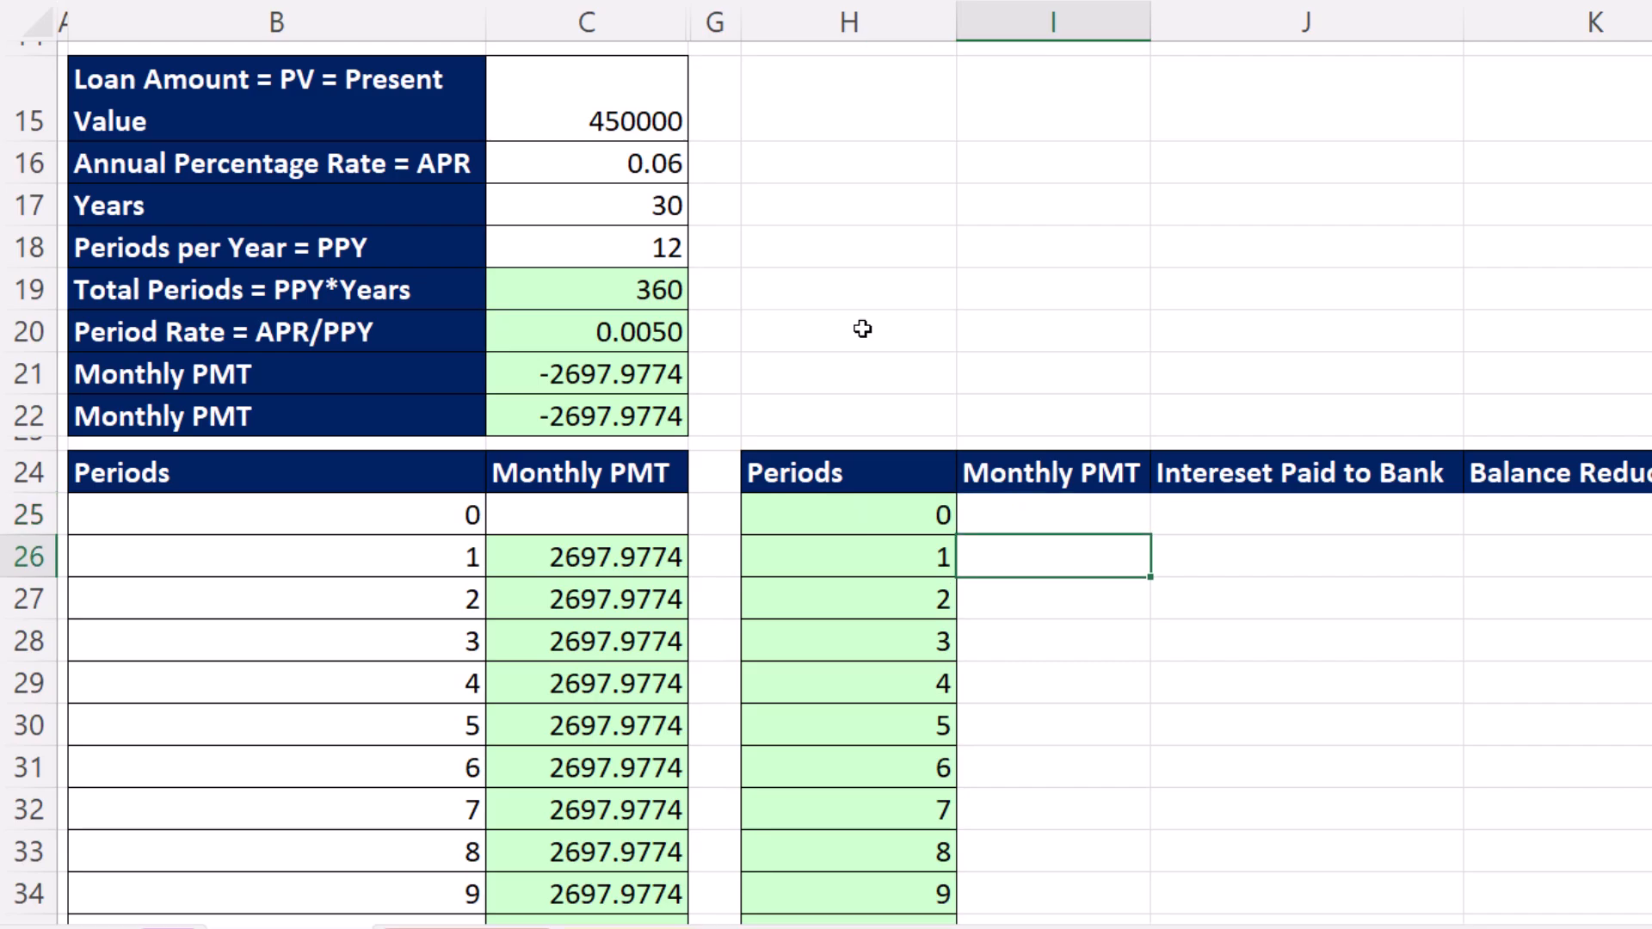
Step: Spill the -2697.9774 payment for every period in I26 with =SEQUENCE(C19,,C22,0)
type("=")
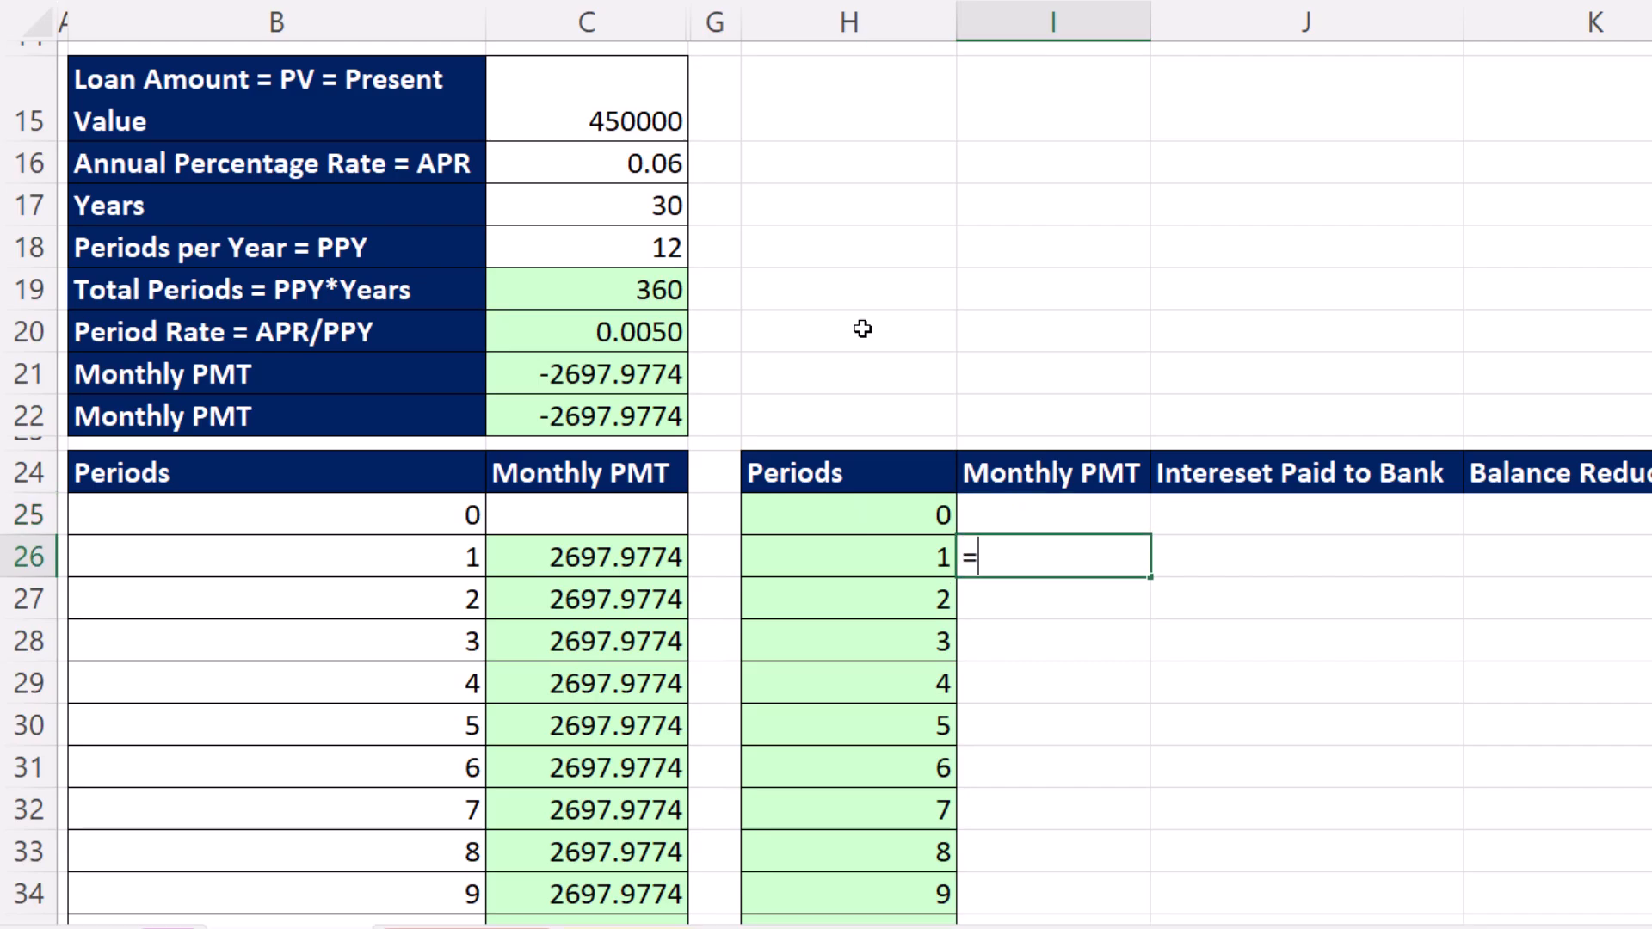
mouse_move(678, 376)
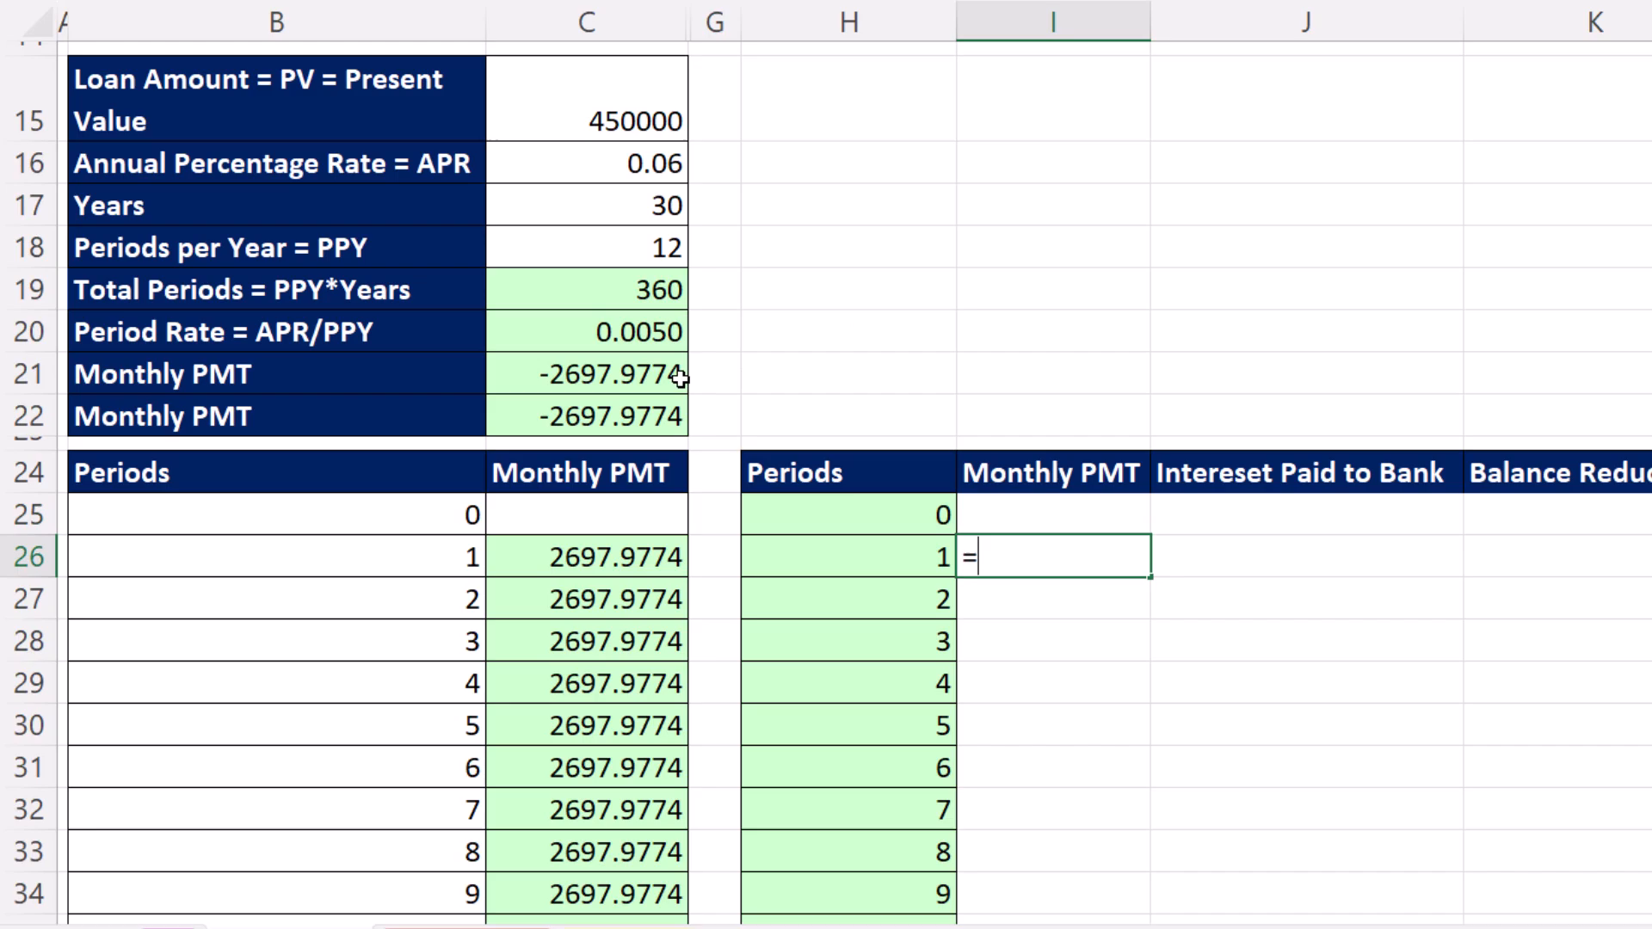
type("se")
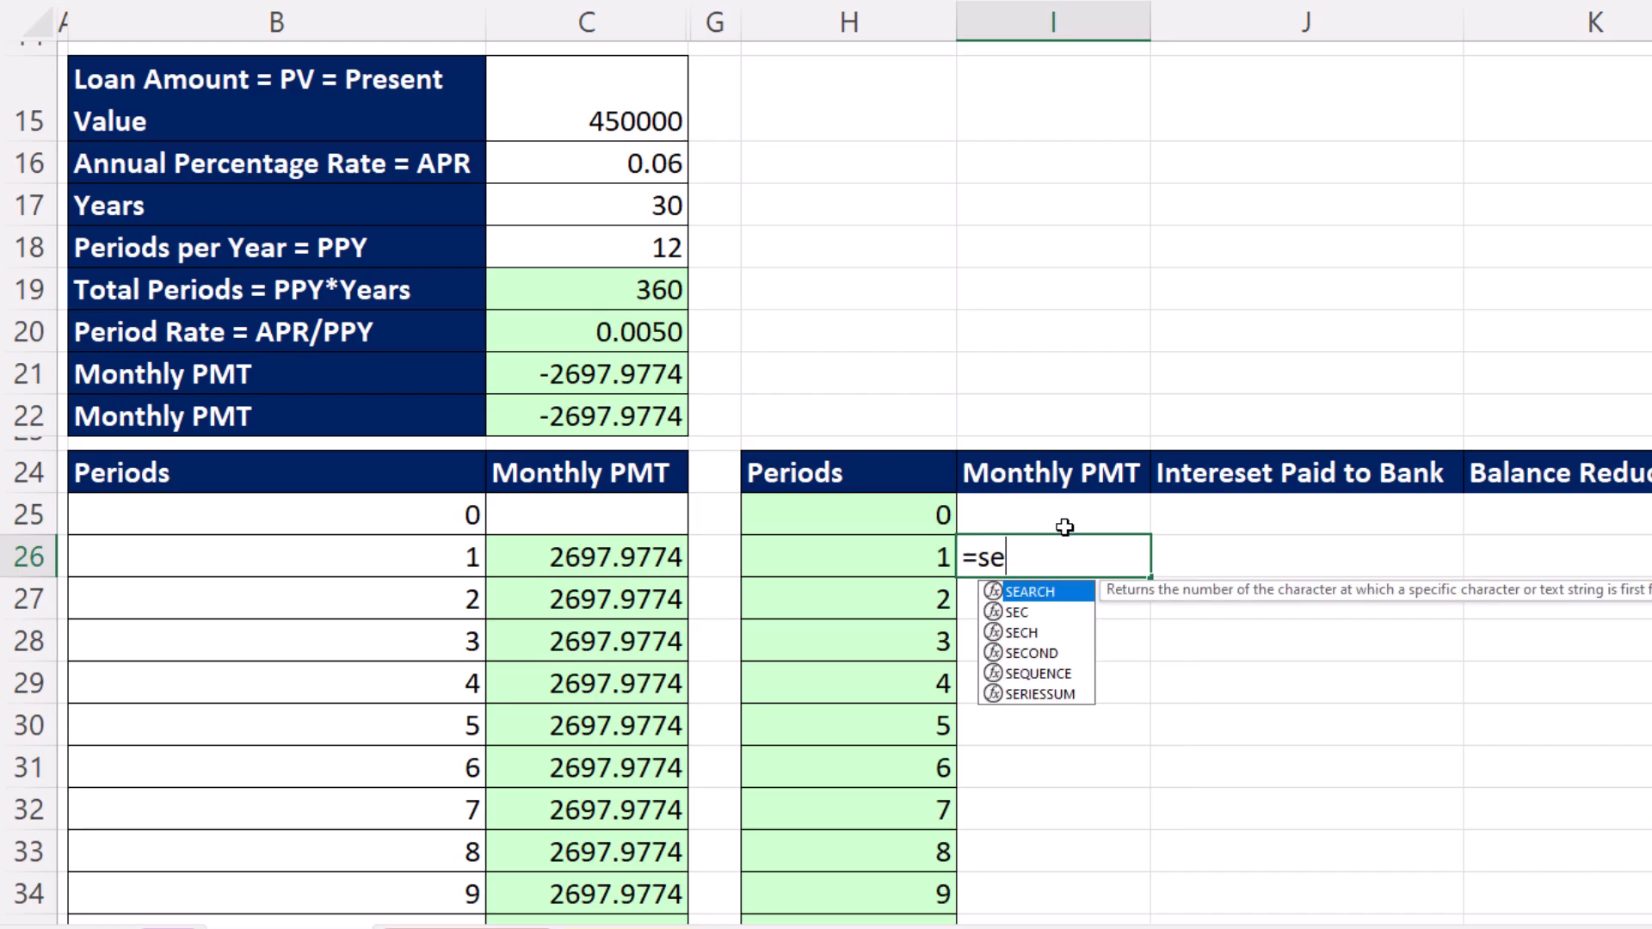
left_click(630, 289)
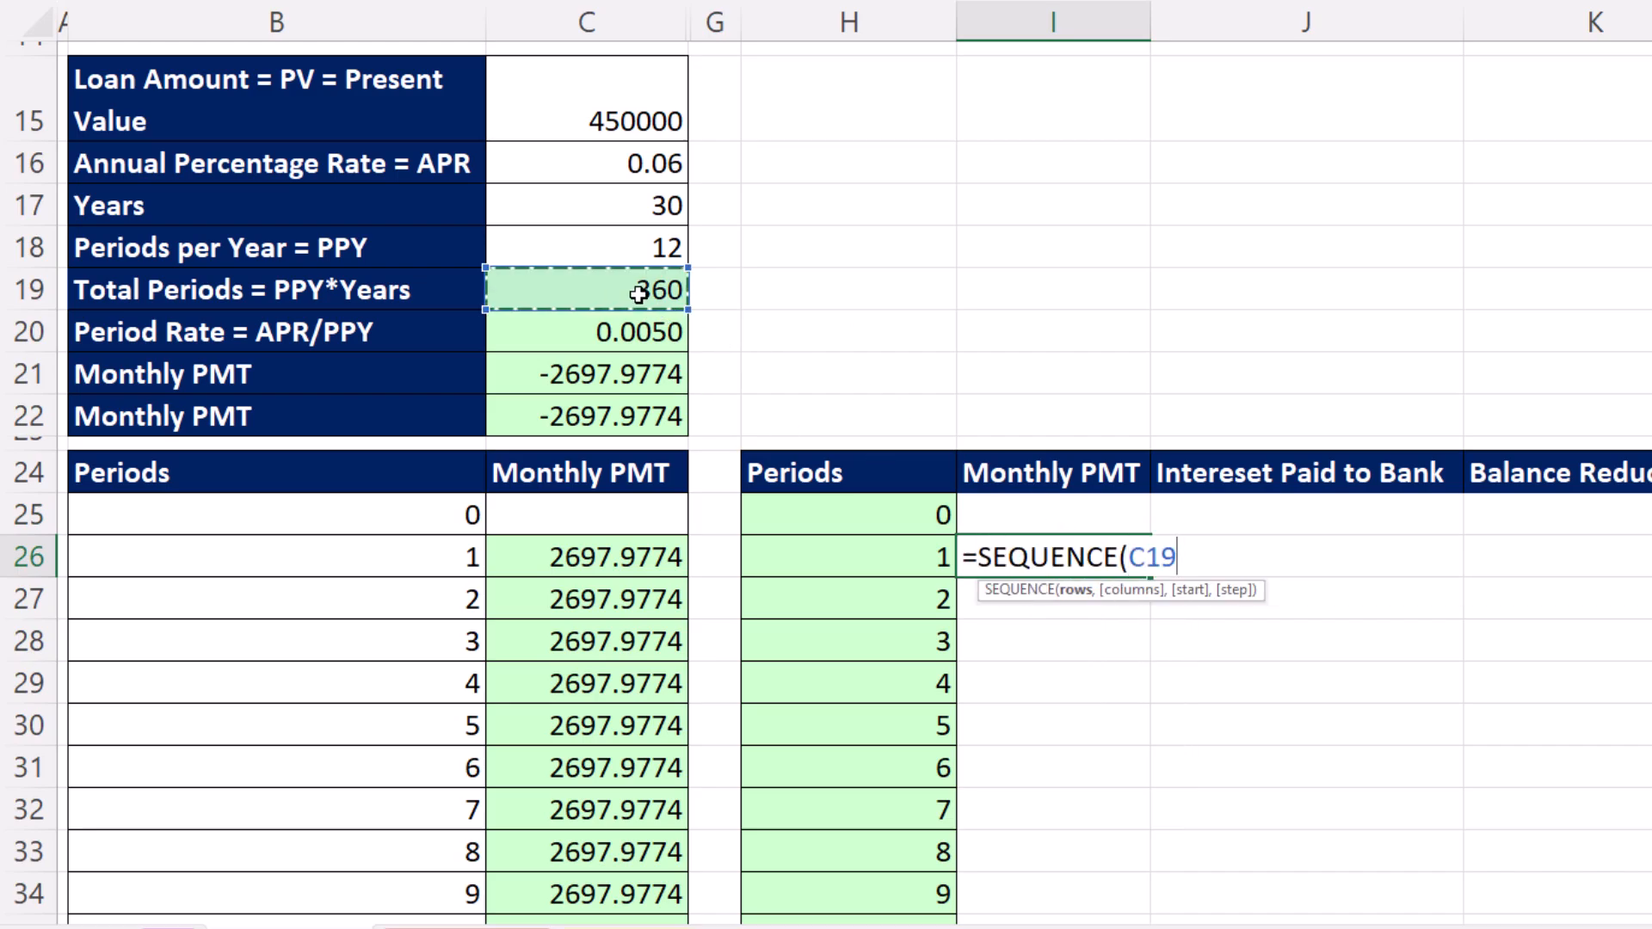
type(",")
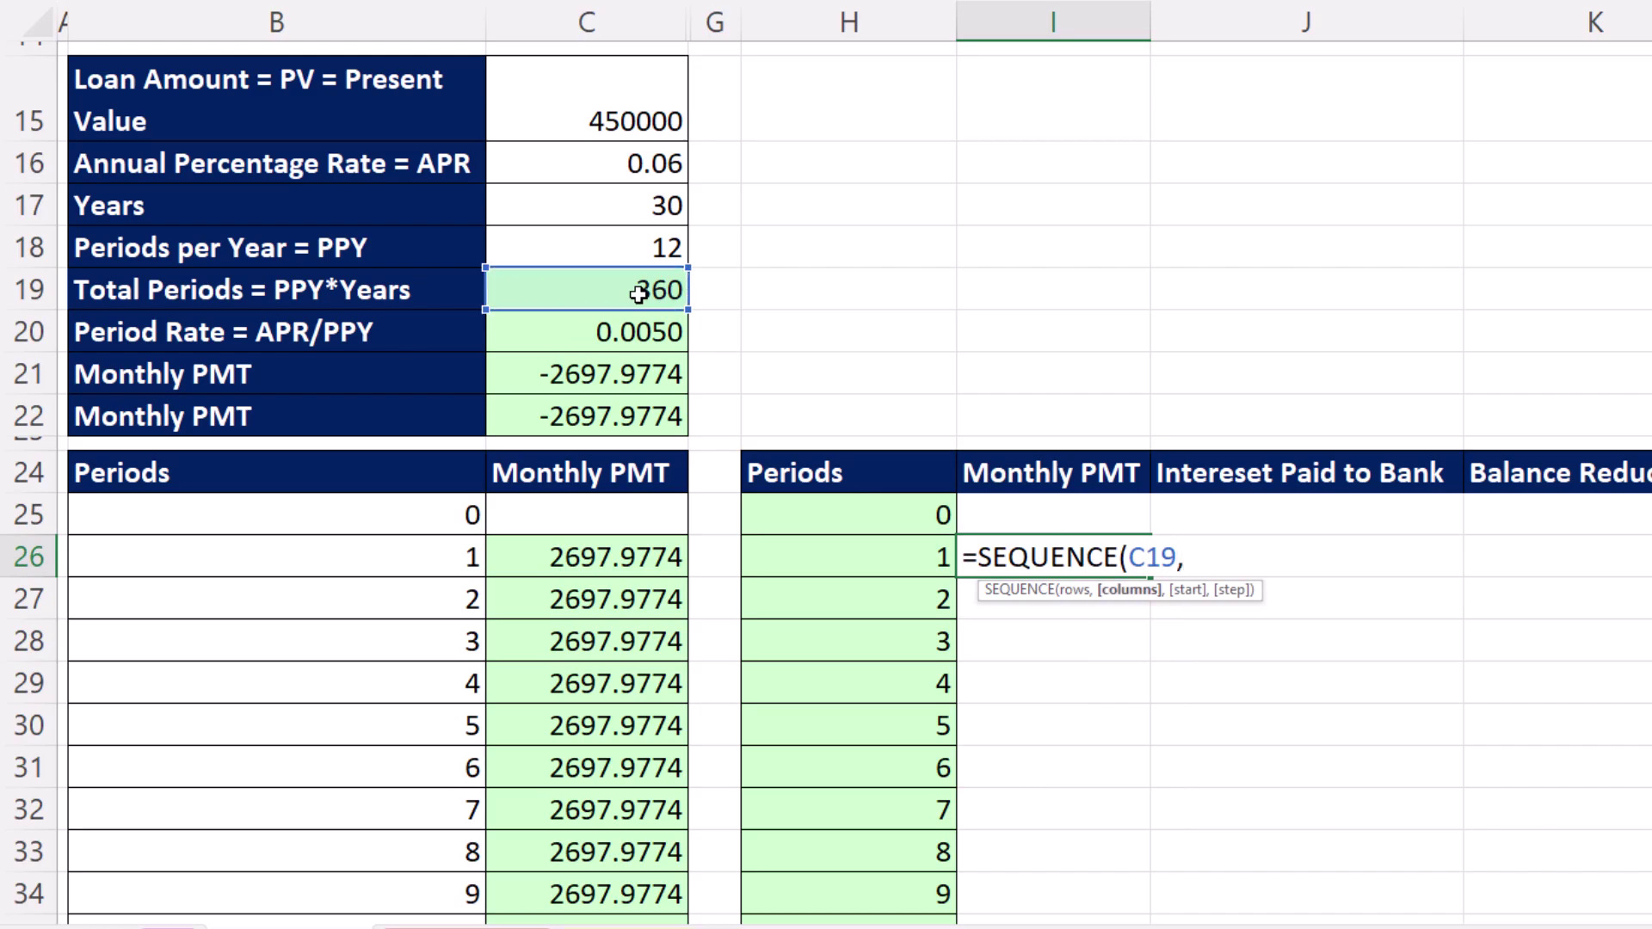
left_click(609, 415)
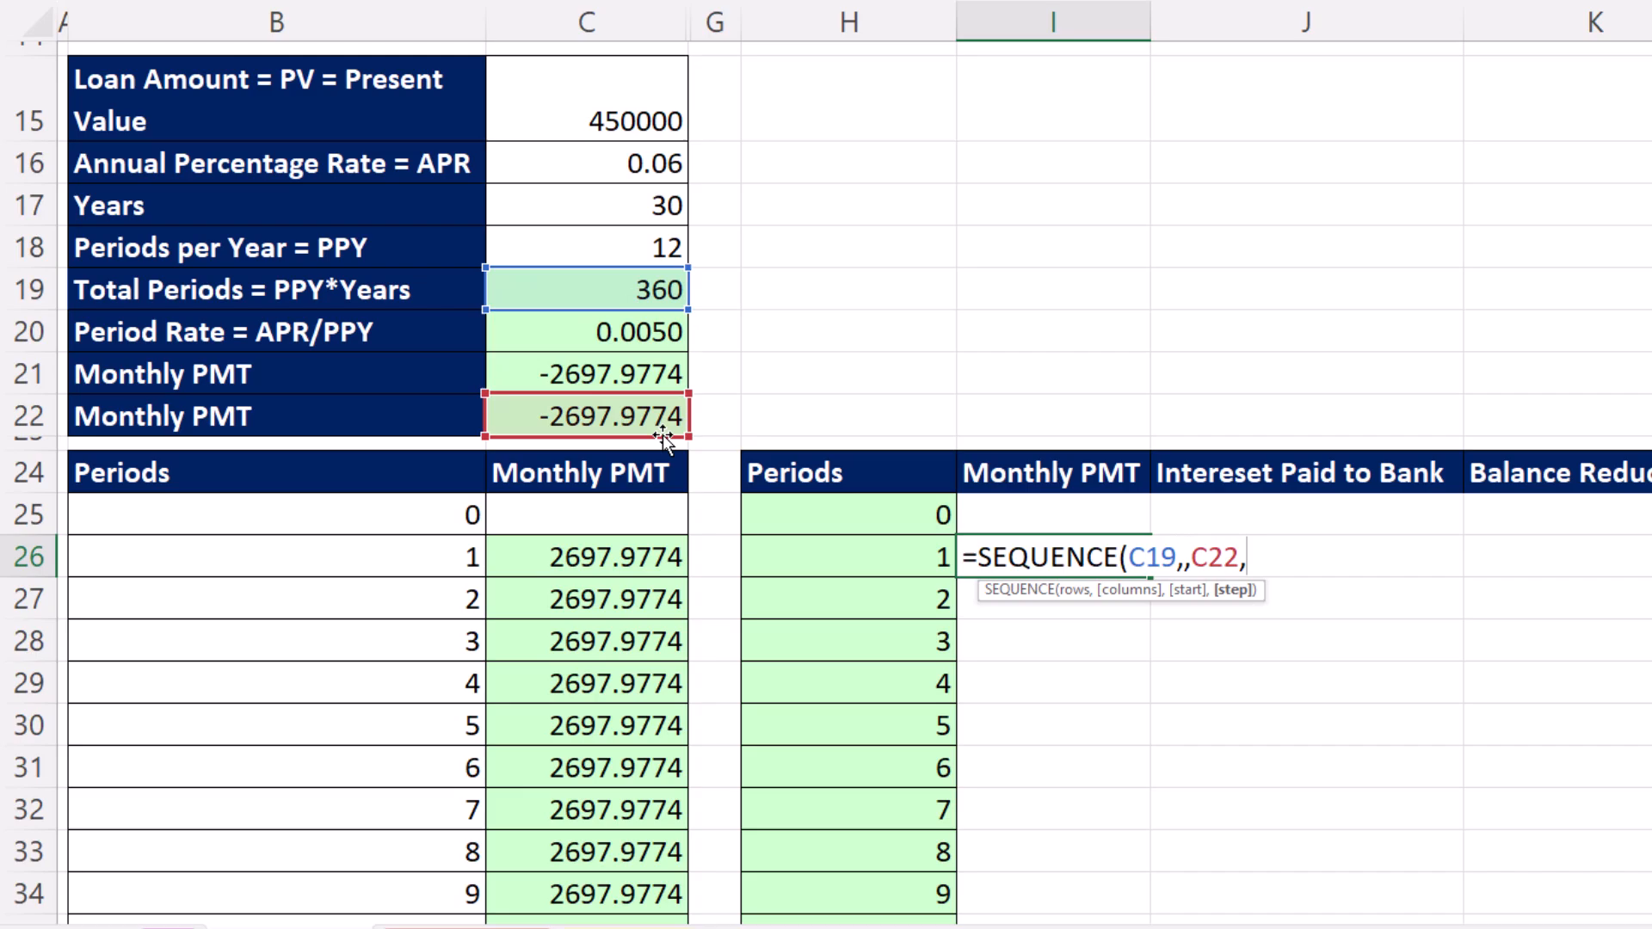
type("0")
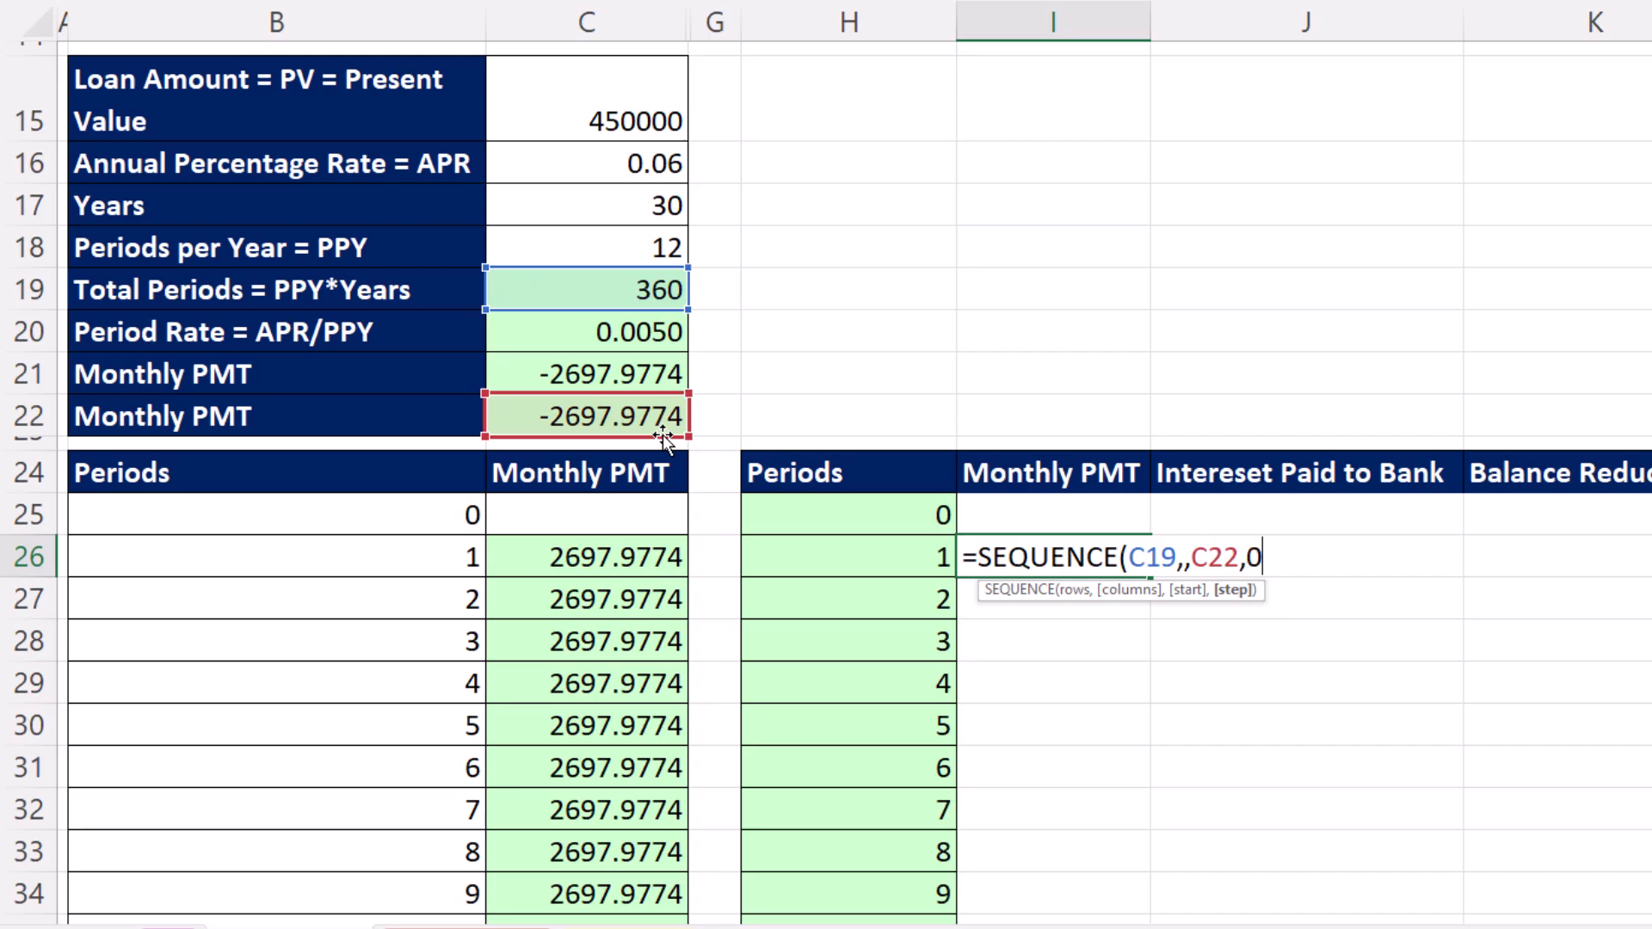
type(")")
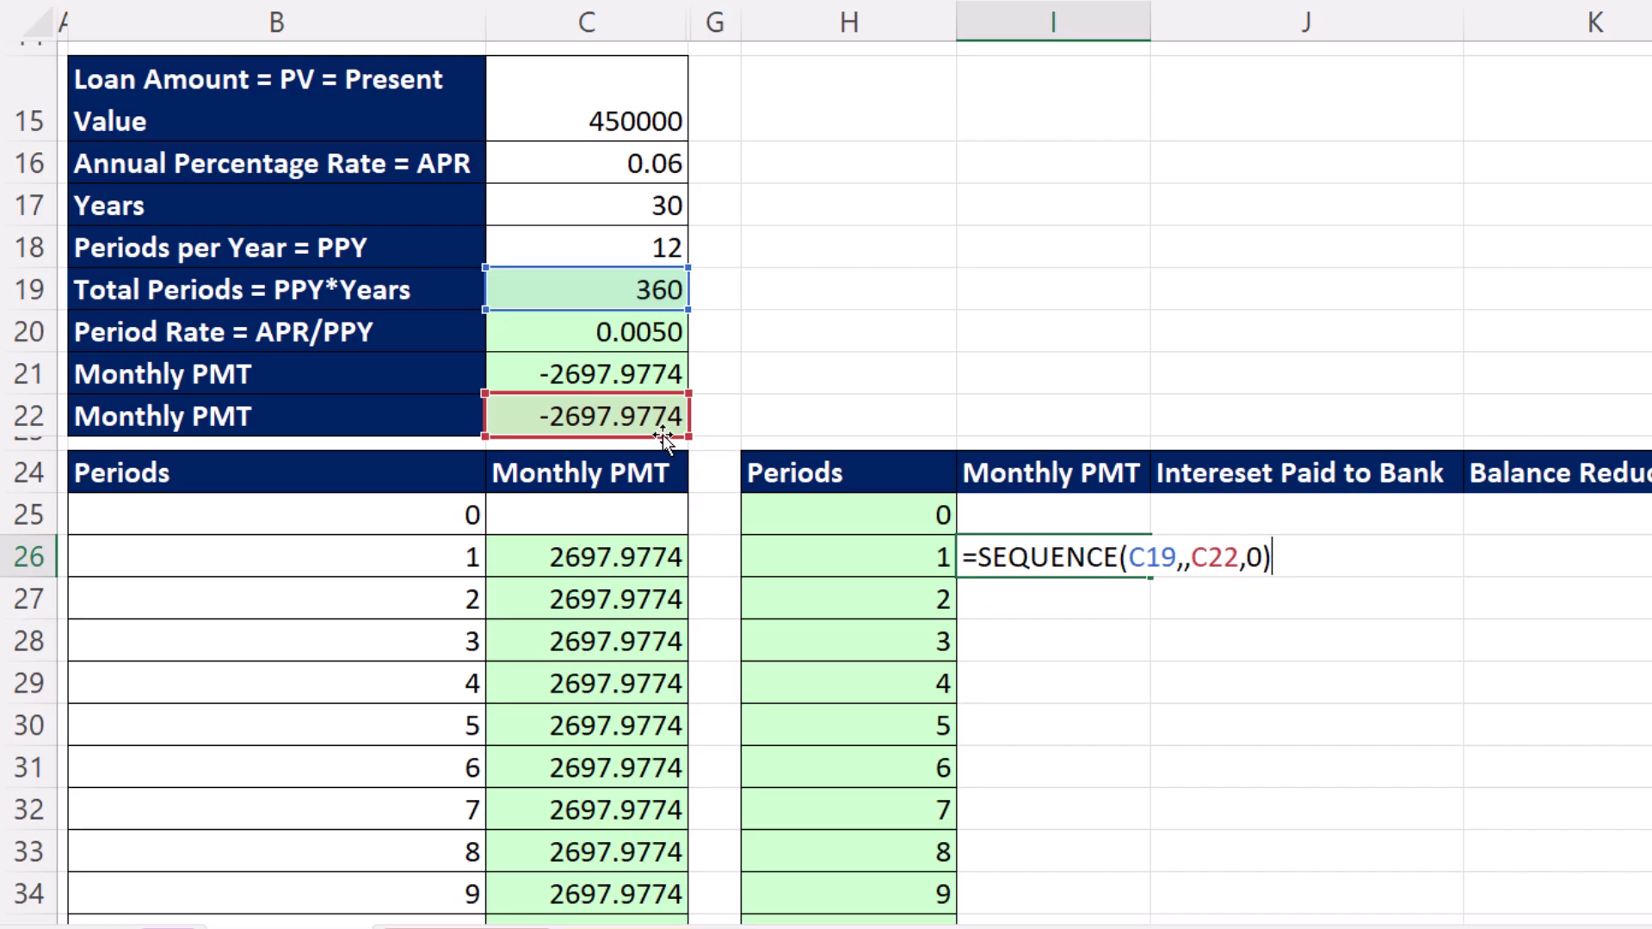
key("Enter")
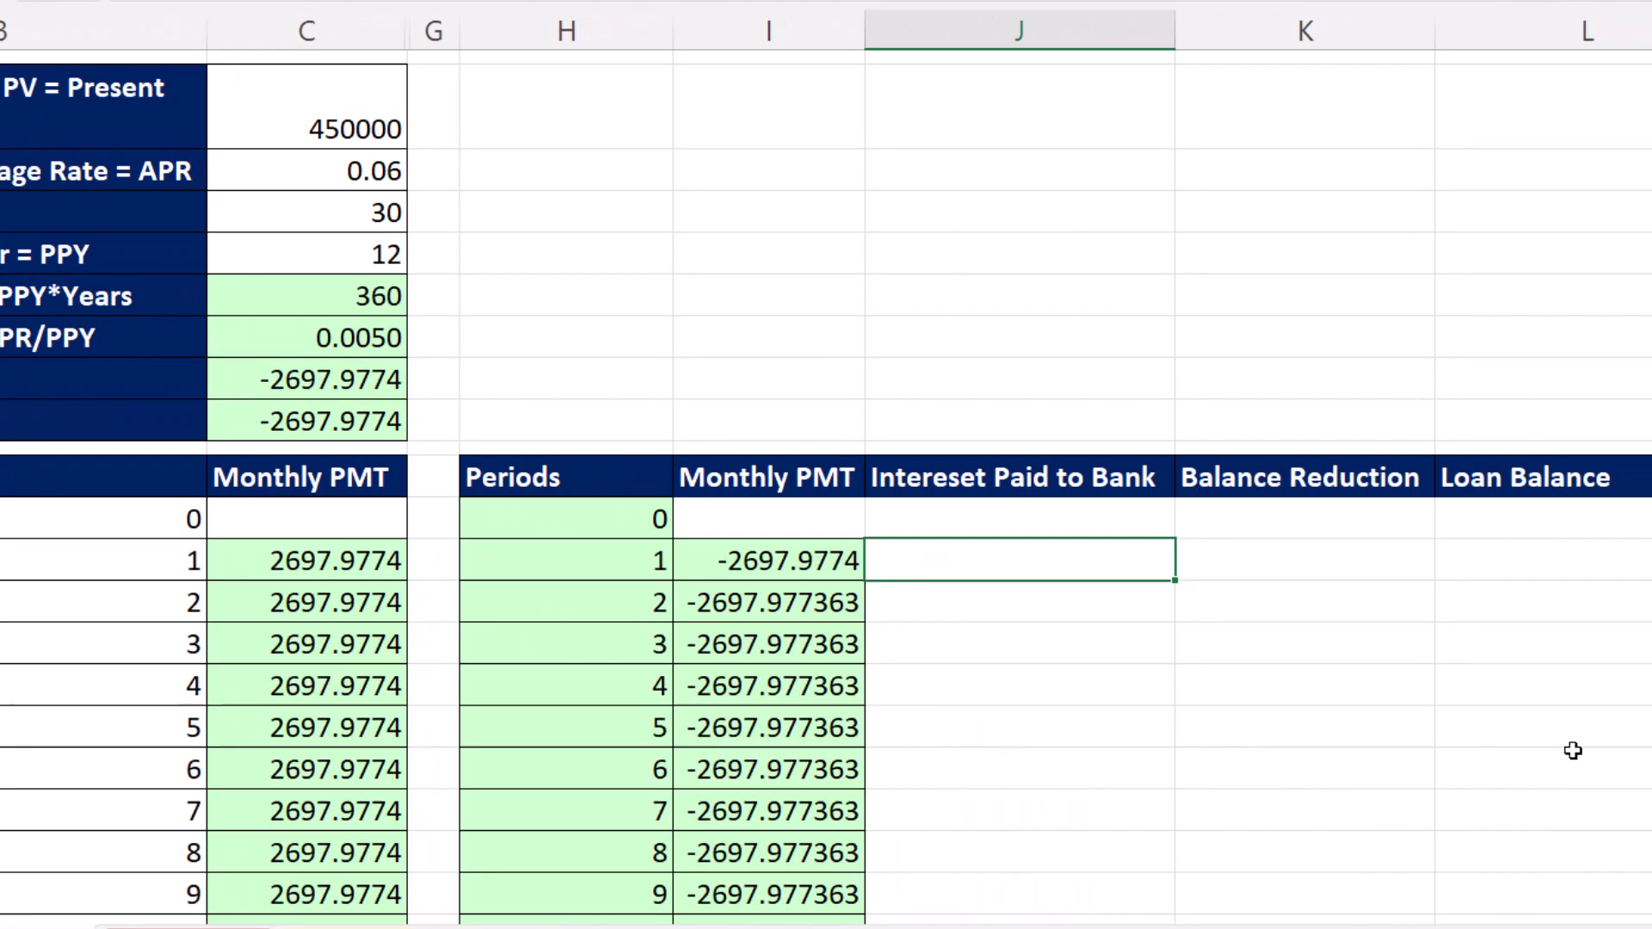
mouse_move(995, 729)
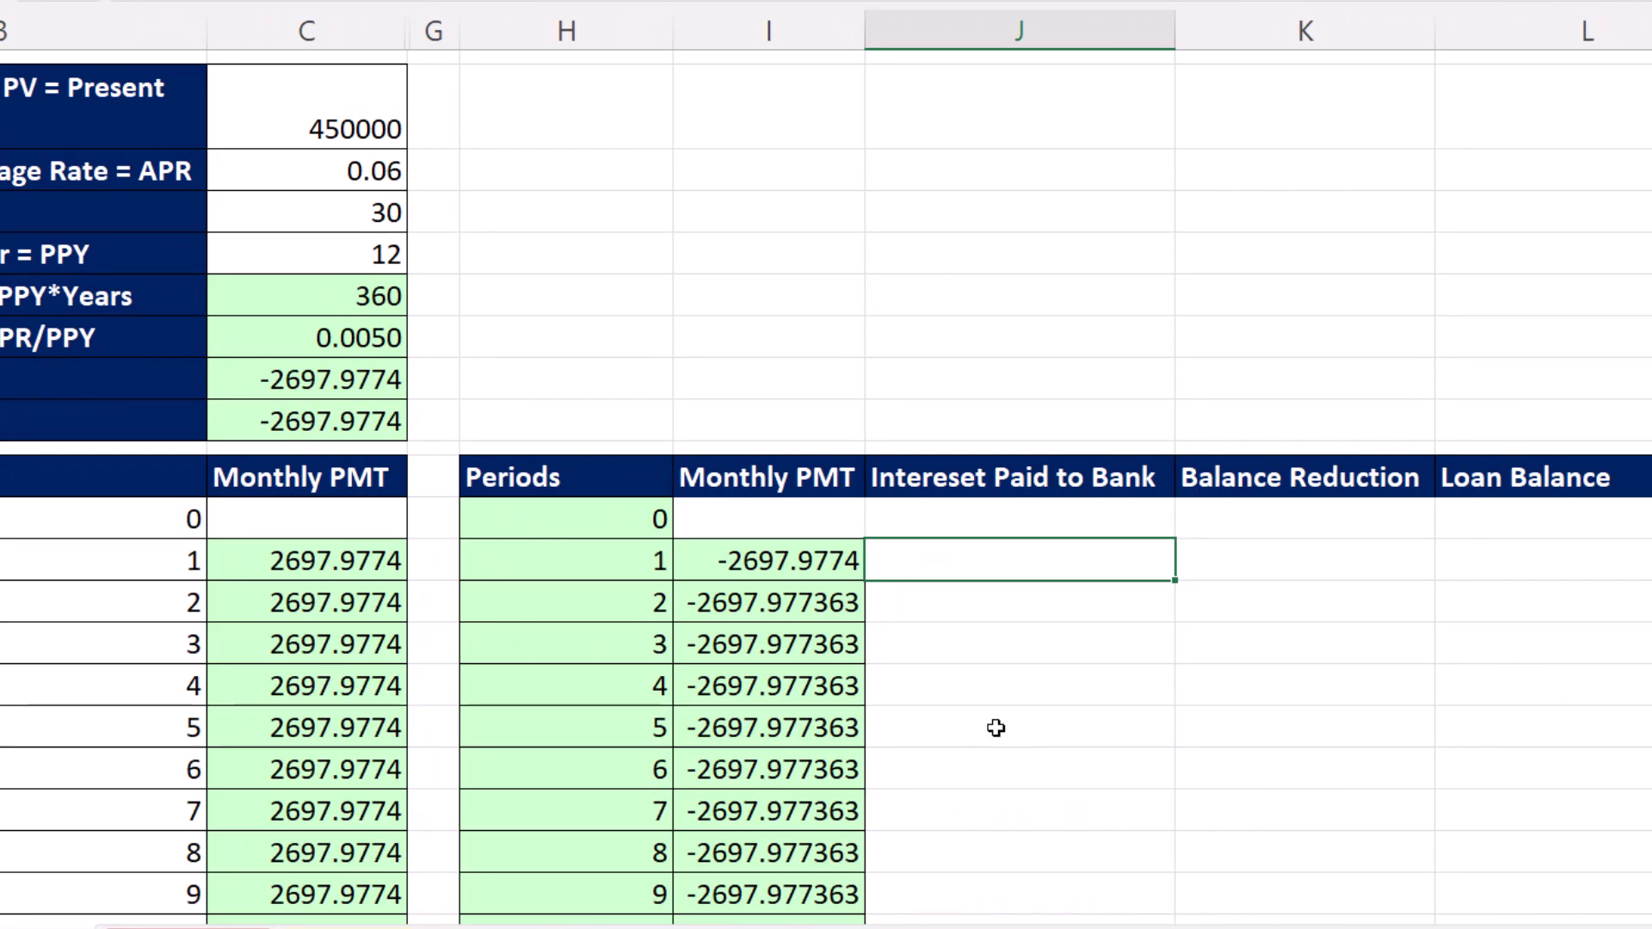
mouse_move(950, 630)
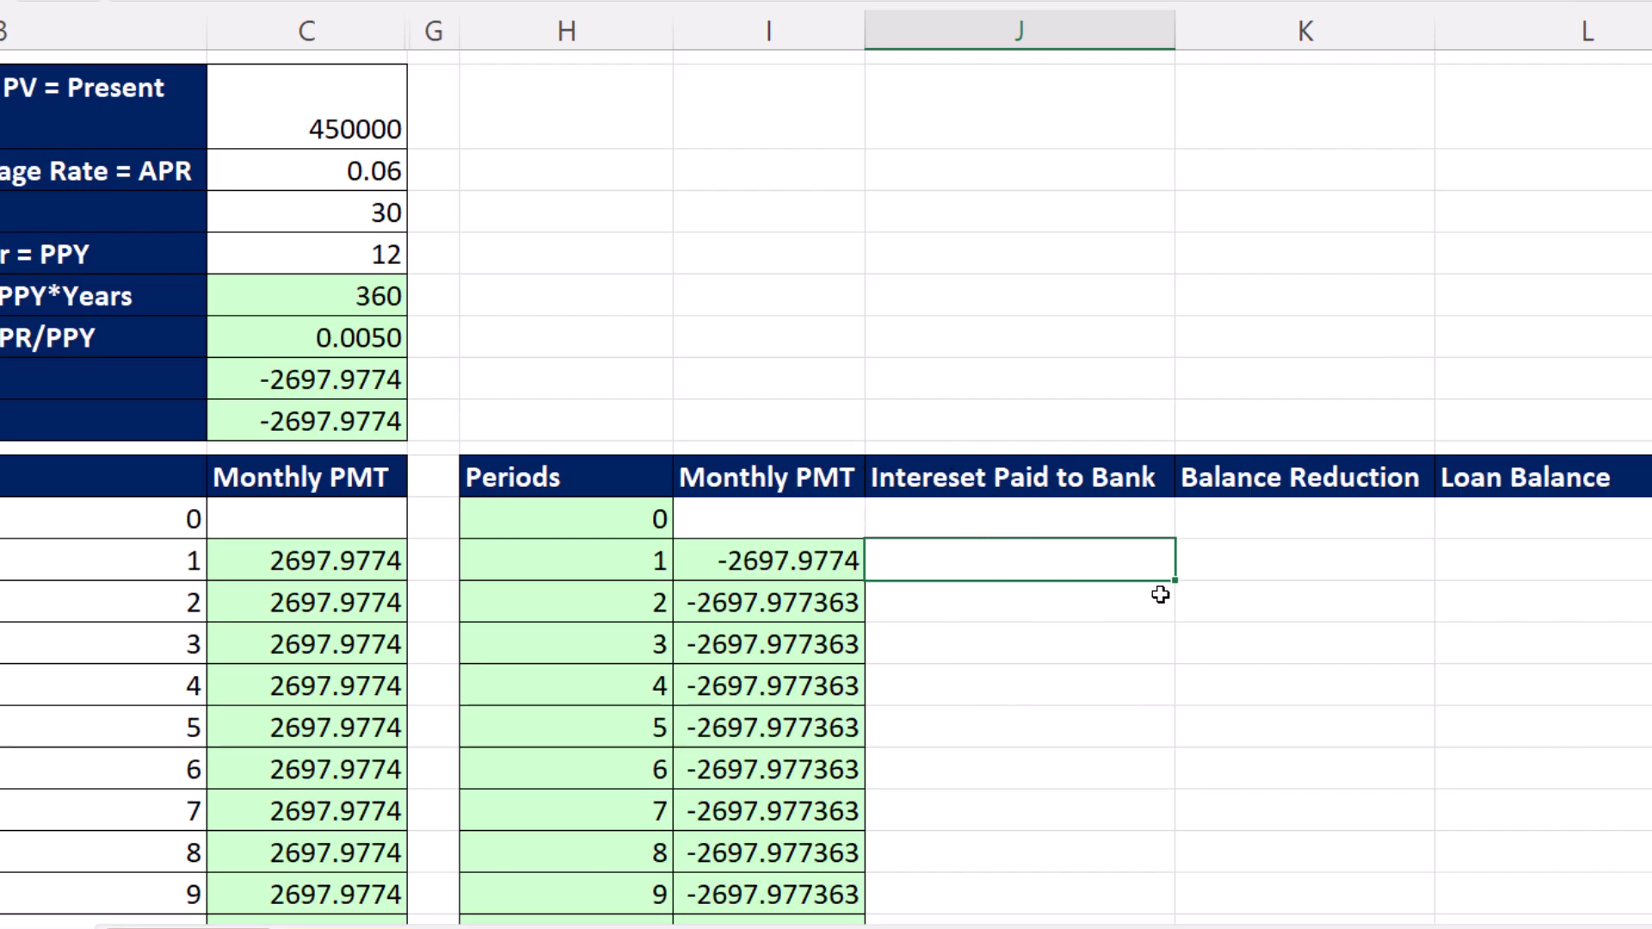
Step: Start J26 as IPMT with the period rate and DROP(H25#,1) as the periods after period 0
type("=")
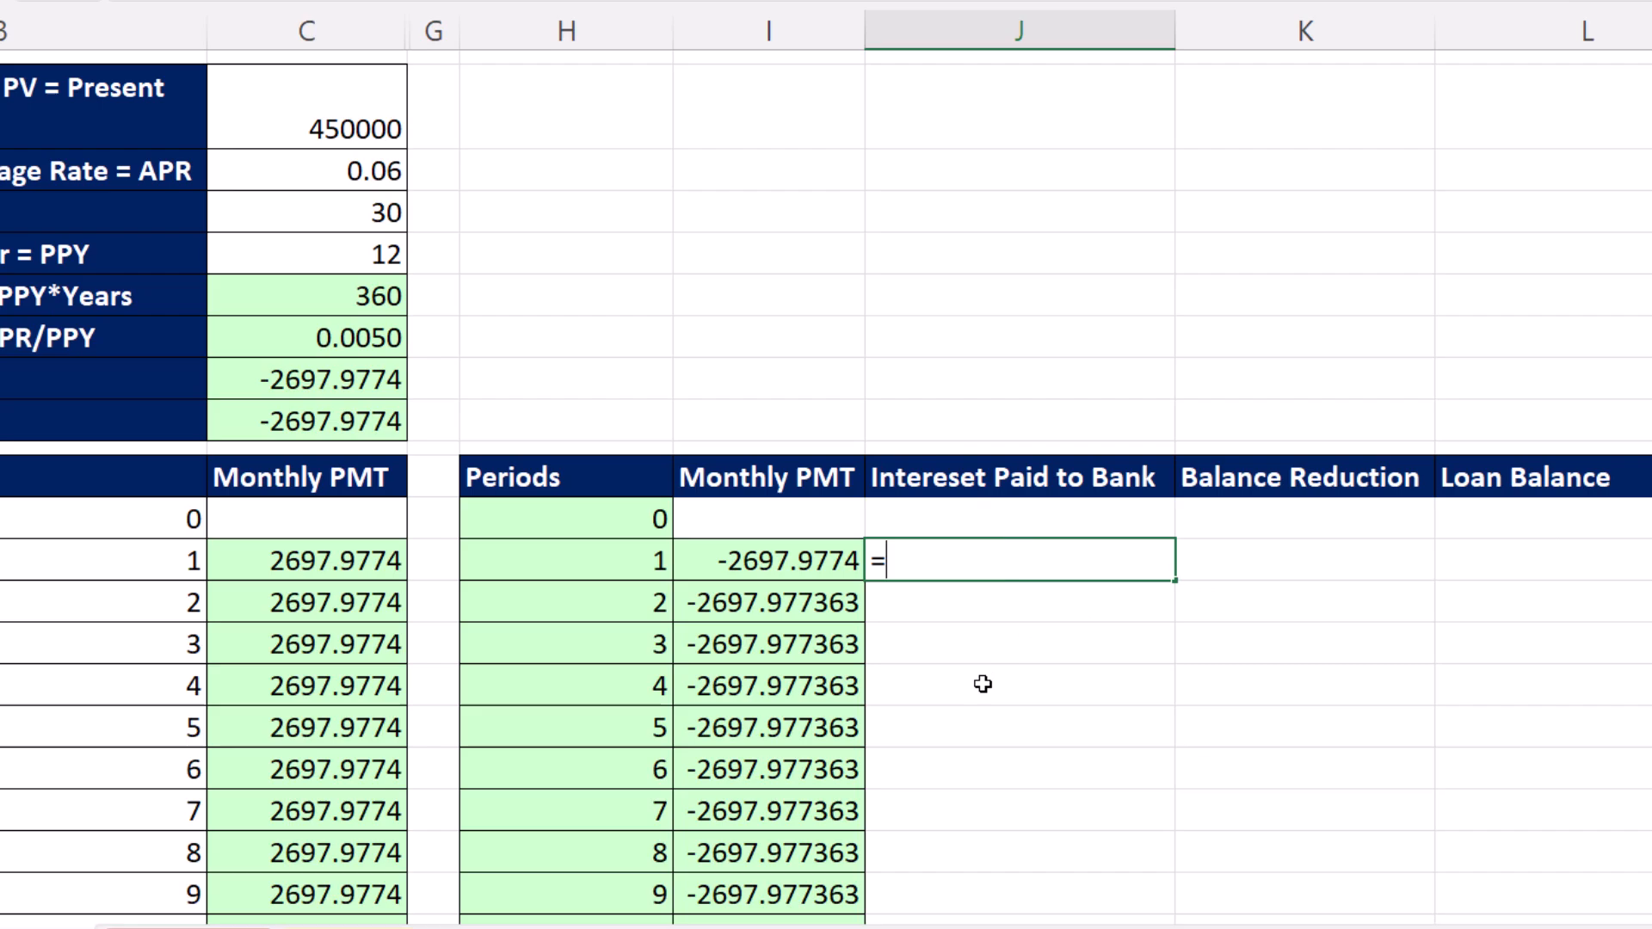
type("ip")
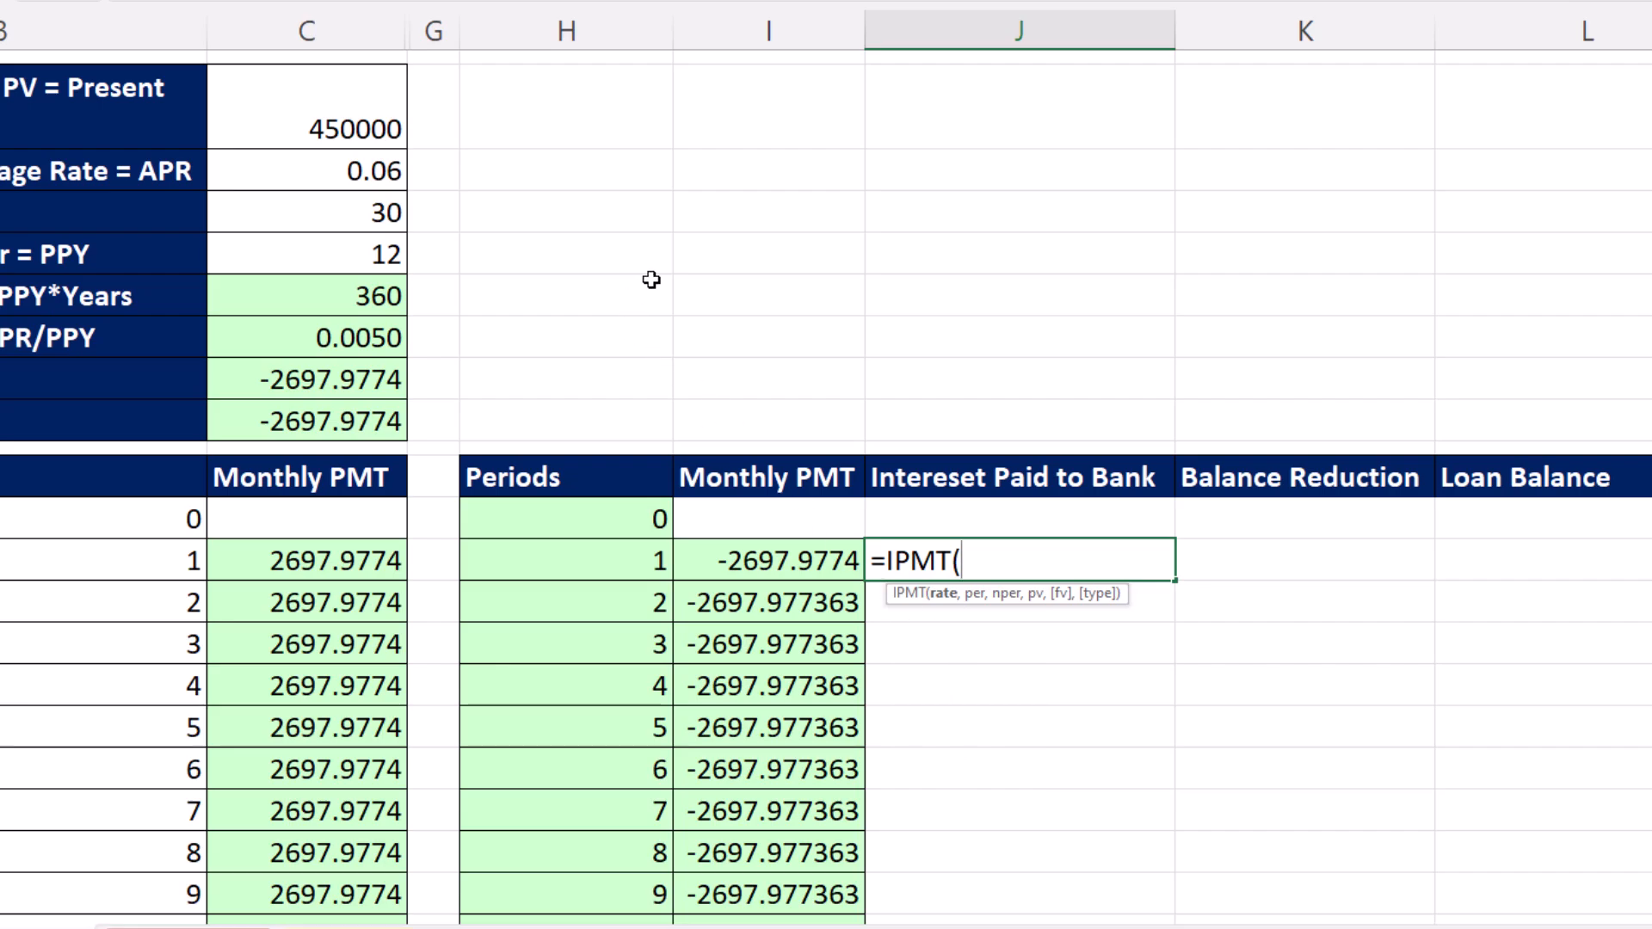
mouse_move(599, 422)
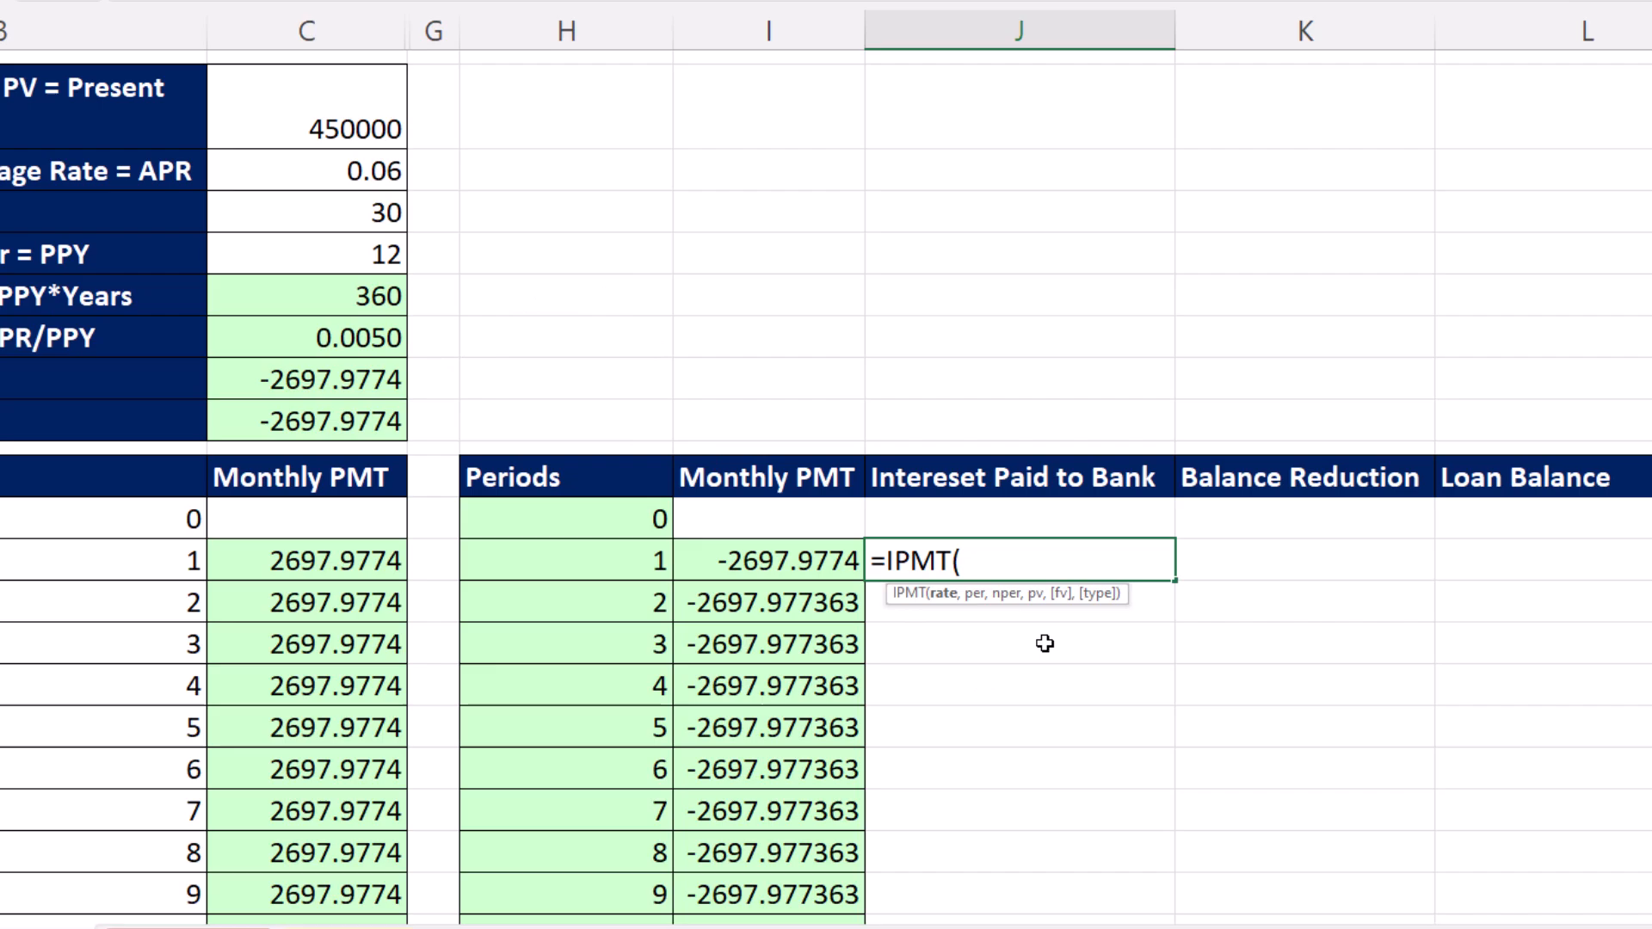
left_click(341, 337)
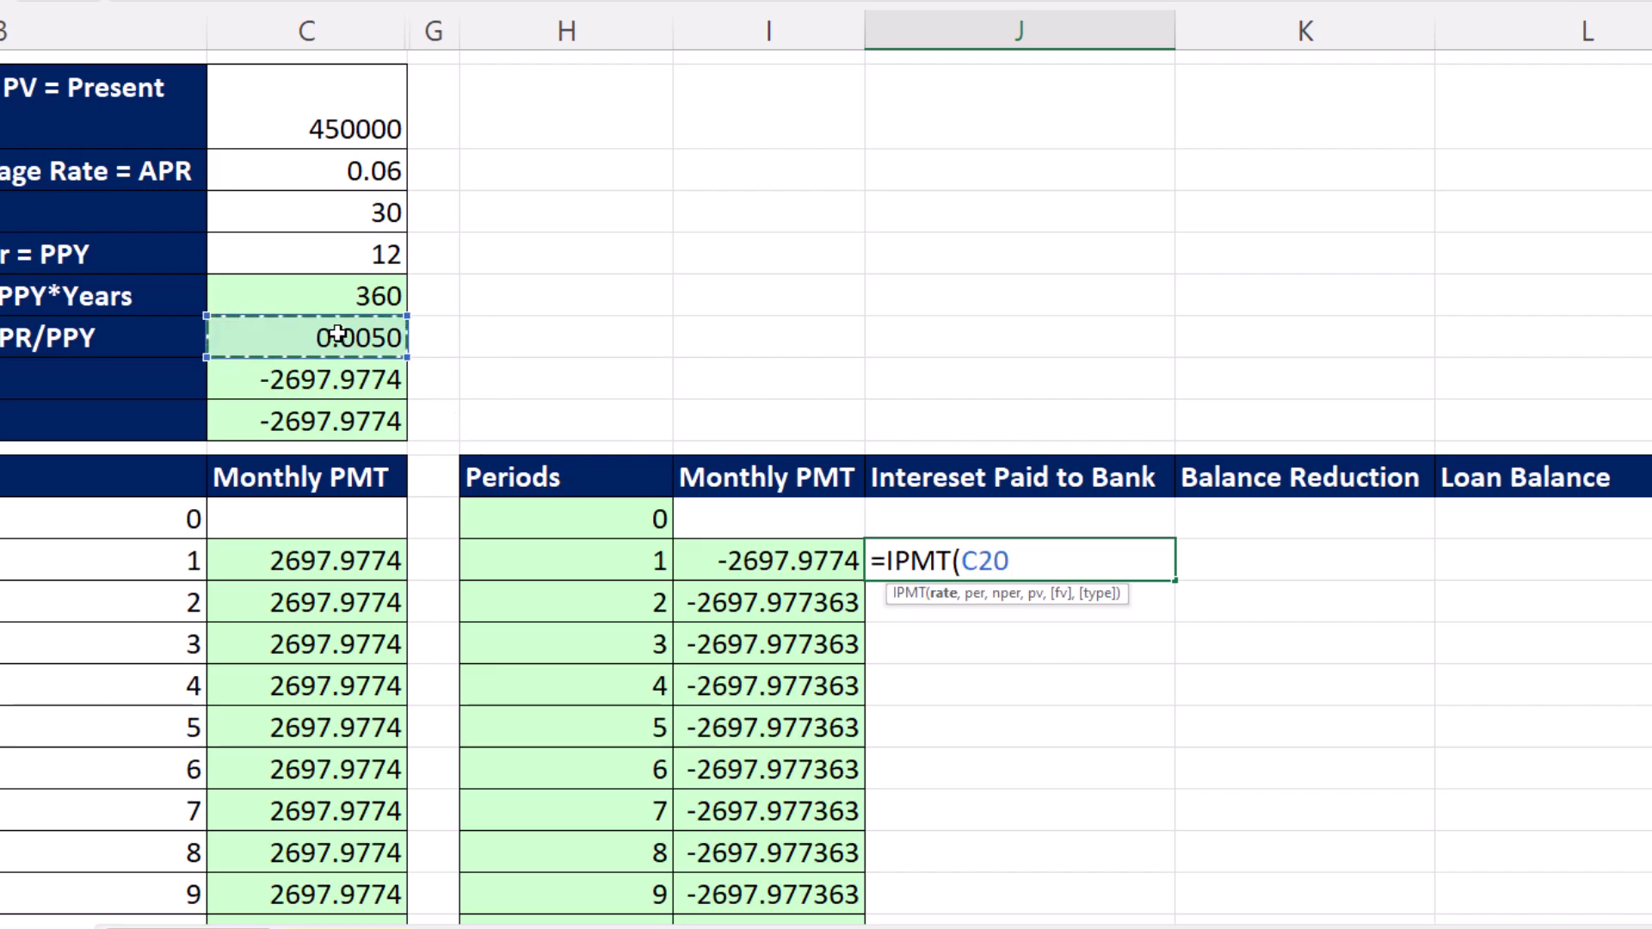
type(",")
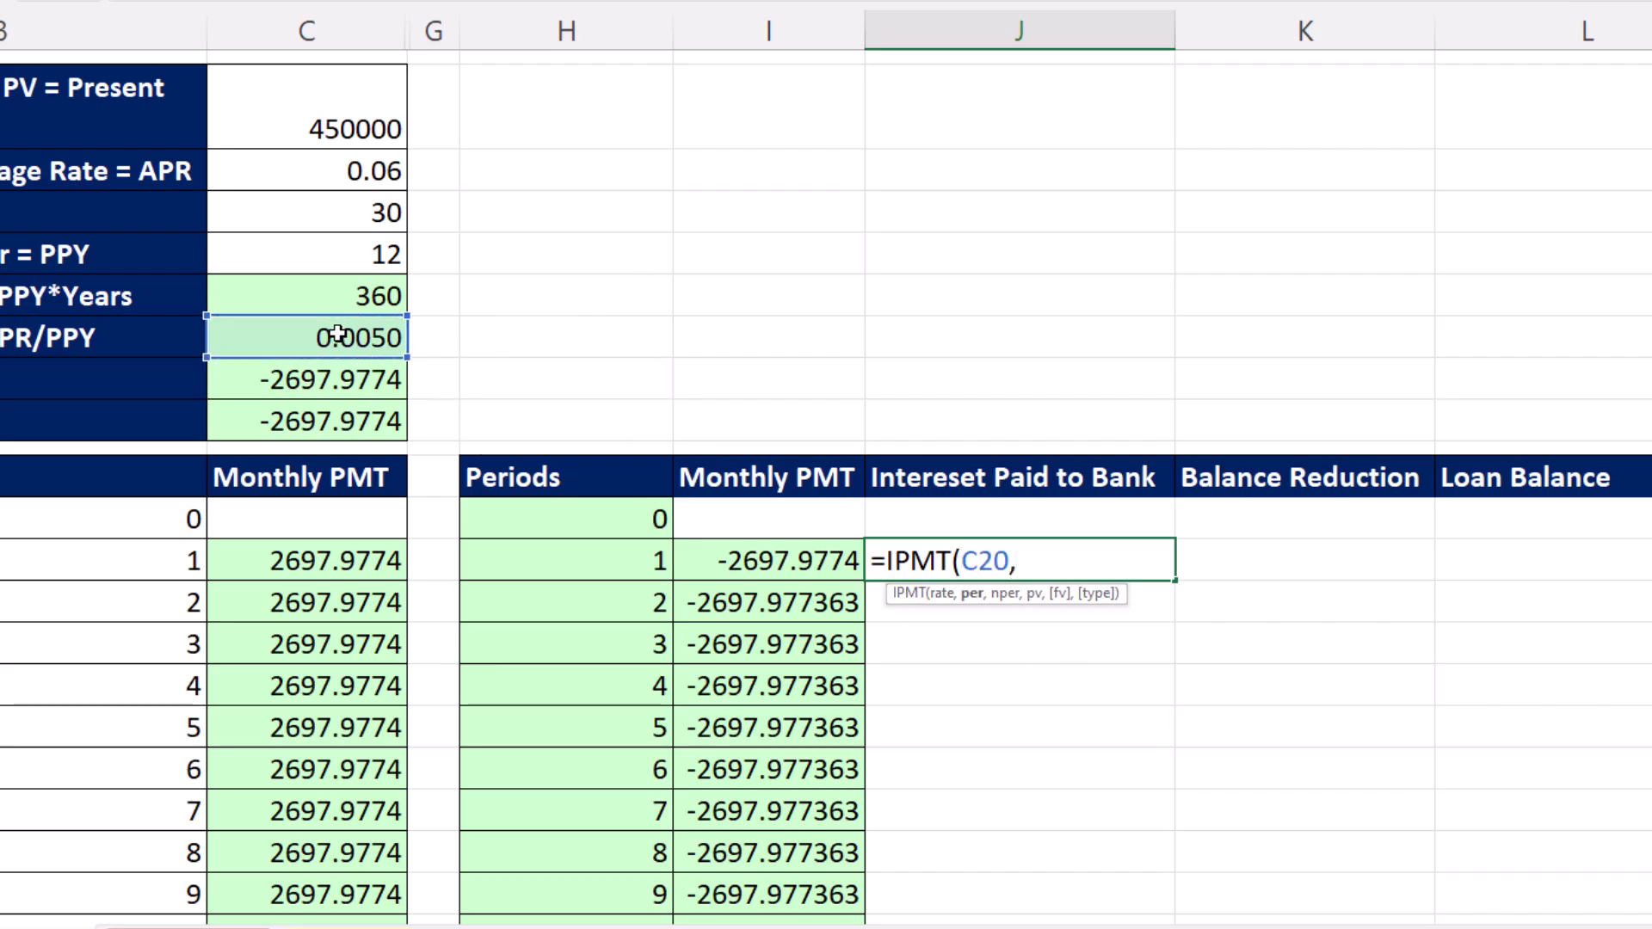
mouse_move(626, 723)
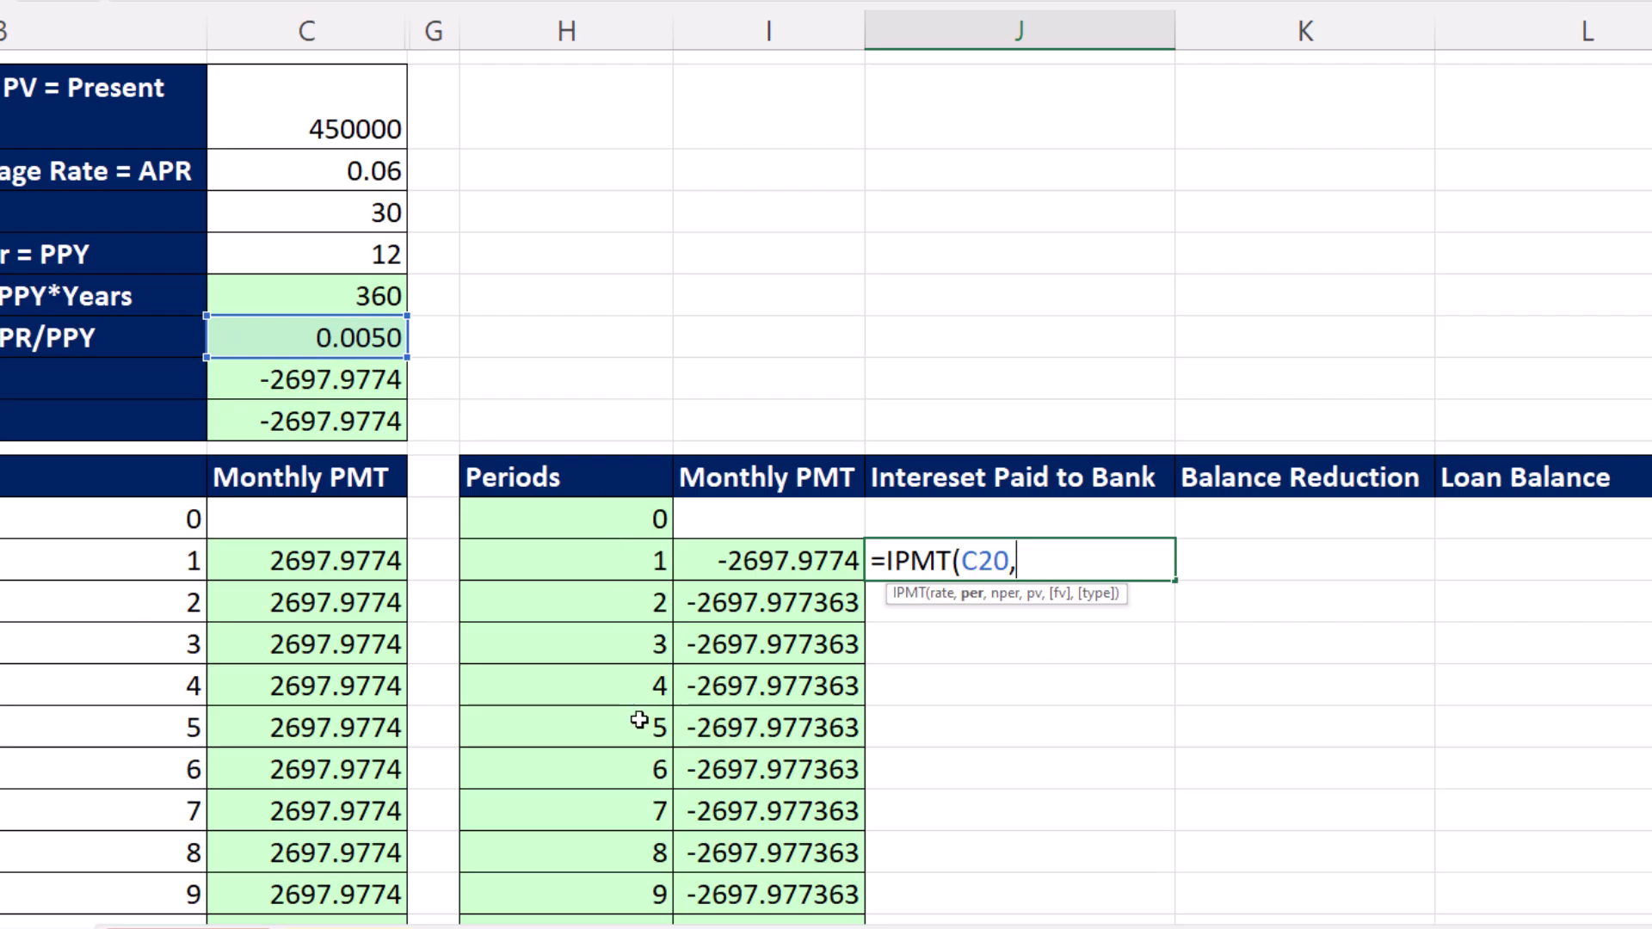
type("DROP(H25#")
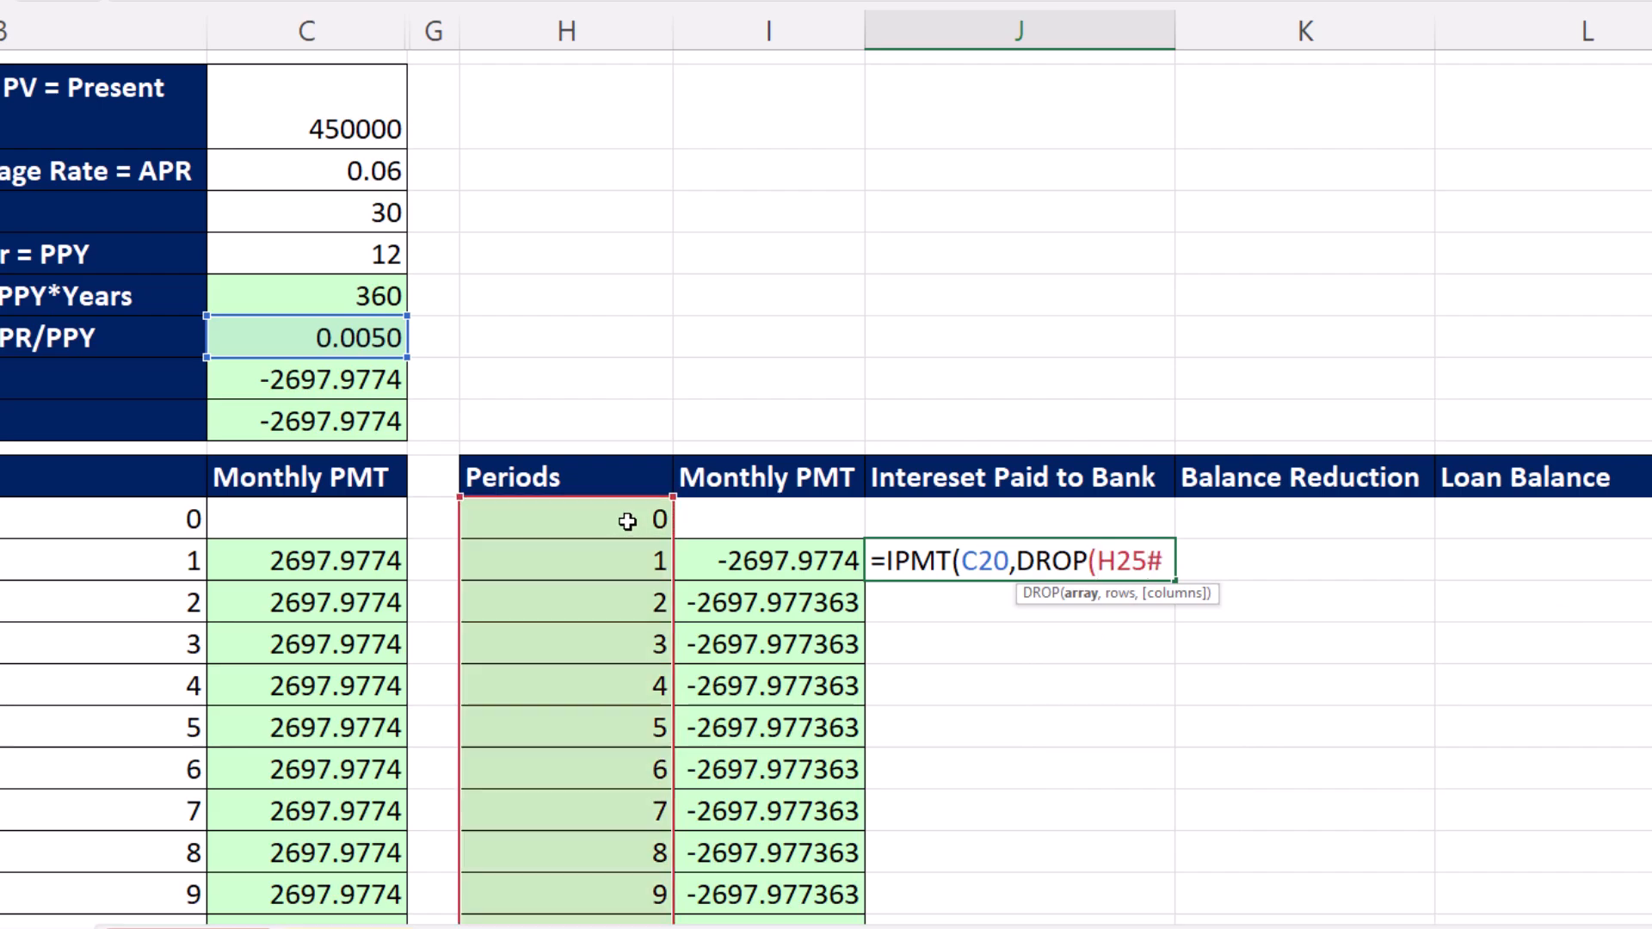
type(",")
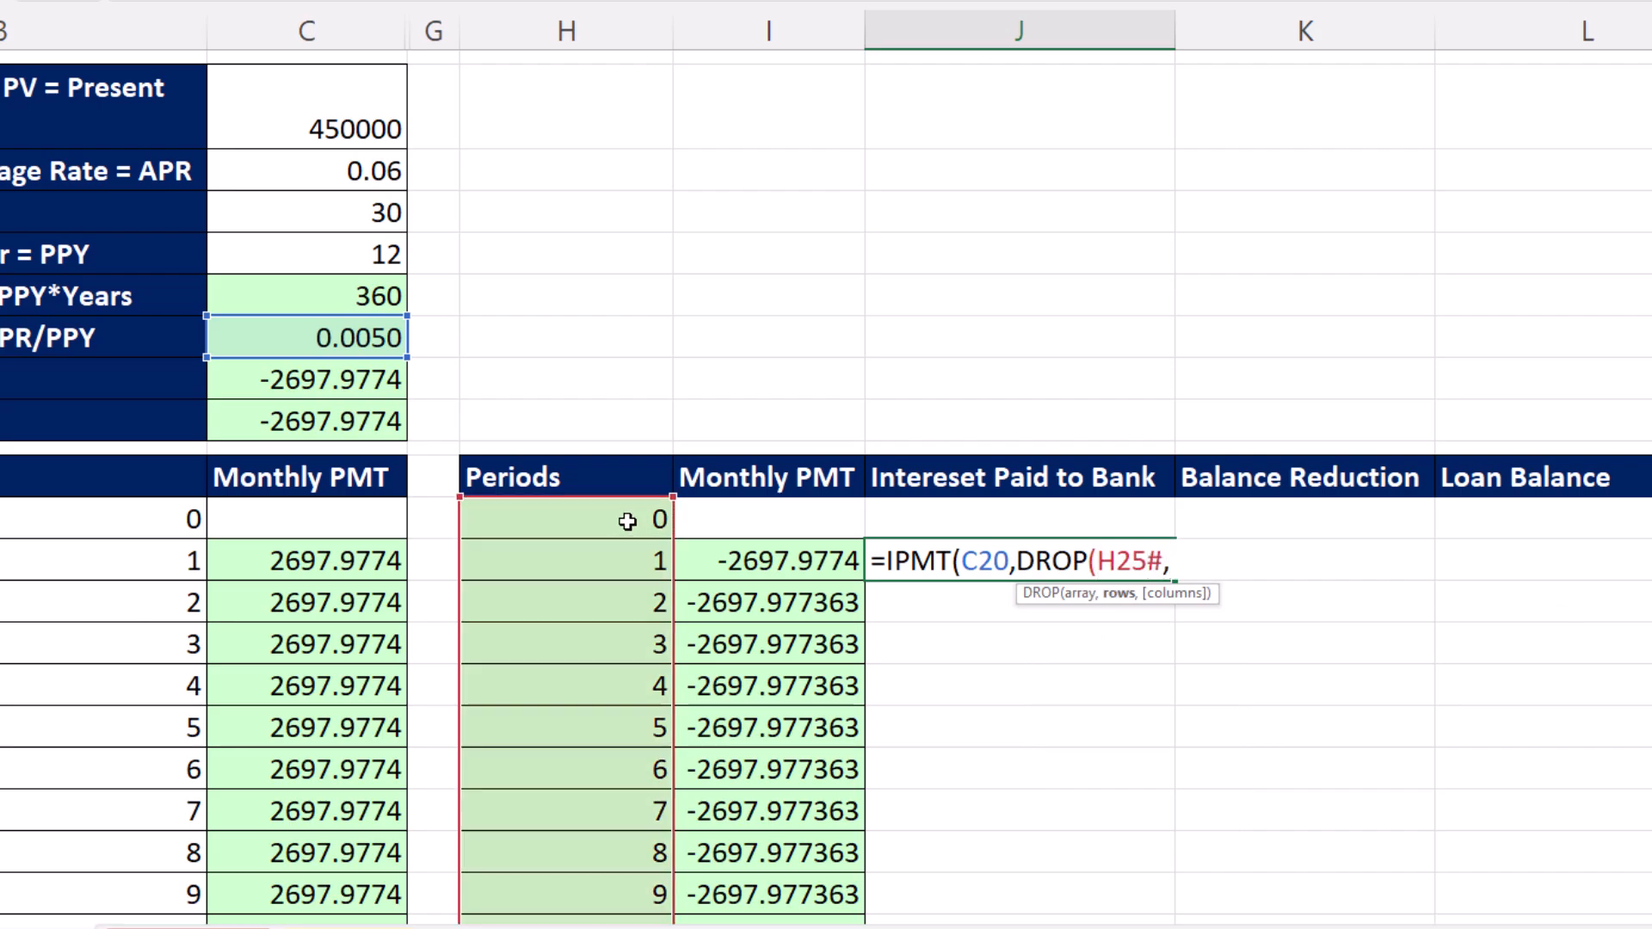
type("1)")
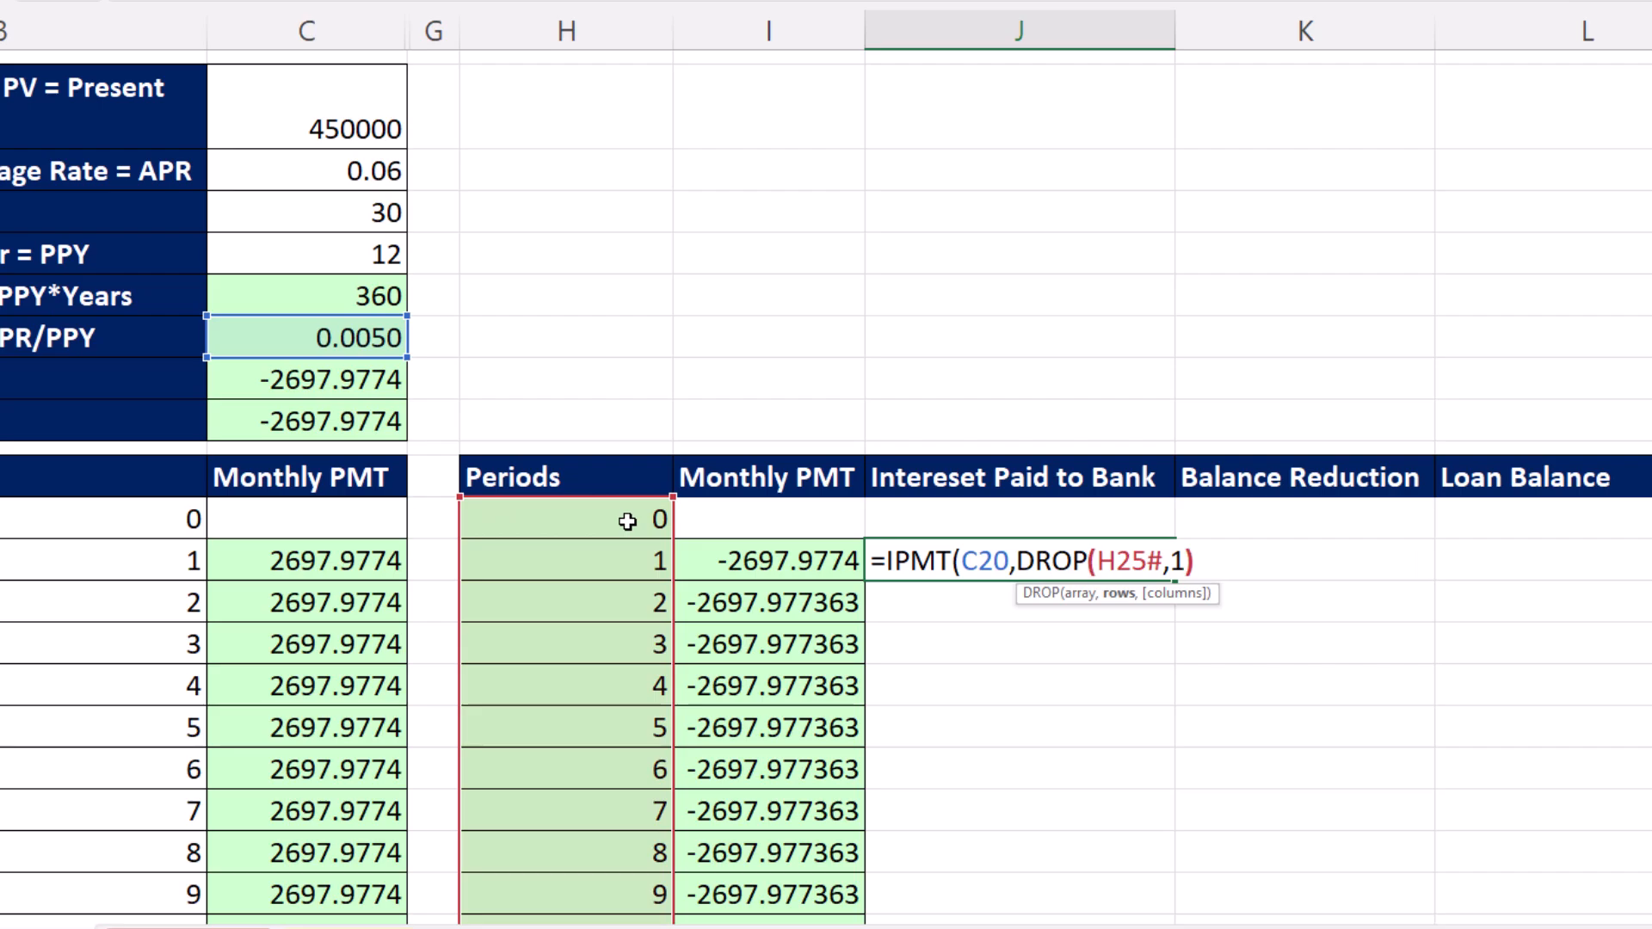
type(")")
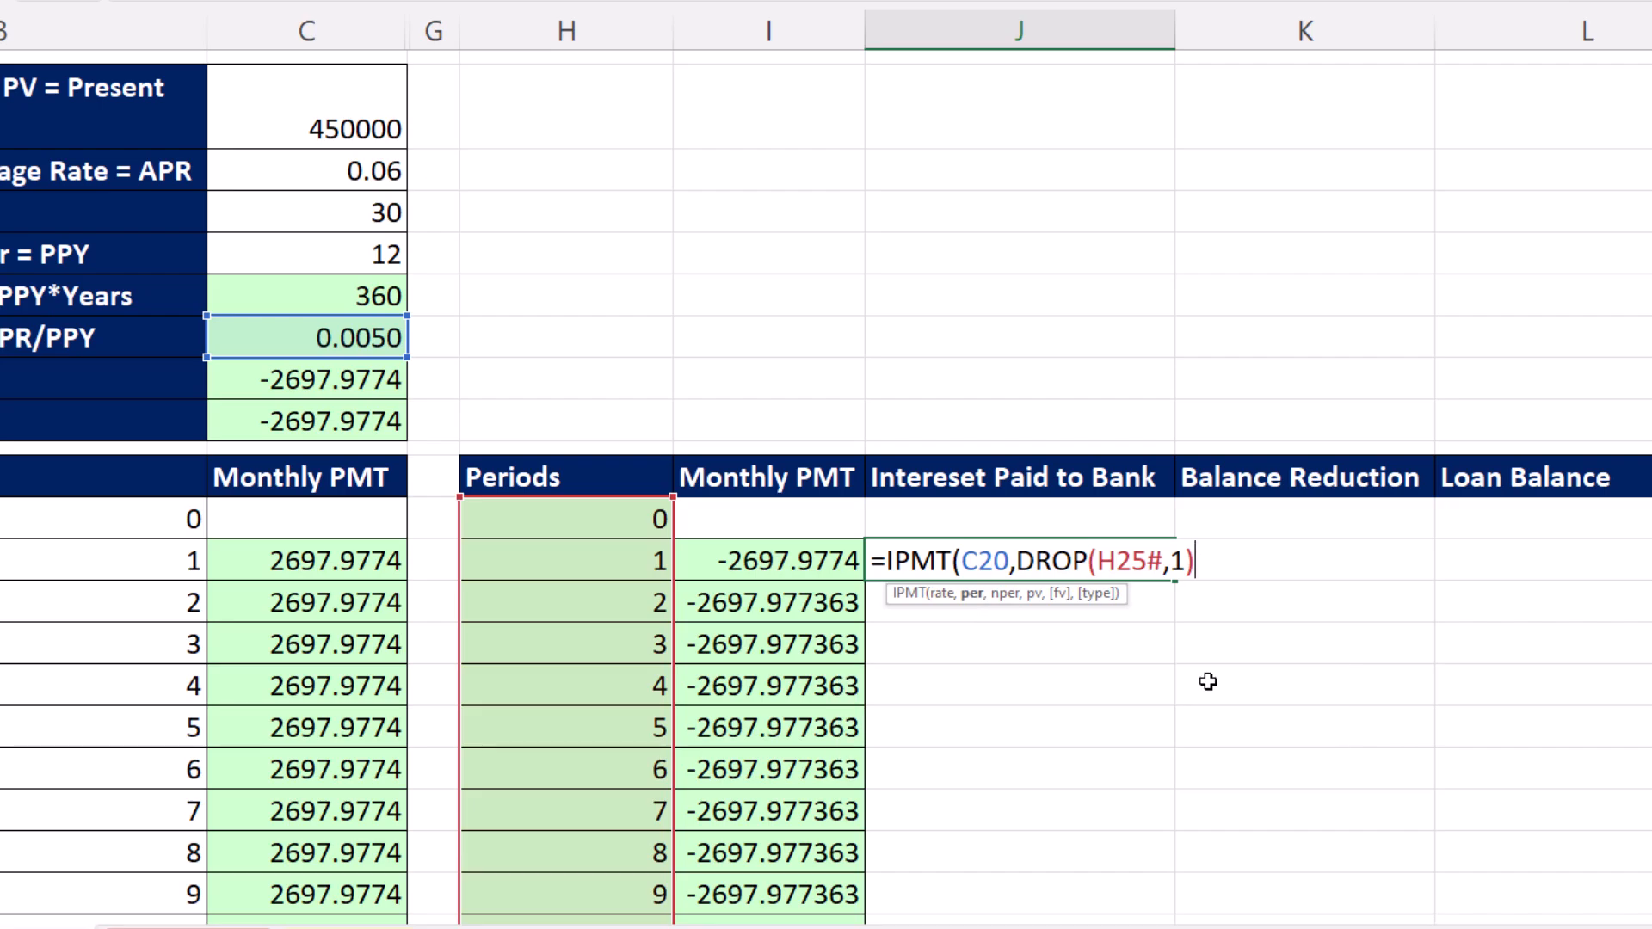
Step: Complete the IPMT formula with total periods and the loan amount so interest spills from -2250.00
left_click(306, 296)
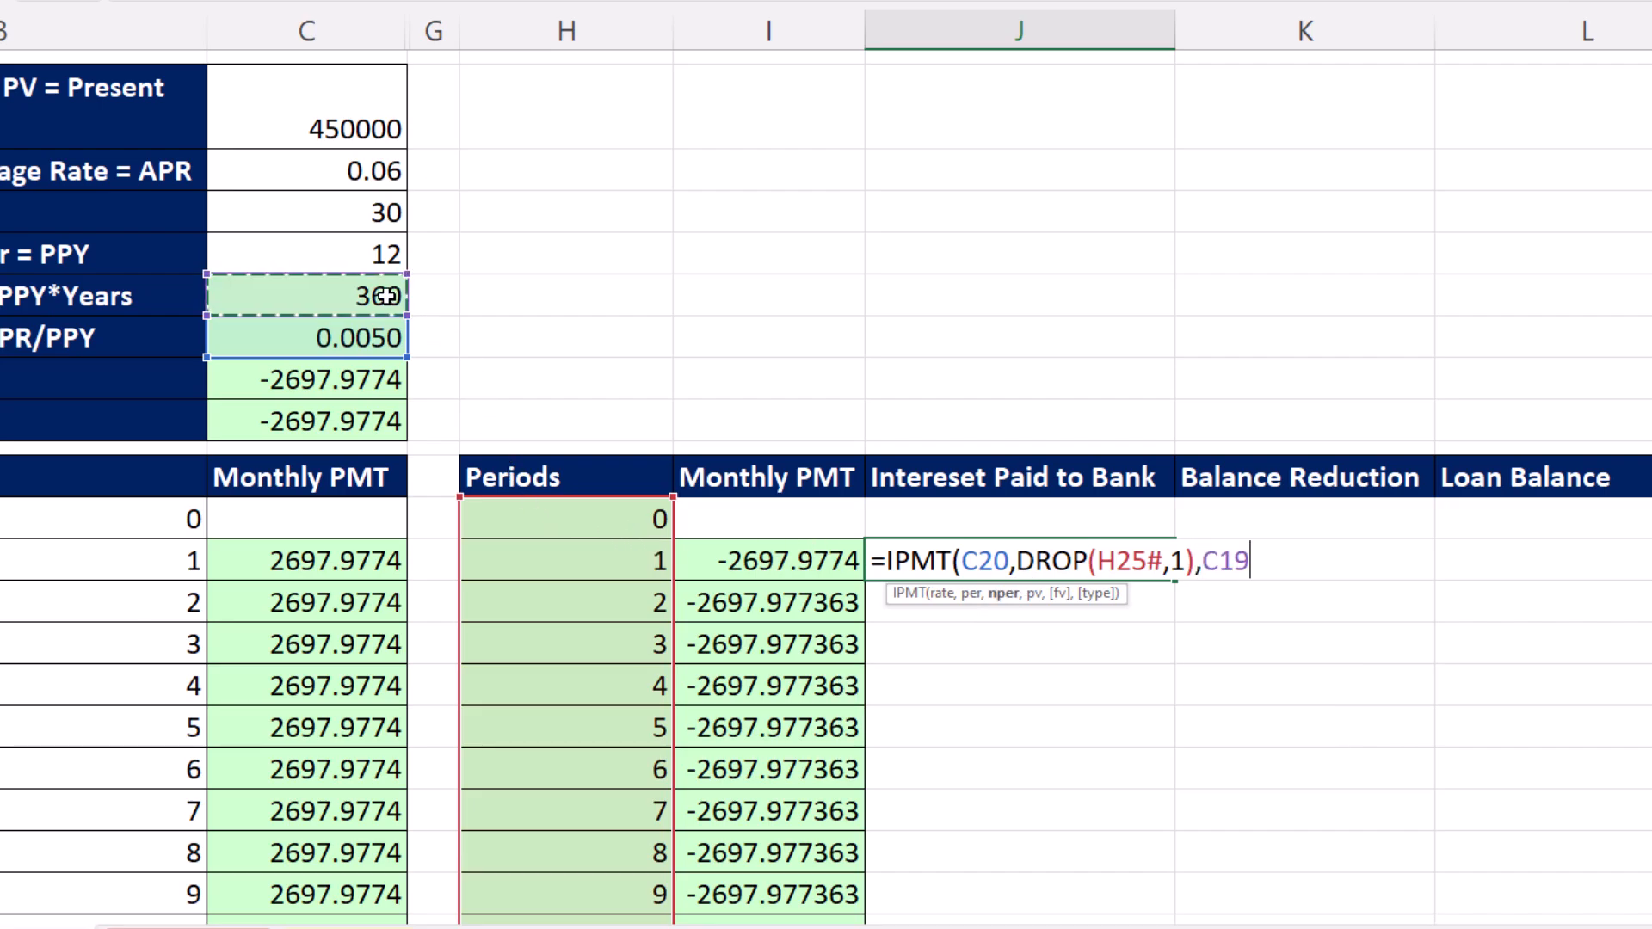
type(",")
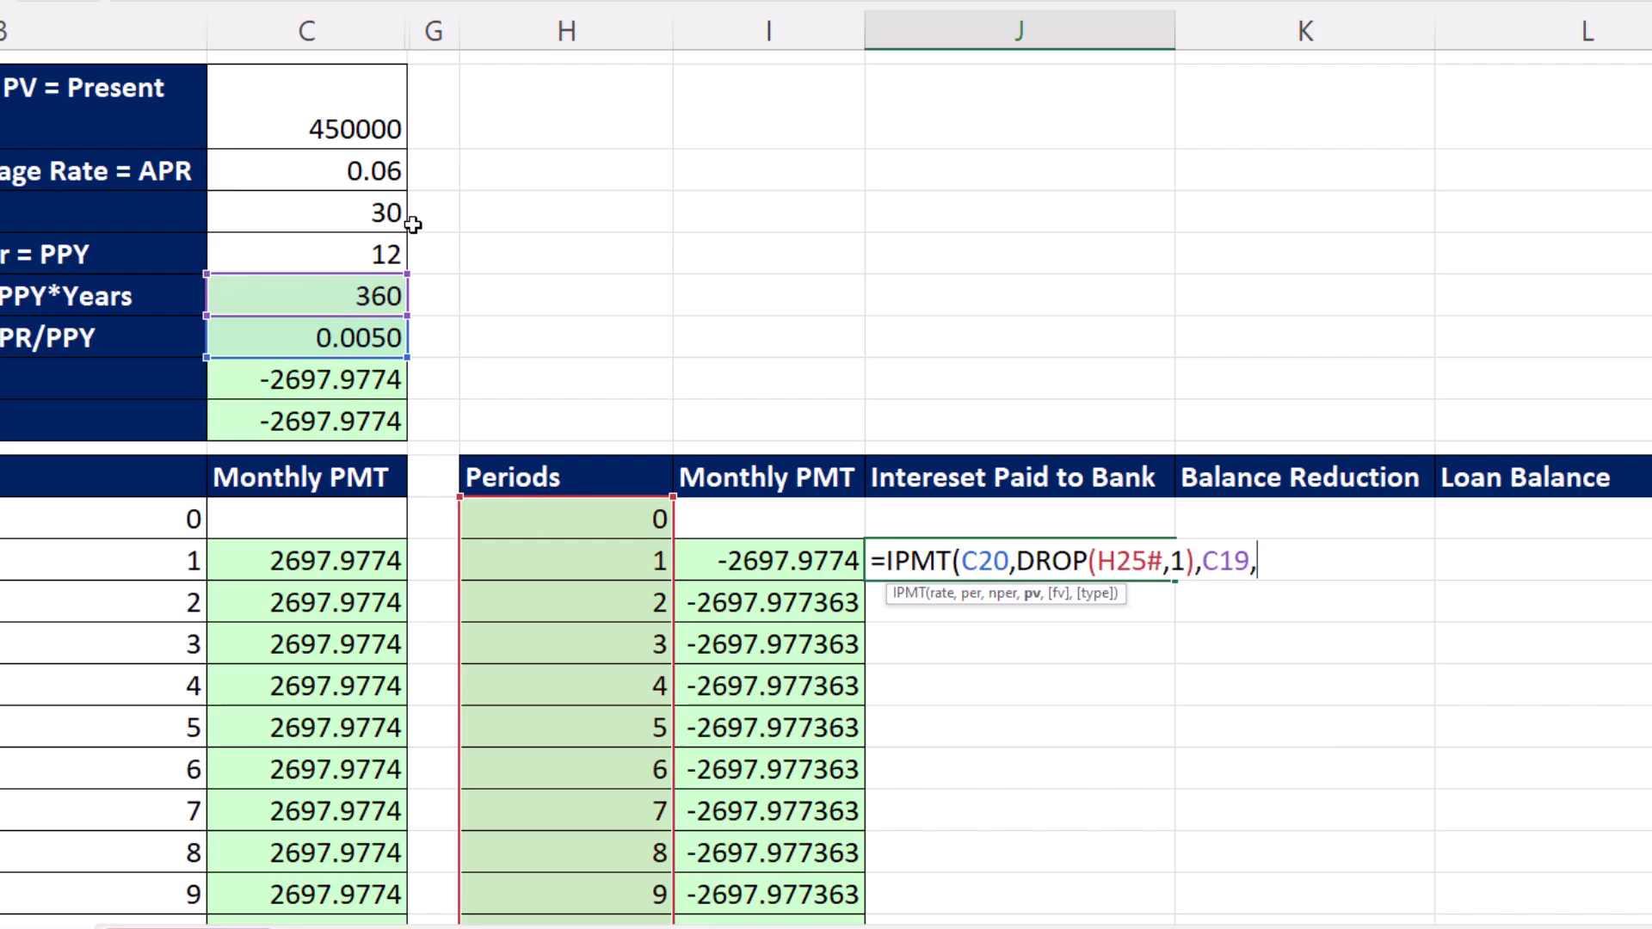
left_click(307, 103)
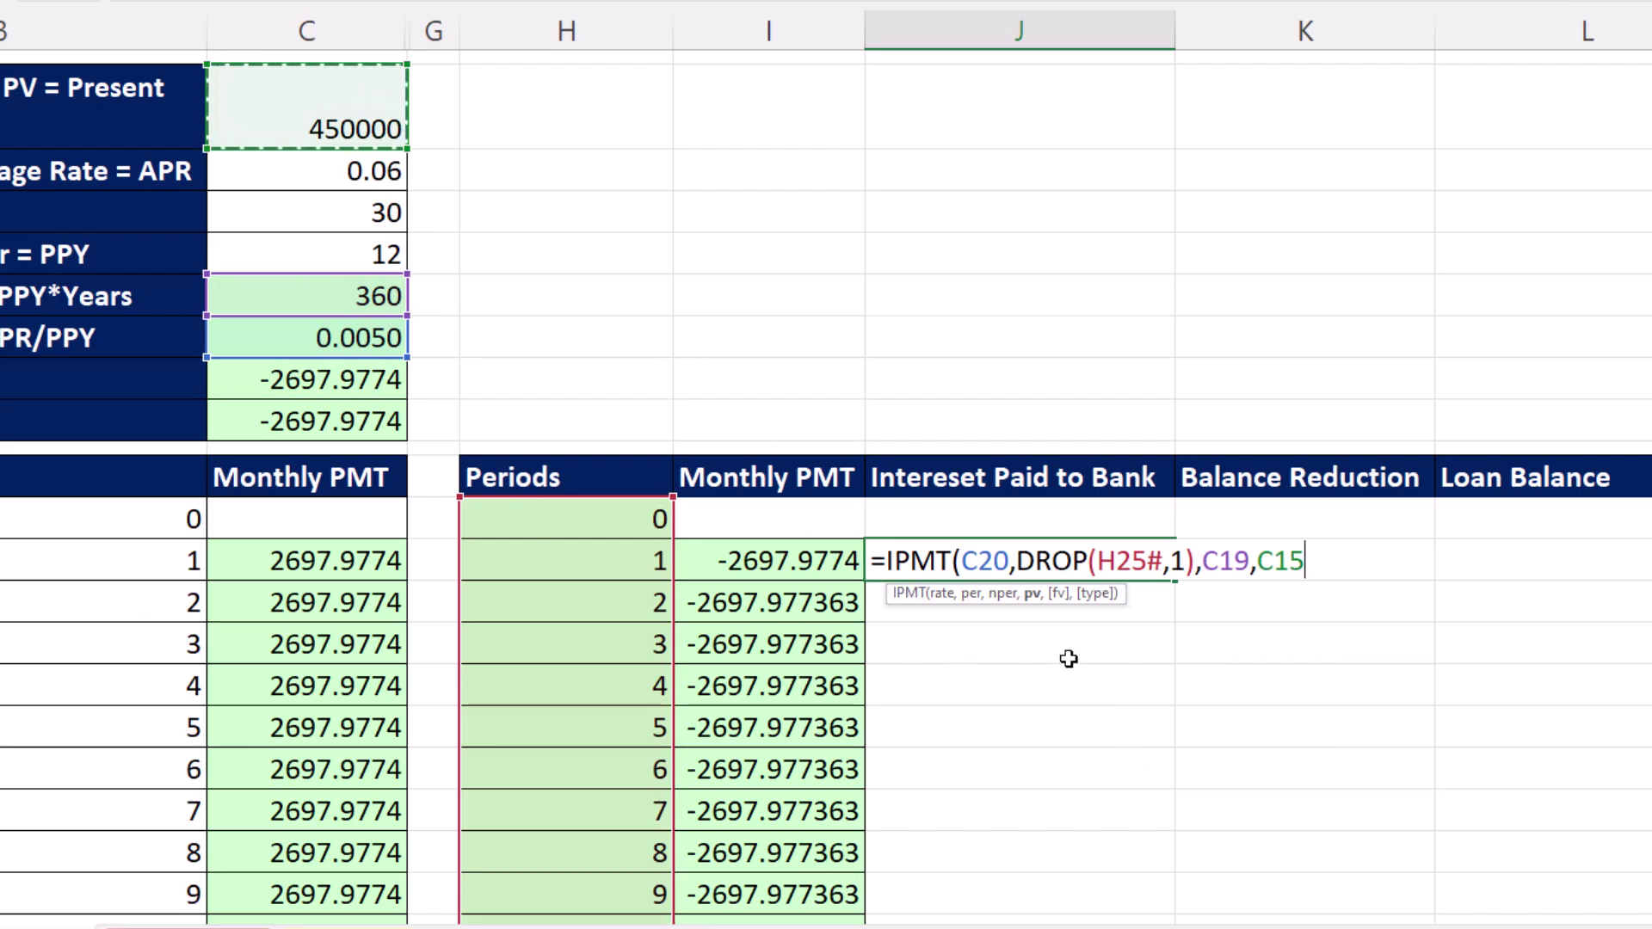
mouse_move(1060, 637)
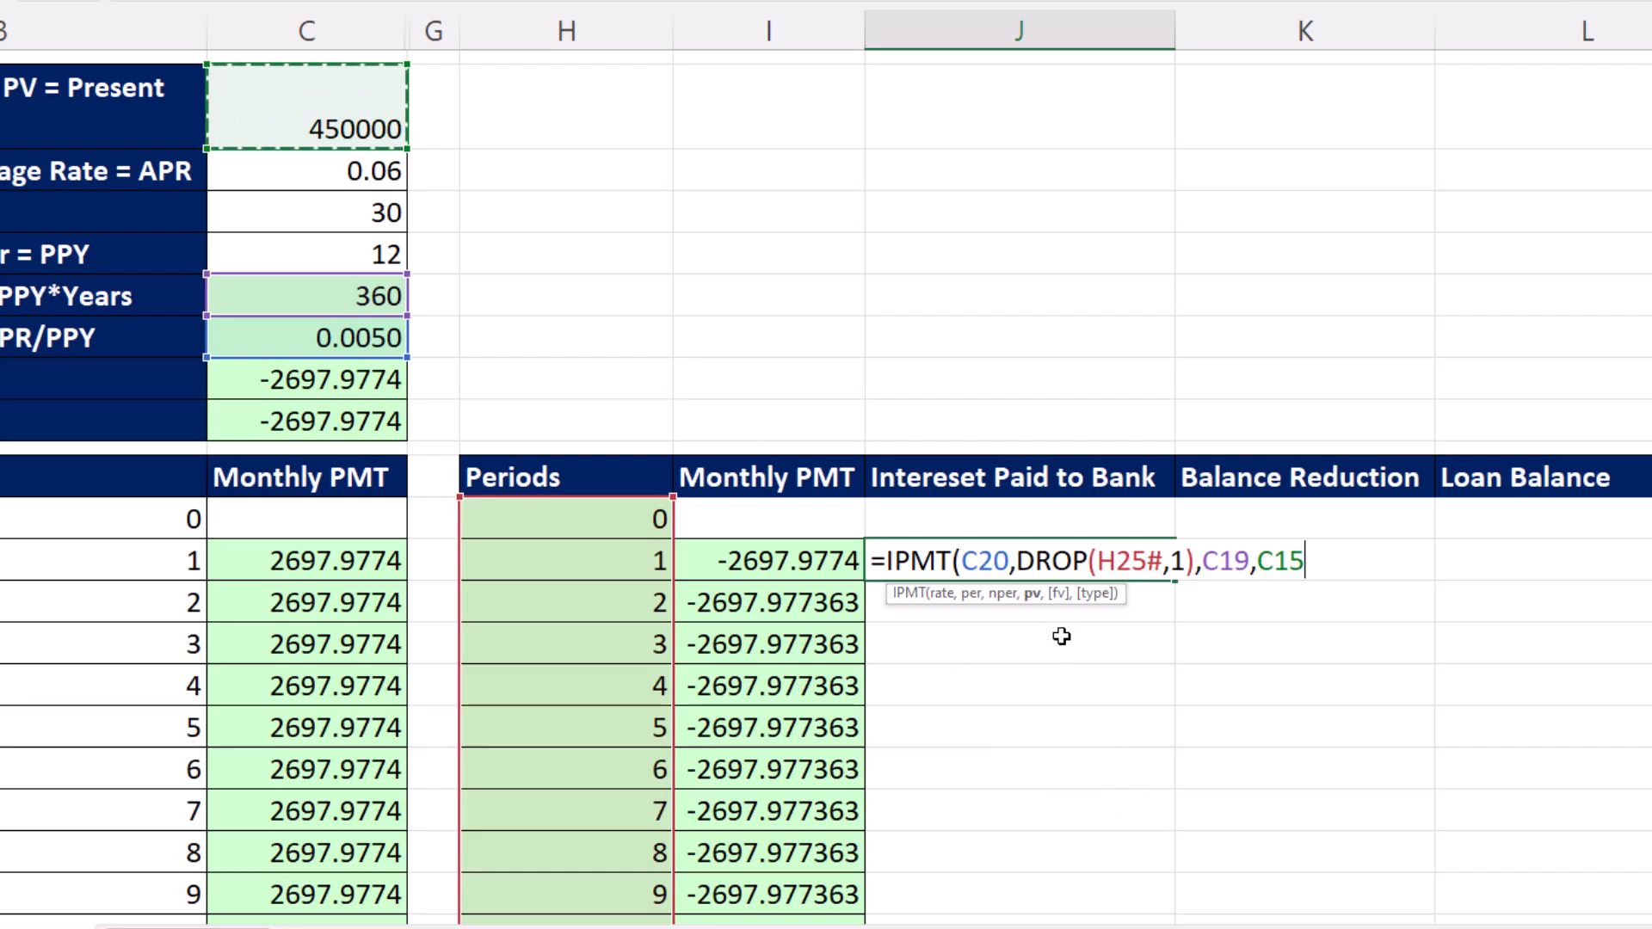
mouse_move(1218, 714)
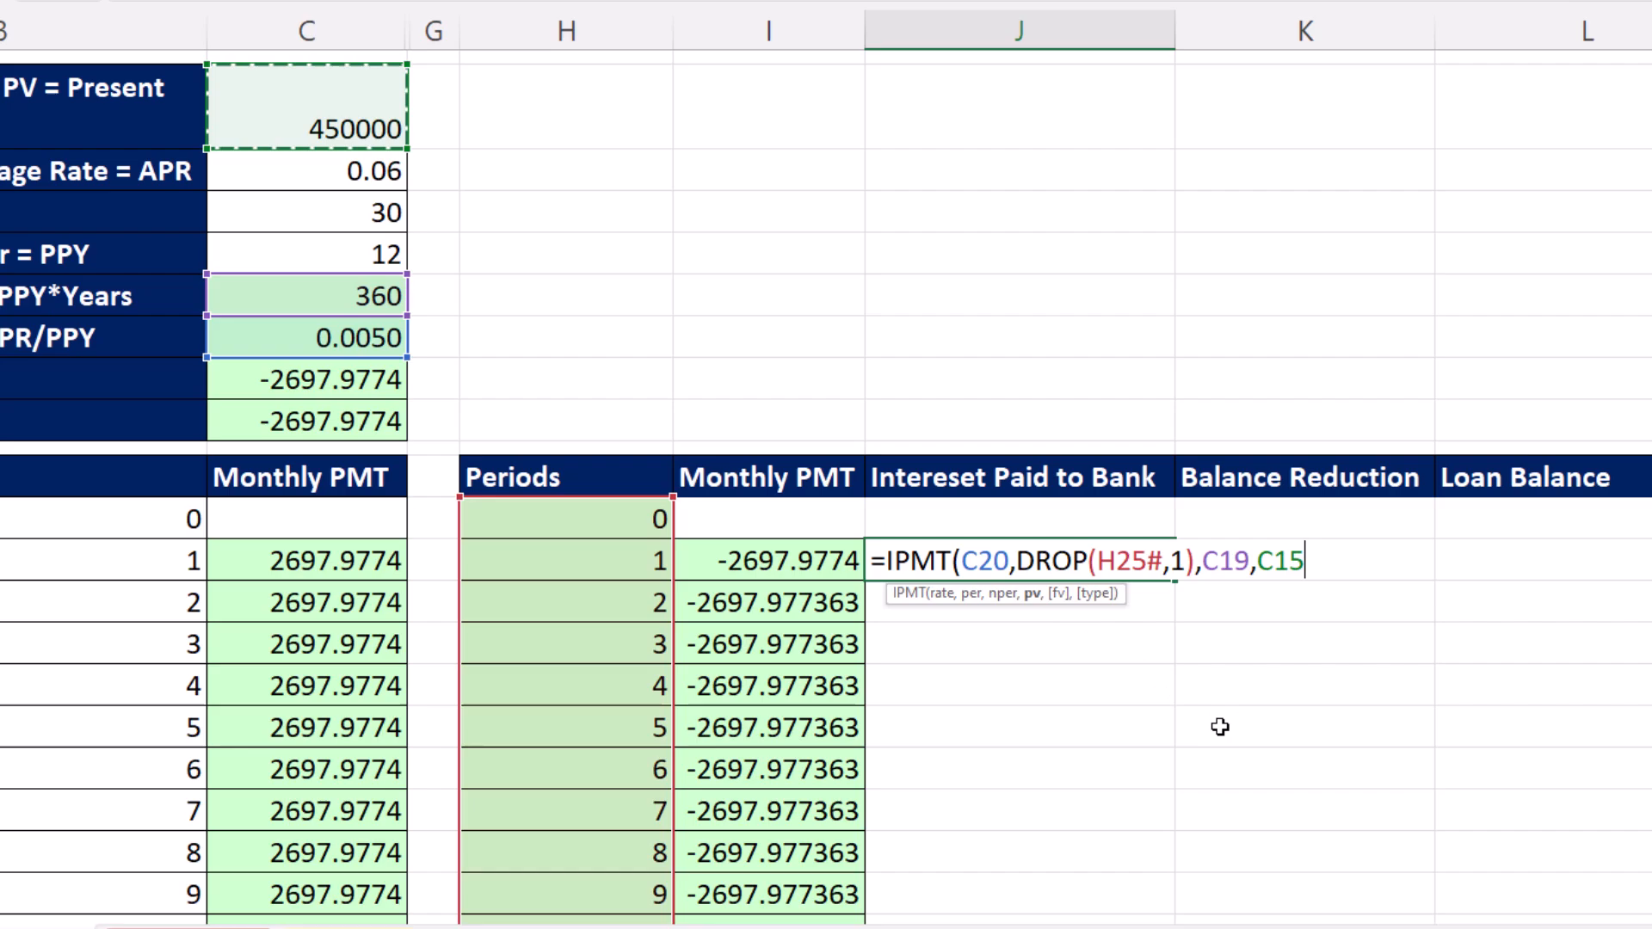
type(")")
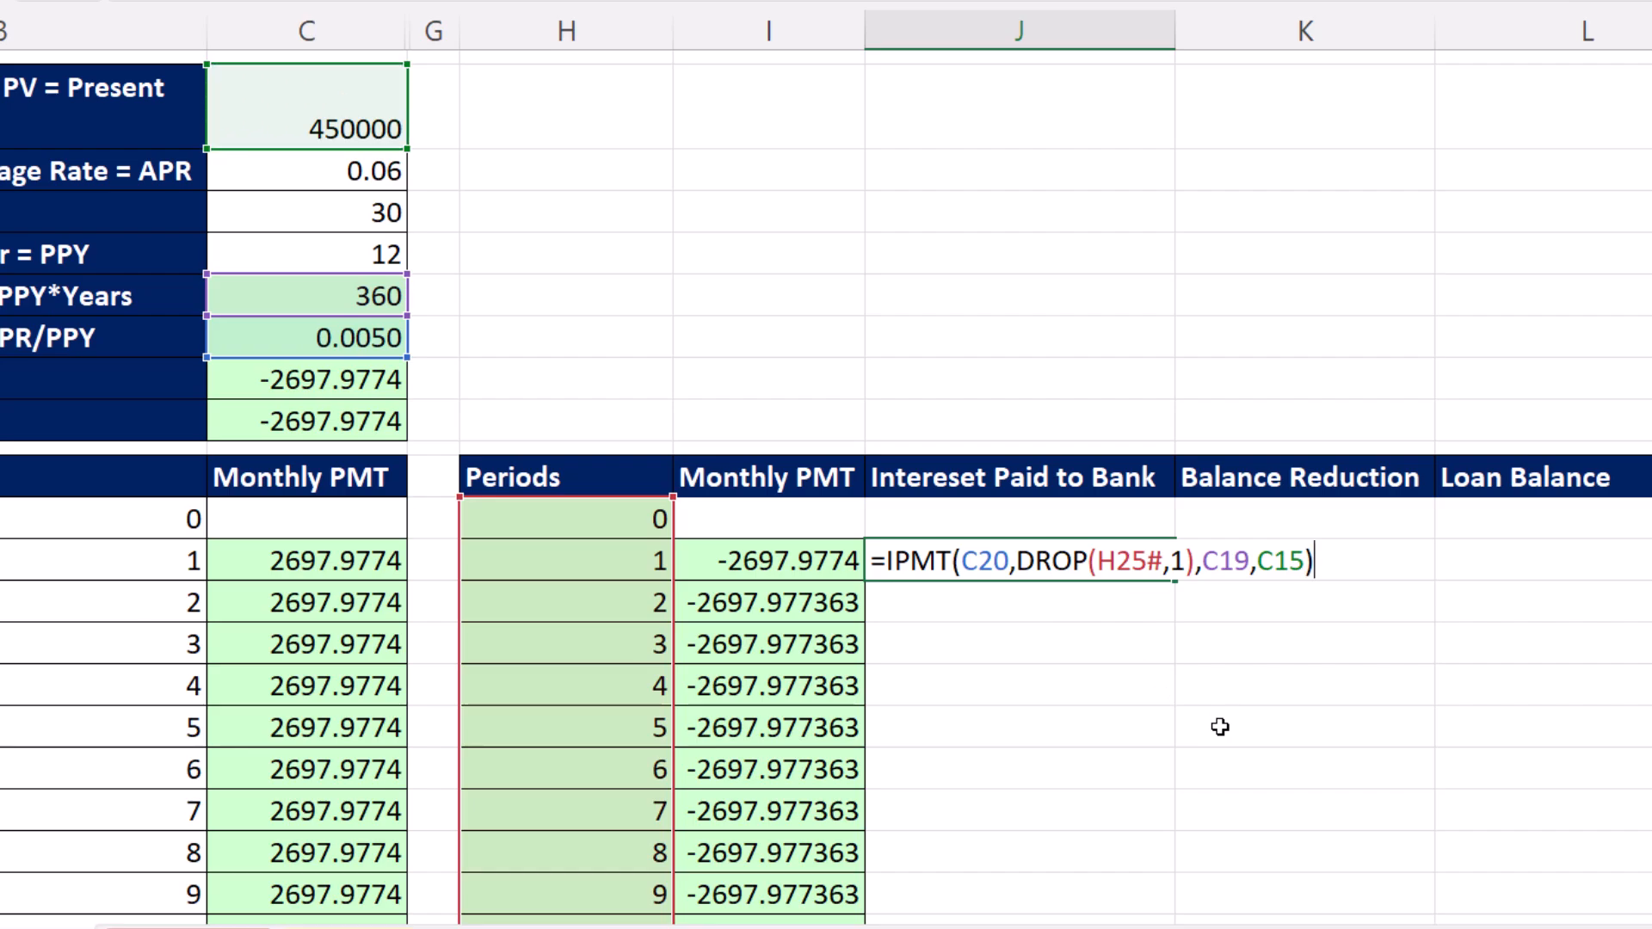
key("Enter")
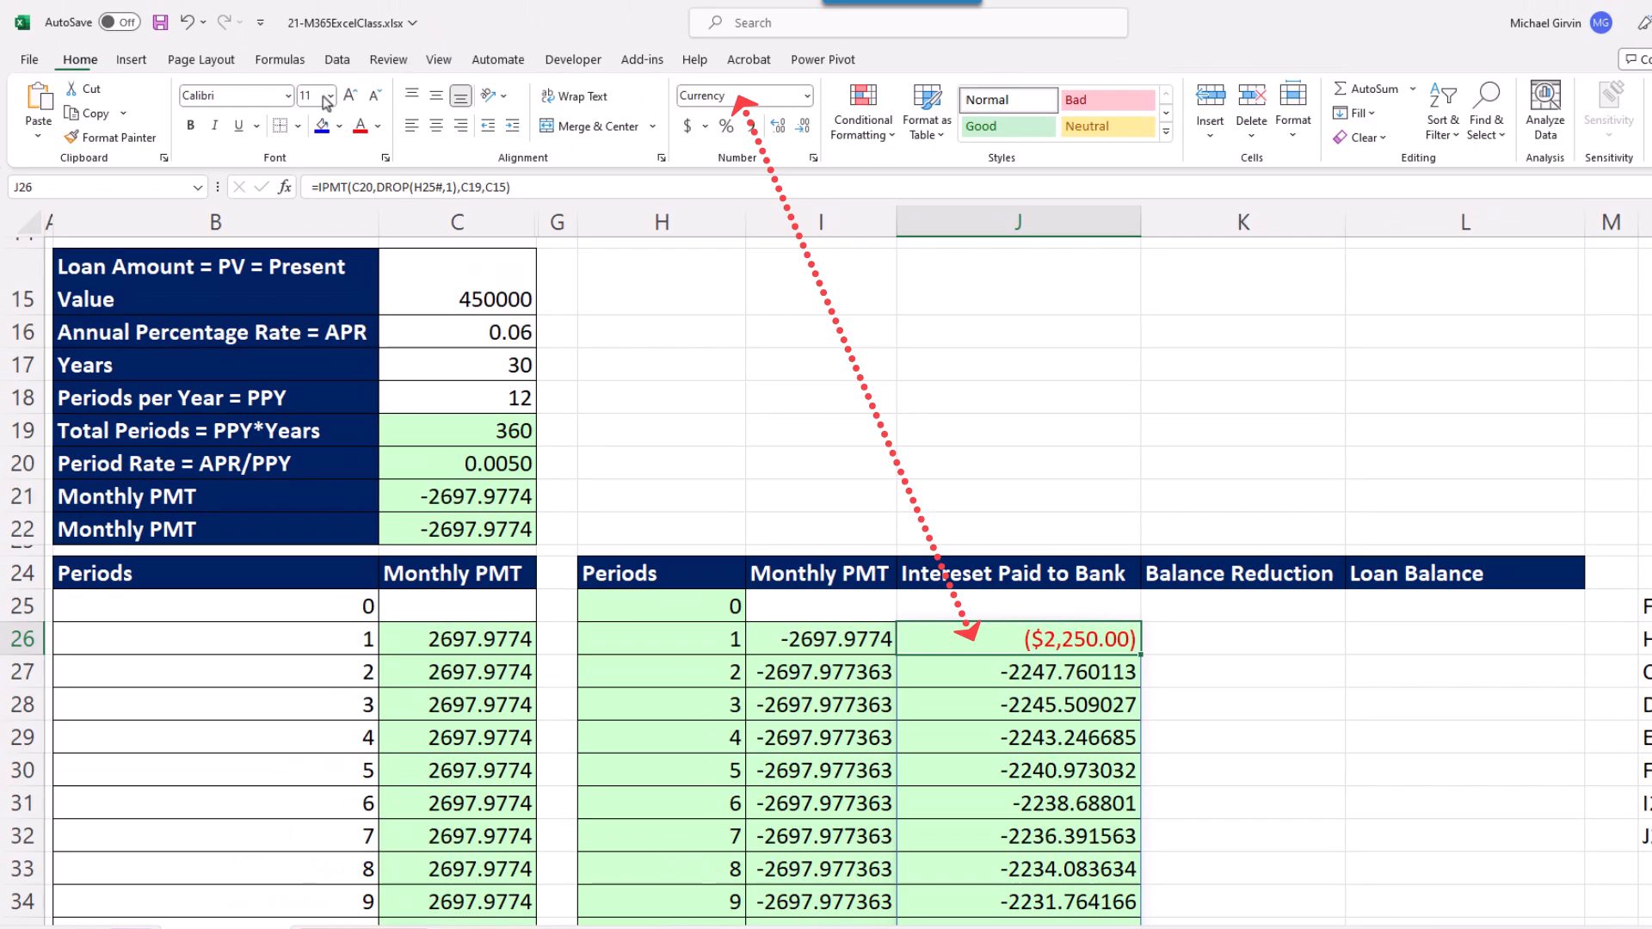
Step: Compare the ($2,250.00) currency format of the first IPMT result with the unformatted rows below
left_click(1009, 671)
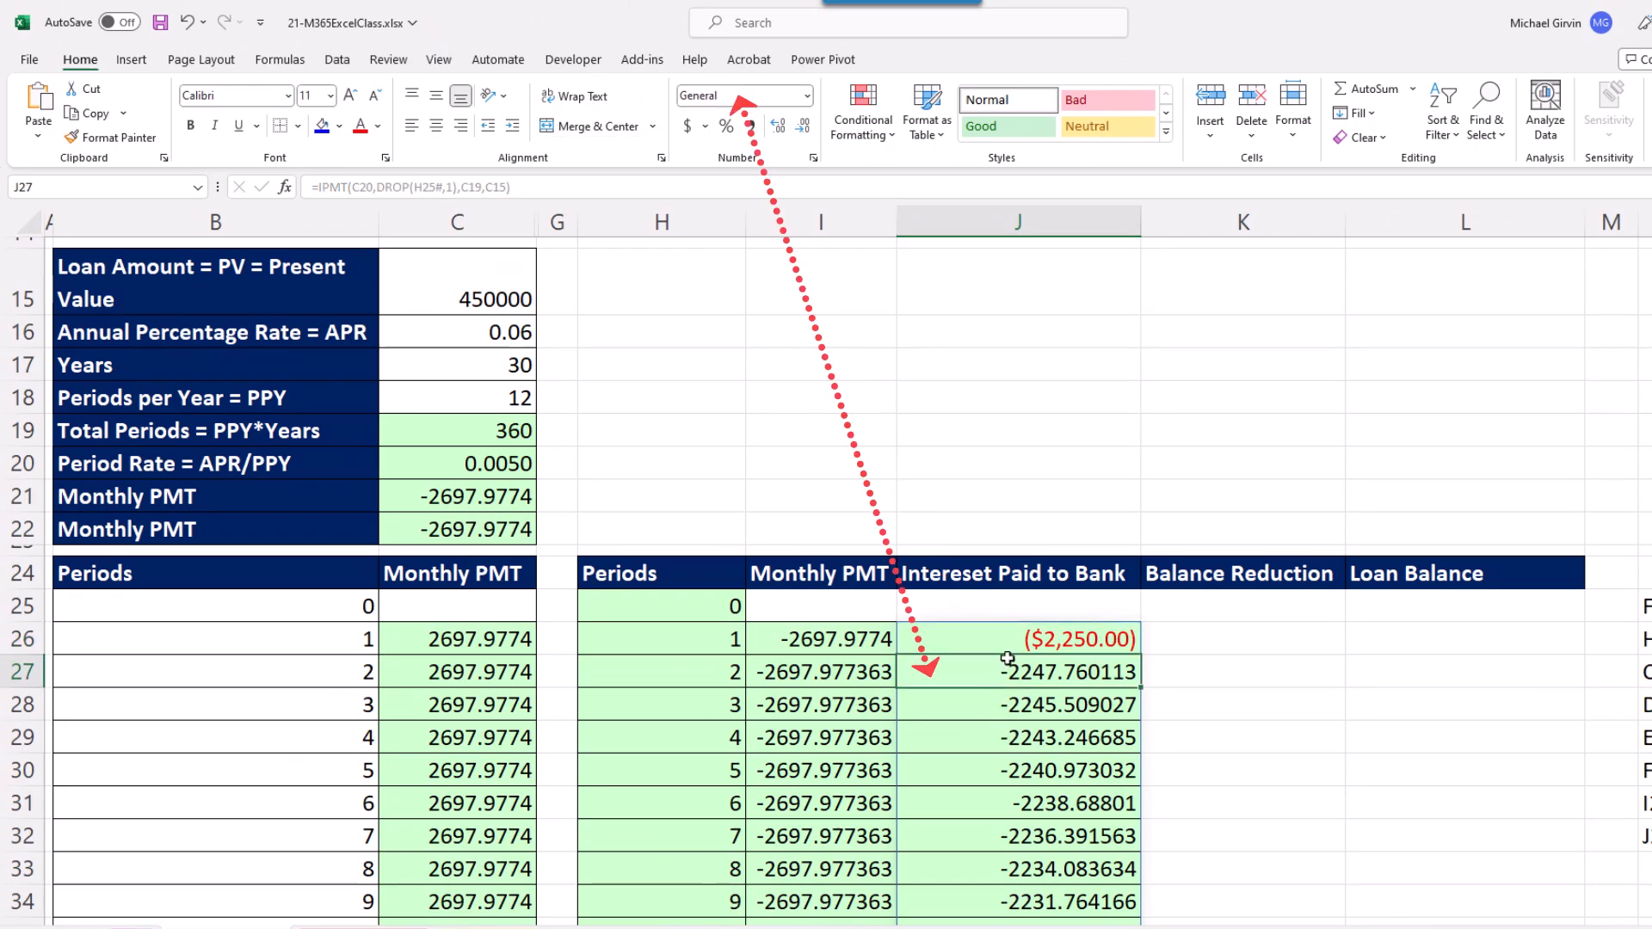
left_click(809, 95)
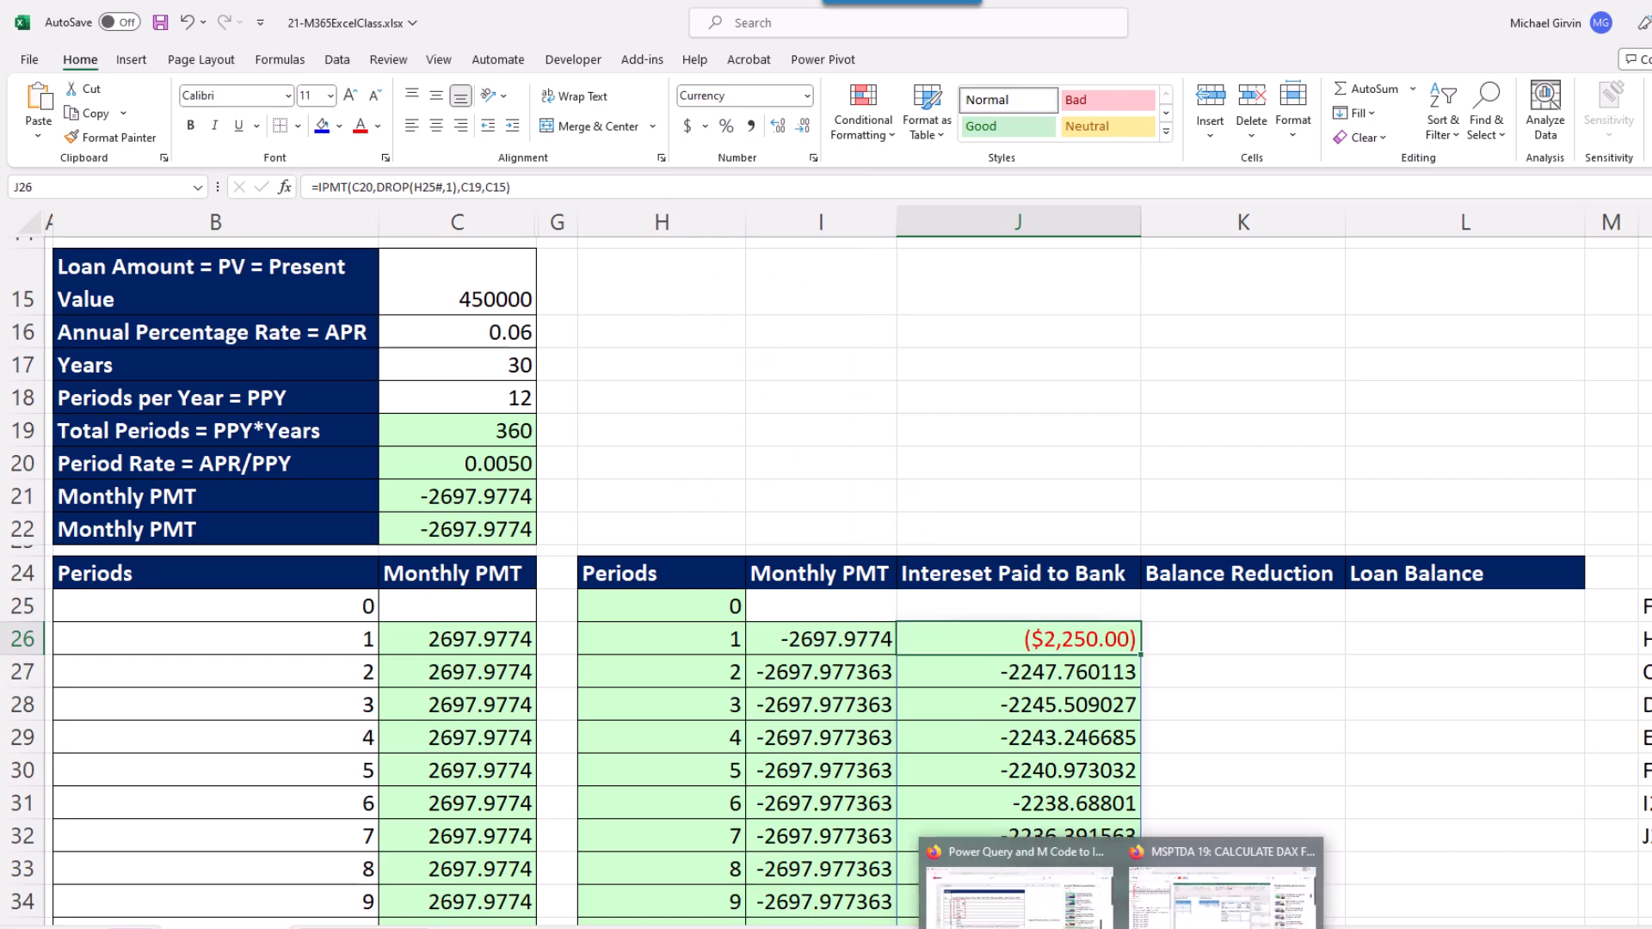
Step: Set J26 to General format and spill balance reduction in K26 as =I26#-J26#, starting at -447.9774
key("Ctrl+Shift+`")
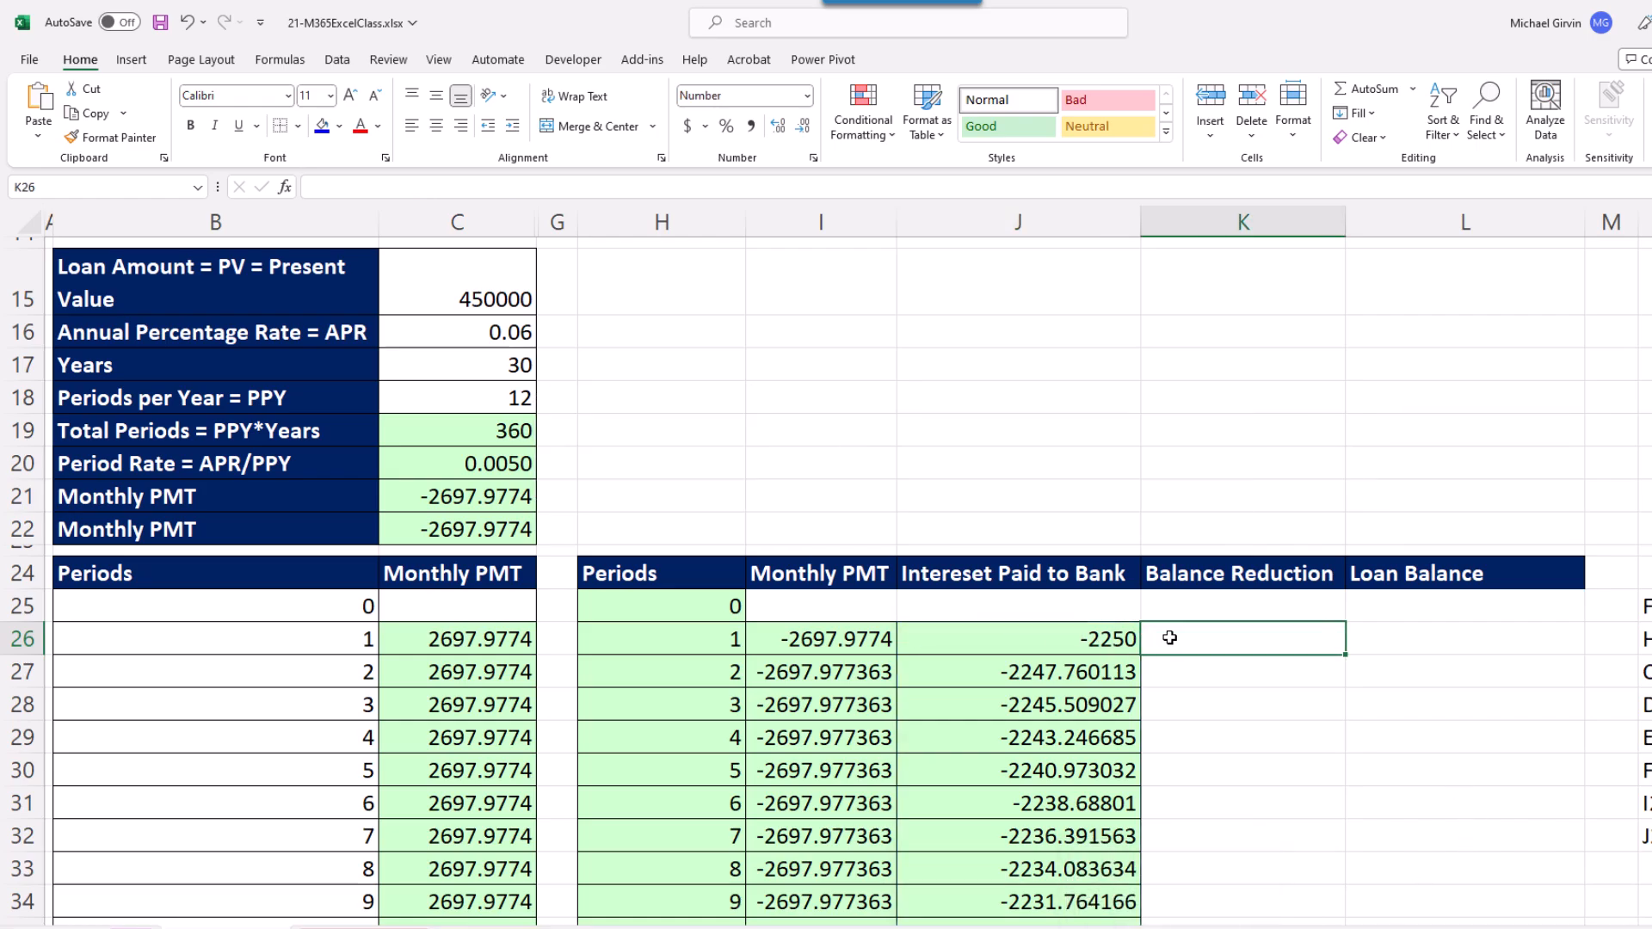
type("=I26")
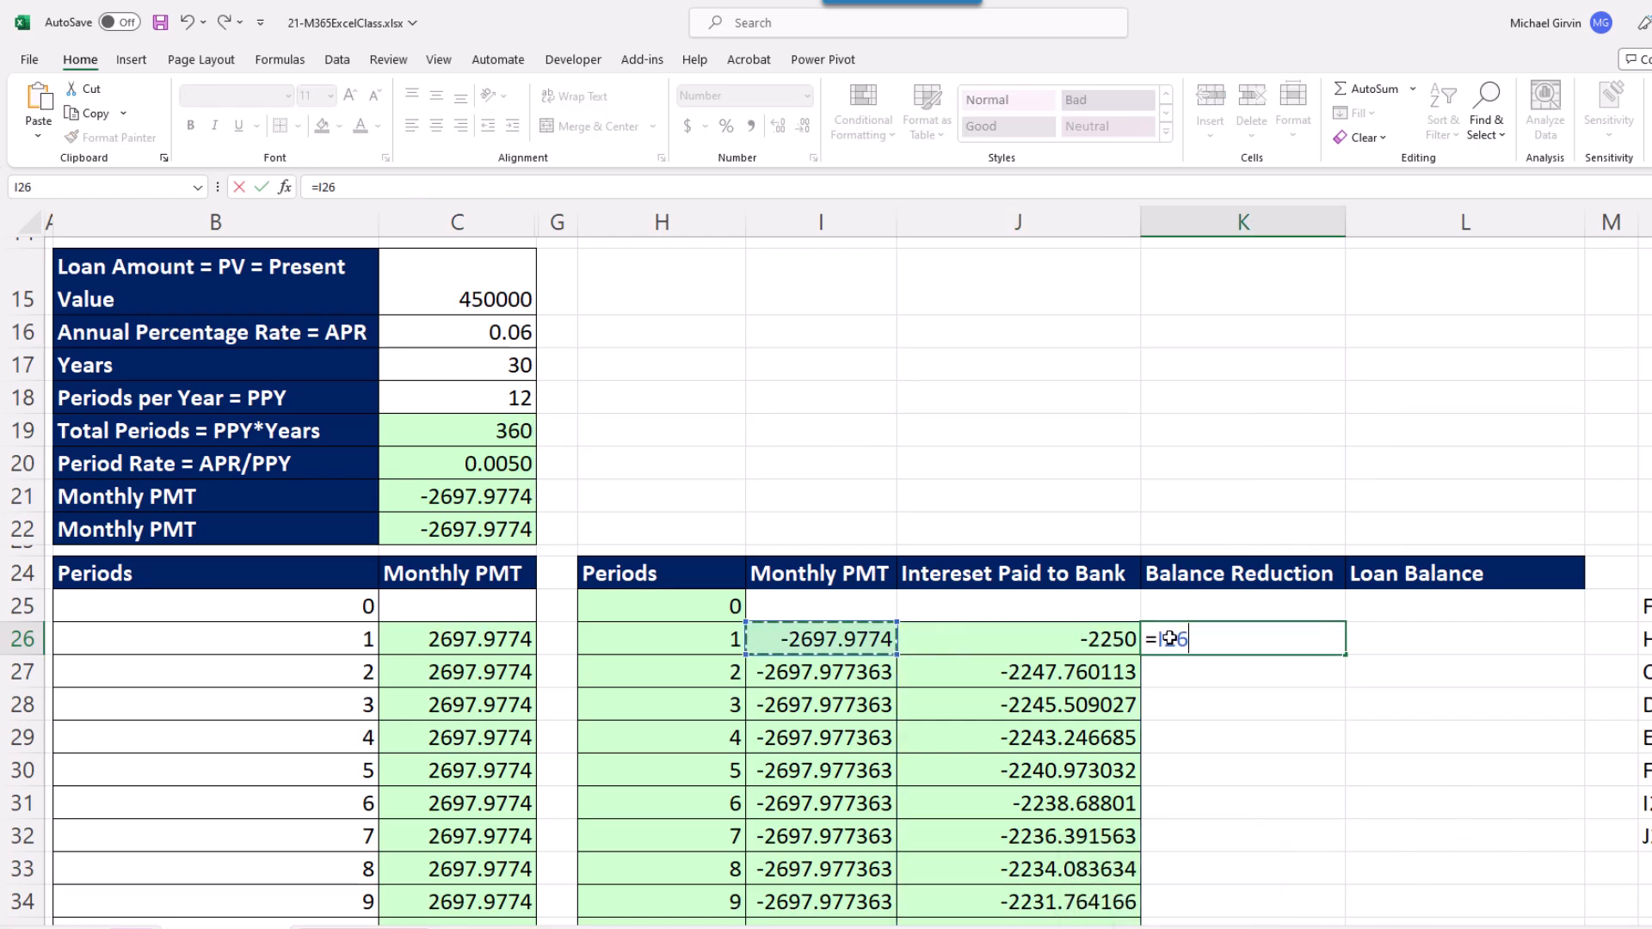
type("#")
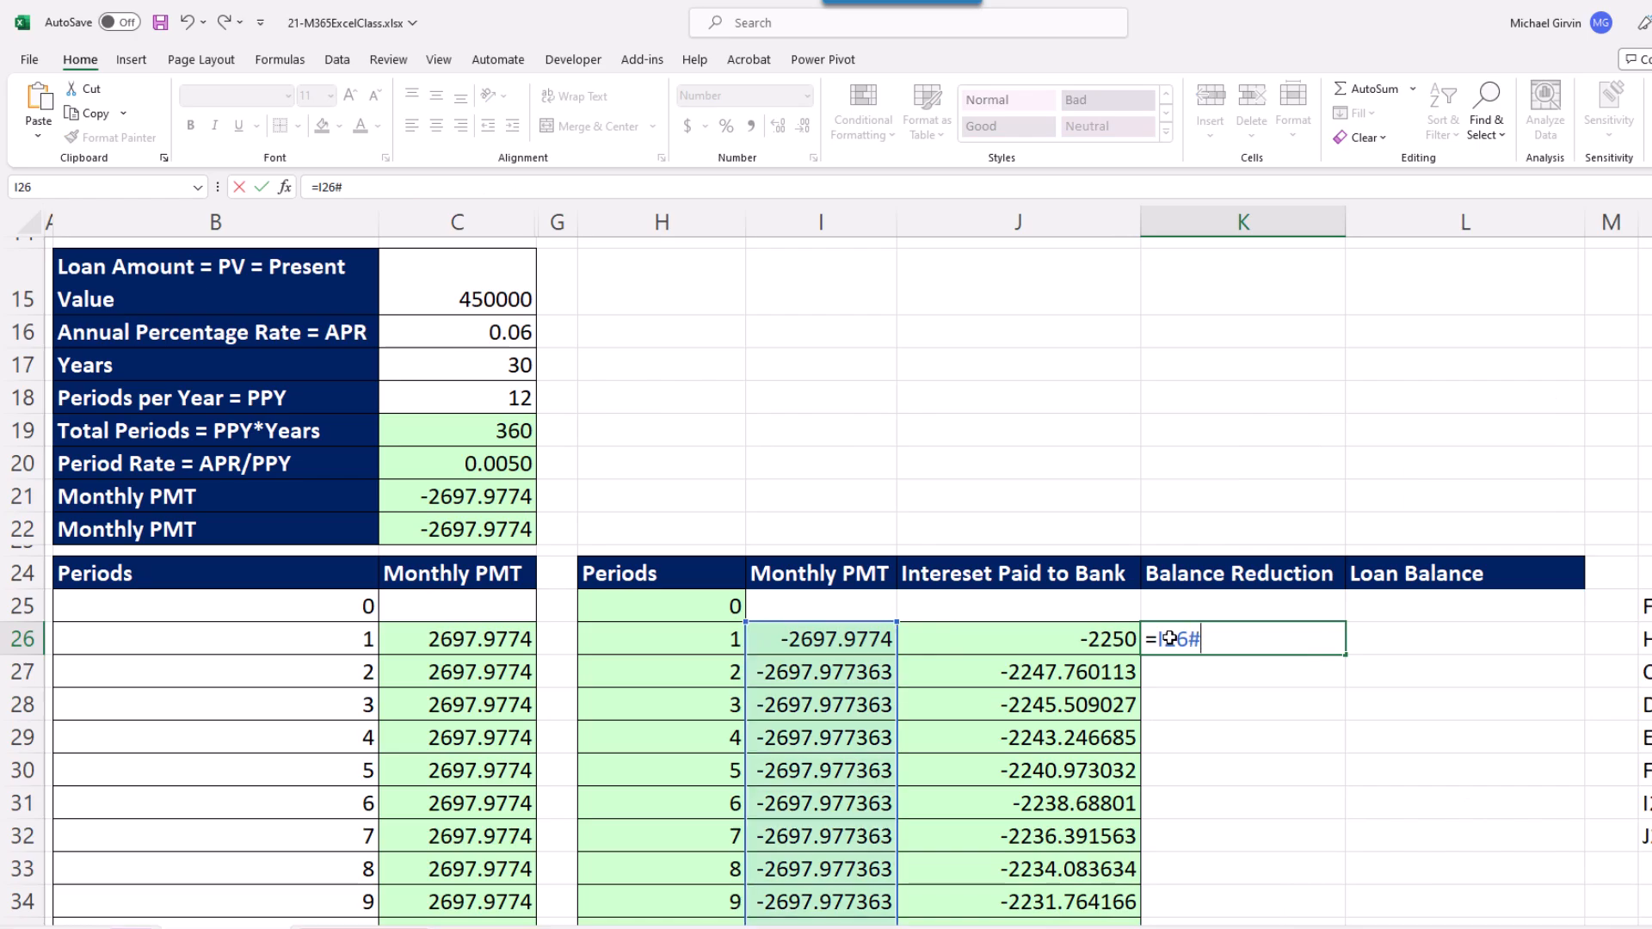
left_click(1015, 639)
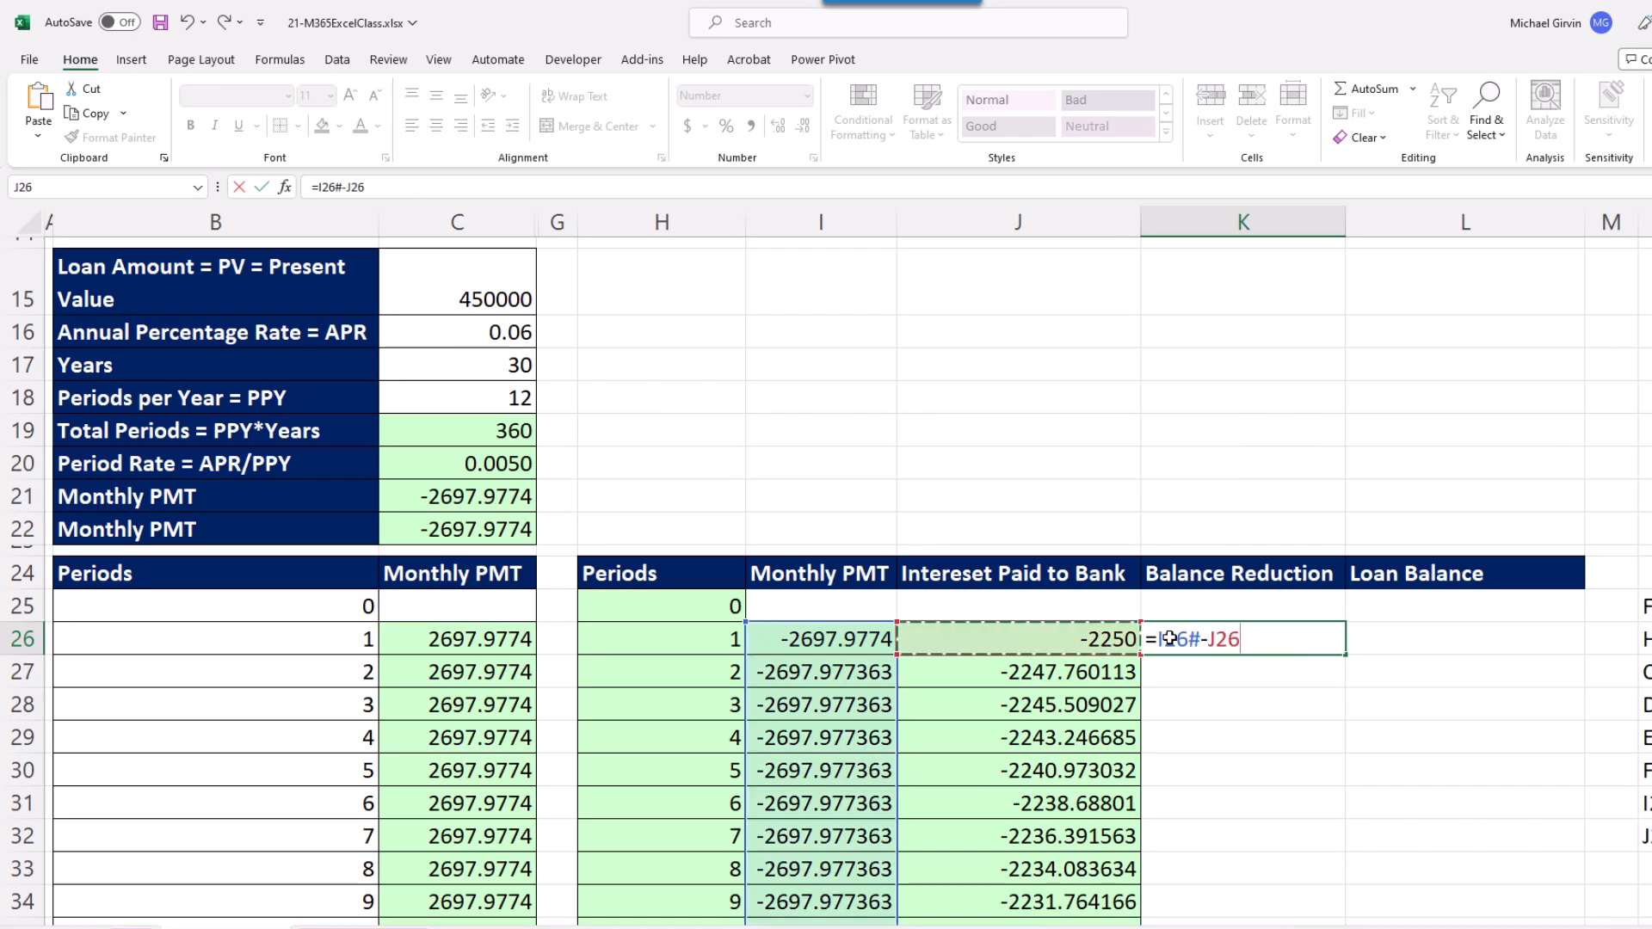
type("#")
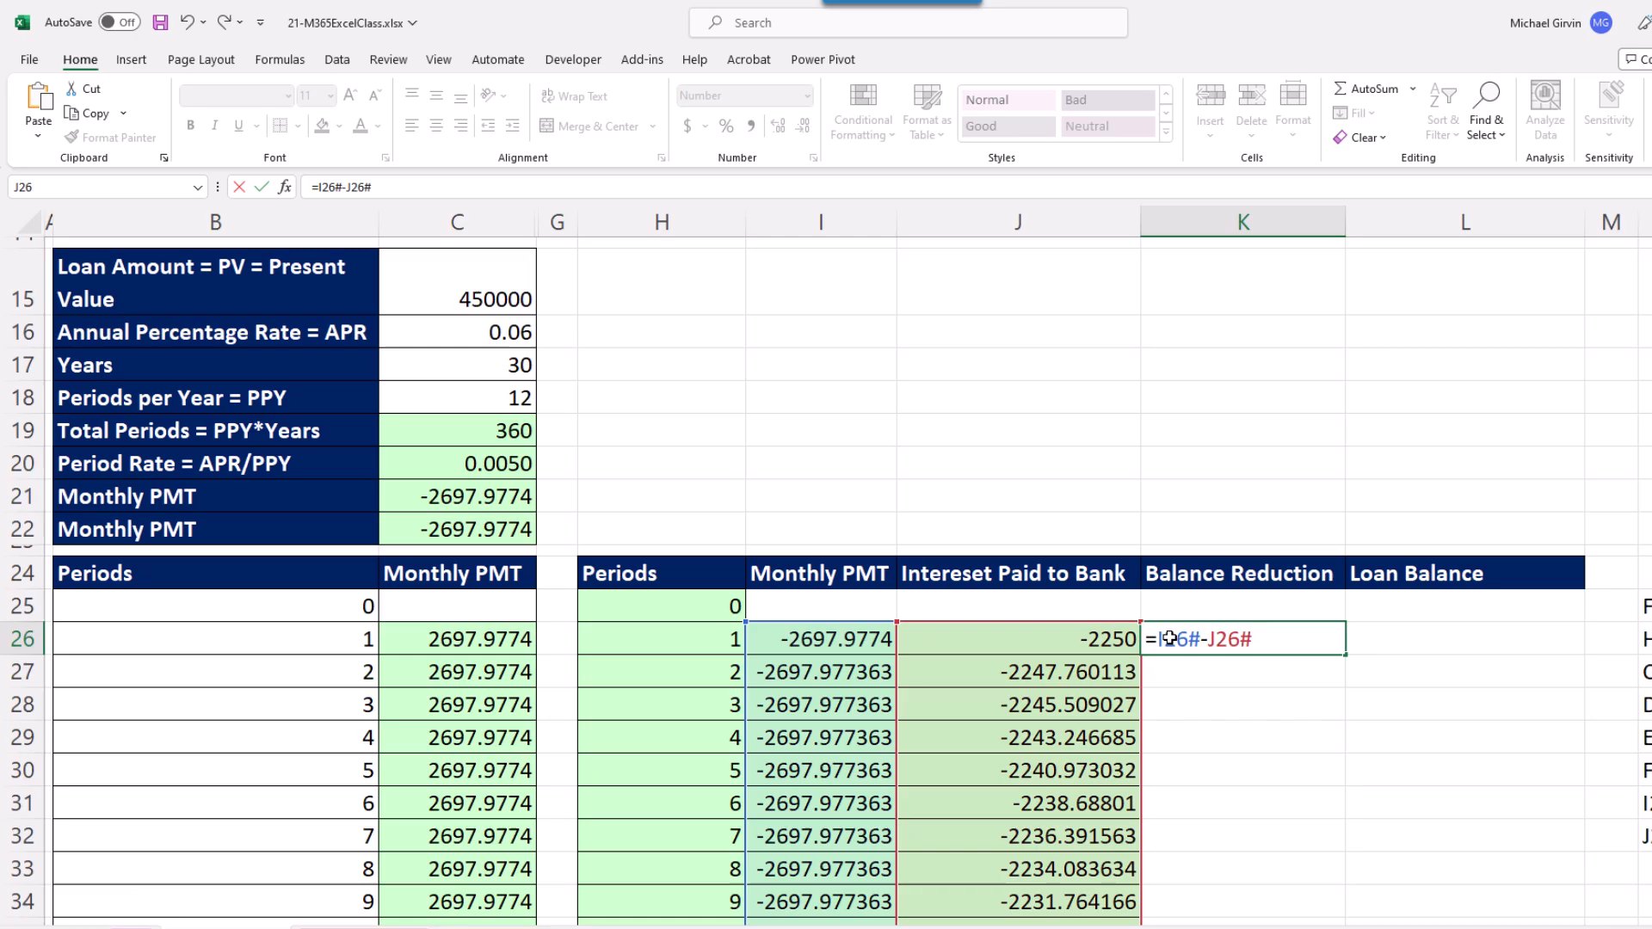
key("Enter")
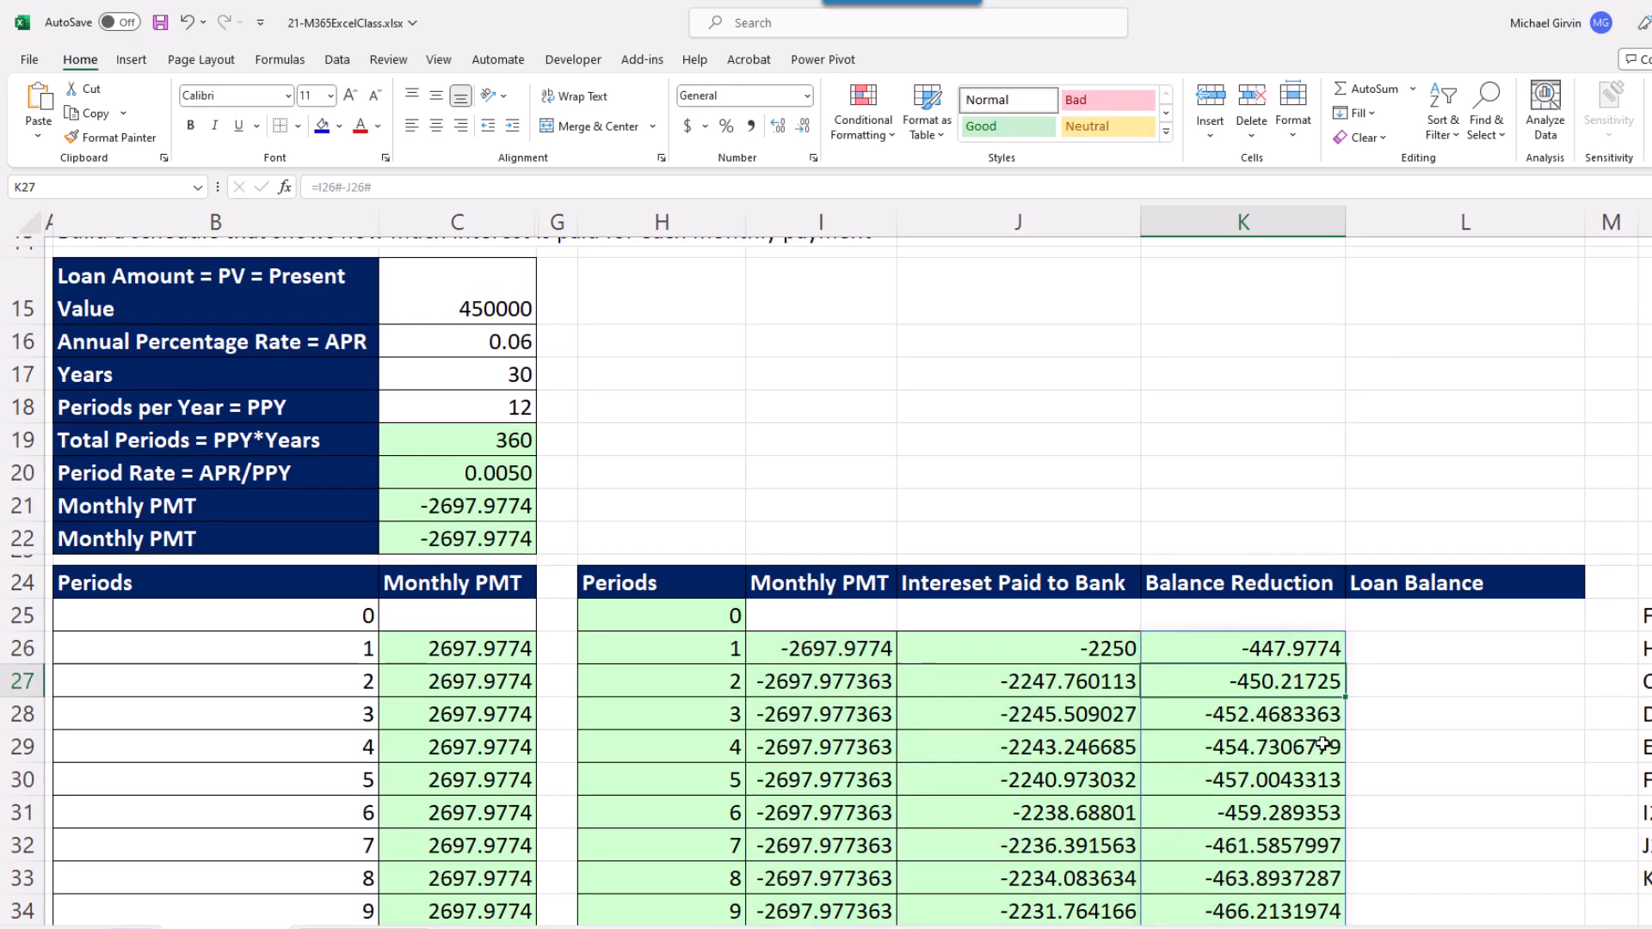
mouse_move(1403, 654)
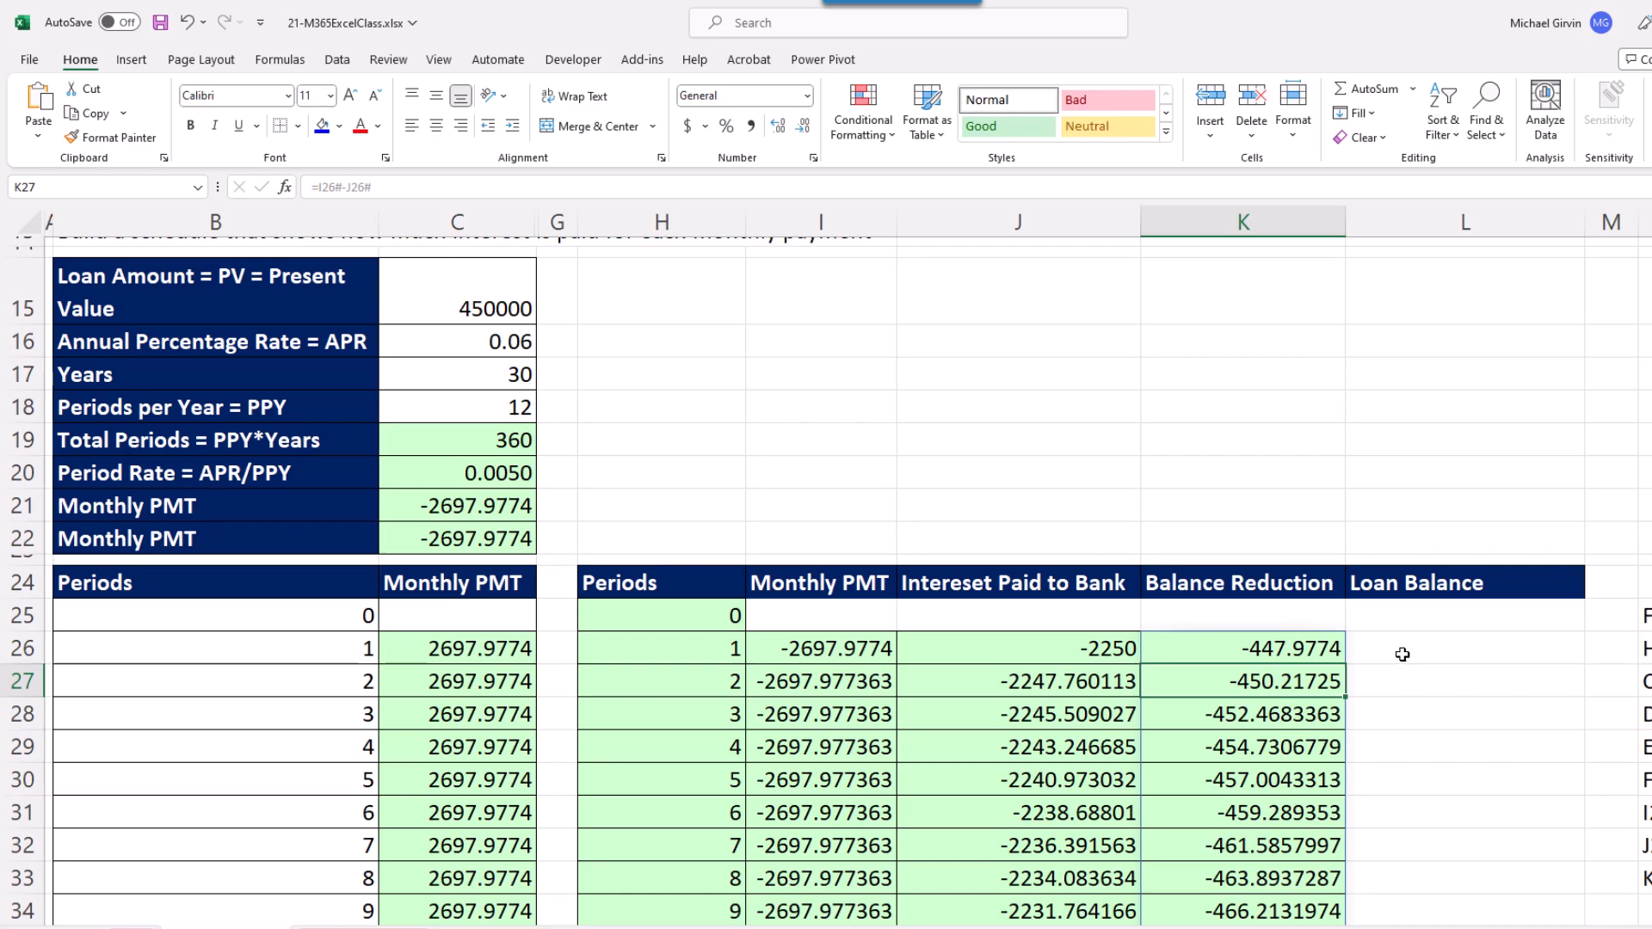
left_click(1465, 649)
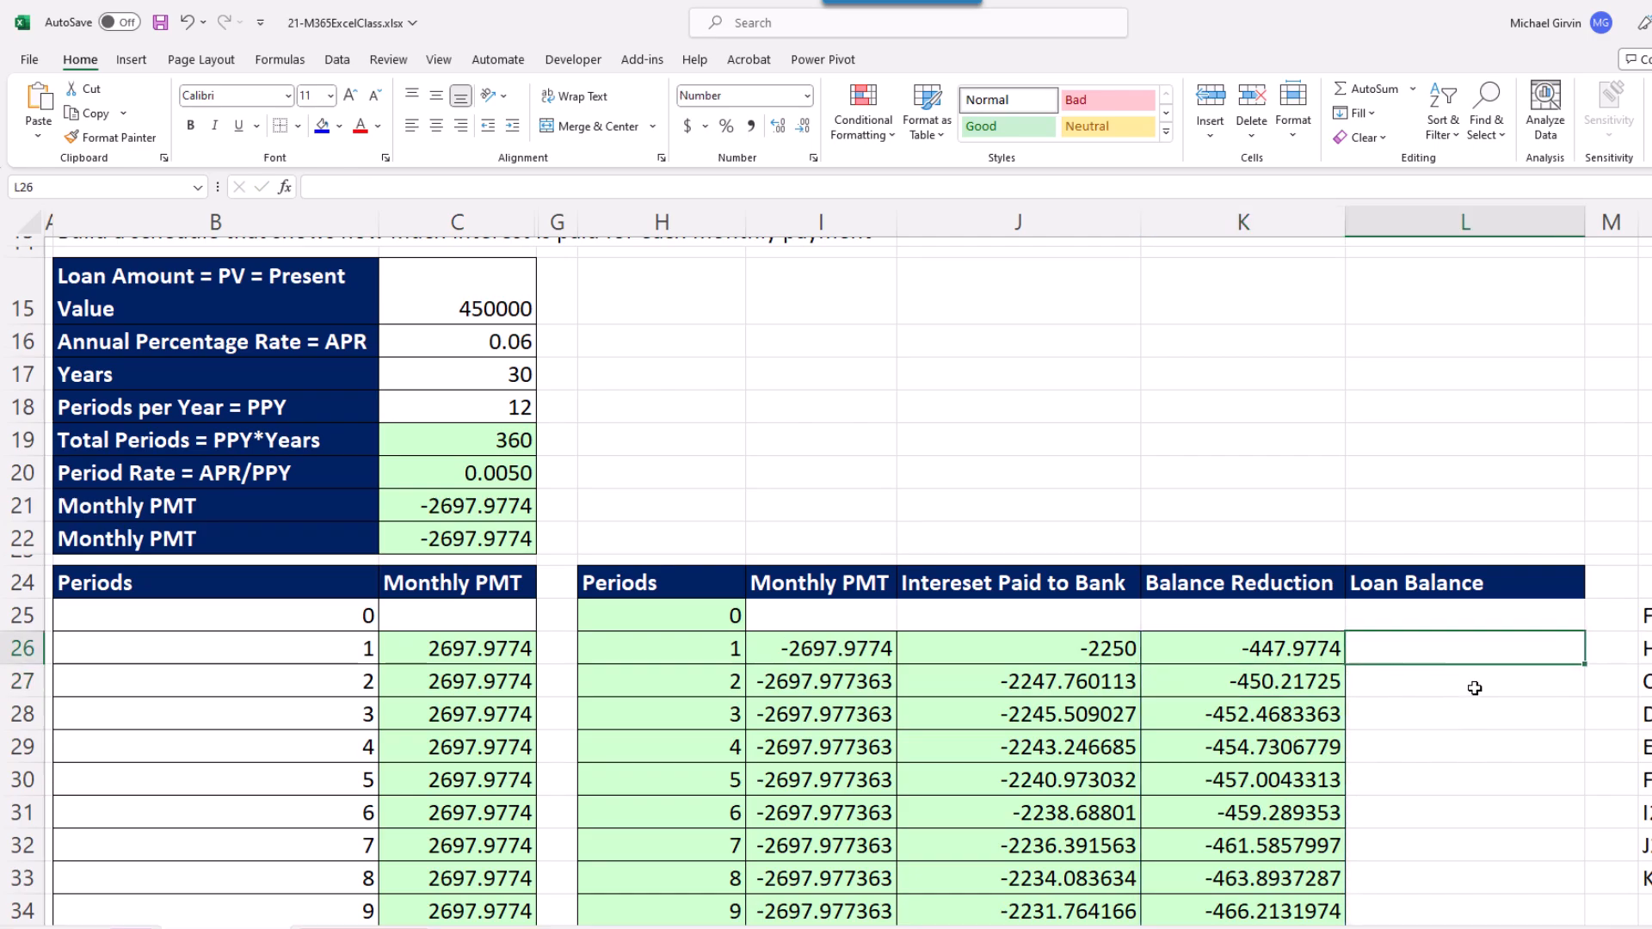
Step: Spill cumulative principal in L26 with =CUMPRINC(C20,C19,C15,1,SEQUENCE(C19),0), starting at -447.977
type("=c")
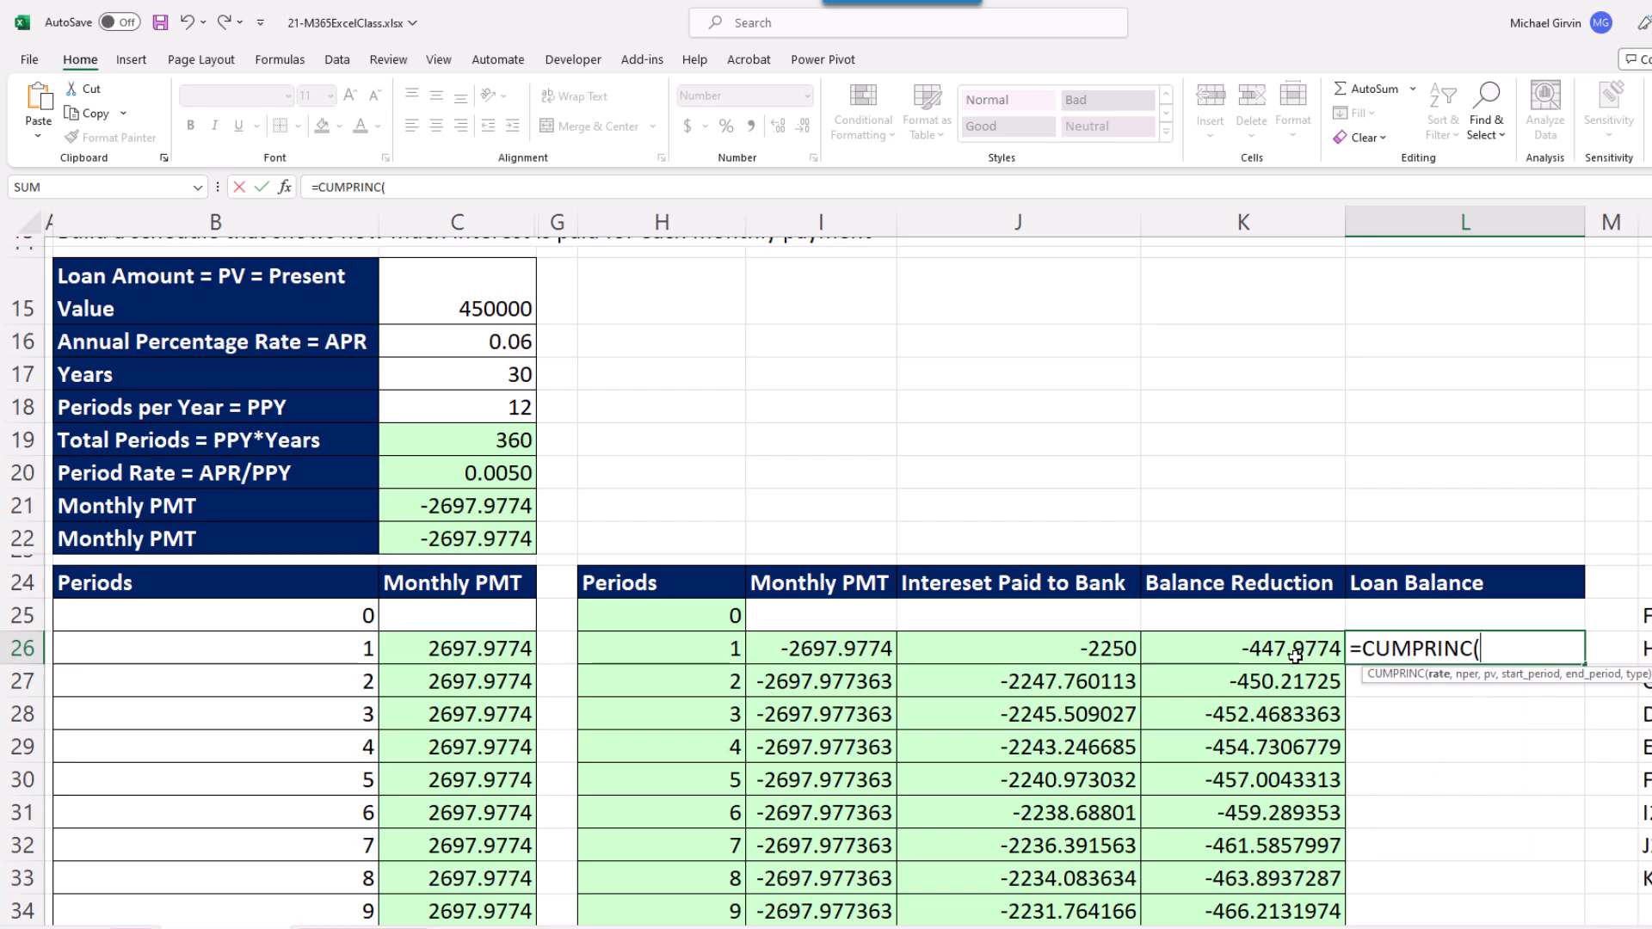
mouse_move(1459, 688)
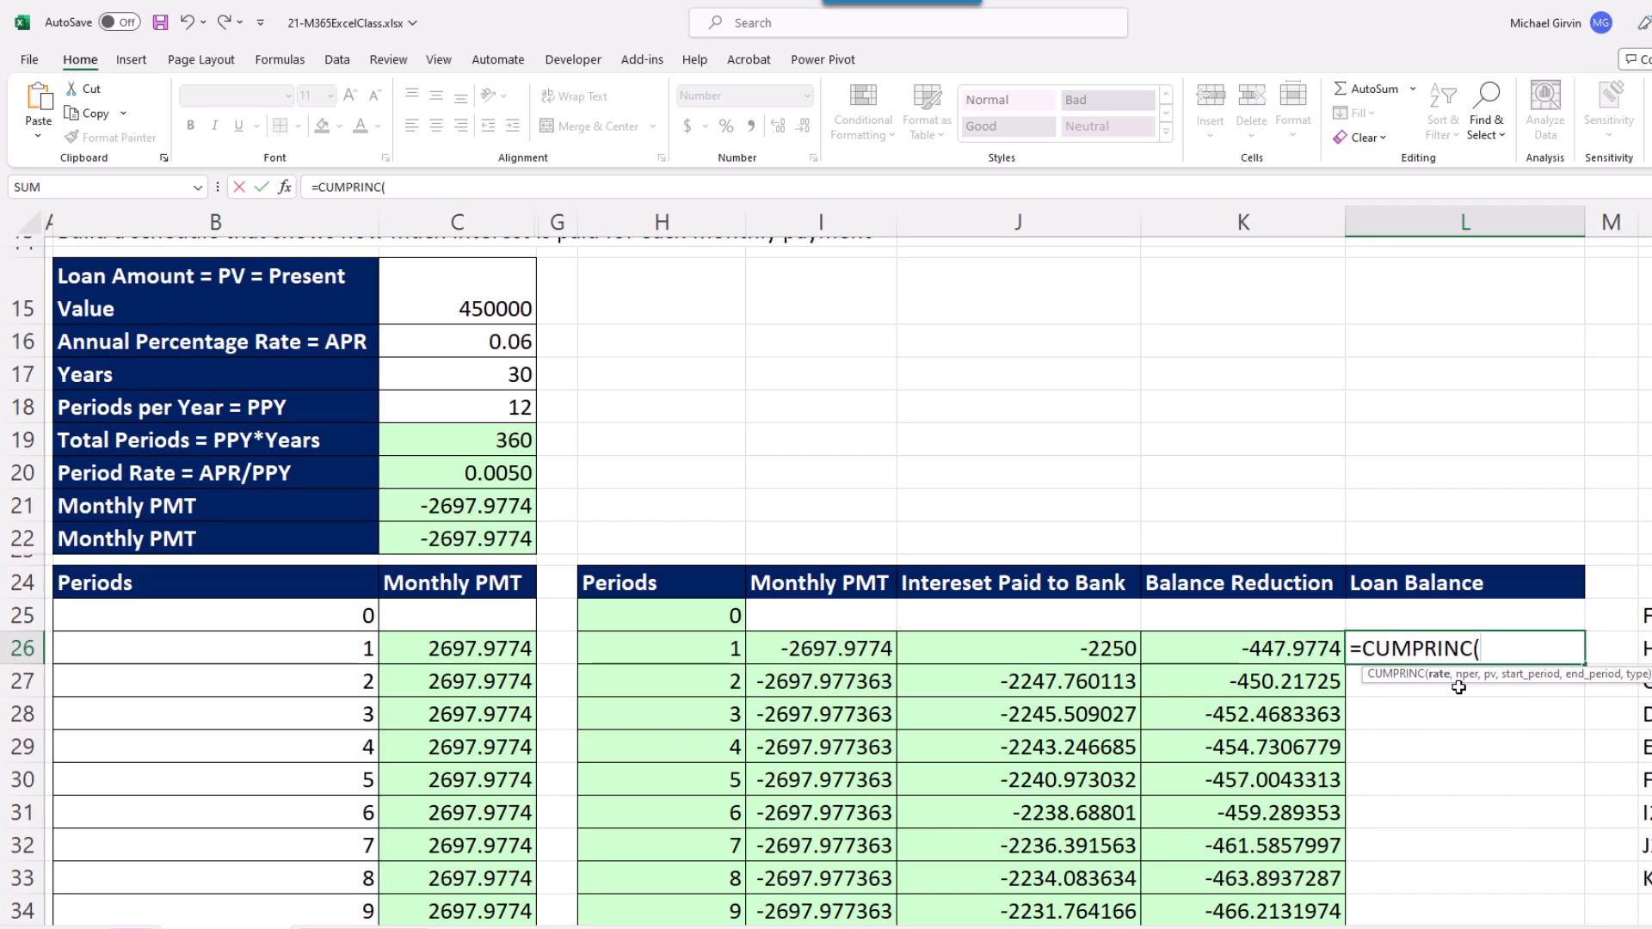
mouse_move(1284, 709)
type("C20,")
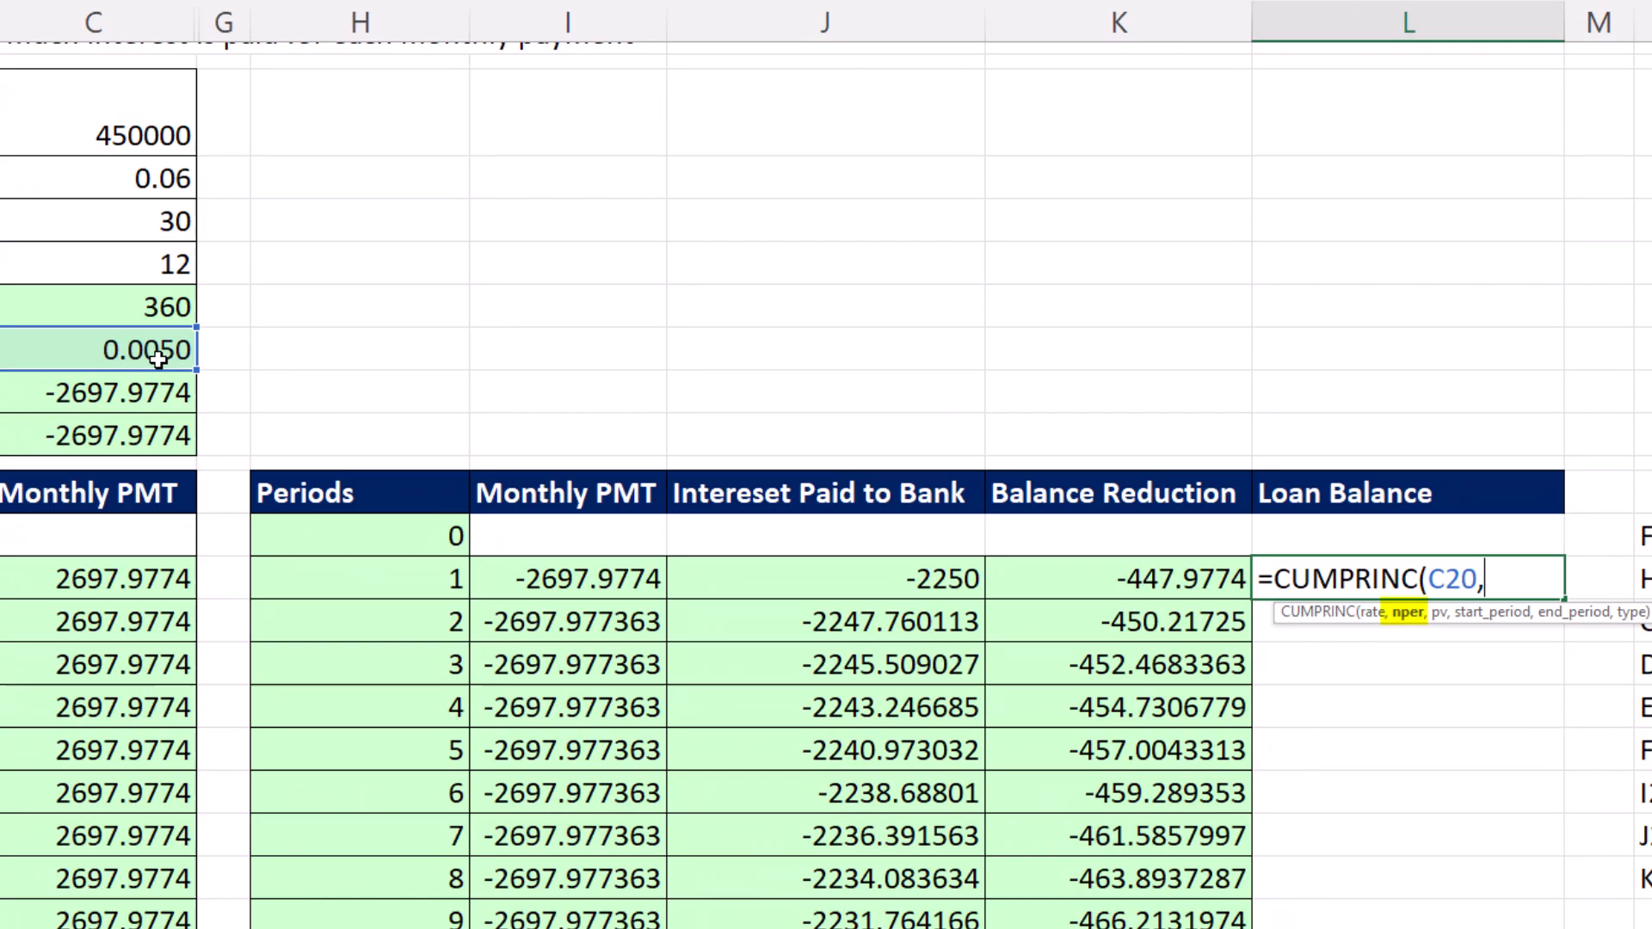
left_click(103, 306)
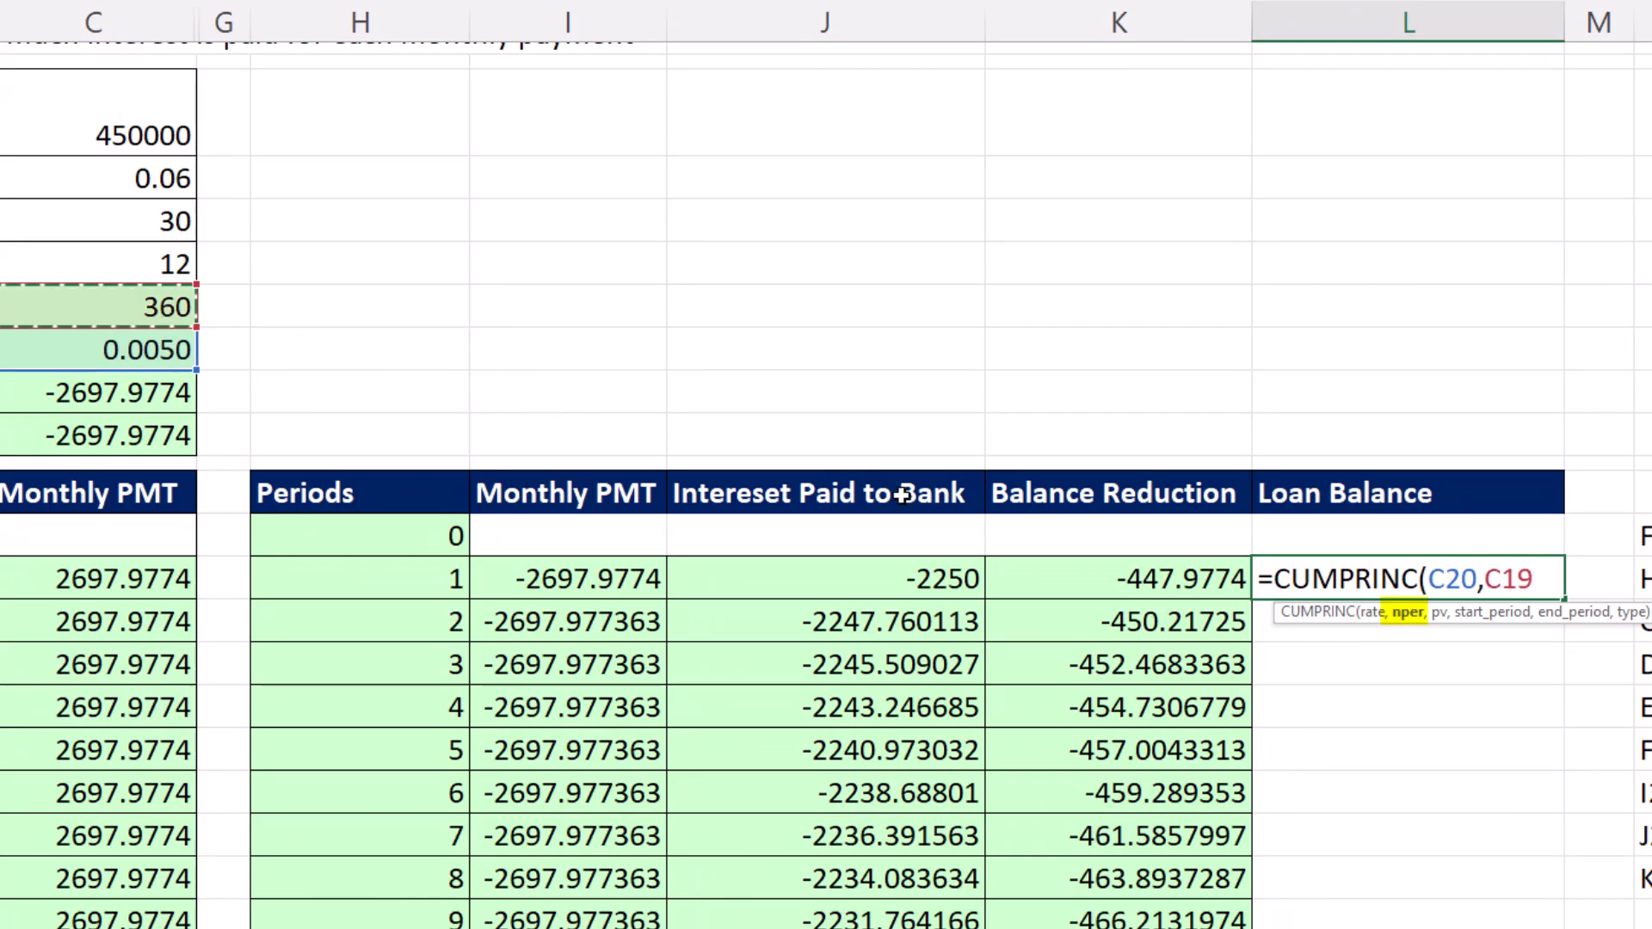
left_click(104, 134)
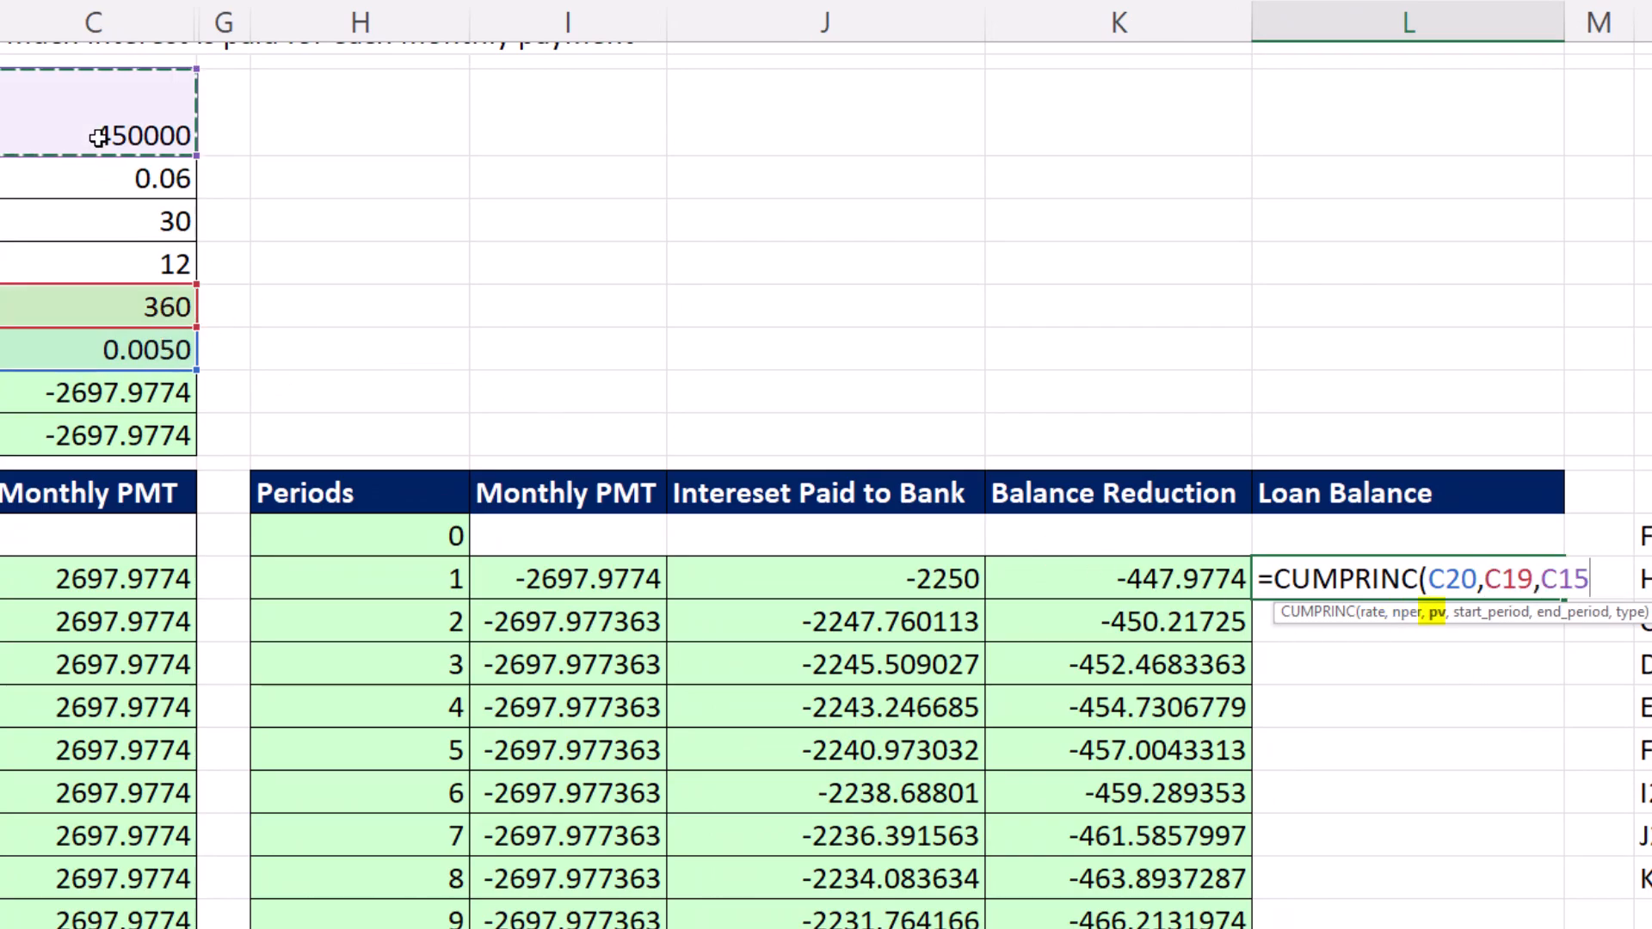
type(",")
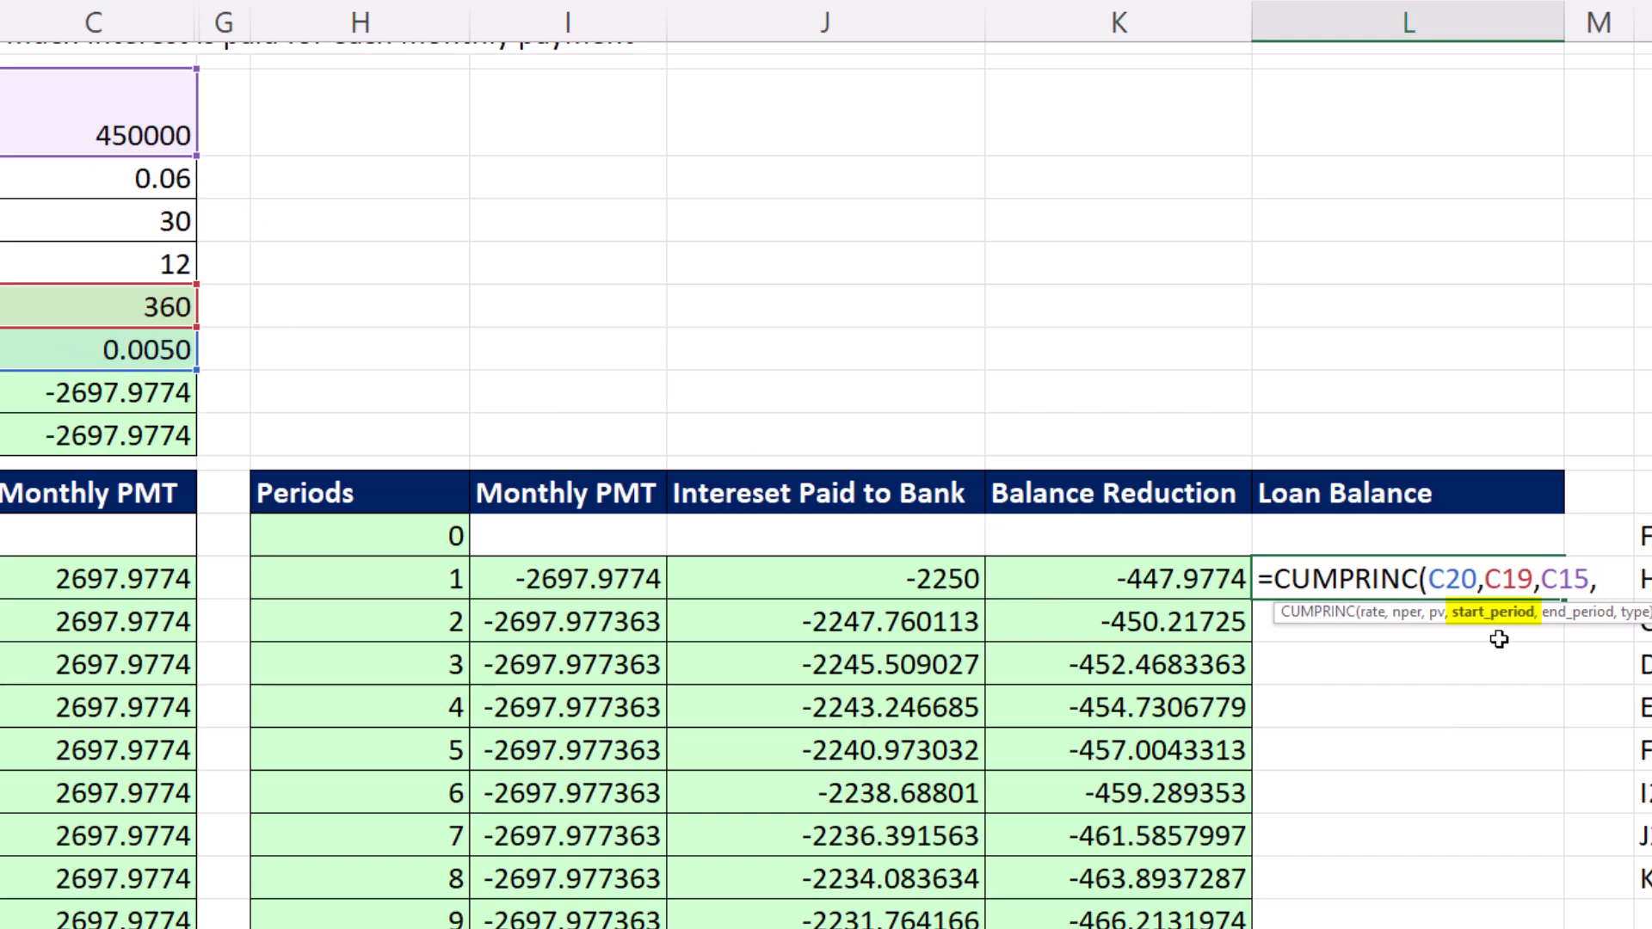
mouse_move(1112, 592)
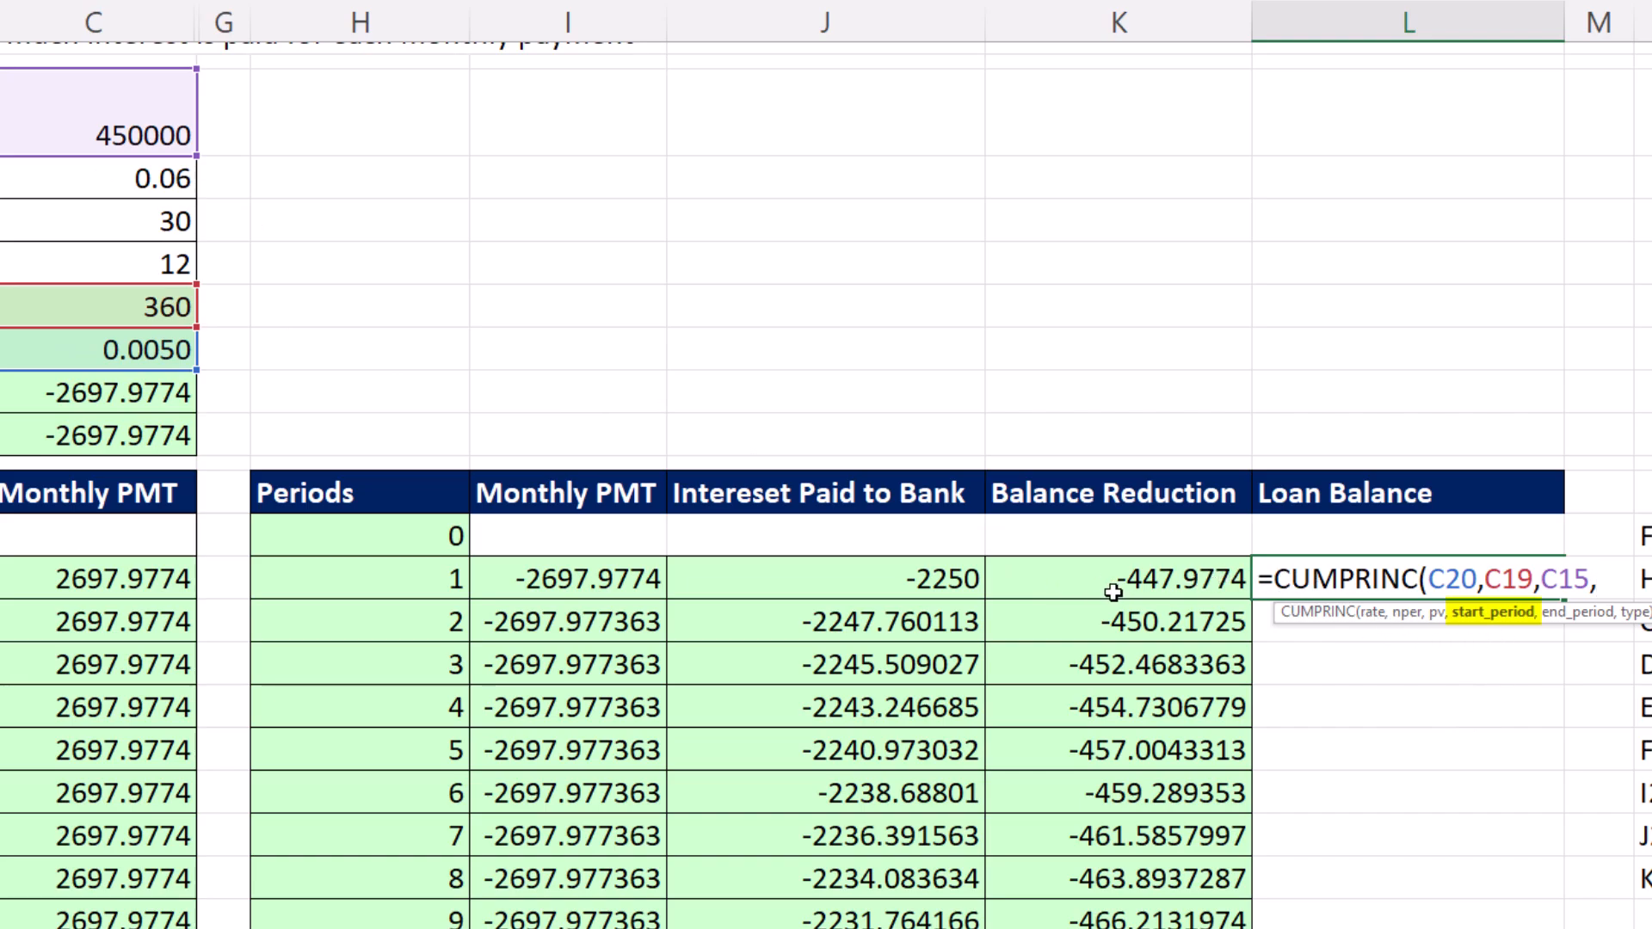
mouse_move(1212, 626)
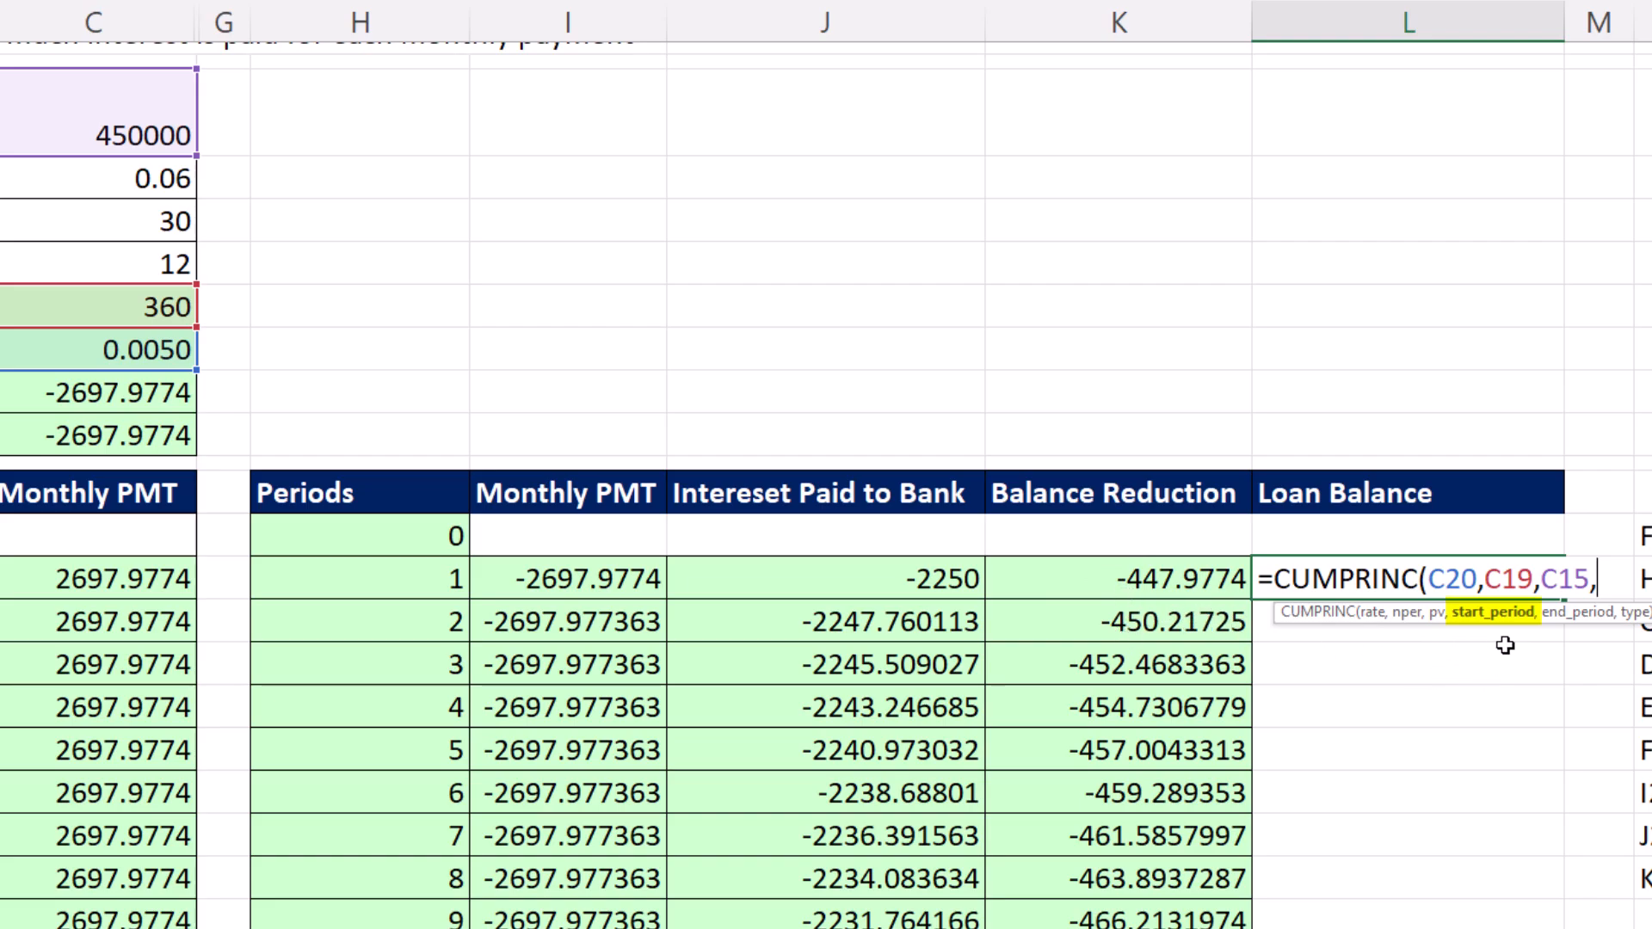
type("1,")
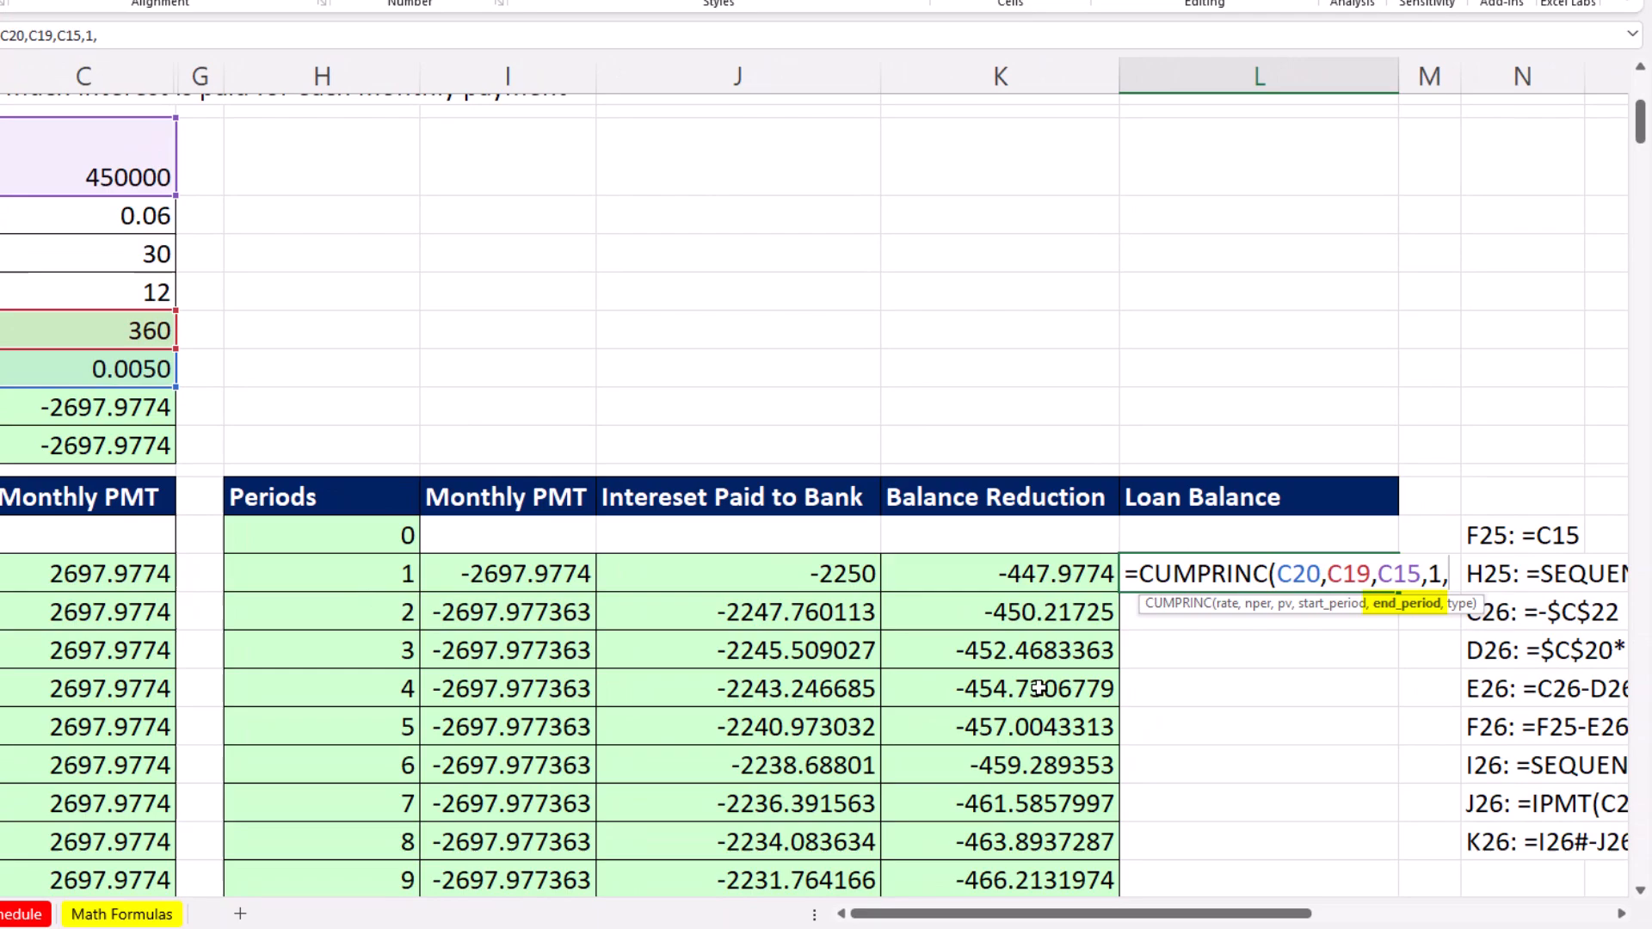
type("seq")
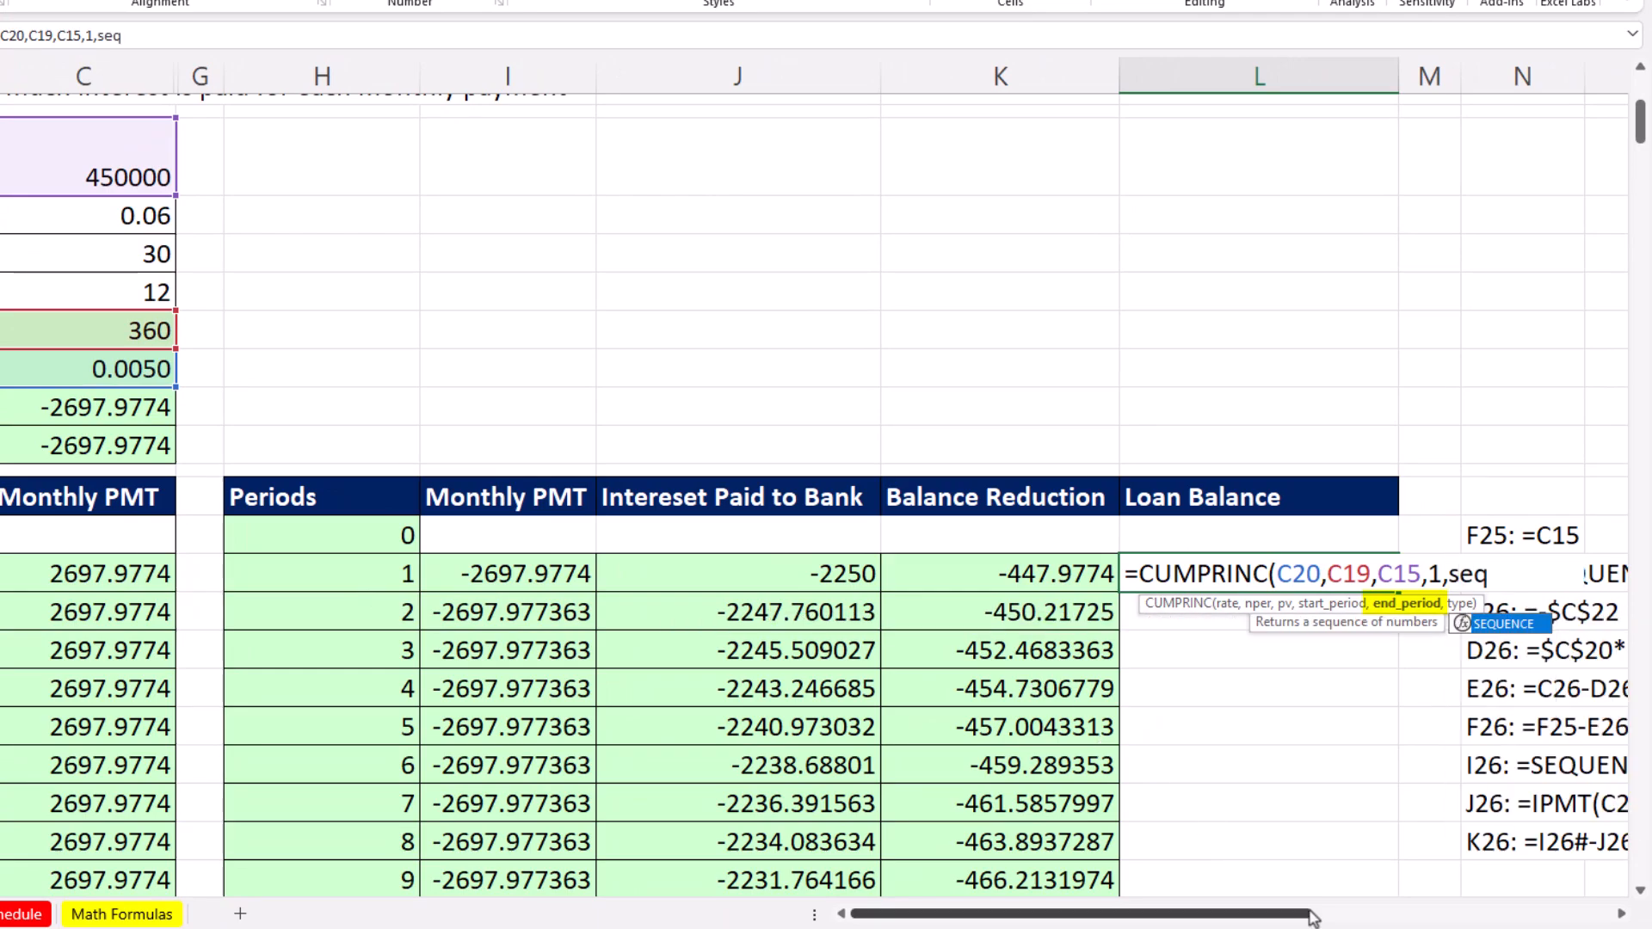
key("Tab")
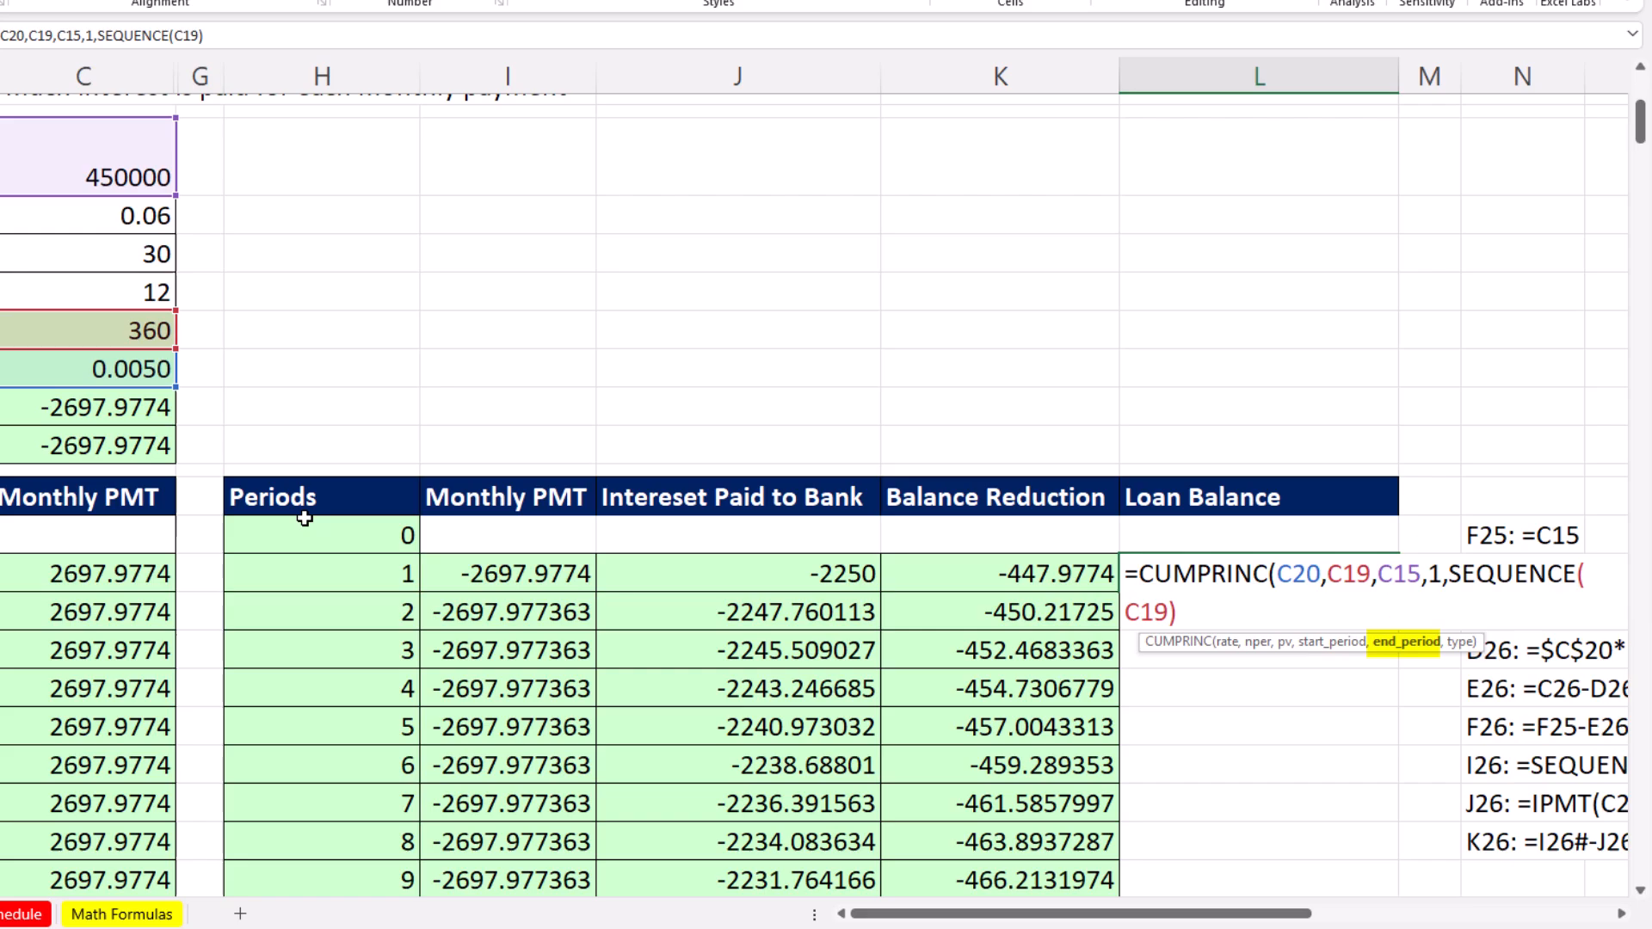
mouse_move(1400, 664)
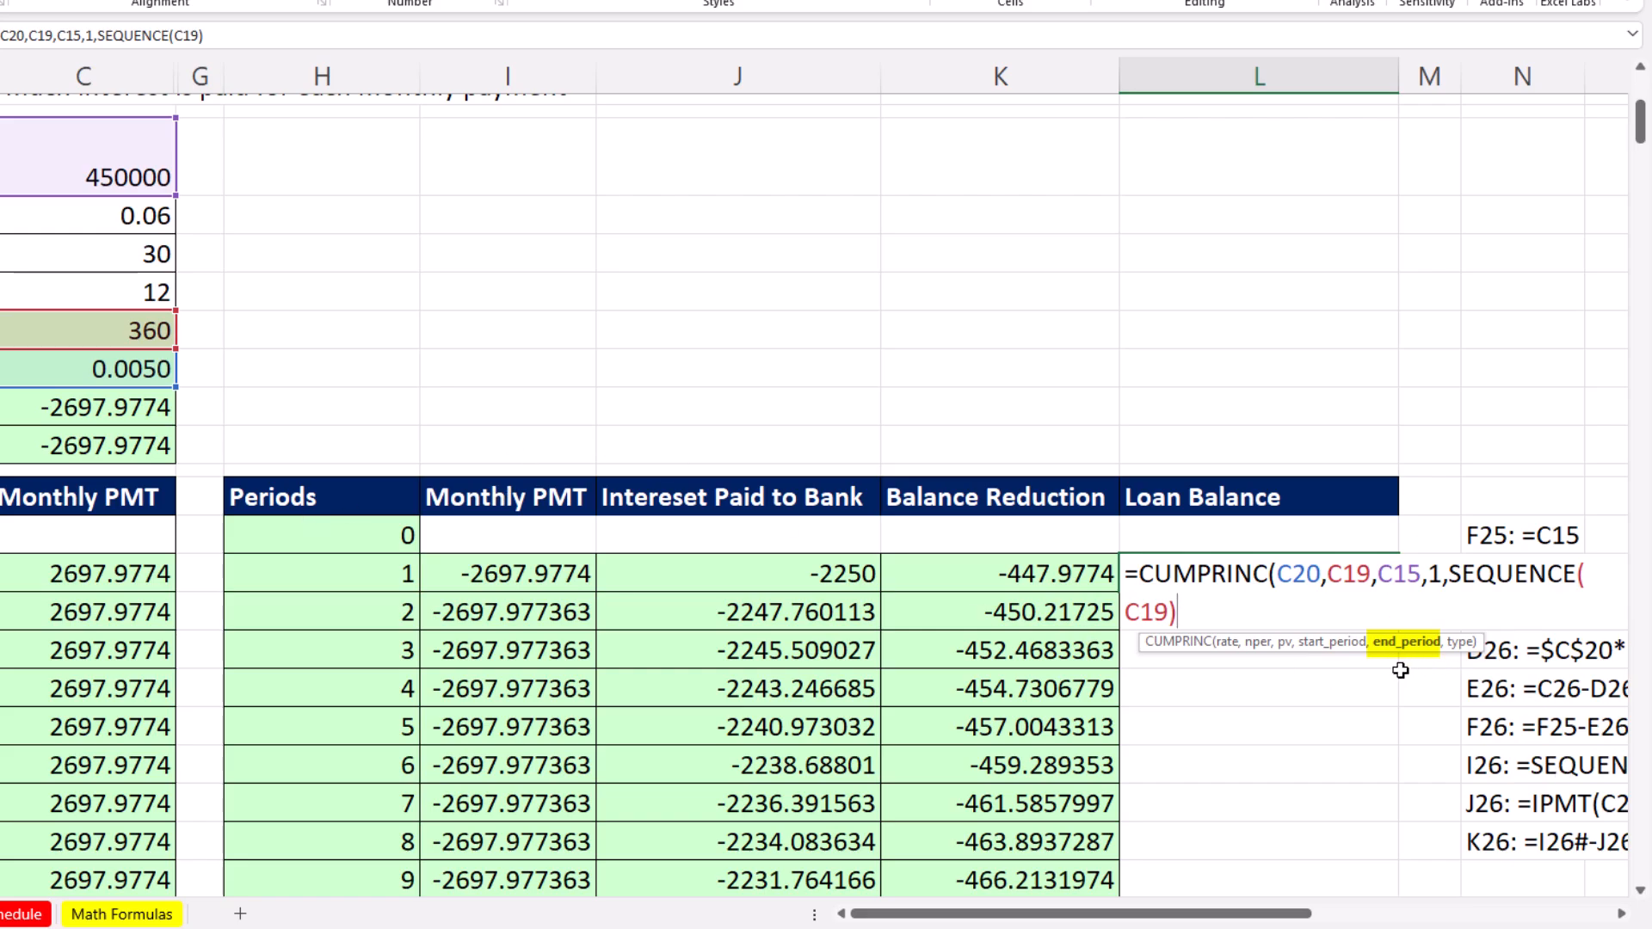
type(",")
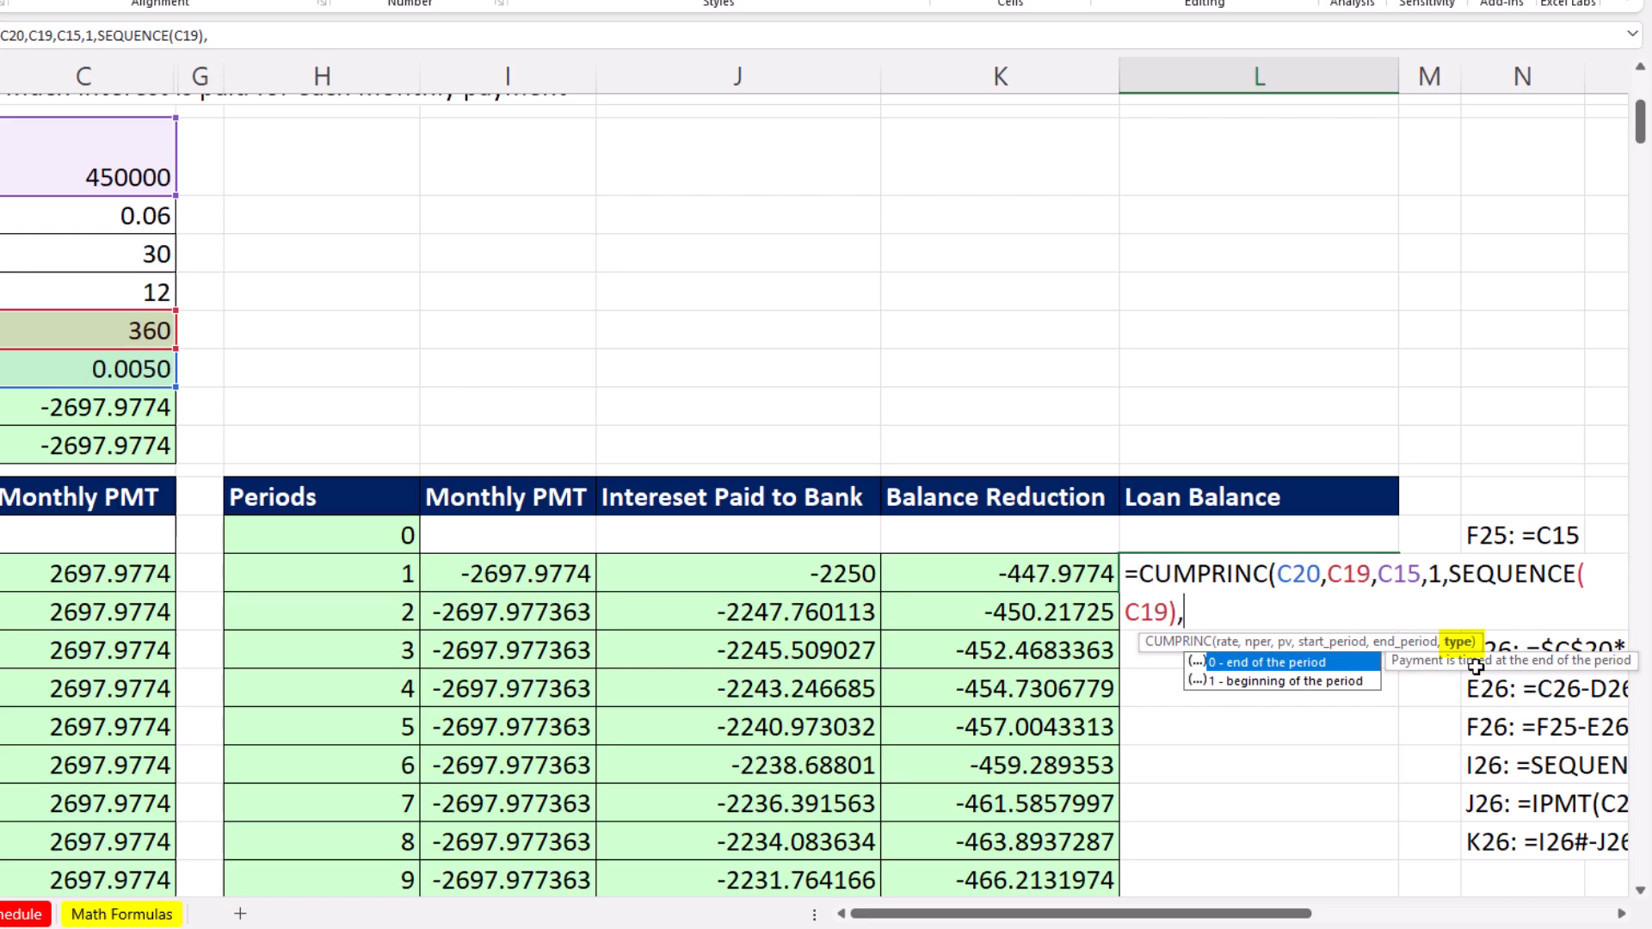
mouse_move(1464, 701)
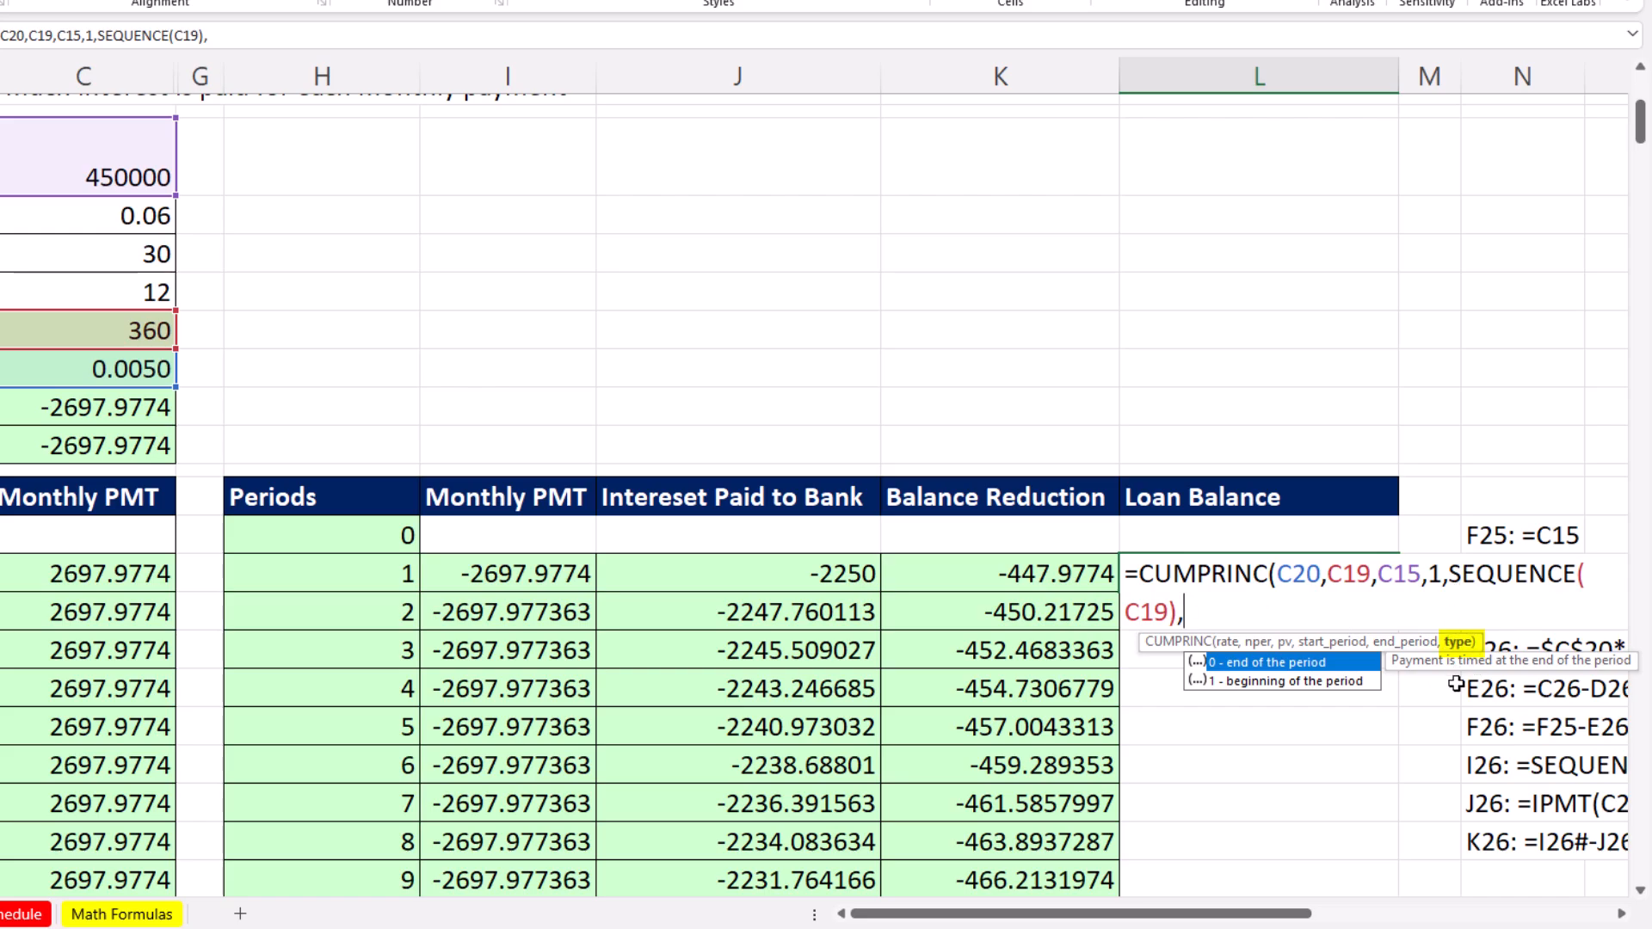
mouse_move(1363, 729)
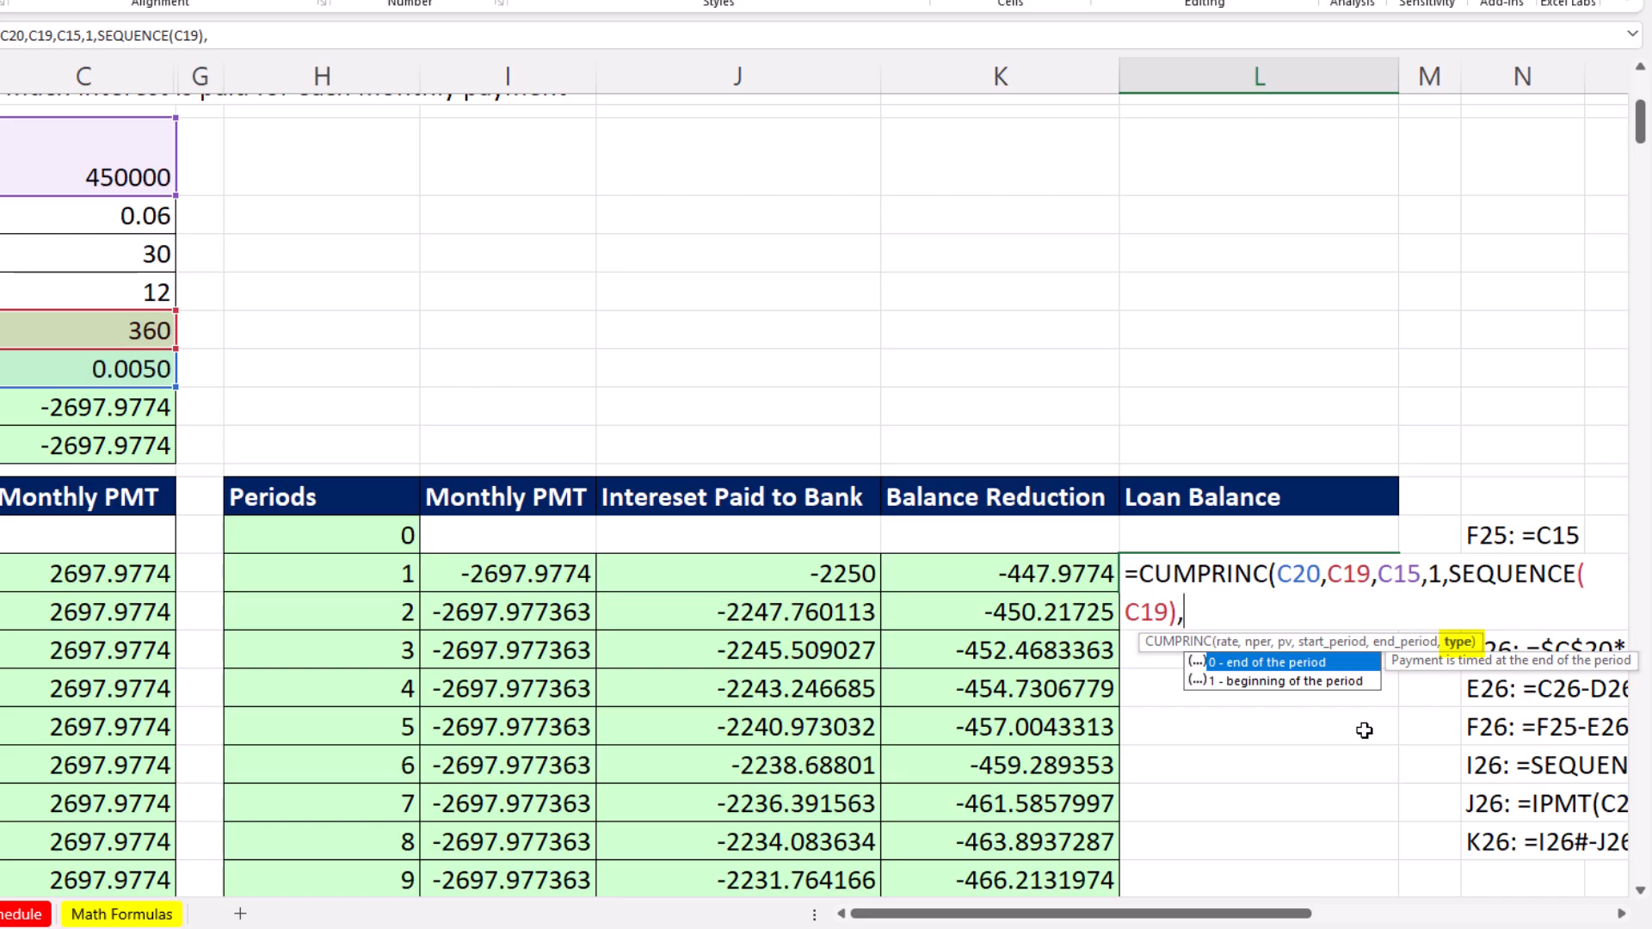
type("0)")
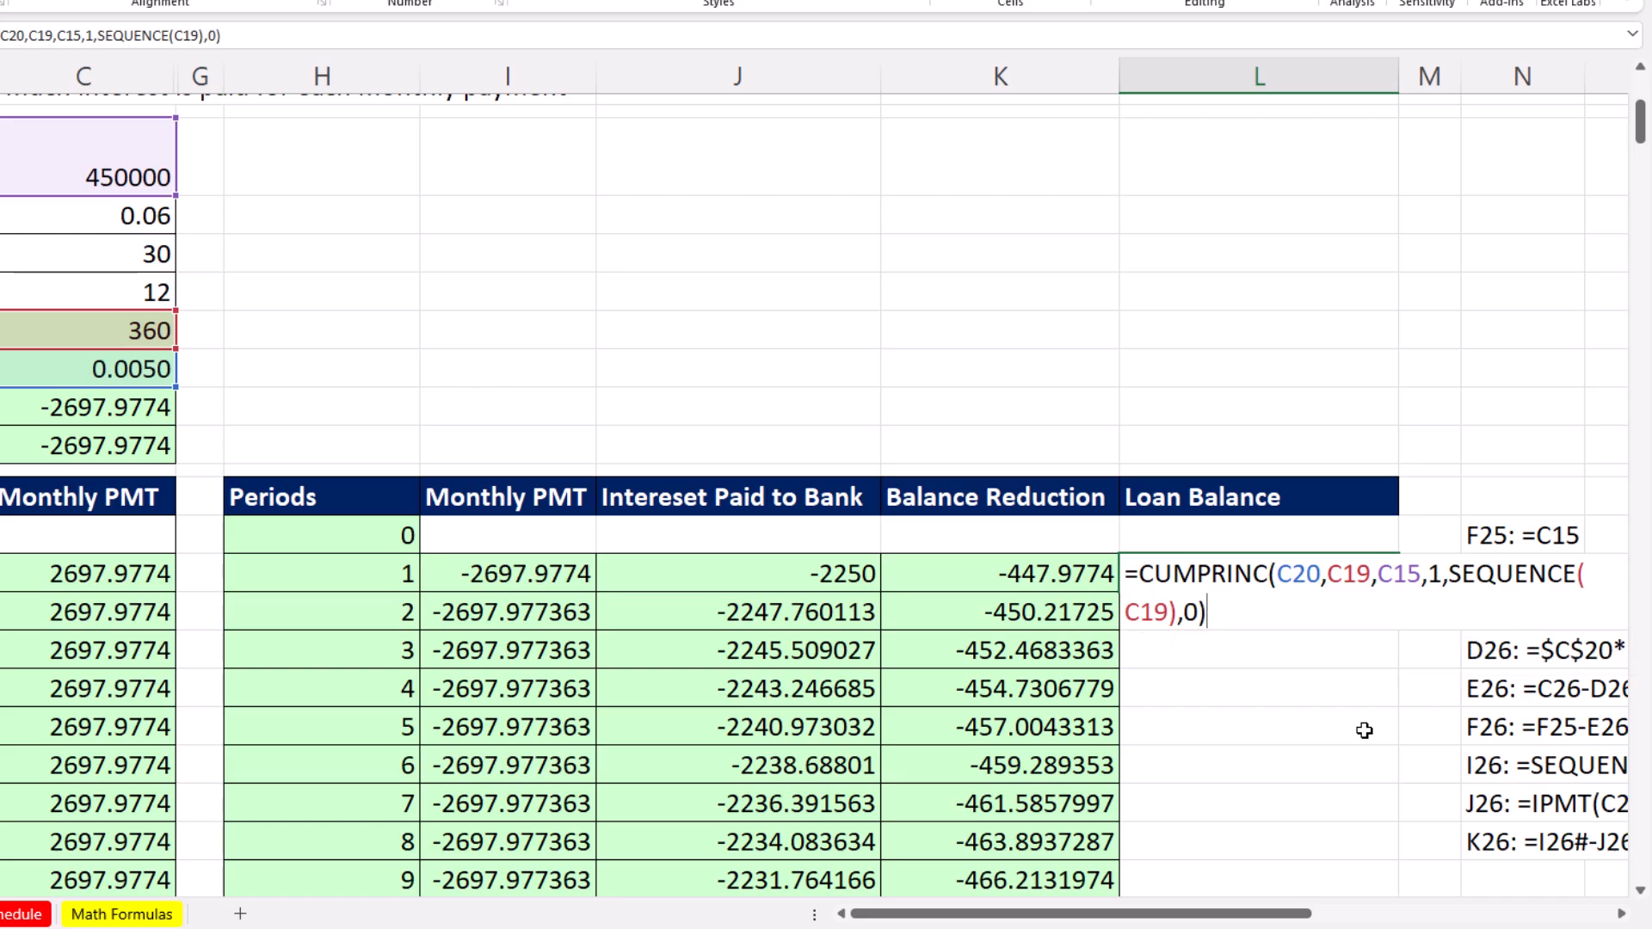
key("Enter")
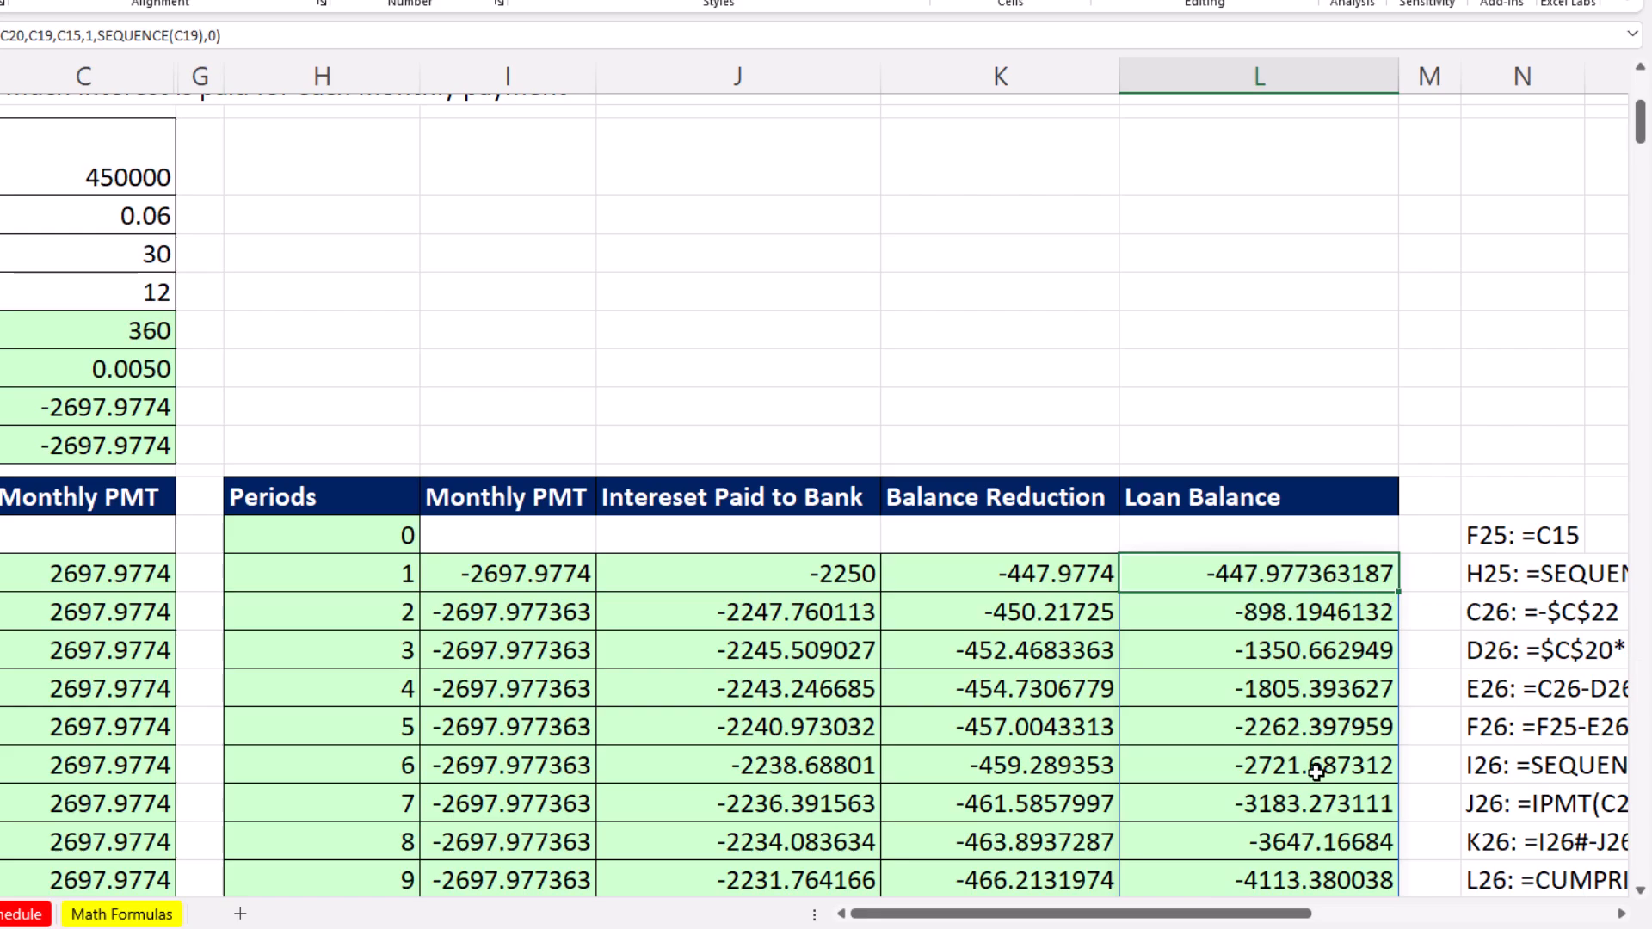
mouse_move(1304, 751)
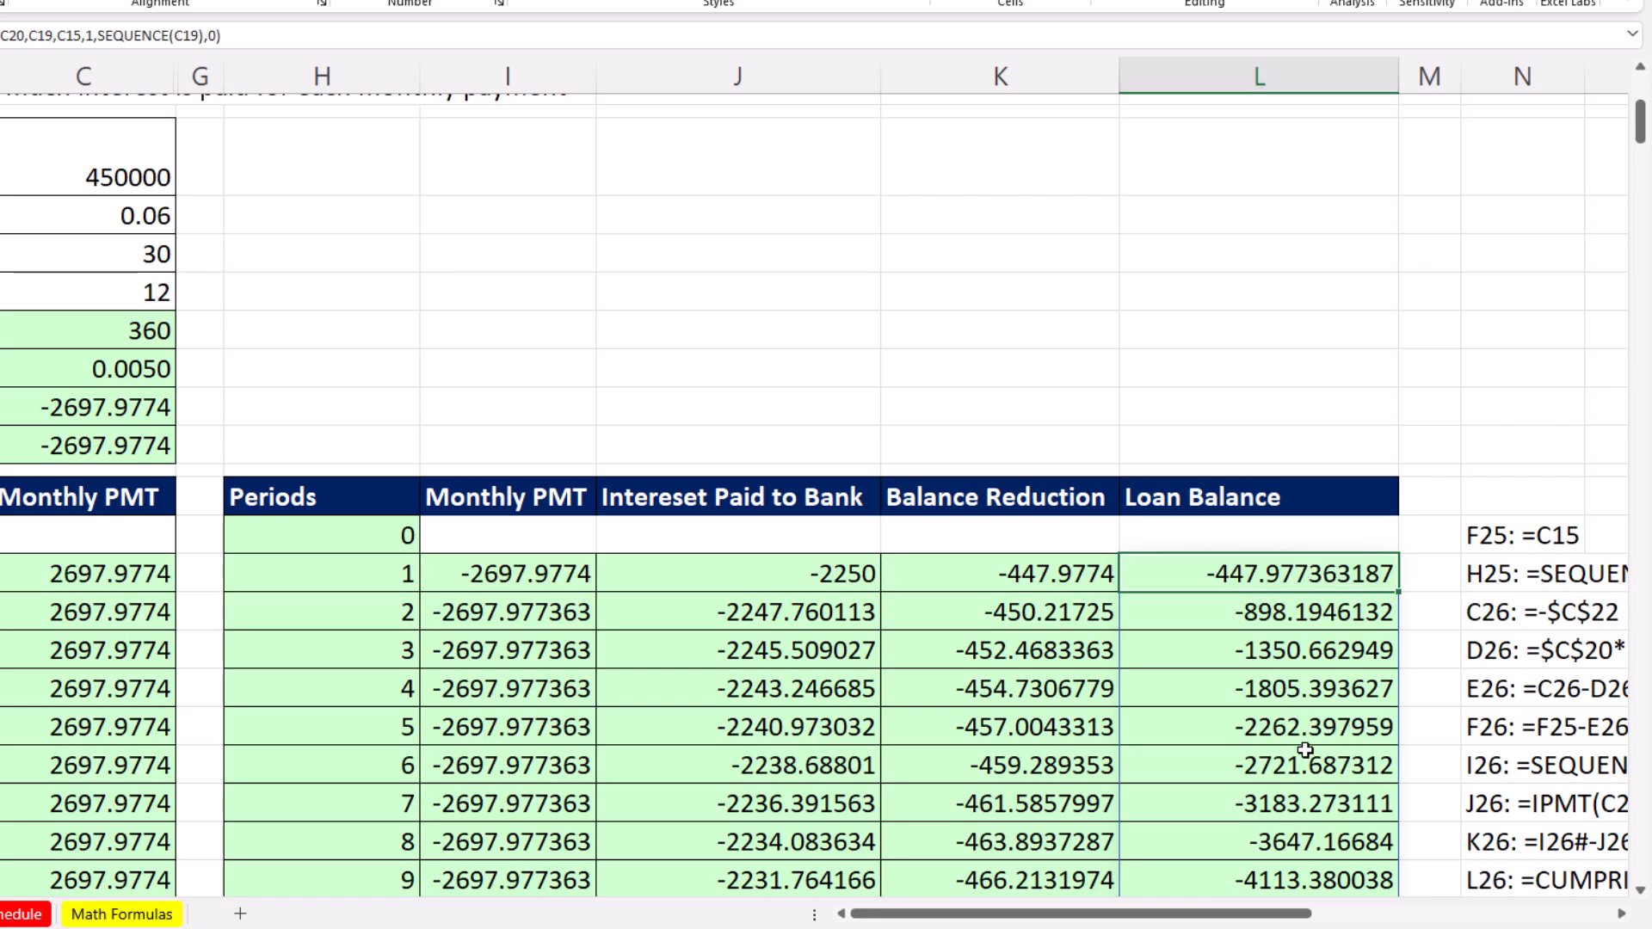
Step: Add C15+ before CUMPRINC so Loan Balance runs from 449552.0226 to 0 at period 360, and verify the last row
double_click(1258, 573)
type("C15+")
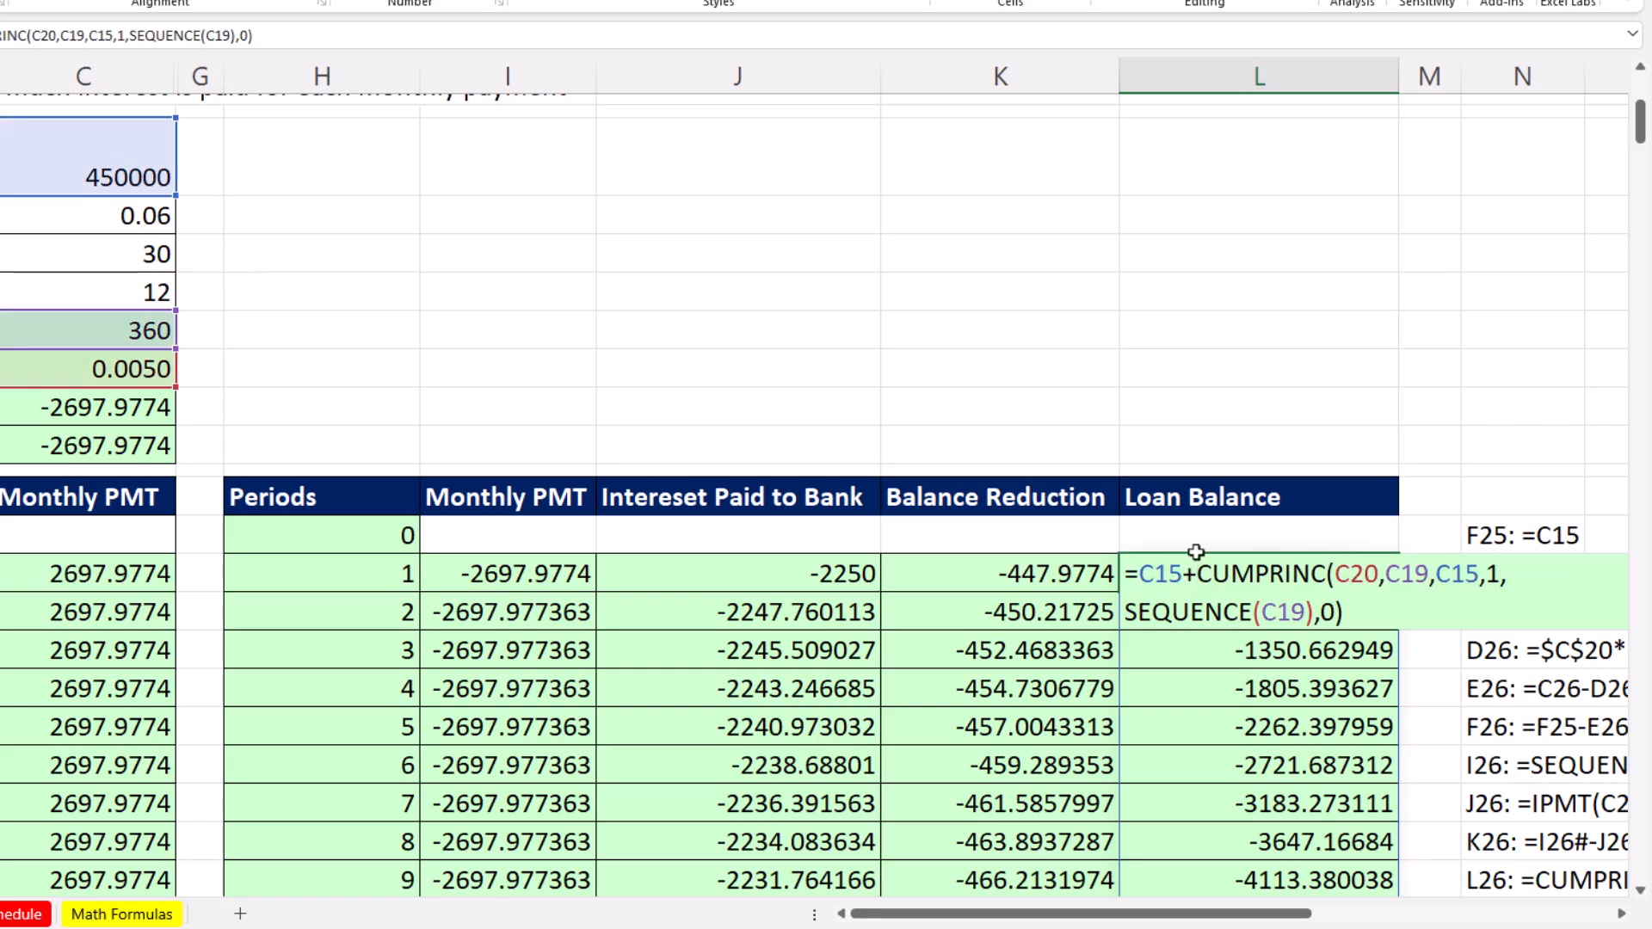
key("Enter")
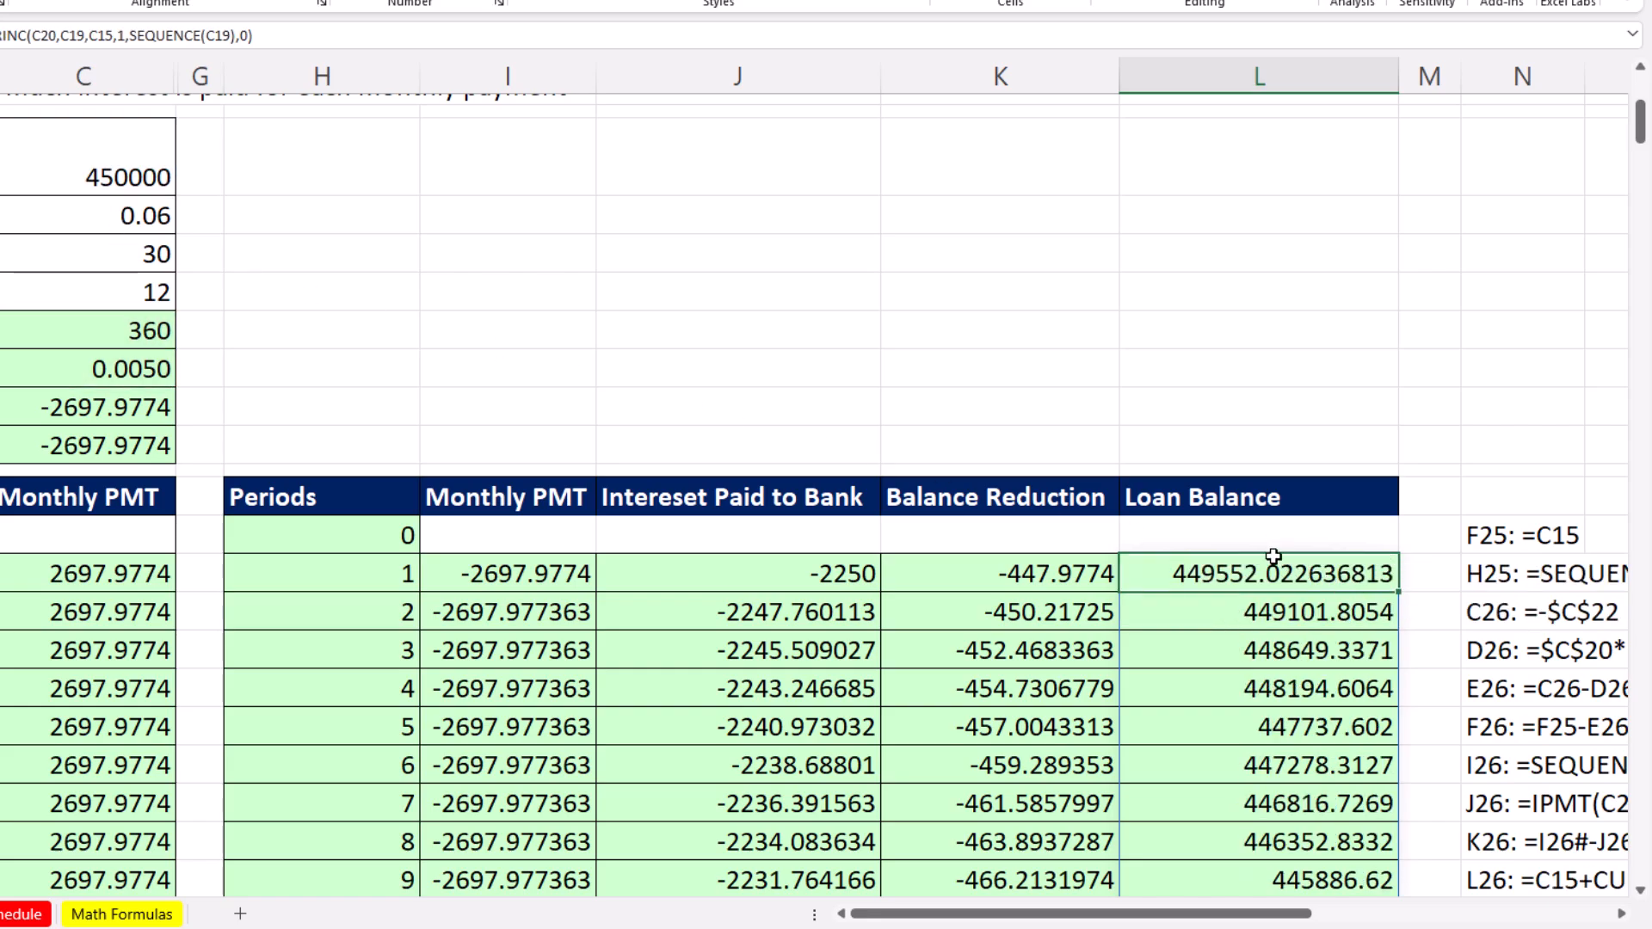
key("Ctrl+Down")
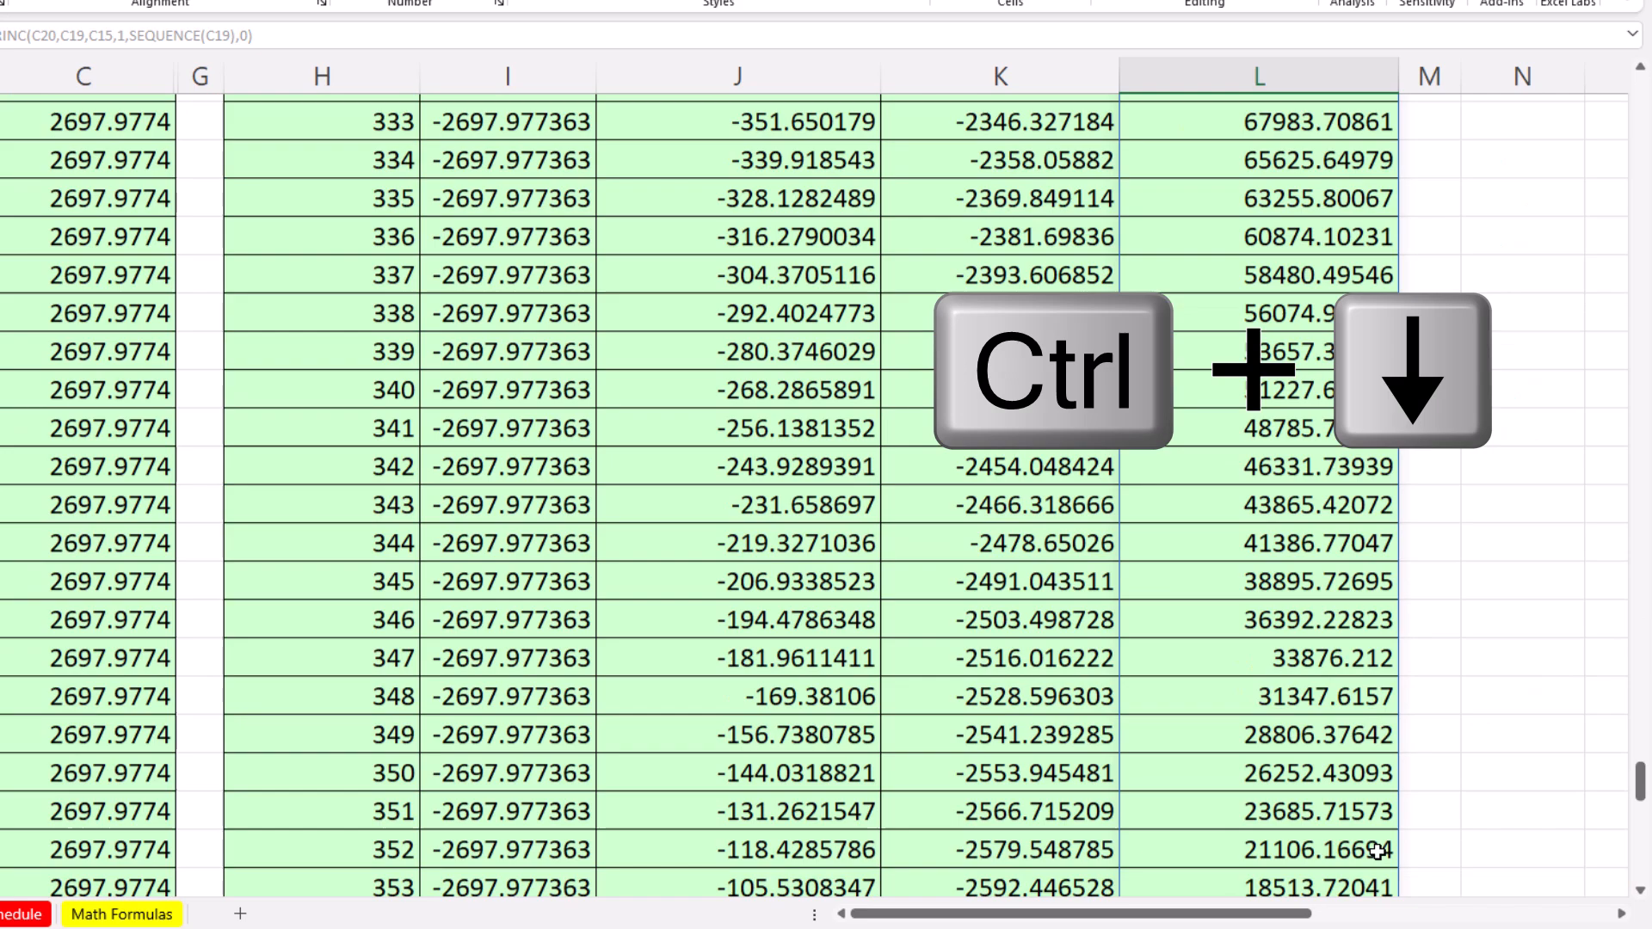
key("Ctrl+Down")
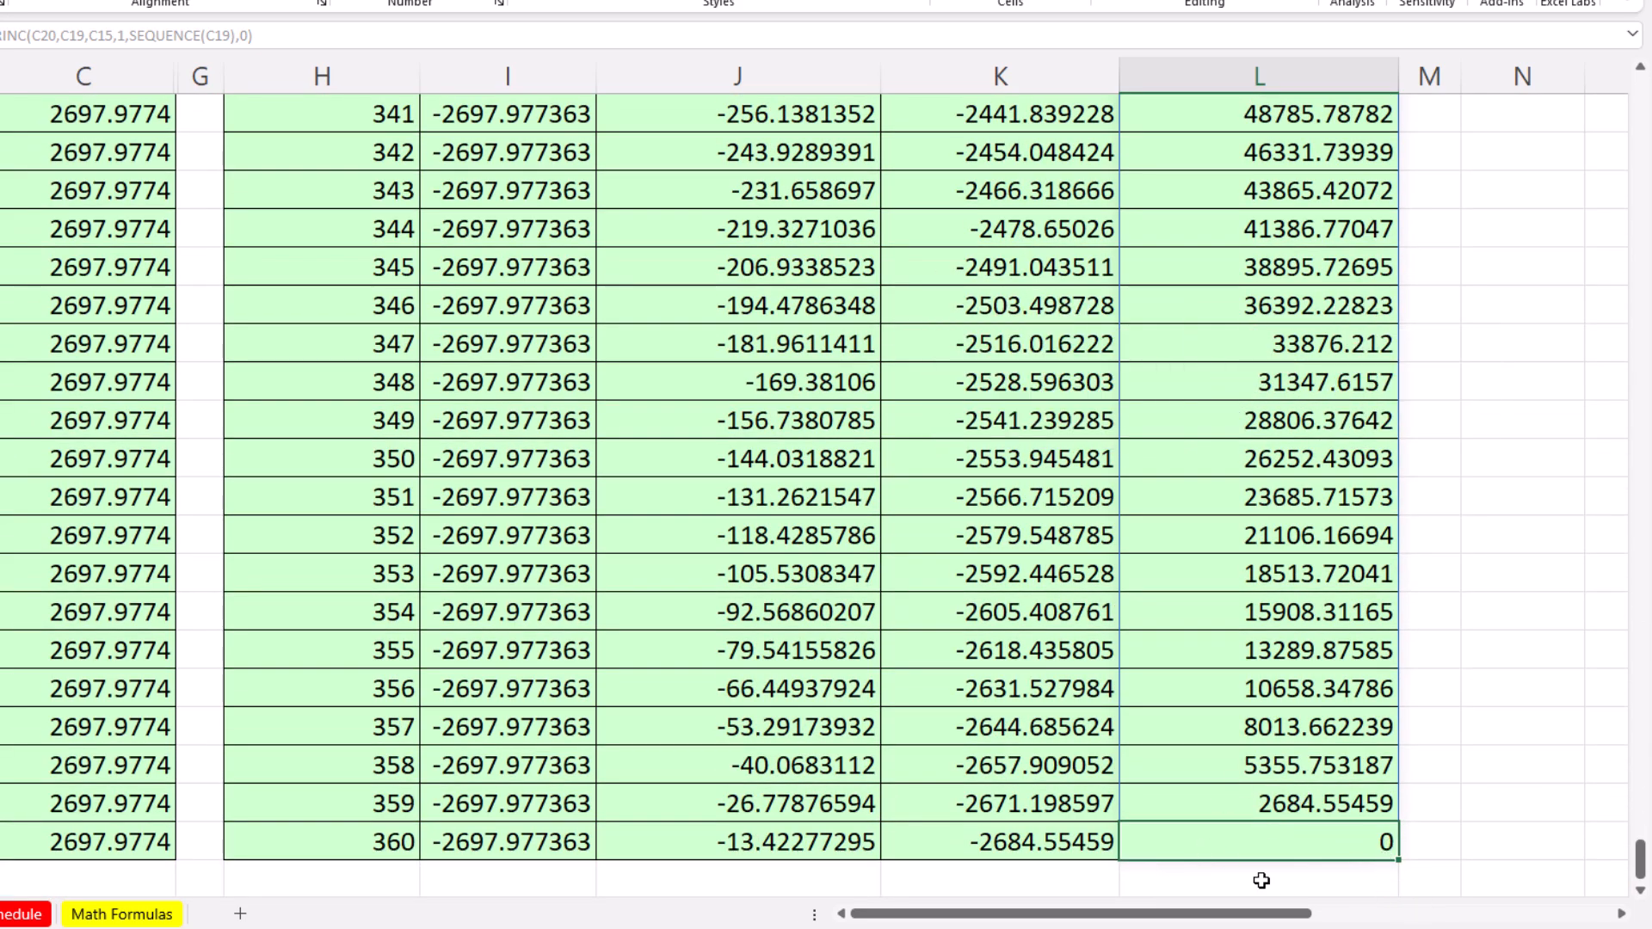
mouse_move(1187, 839)
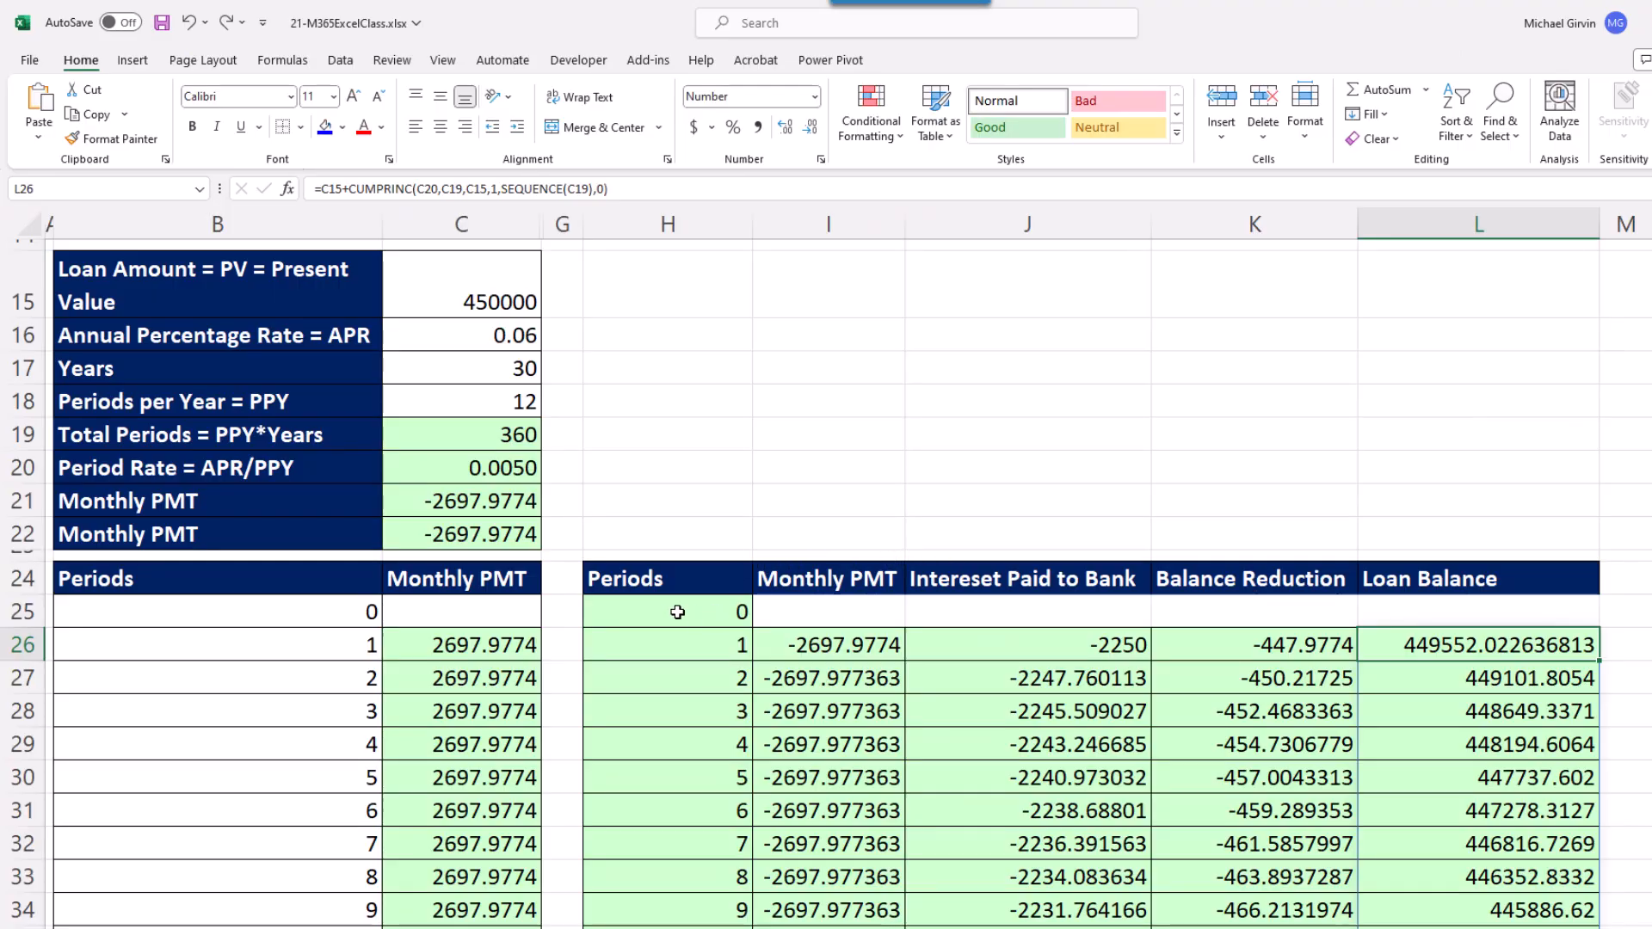
mouse_move(1383, 625)
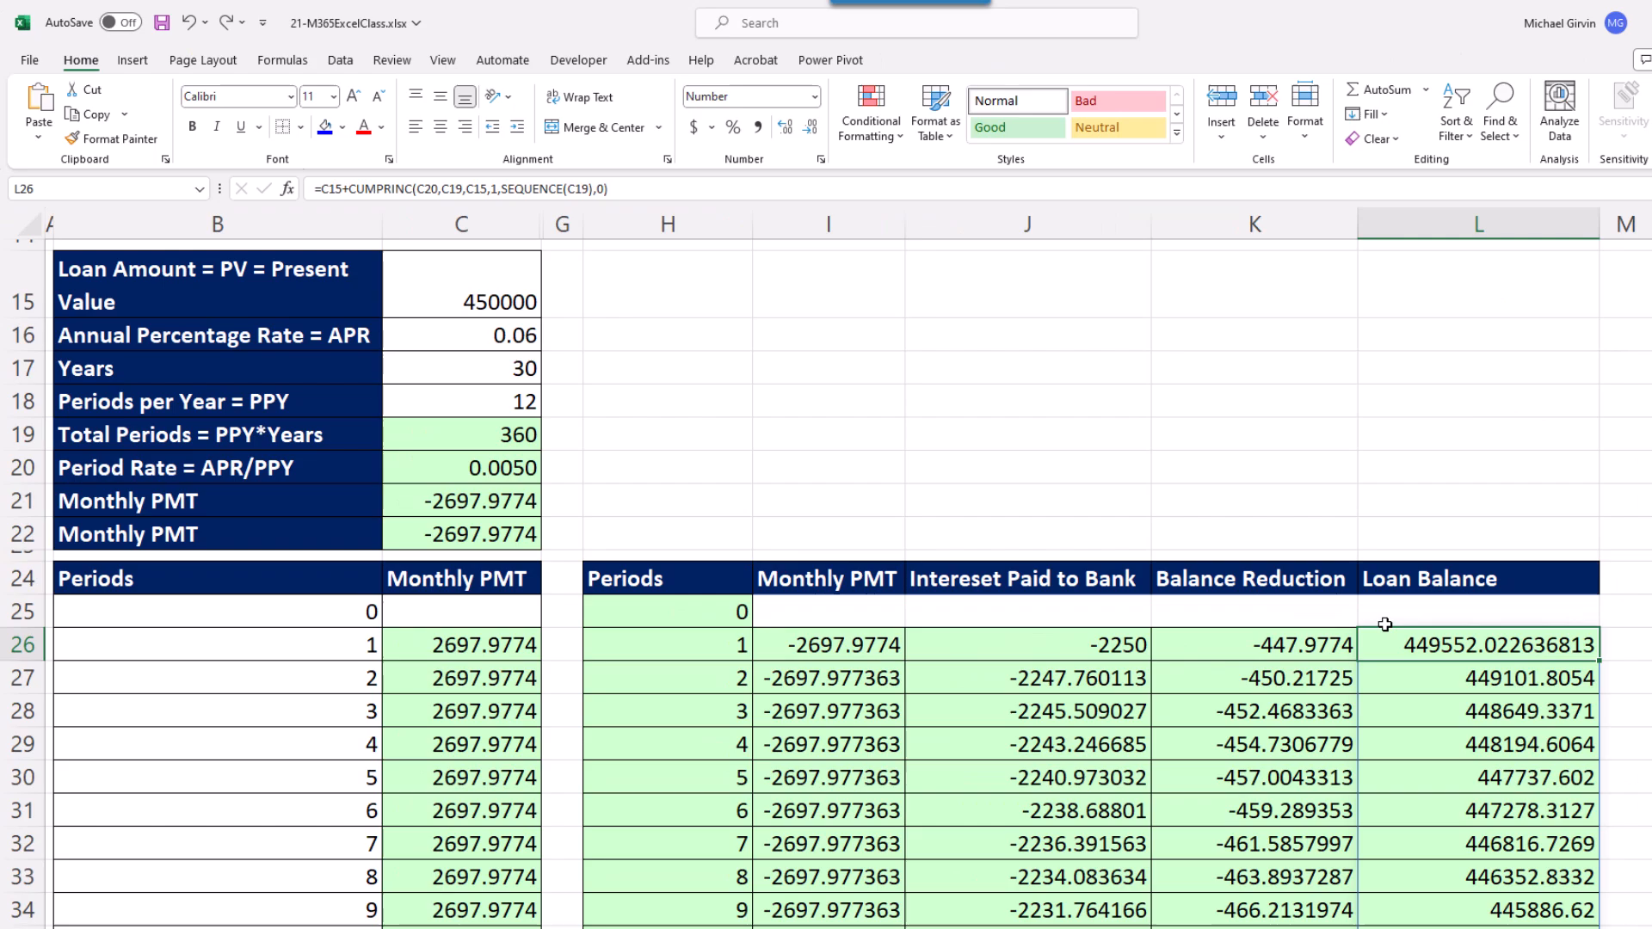
Step: Delete the CUMPRINC balance formula so the Loan Balance column is empty again
left_click(1480, 612)
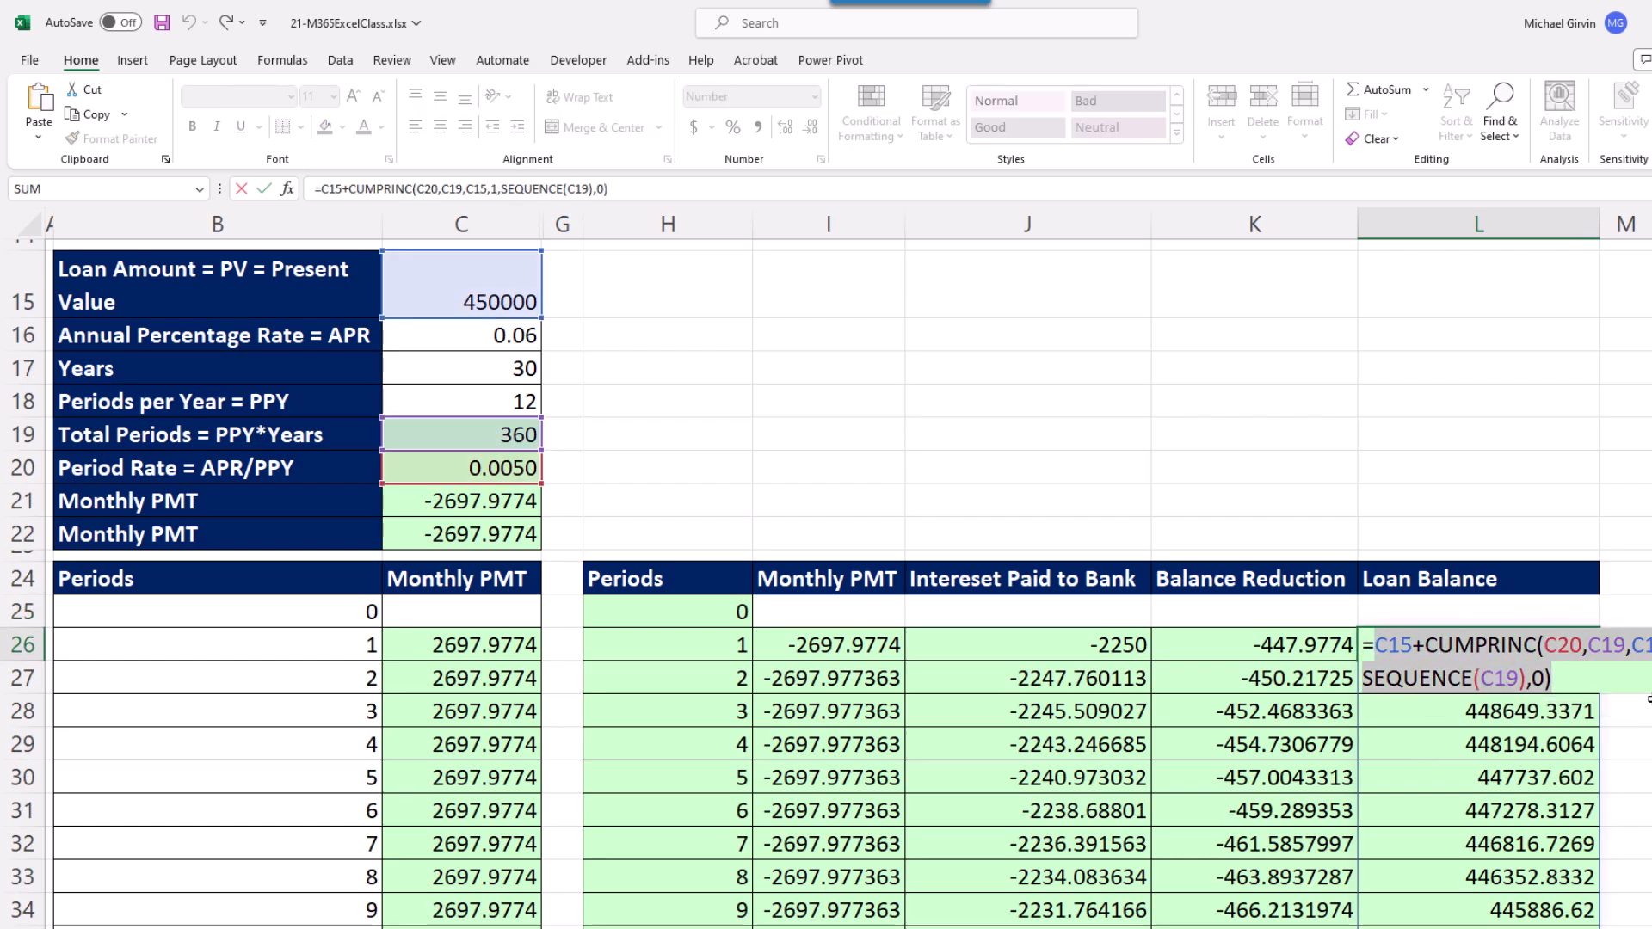
key("Backspace")
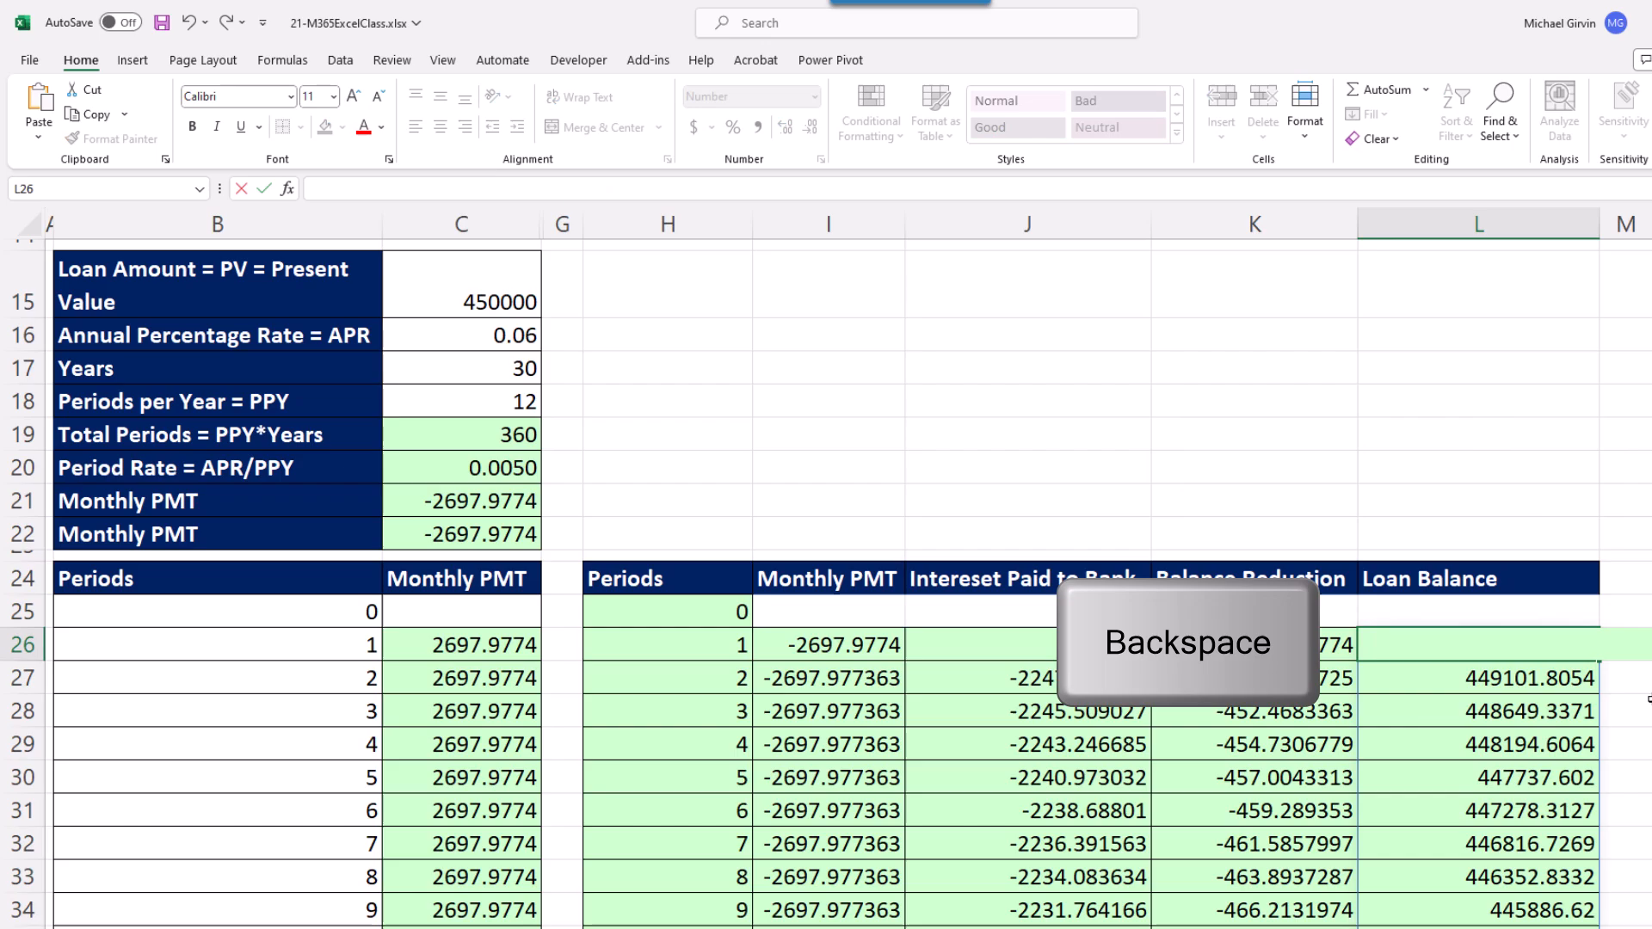
key("Shift+Enter")
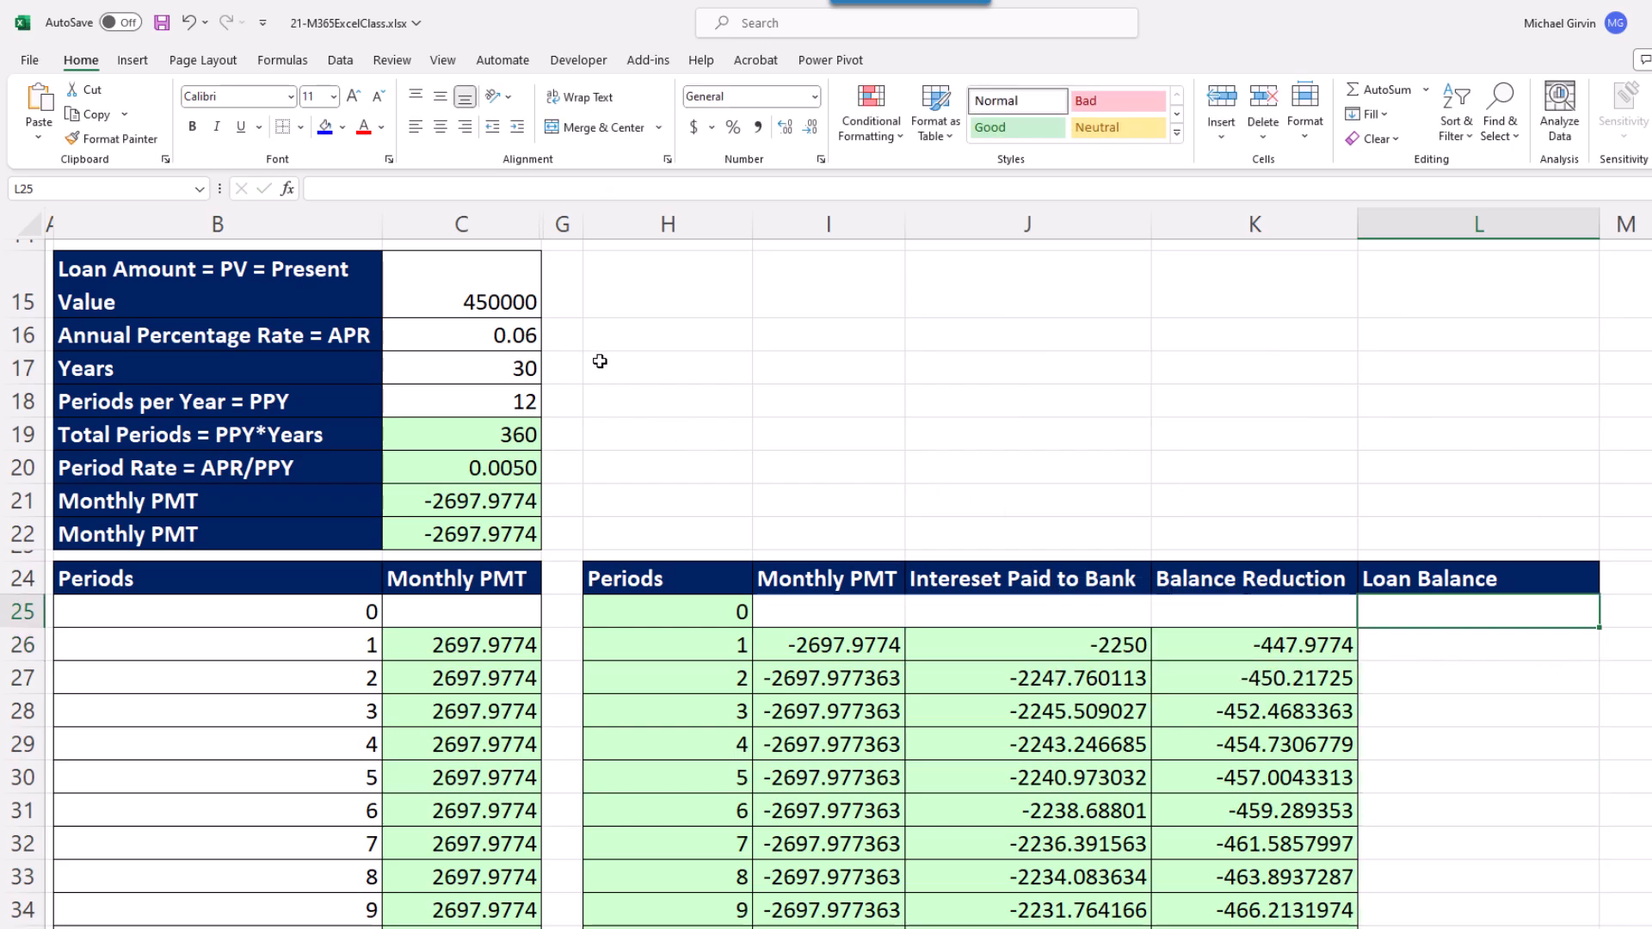
mouse_move(1001, 520)
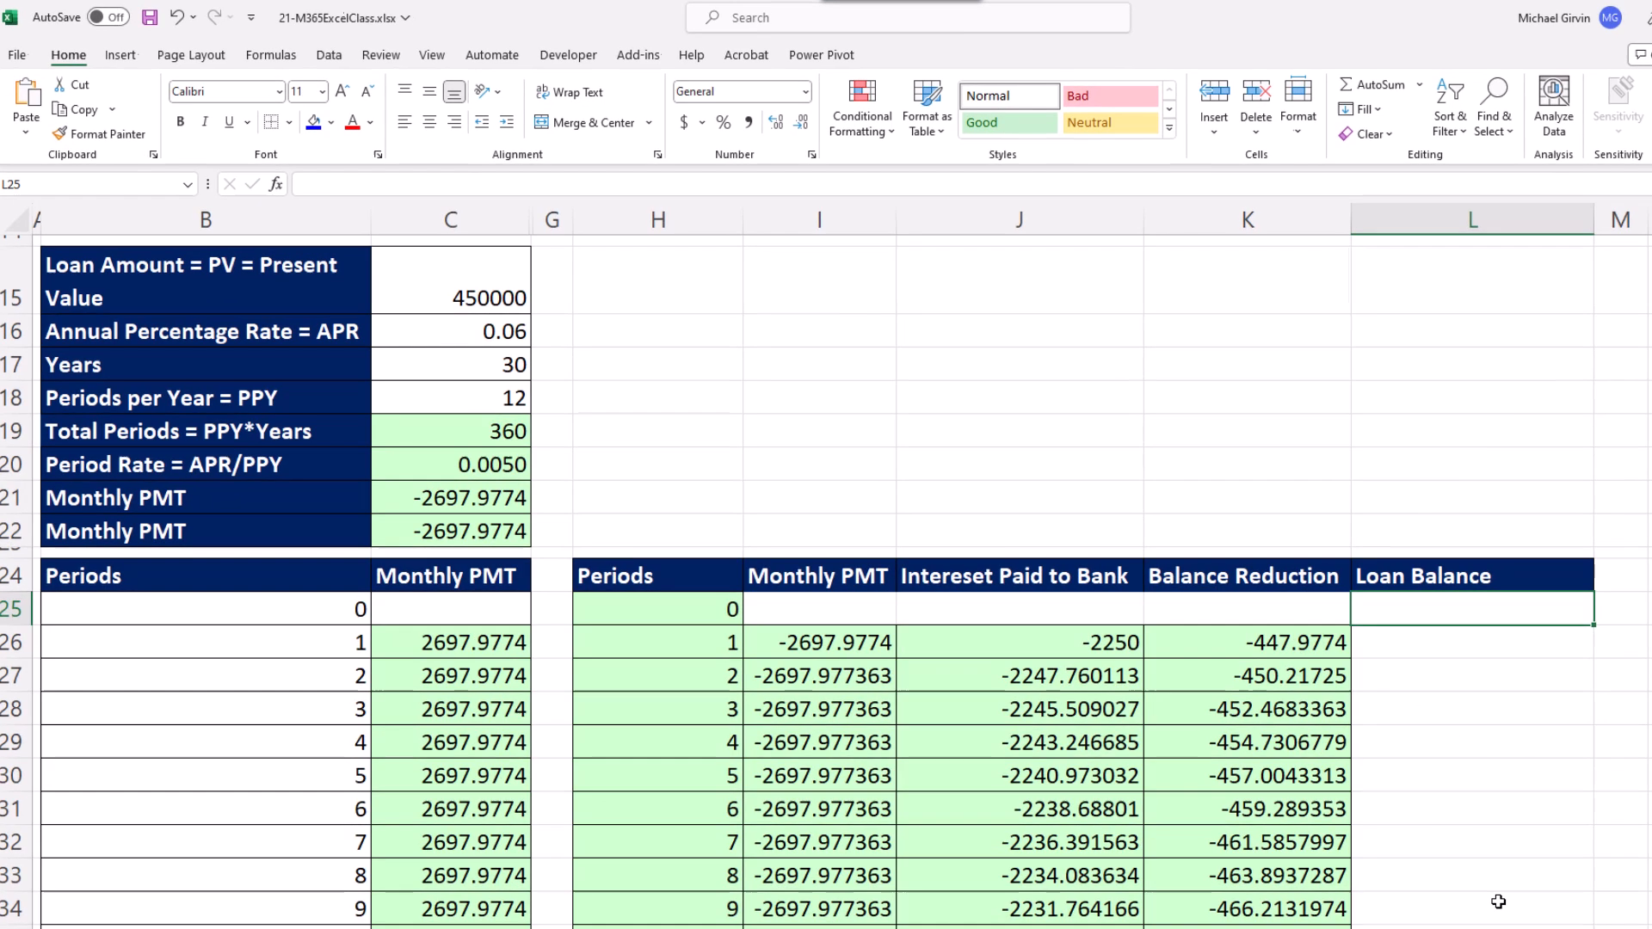
Step: Enter =VSTACK(C15,C15+CUMPRINC(...)) in L25 so balance spills from 450000 downward
type("=v")
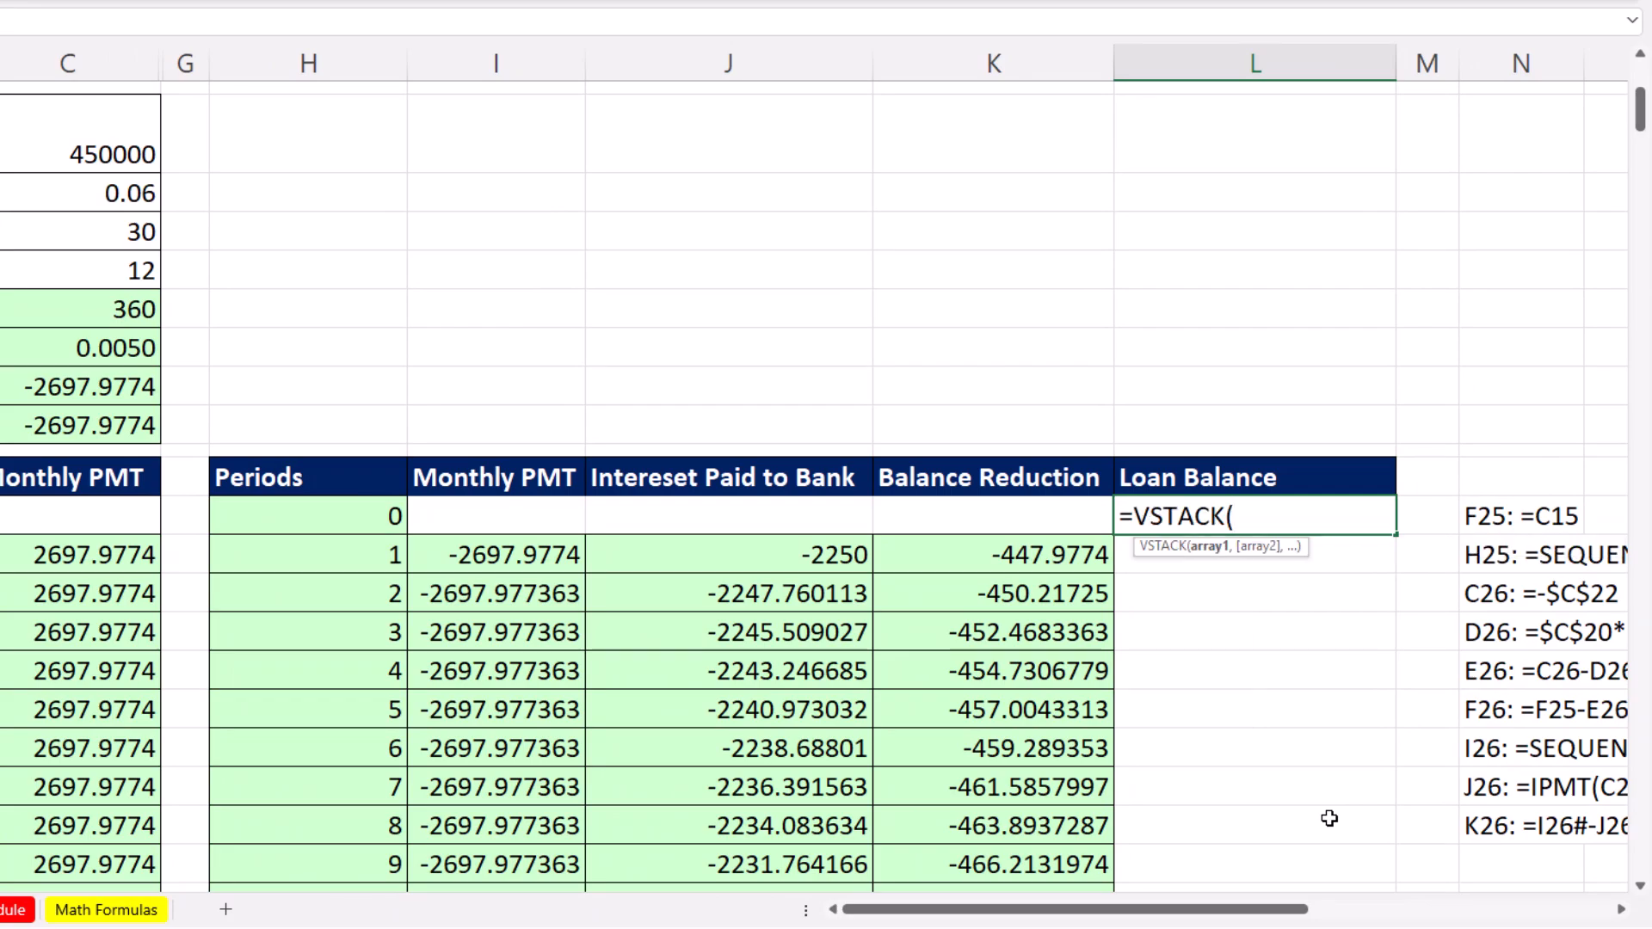
mouse_move(79, 135)
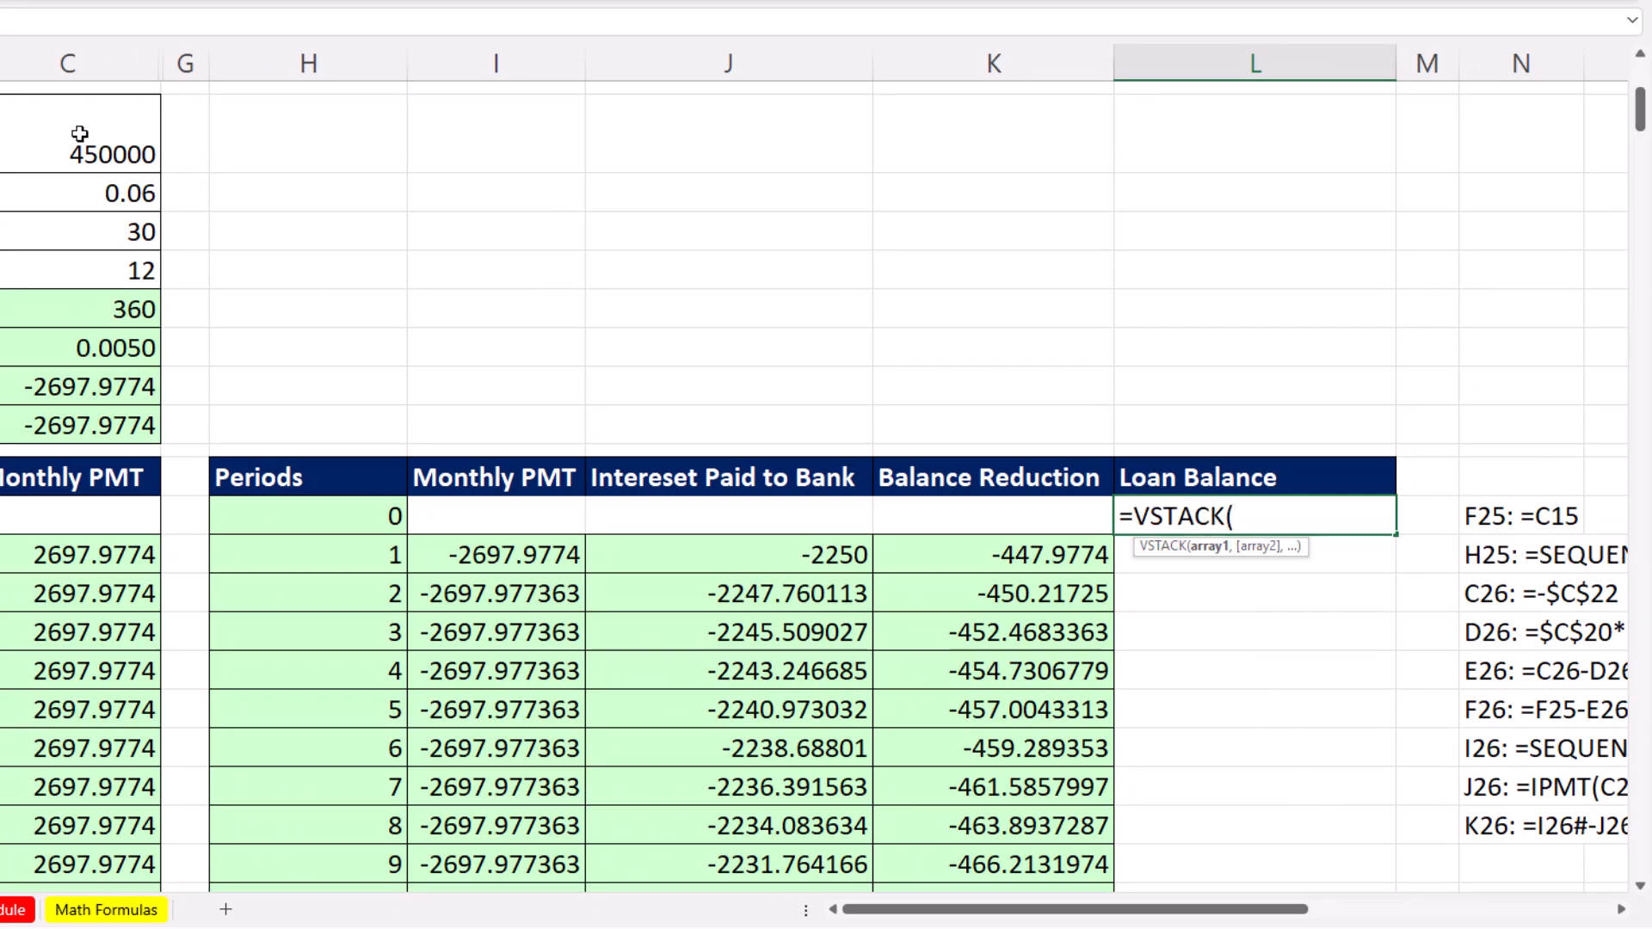
left_click(79, 155)
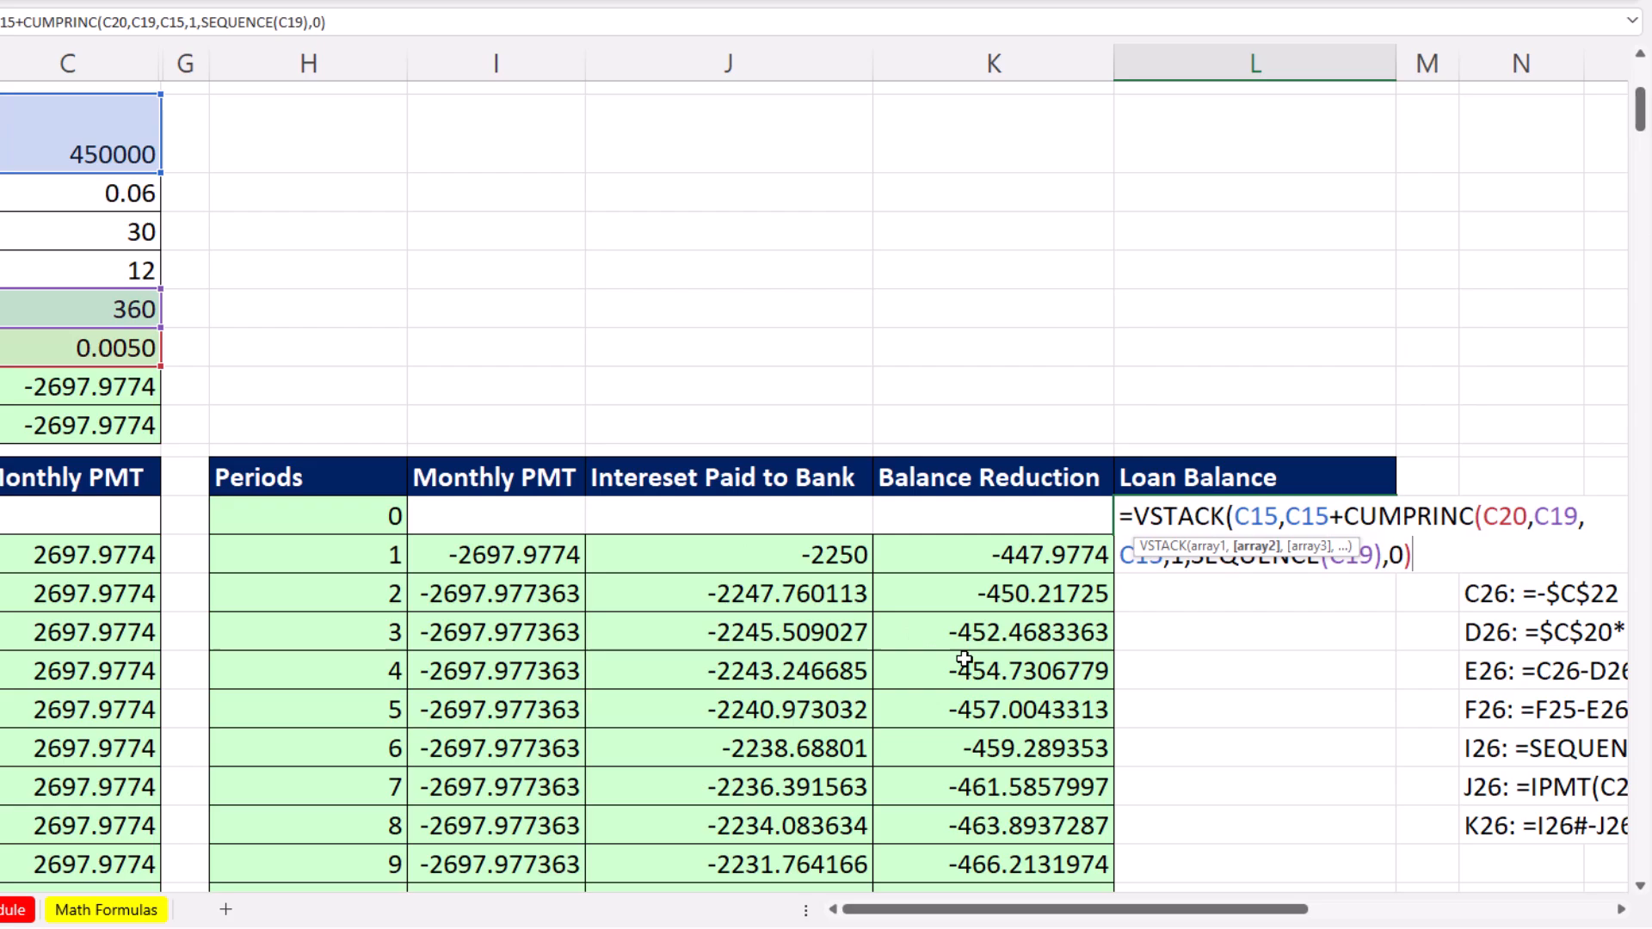
key("Enter")
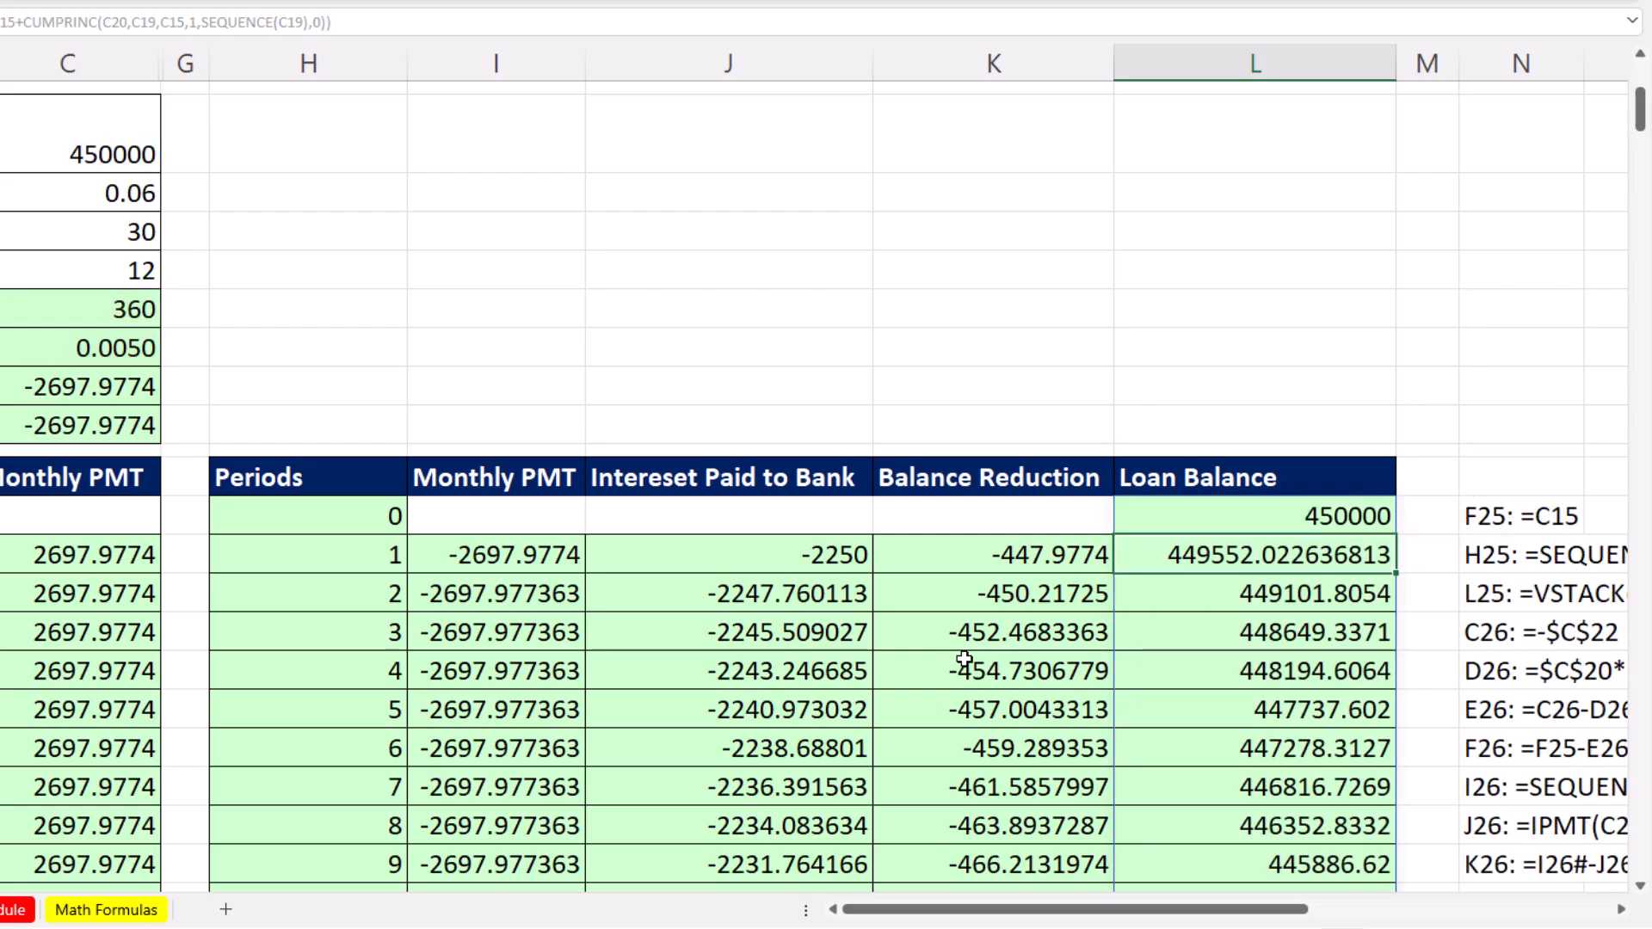
mouse_move(1297, 805)
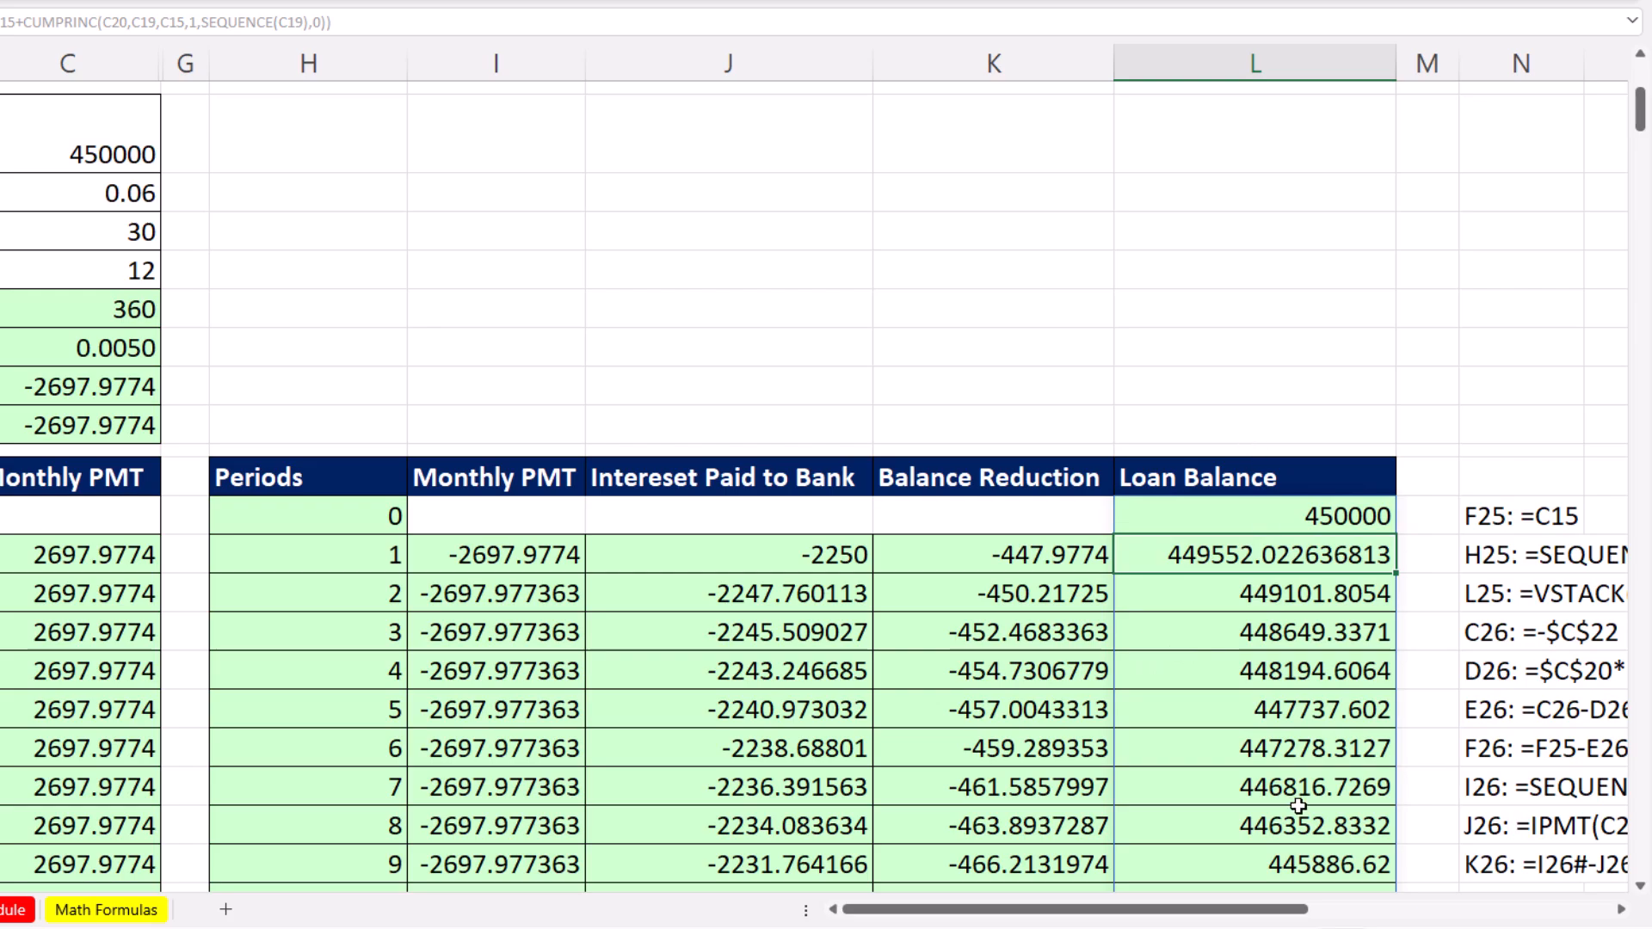
scroll("down", 3)
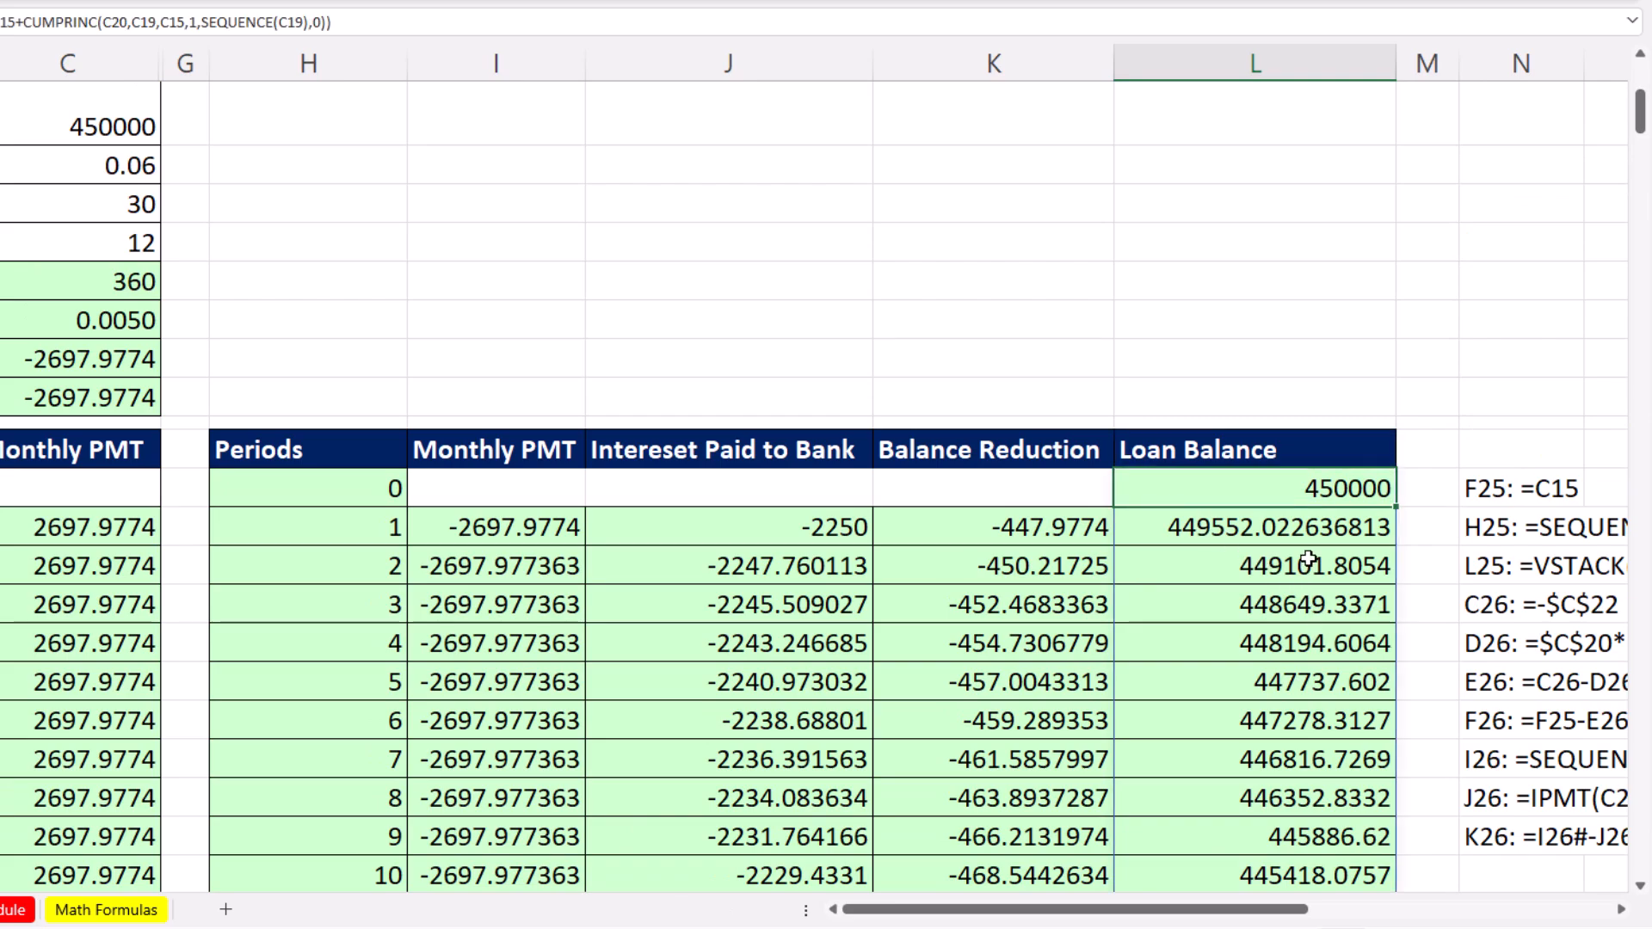
mouse_move(465, 485)
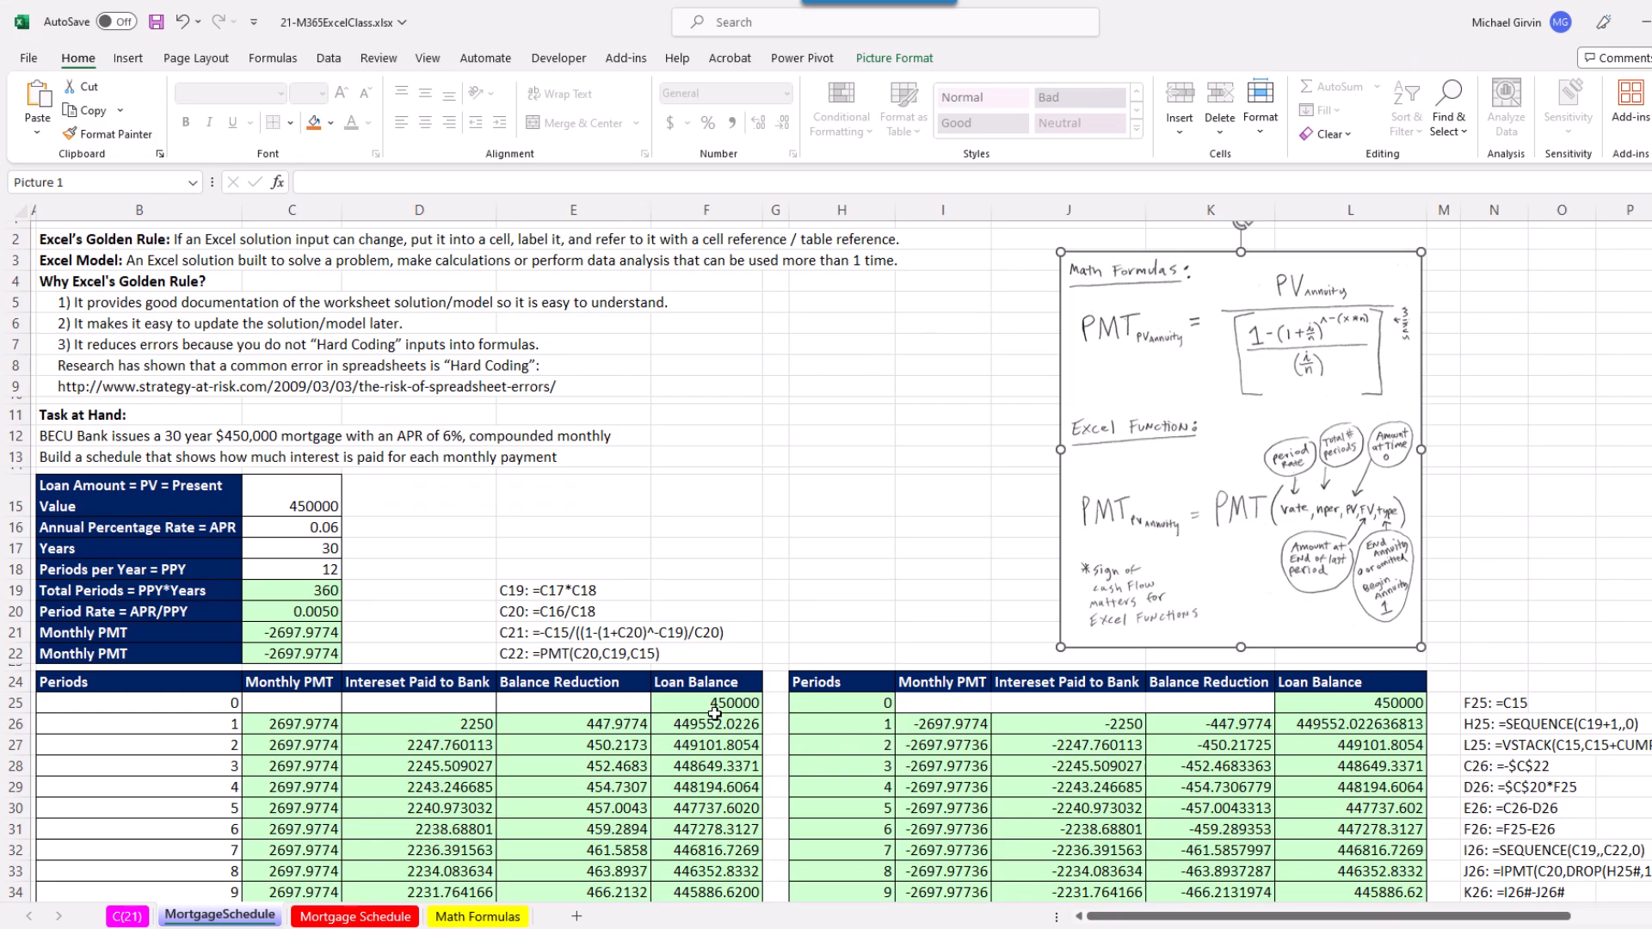
mouse_move(368, 358)
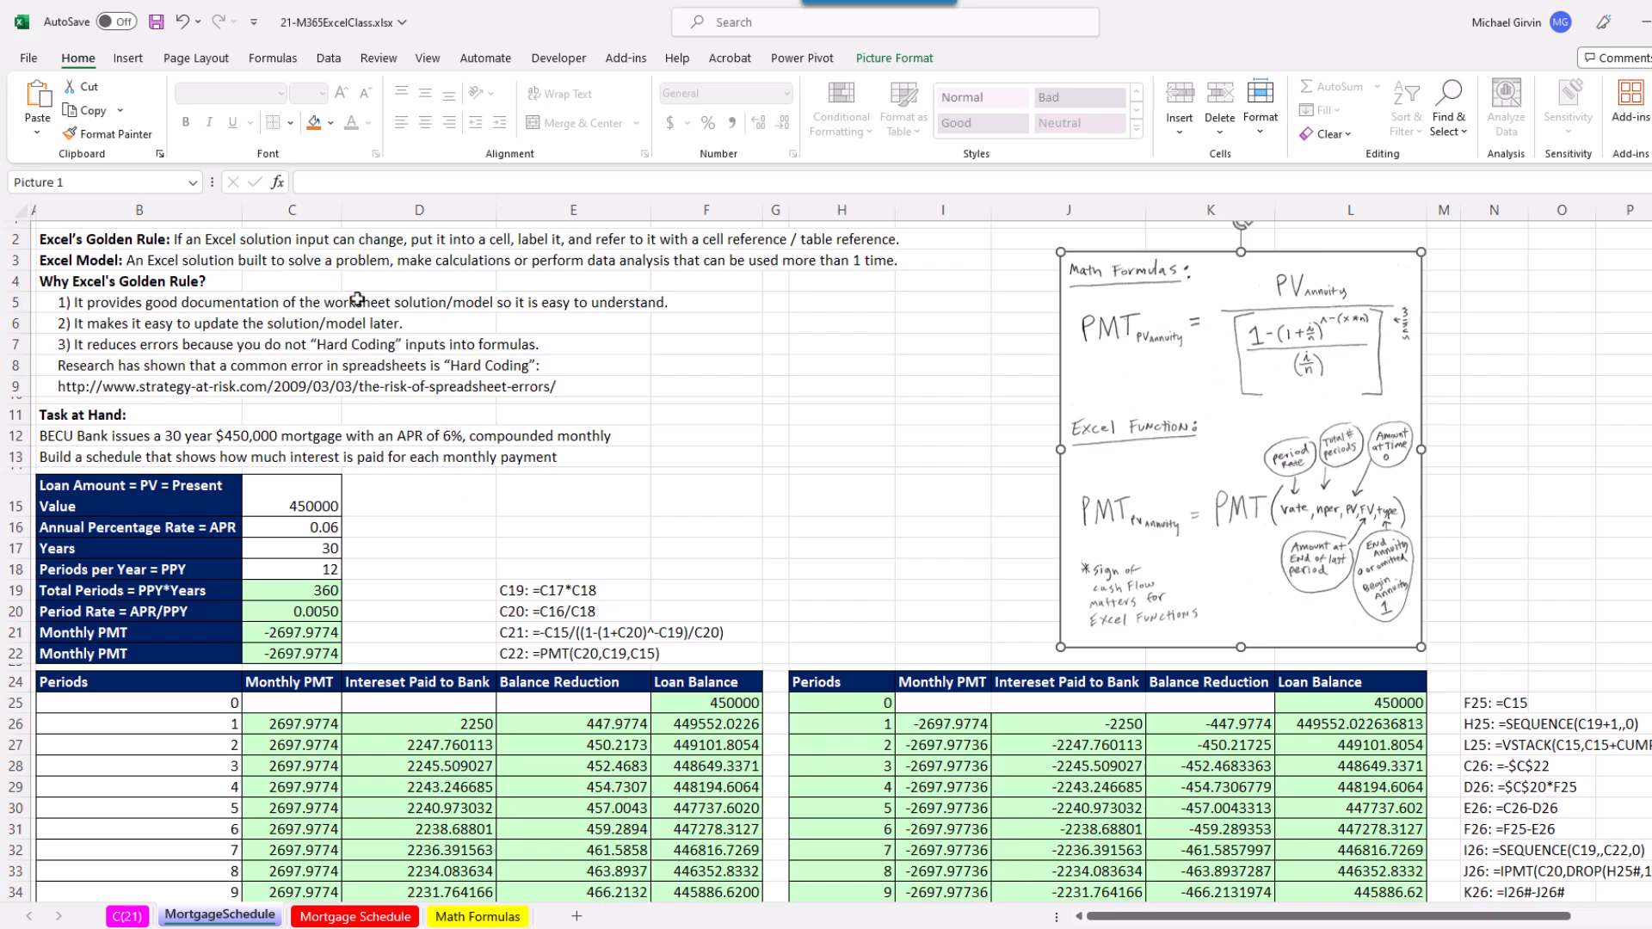
mouse_move(327, 324)
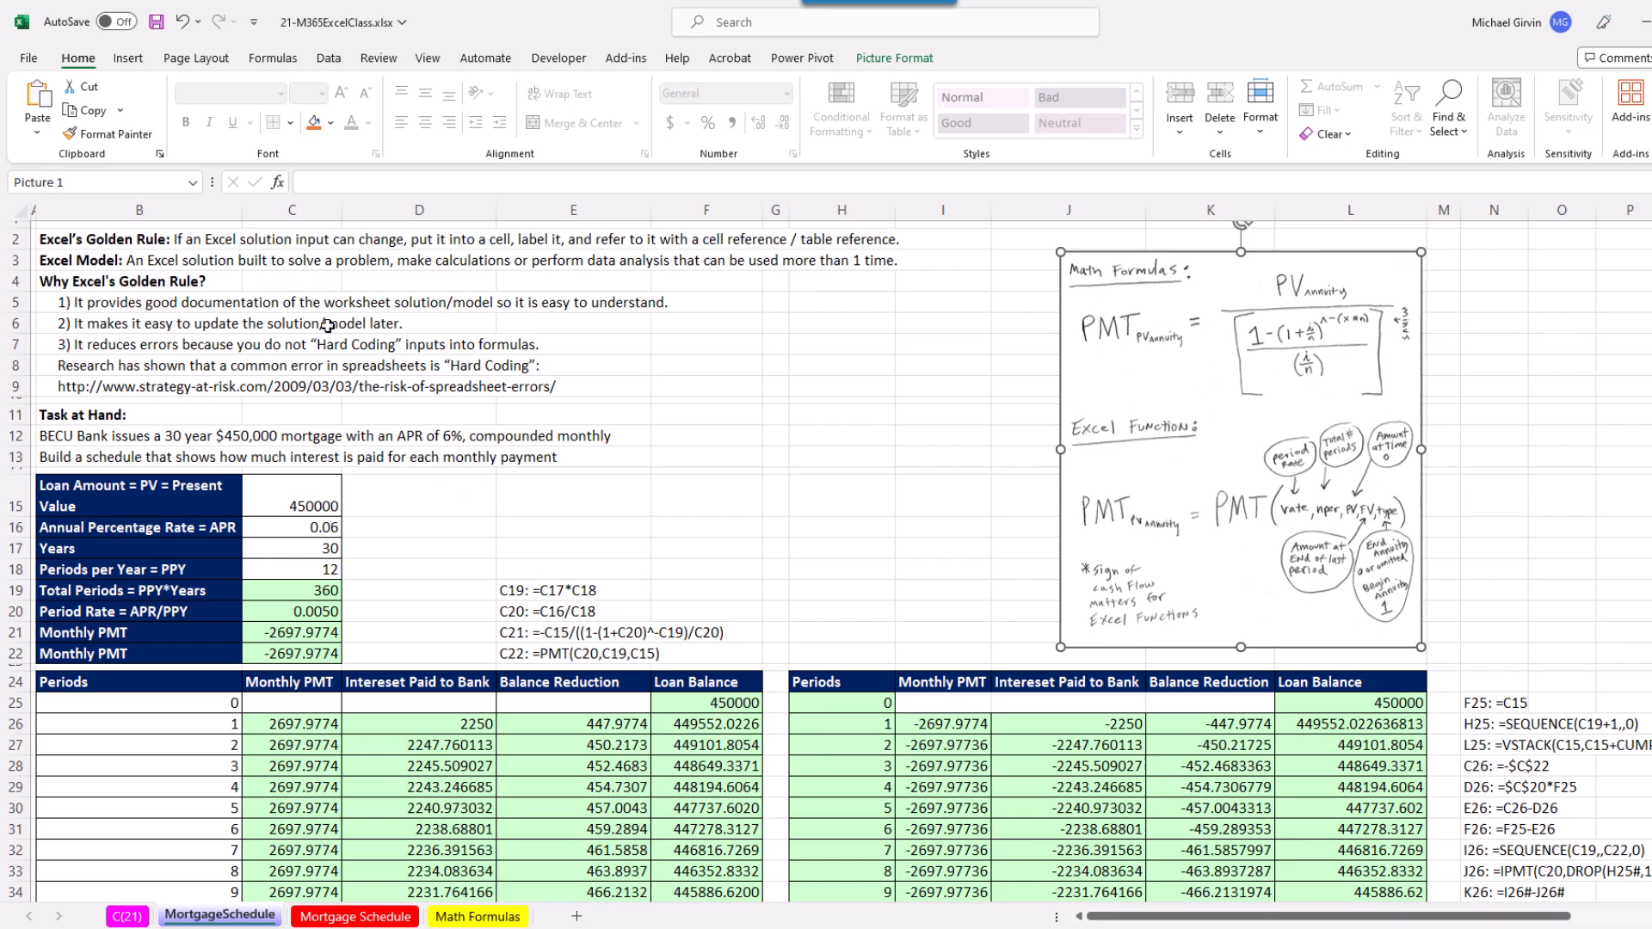